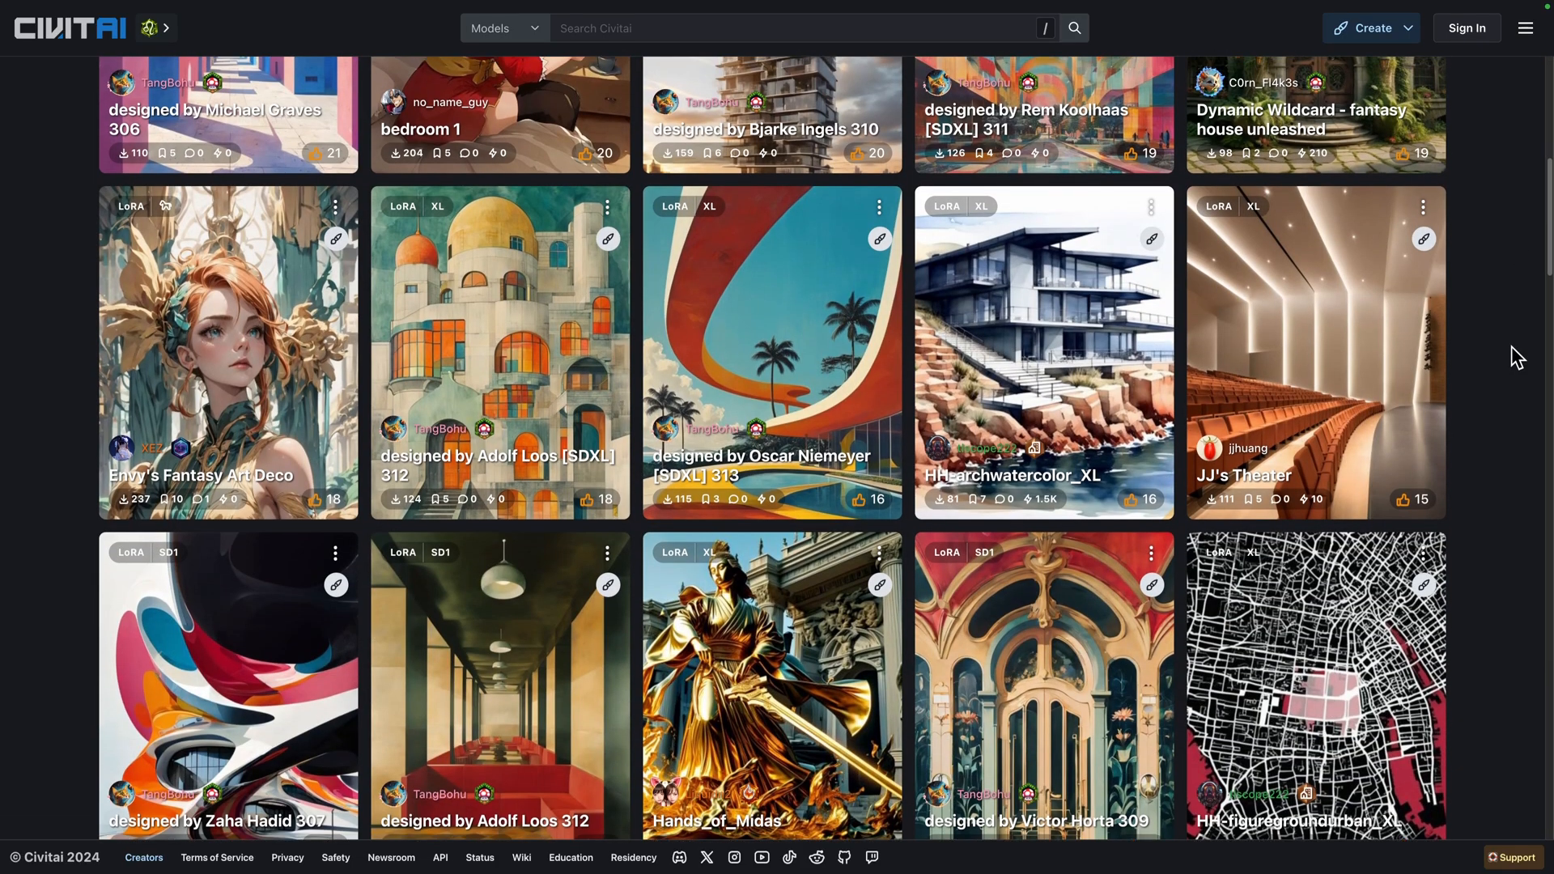
- Log in to the Elestio dashboard and start creating a new service
scroll(down, 3)
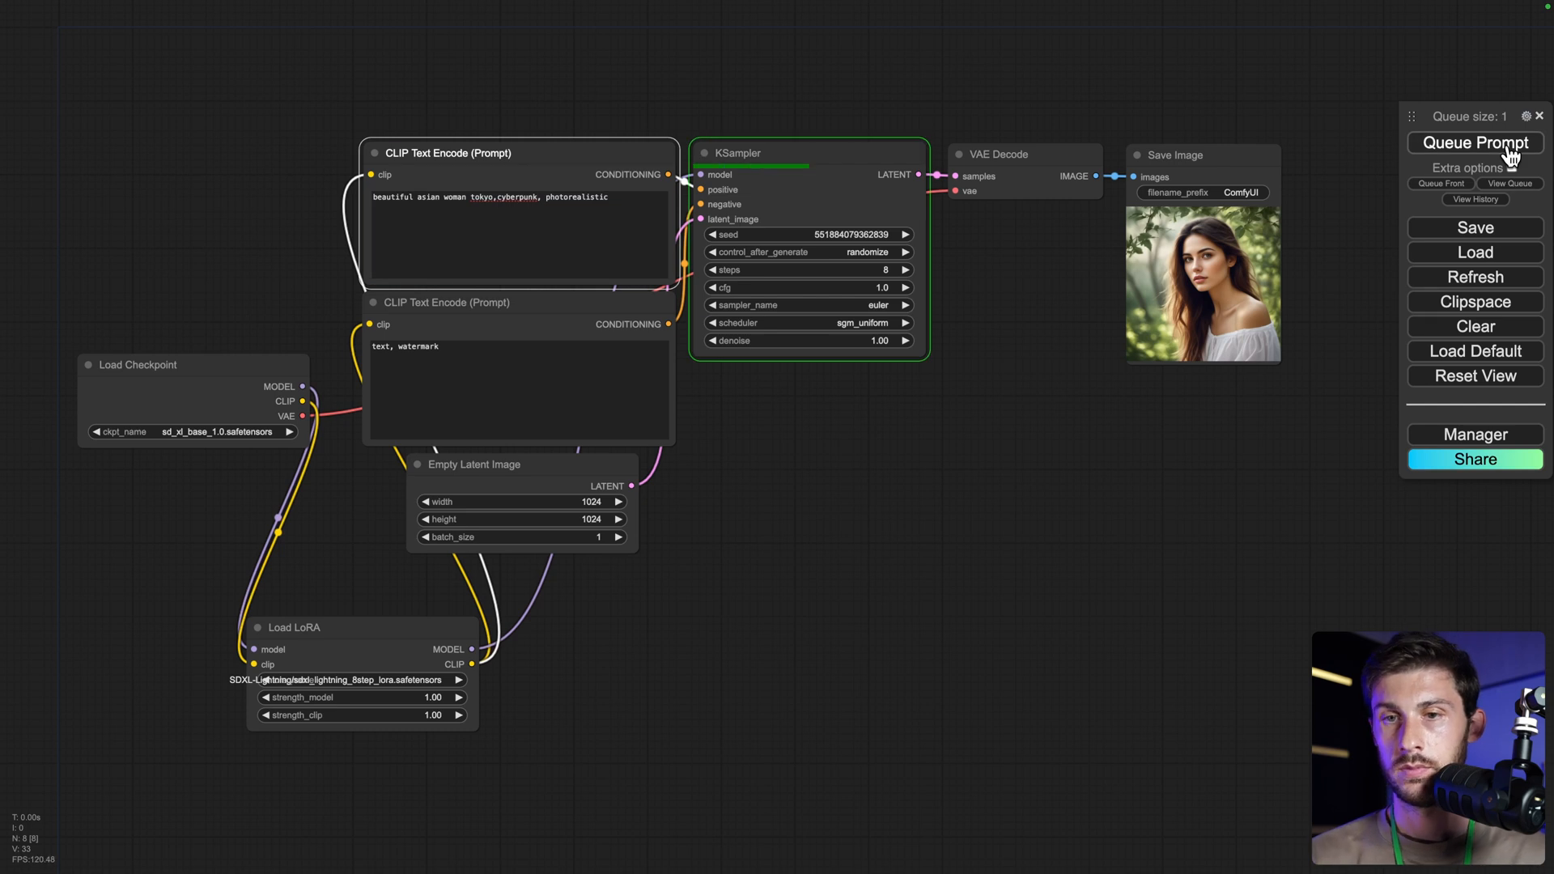
click(1473, 142)
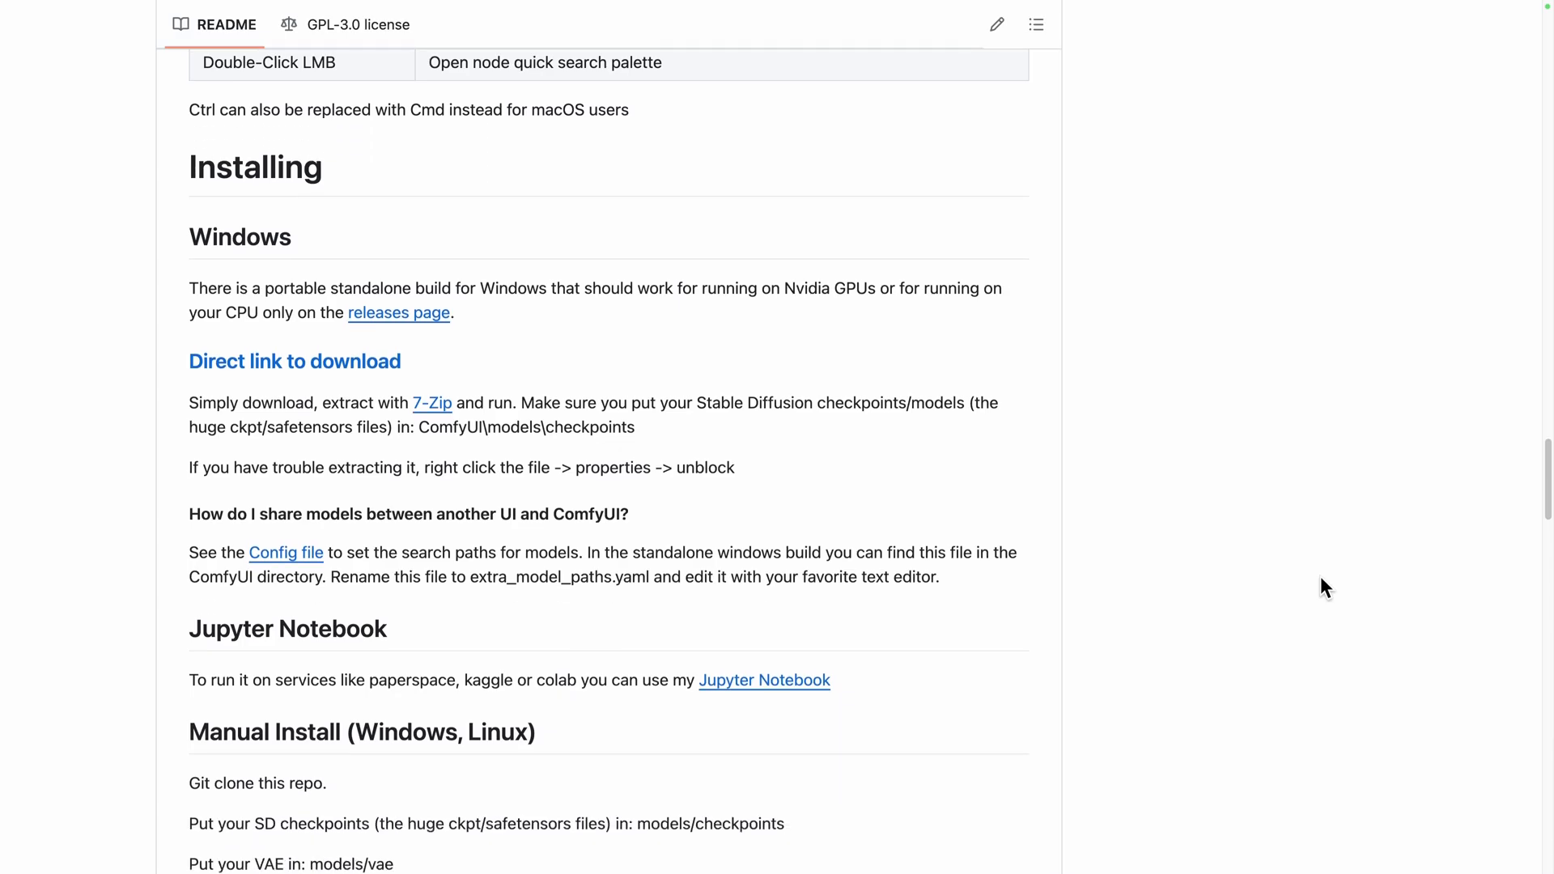
scroll(down, 3)
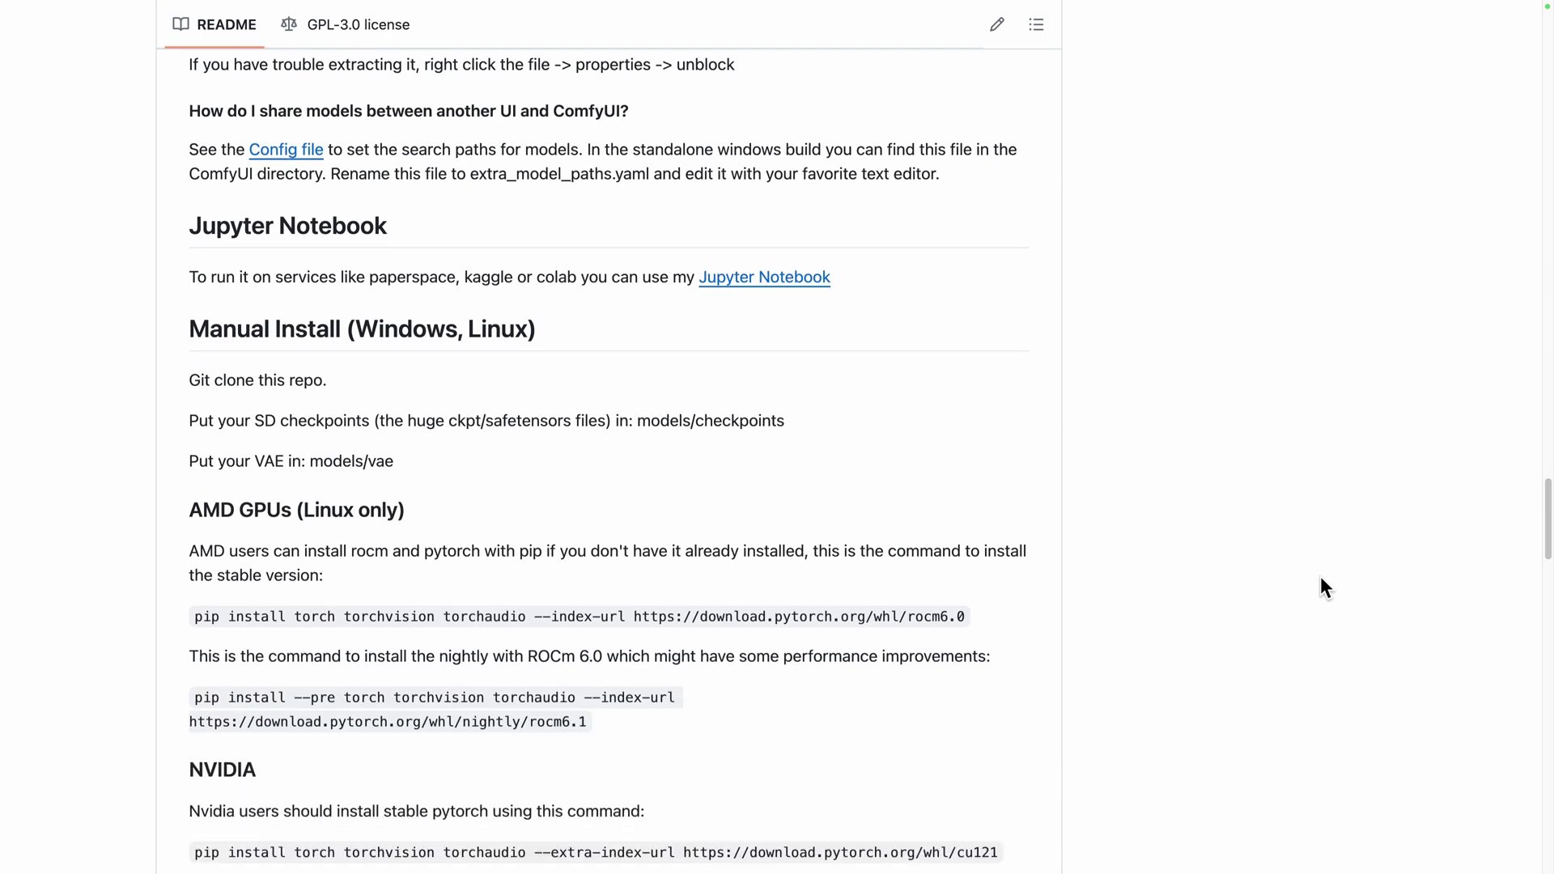
scroll(down, 3)
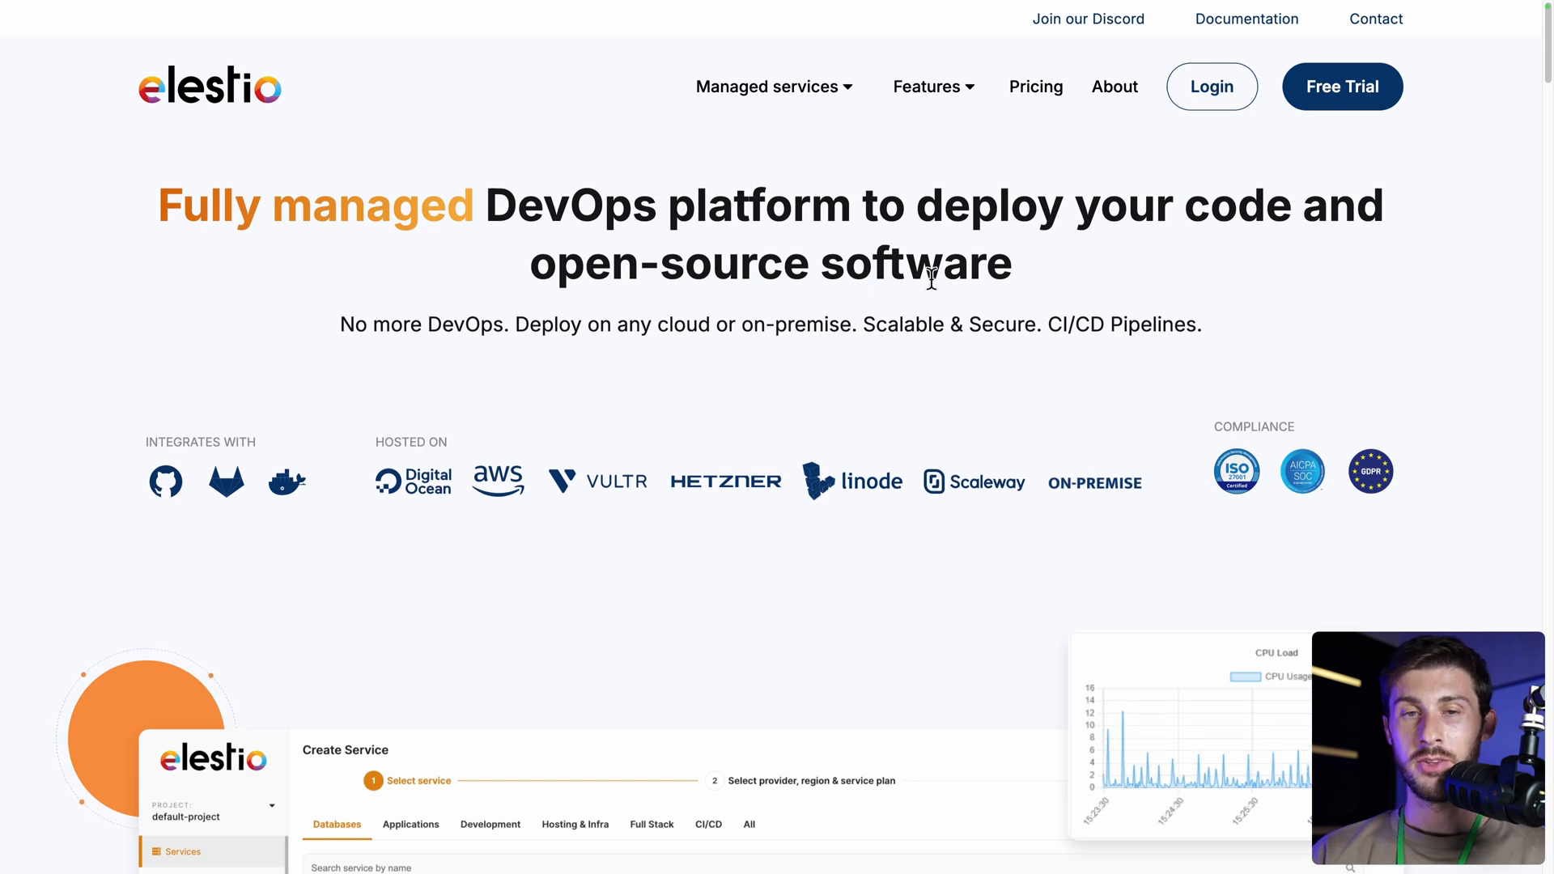
mouse_move(1211, 86)
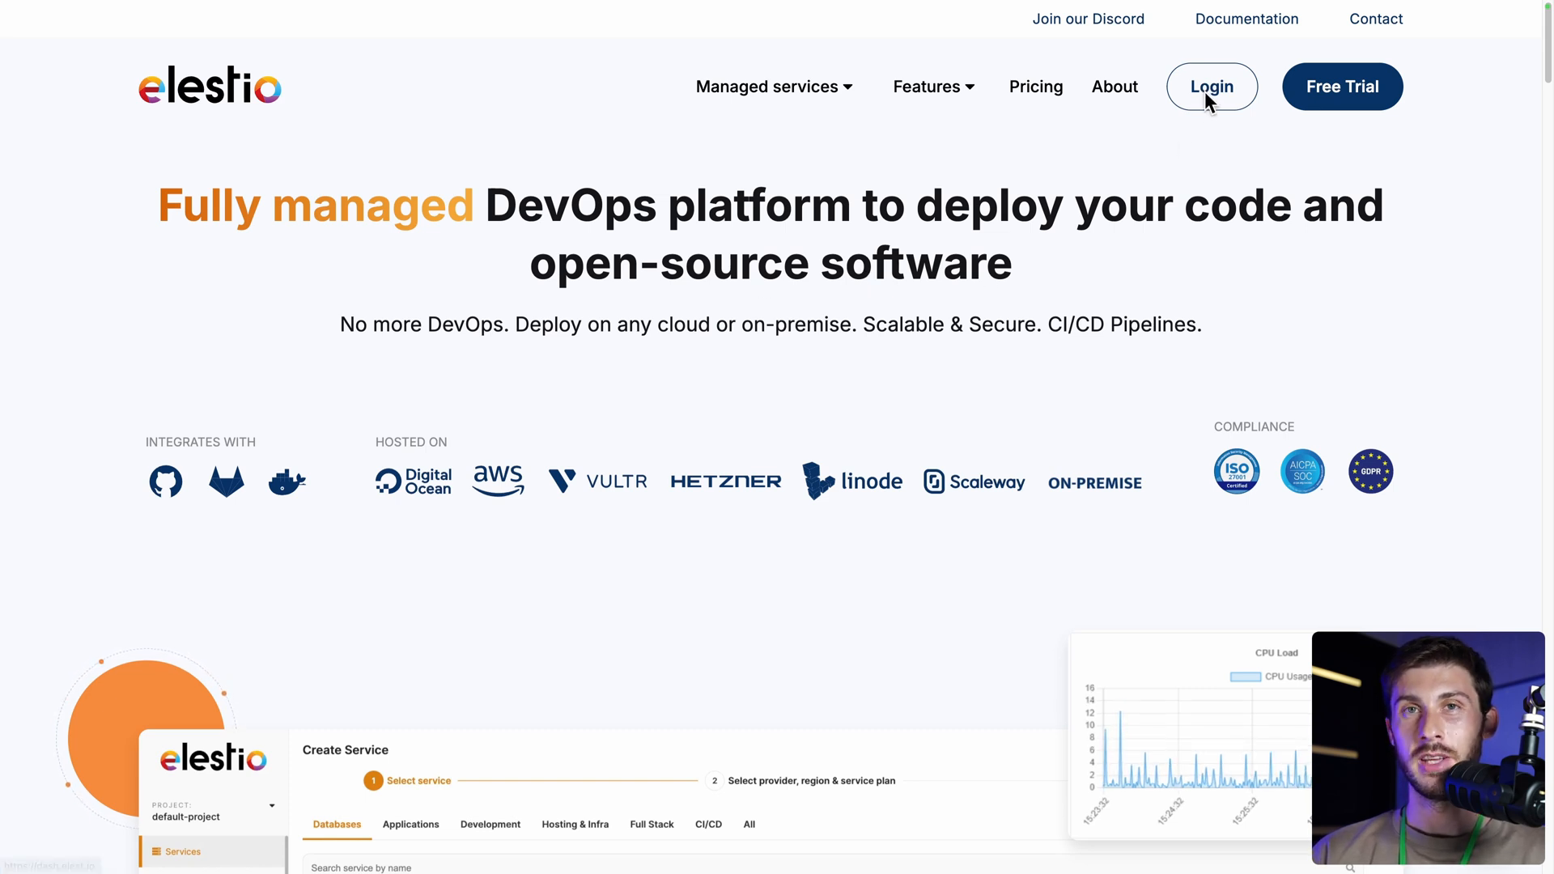
click(1210, 86)
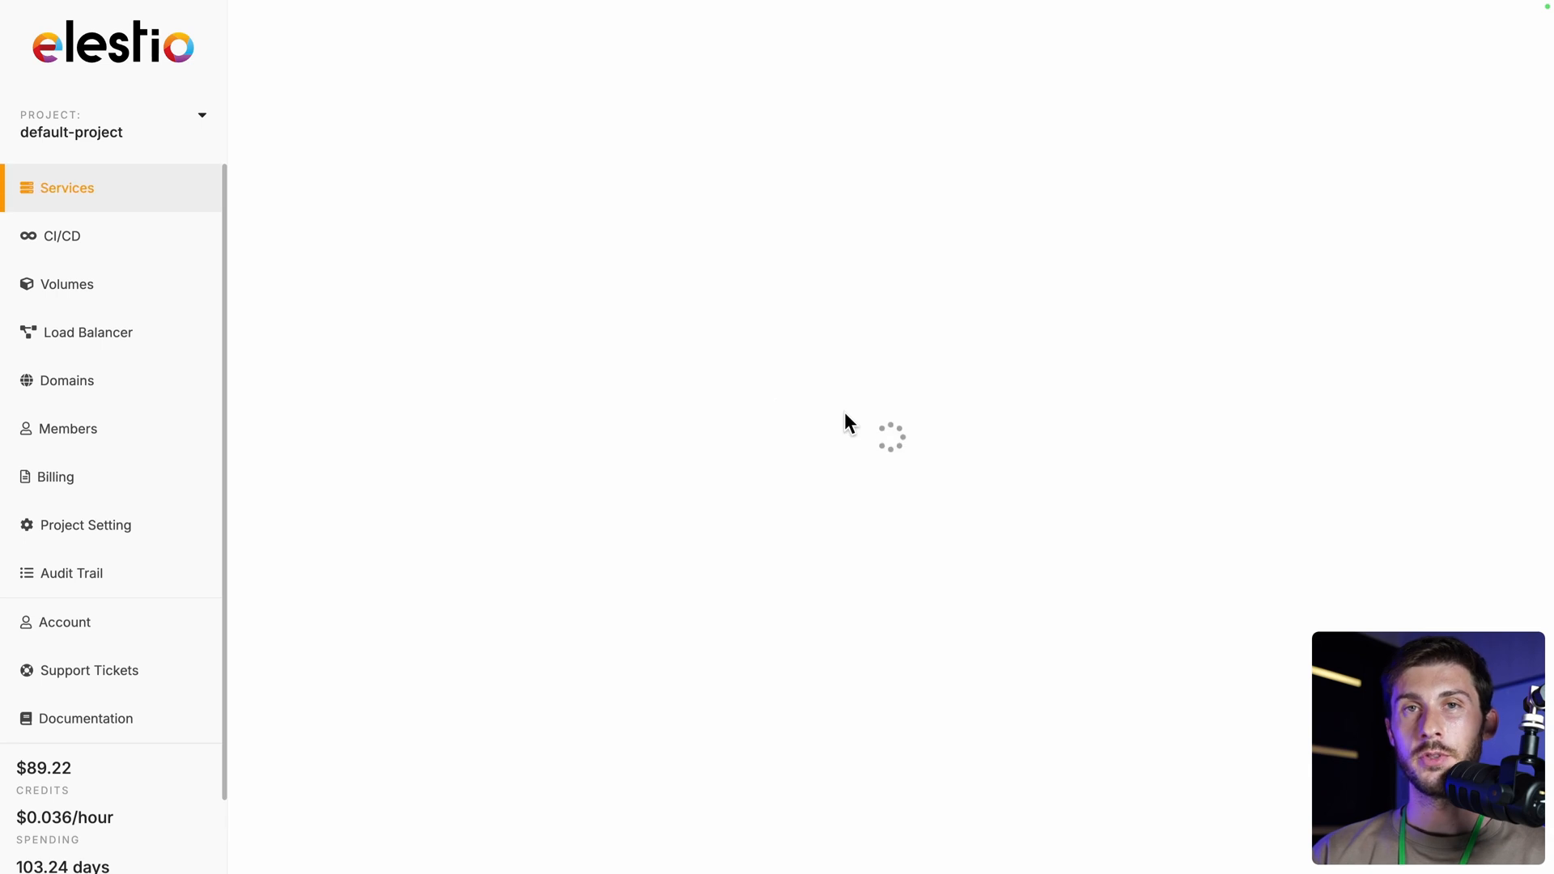
click(864, 182)
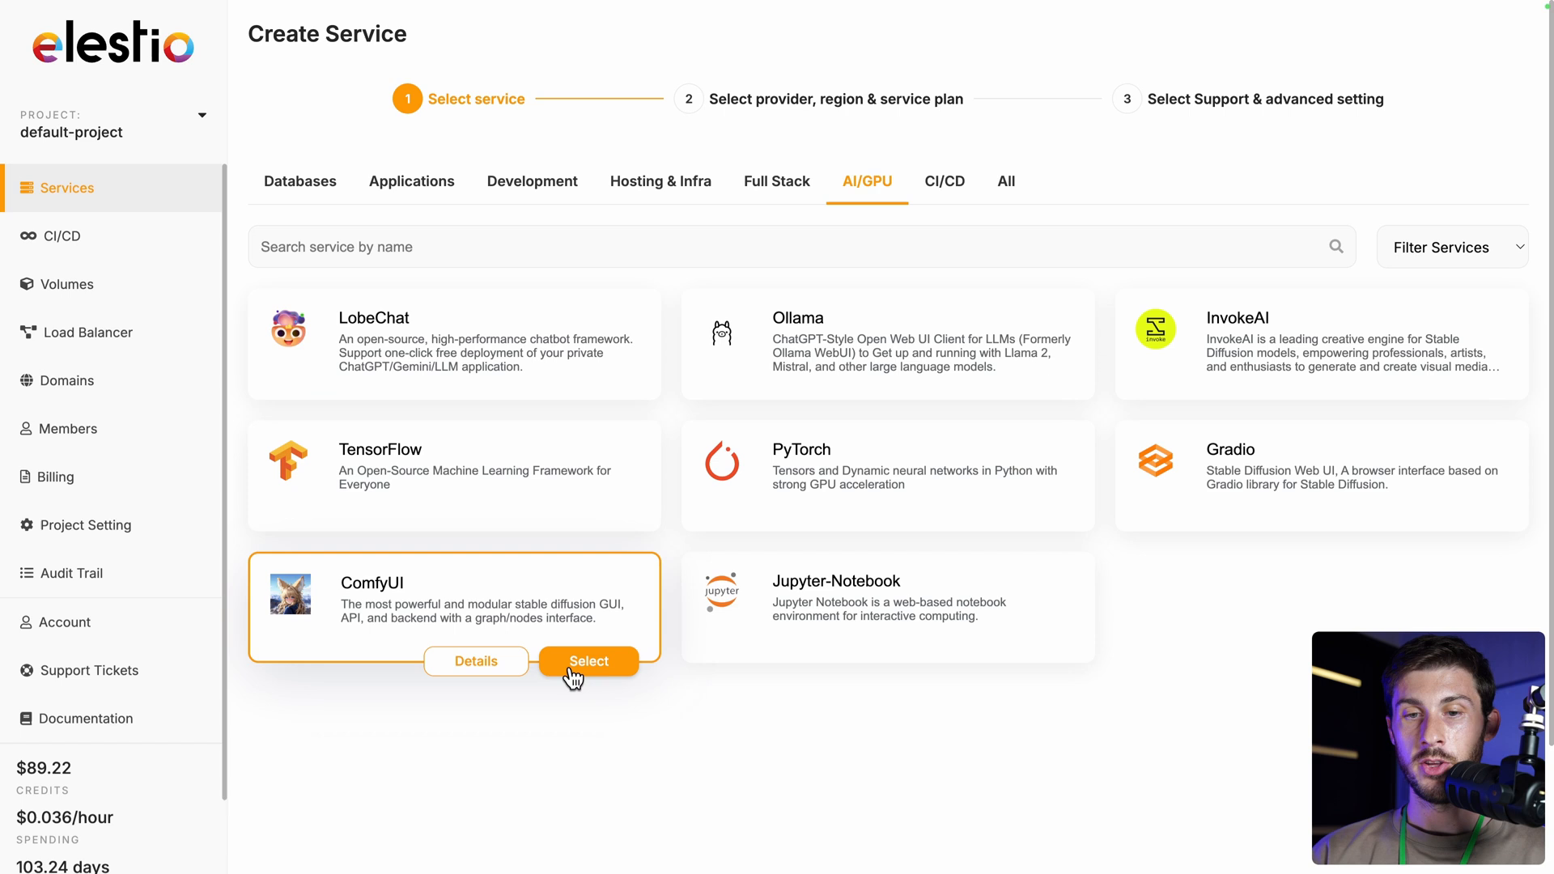
- Choose ComfyUI under AI/GPU, keep TensorDock Tallinn and Level 1 support, and create the service
click(588, 660)
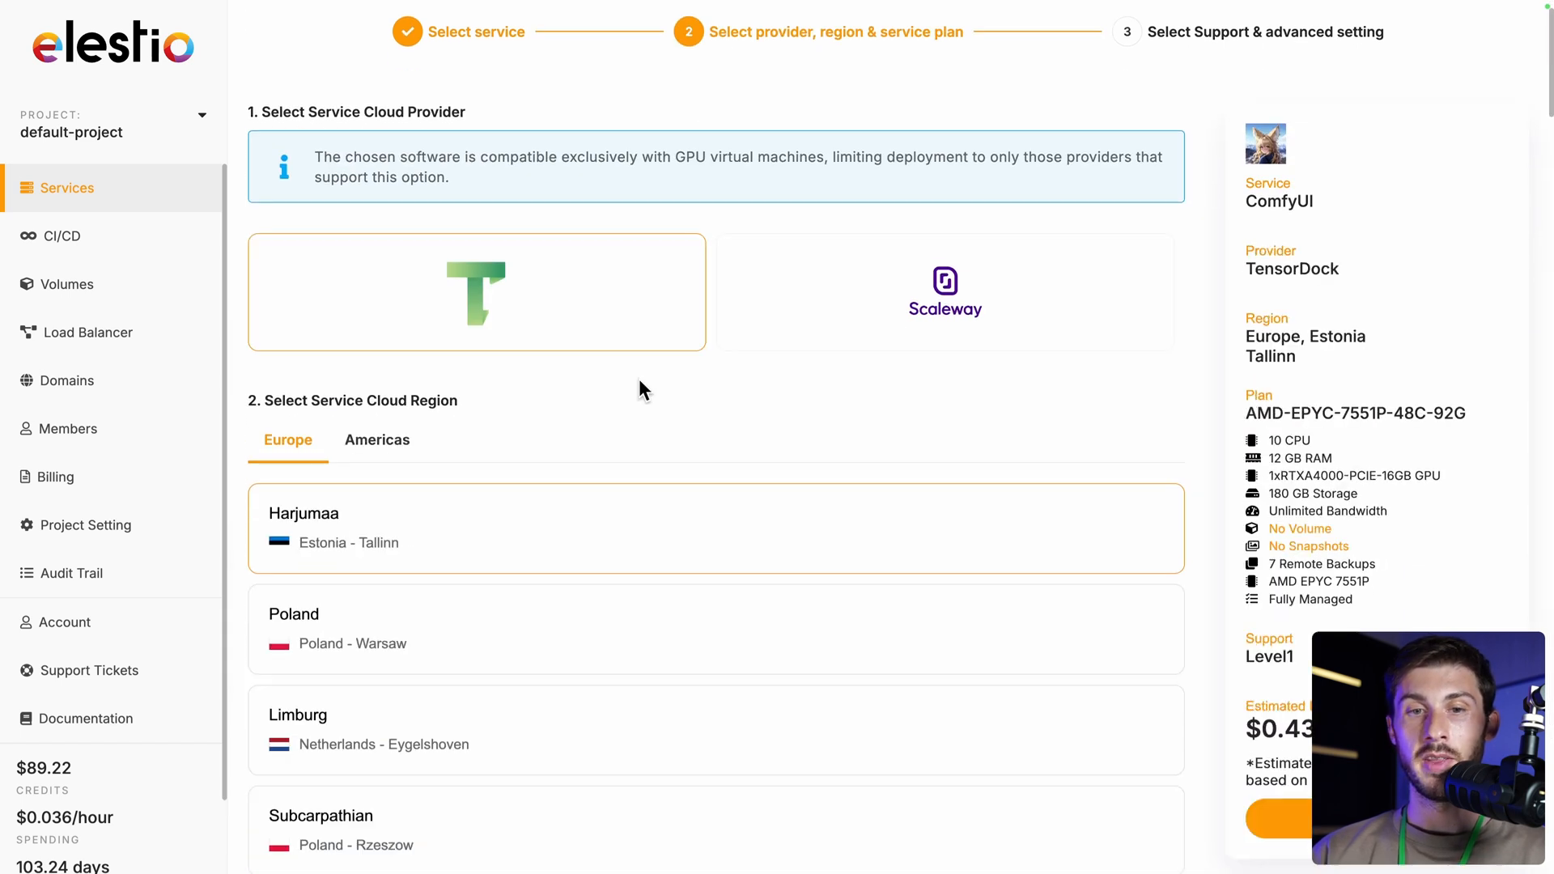
scroll(down, 3)
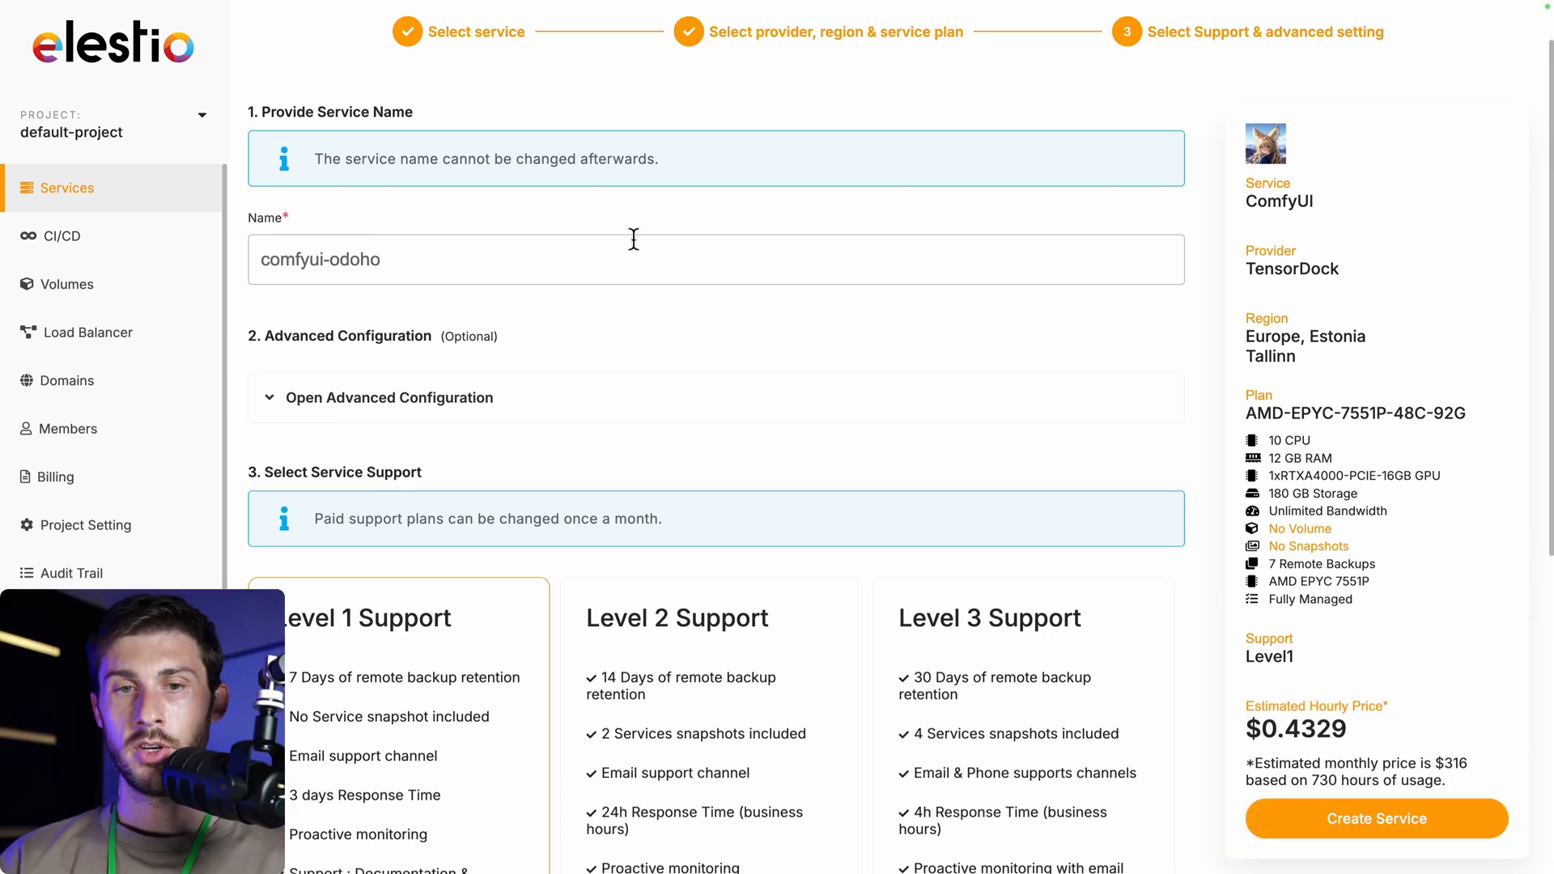
scroll(down, 3)
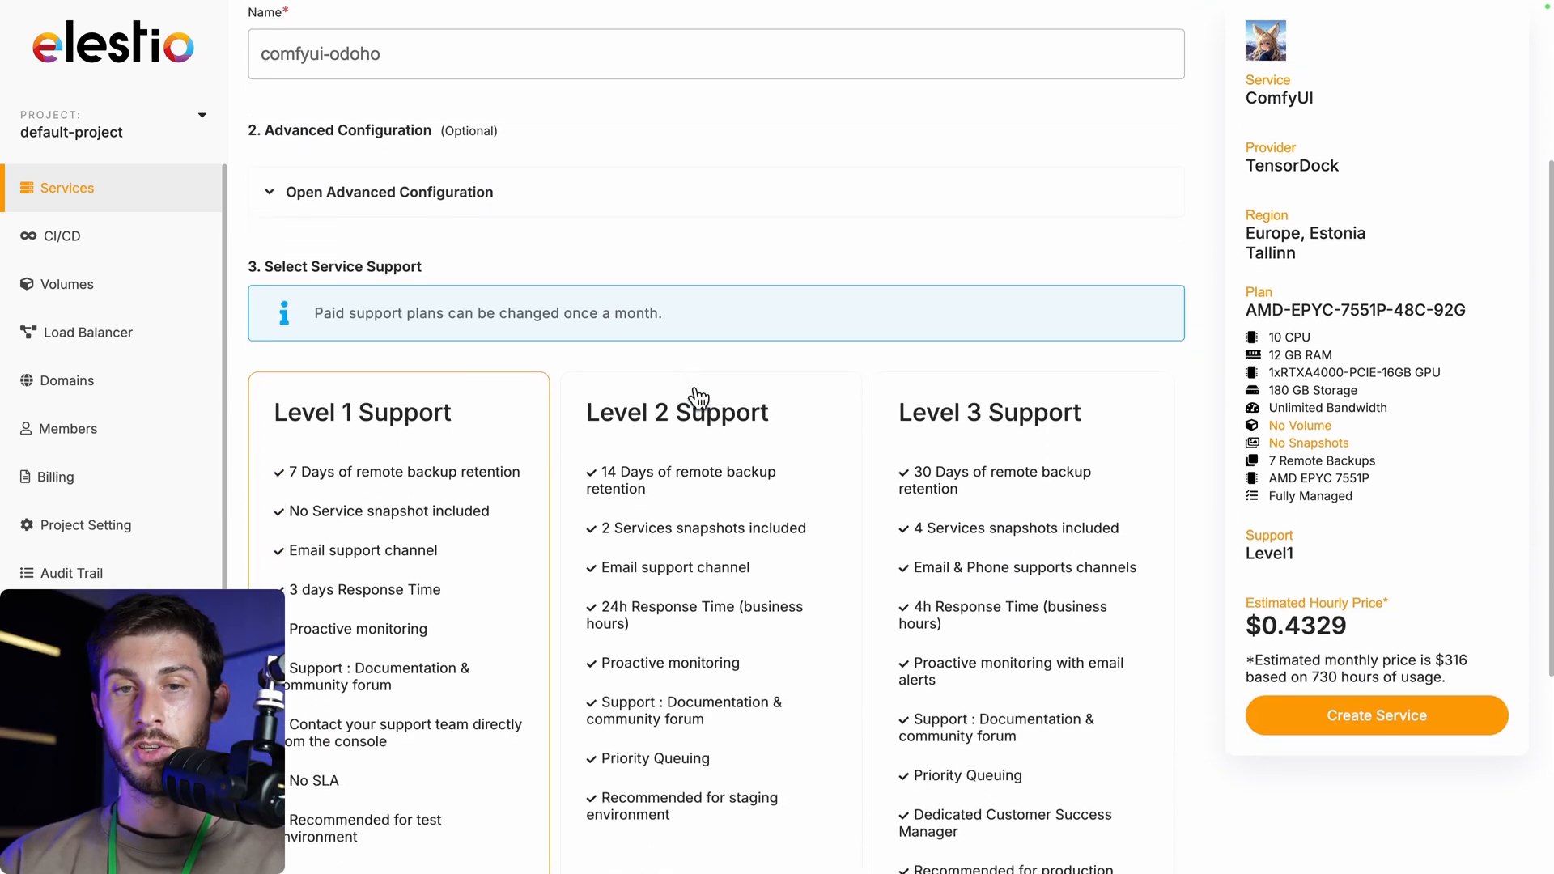
scroll(down, 3)
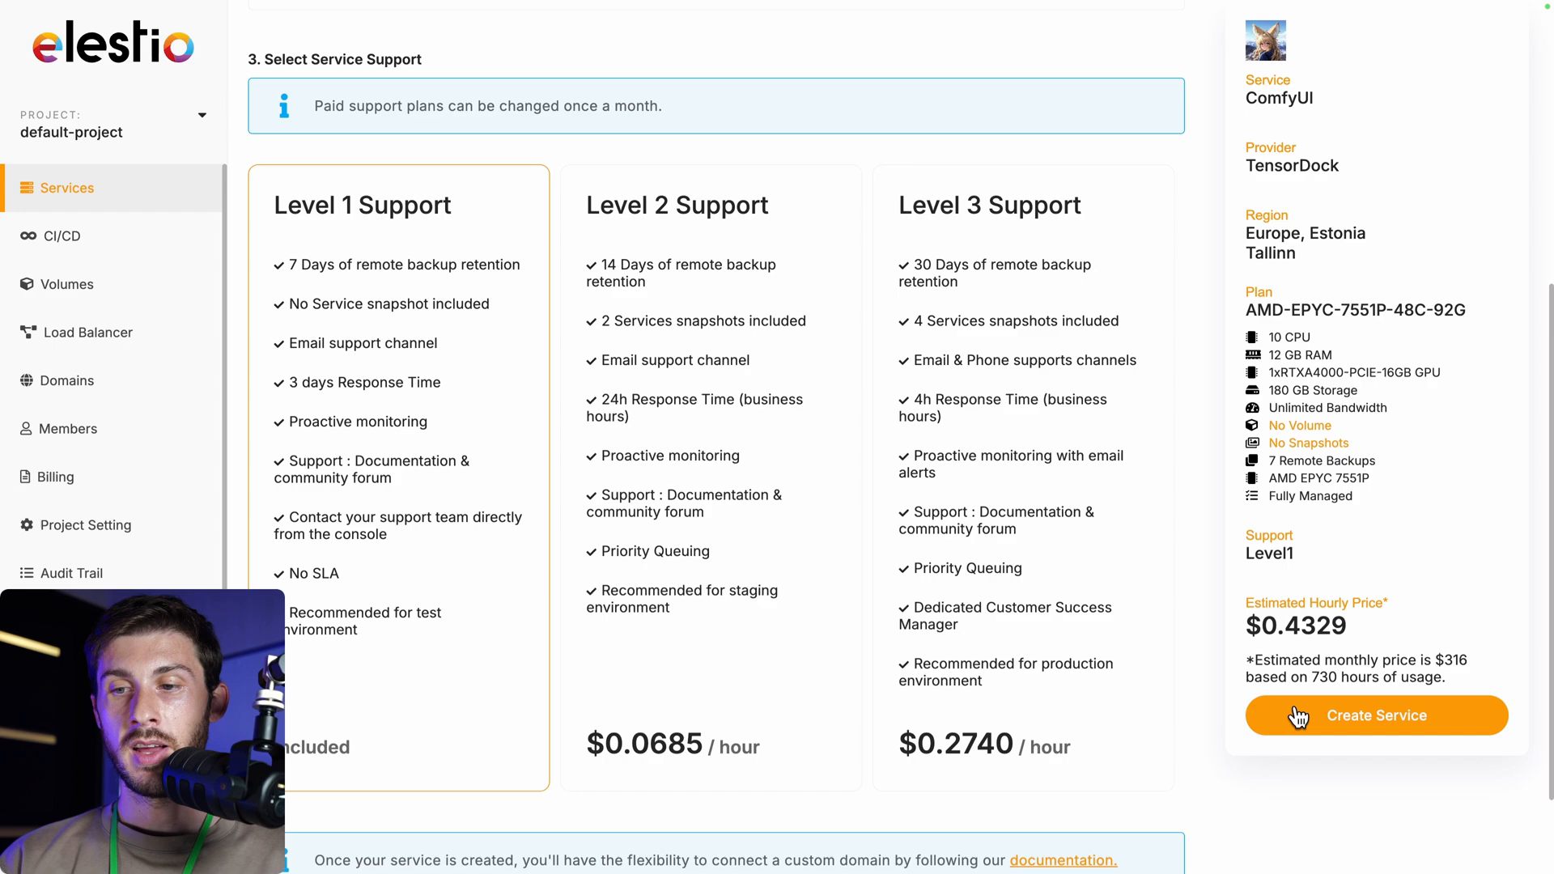
click(1375, 714)
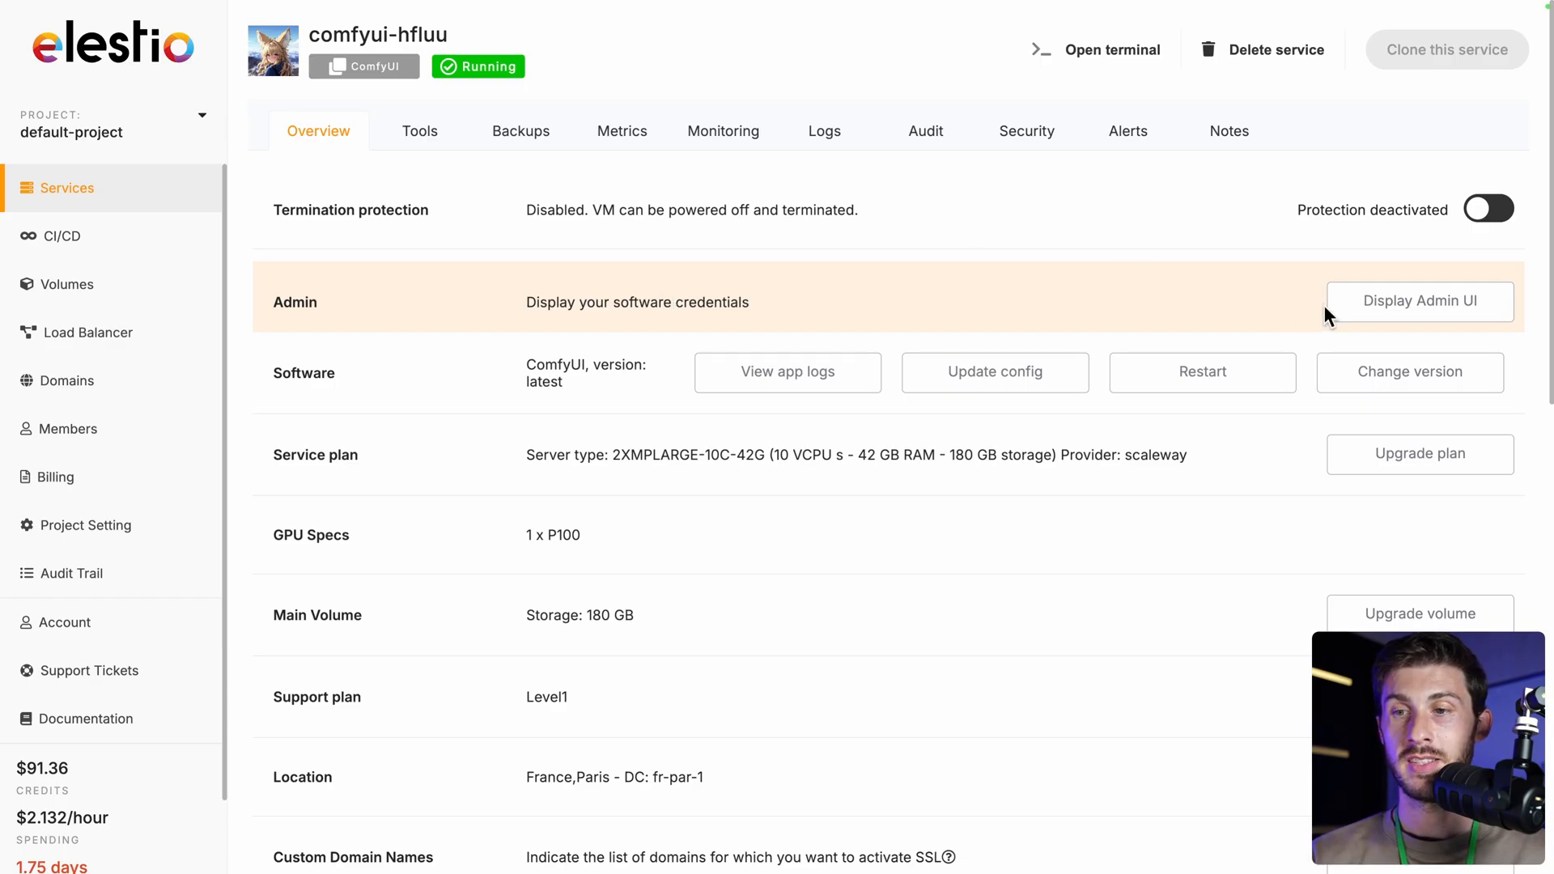
- Reveal the admin credentials, copy the password, and sign in to the ComfyUI web interface as root
click(1420, 301)
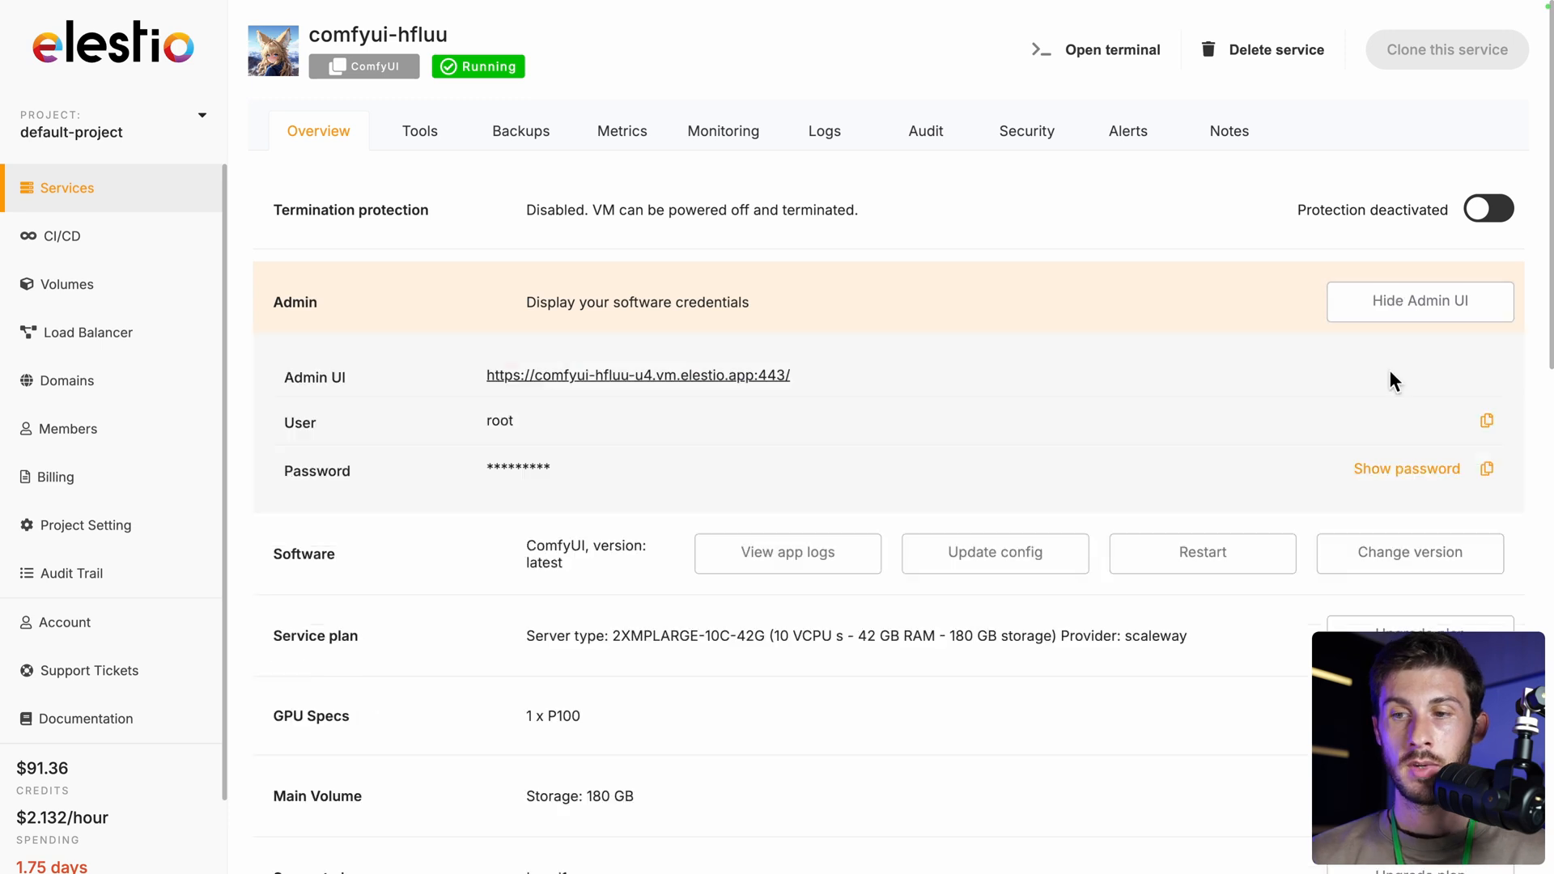
click(1486, 470)
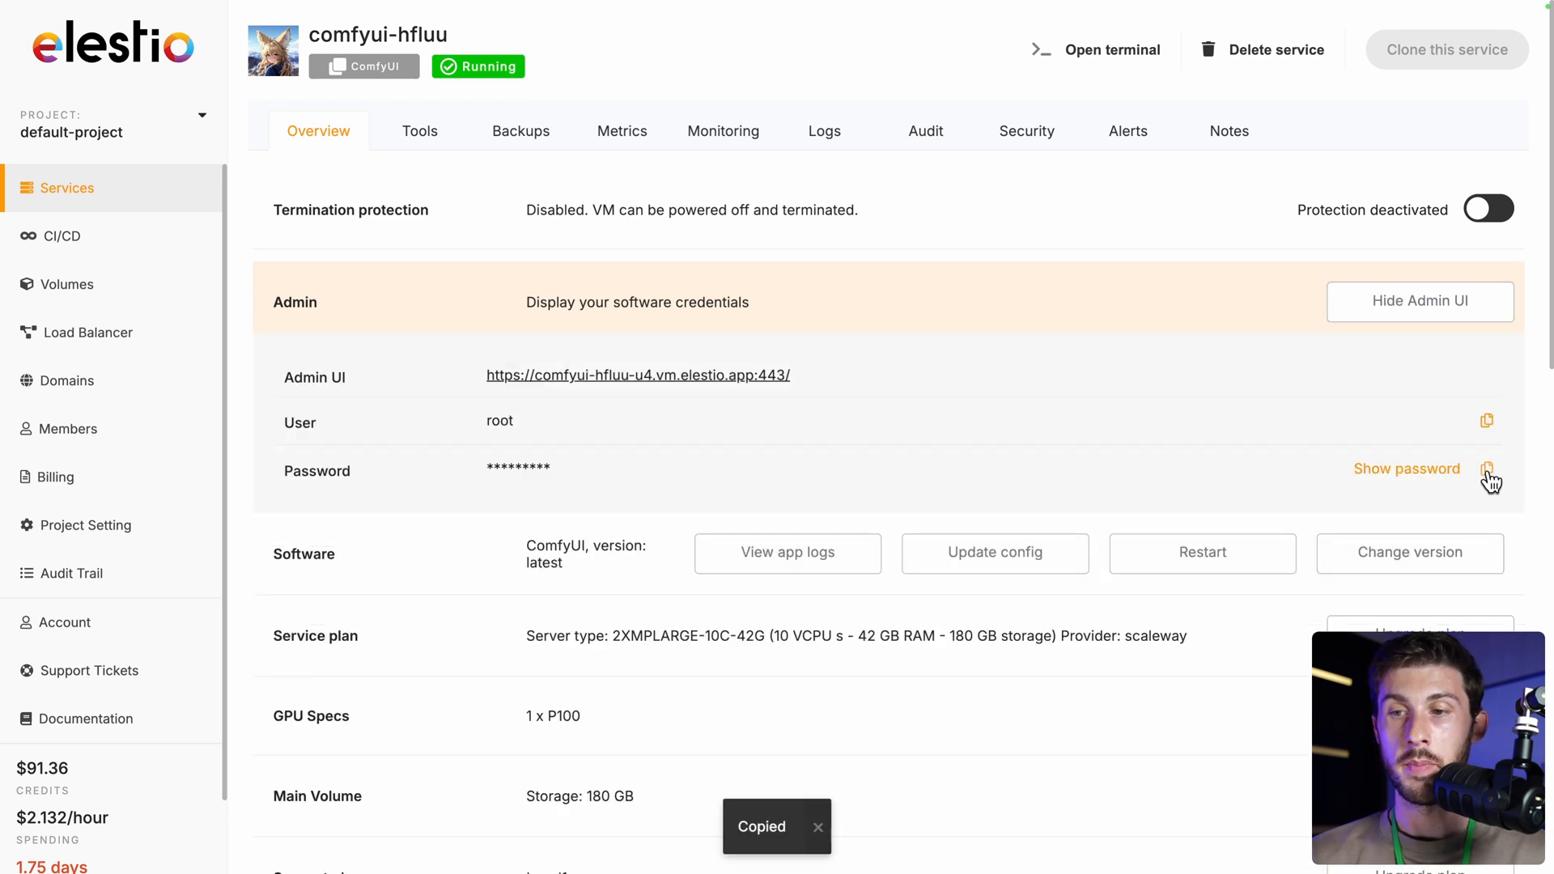
mouse_move(528, 447)
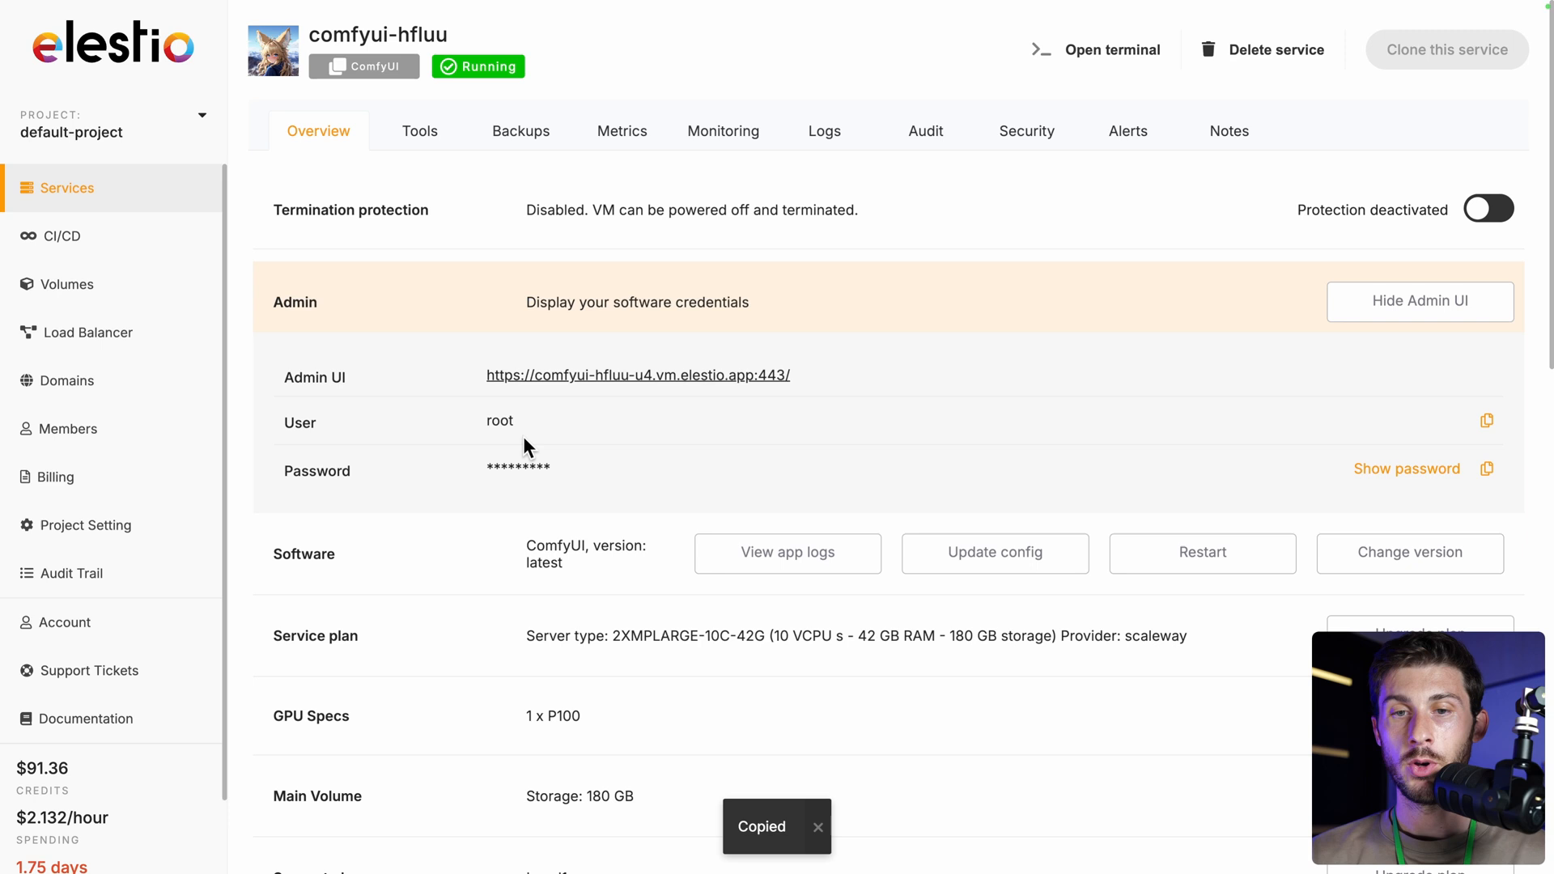
click(638, 374)
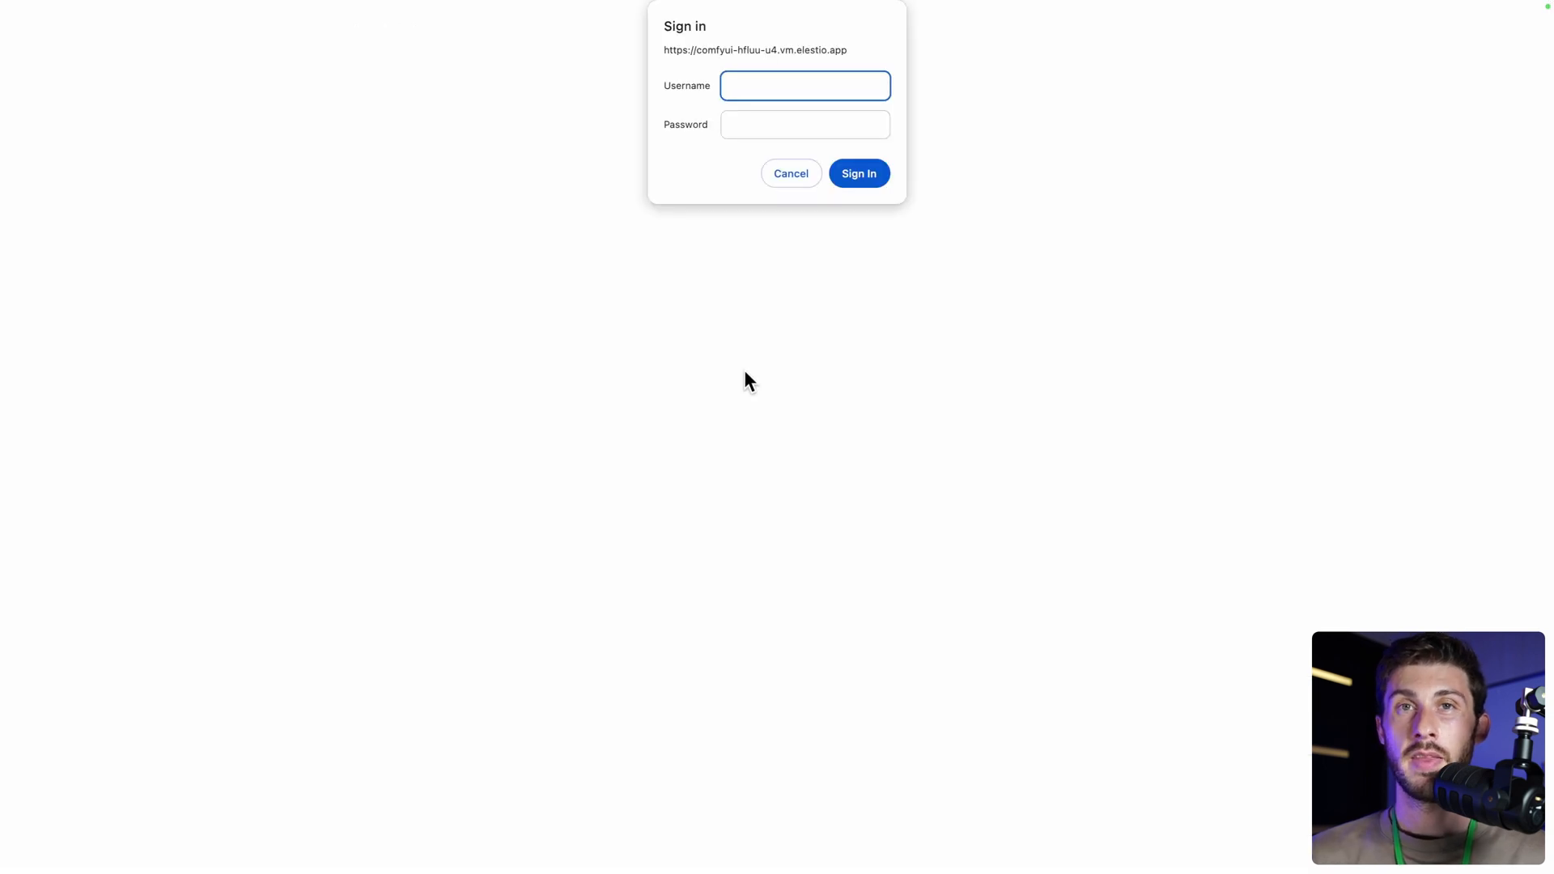
text(root)
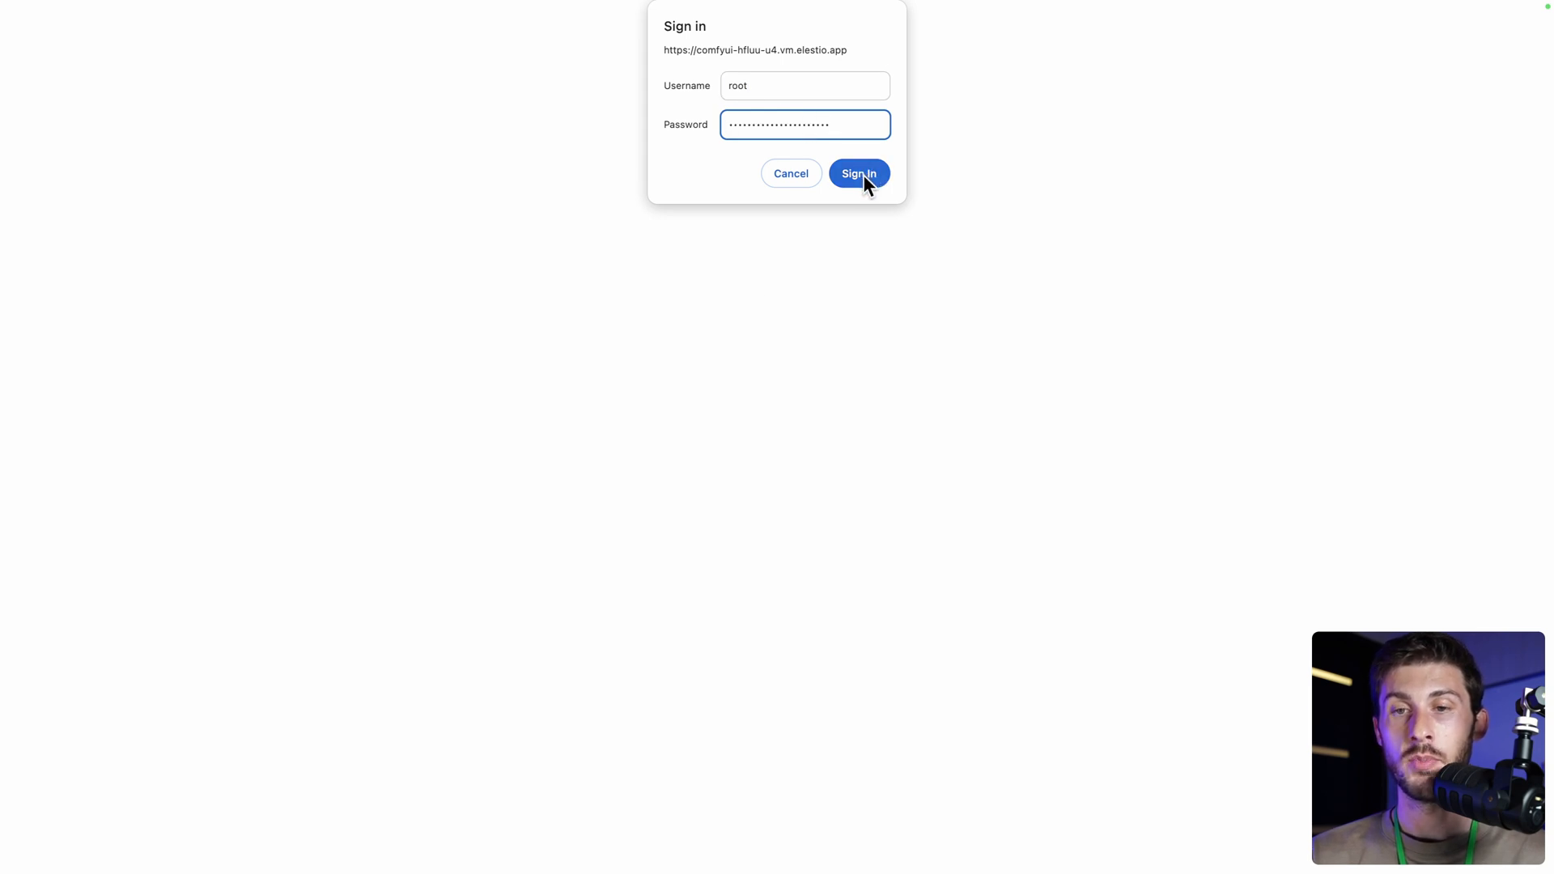
click(858, 173)
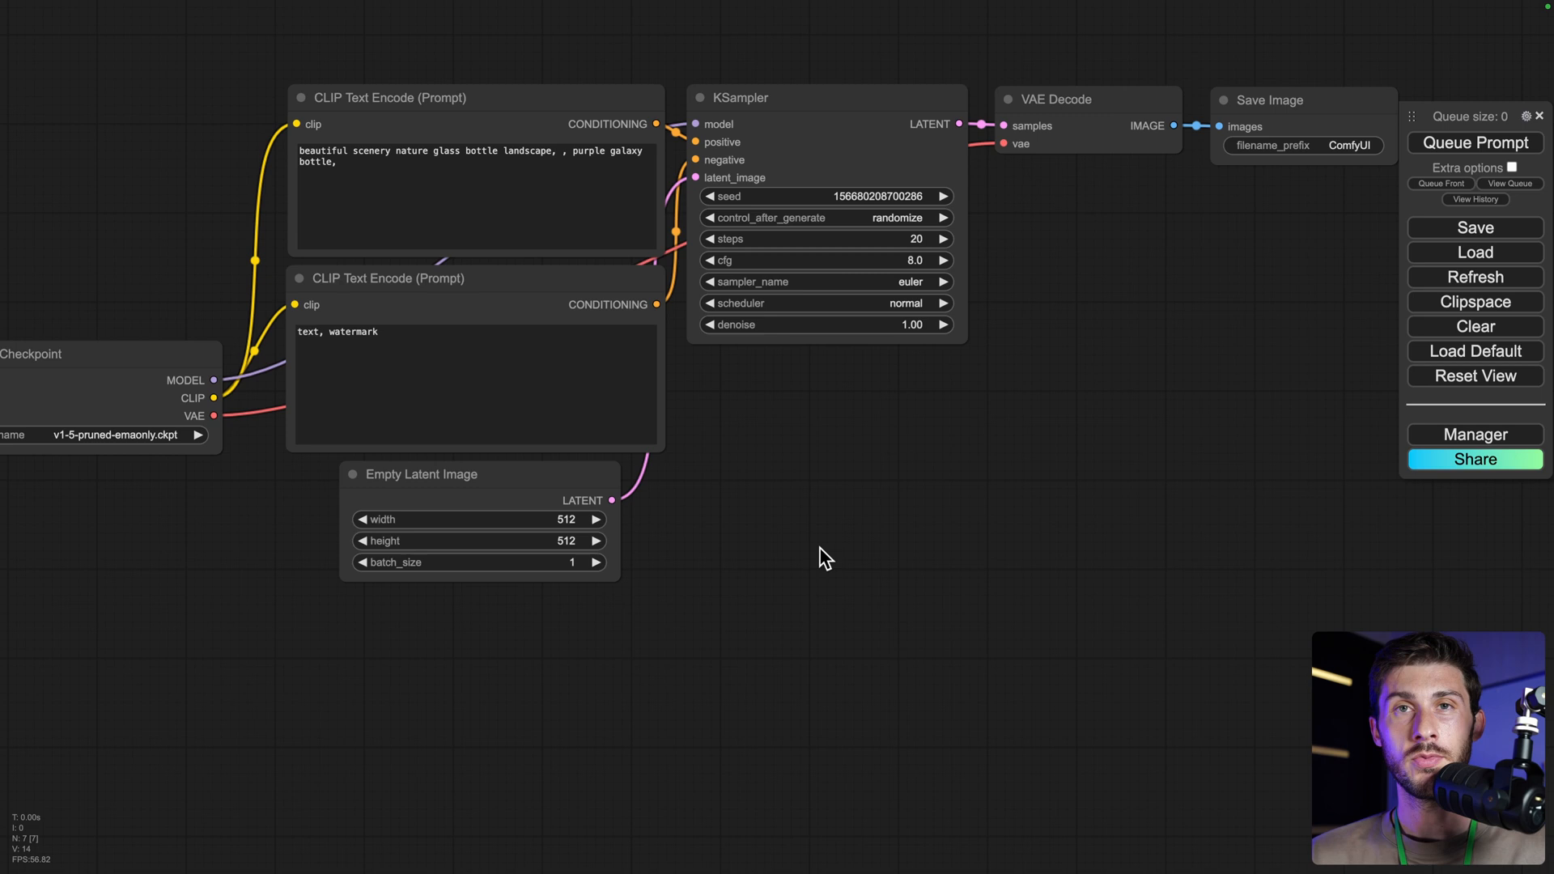
mouse_move(980, 460)
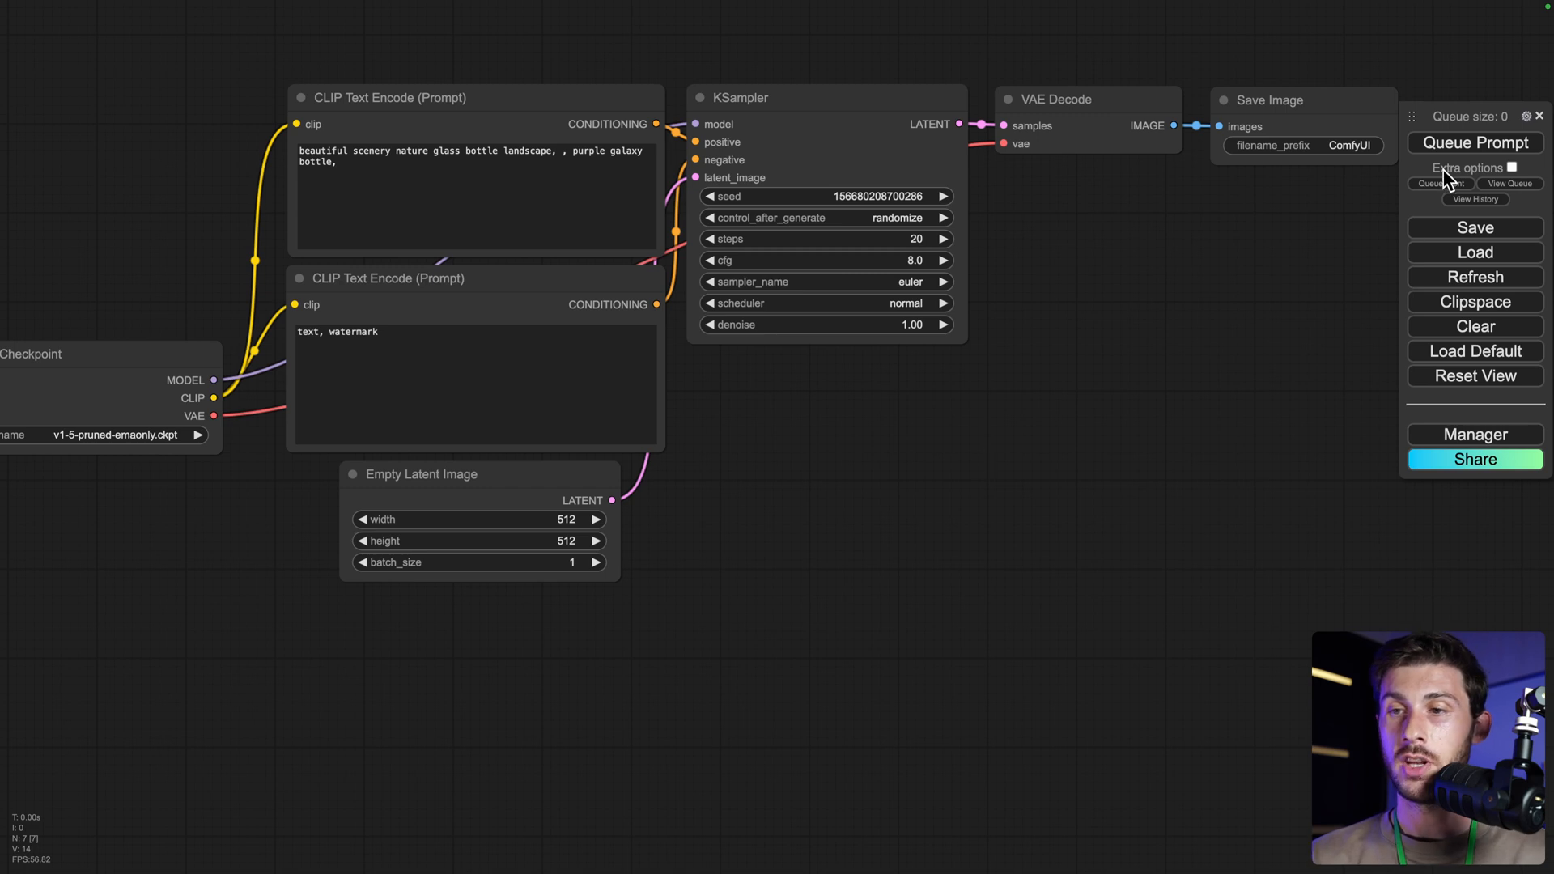
- Queue the default workflow so it generates the purple galaxy bottle image
click(1473, 143)
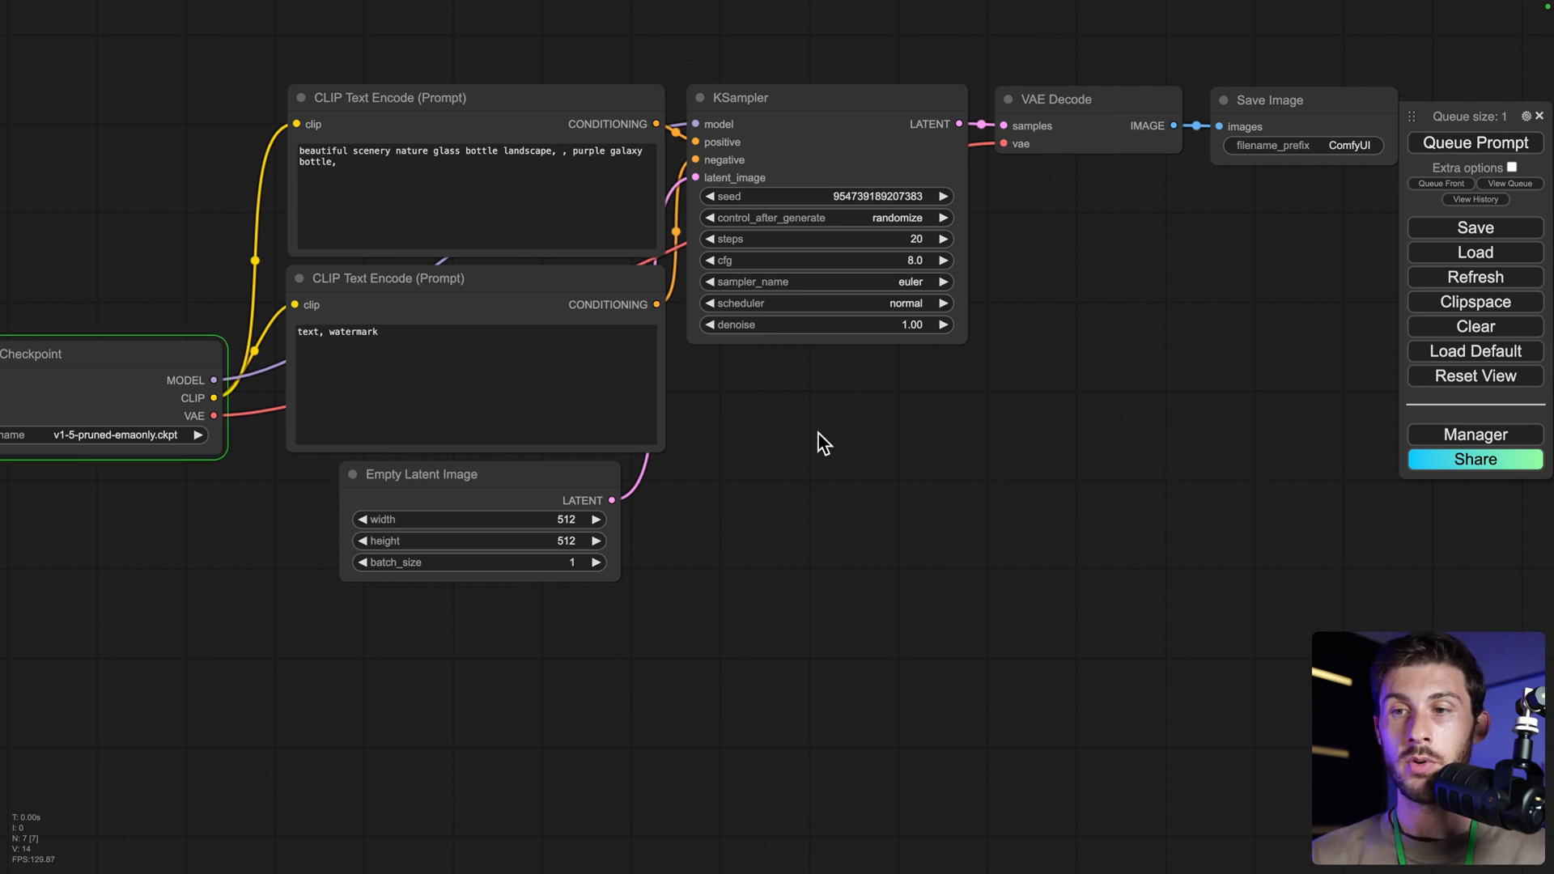
mouse_move(1217, 256)
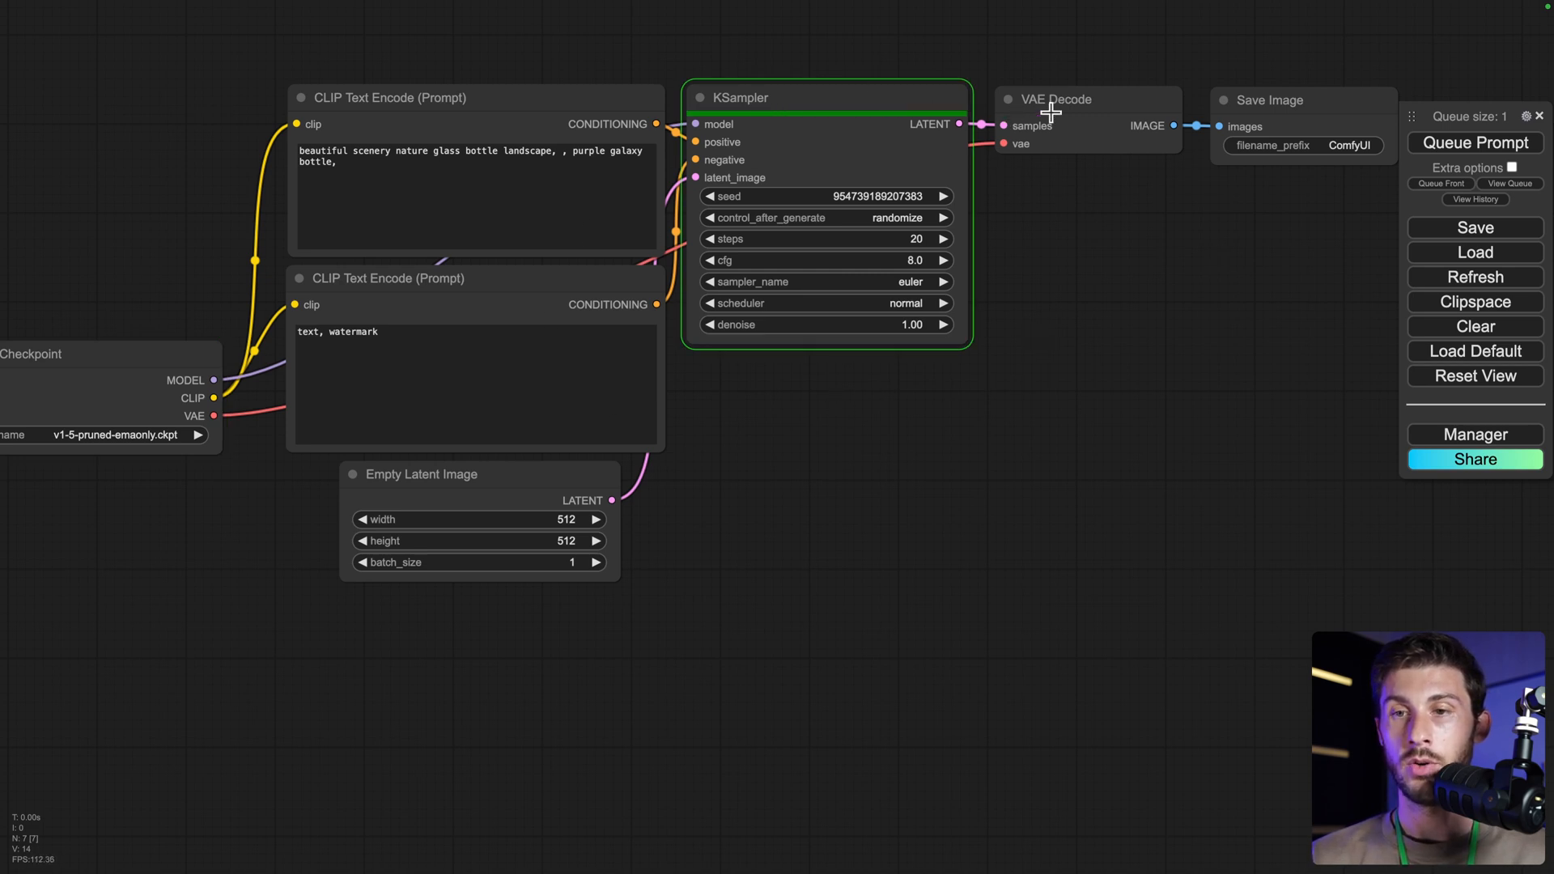
click(1473, 142)
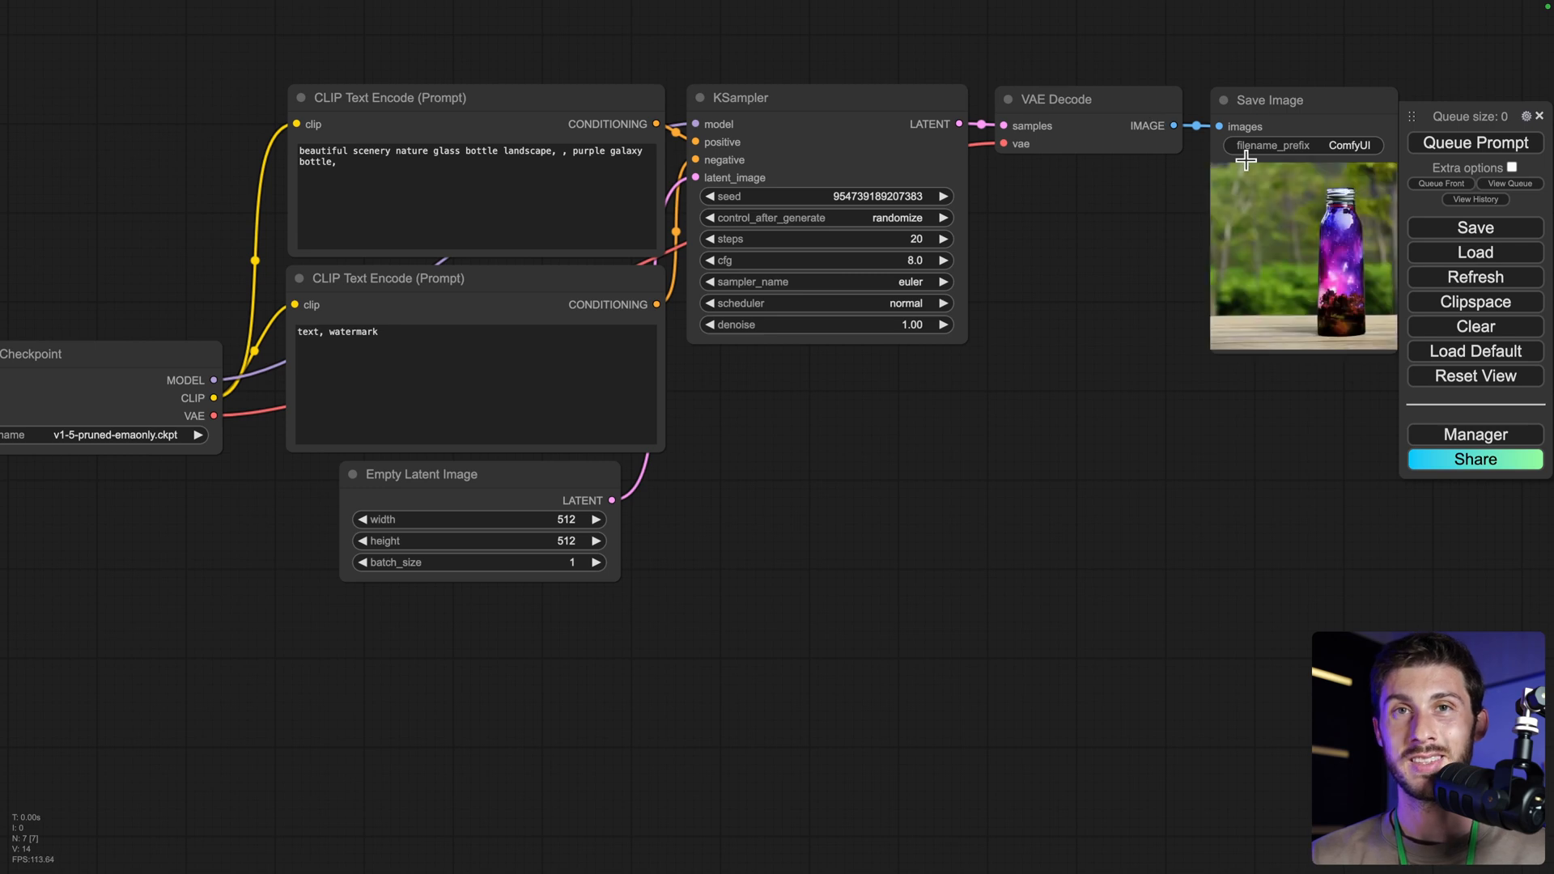
mouse_move(1376, 193)
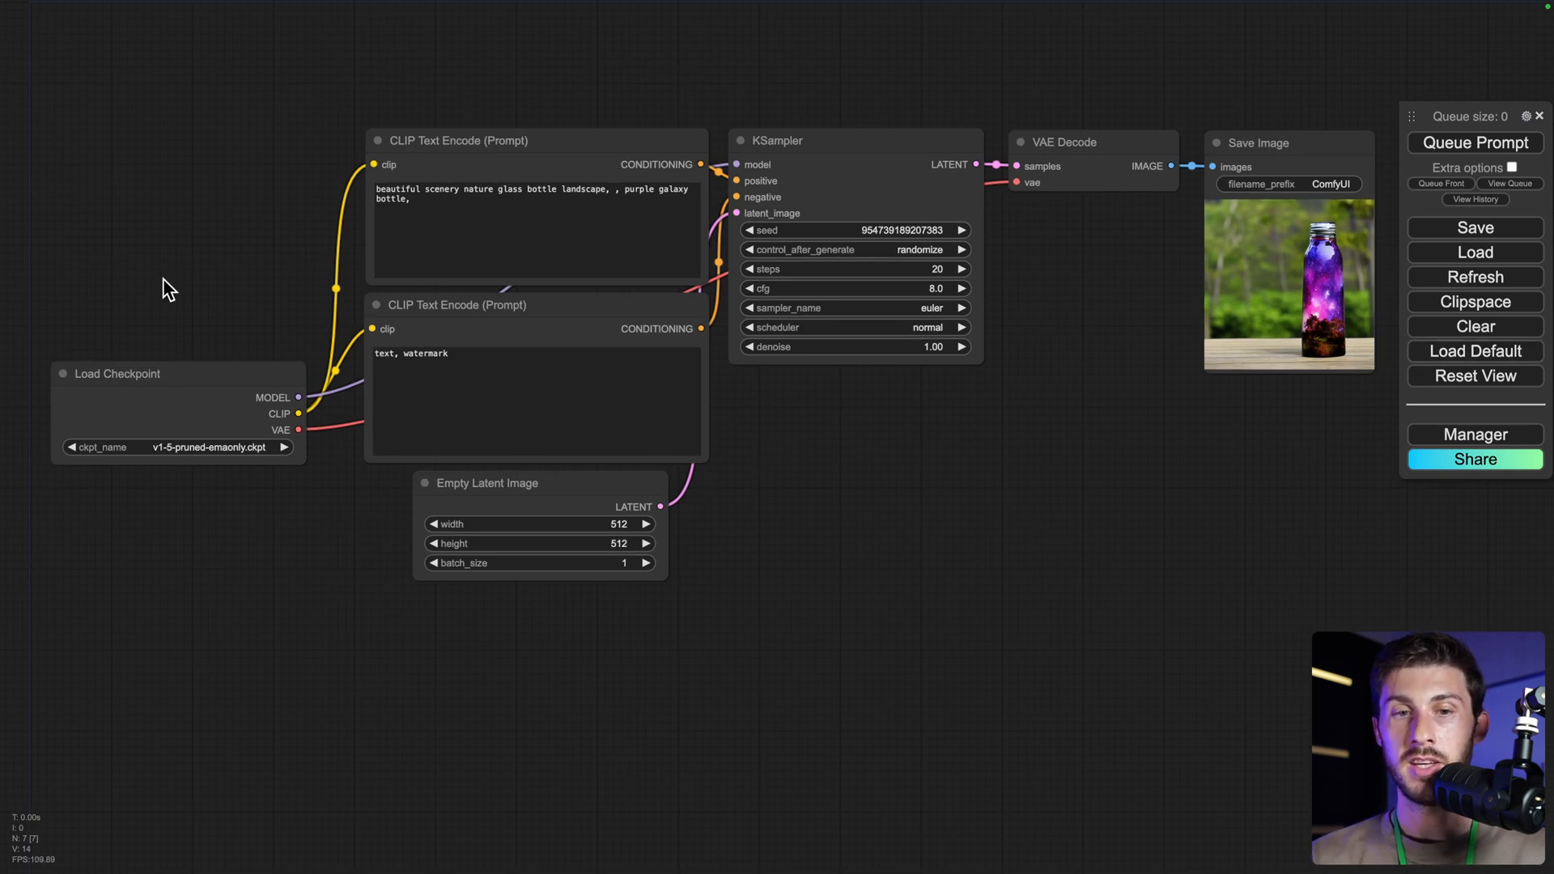
mouse_move(178, 499)
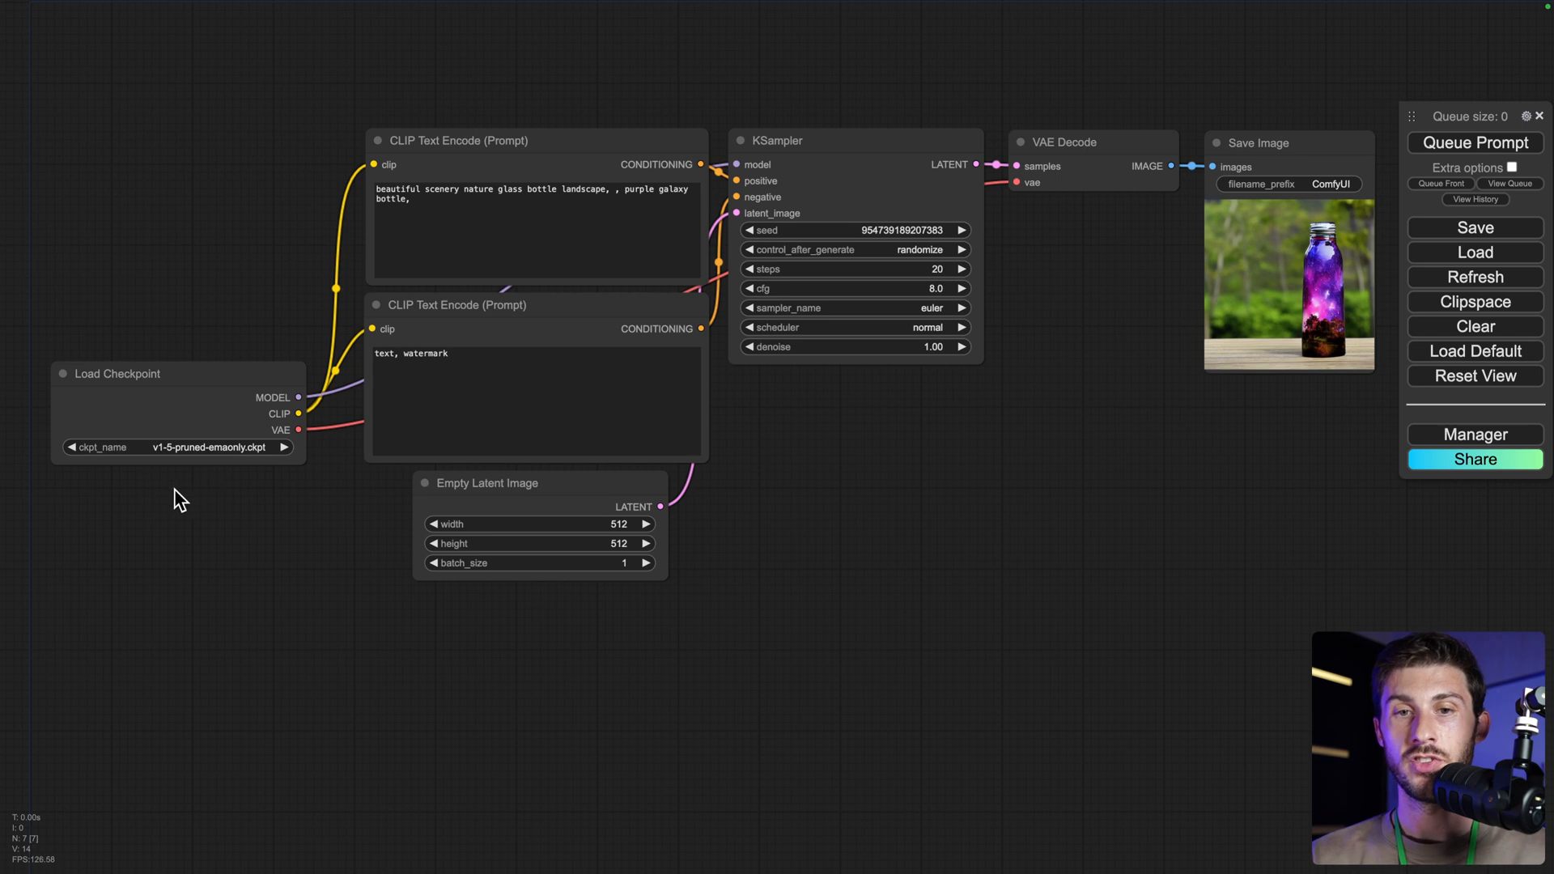
mouse_move(316, 251)
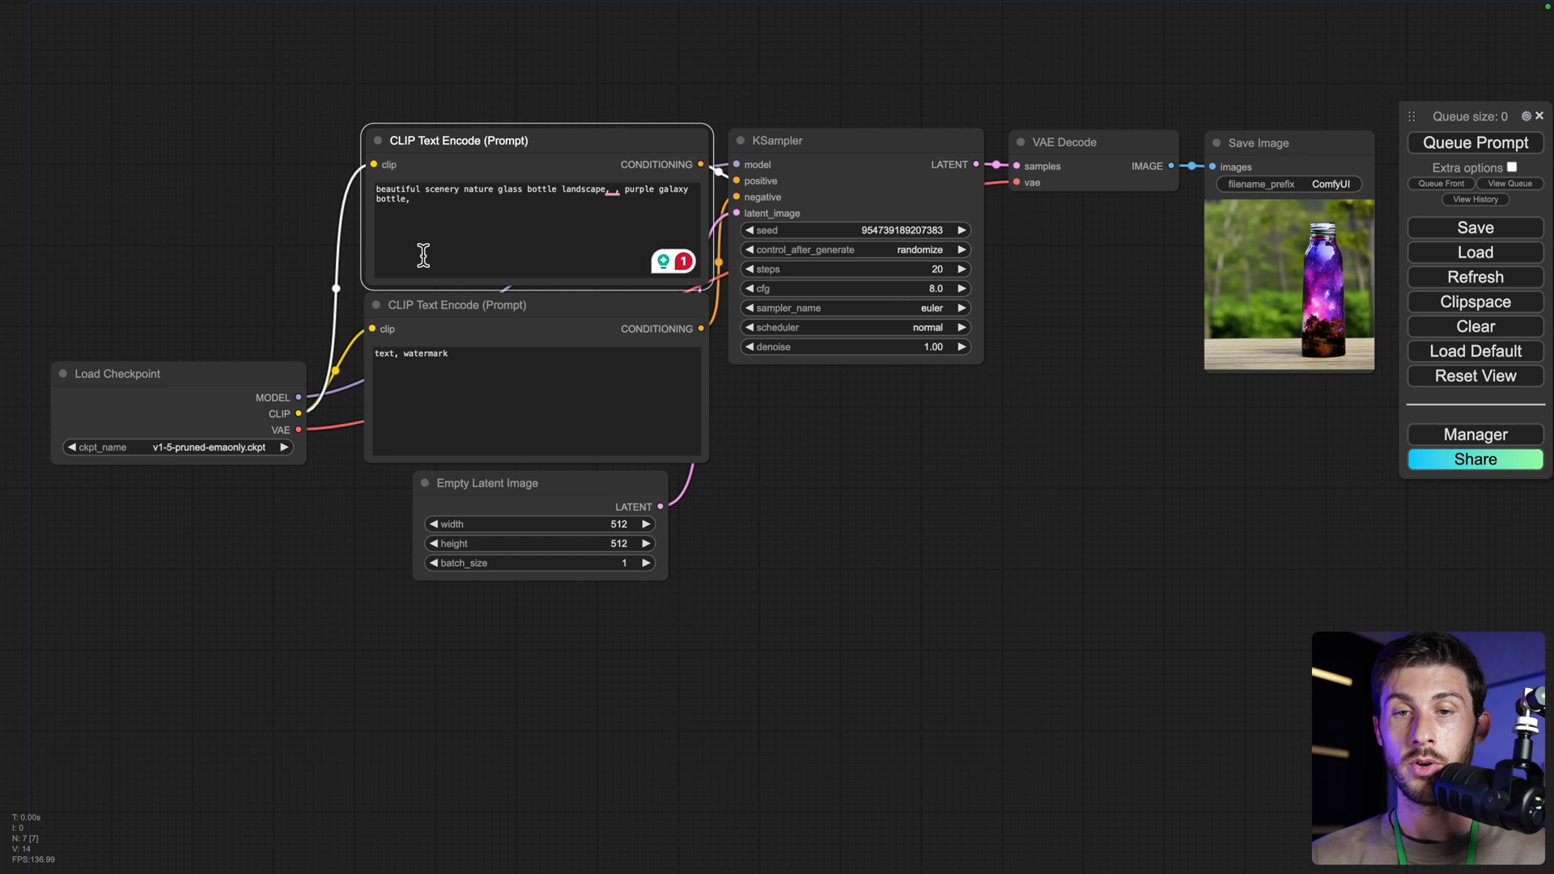
- Download the galaxy bottle picture from the Save Image node to the computer
click(435, 193)
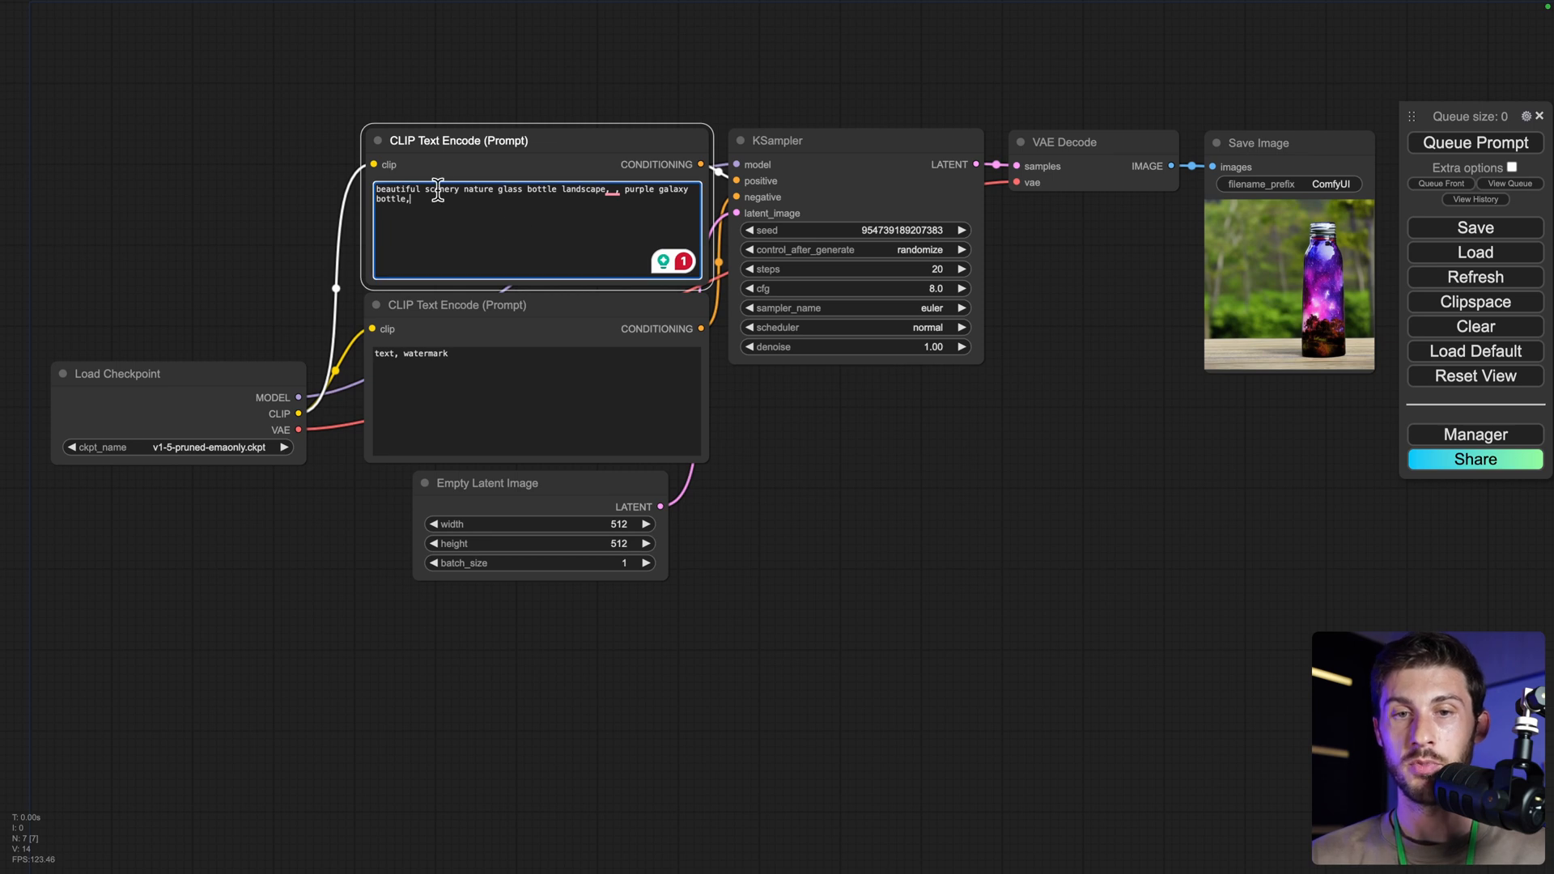
mouse_move(1023, 248)
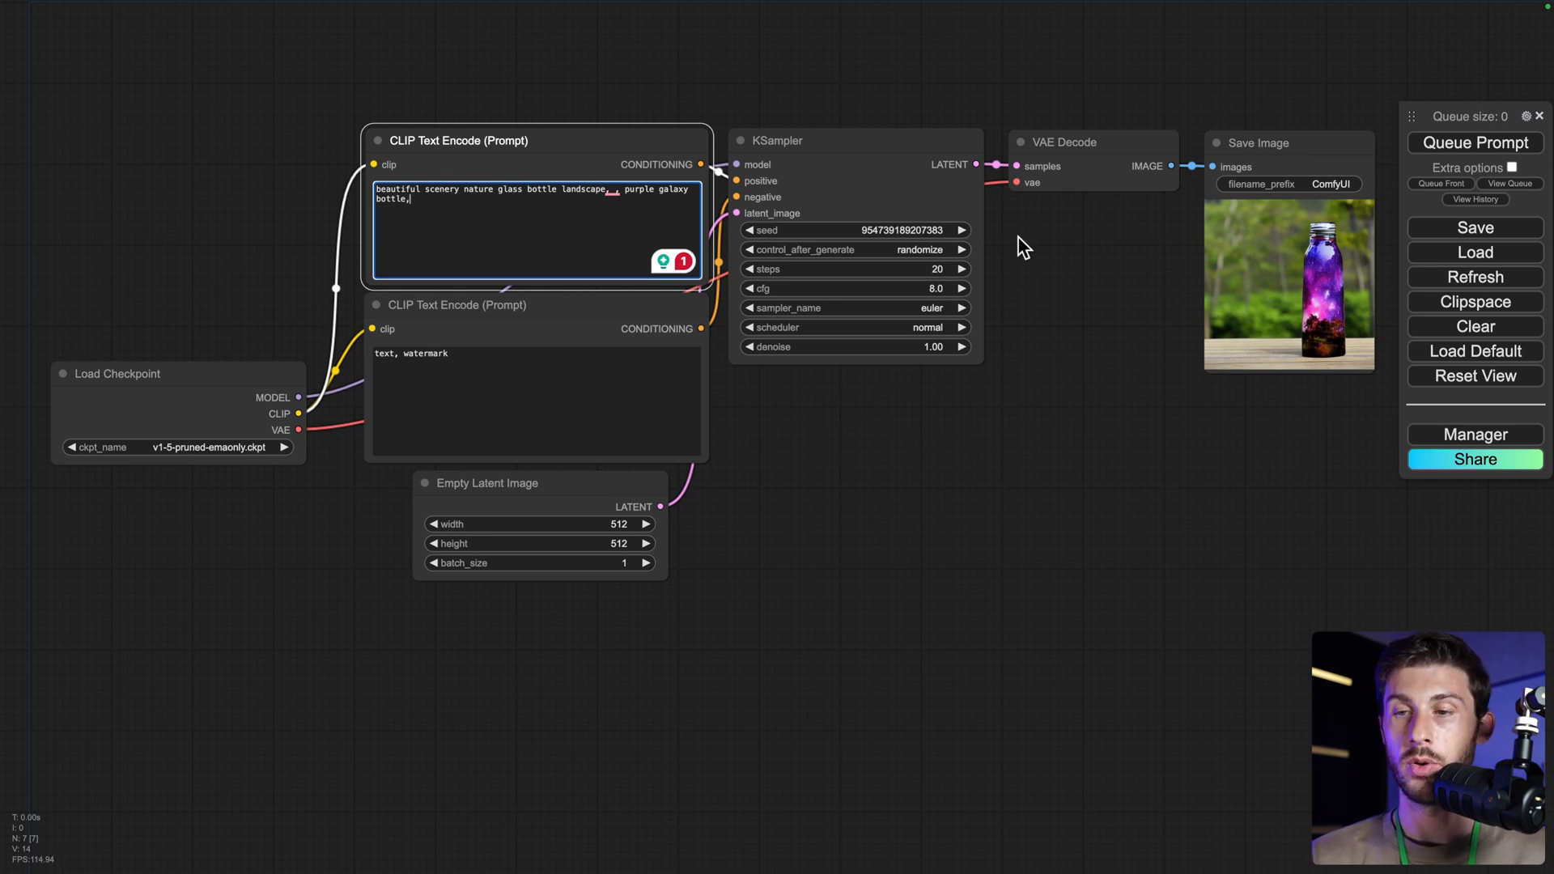
mouse_move(1272, 275)
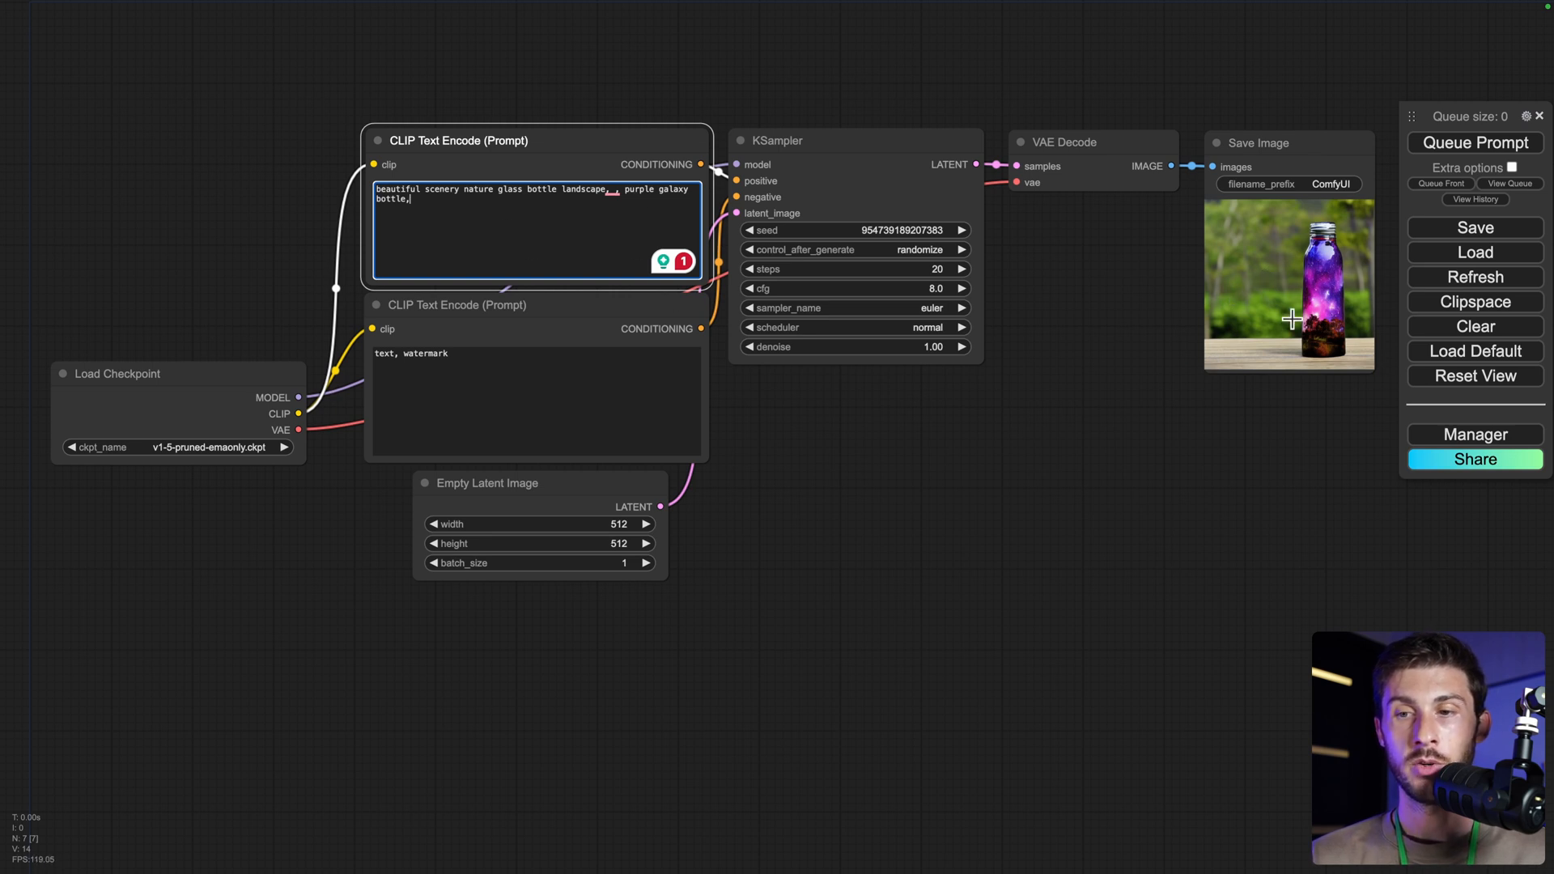
mouse_move(1235, 262)
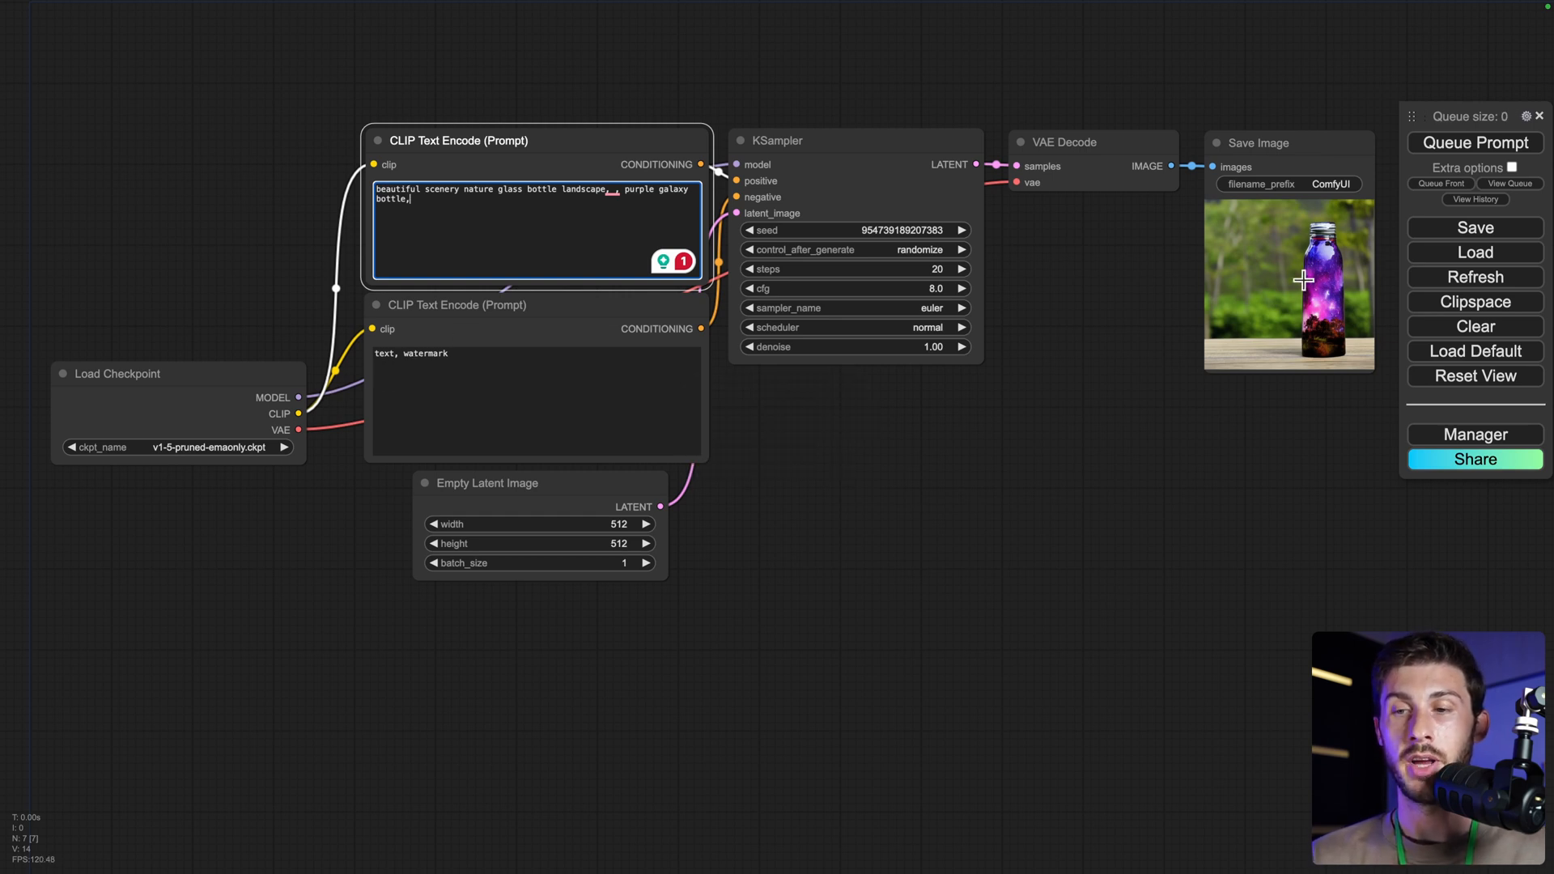
mouse_move(1279, 310)
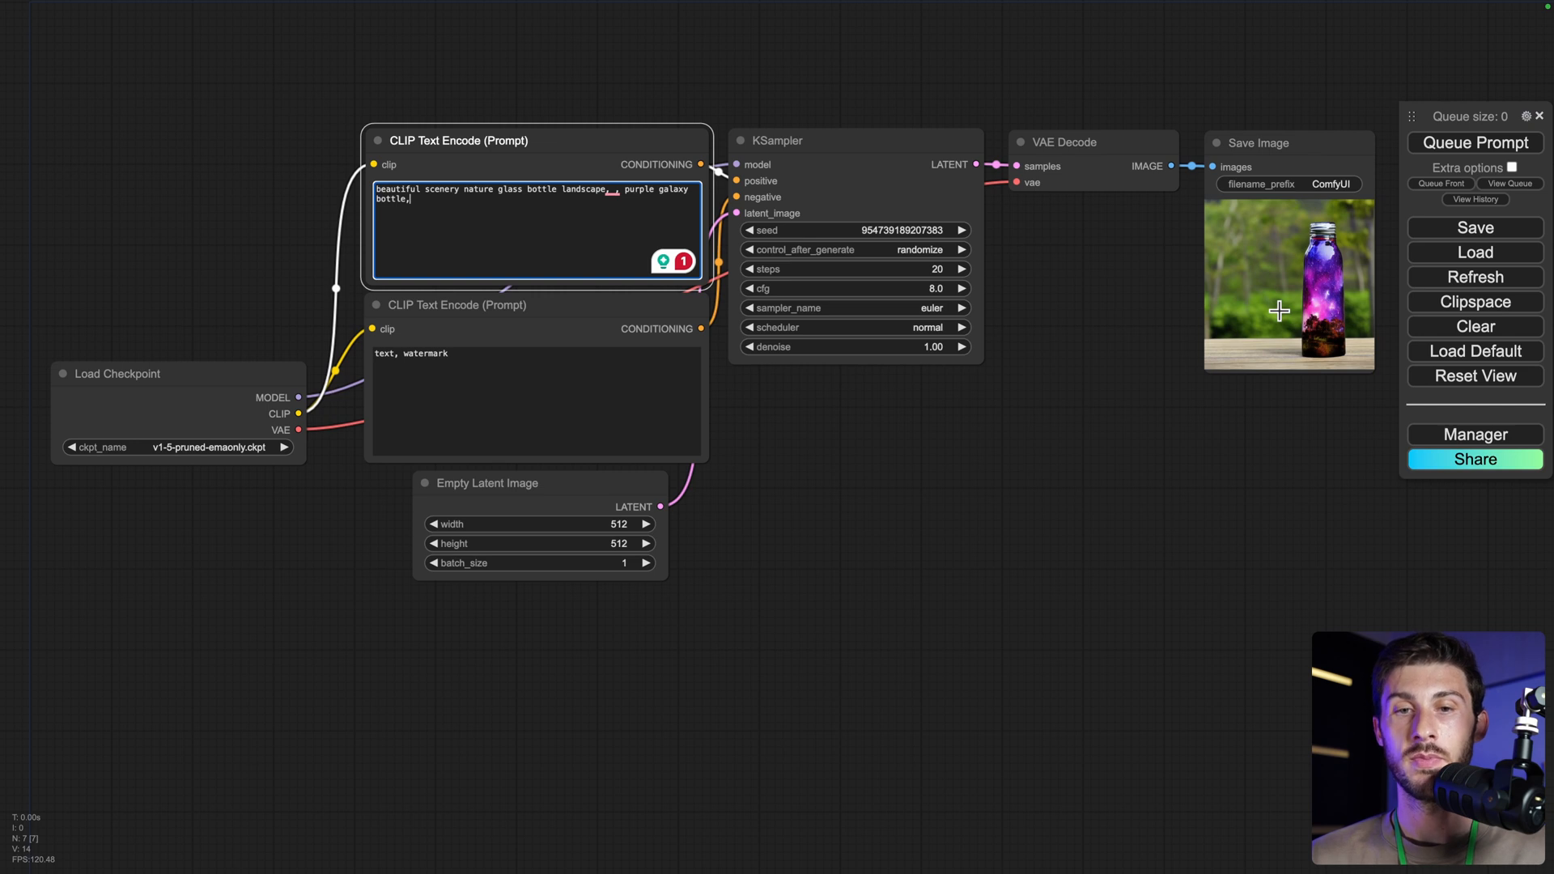
mouse_move(957, 173)
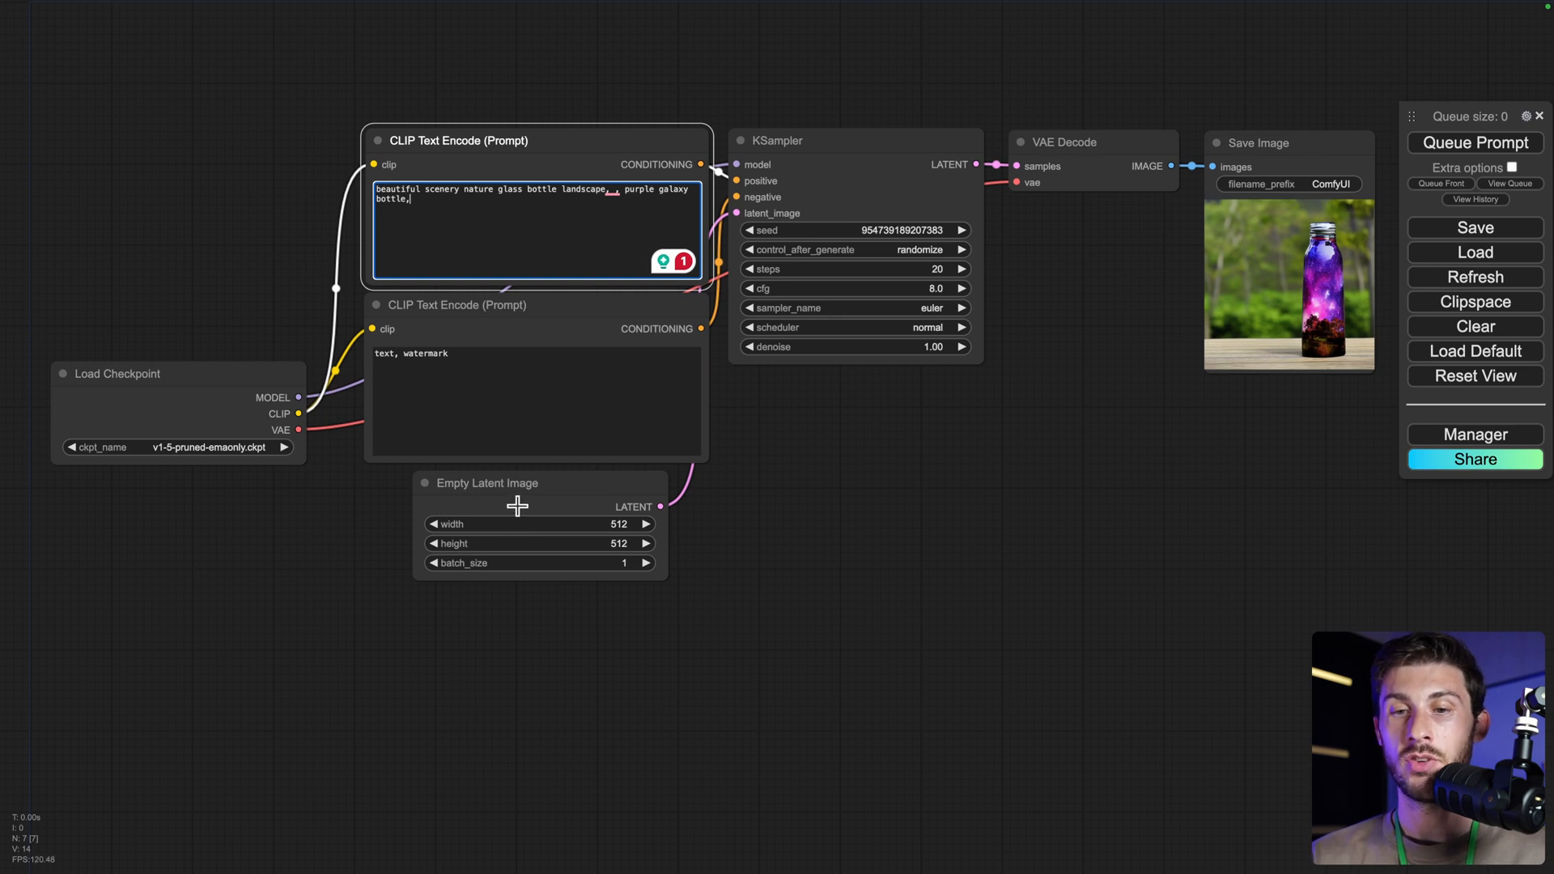
mouse_move(713, 579)
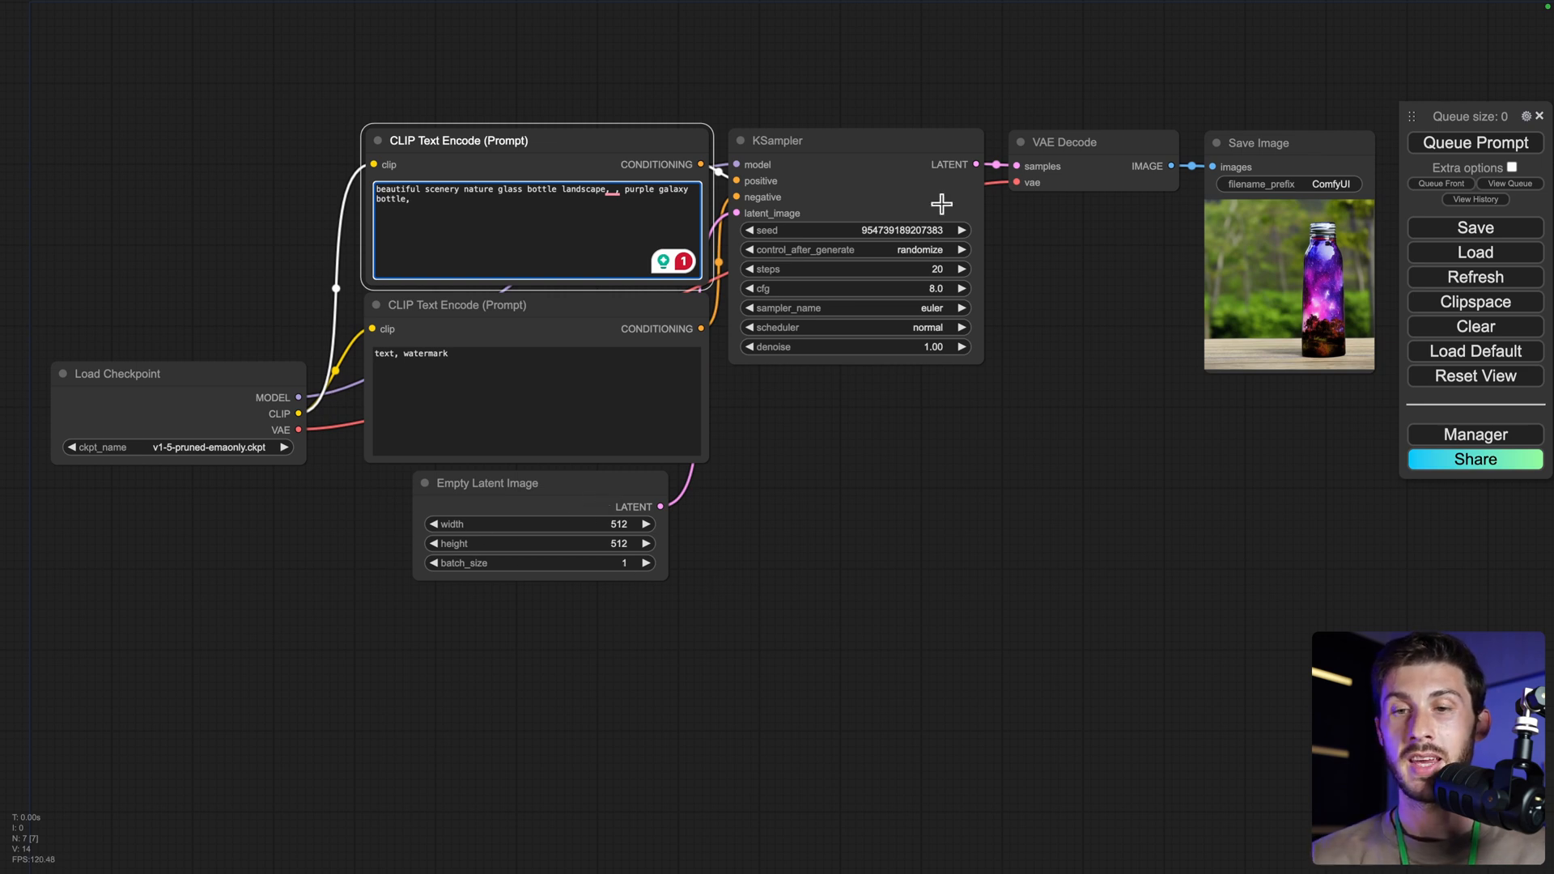
mouse_move(474, 147)
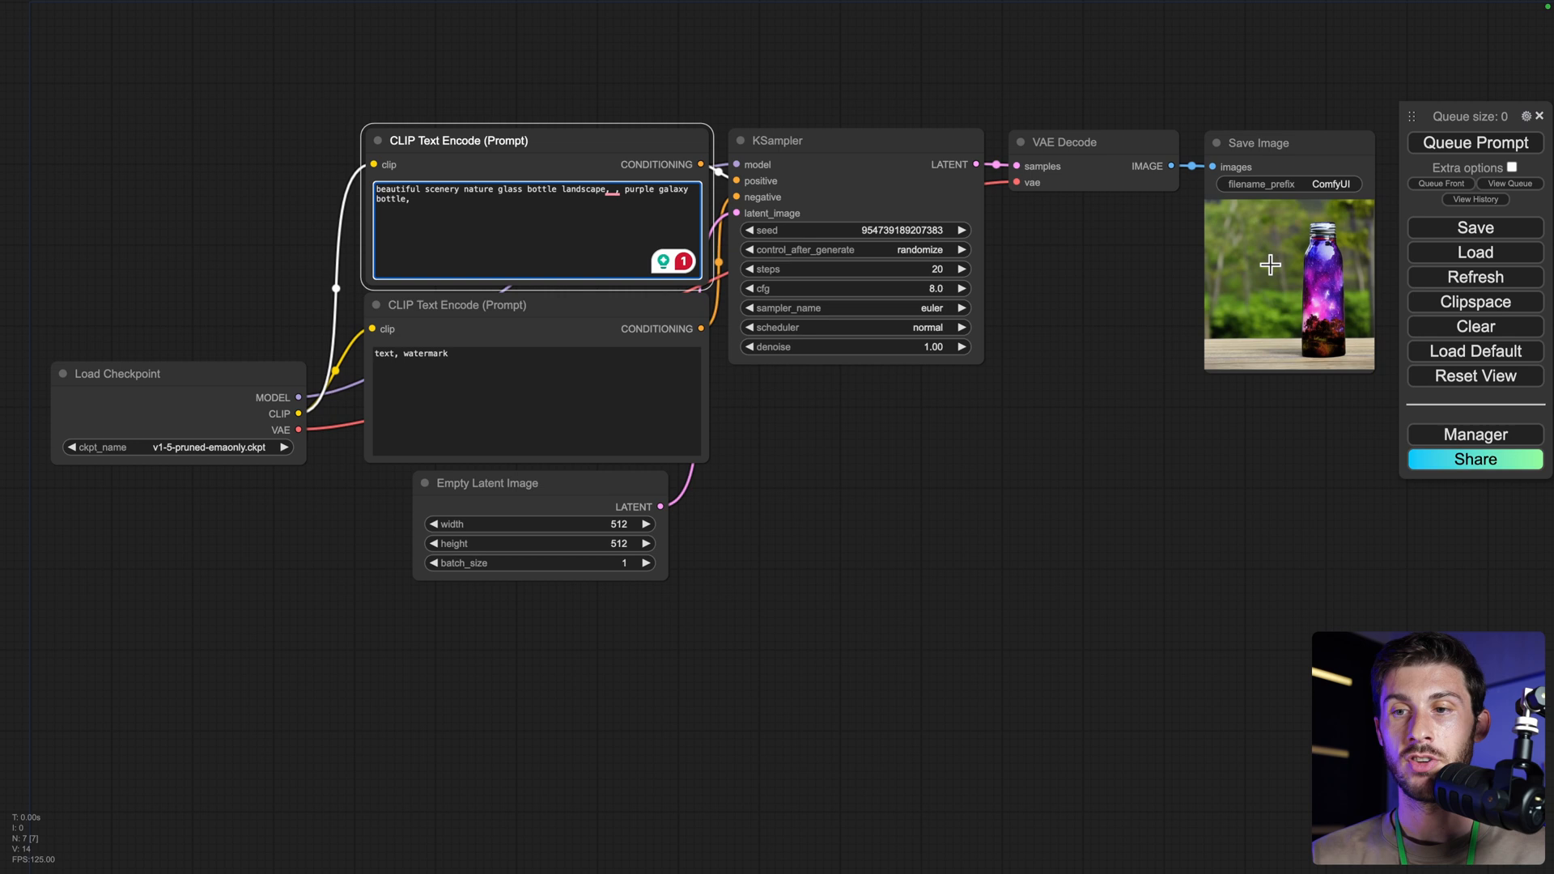
right_click(1269, 264)
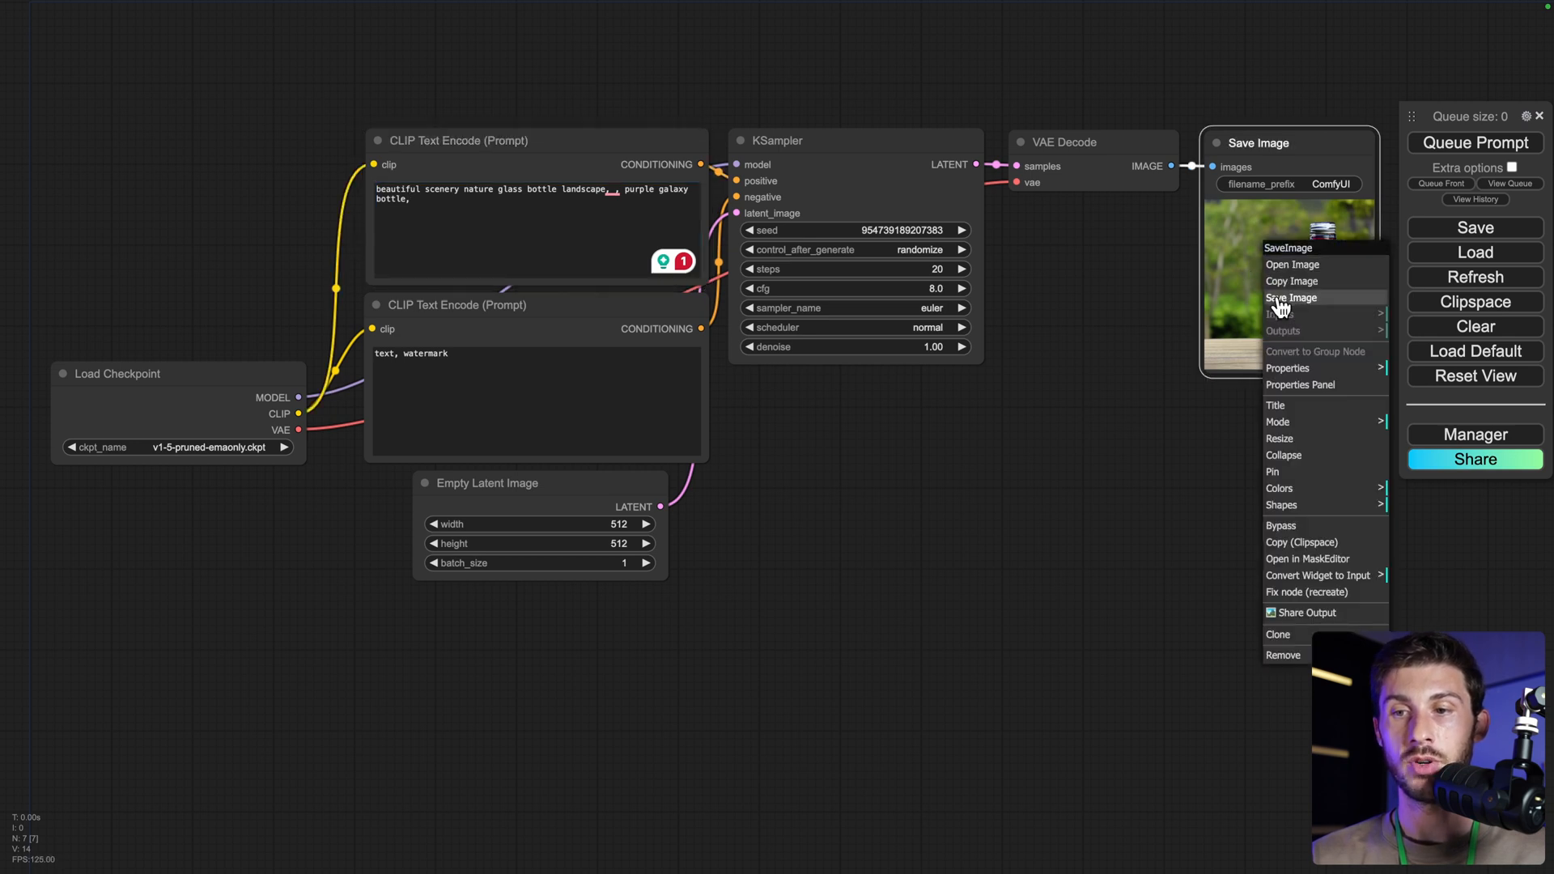
click(1292, 298)
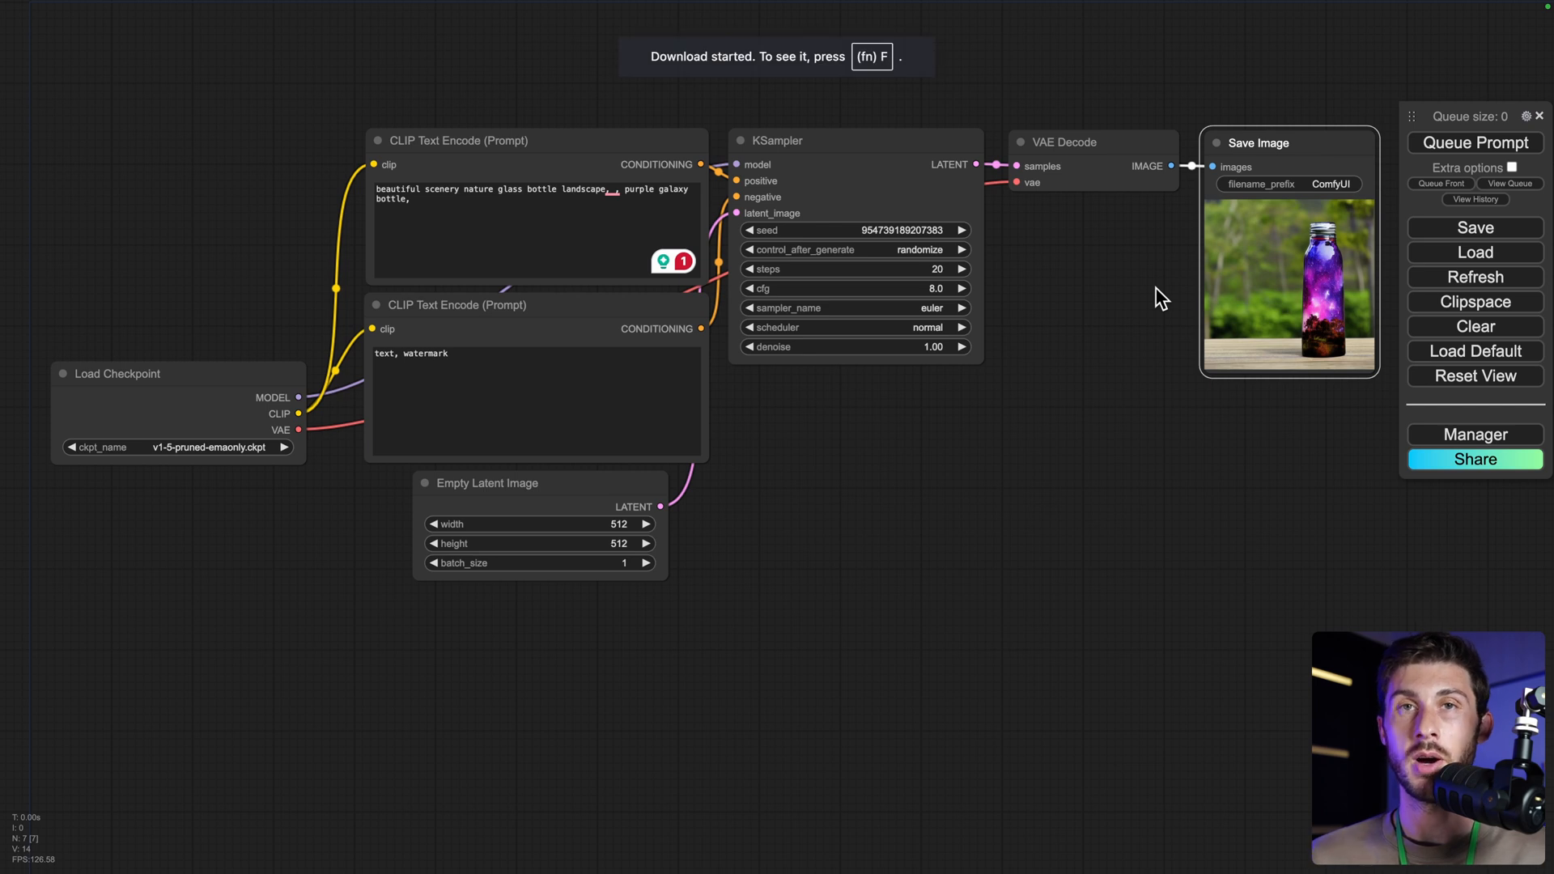
click(1374, 50)
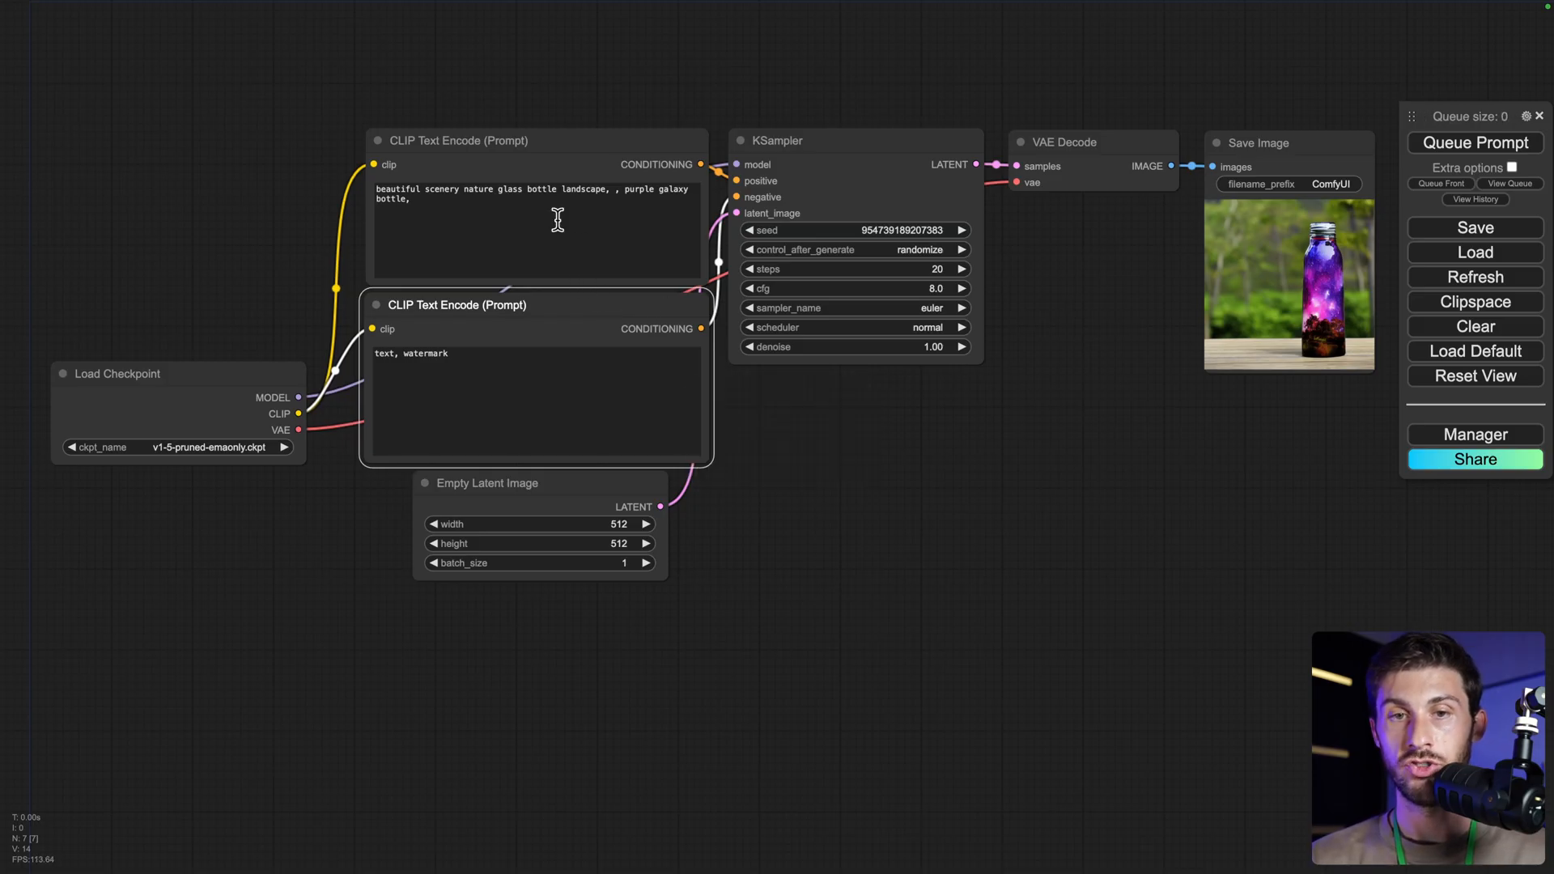
- Set the positive prompt to the anime sunrise beach text, negative to 'people', and latent size 960×544
text(anime style, landscape, horizon, sunrise, beach, bird)
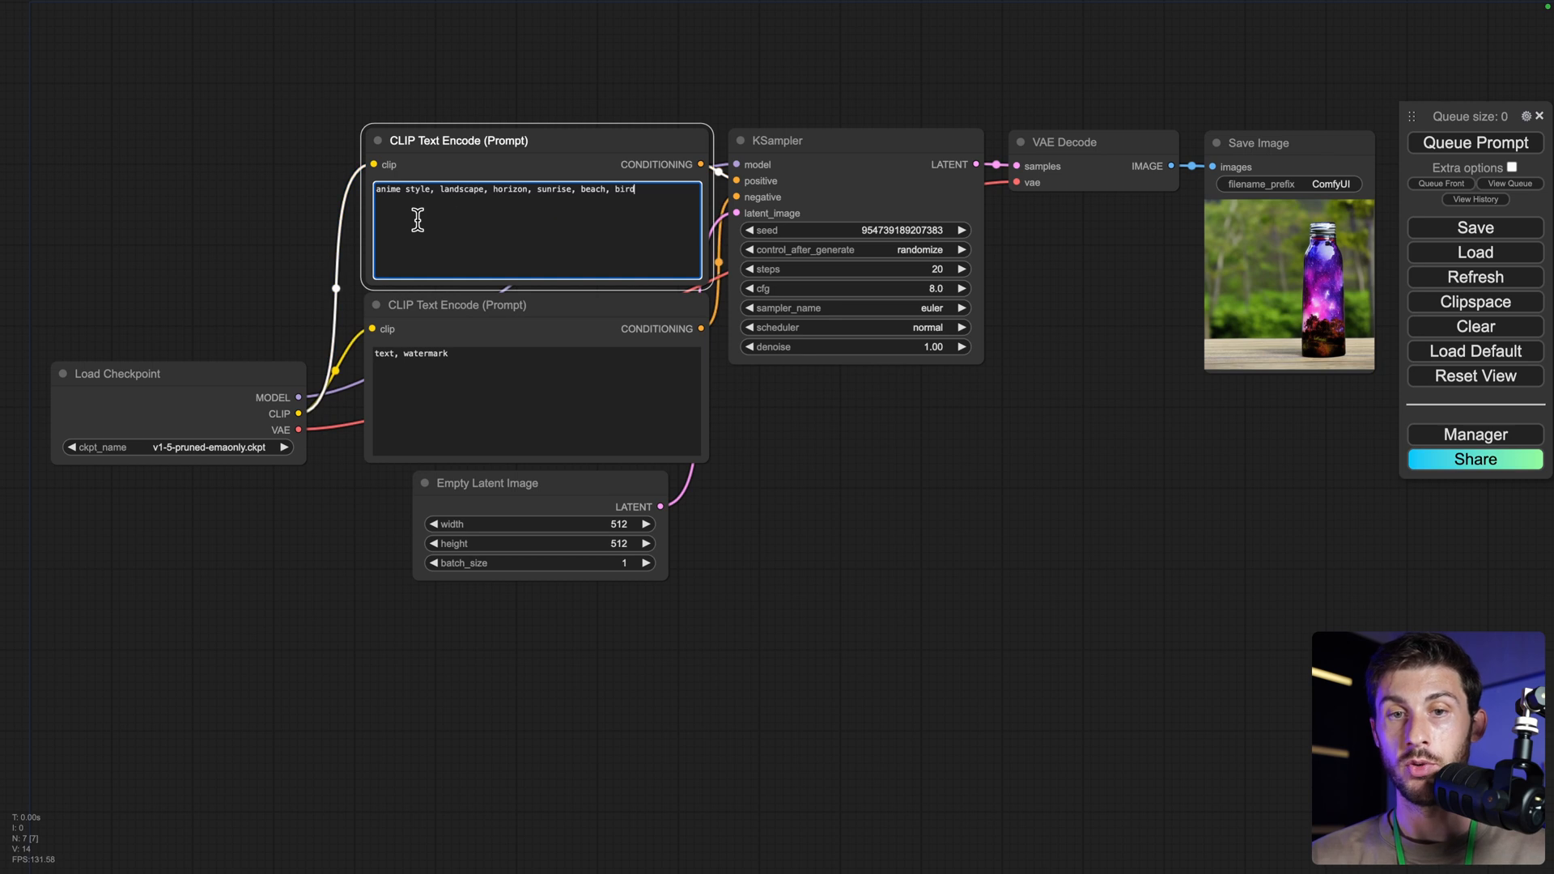
mouse_move(435, 197)
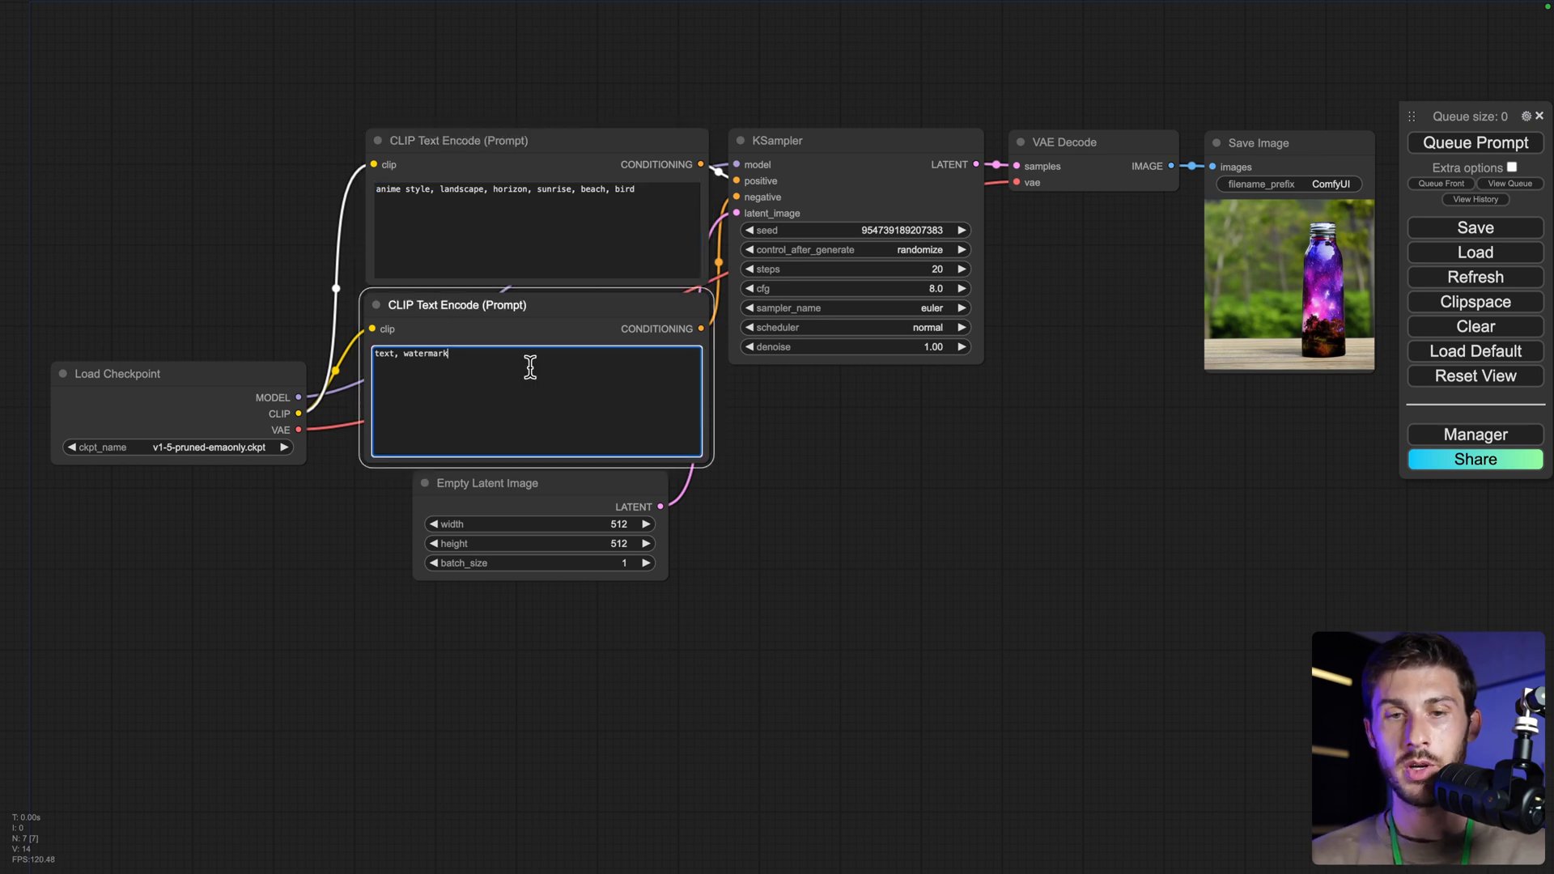
text(peopl)
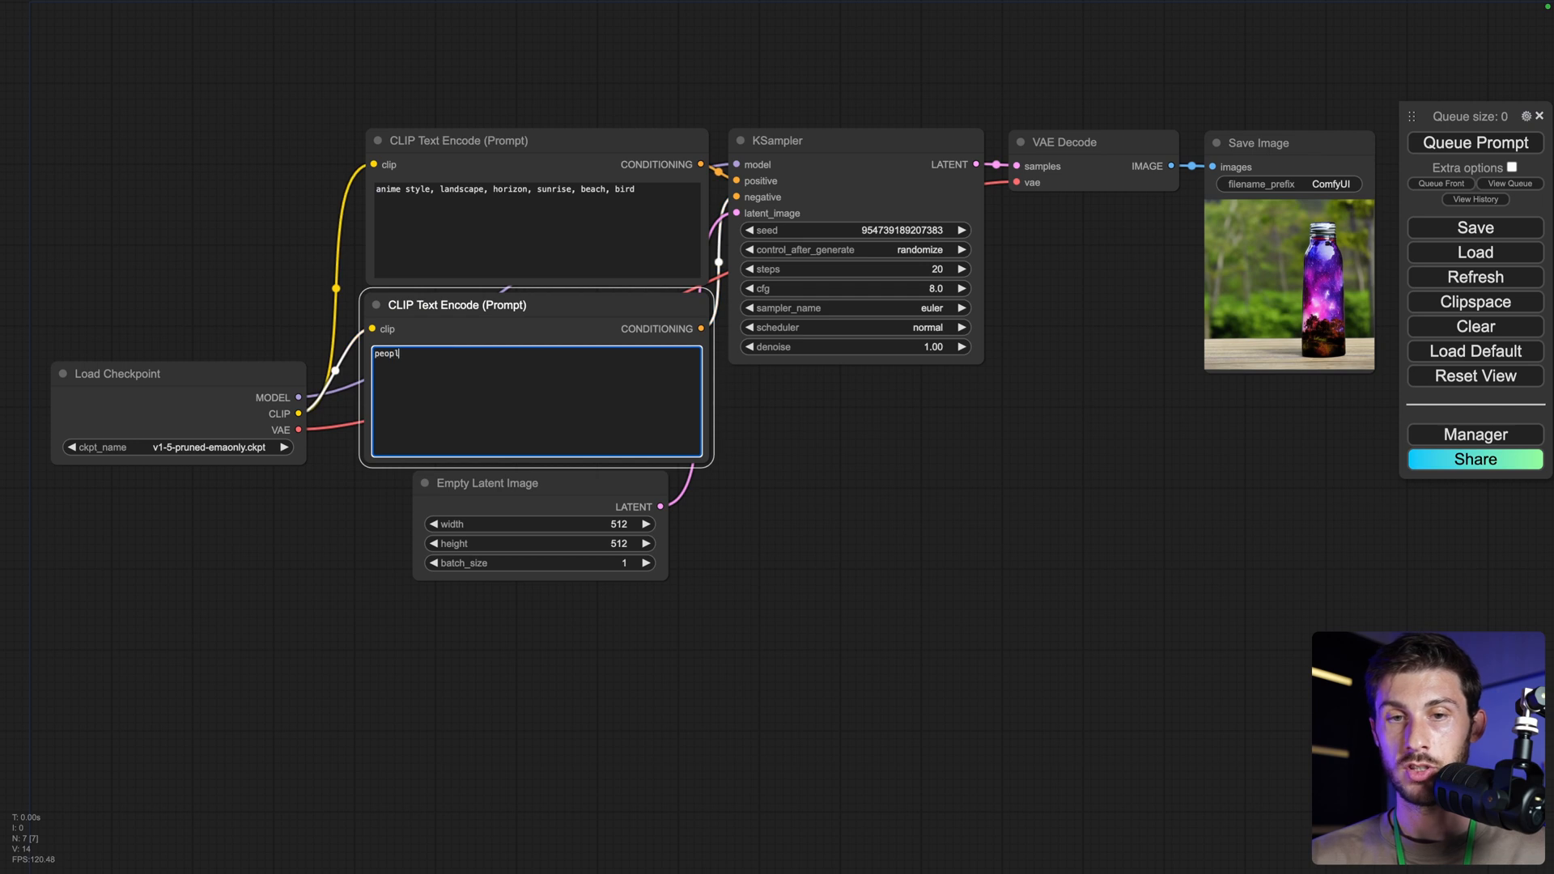
text(e)
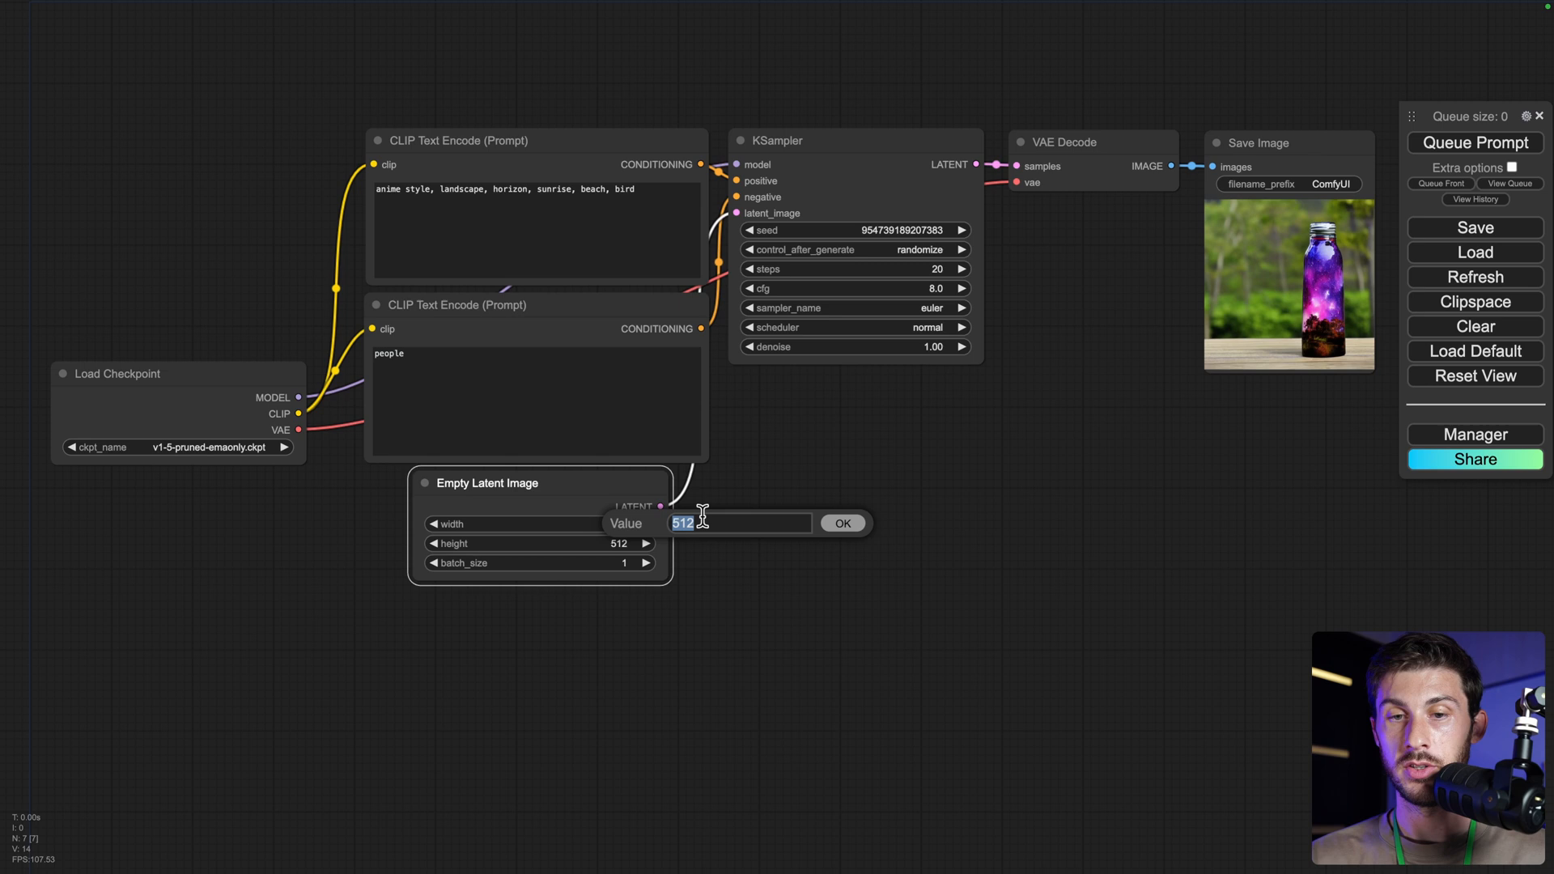
text(960)
text(5)
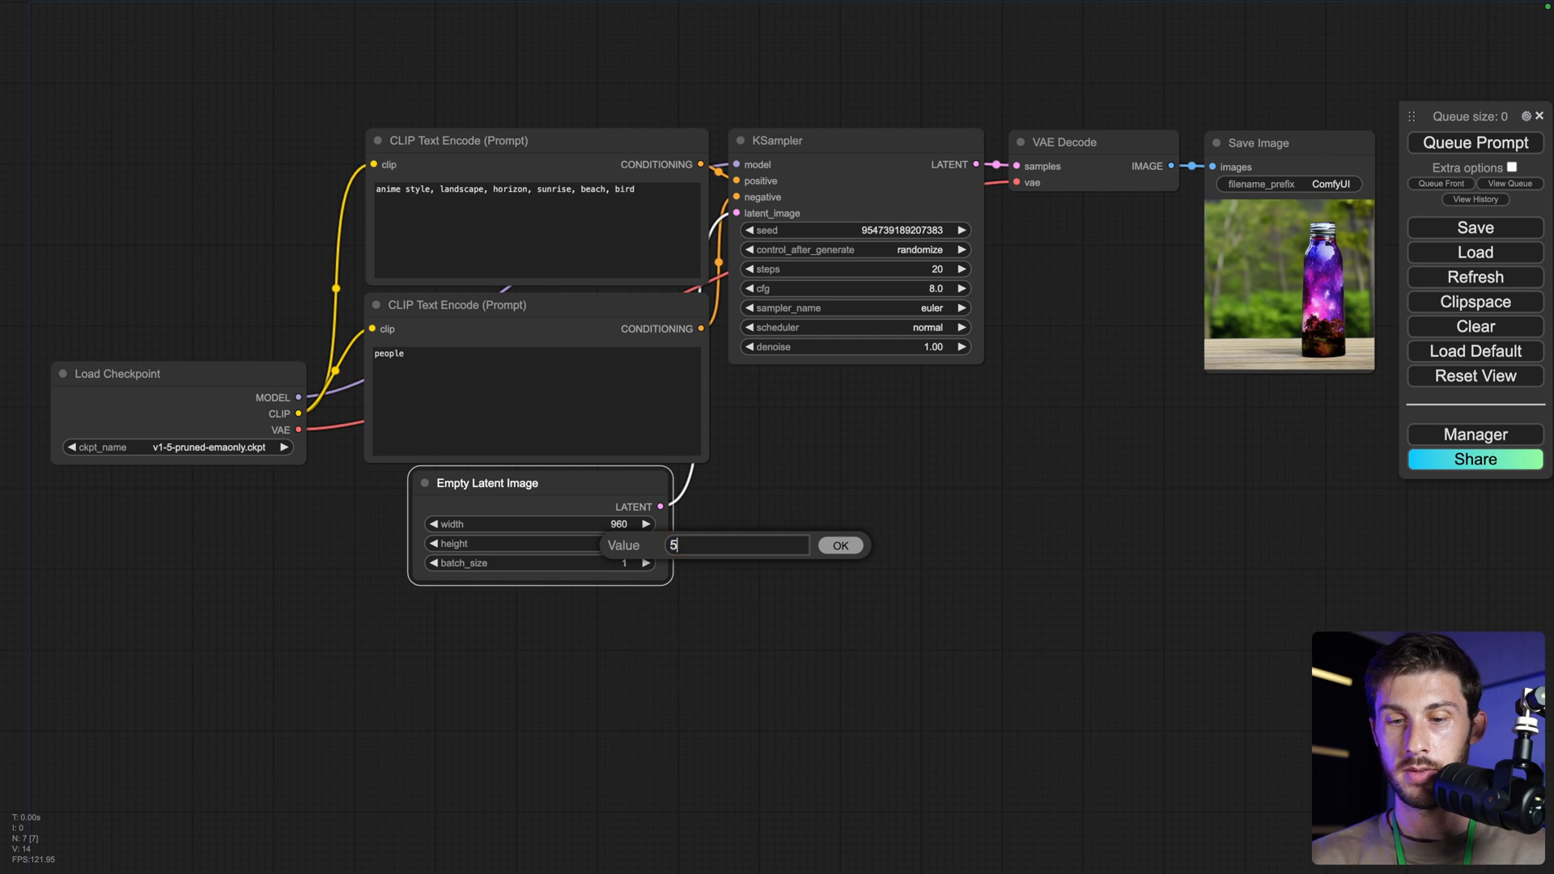
click(840, 545)
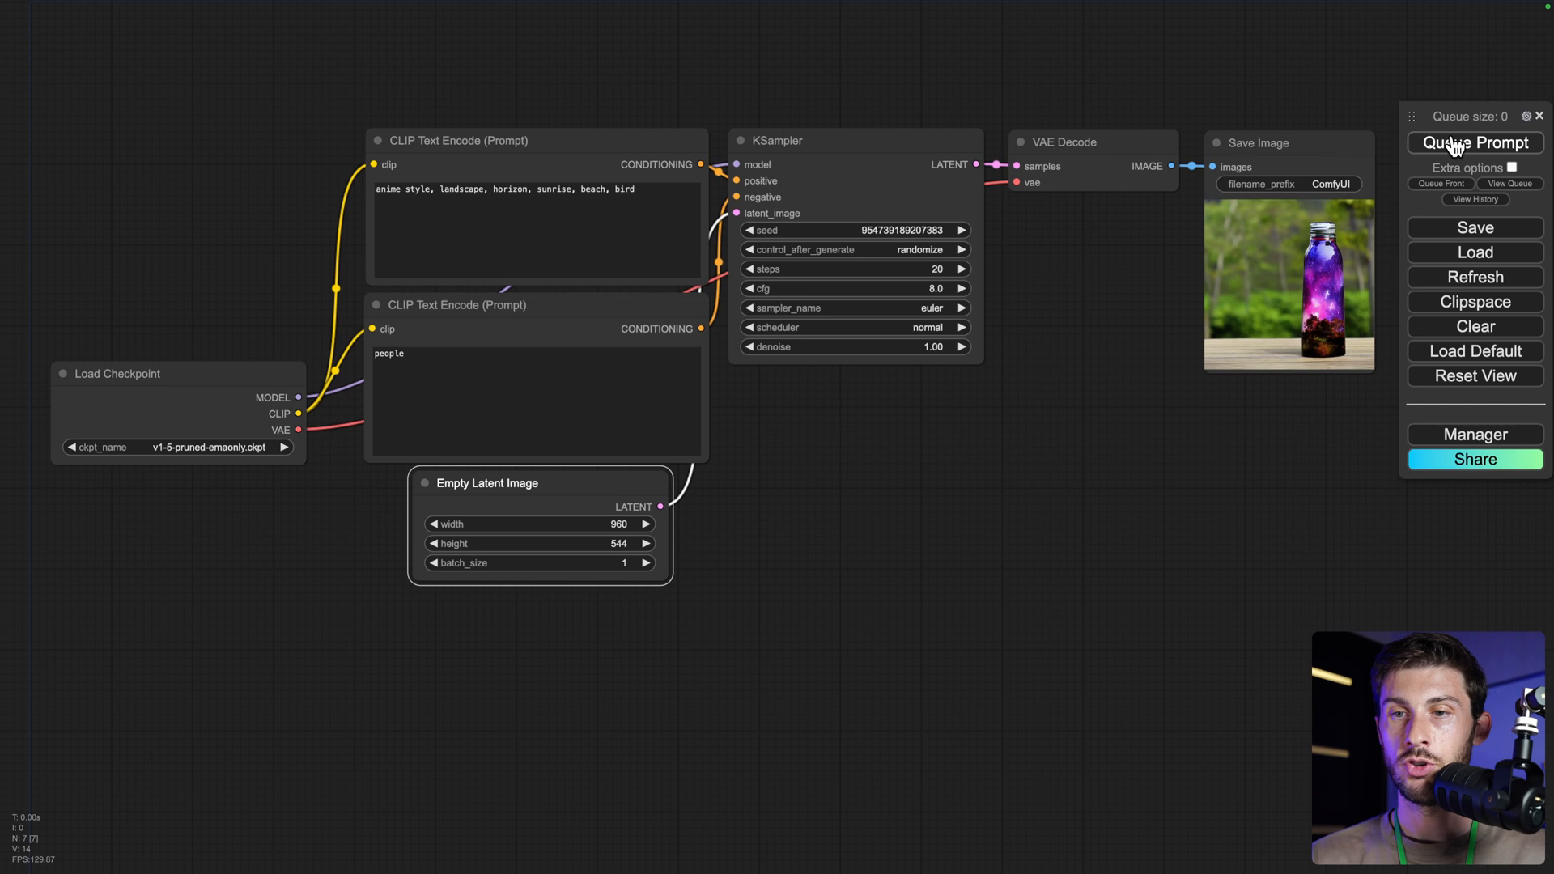
- Queue the anime sunrise prompt and view the resulting ocean image at full size
click(1475, 142)
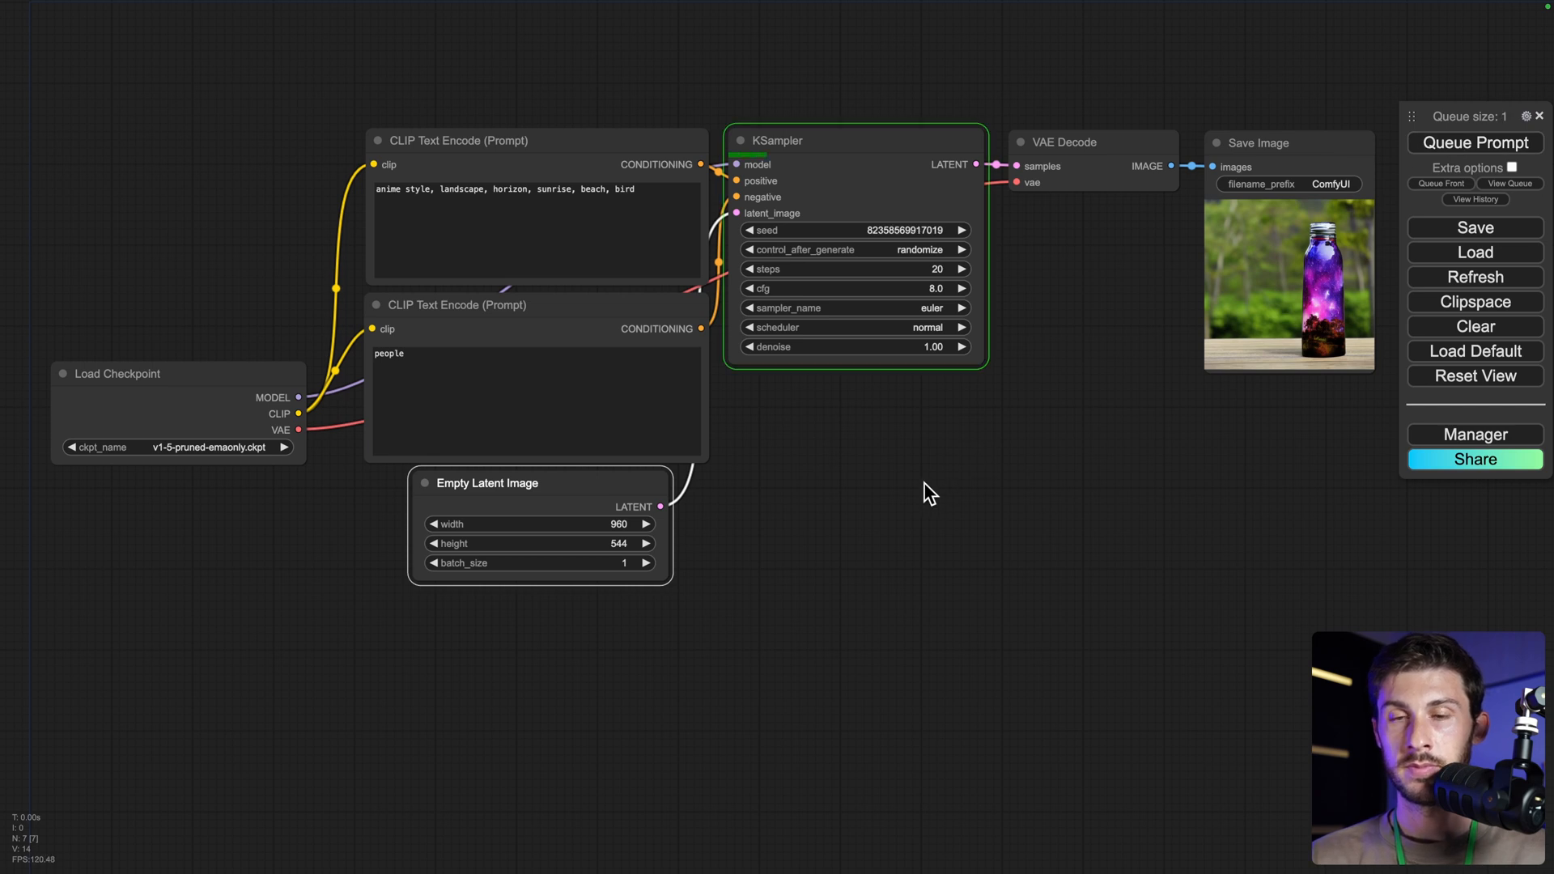
mouse_move(1001, 367)
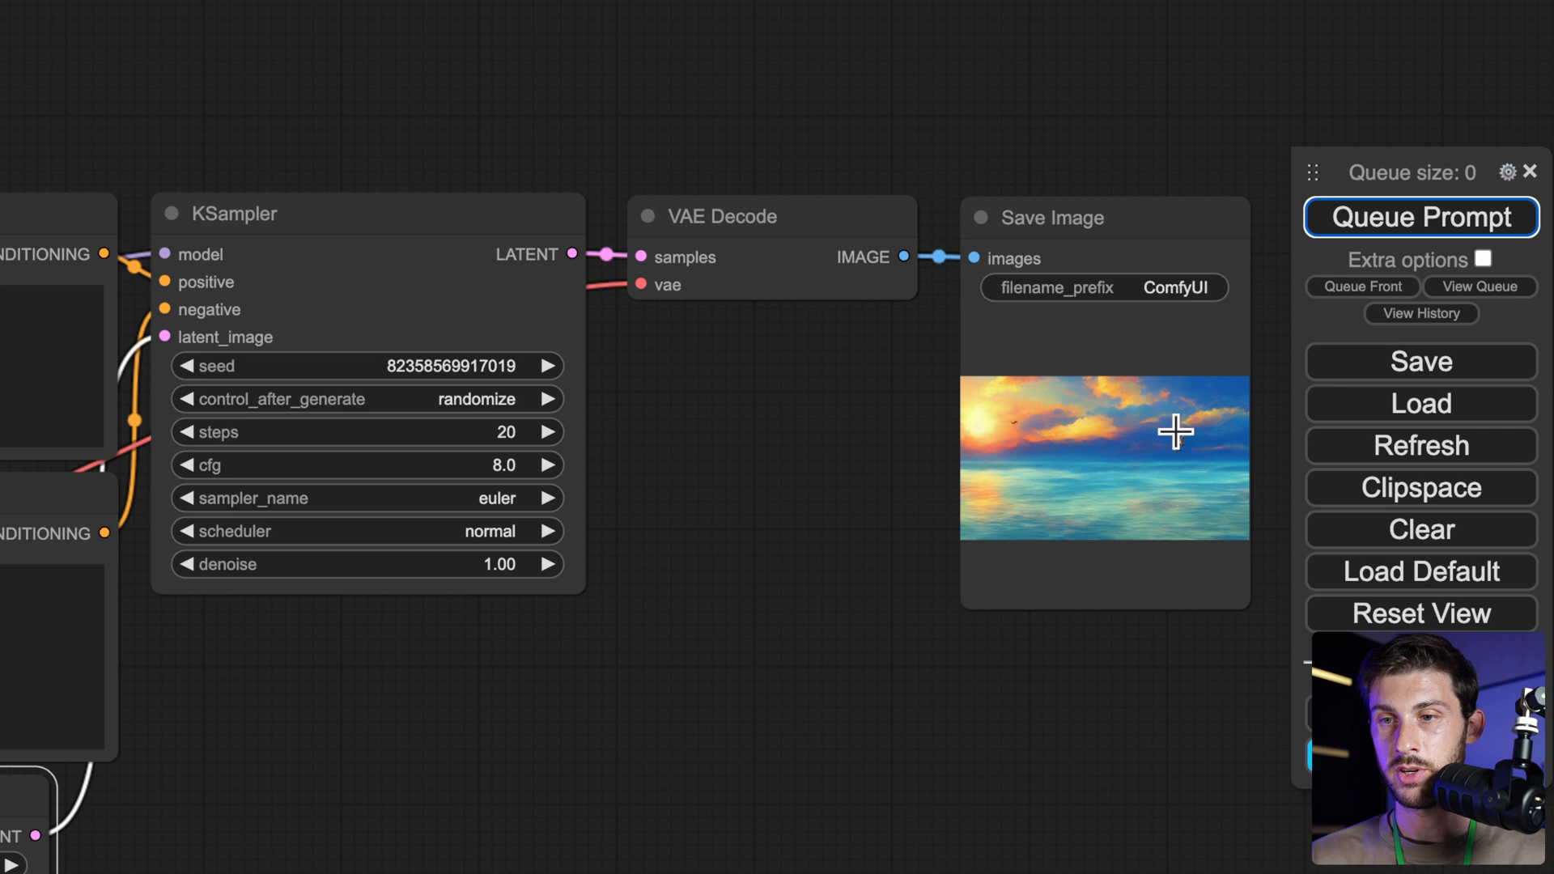
right_click(1175, 431)
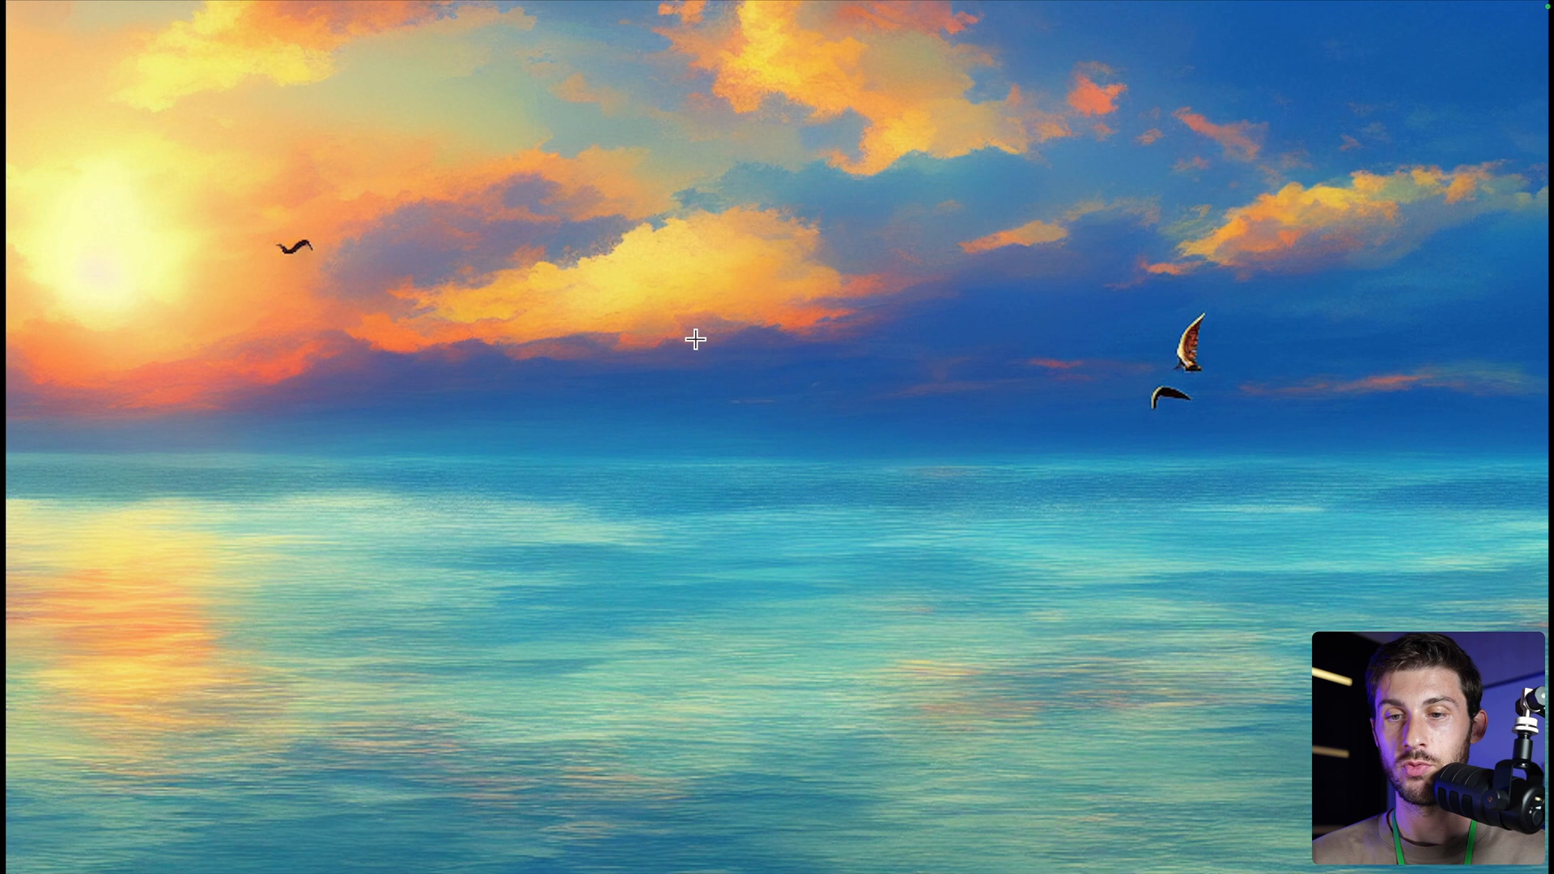
mouse_move(919, 413)
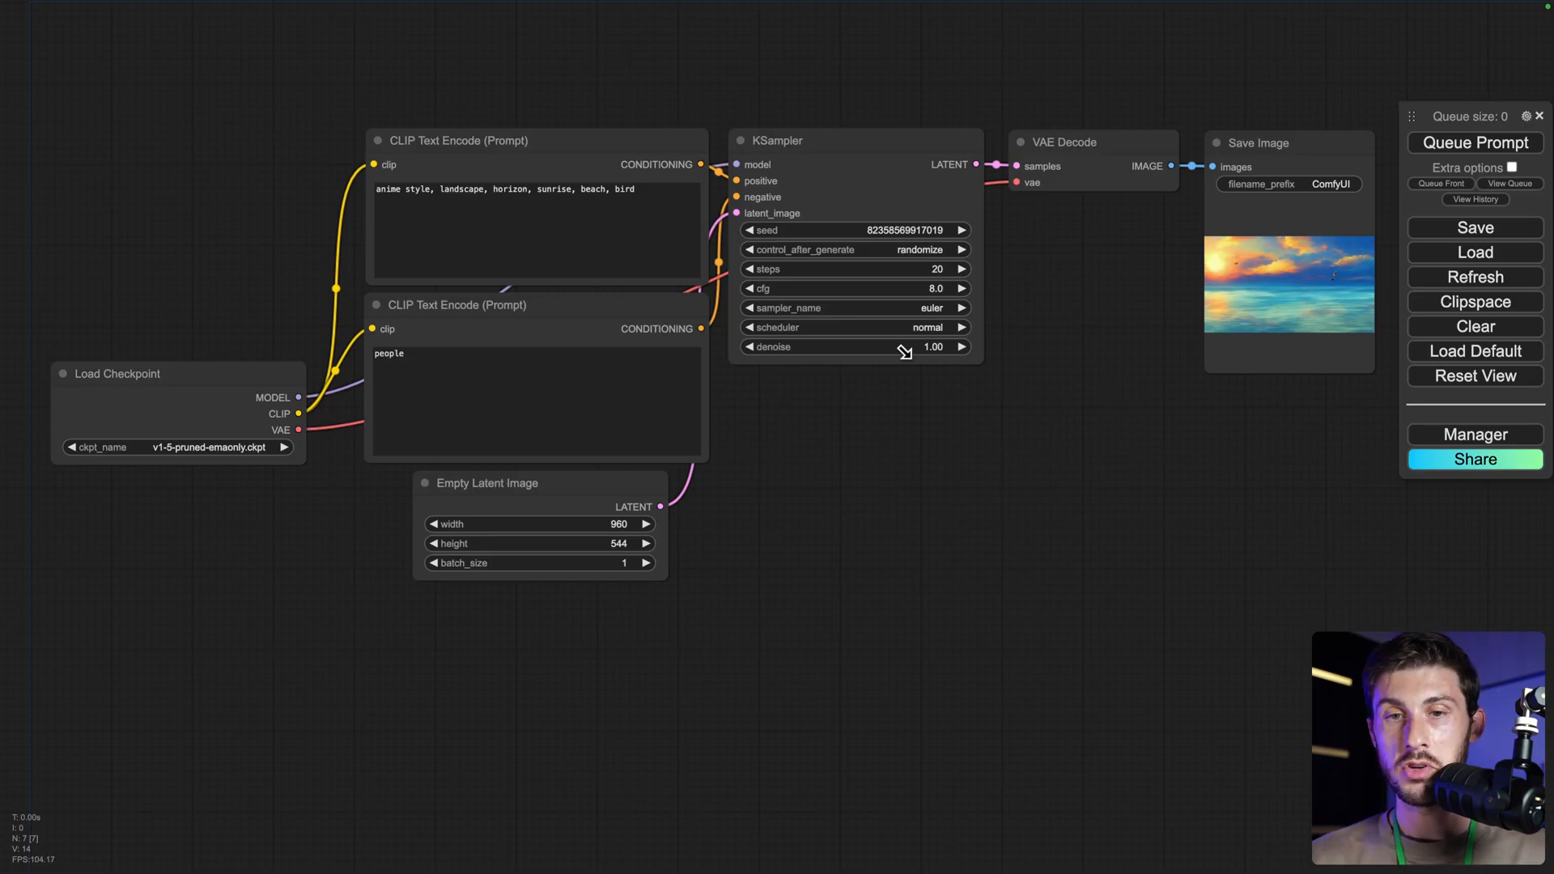
mouse_move(647, 272)
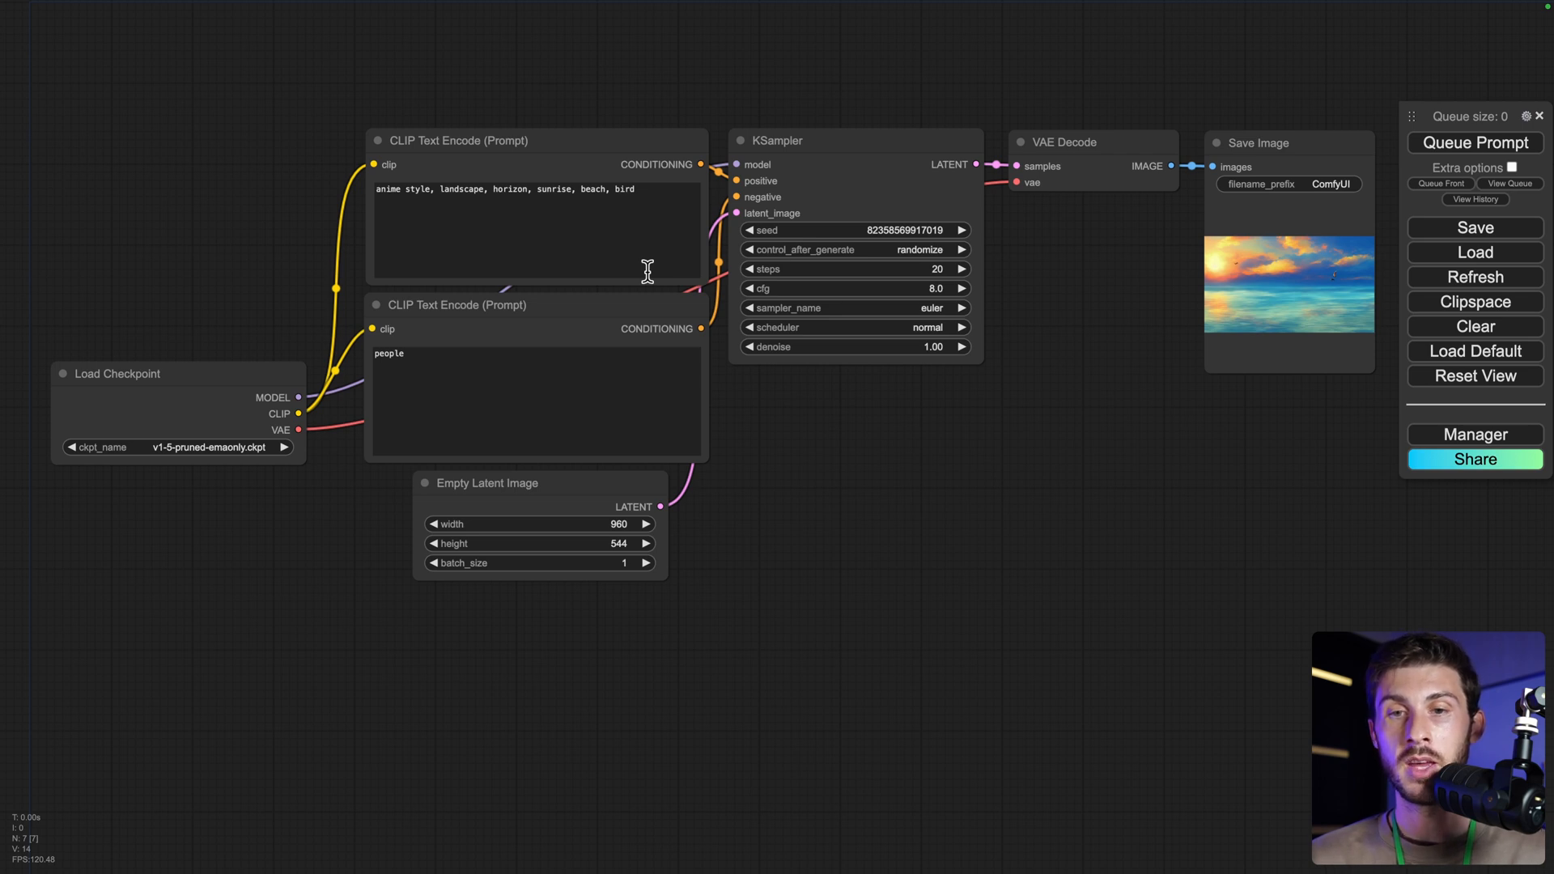
mouse_move(772, 175)
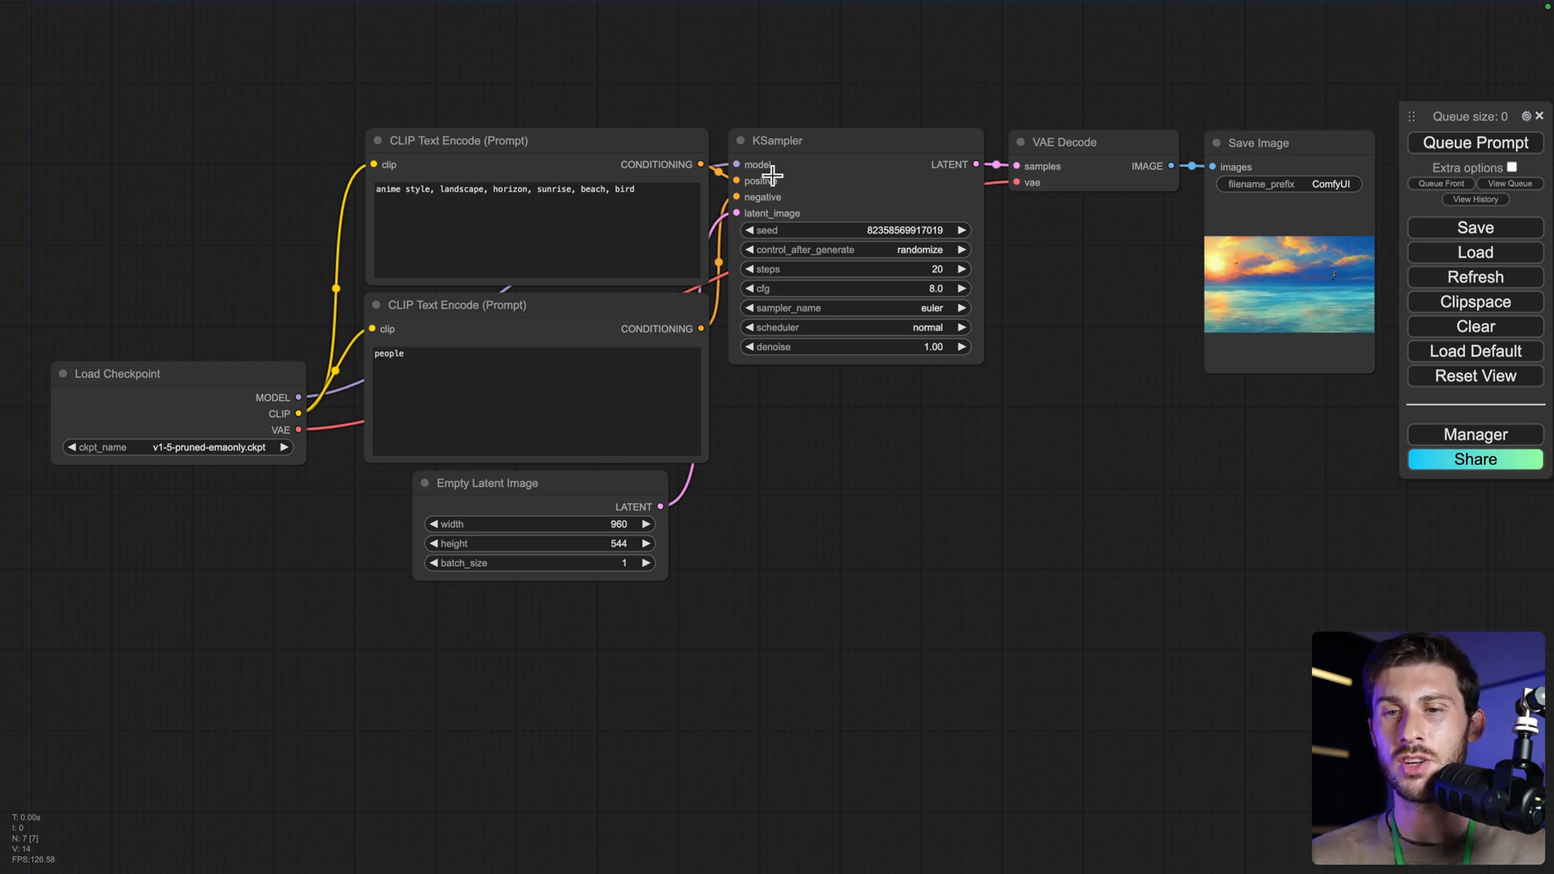
mouse_move(1060, 385)
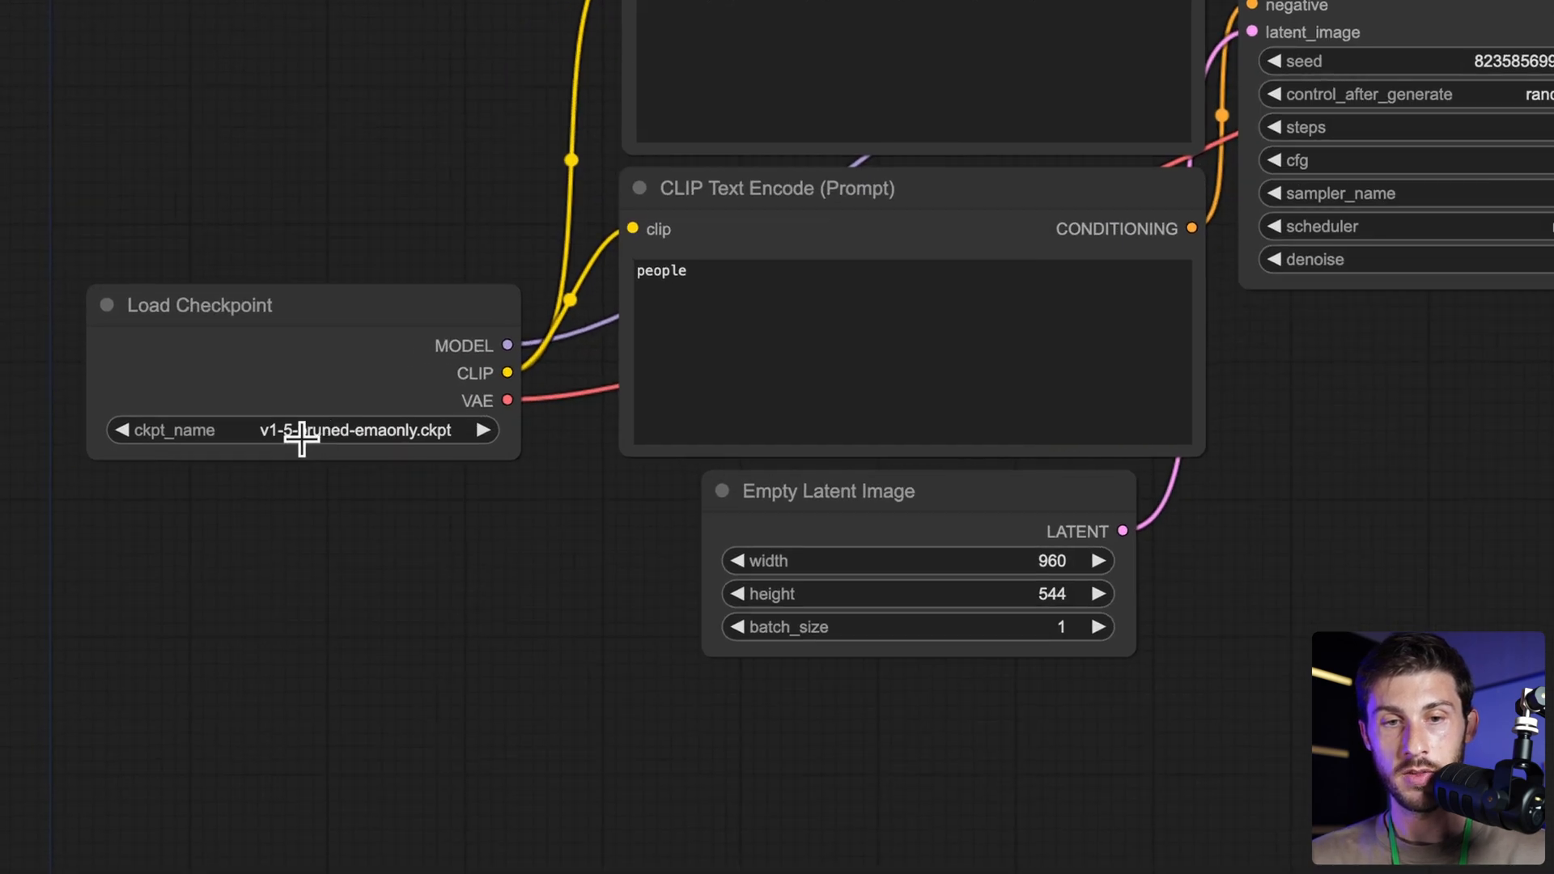
- Switch the checkpoint to sd_xl_base_1.0.safetensors and view the new pink sunset image full size
click(298, 430)
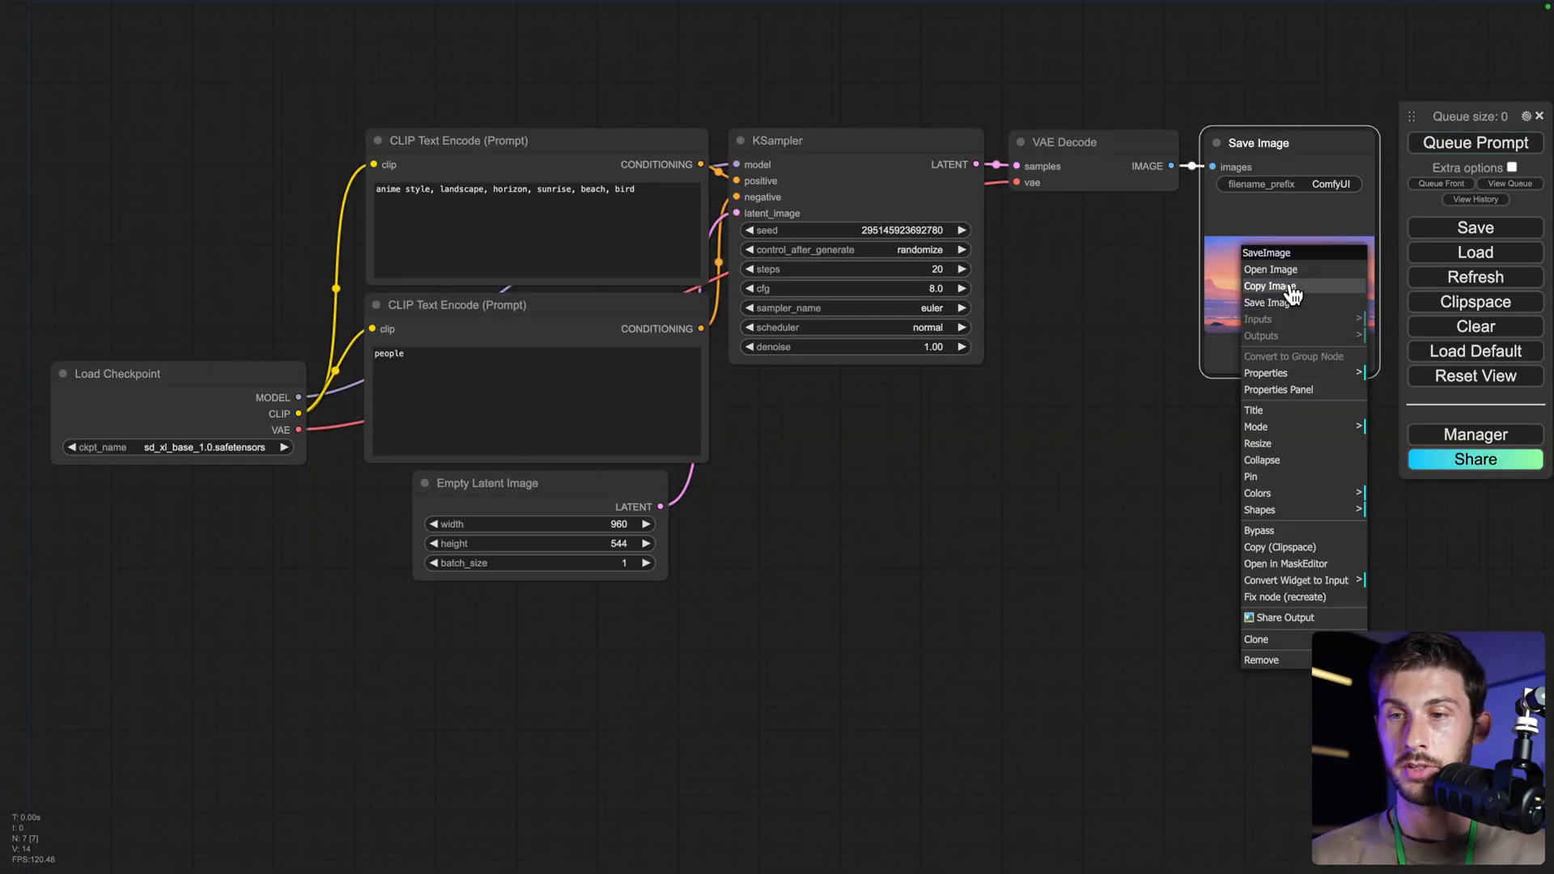
click(1271, 269)
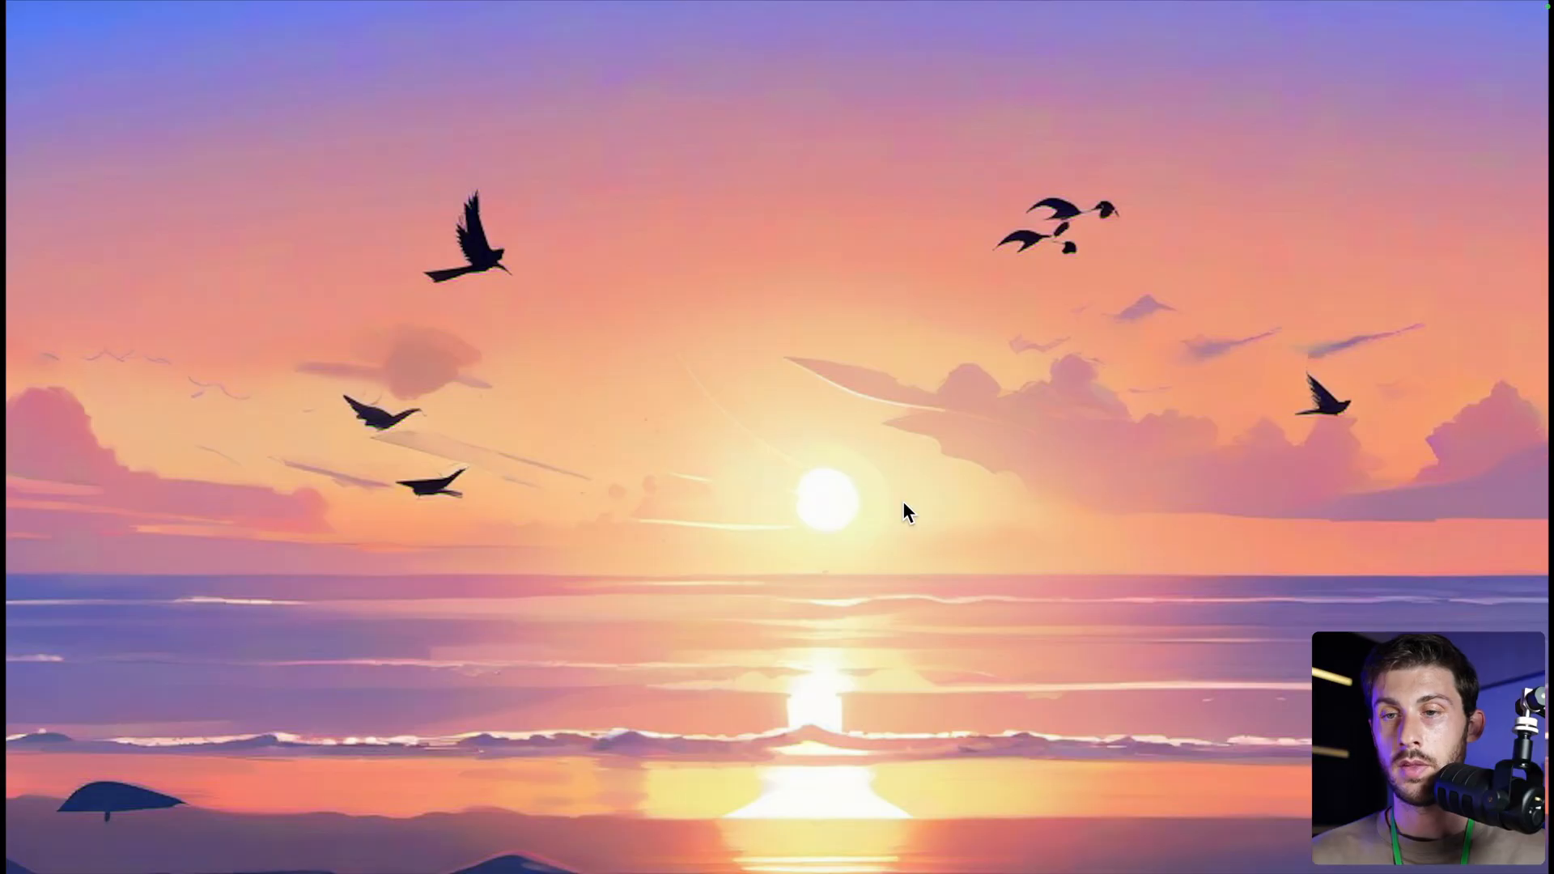
mouse_move(1175, 233)
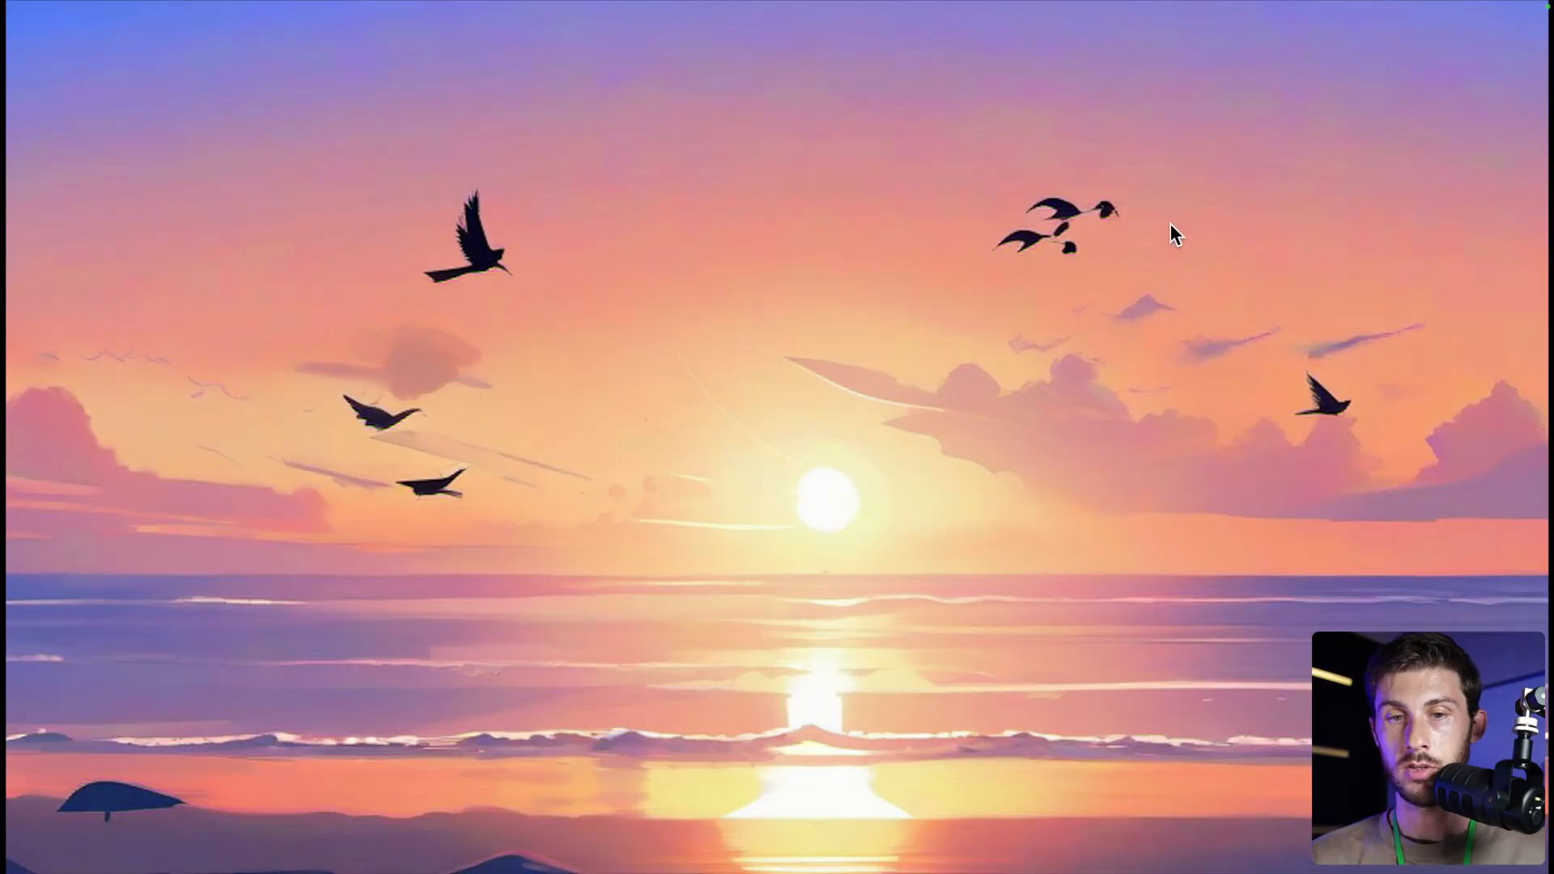
mouse_move(938, 272)
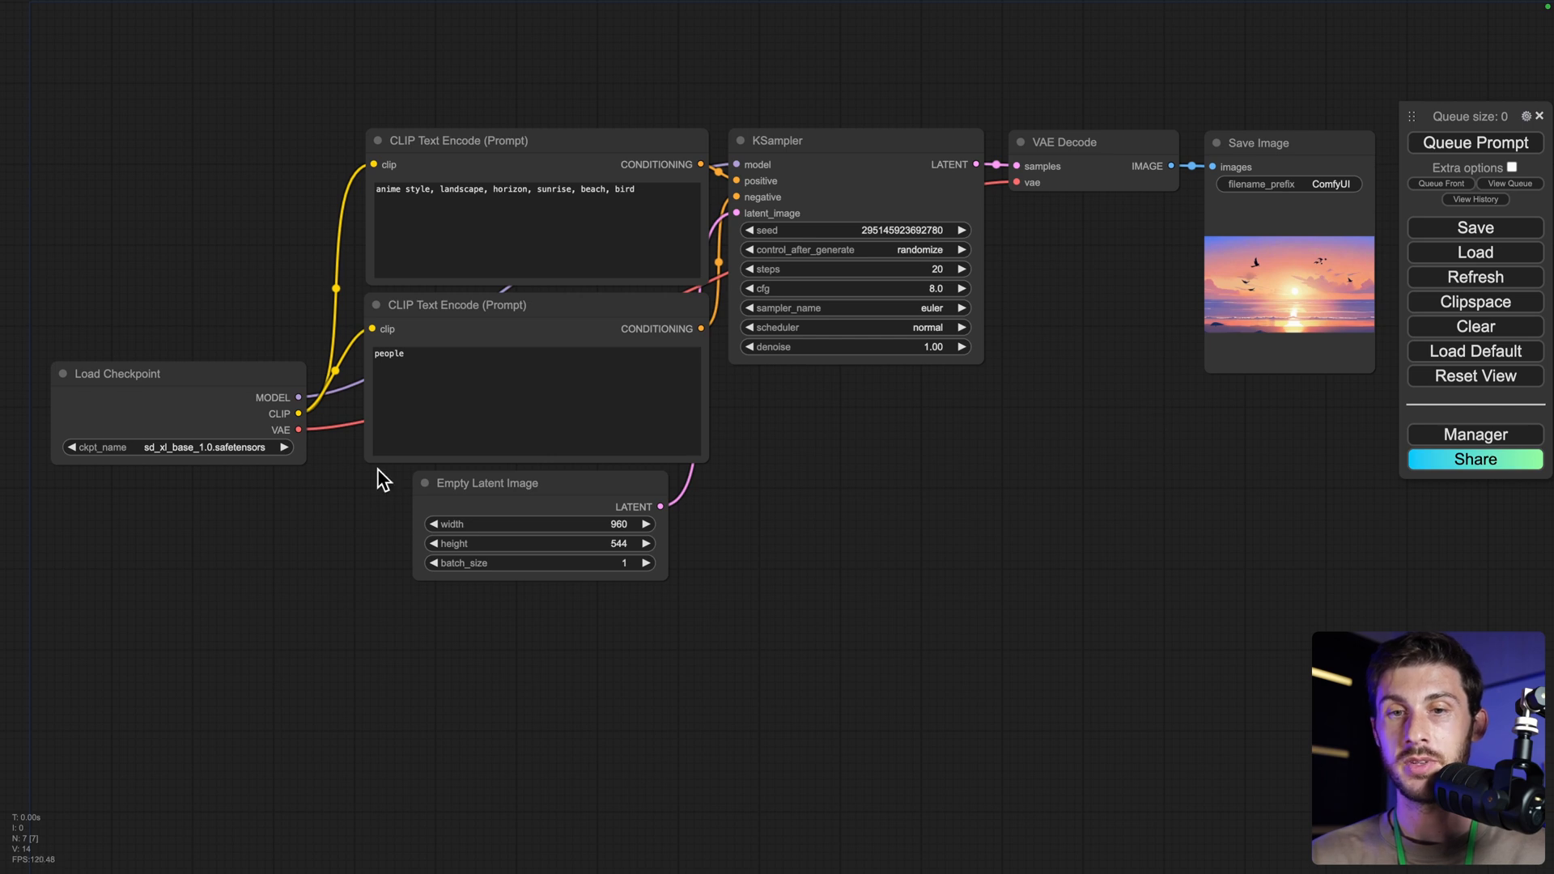
mouse_move(910, 525)
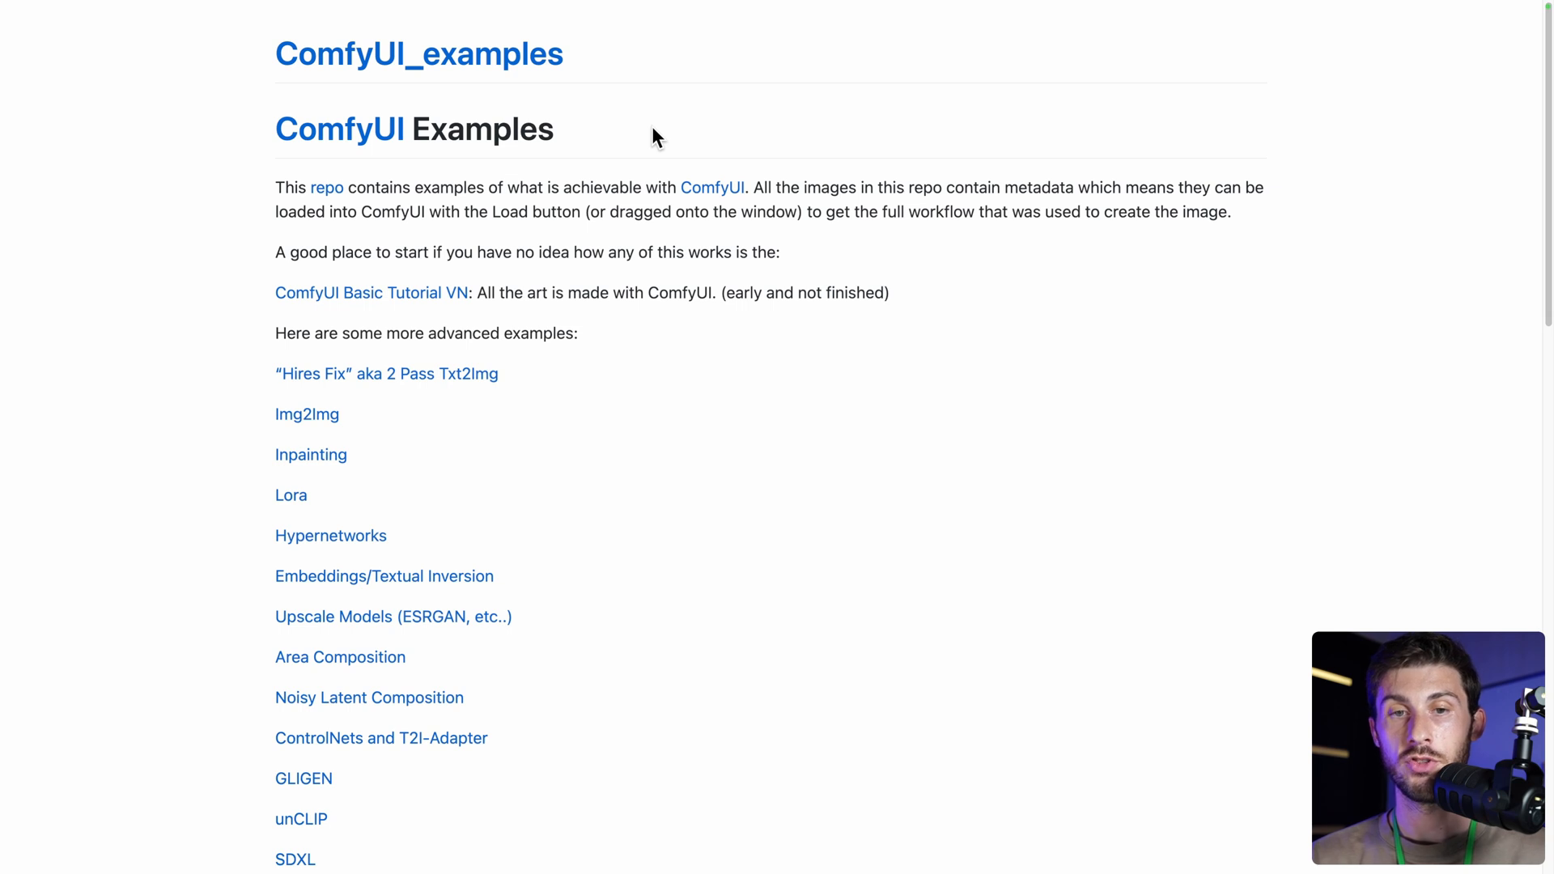
- Scroll the ComfyUI Examples page to the advanced Img2Img, Lora and SDXL workflow links
scroll(down, 3)
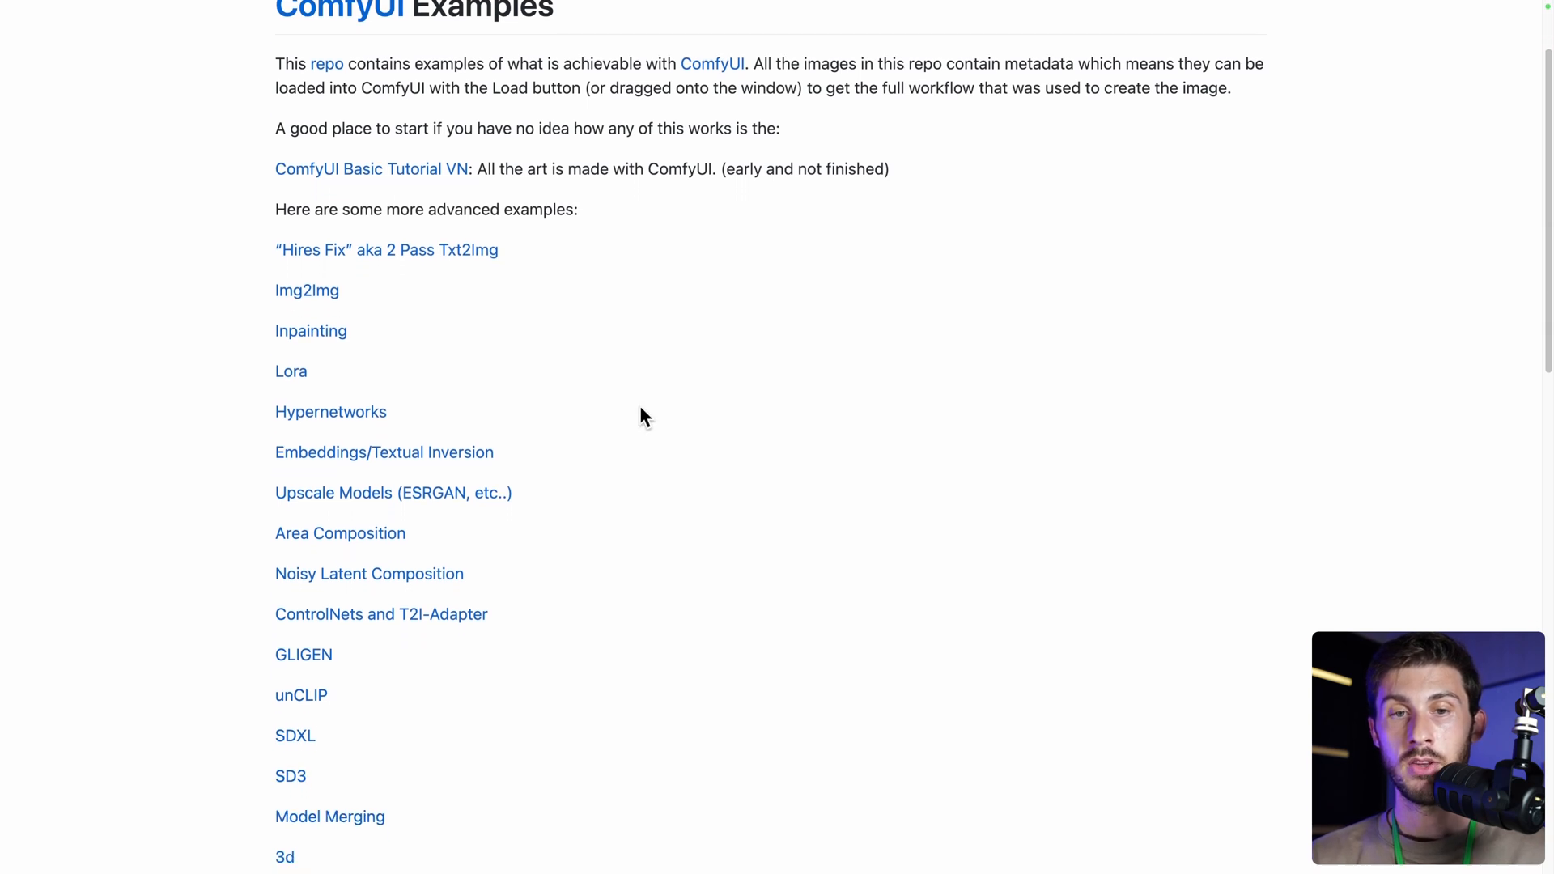
scroll(down, 3)
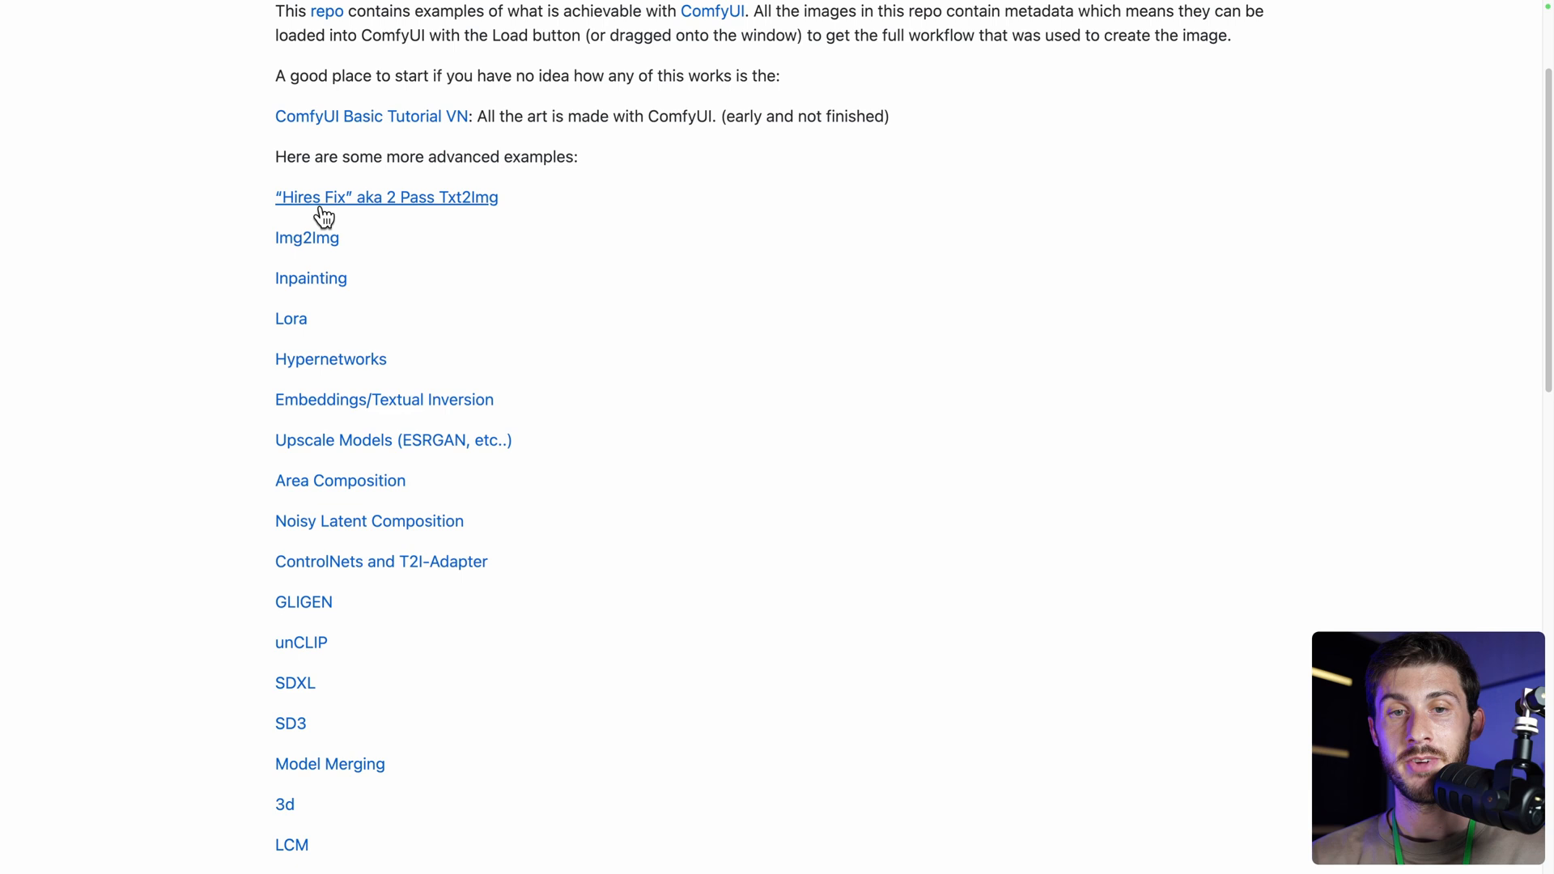
scroll(down, 3)
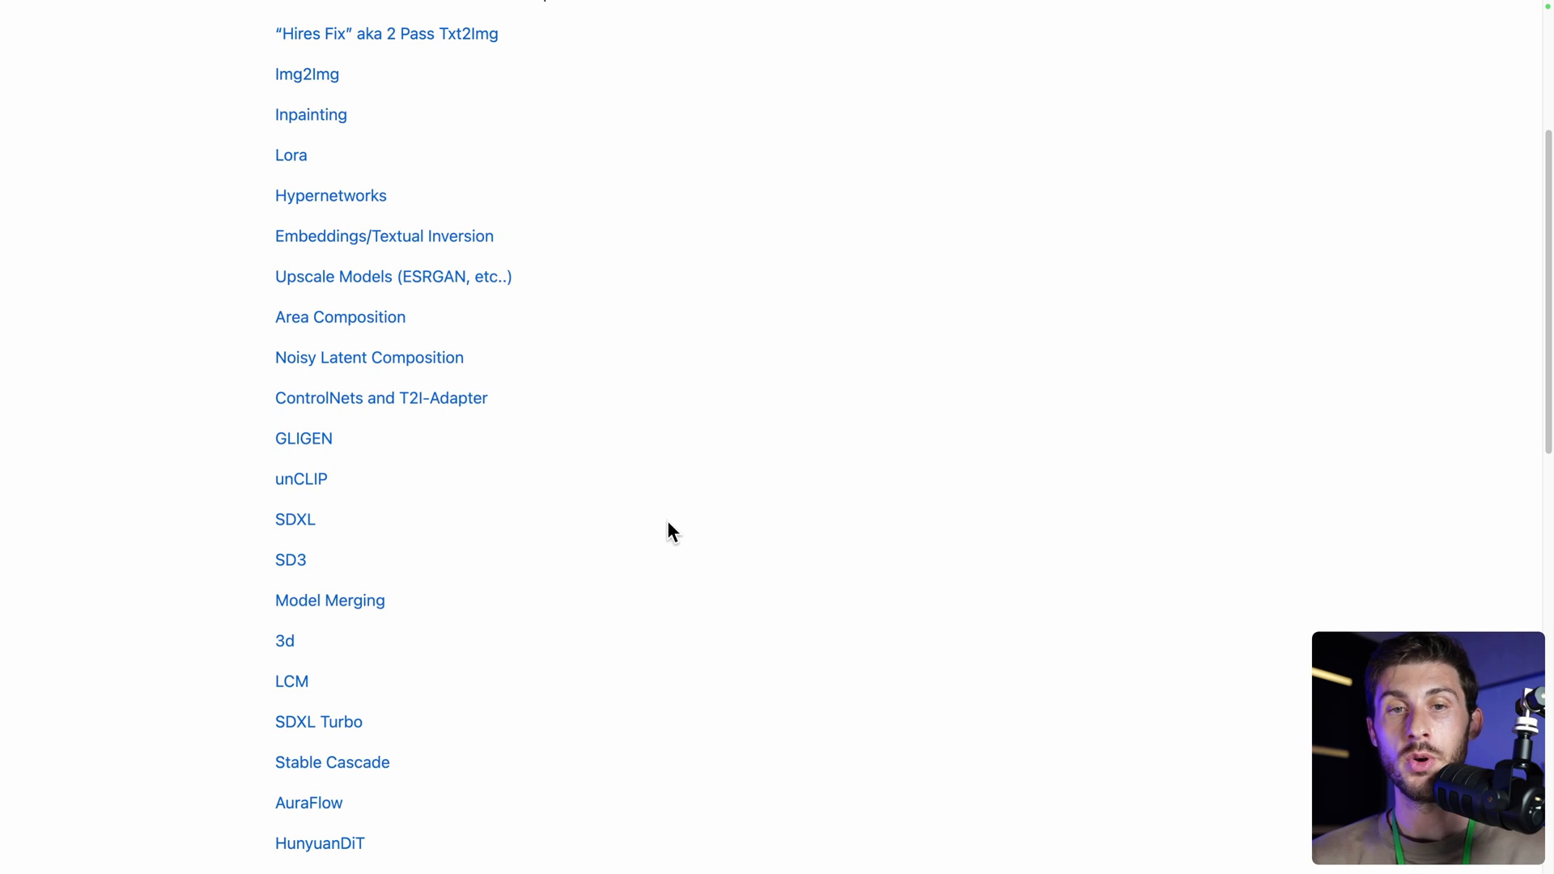
scroll(up, 3)
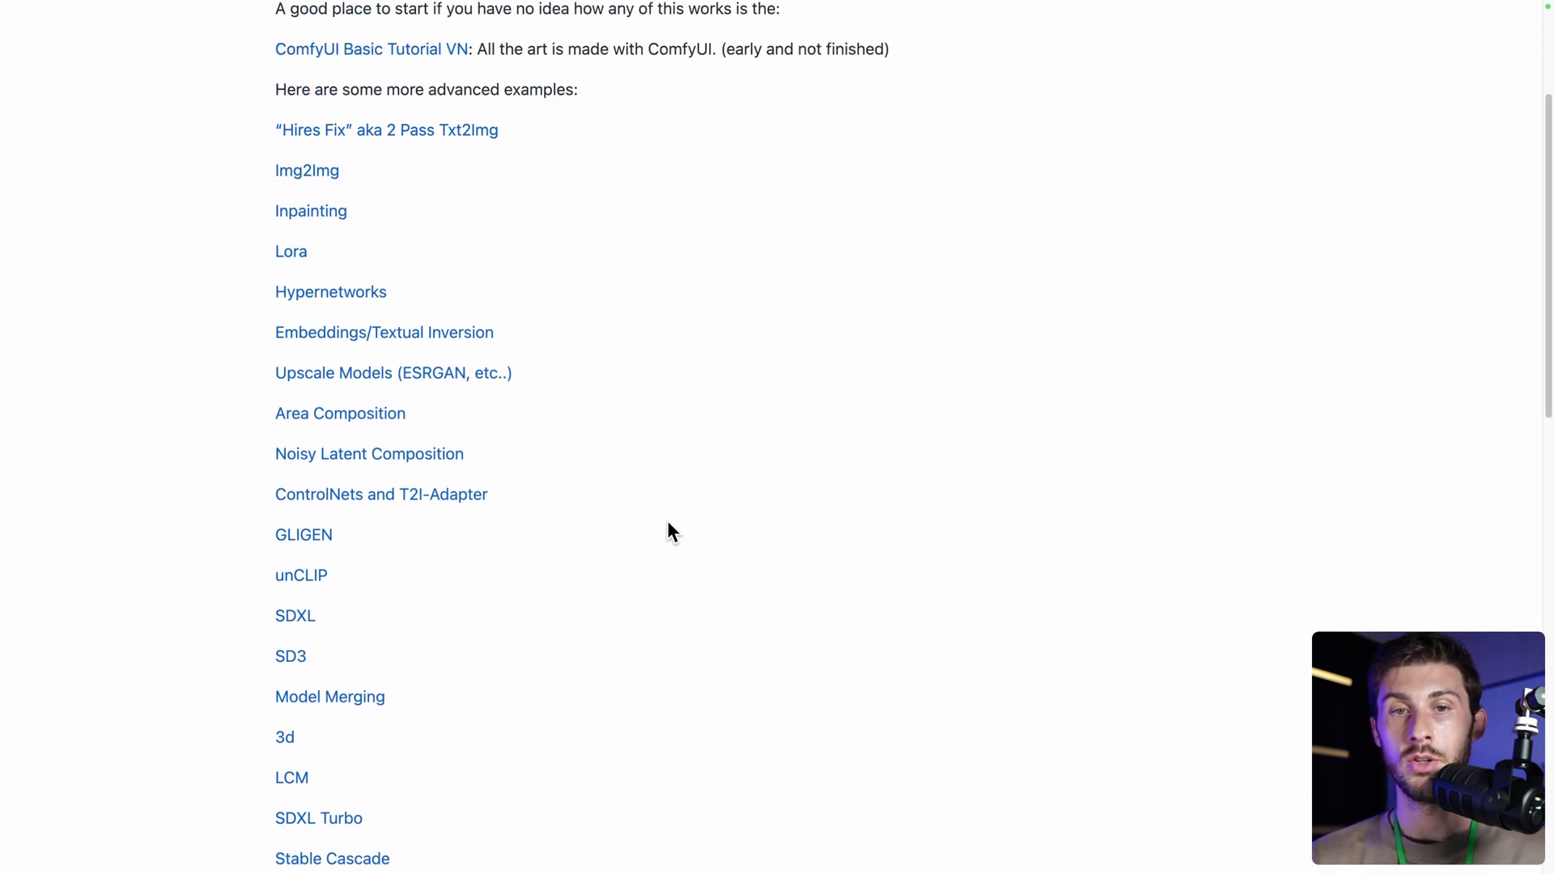
scroll(up, 3)
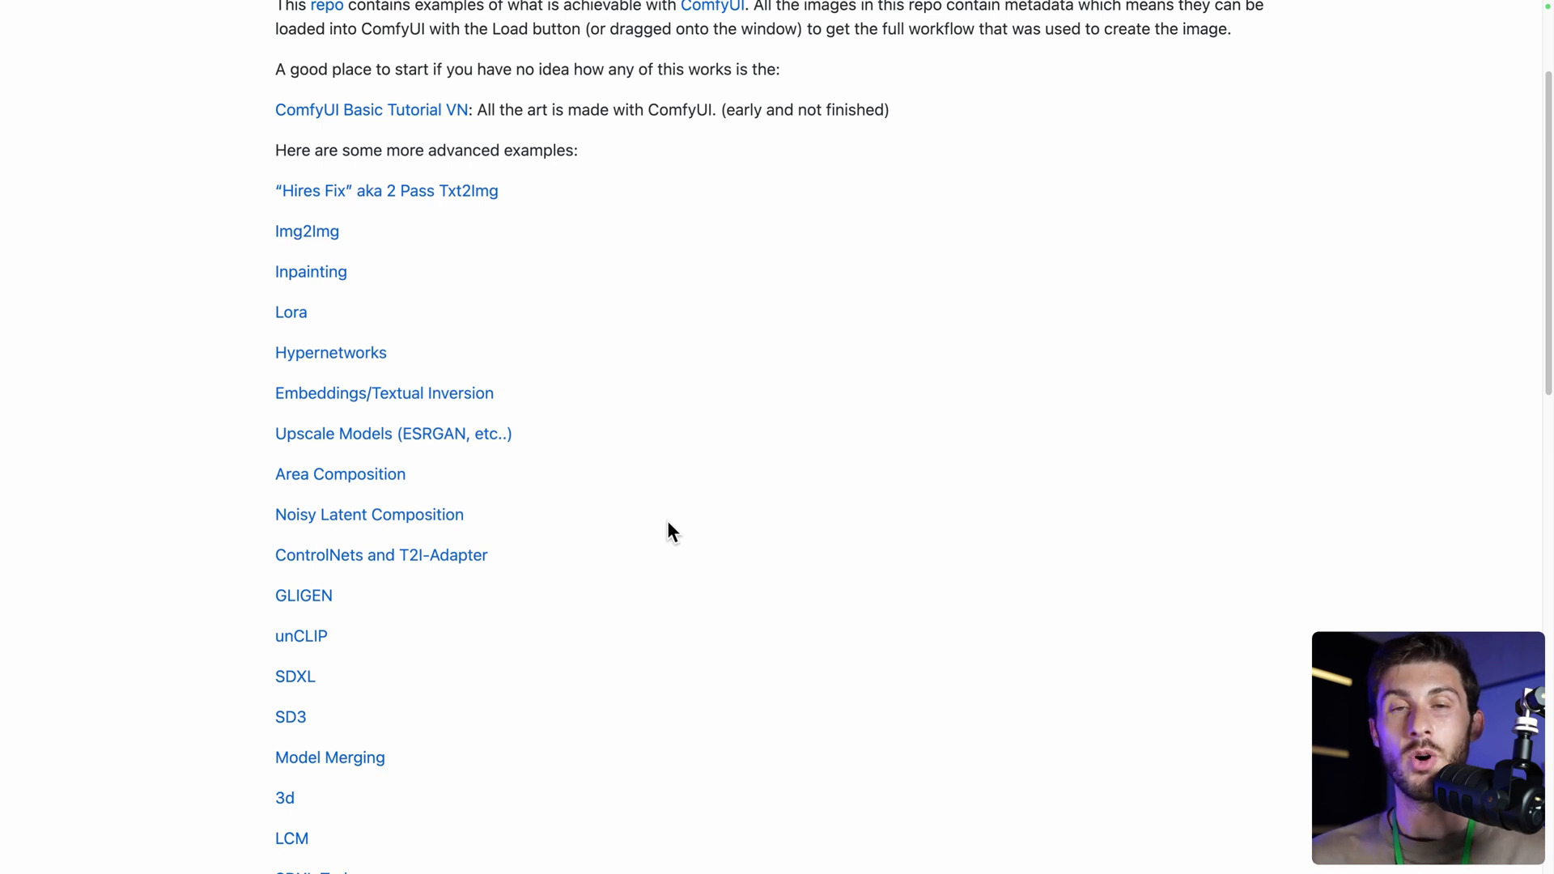
mouse_move(265, 259)
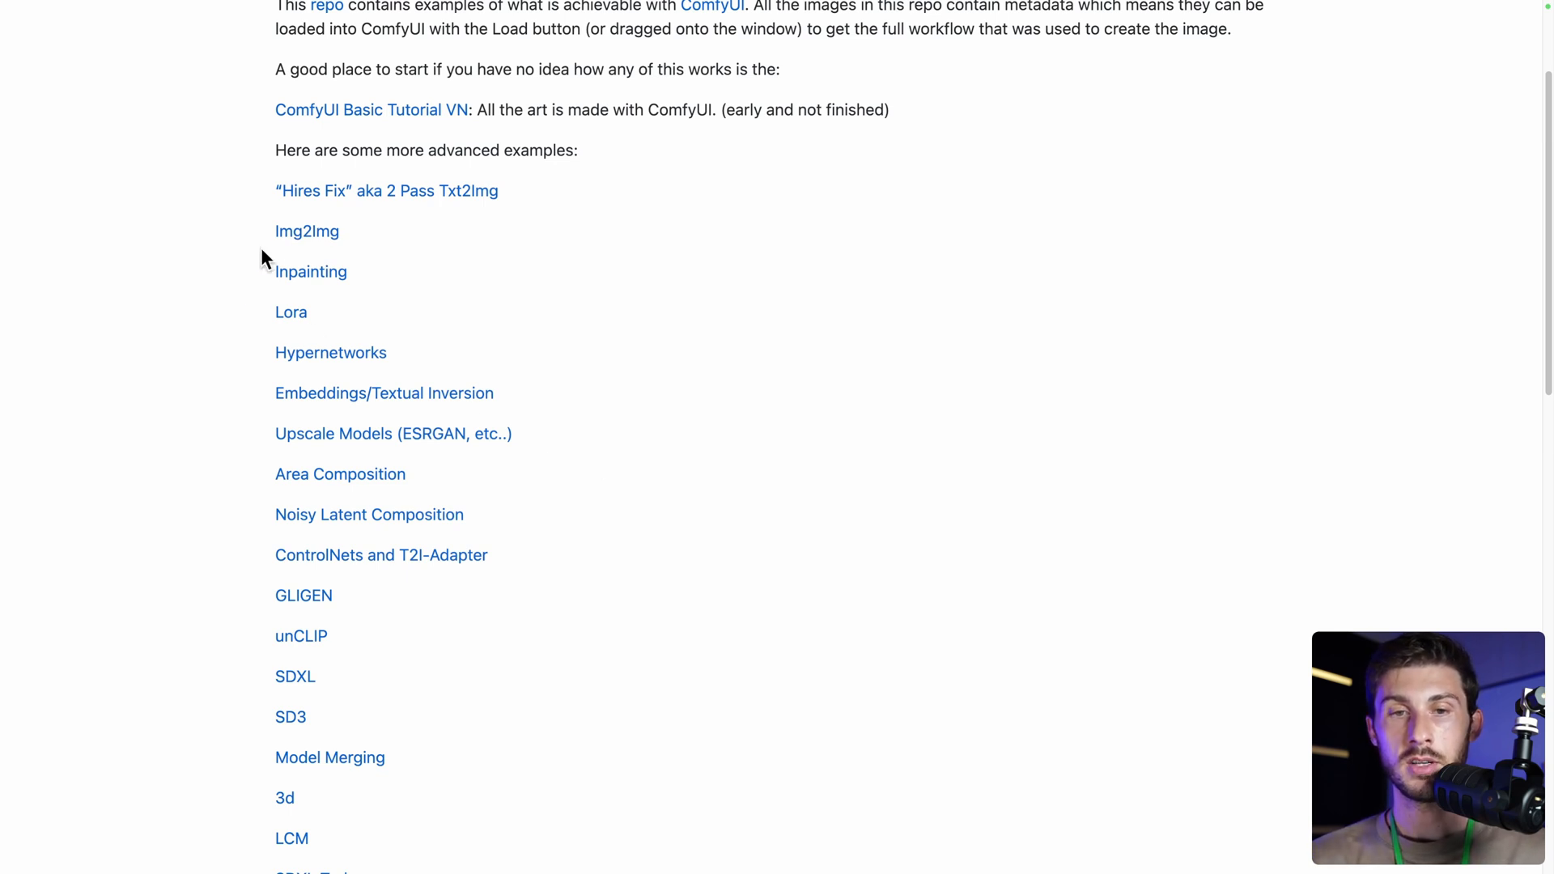
- Open the Img2Img examples page and scroll to its sample workflow screenshot
click(306, 231)
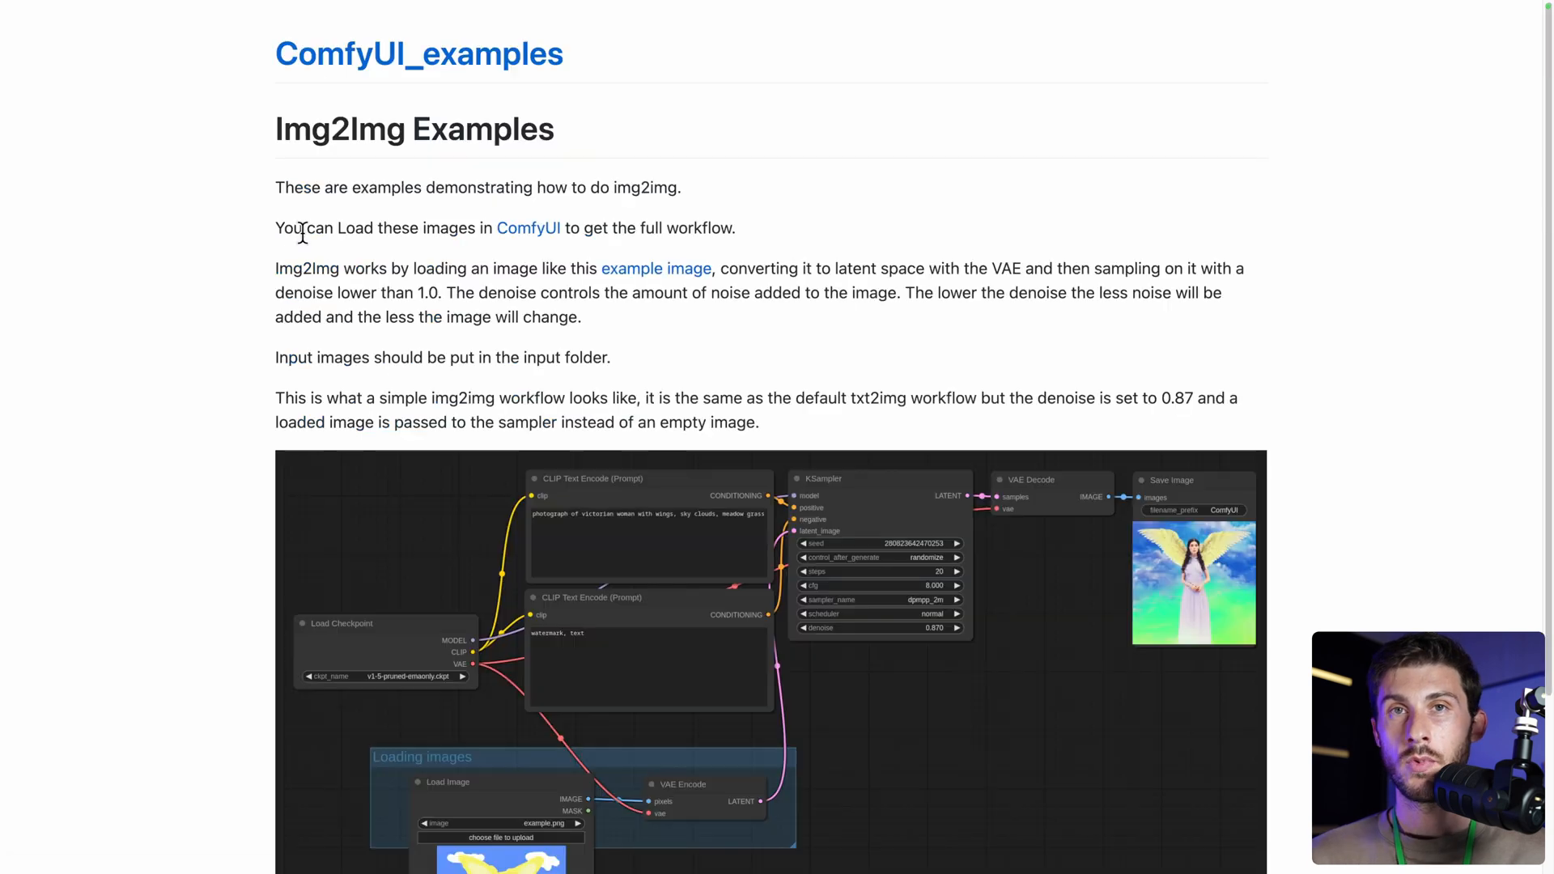
scroll(down, 3)
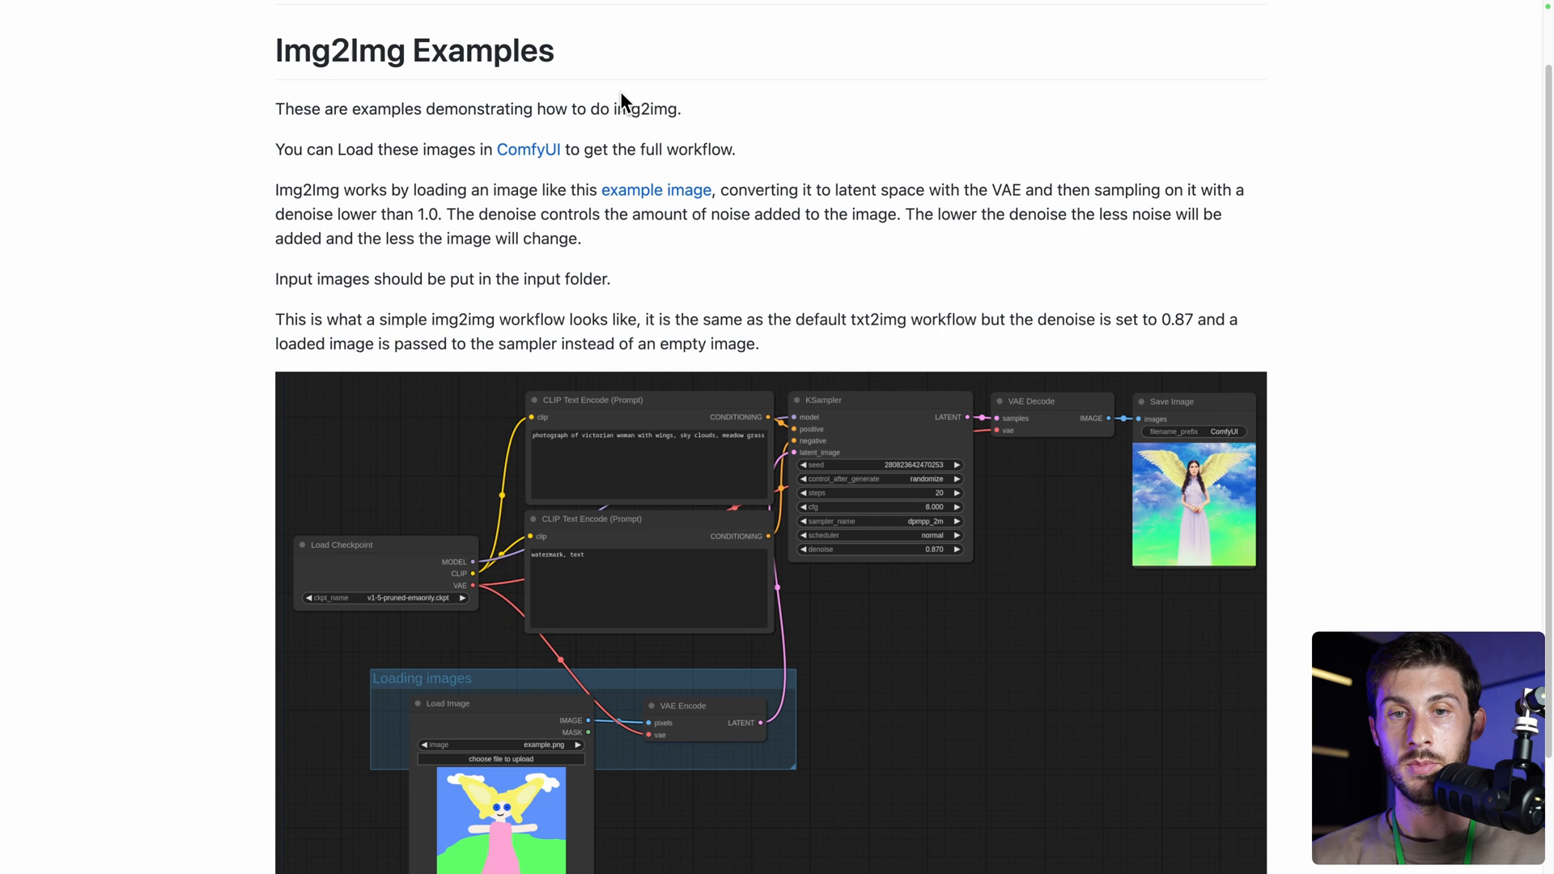
mouse_move(709, 113)
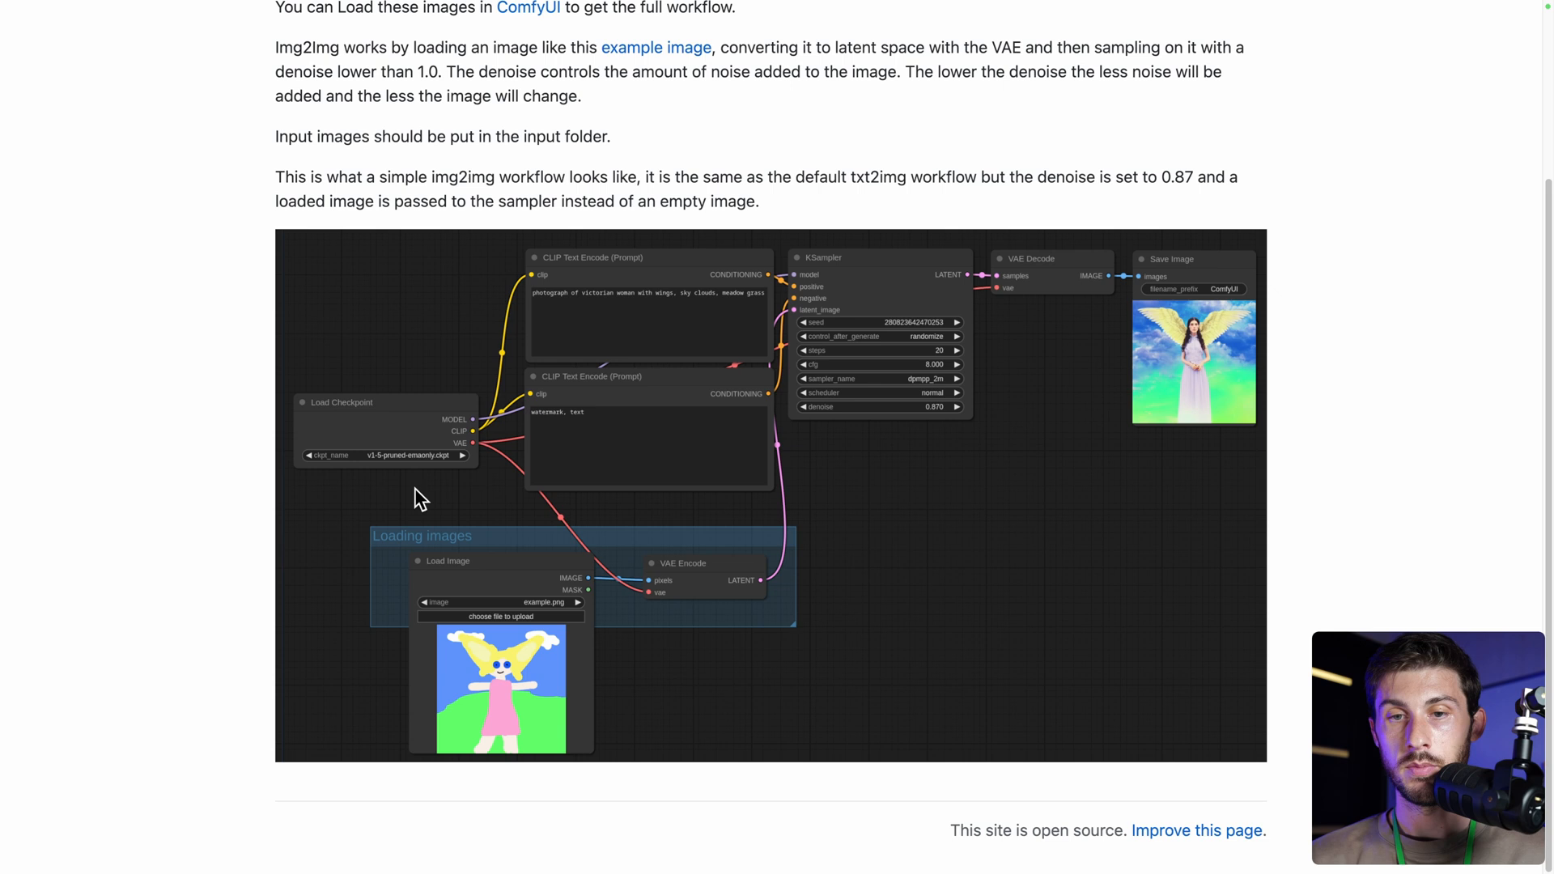
mouse_move(438, 579)
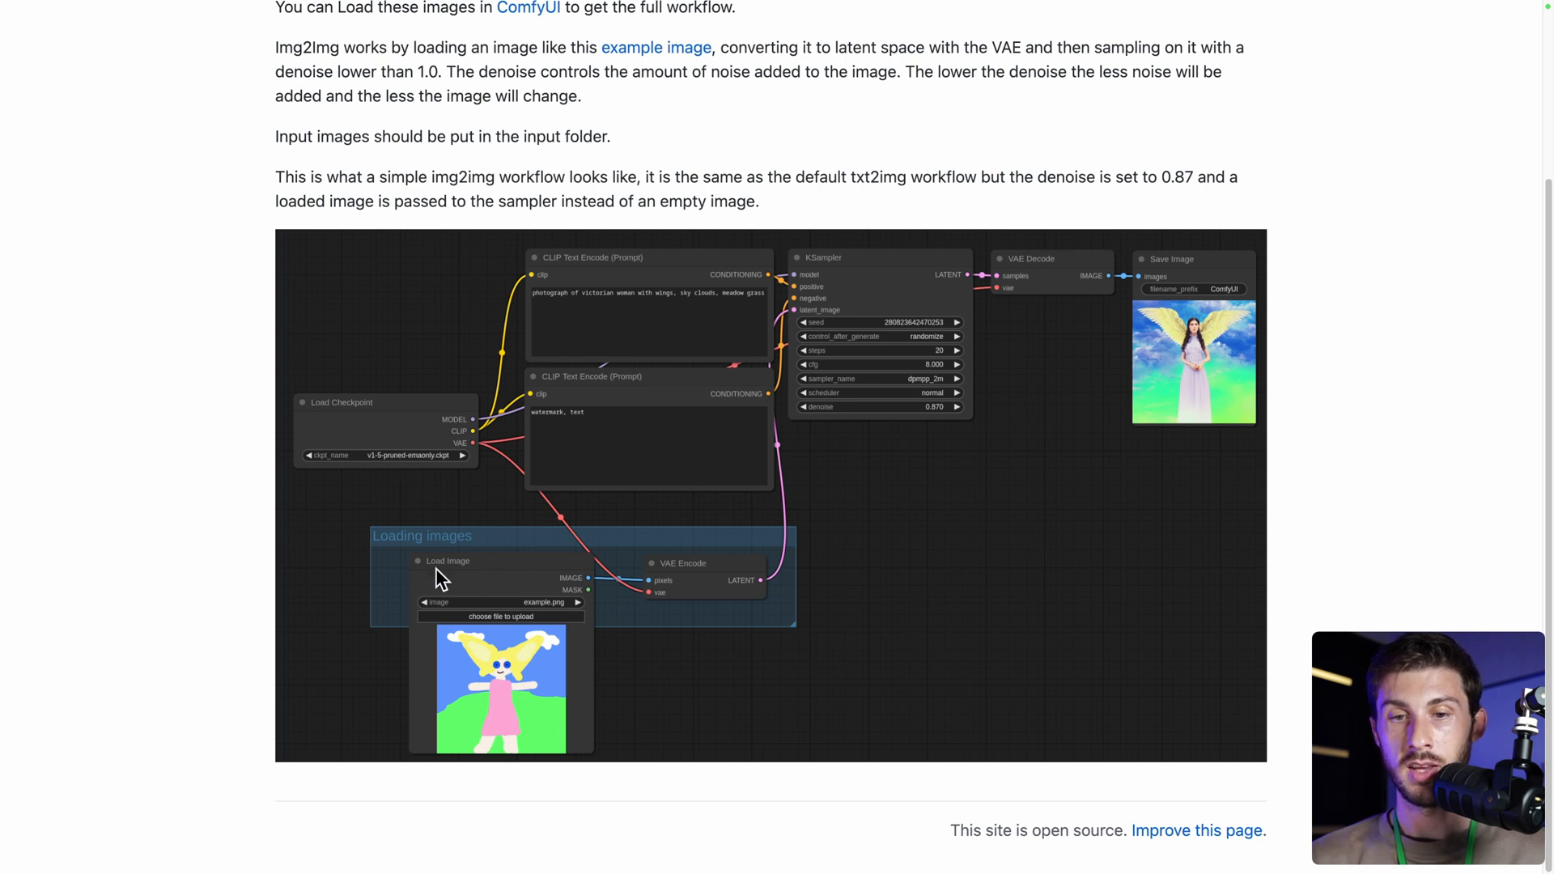
mouse_move(695, 469)
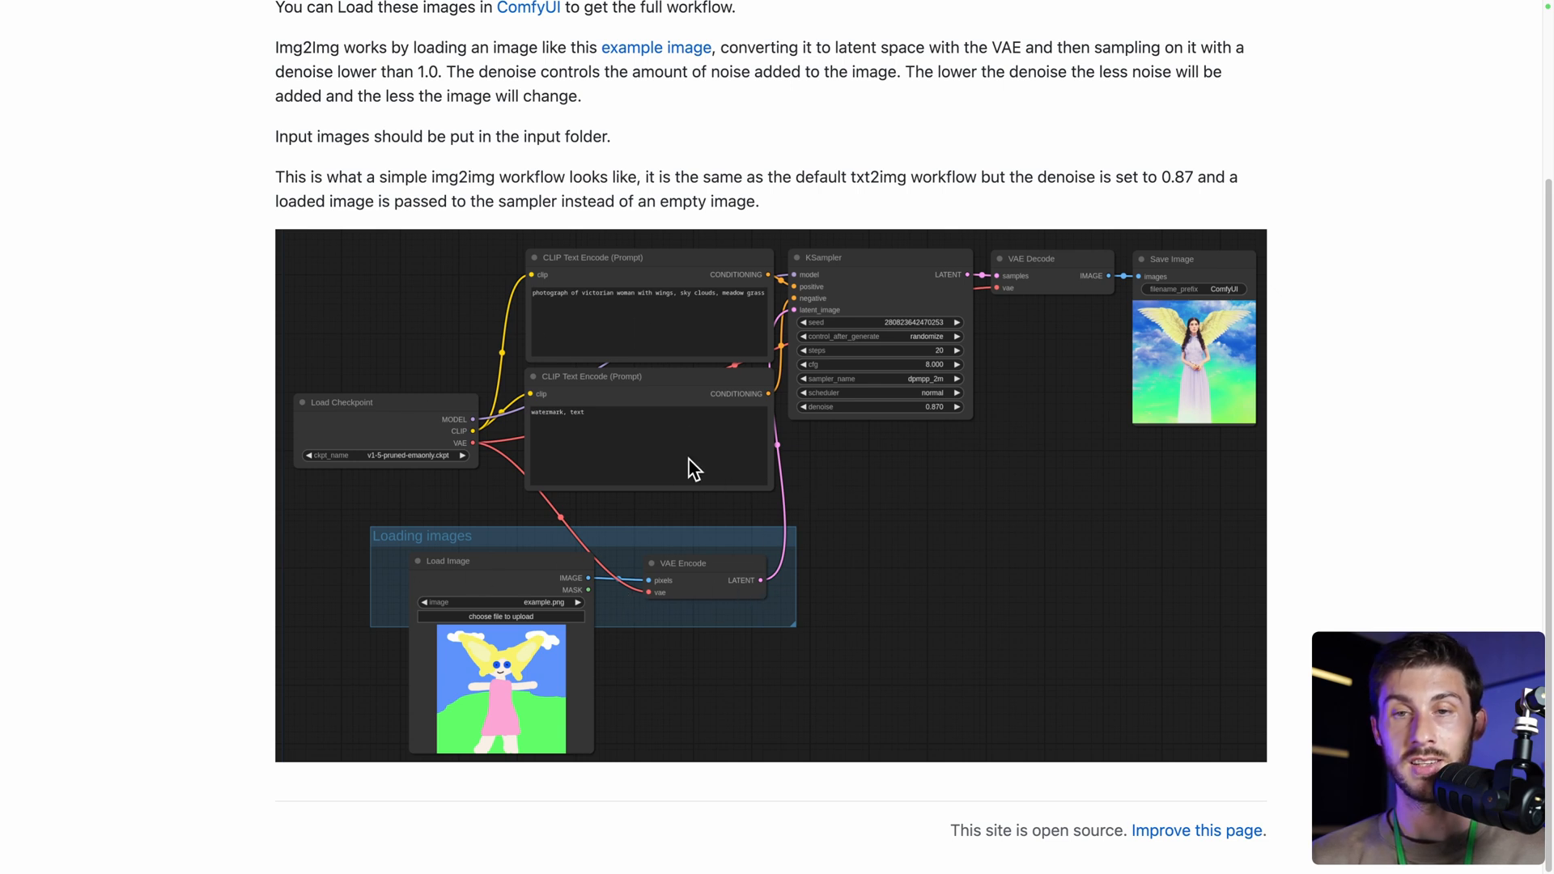
mouse_move(880, 303)
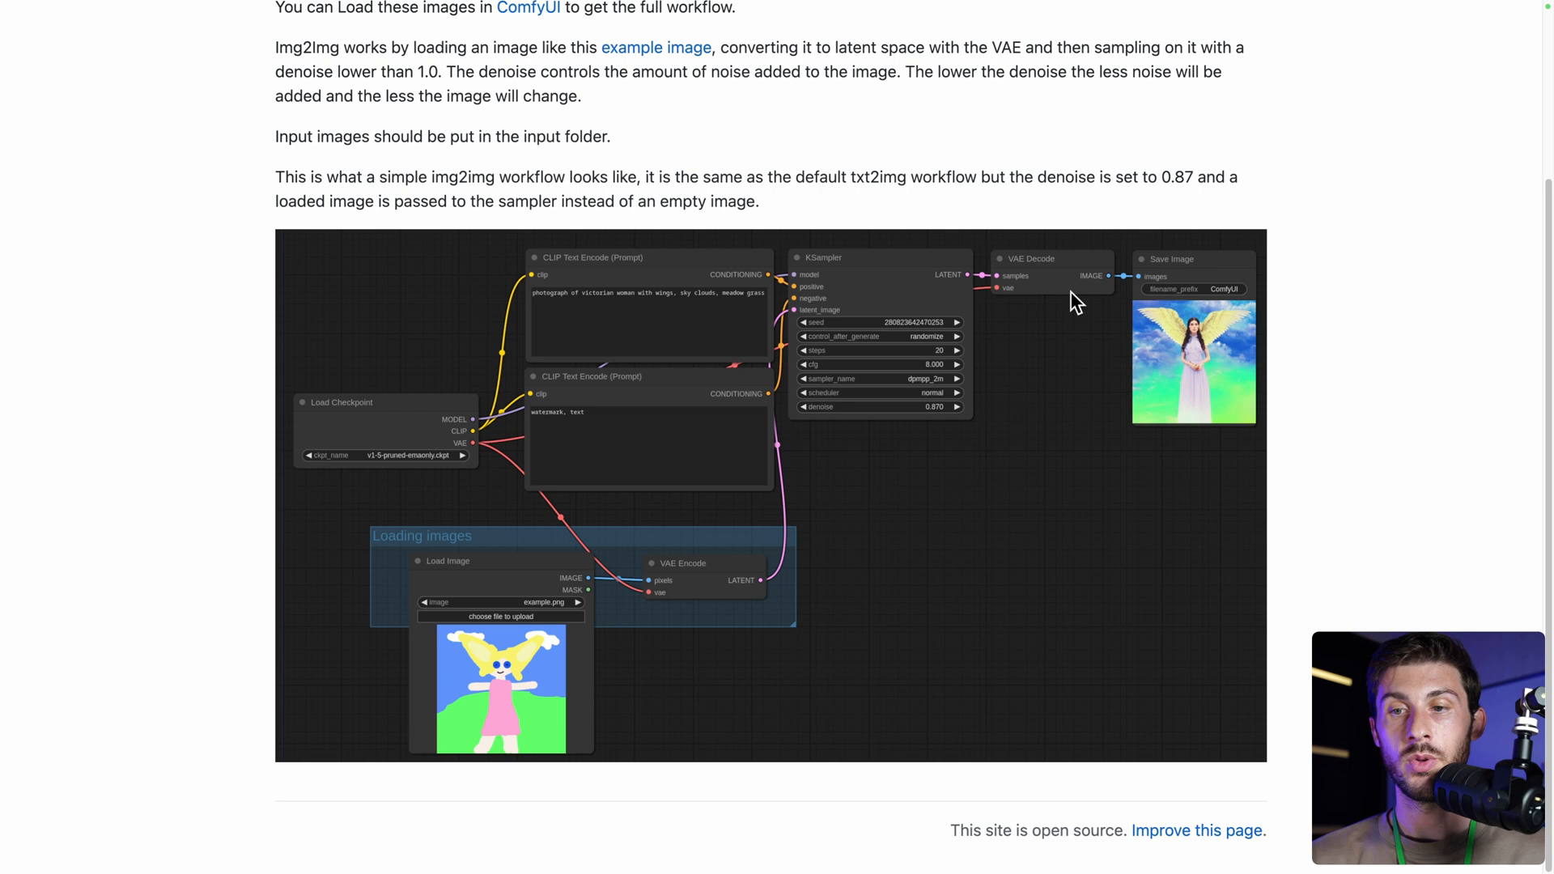
mouse_move(911, 368)
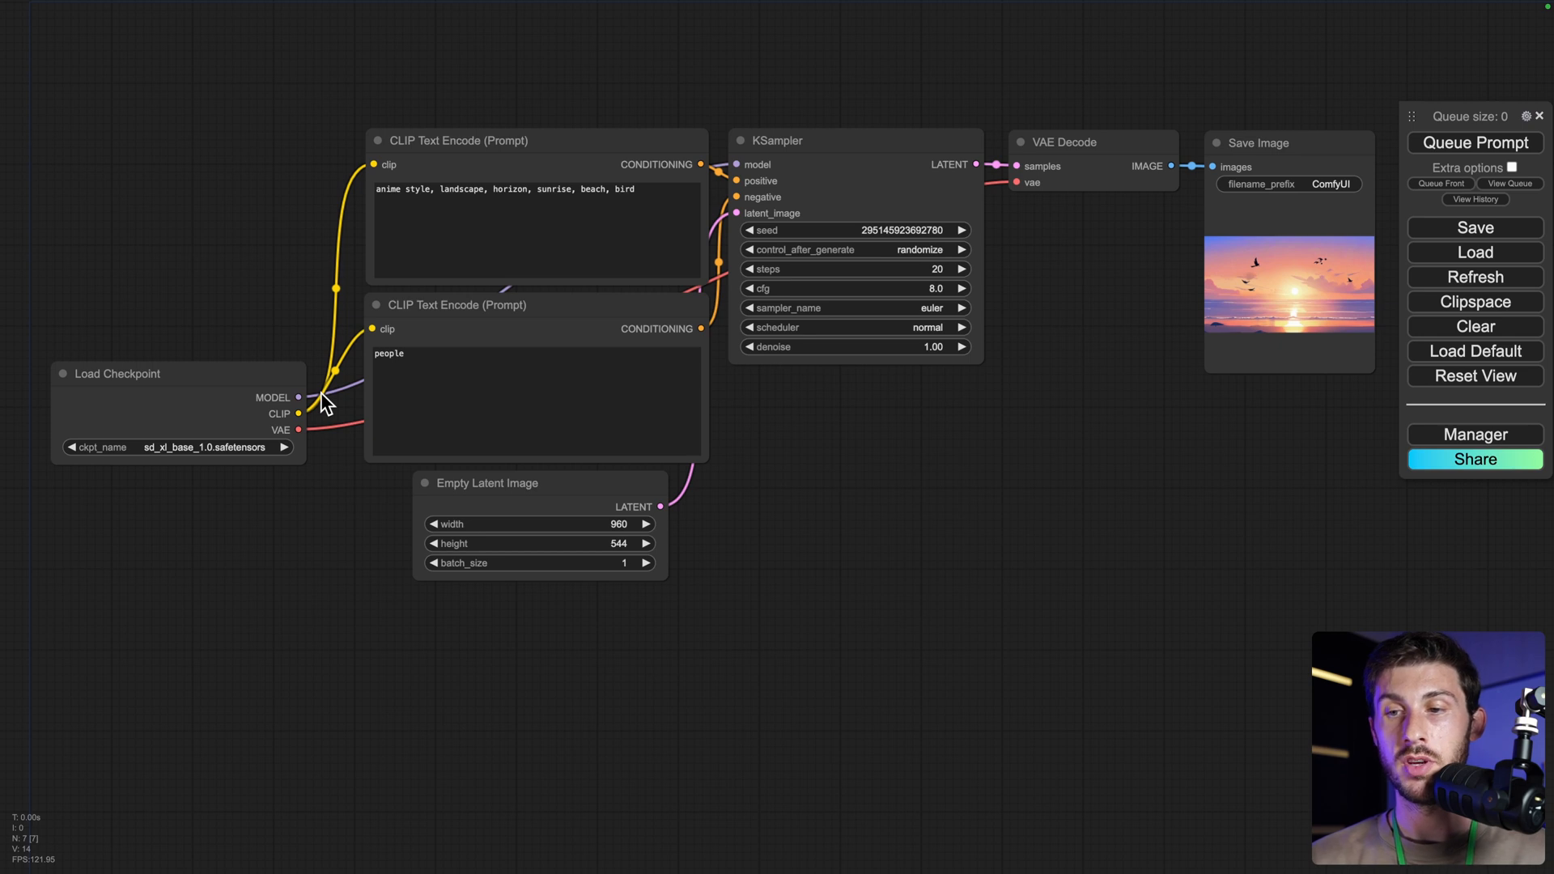
mouse_move(1473, 255)
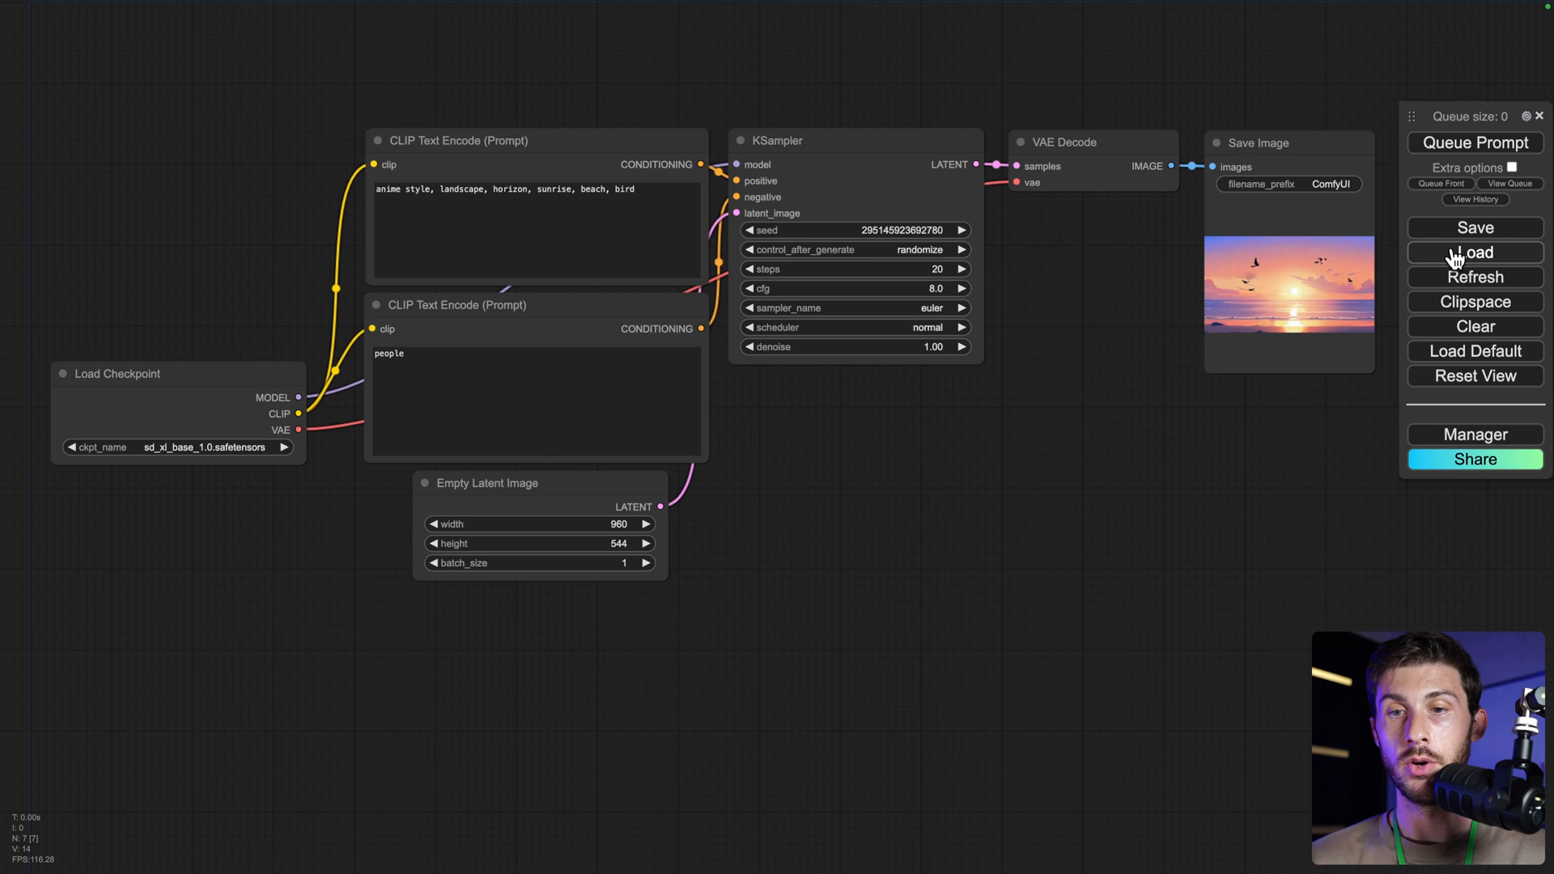
mouse_move(1198, 395)
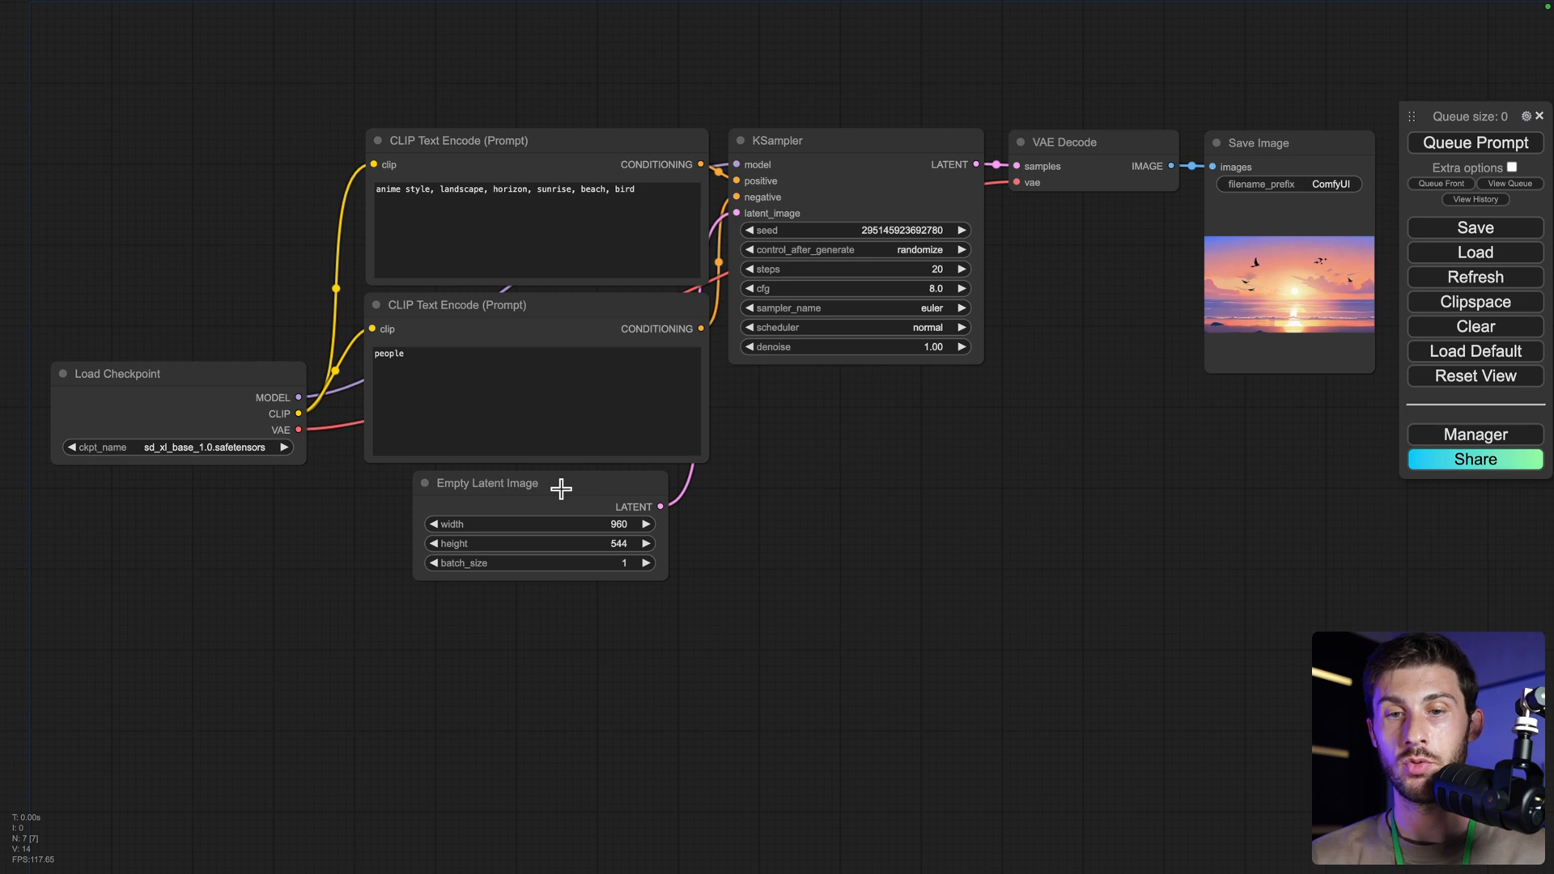
mouse_move(827, 505)
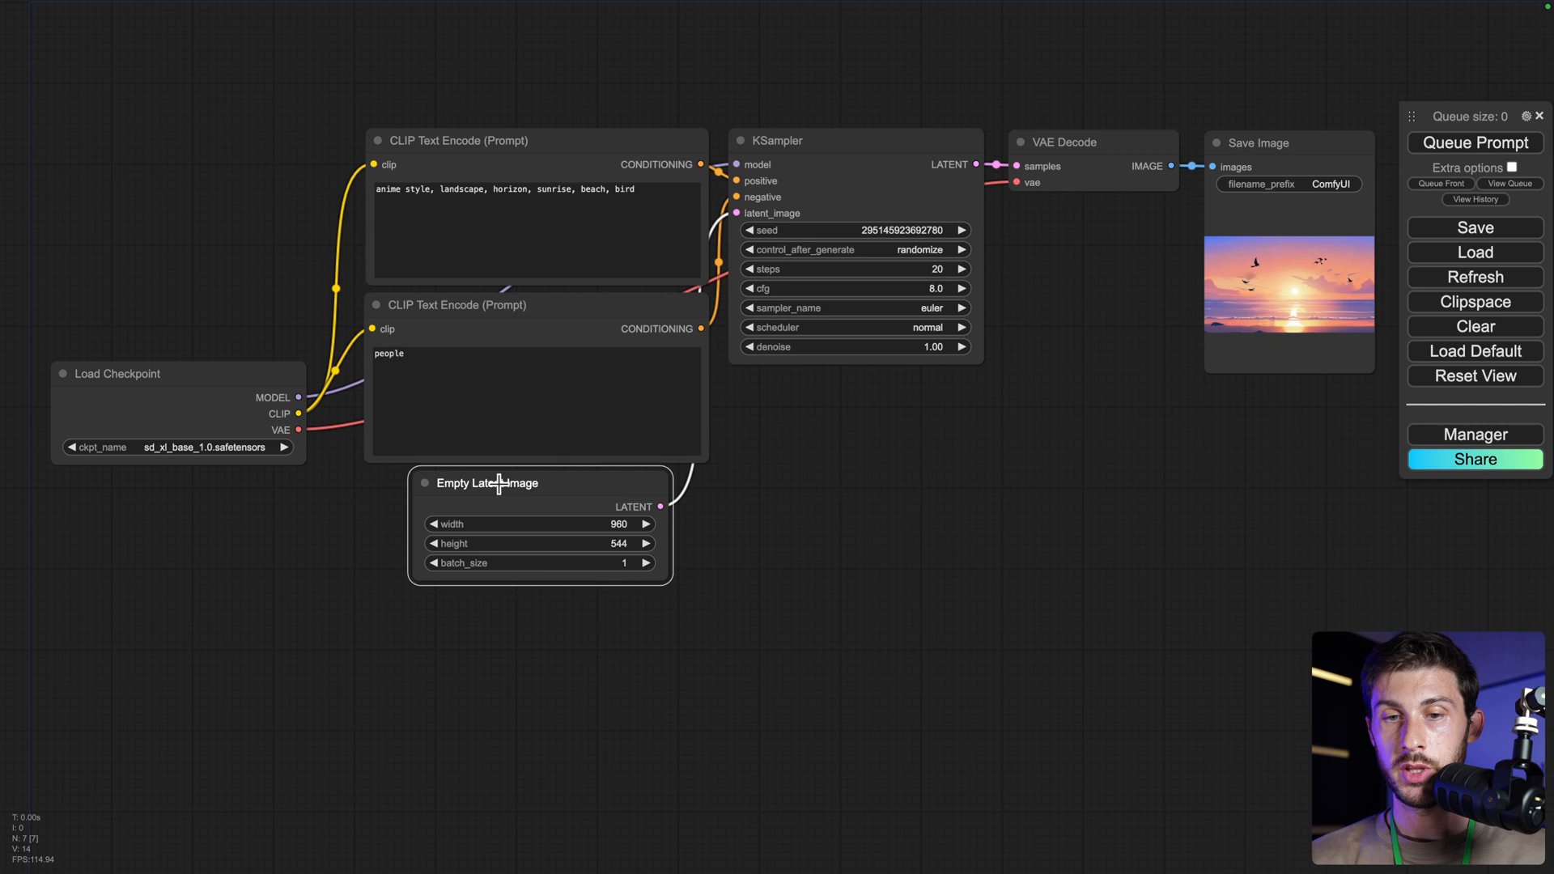
- Remove the Empty Latent Image node via its right-click menu
right_click(499, 482)
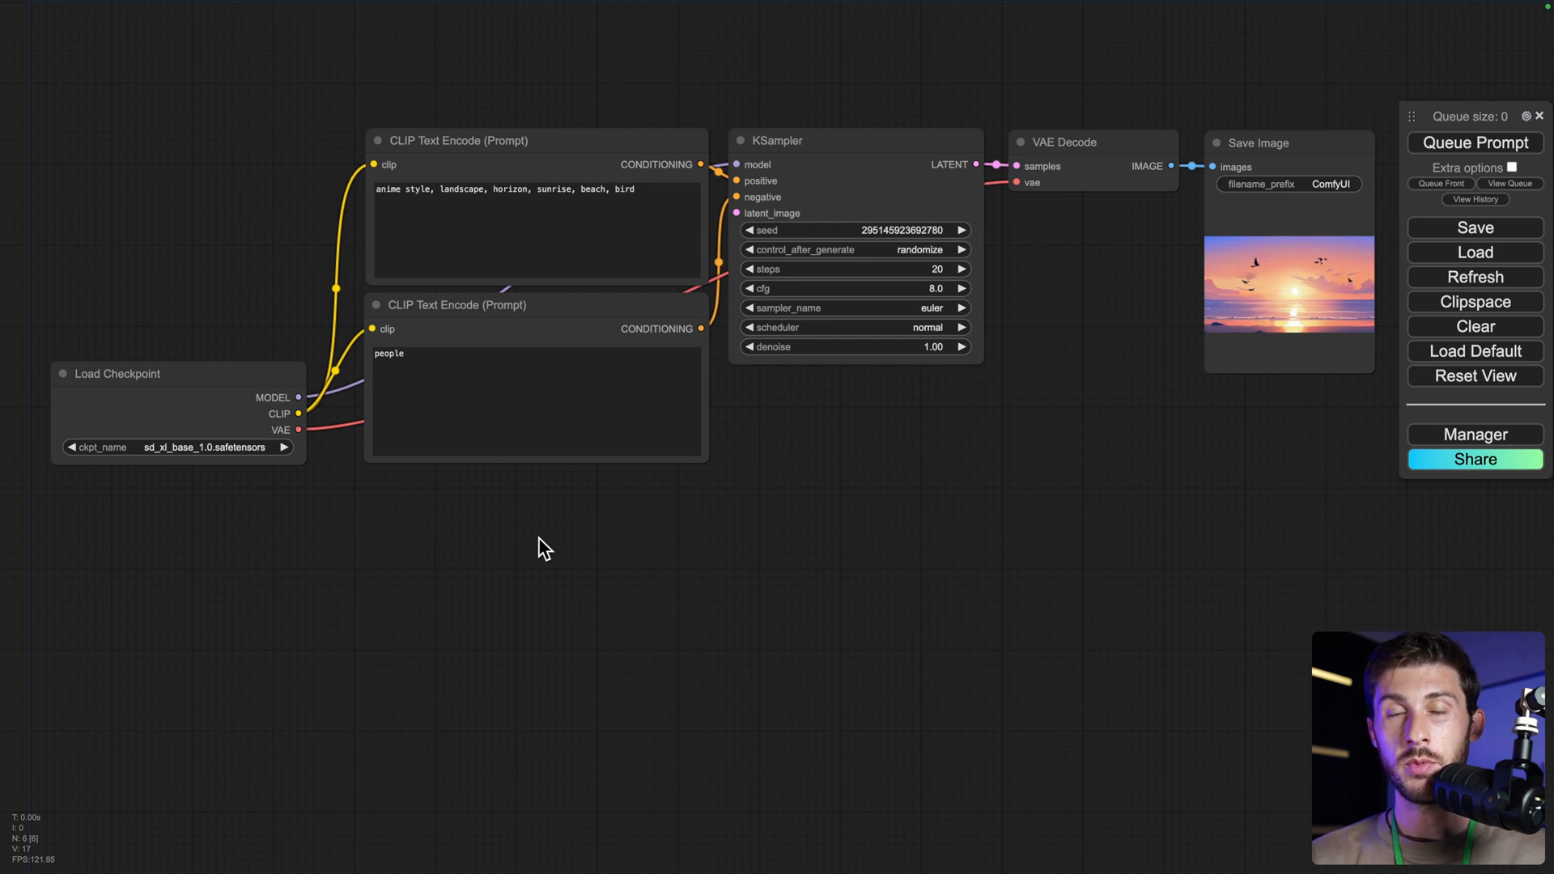
- Place a VAE Encode node and a Load Image node (example.png) on the canvas, unconnected
right_click(542, 546)
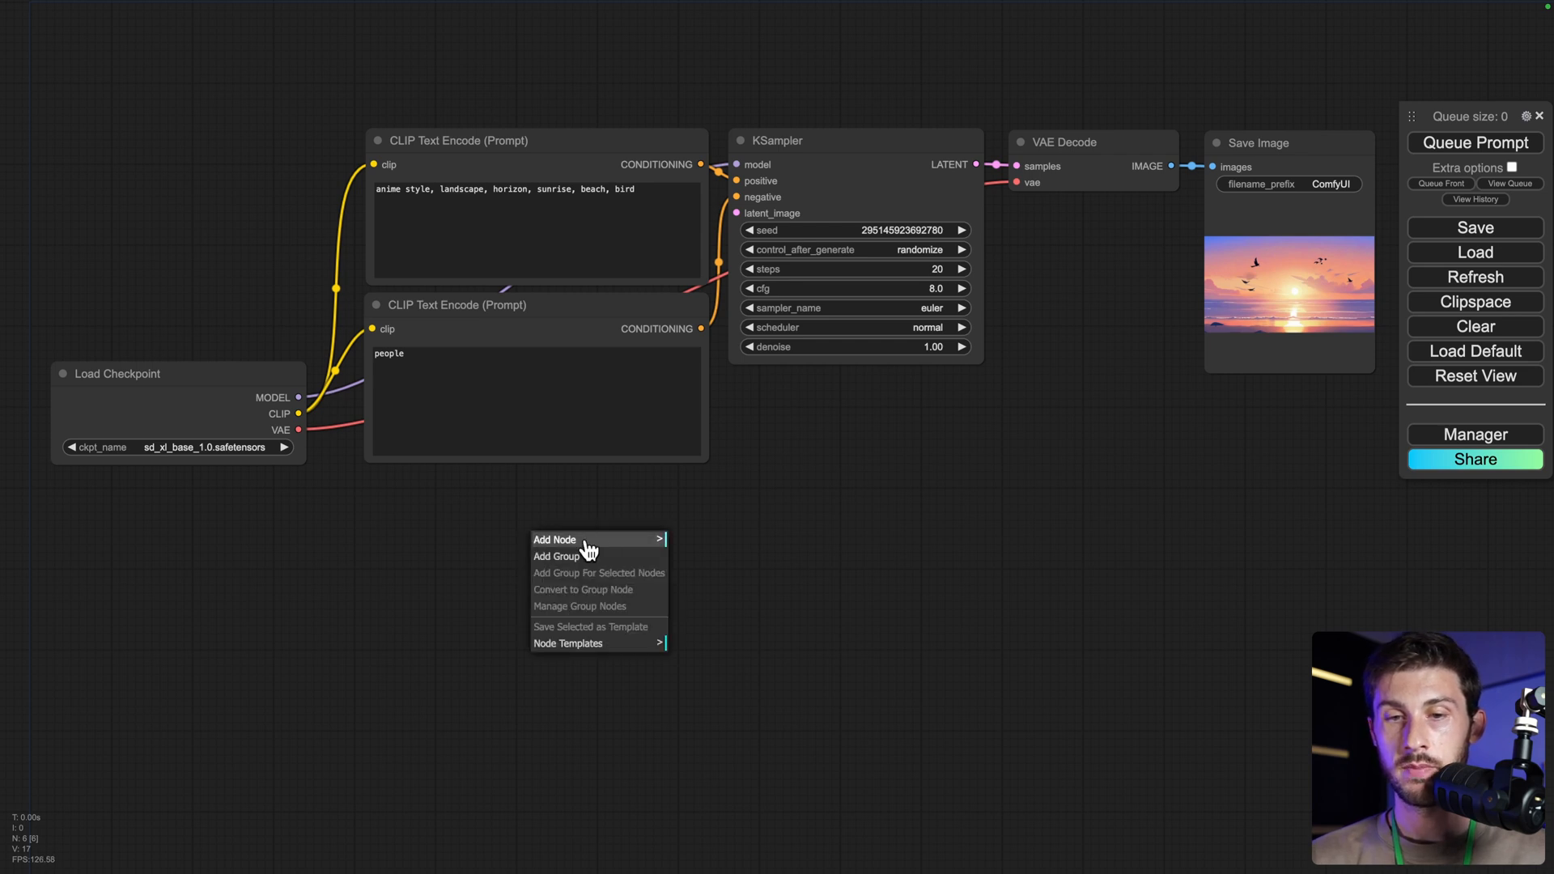
mouse_move(555, 541)
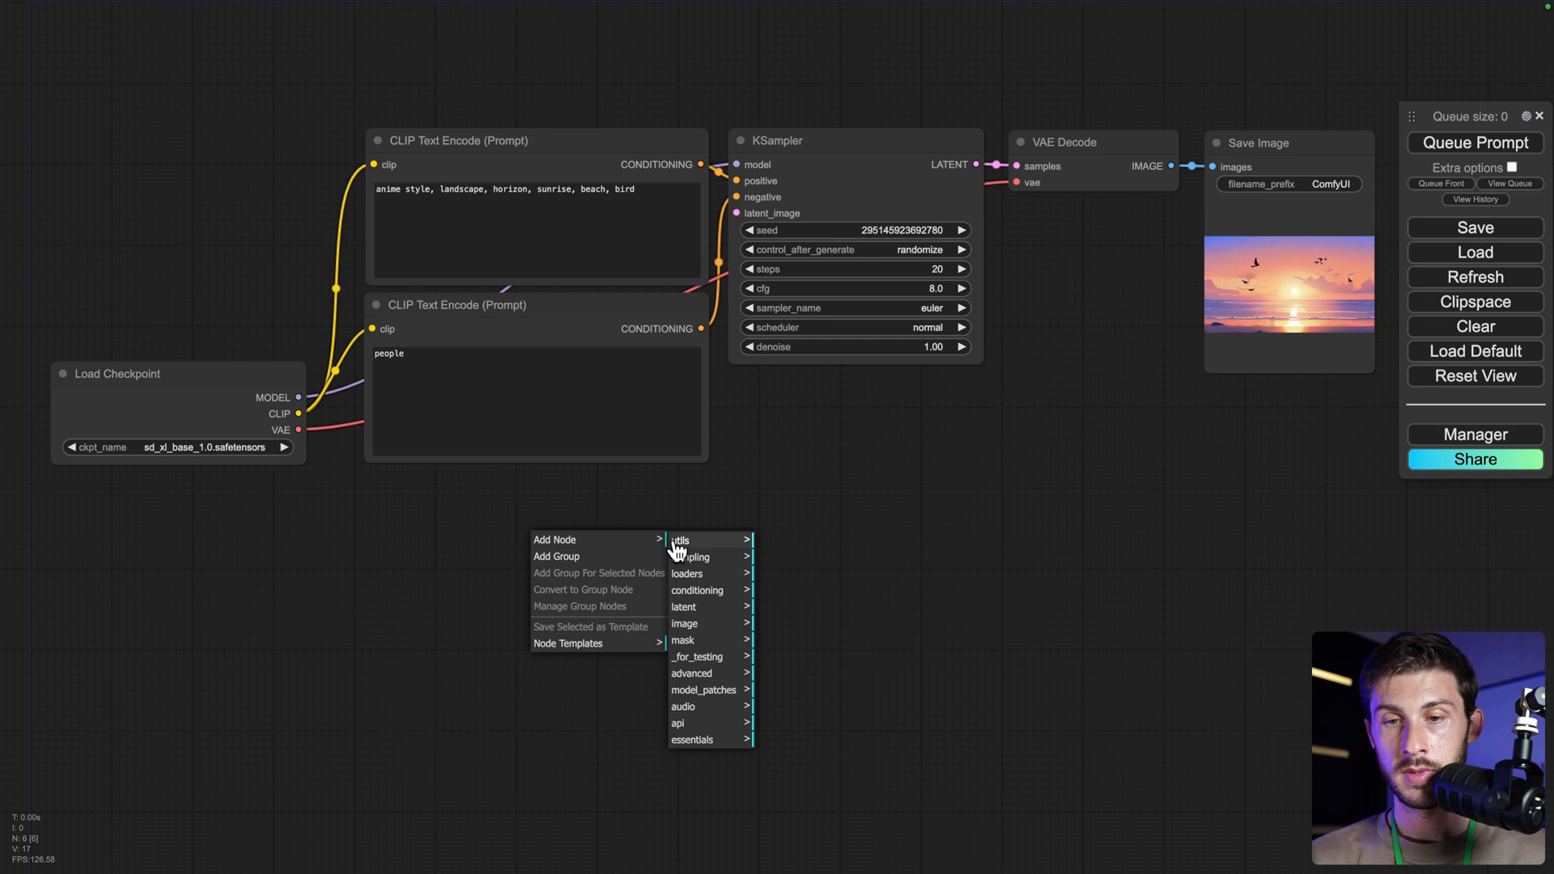
mouse_move(683, 607)
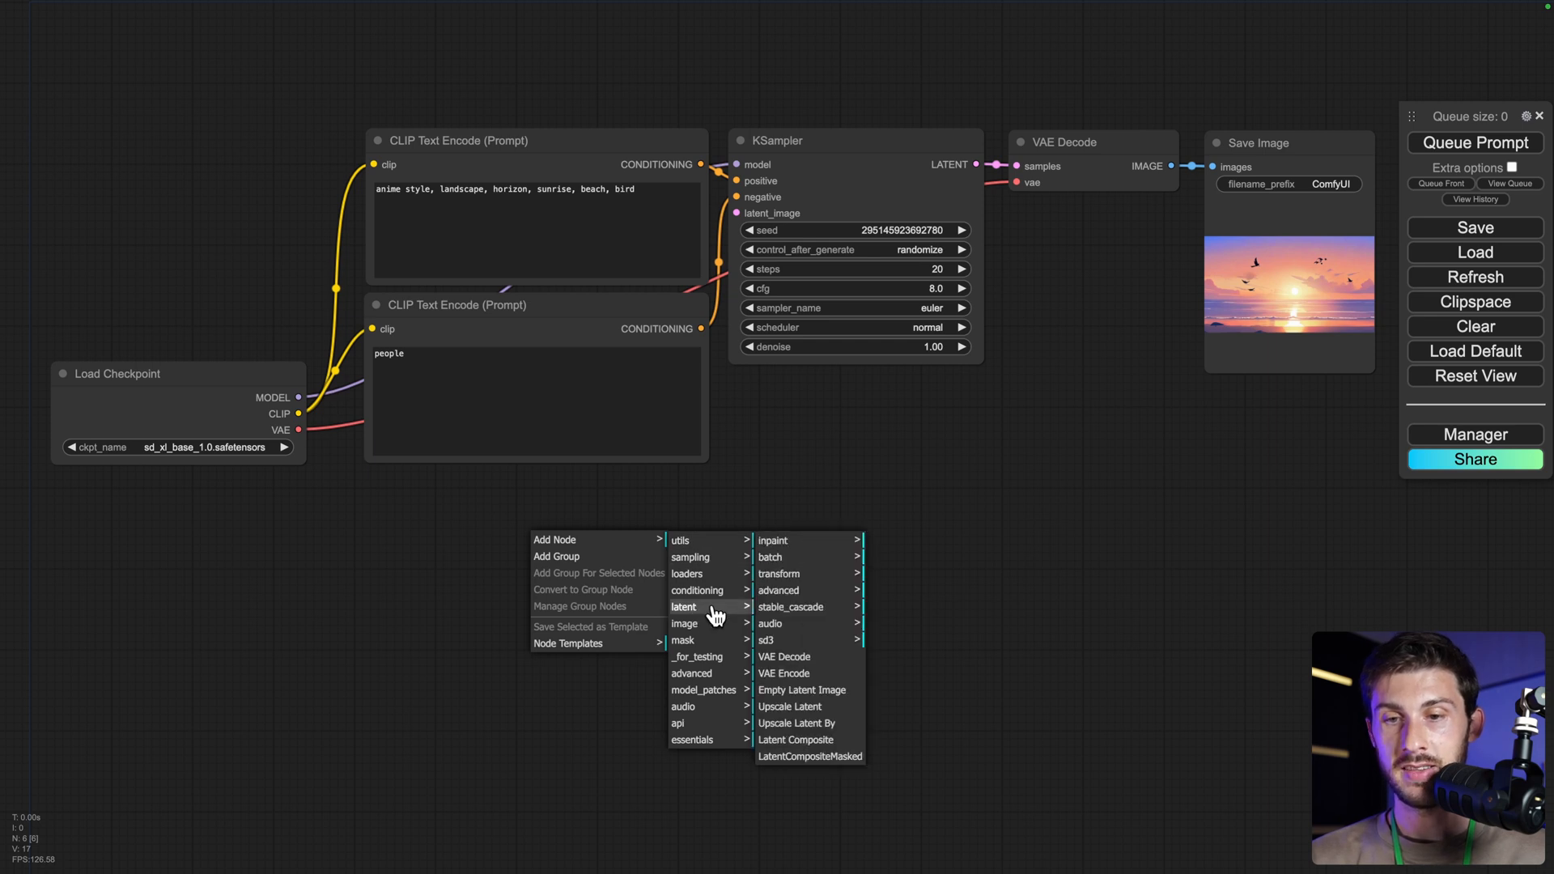
click(783, 674)
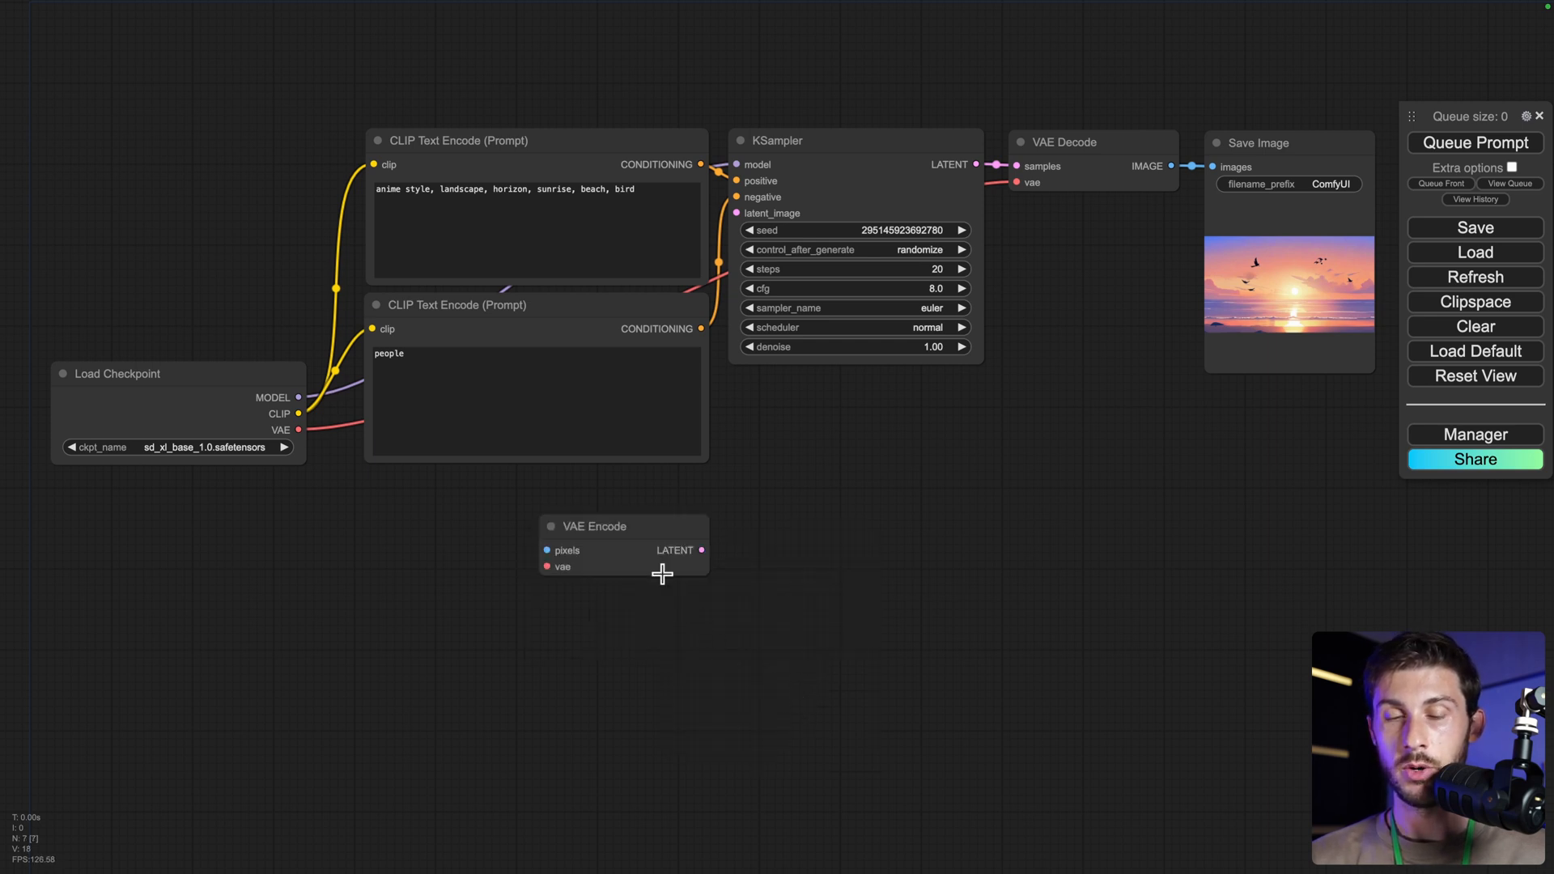
right_click(662, 573)
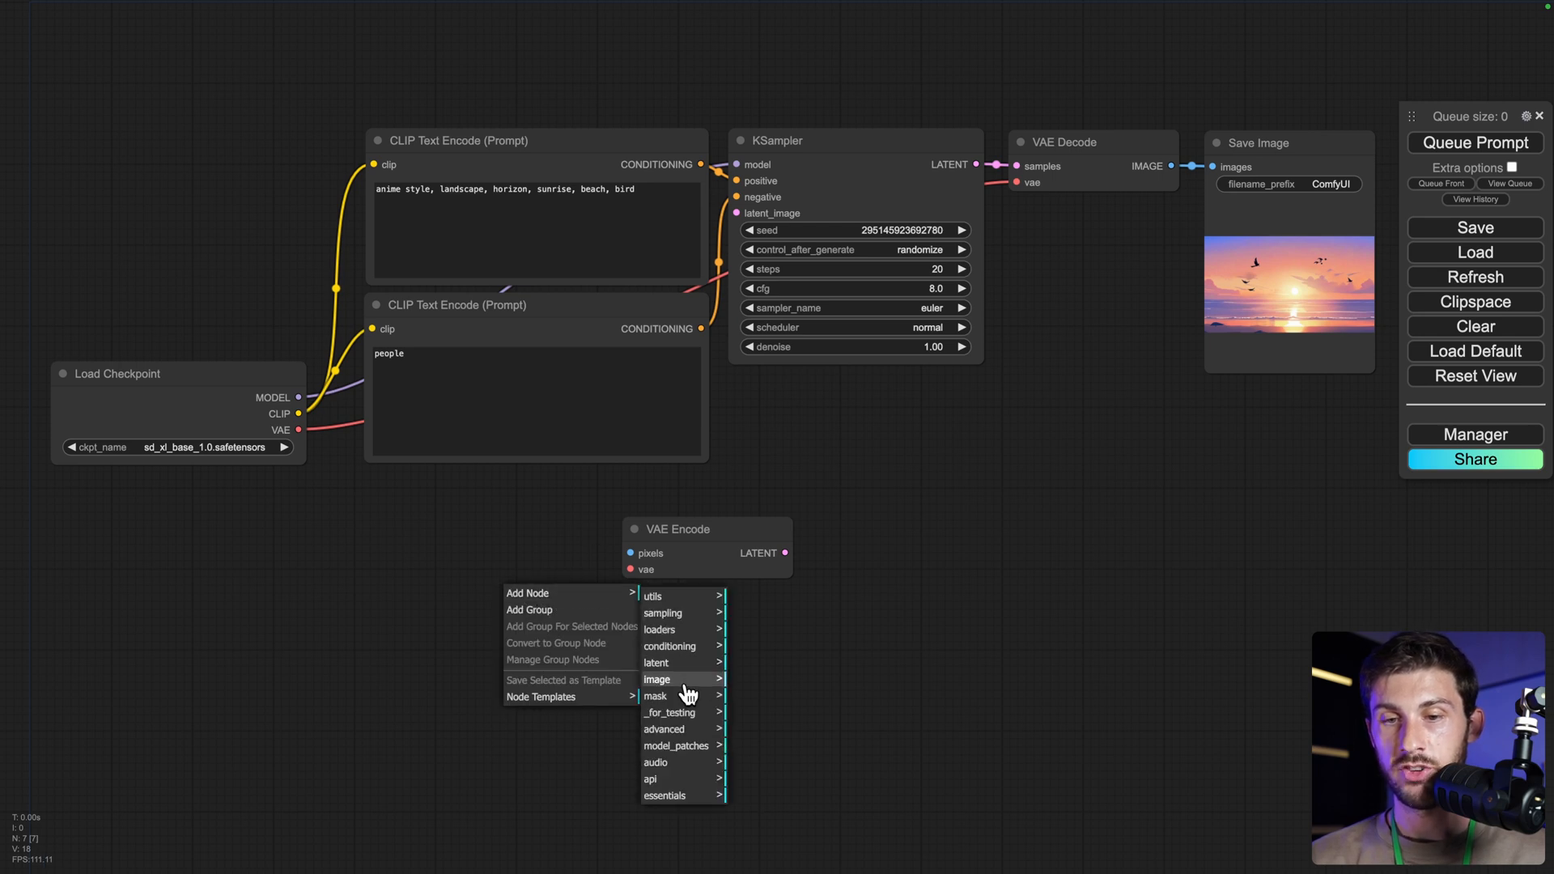
mouse_move(657, 678)
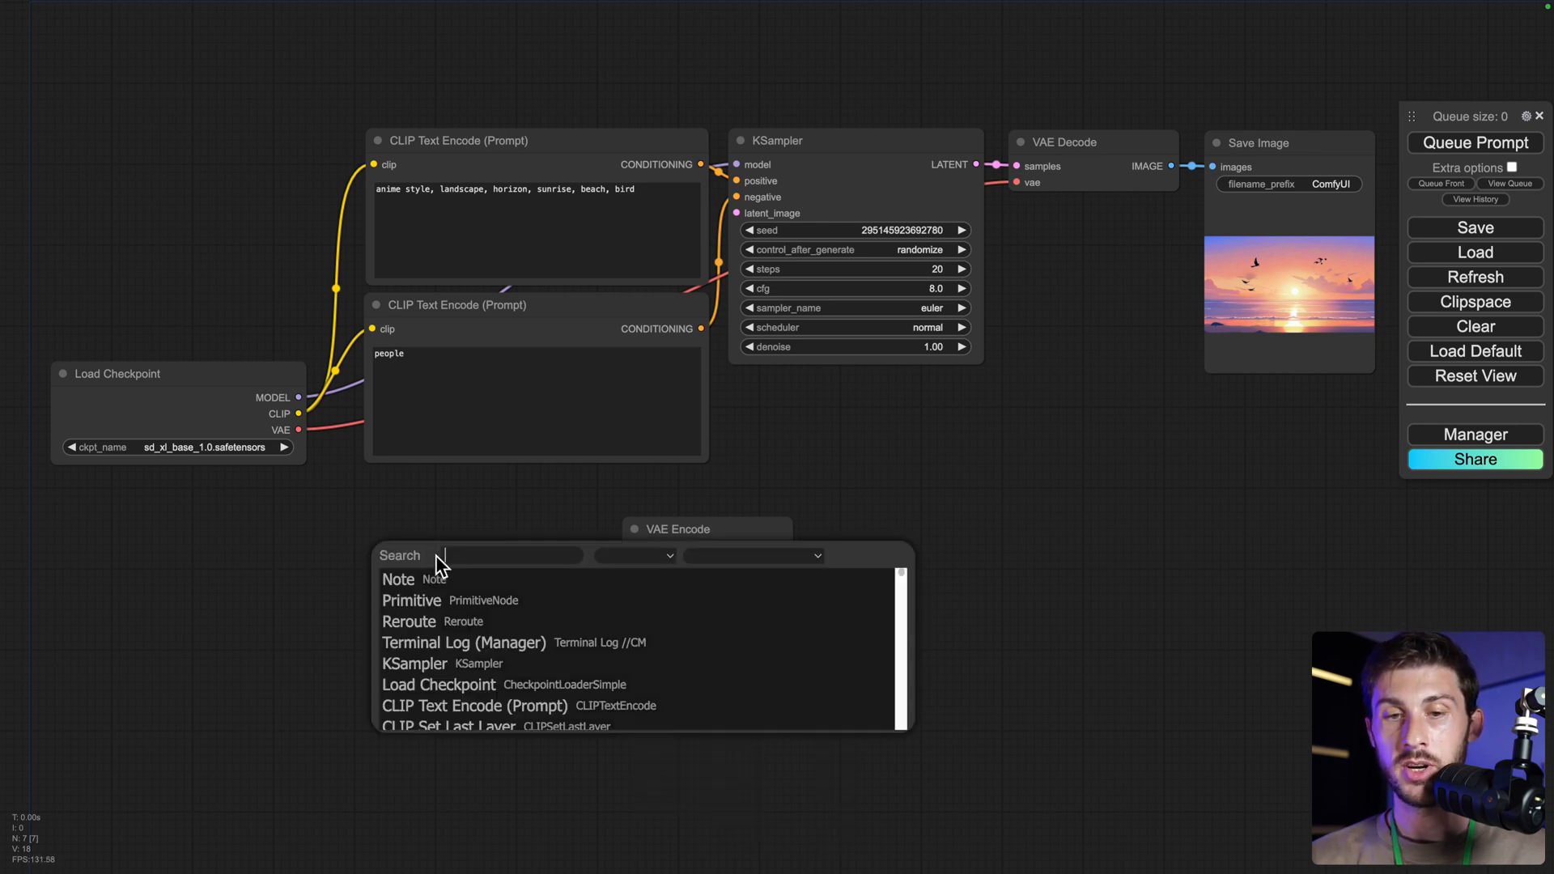
text(image)
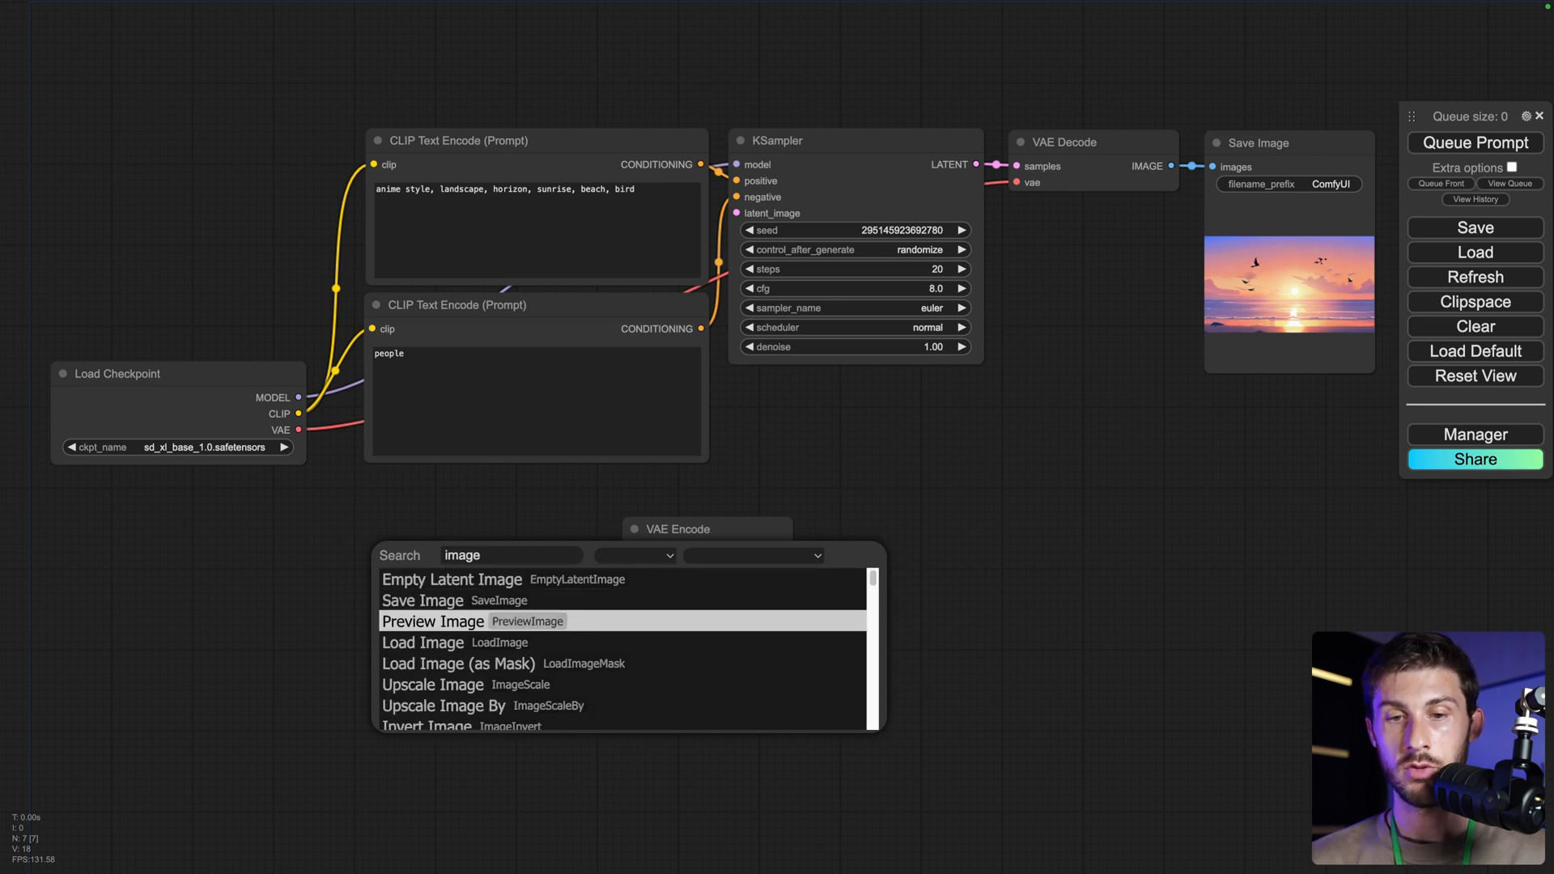
click(423, 642)
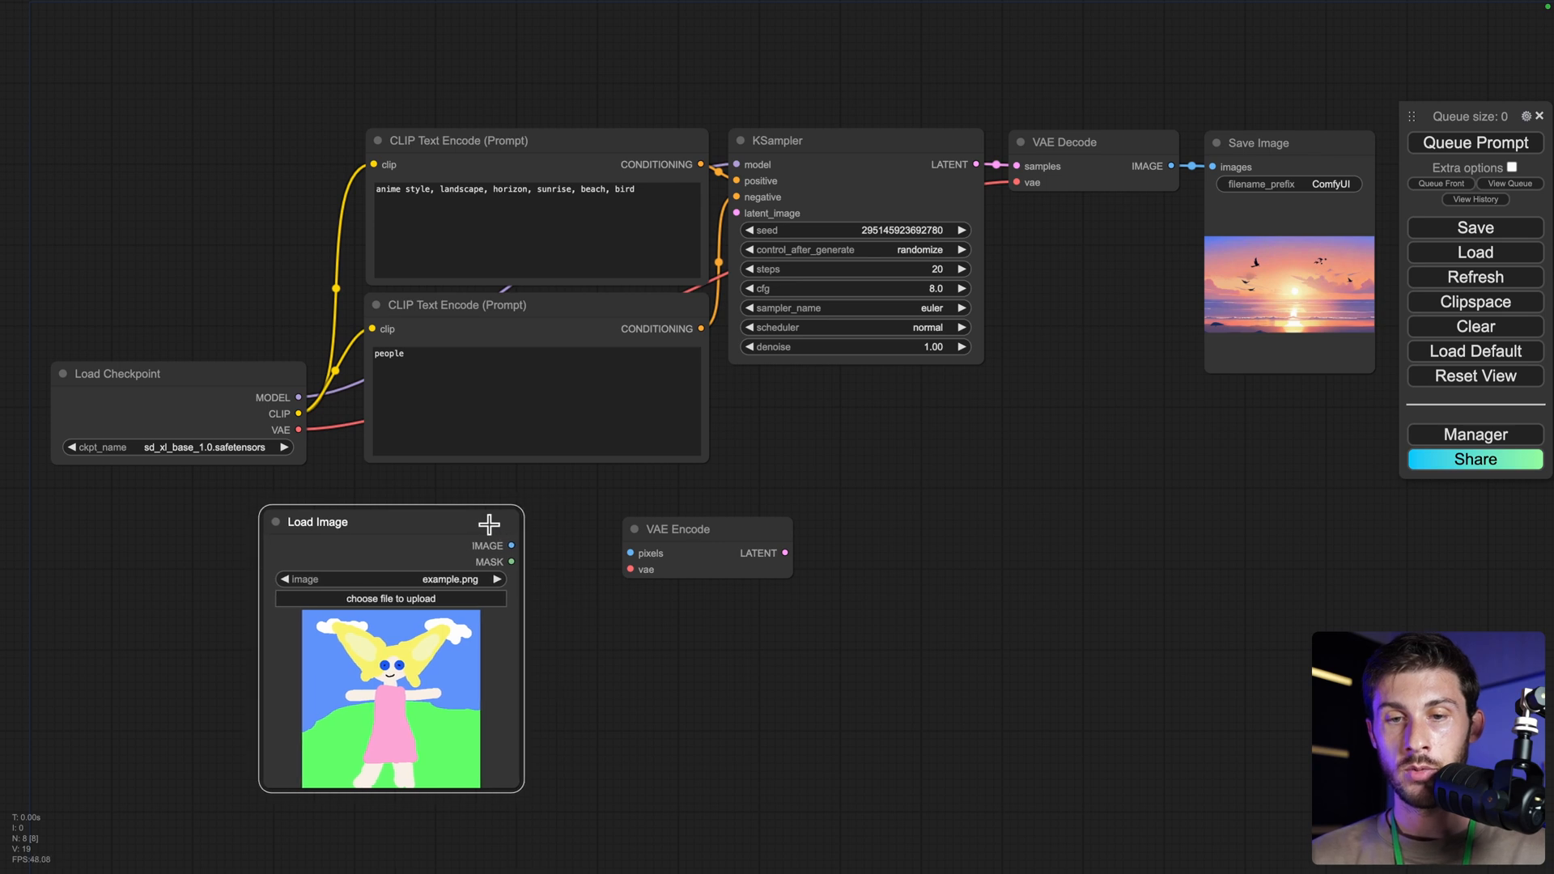
mouse_move(533, 557)
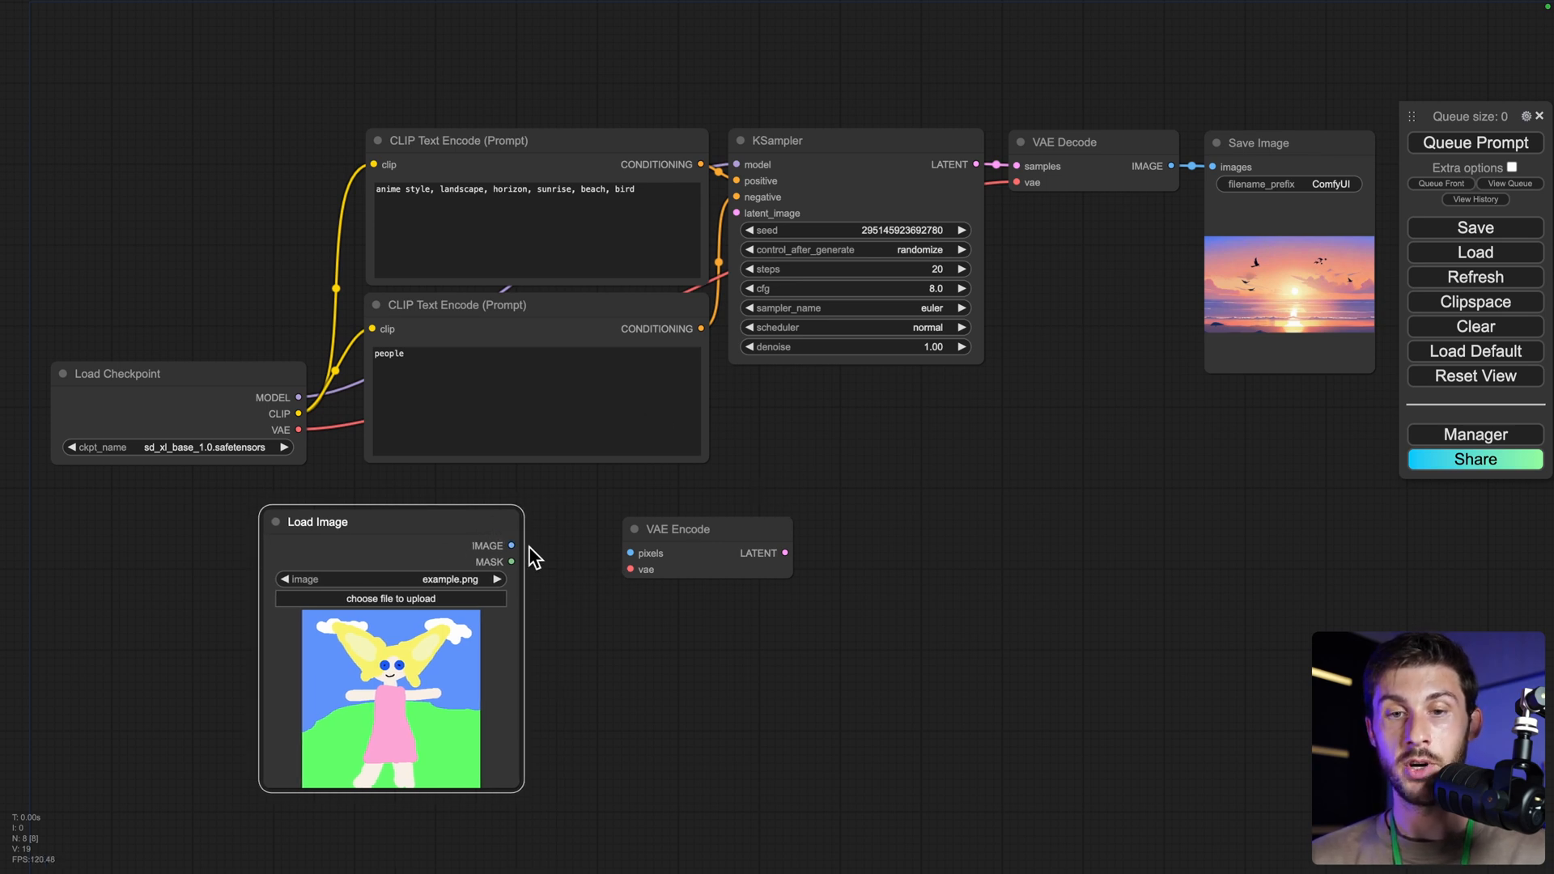
- Wire Load Image into VAE Encode pixels, checkpoint VAE into vae, and its LATENT into KSampler latent_image
drag(512, 546, 626, 554)
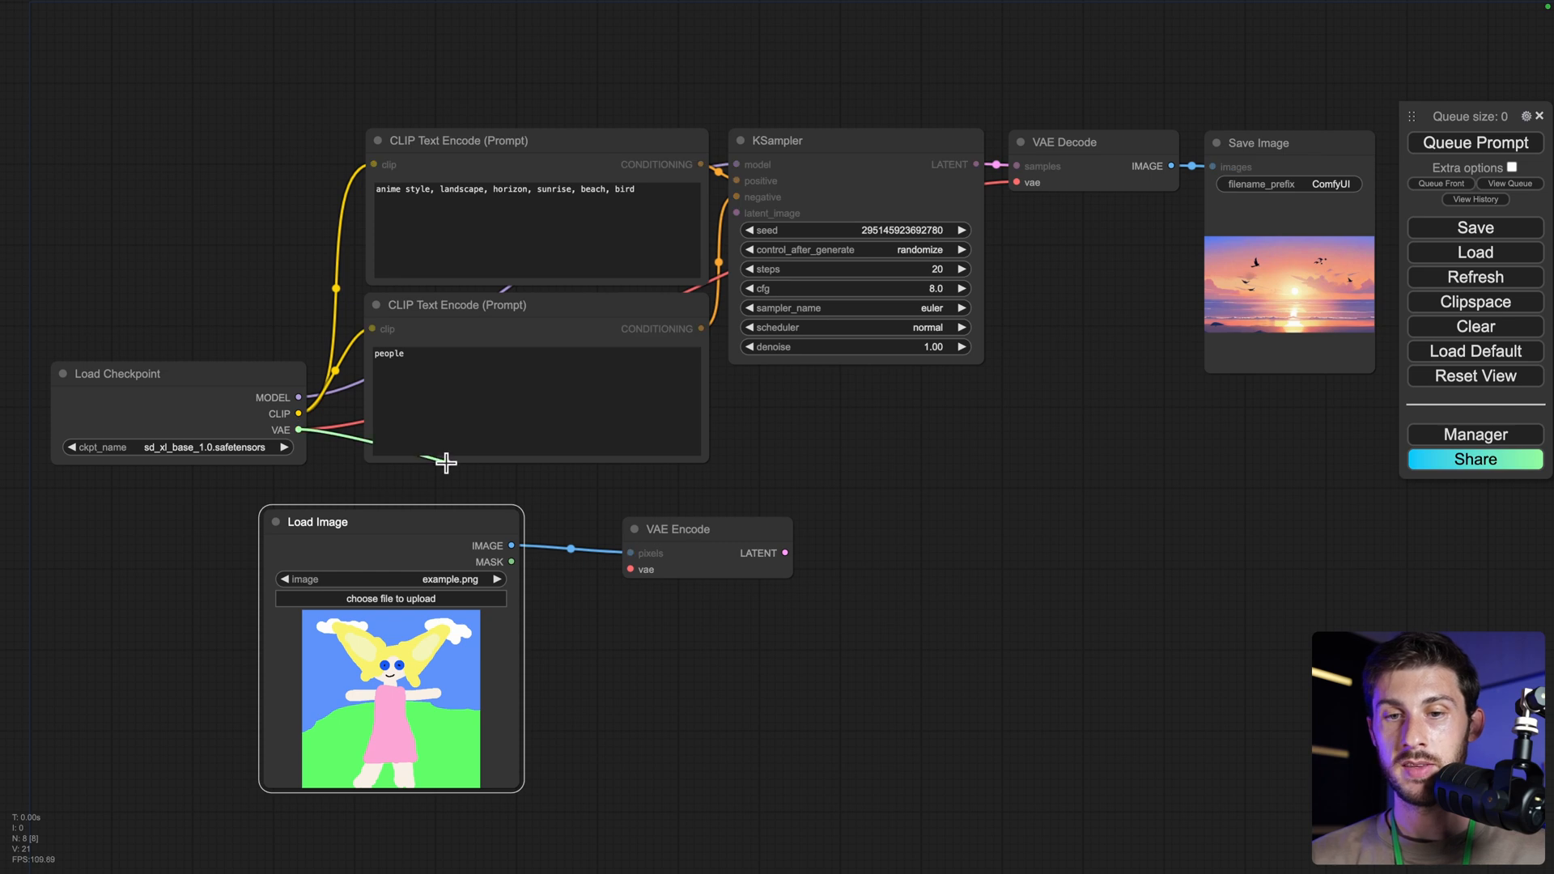
drag(300, 431, 624, 568)
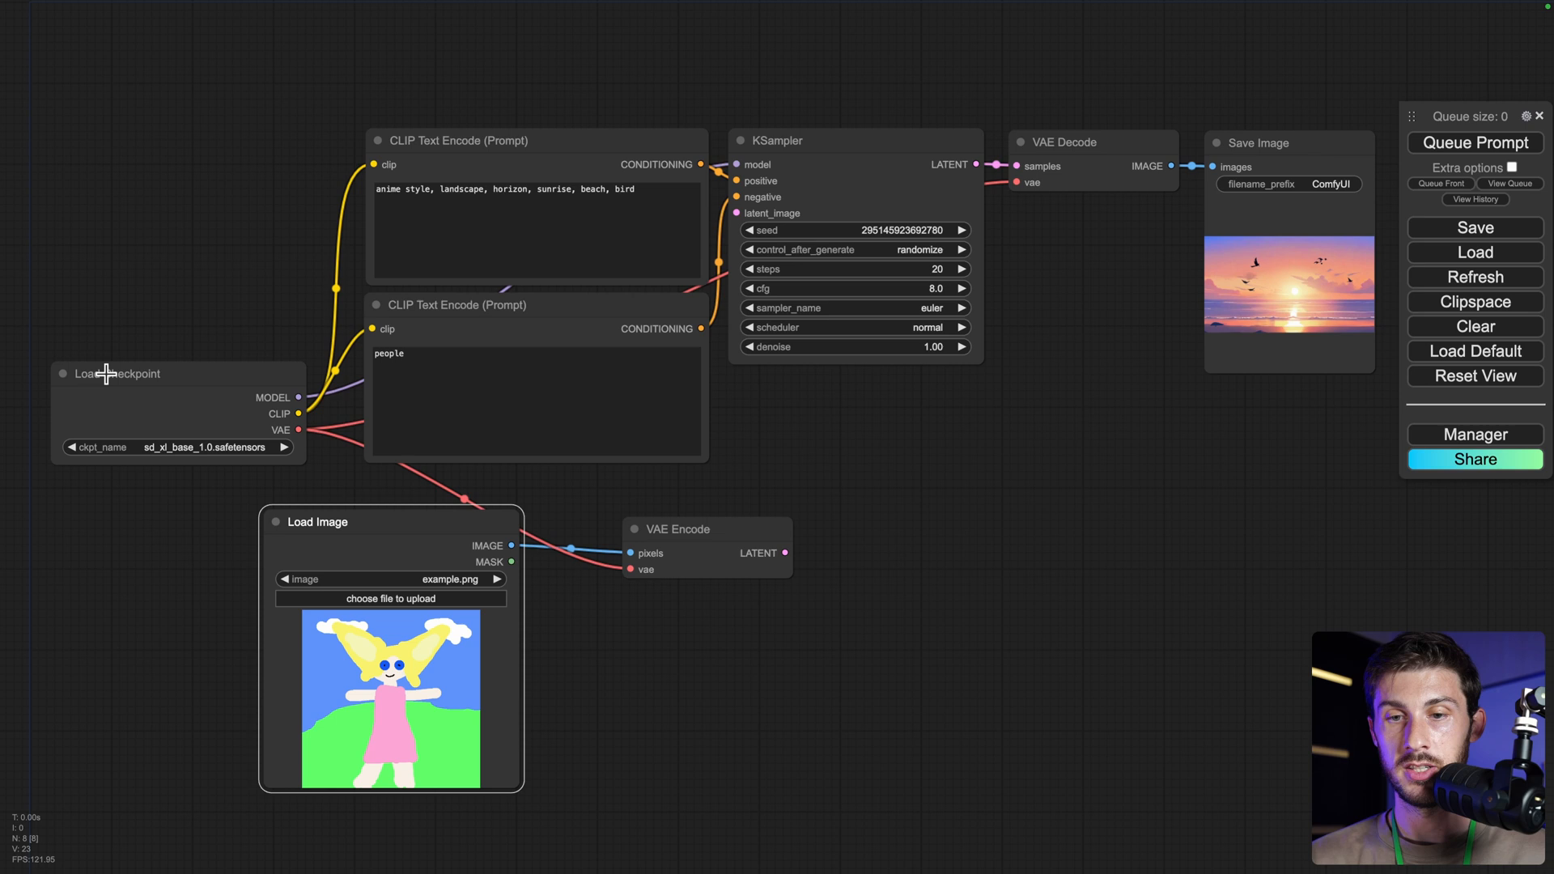
mouse_move(789, 549)
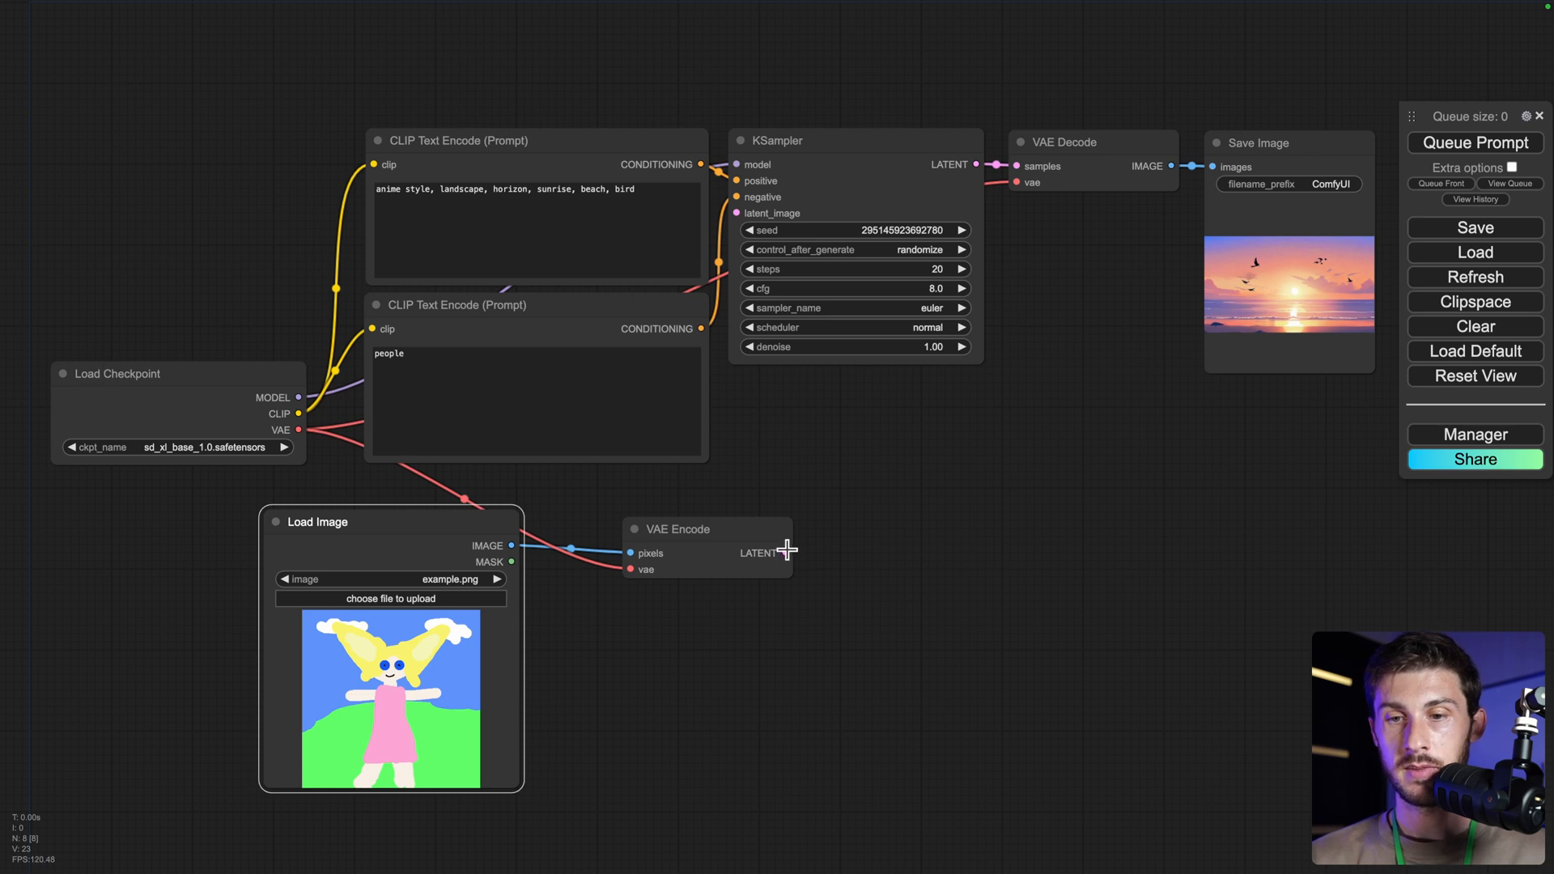
drag(780, 552, 737, 214)
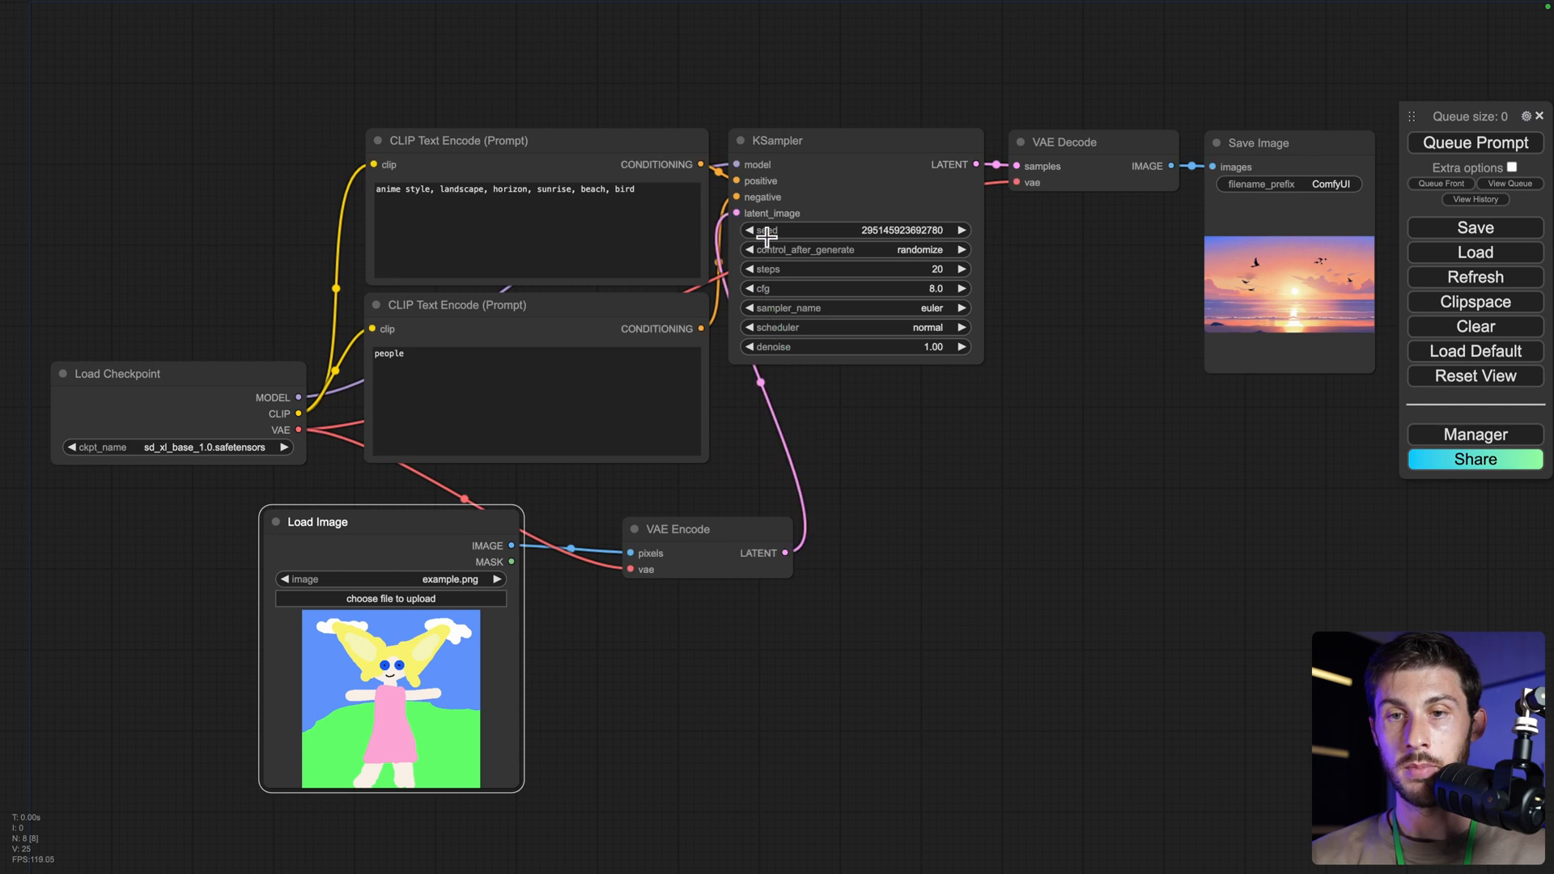
- Write 'disney princess, cartoon style, sky, meadow grass' as positive and 'watermark, text' as negative prompt
text(disney)
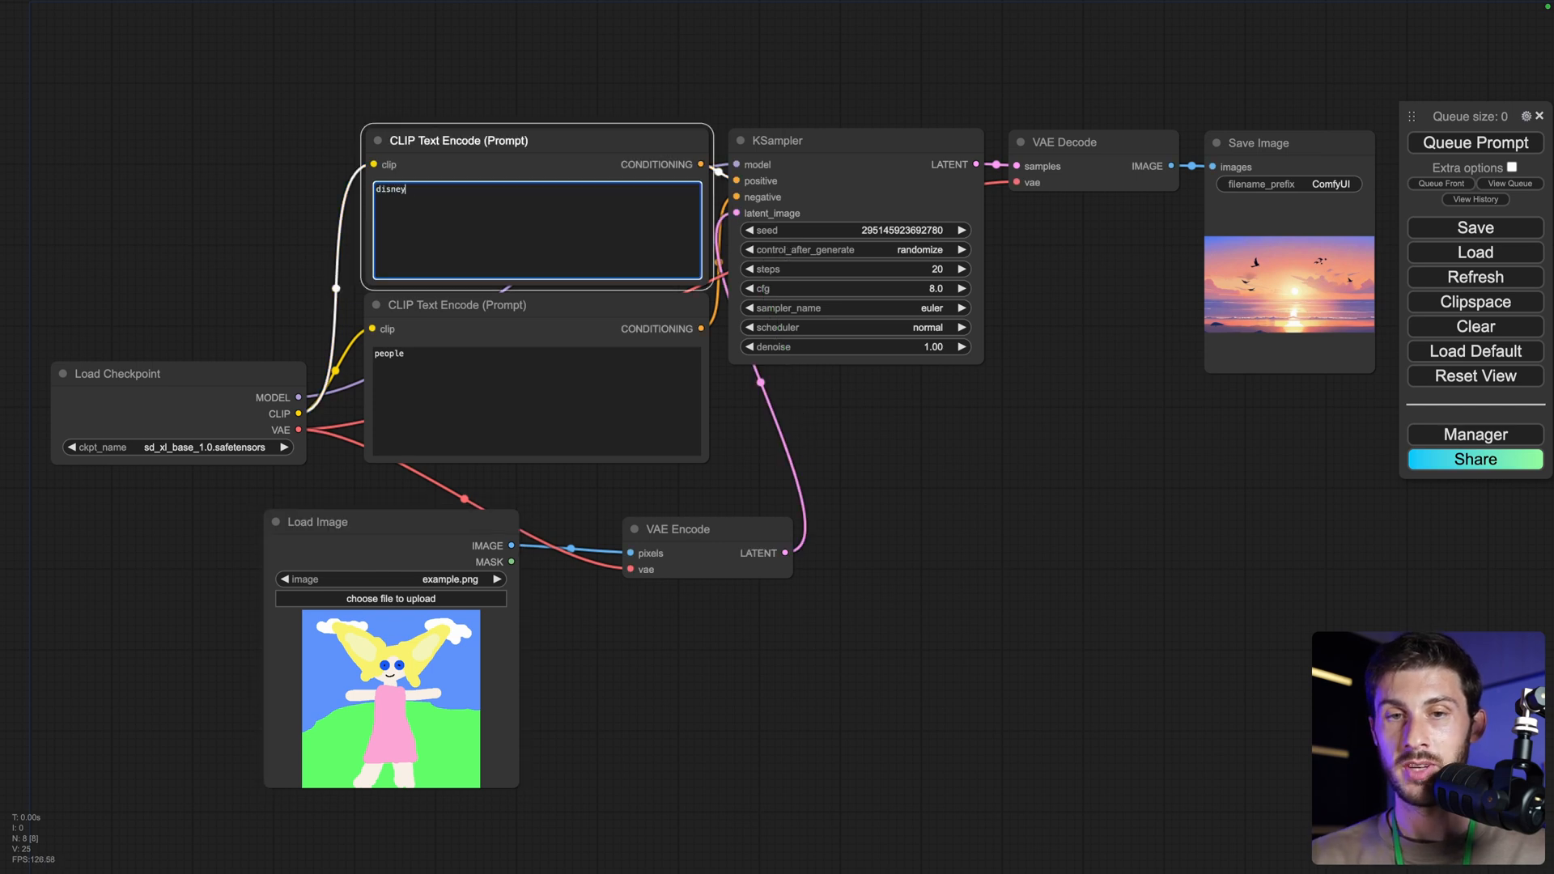
text(princess, cartoon style, sky, meadow grass)
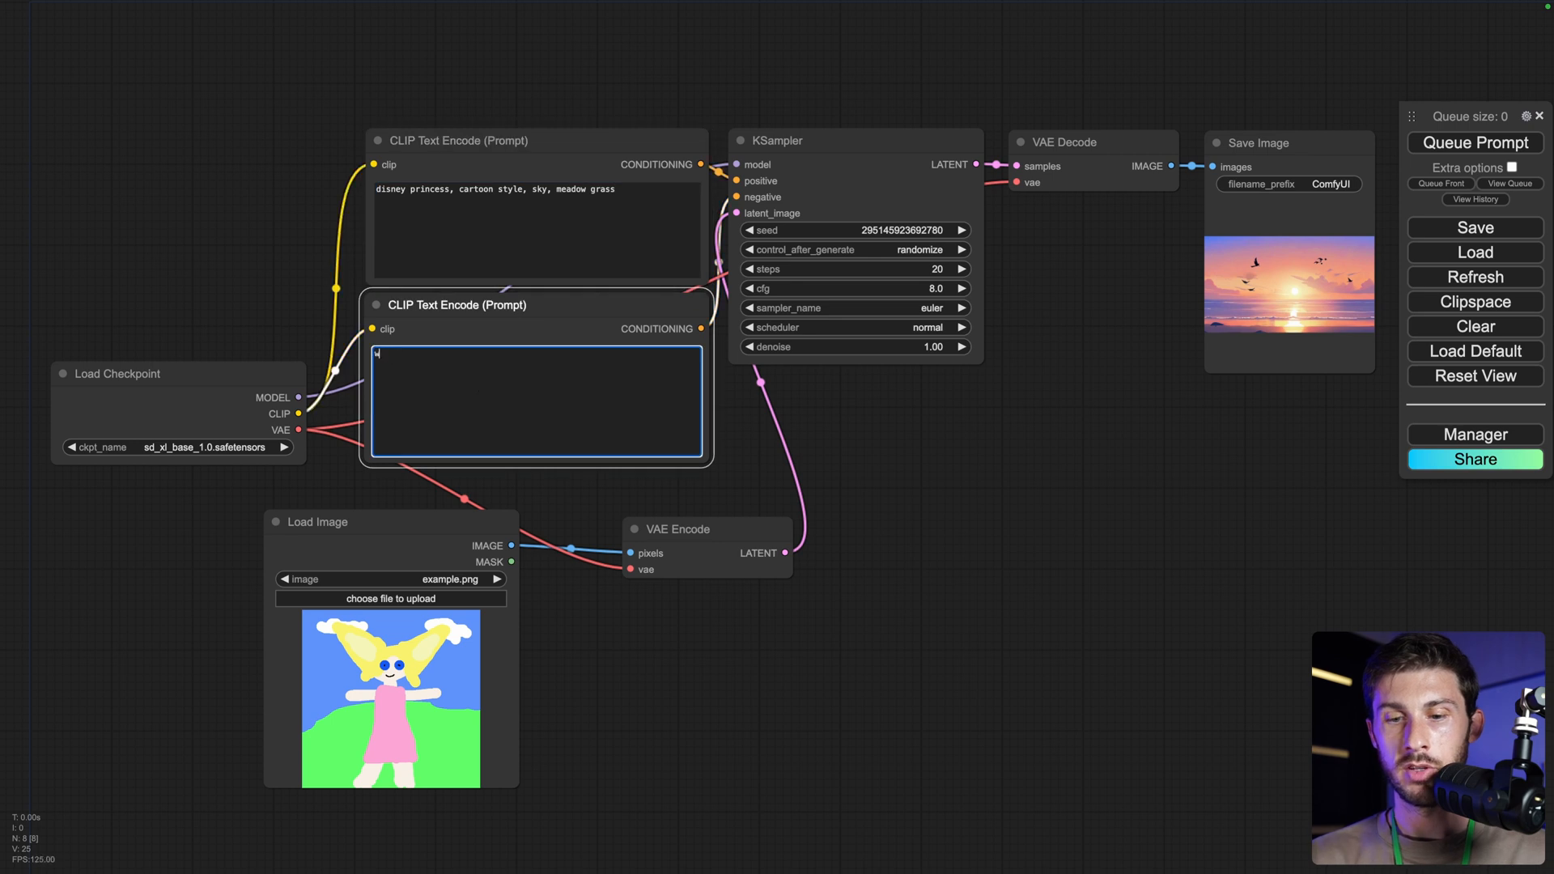
text(watermark, text)
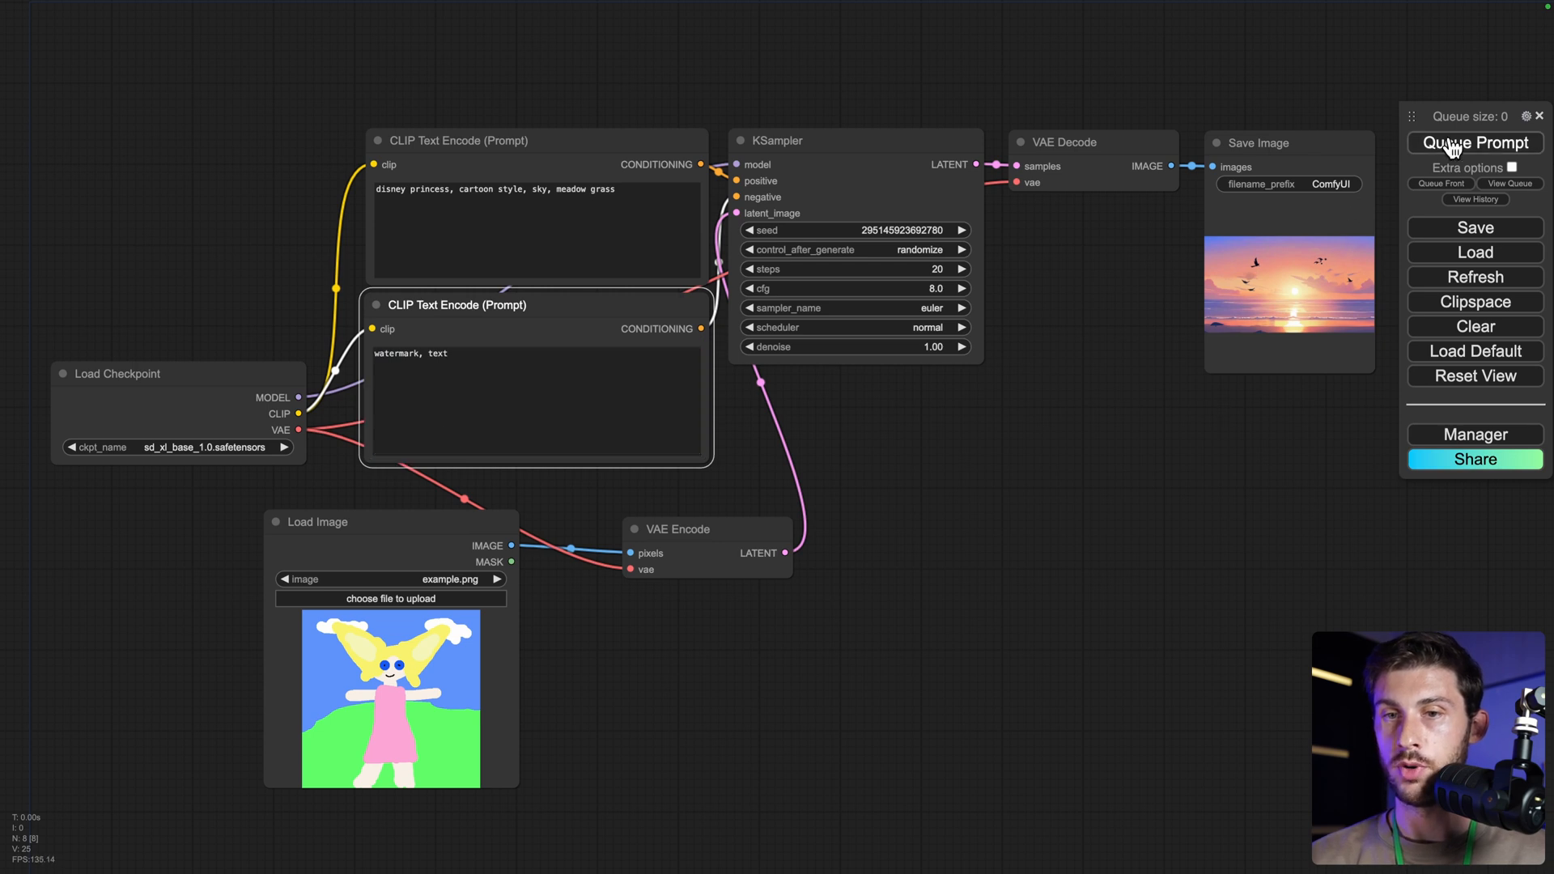
- Queue the prompt and download the generated cartoon princess image
click(1473, 142)
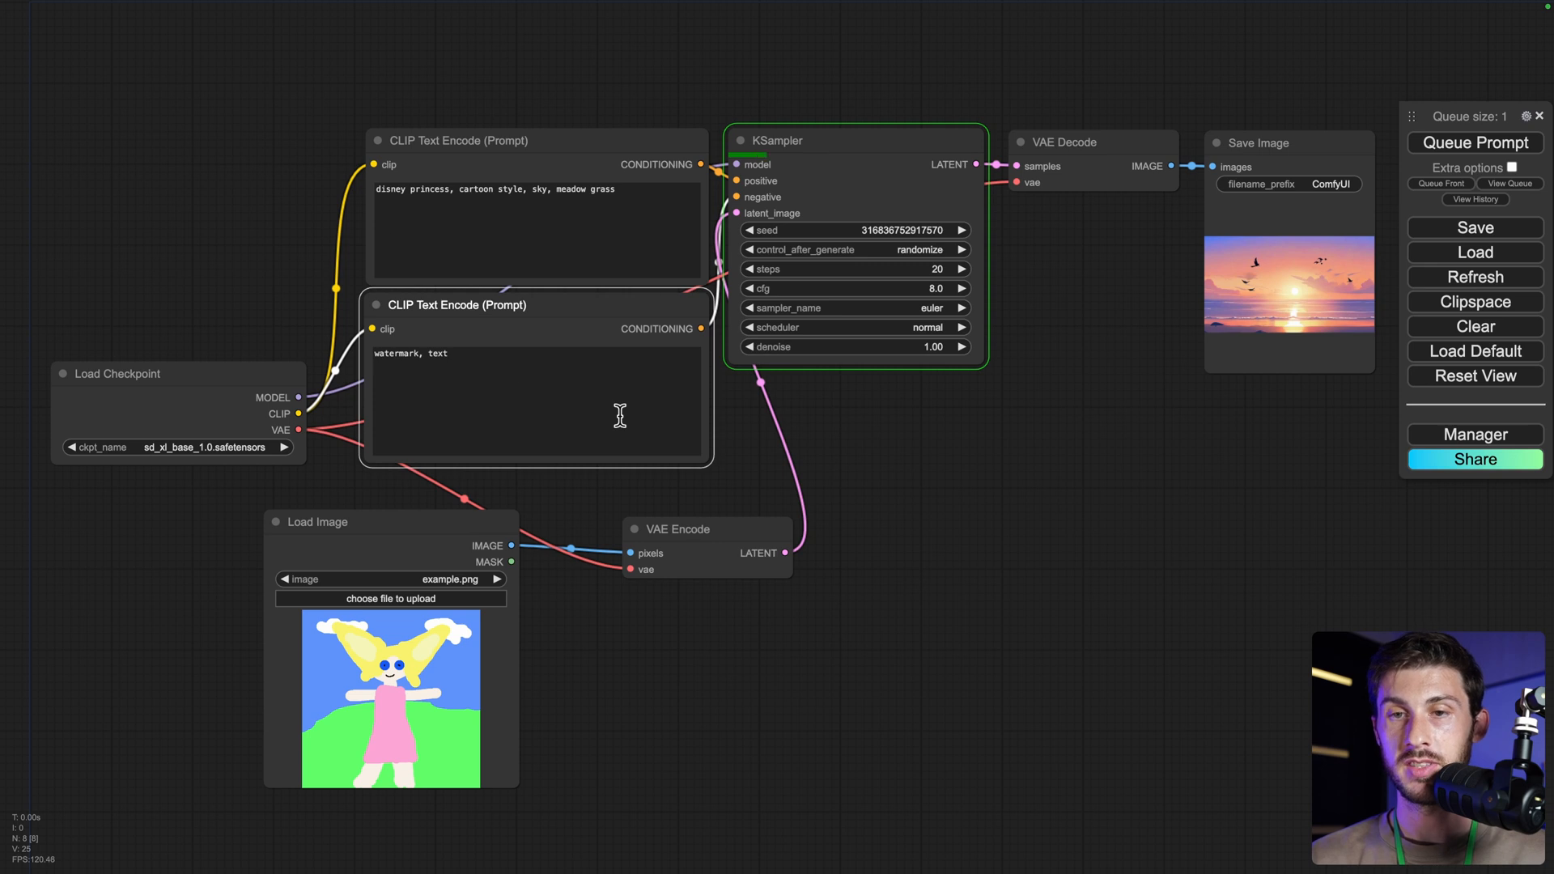
mouse_move(999, 303)
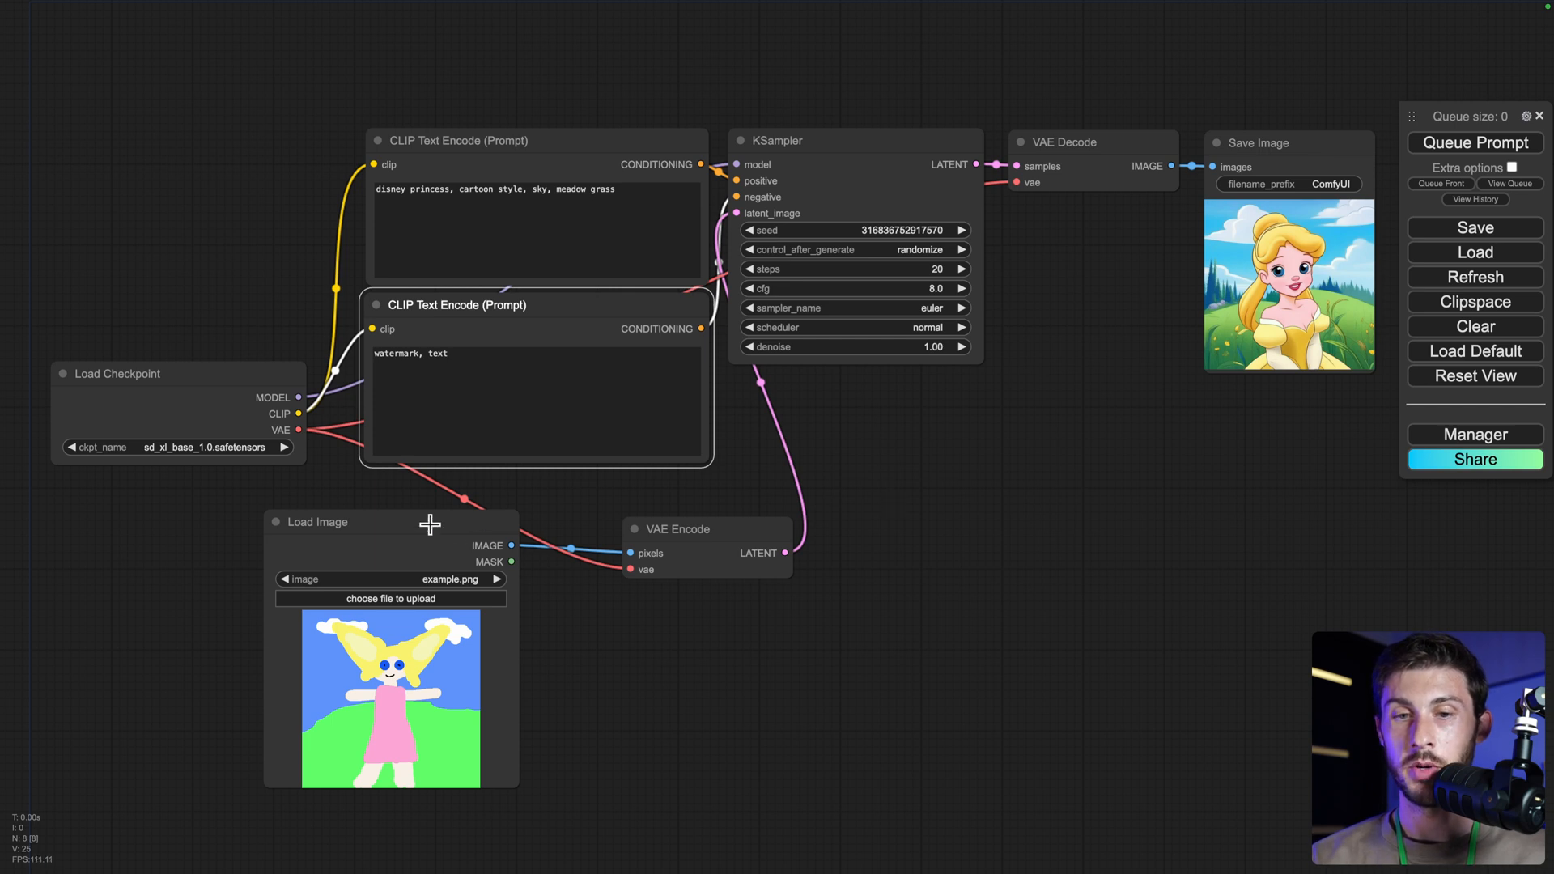
mouse_move(1350, 318)
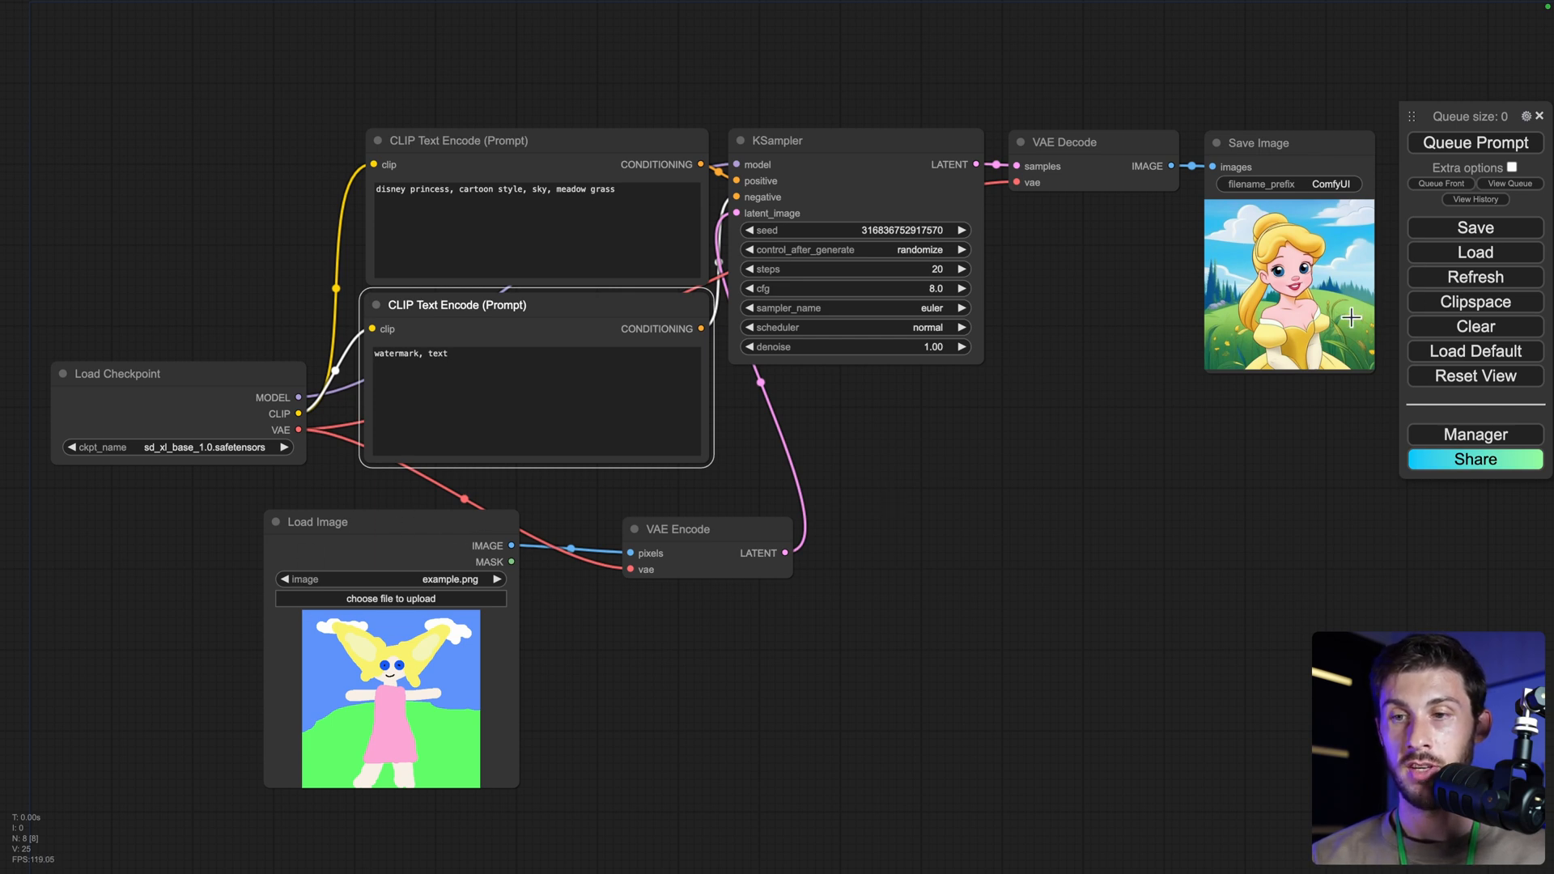
mouse_move(350, 651)
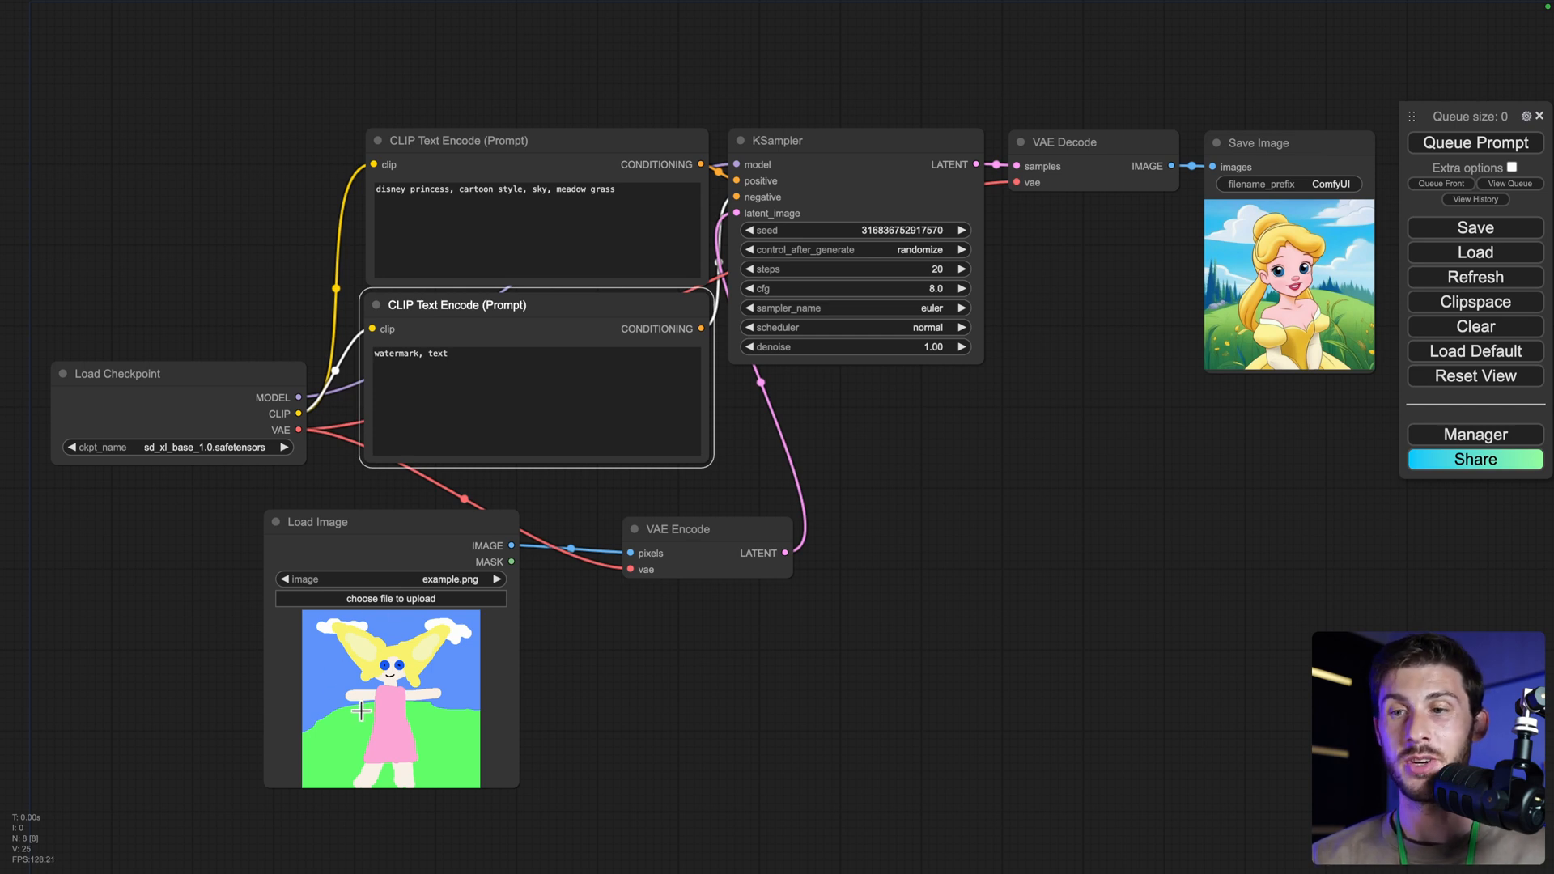
mouse_move(1060, 263)
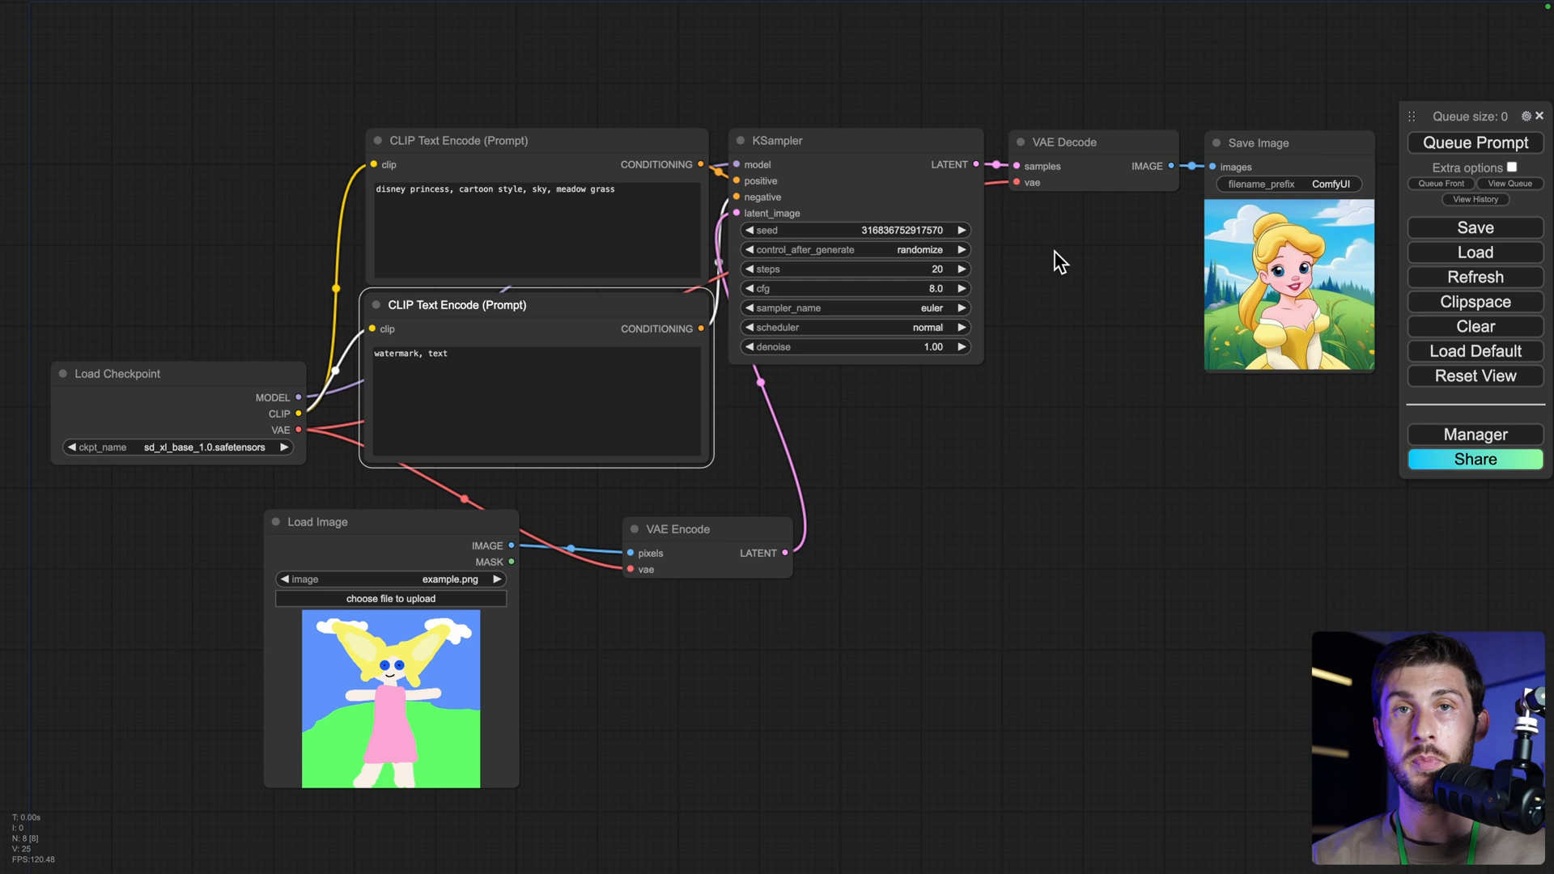
mouse_move(1259, 285)
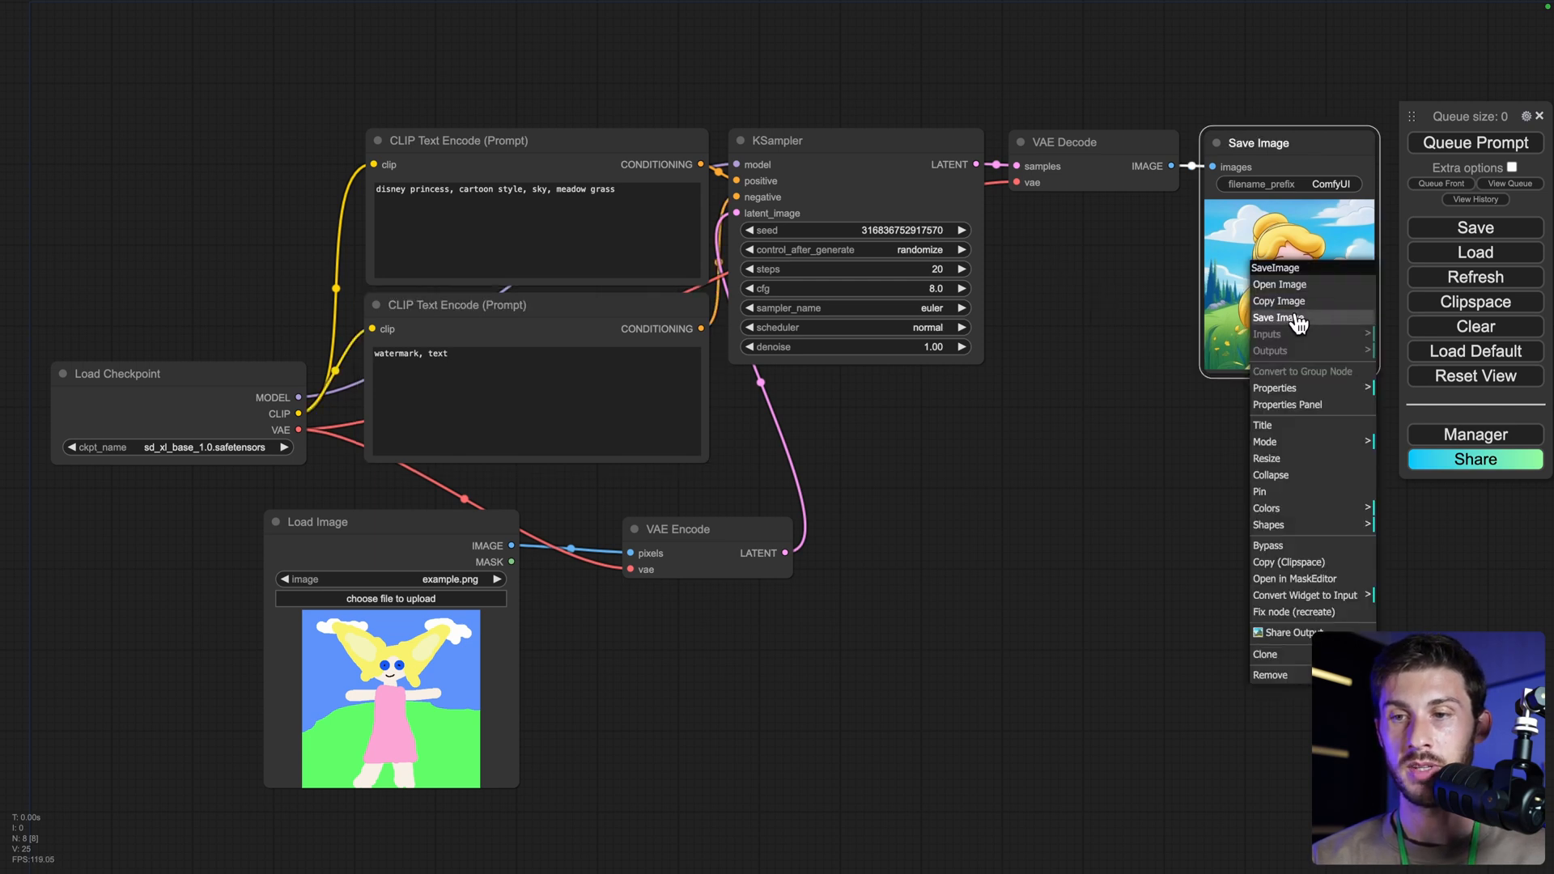
click(1279, 285)
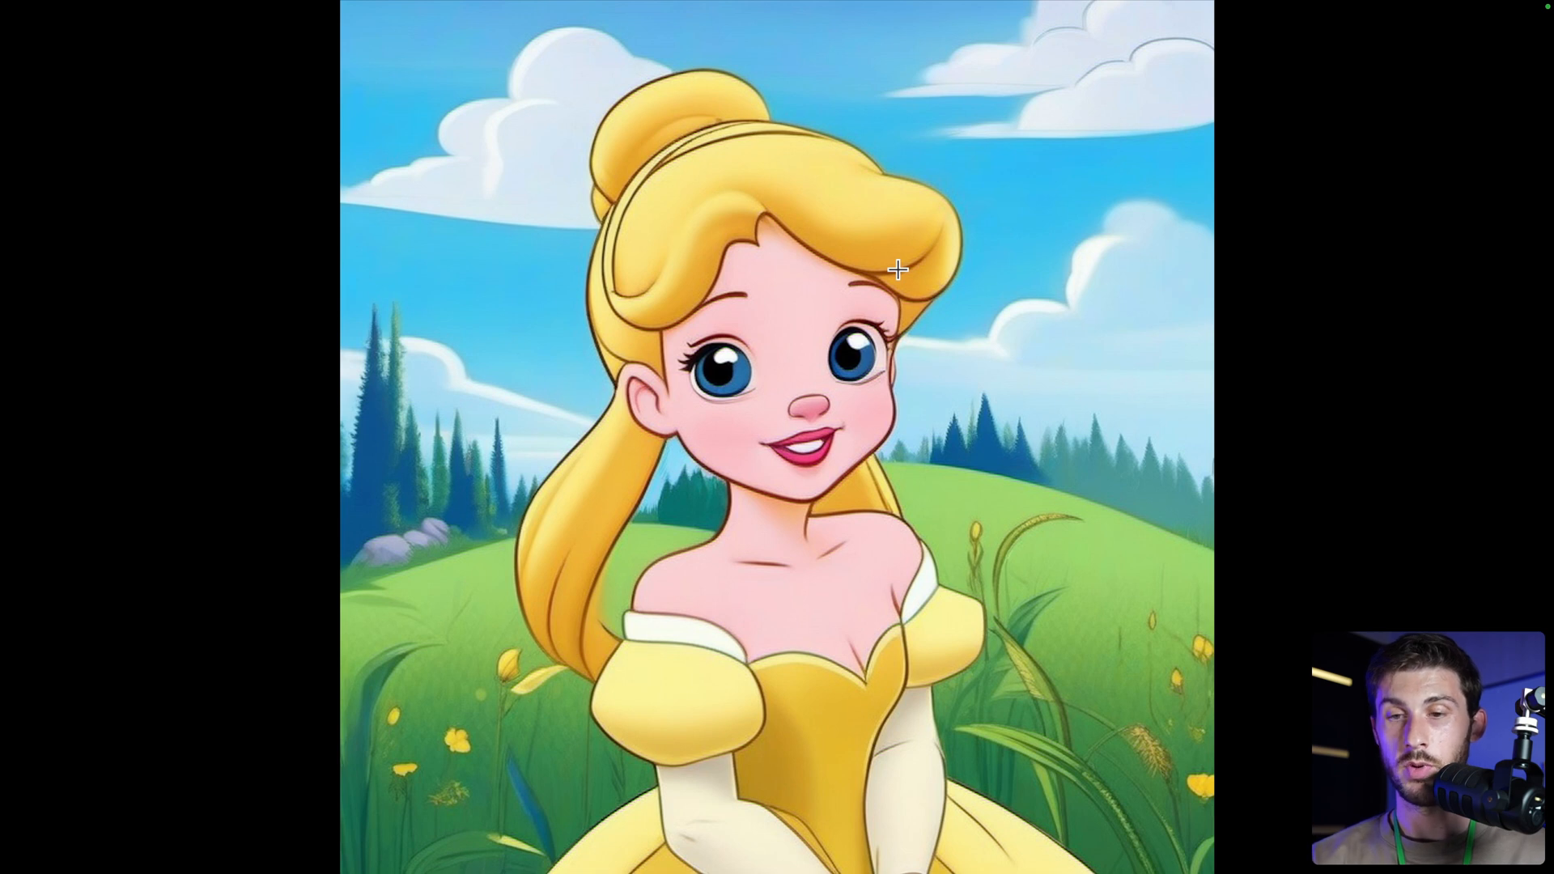
mouse_move(730, 409)
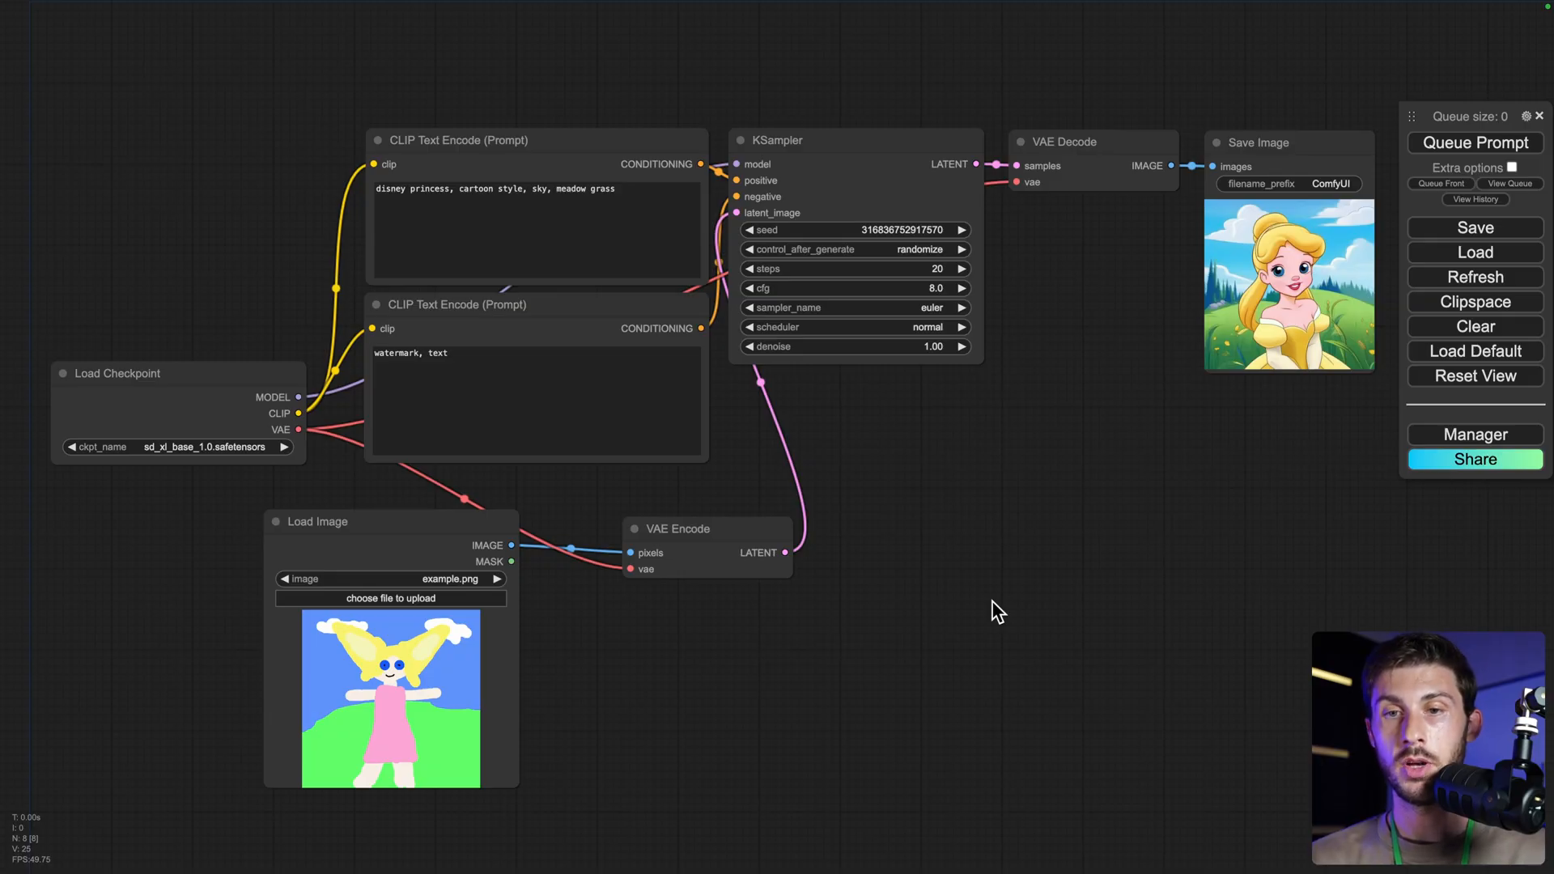
mouse_move(1239, 535)
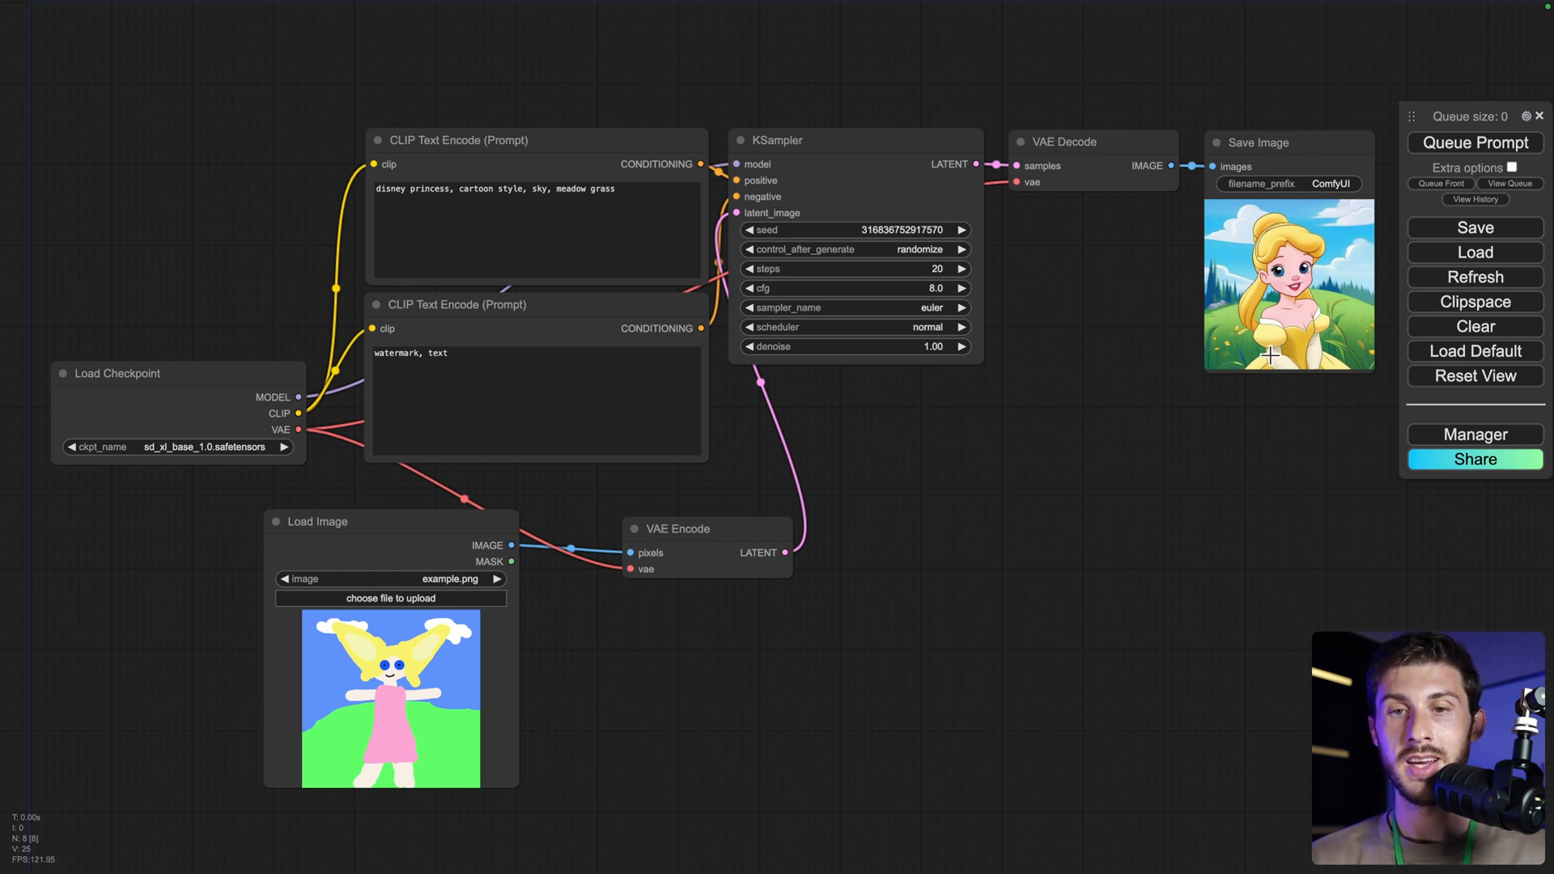
- Clear the whole workflow and confirm, leaving an empty canvas
click(1473, 325)
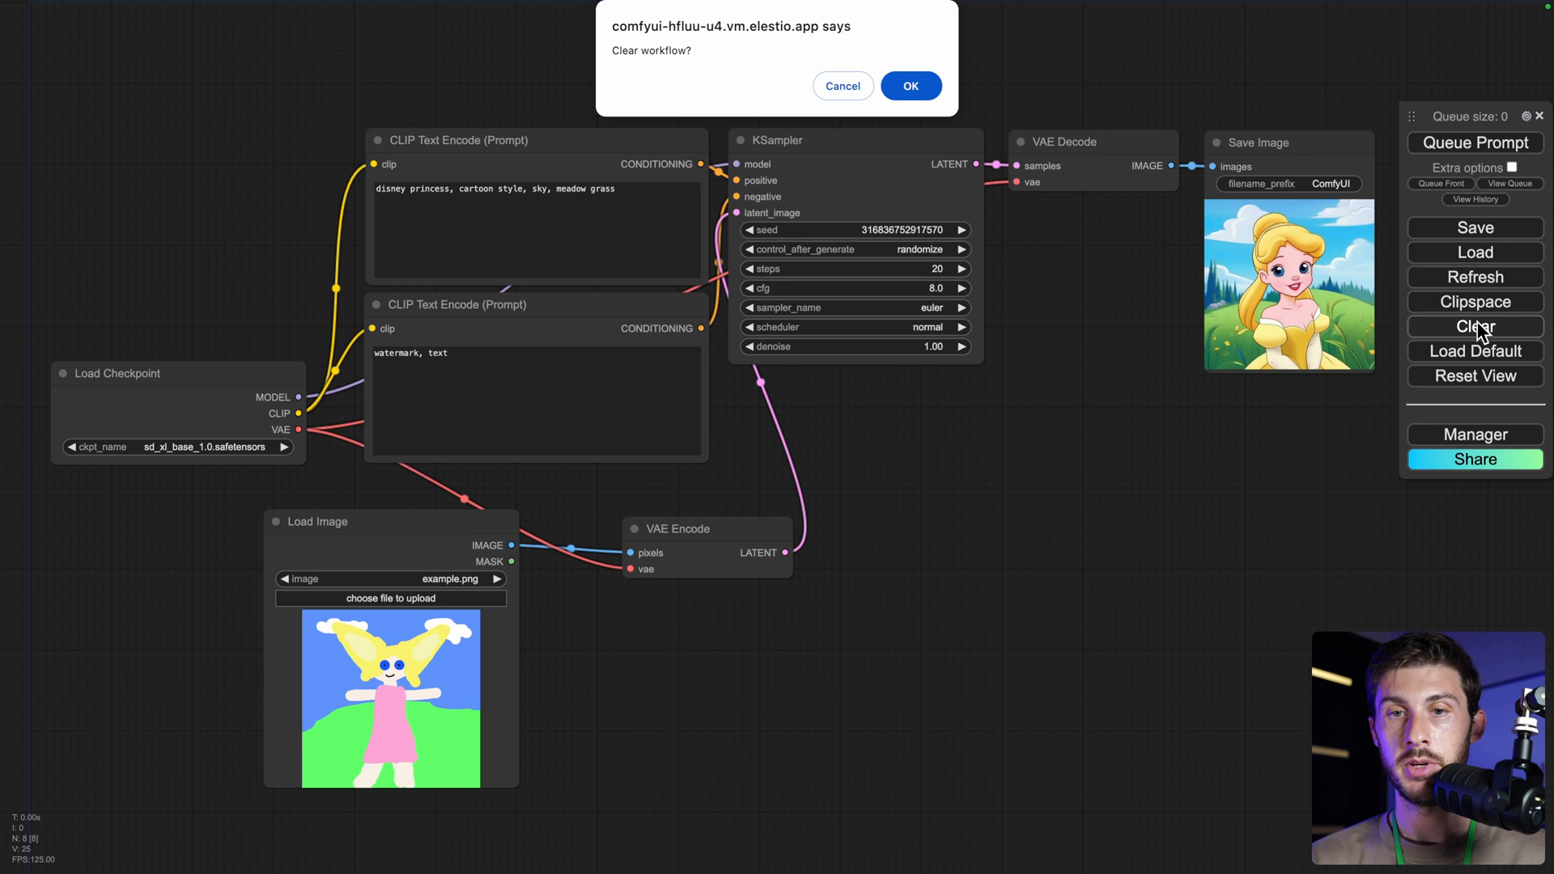
click(908, 86)
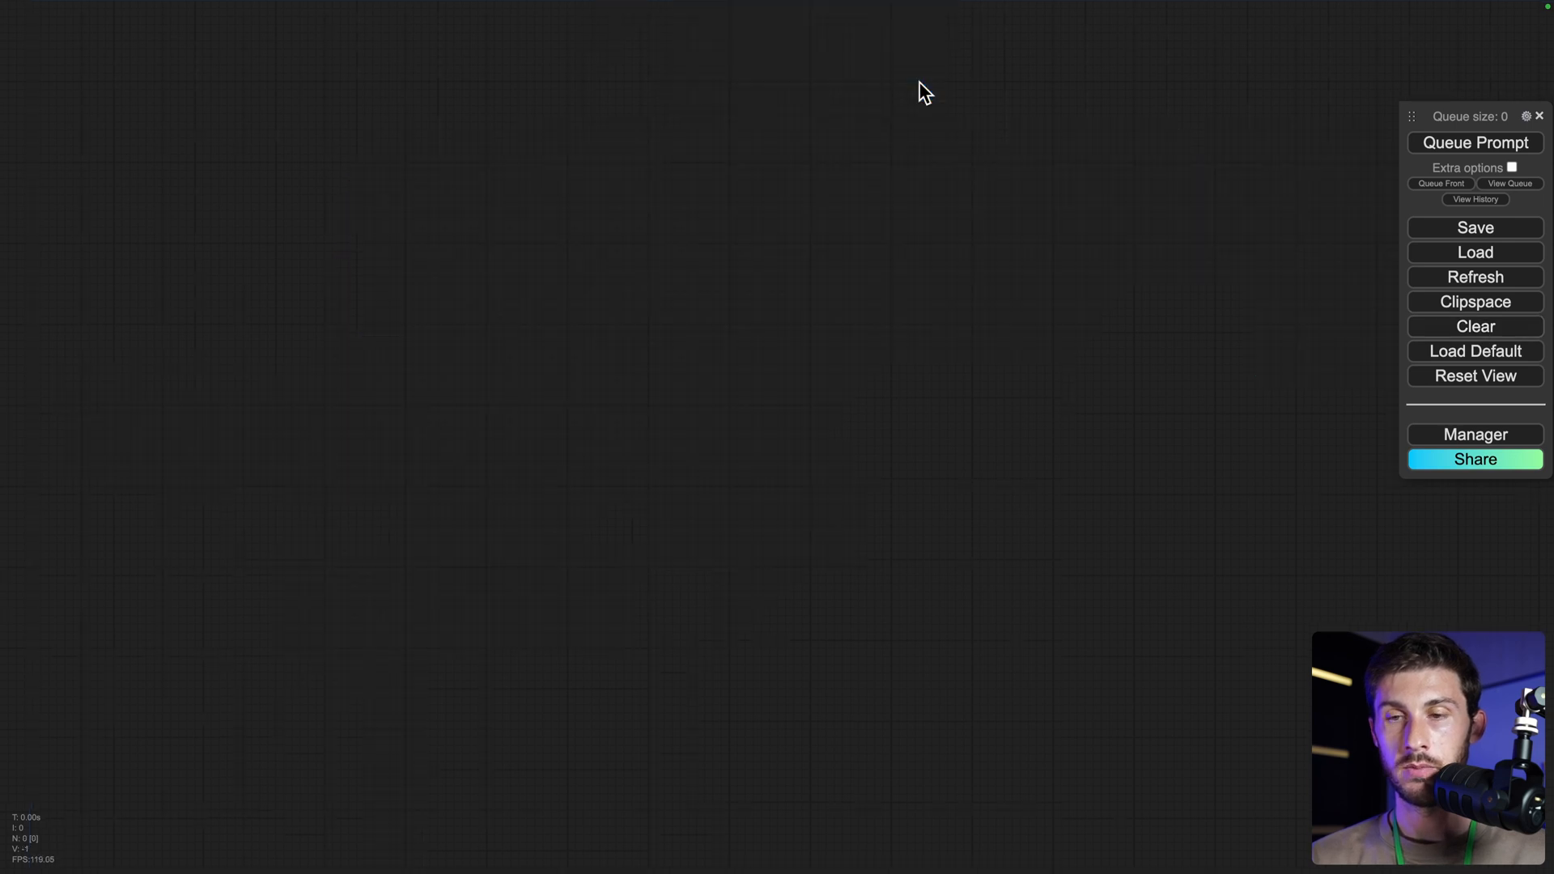
mouse_move(842, 447)
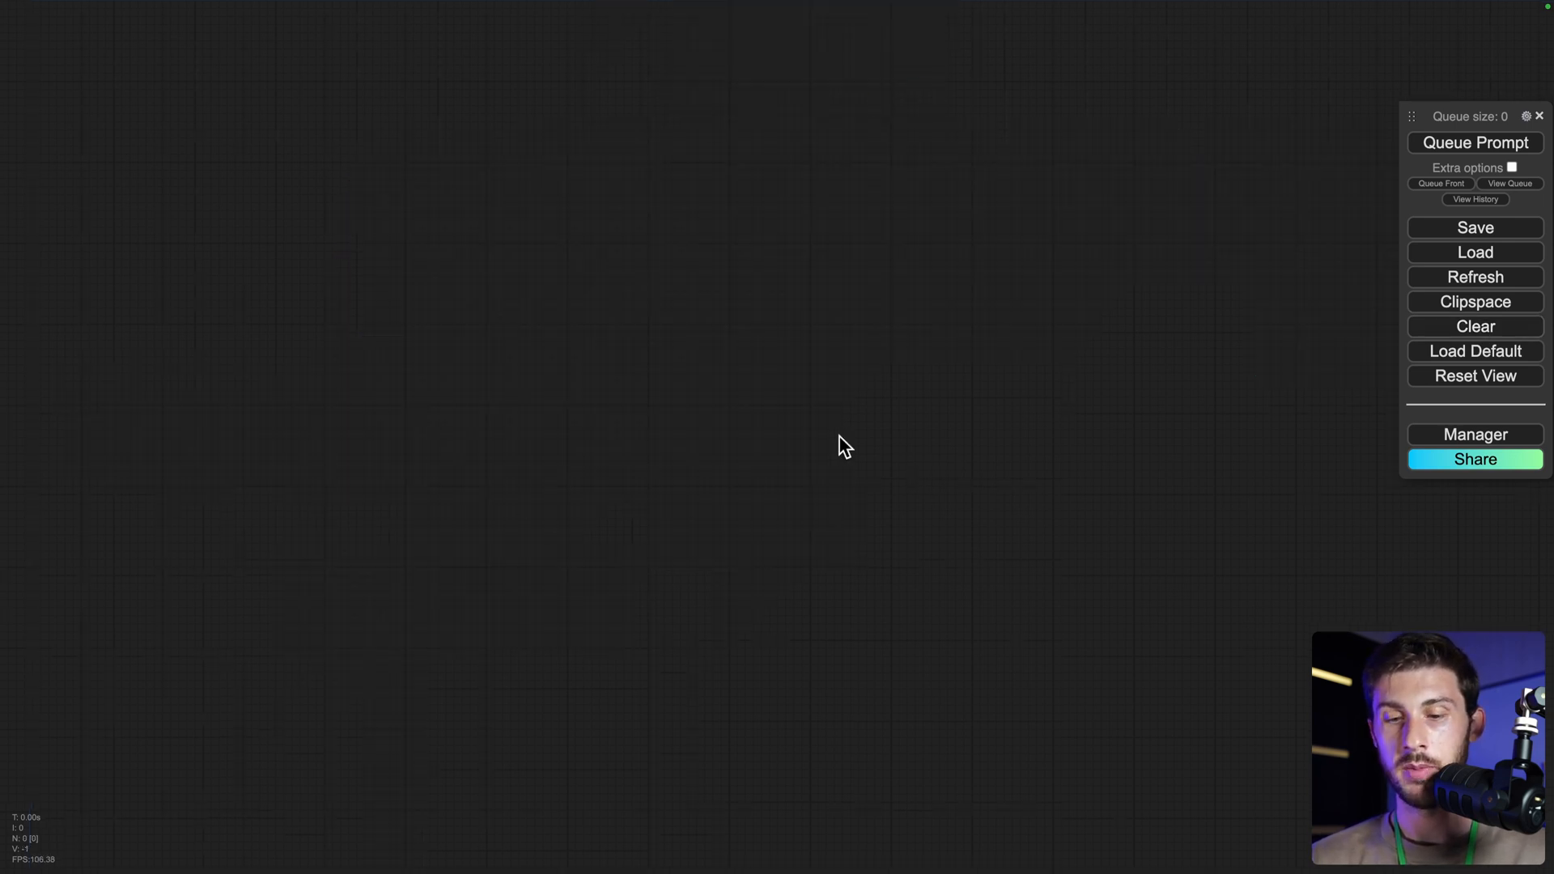
mouse_move(560, 369)
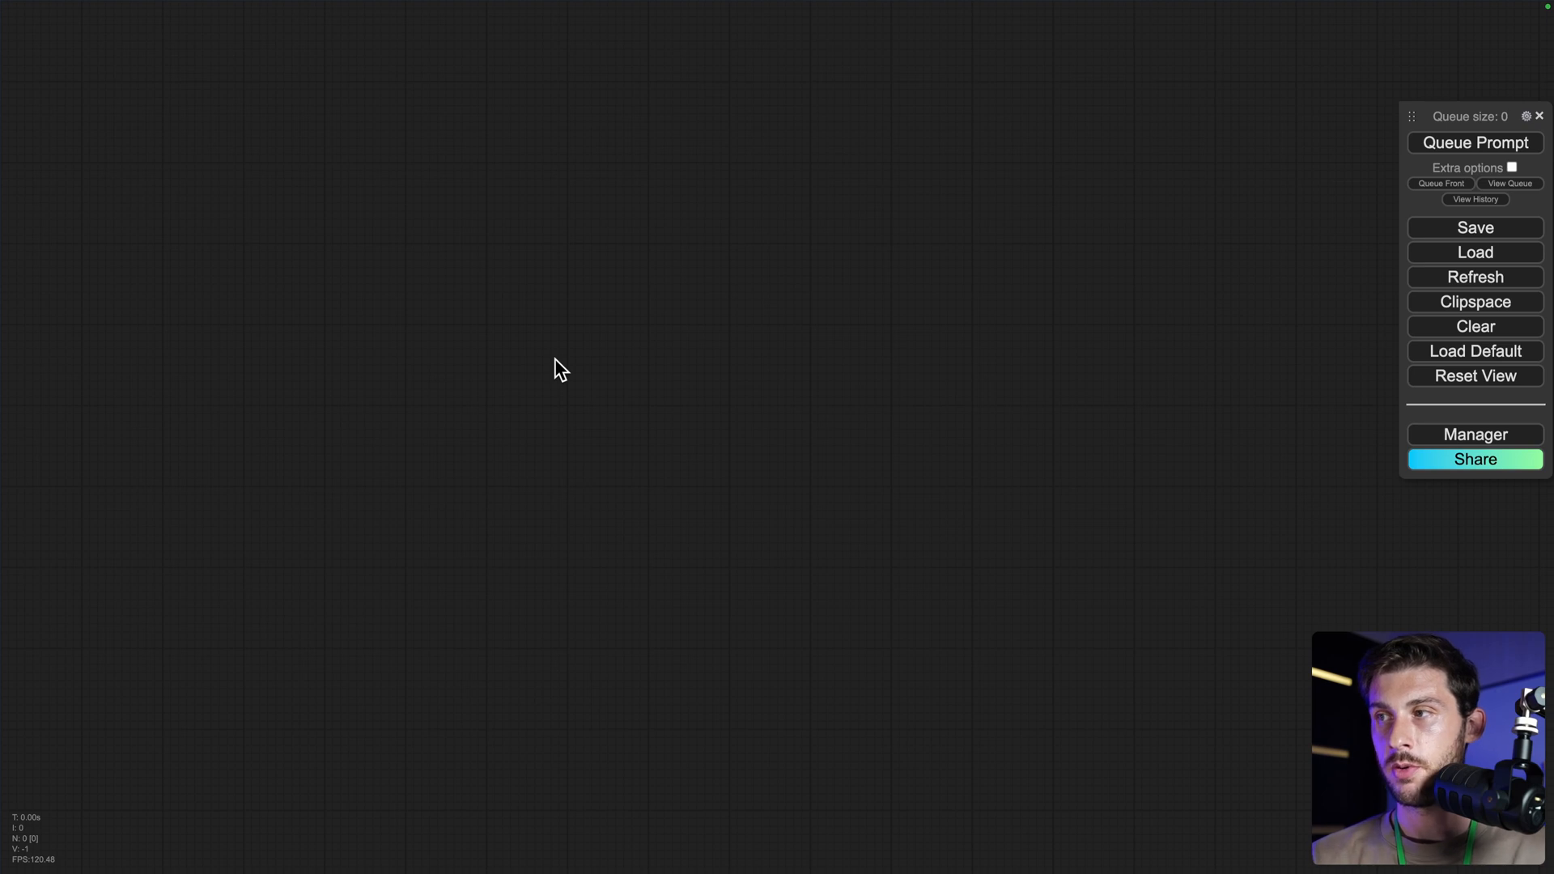
- Add a Load Image node with the princess picture and an Upscale Image node beside it
double_click(560, 369)
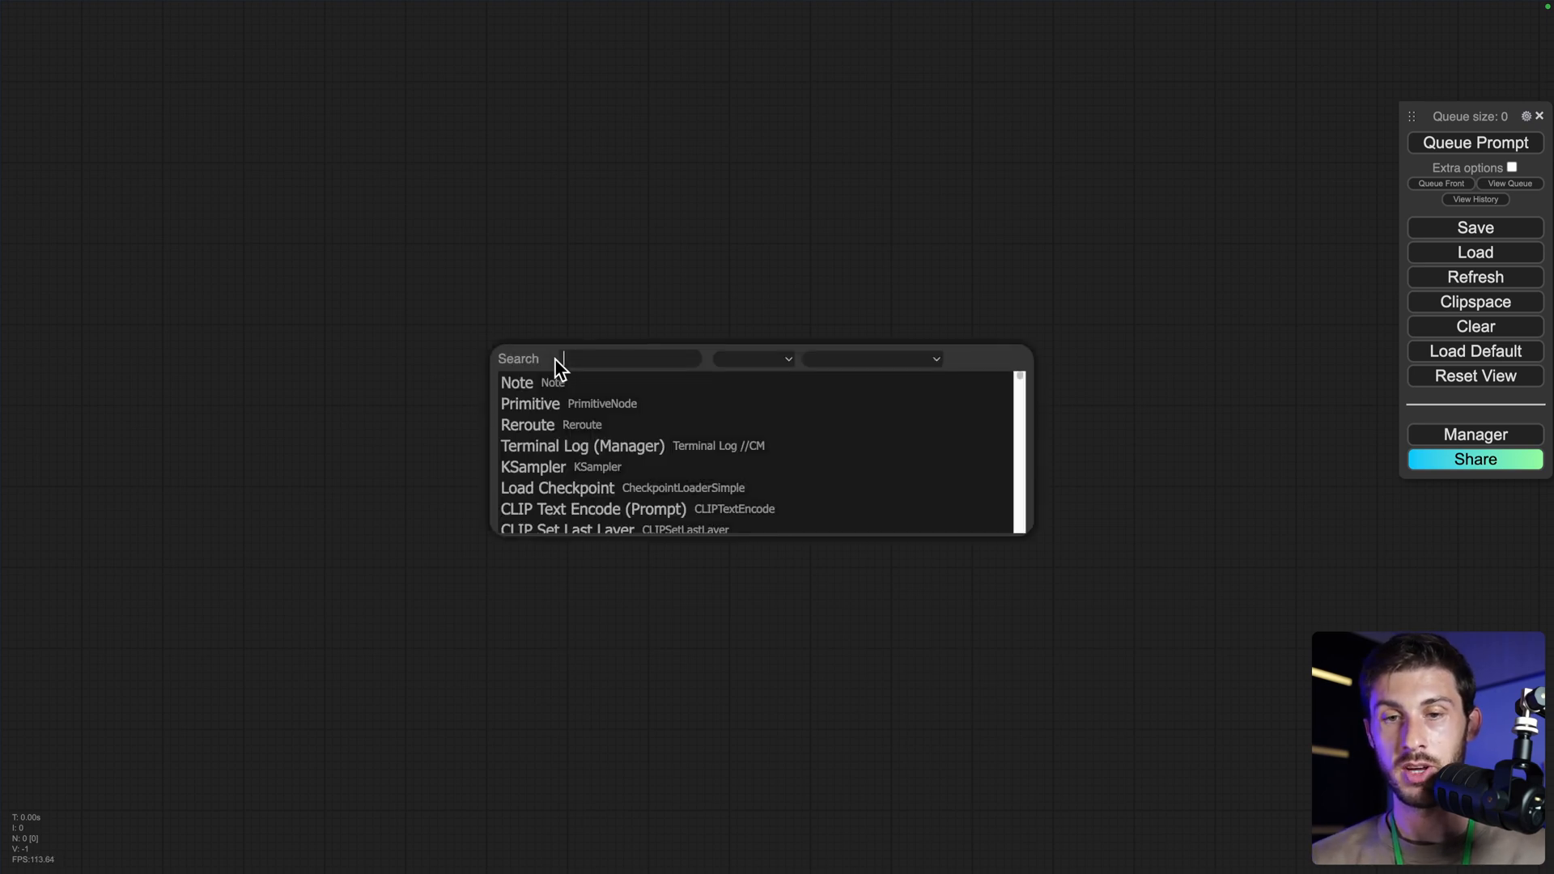
text(load im)
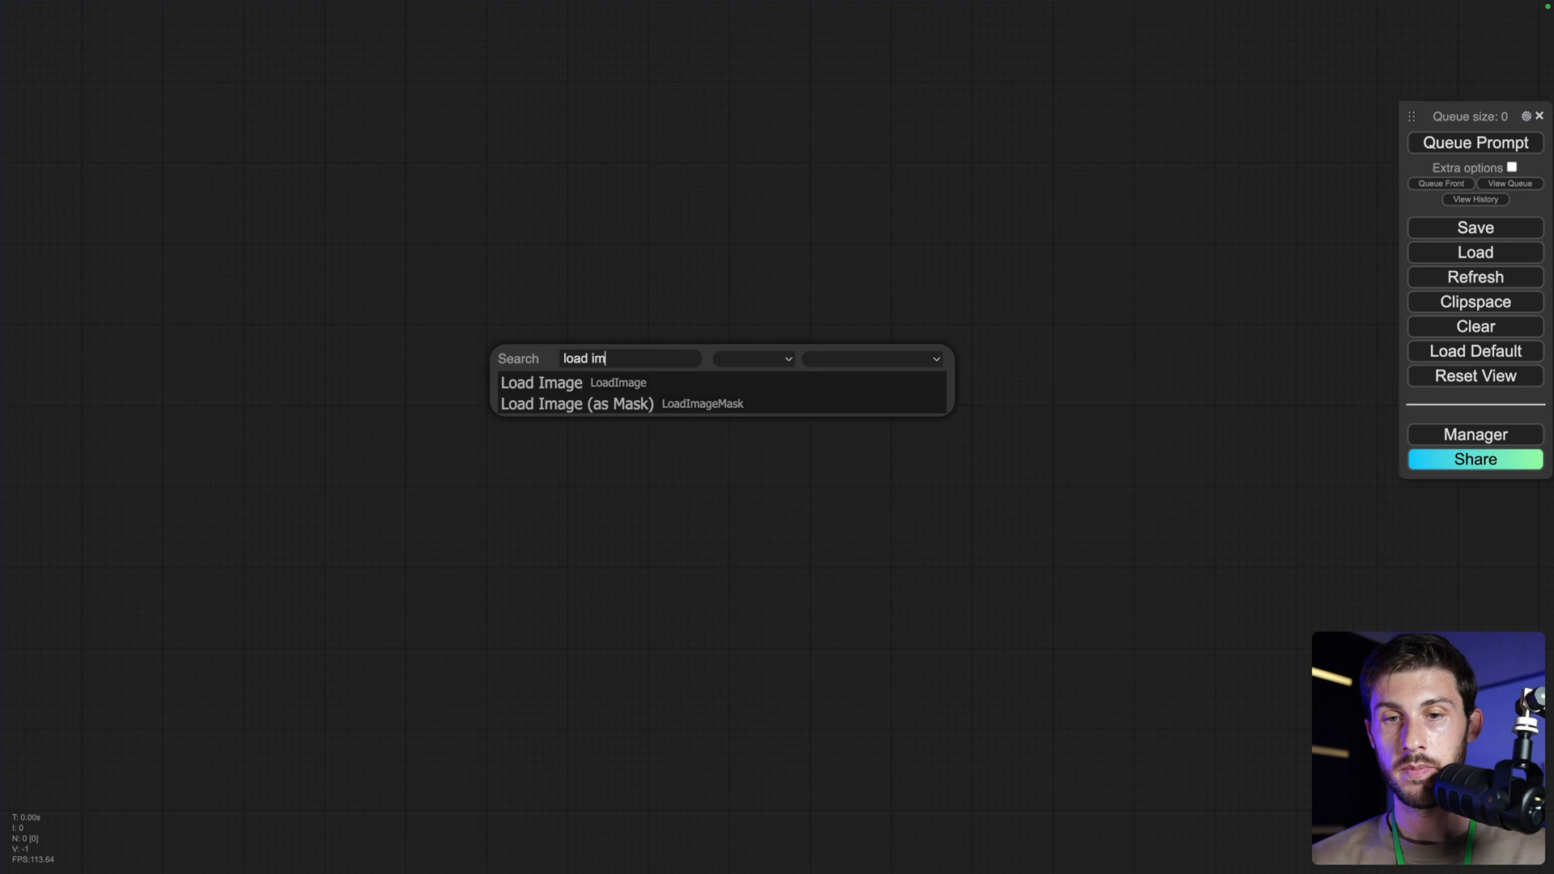
click(542, 384)
text(u)
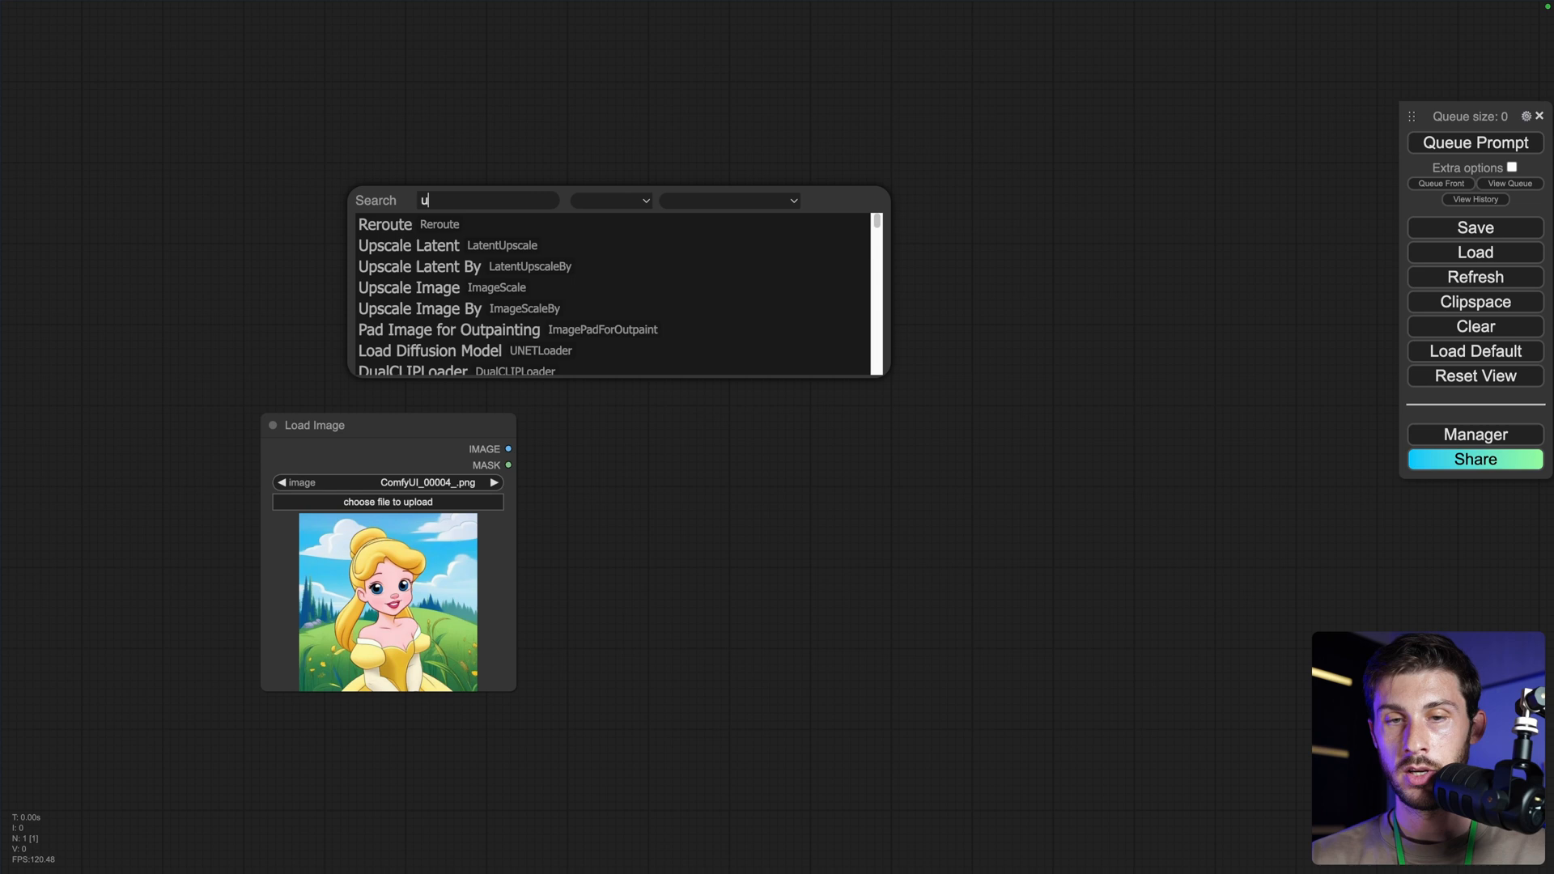
text(p)
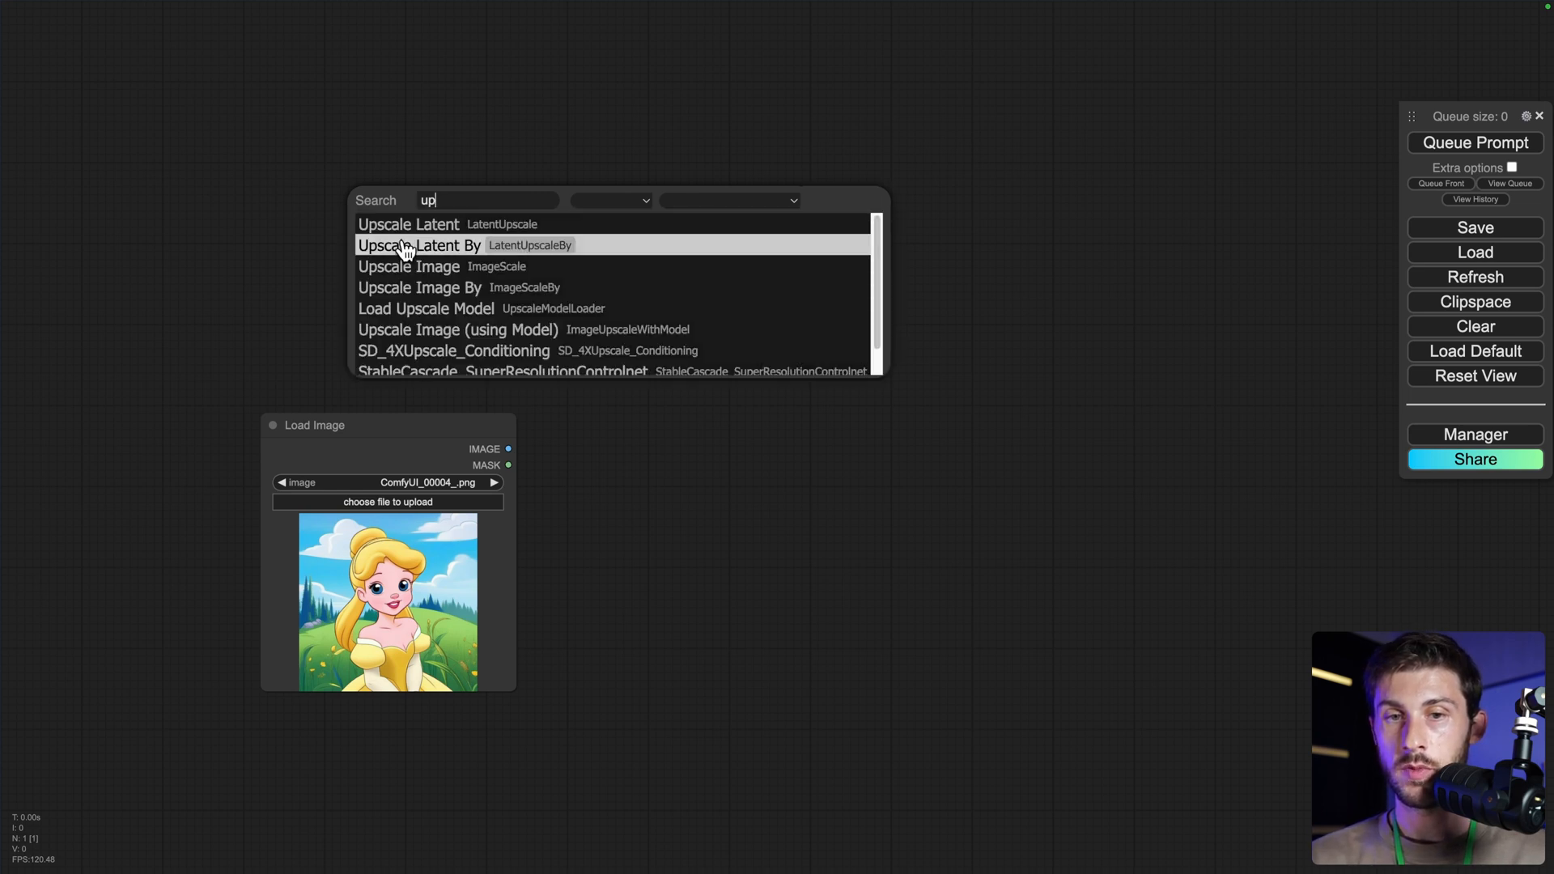
click(408, 266)
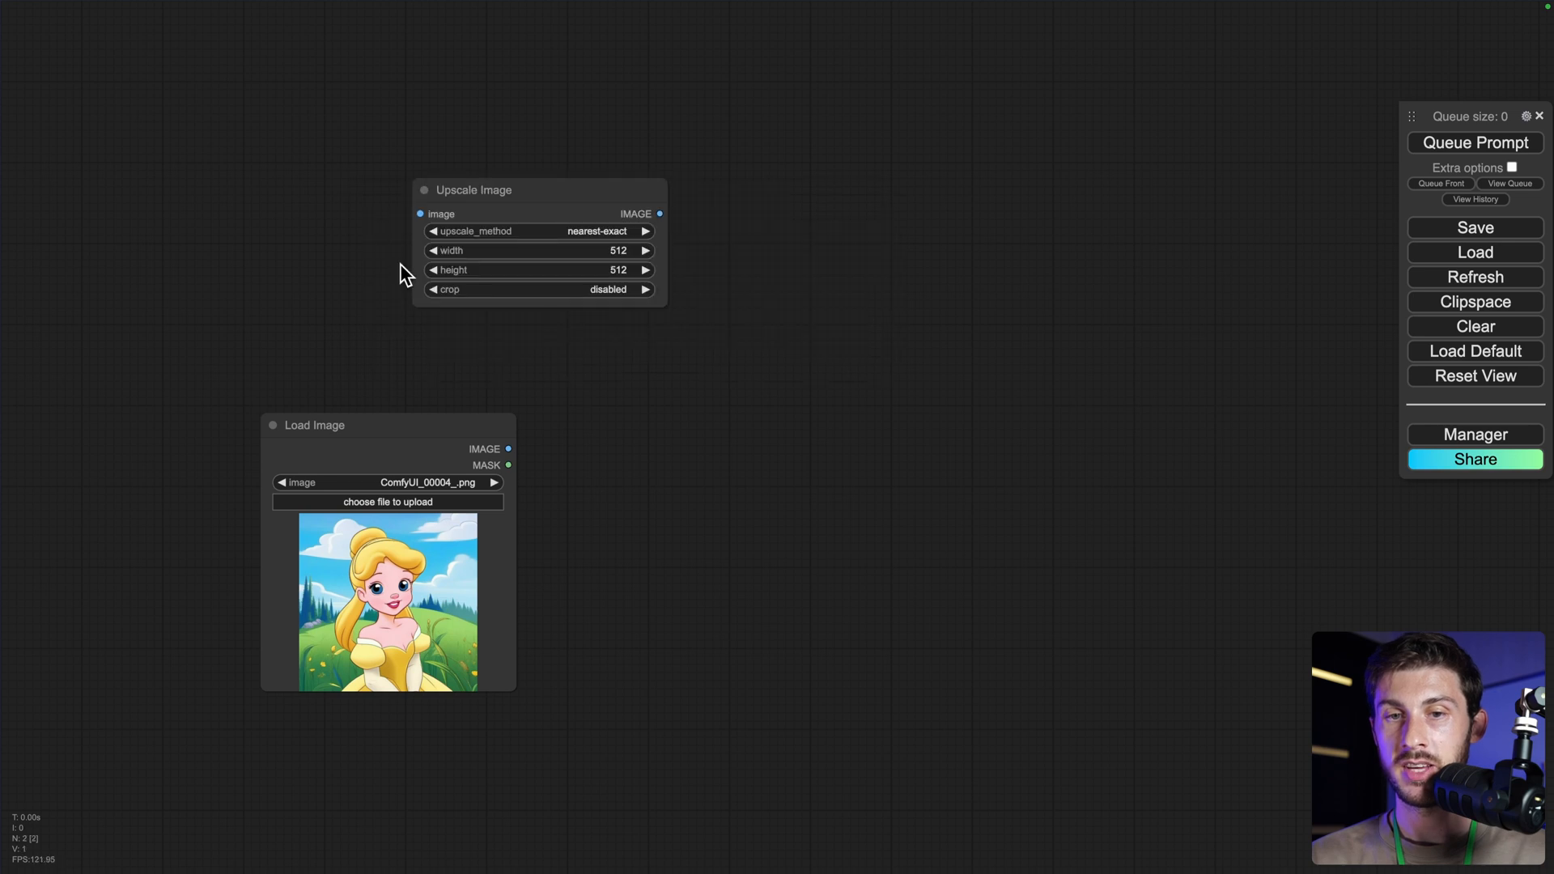
drag(473, 190, 379, 136)
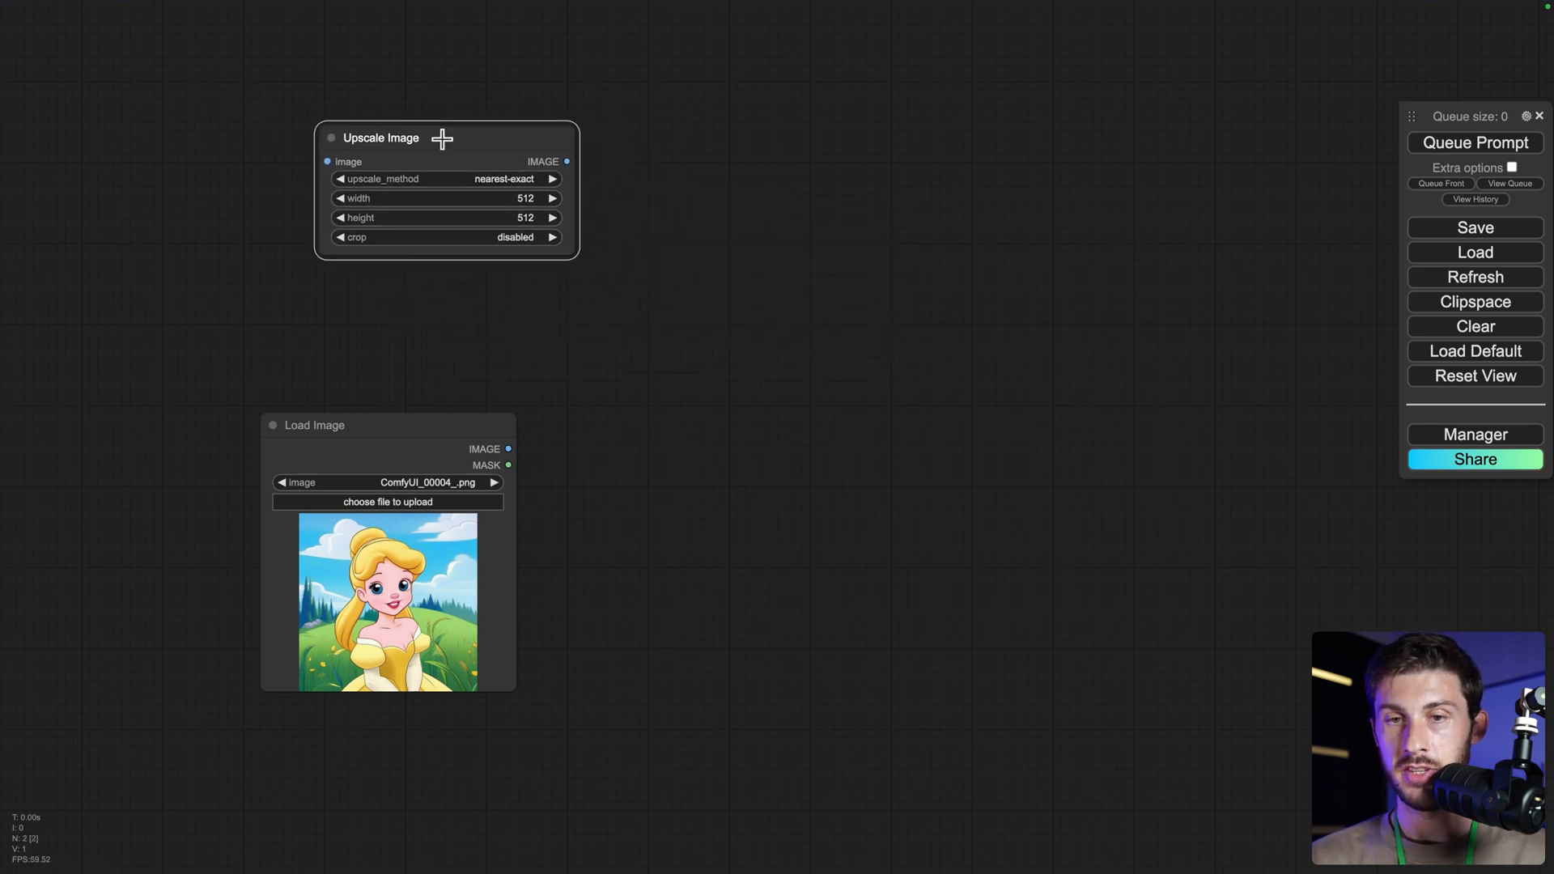
- Add a Save Image node and wire Load Image's IMAGE into the upscaler
text(save)
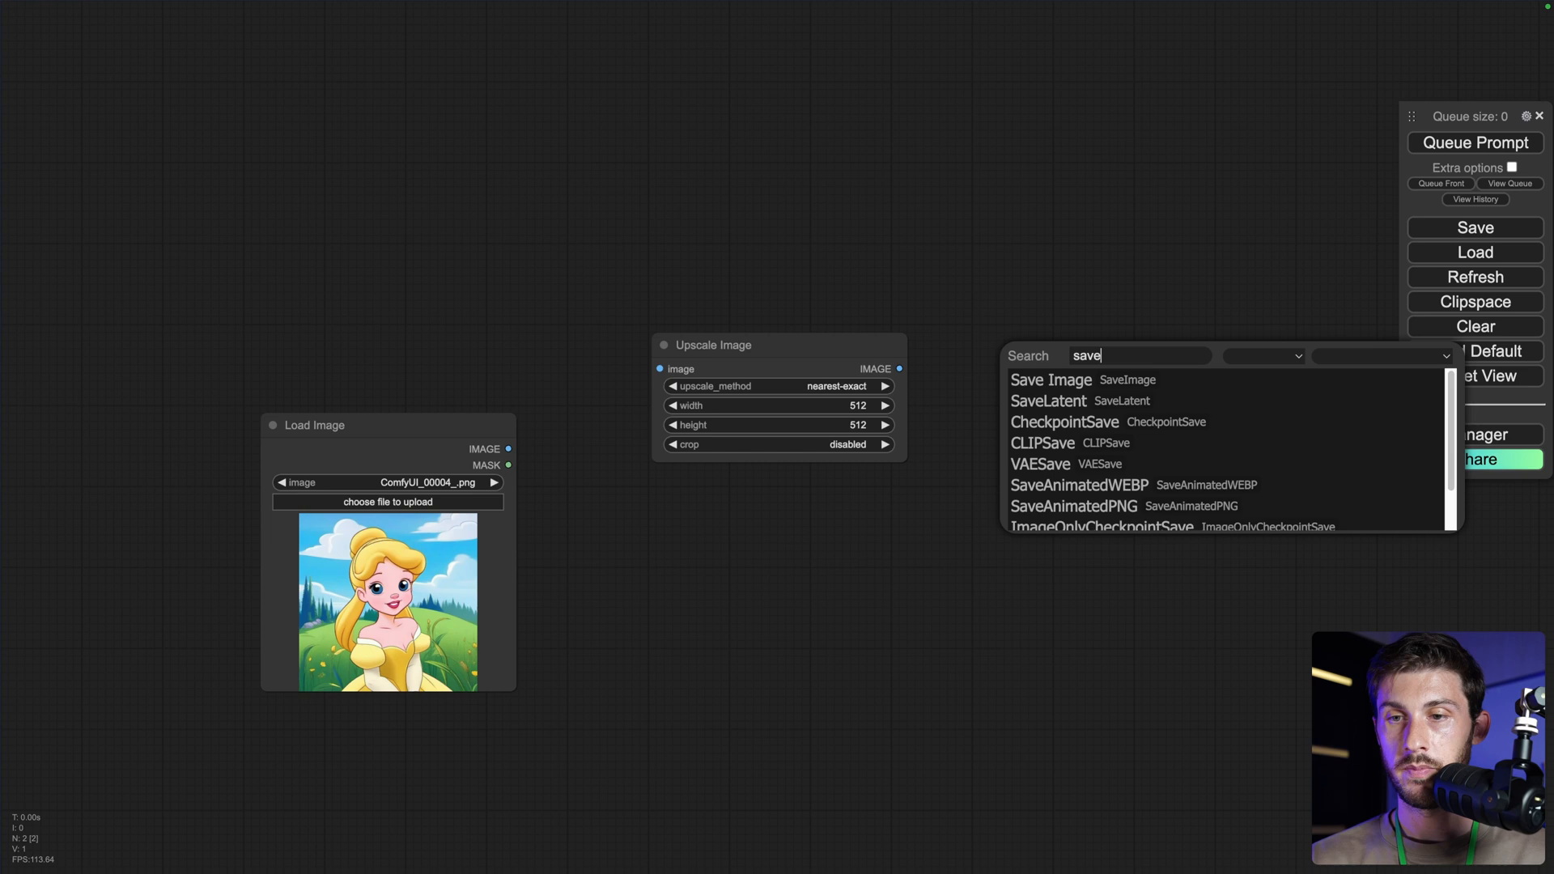
click(1050, 378)
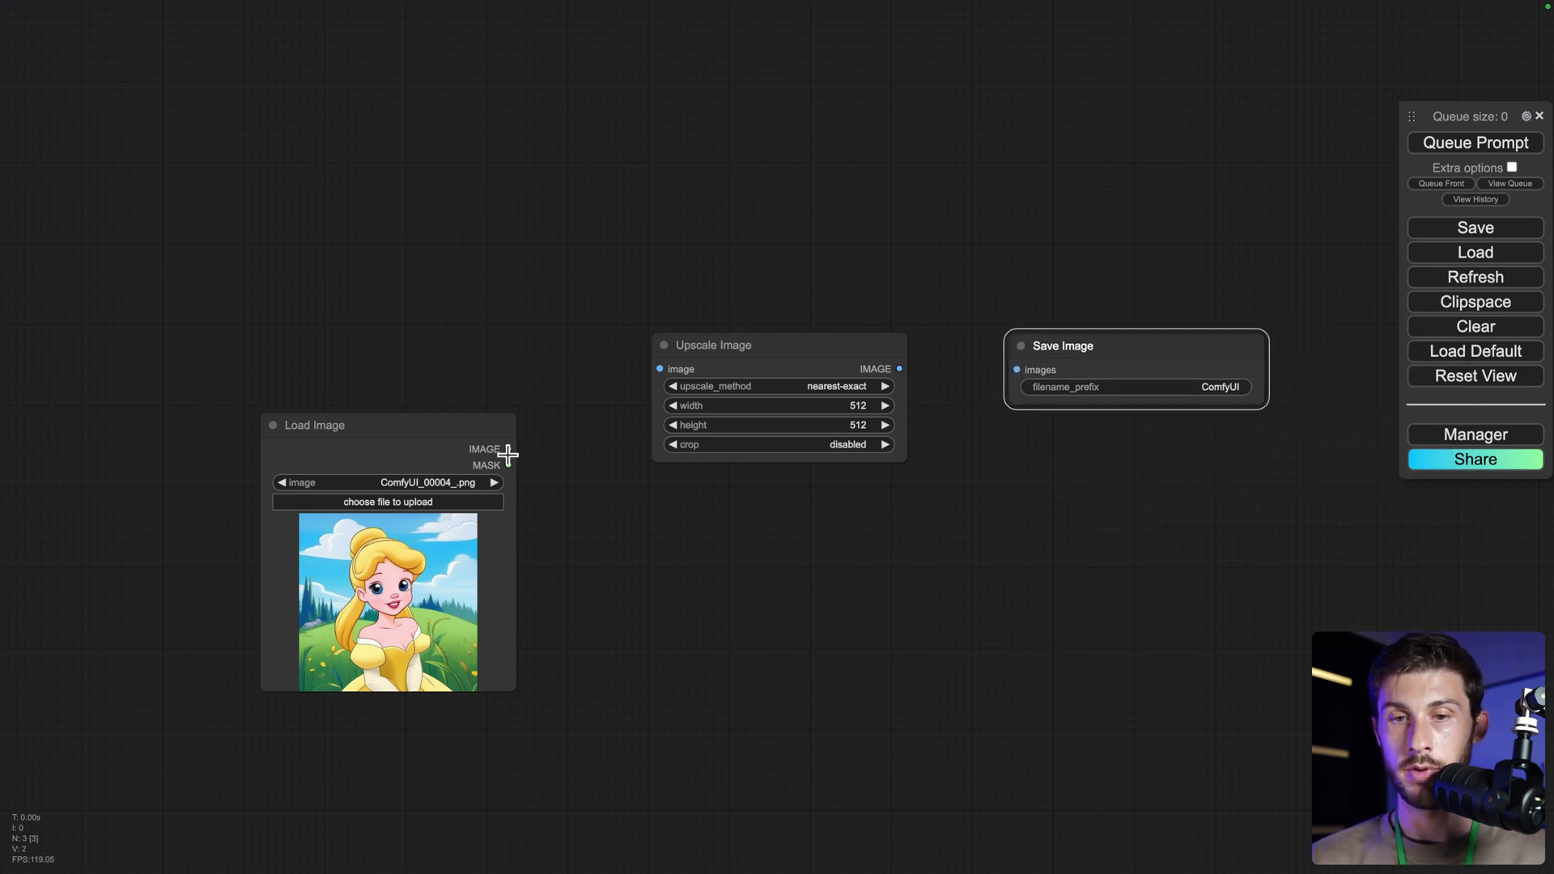
drag(507, 448, 662, 369)
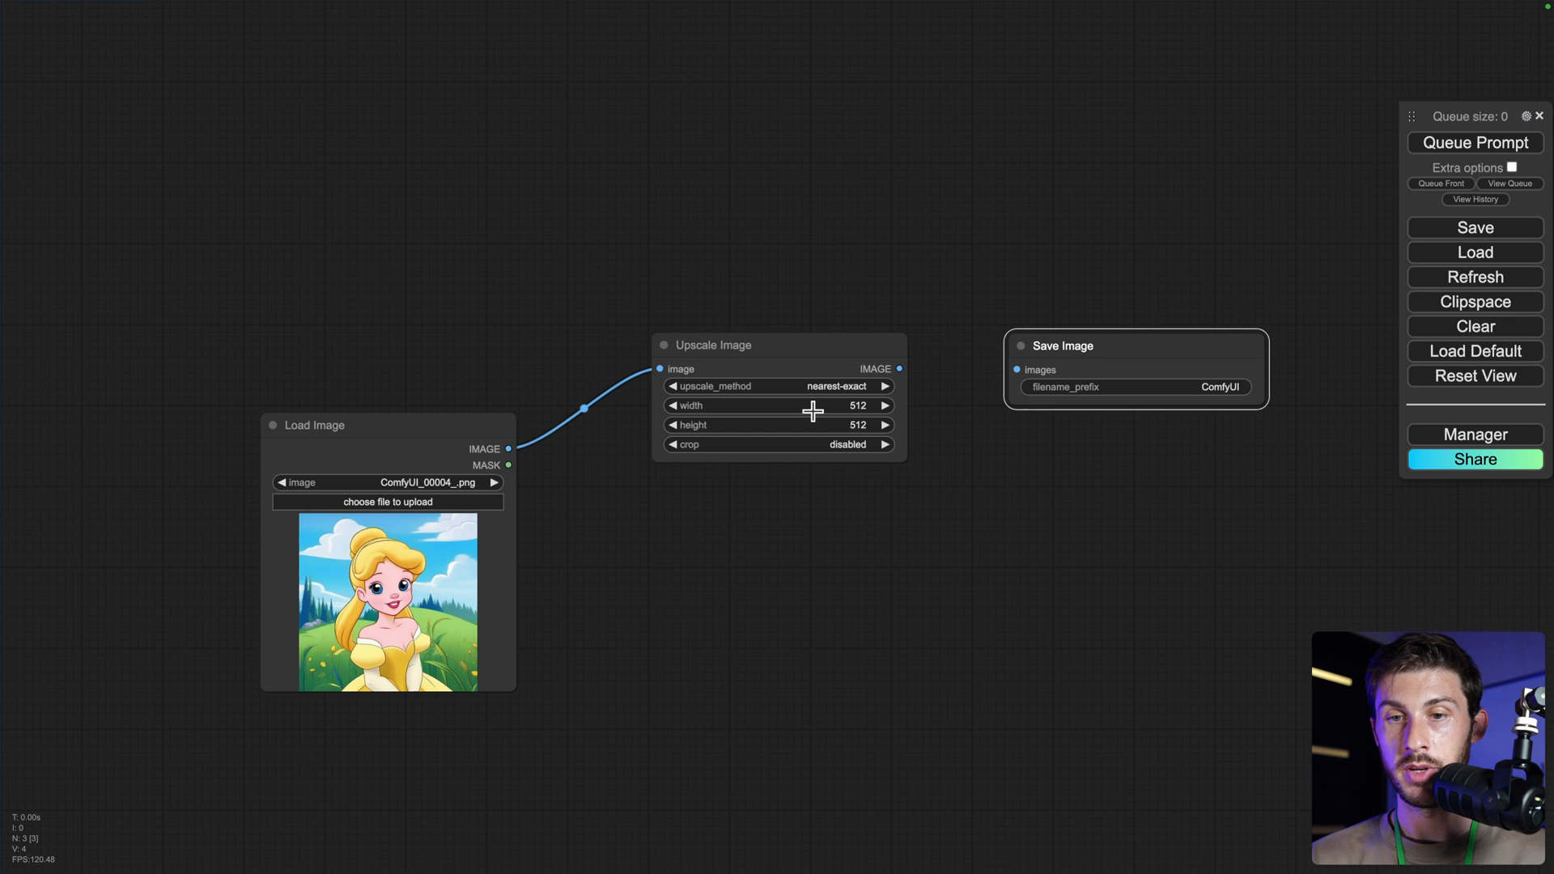
mouse_move(827, 385)
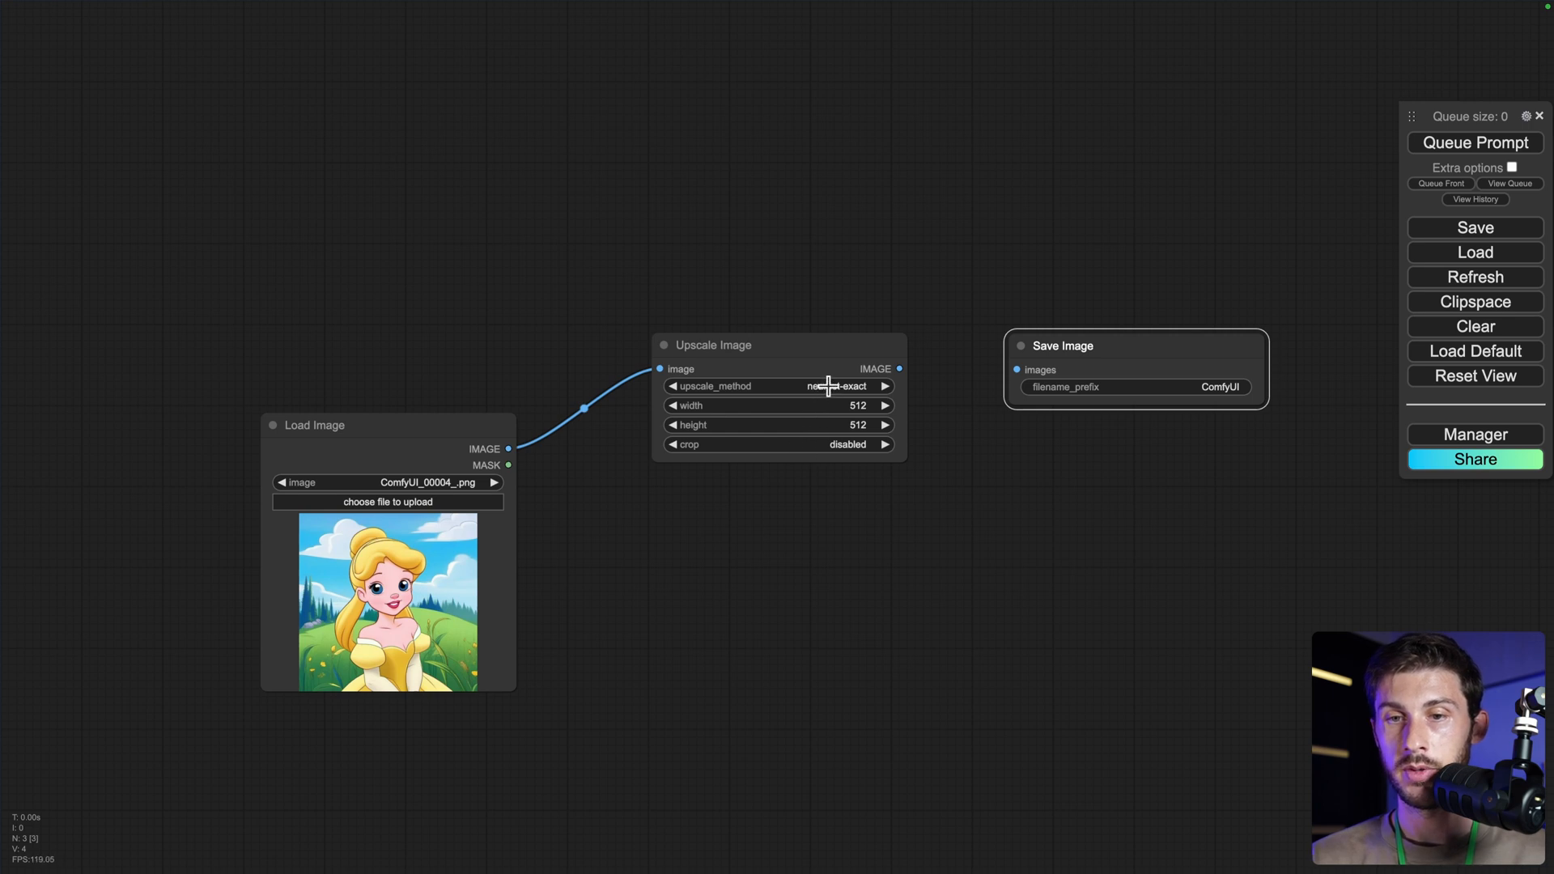
- Set the upscale width and height, connect Upscale Image to Save Image, and queue the run
click(780, 385)
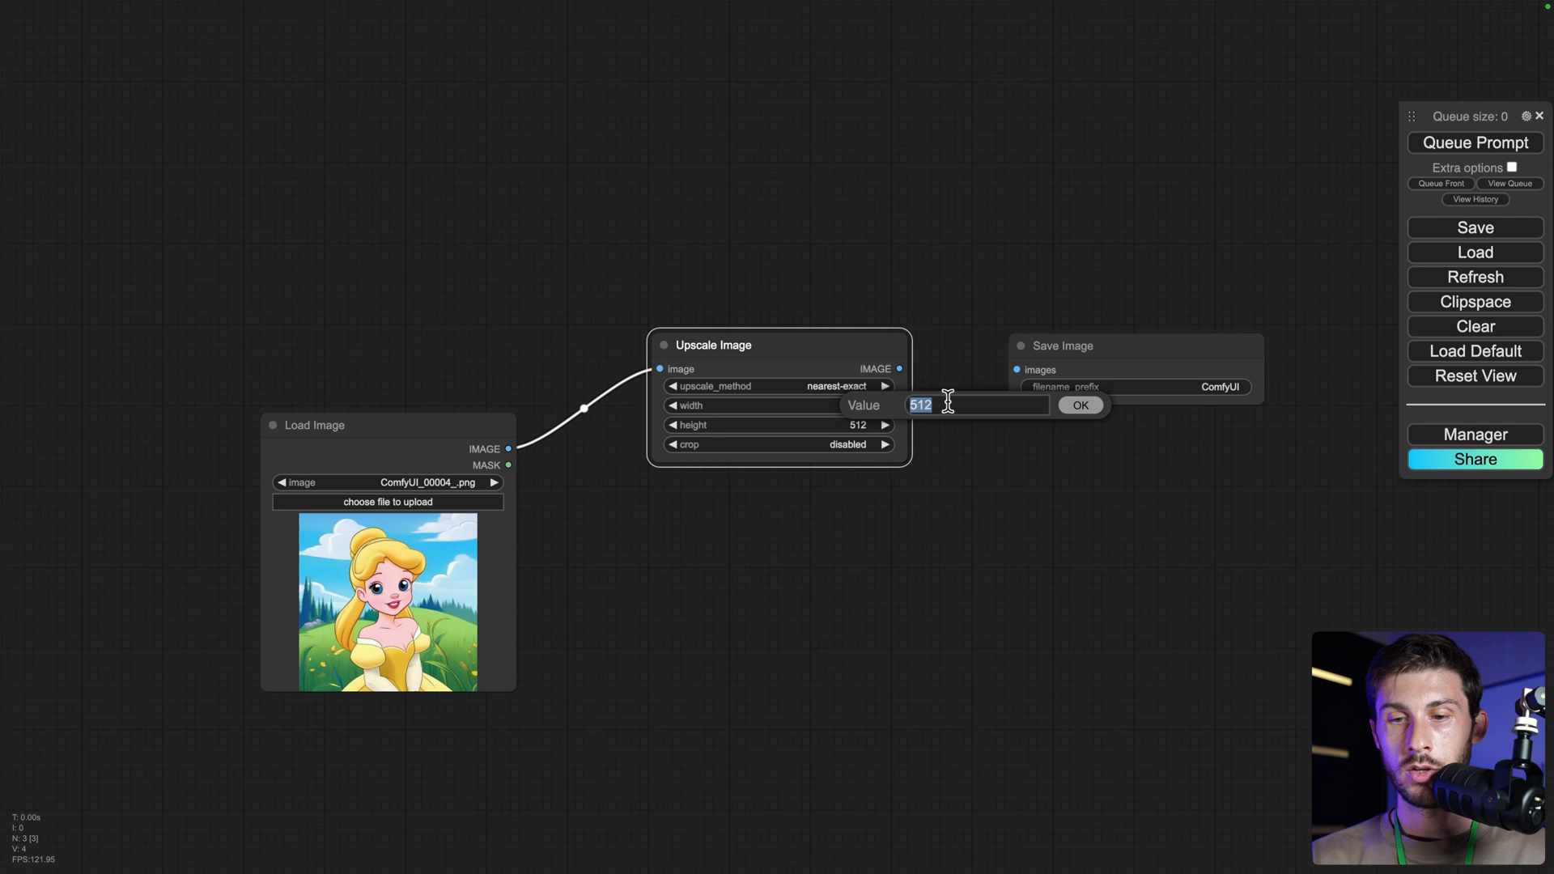
text(1200)
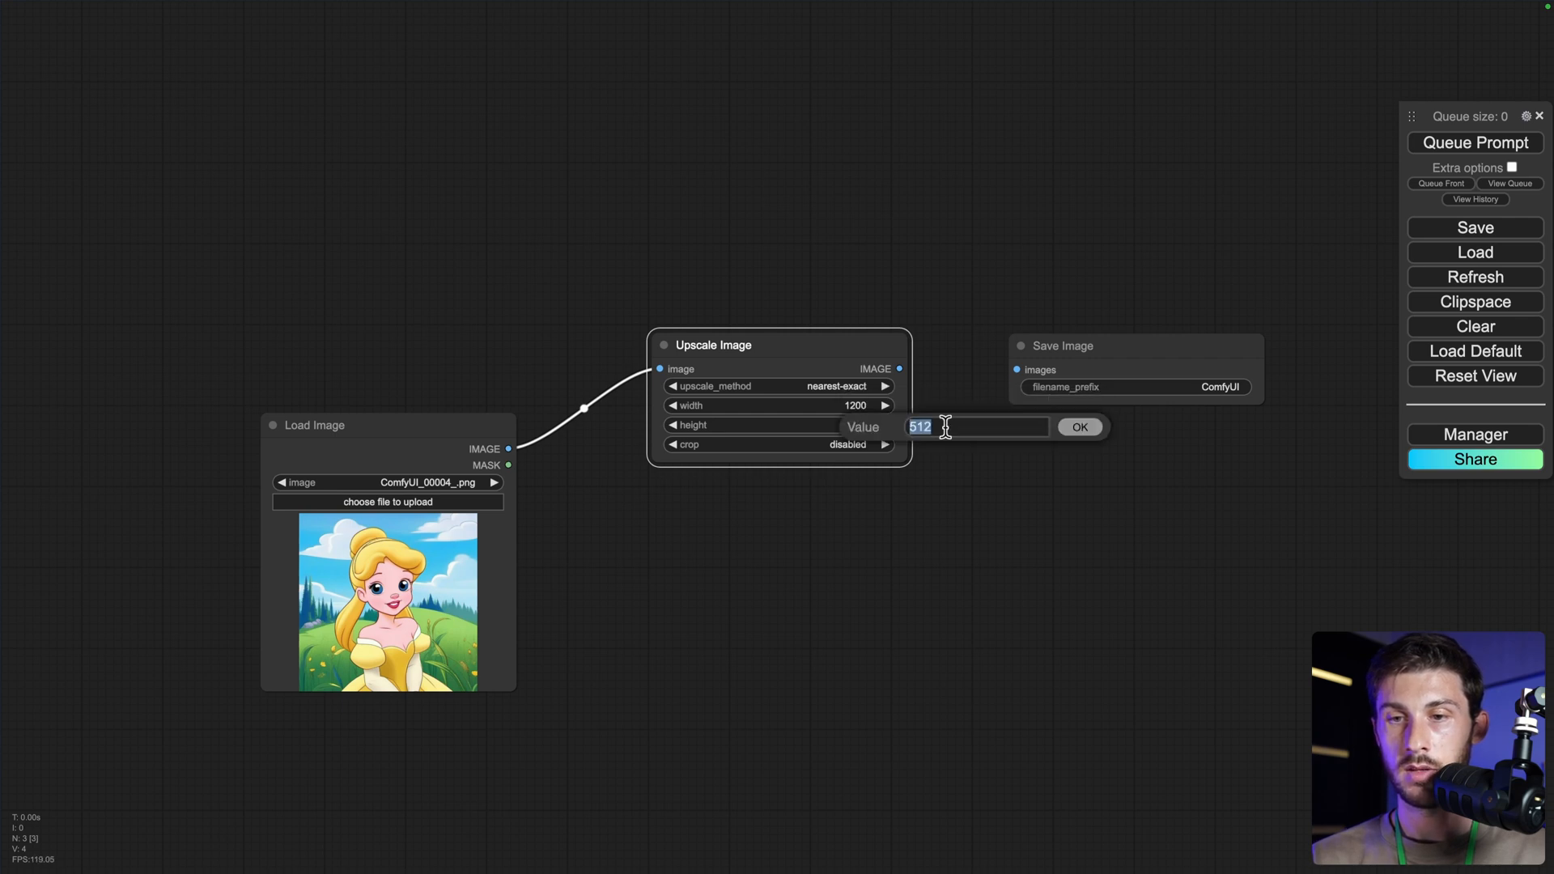
text(1200)
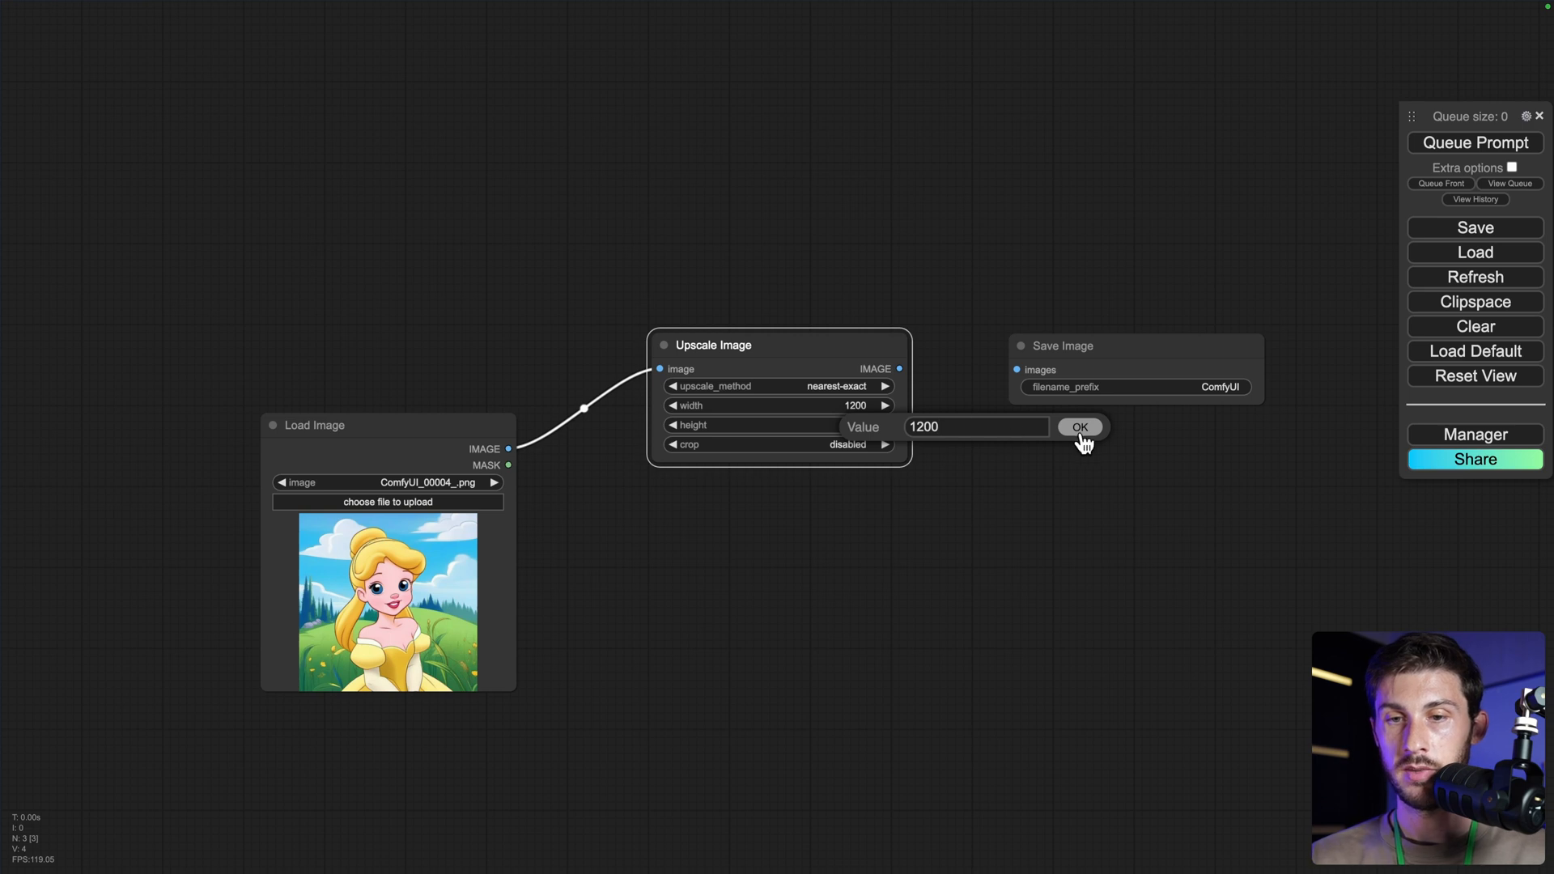
click(1080, 425)
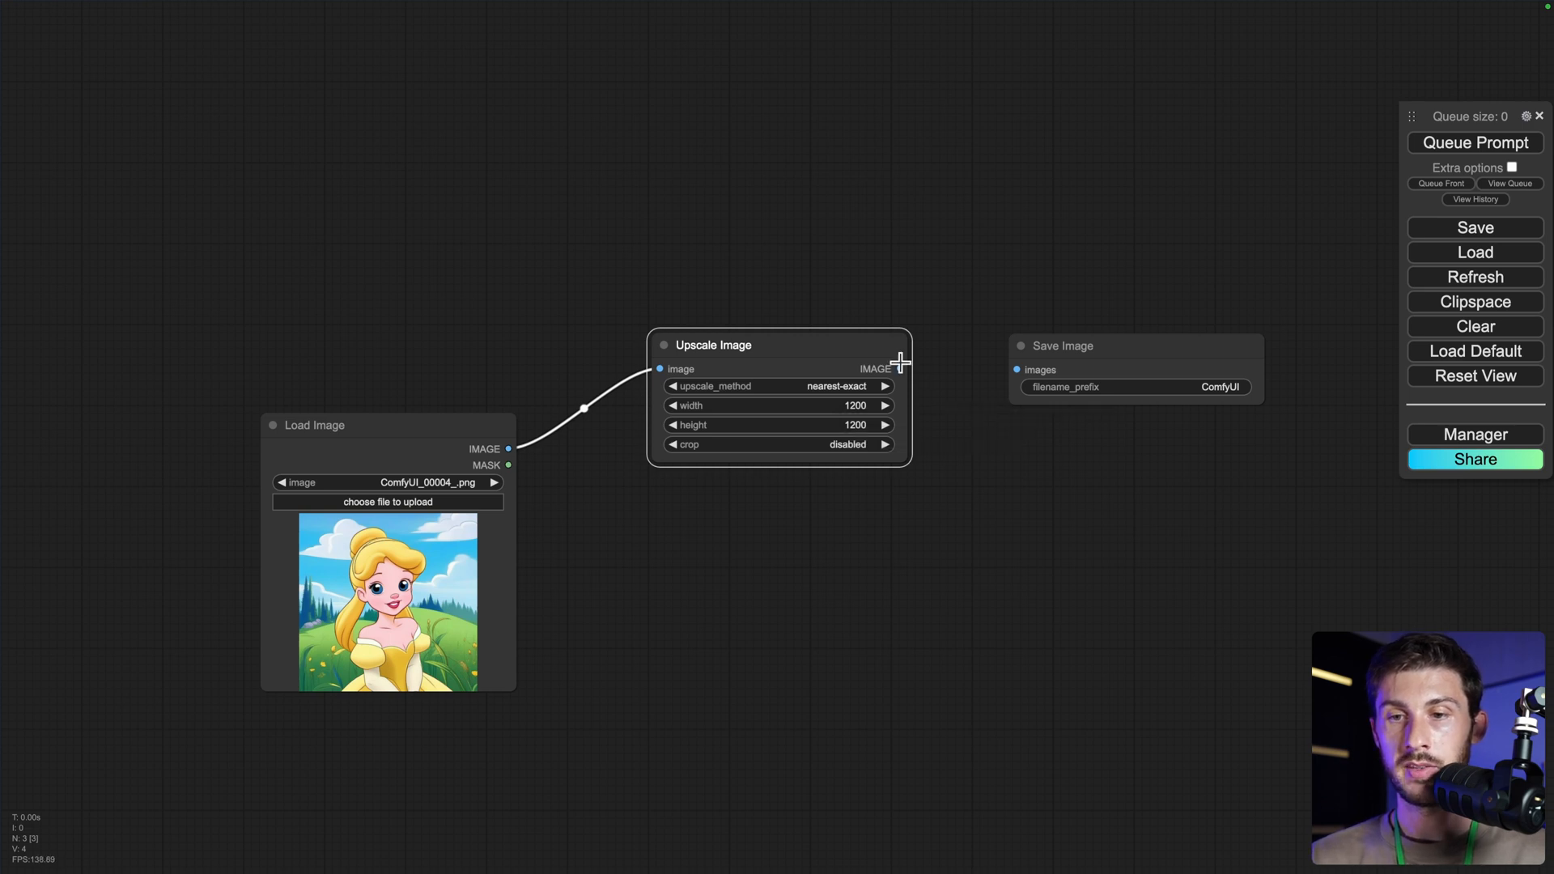
drag(899, 369, 1018, 369)
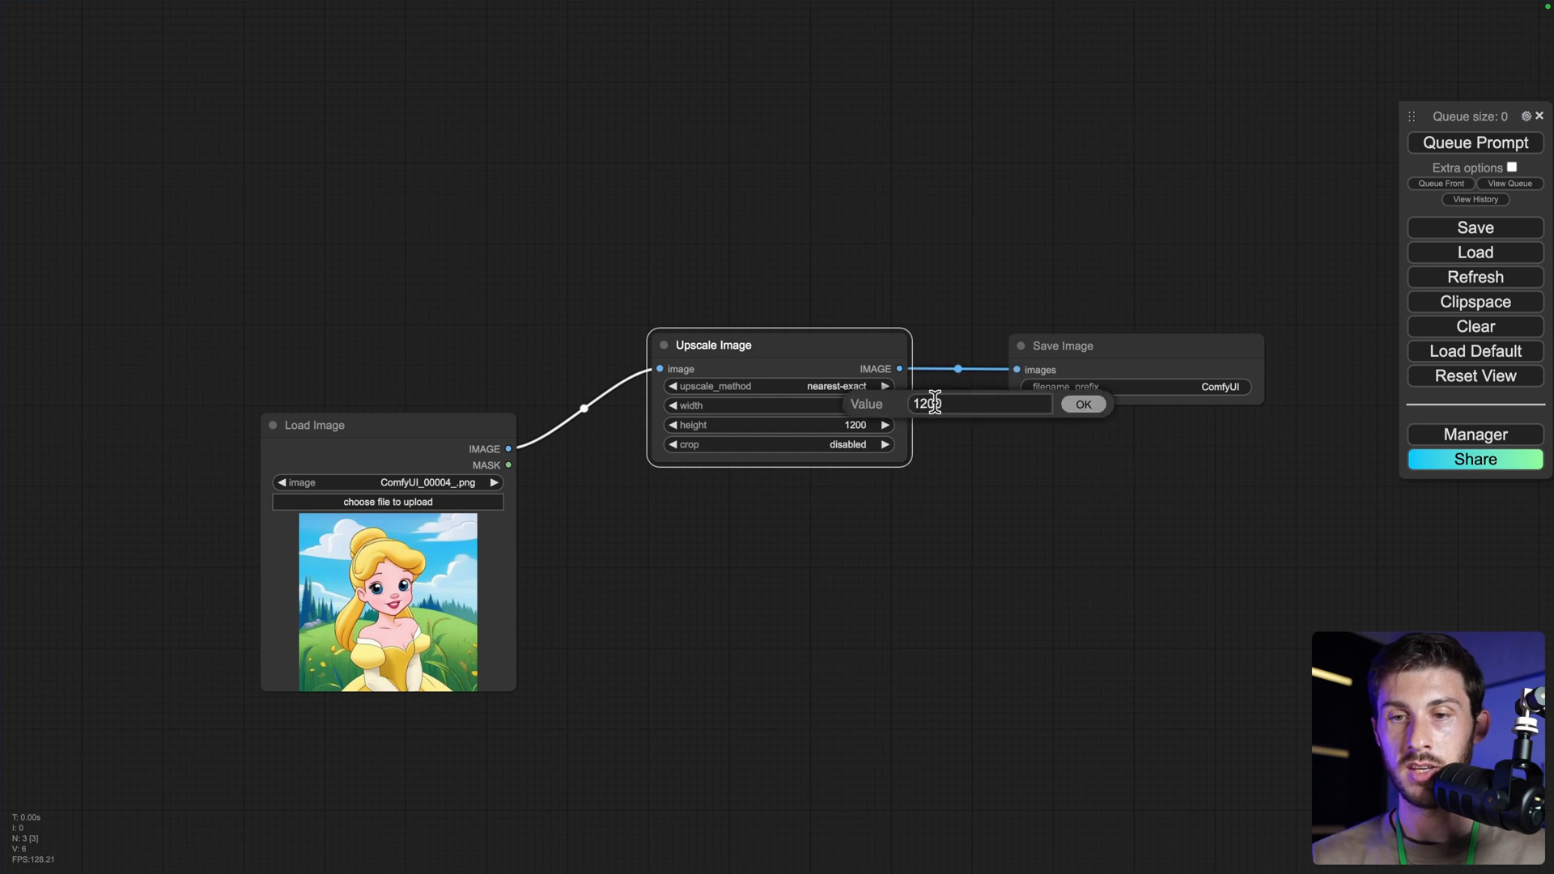
click(1083, 403)
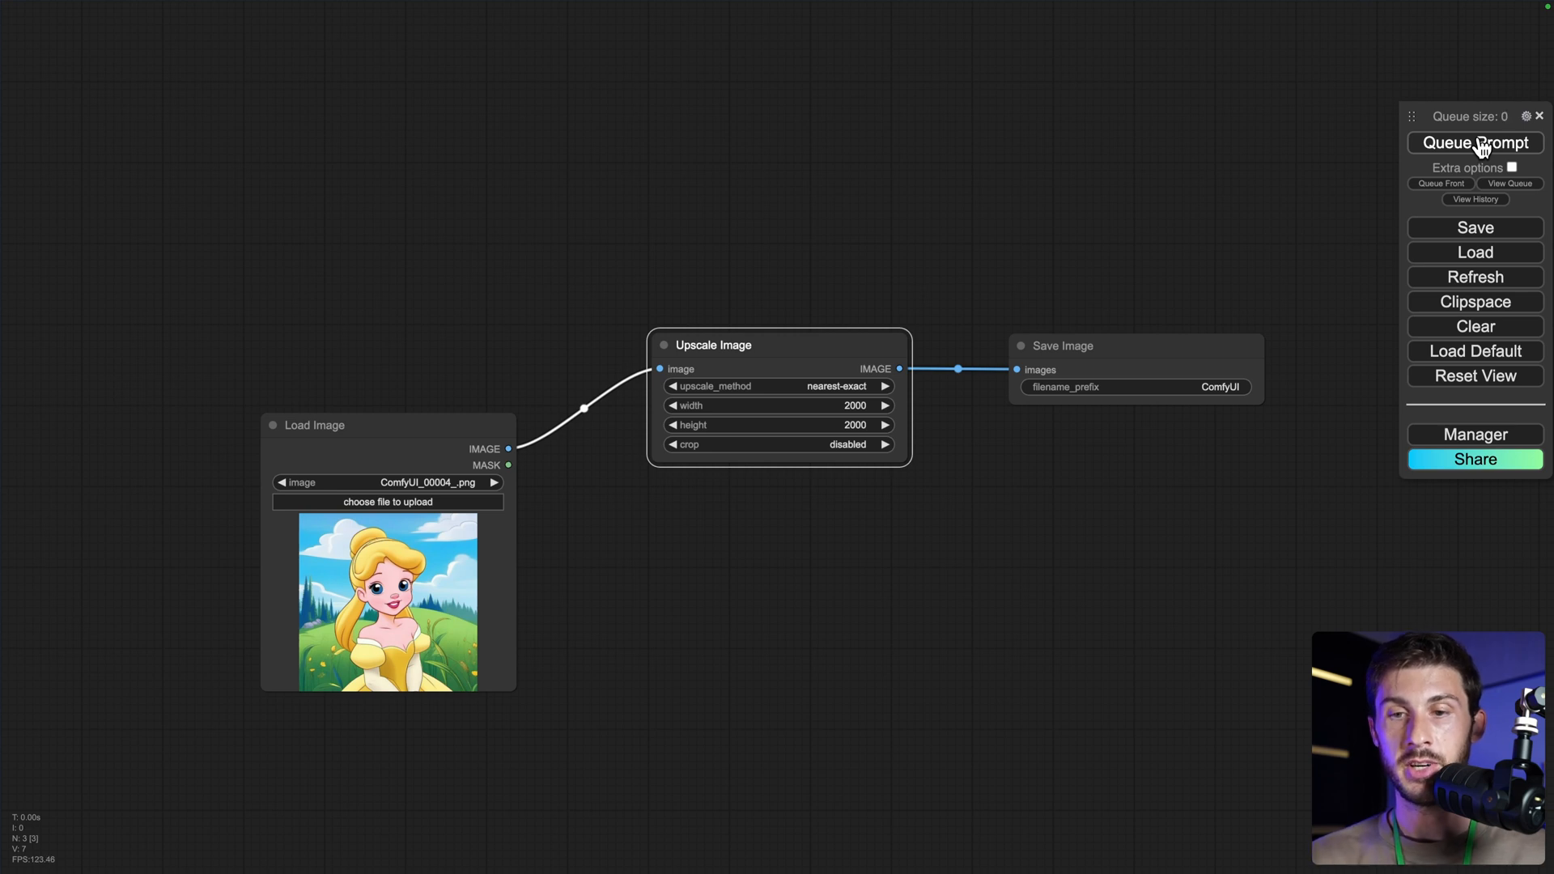
click(1473, 142)
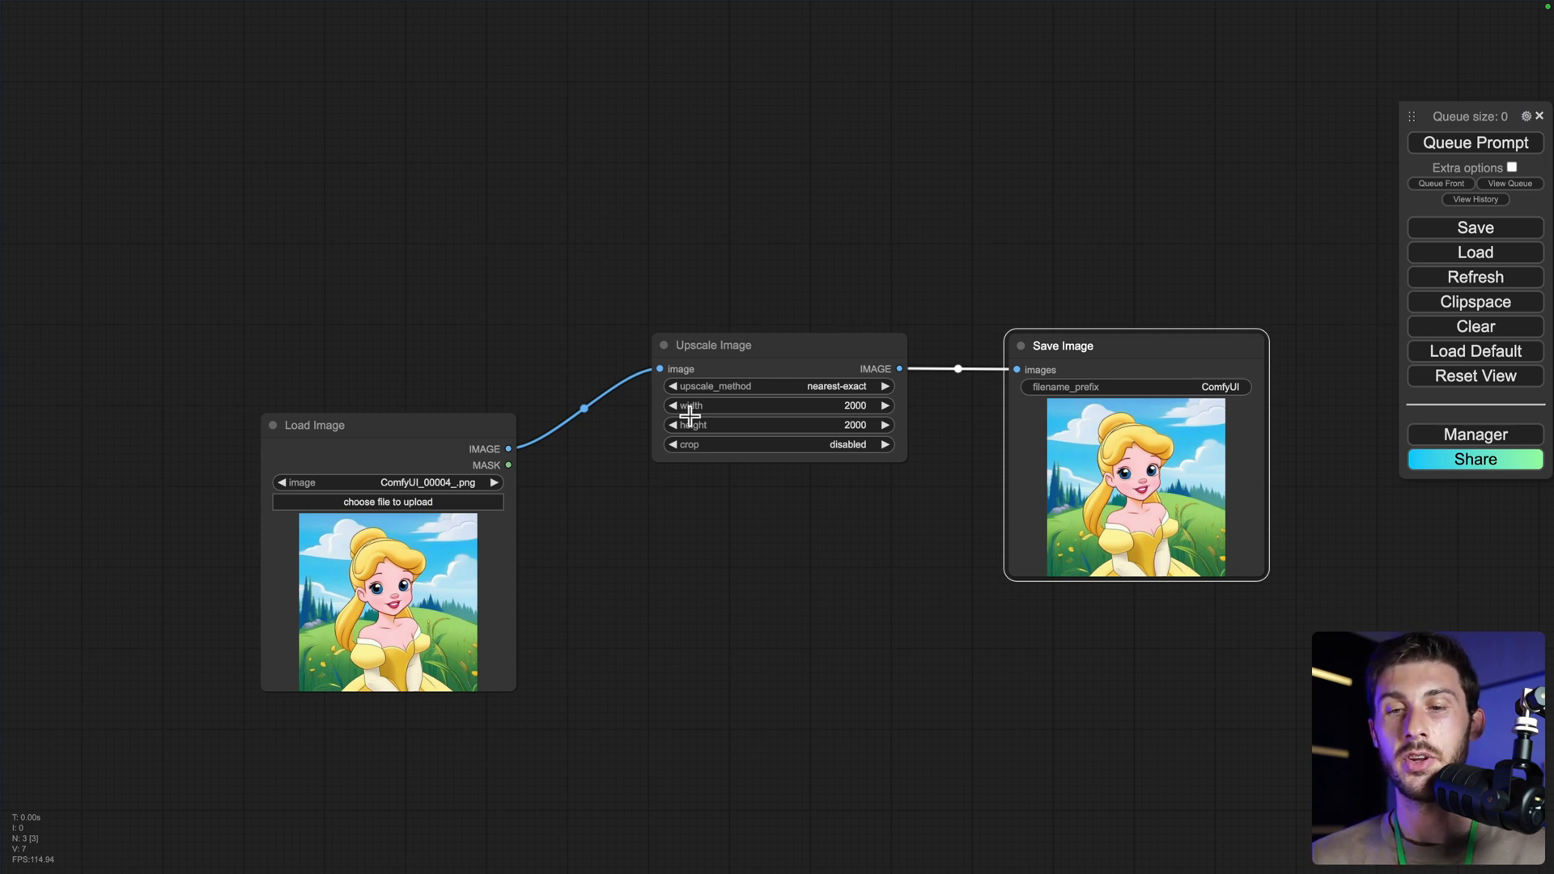
mouse_move(787, 349)
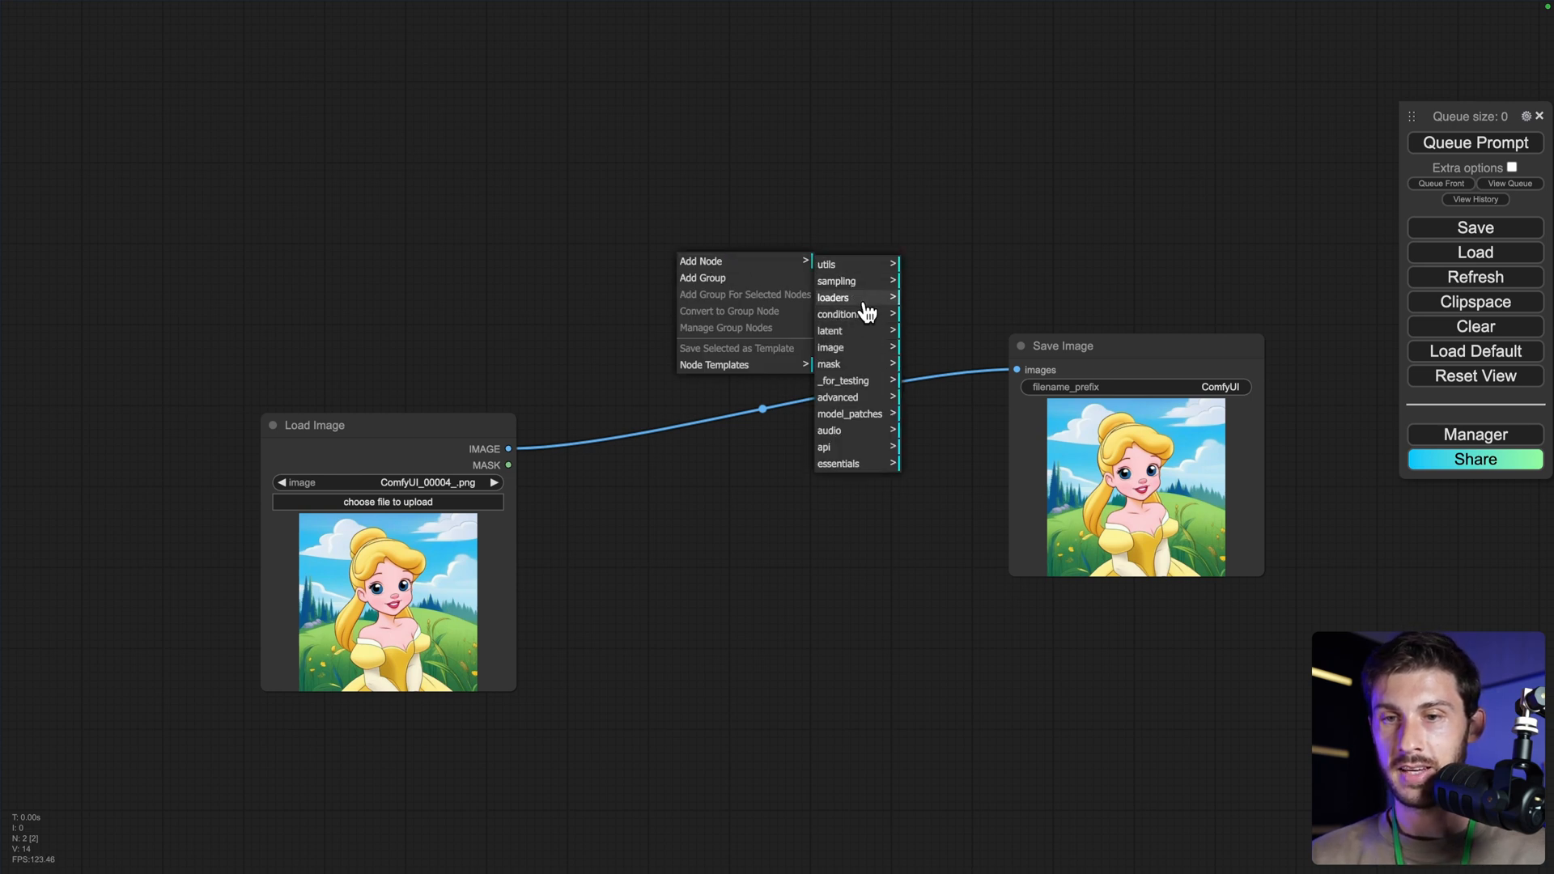
mouse_move(832, 298)
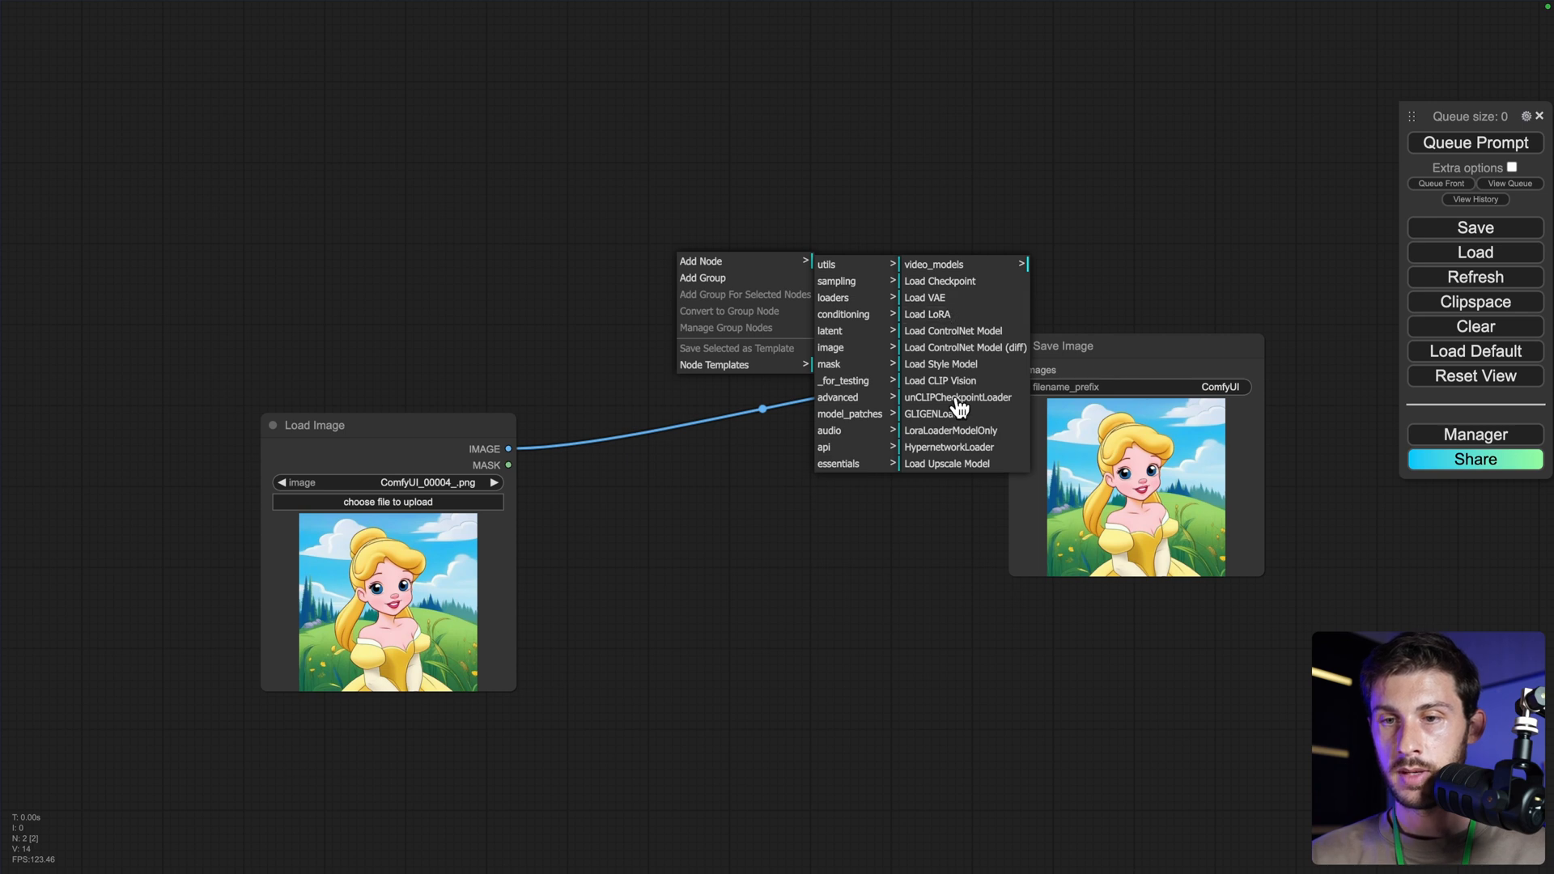
- Move Load Upscale Model to the upper left and add an Upscale Image (using Model) node
click(945, 465)
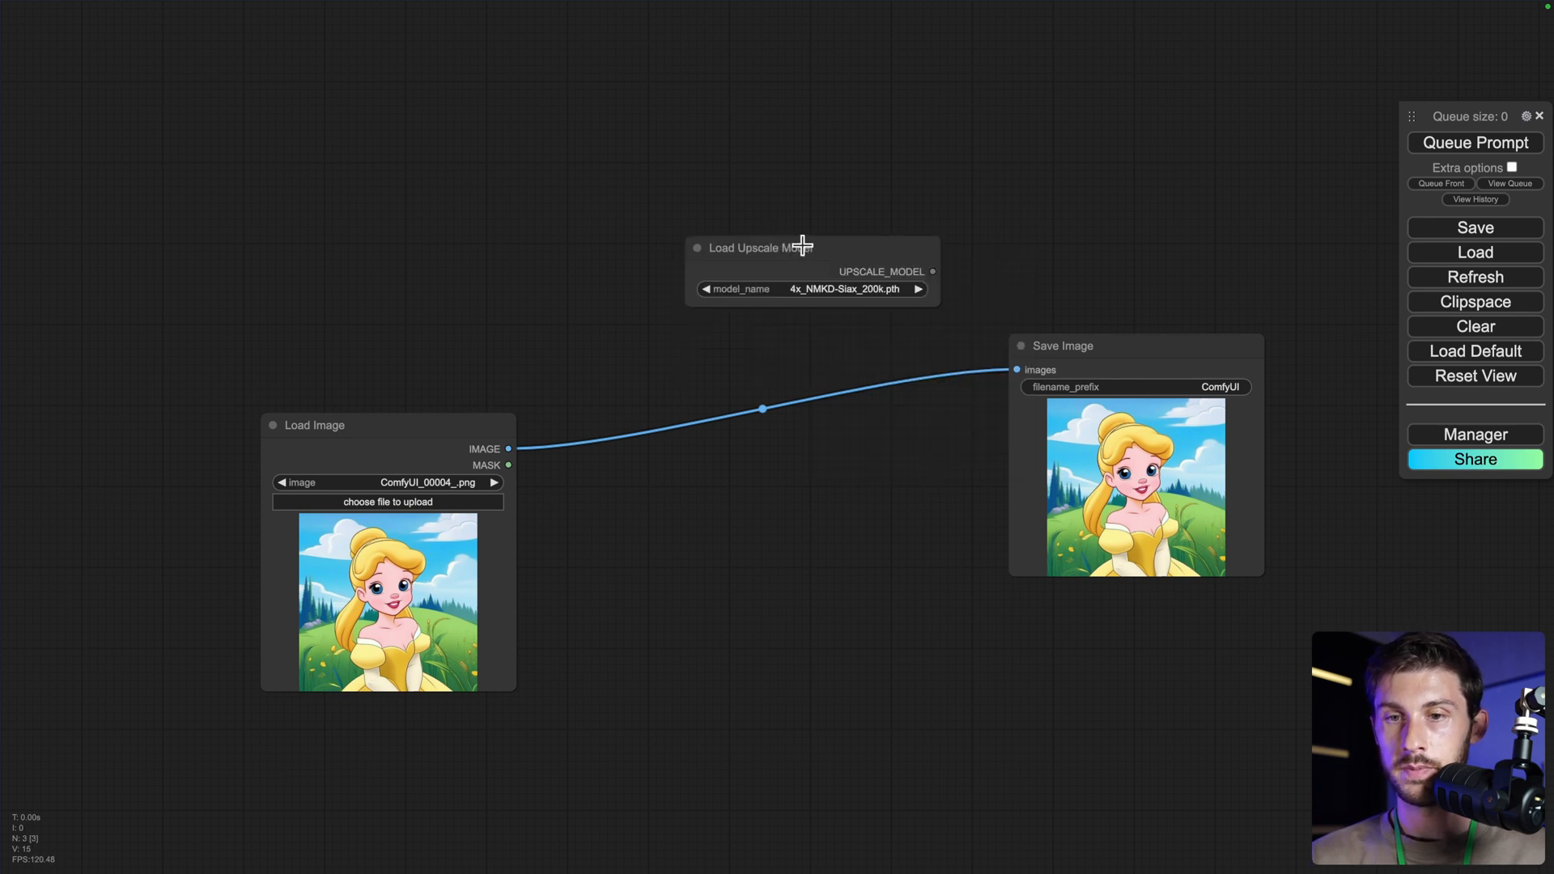
drag(811, 247, 471, 240)
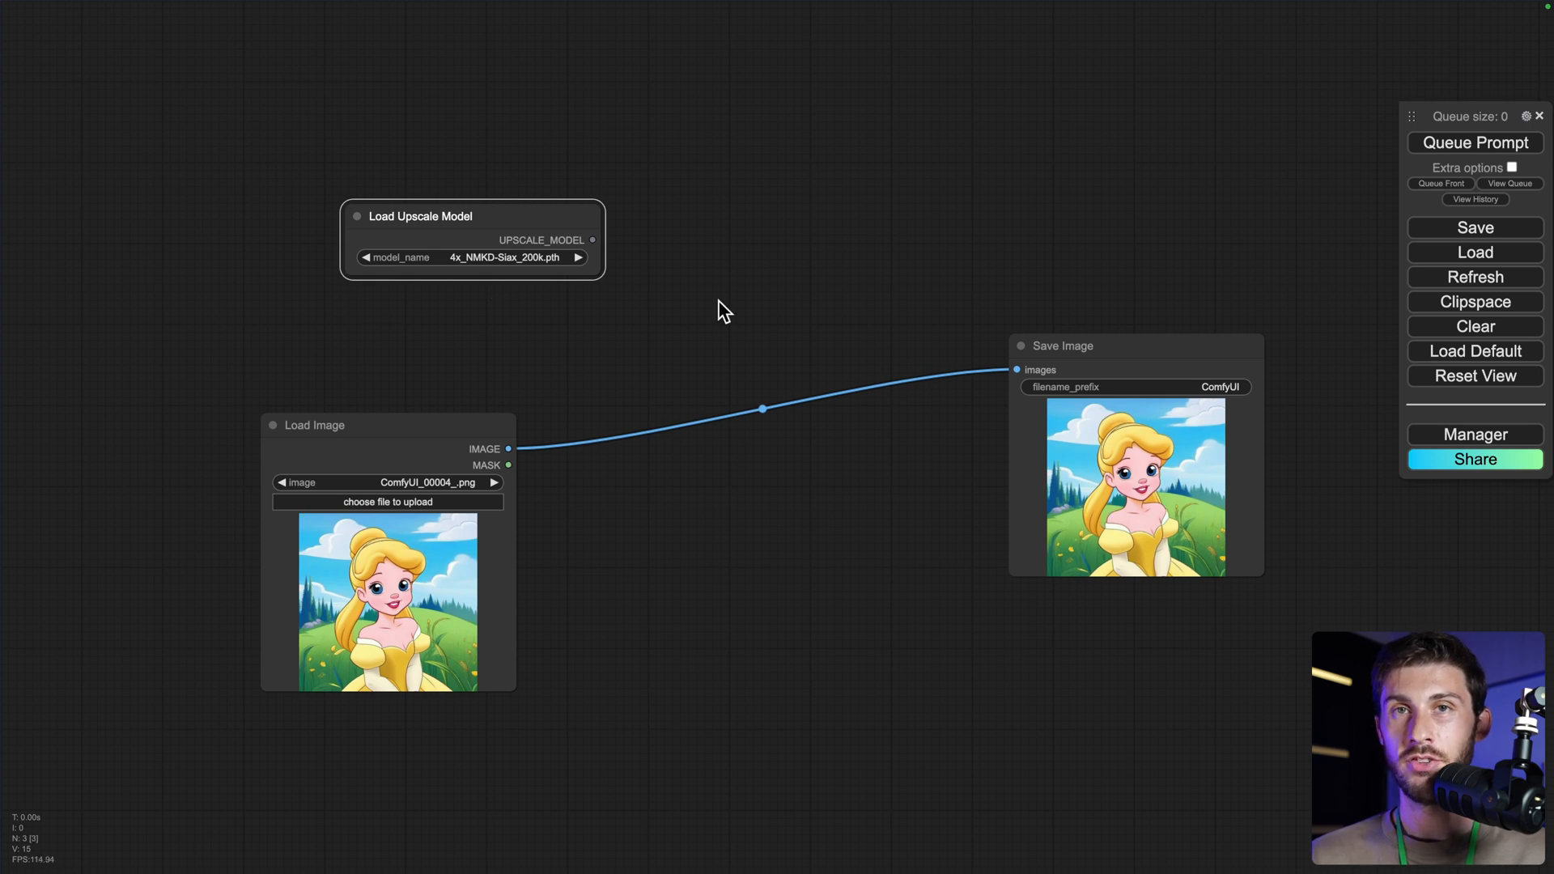
text(upscale)
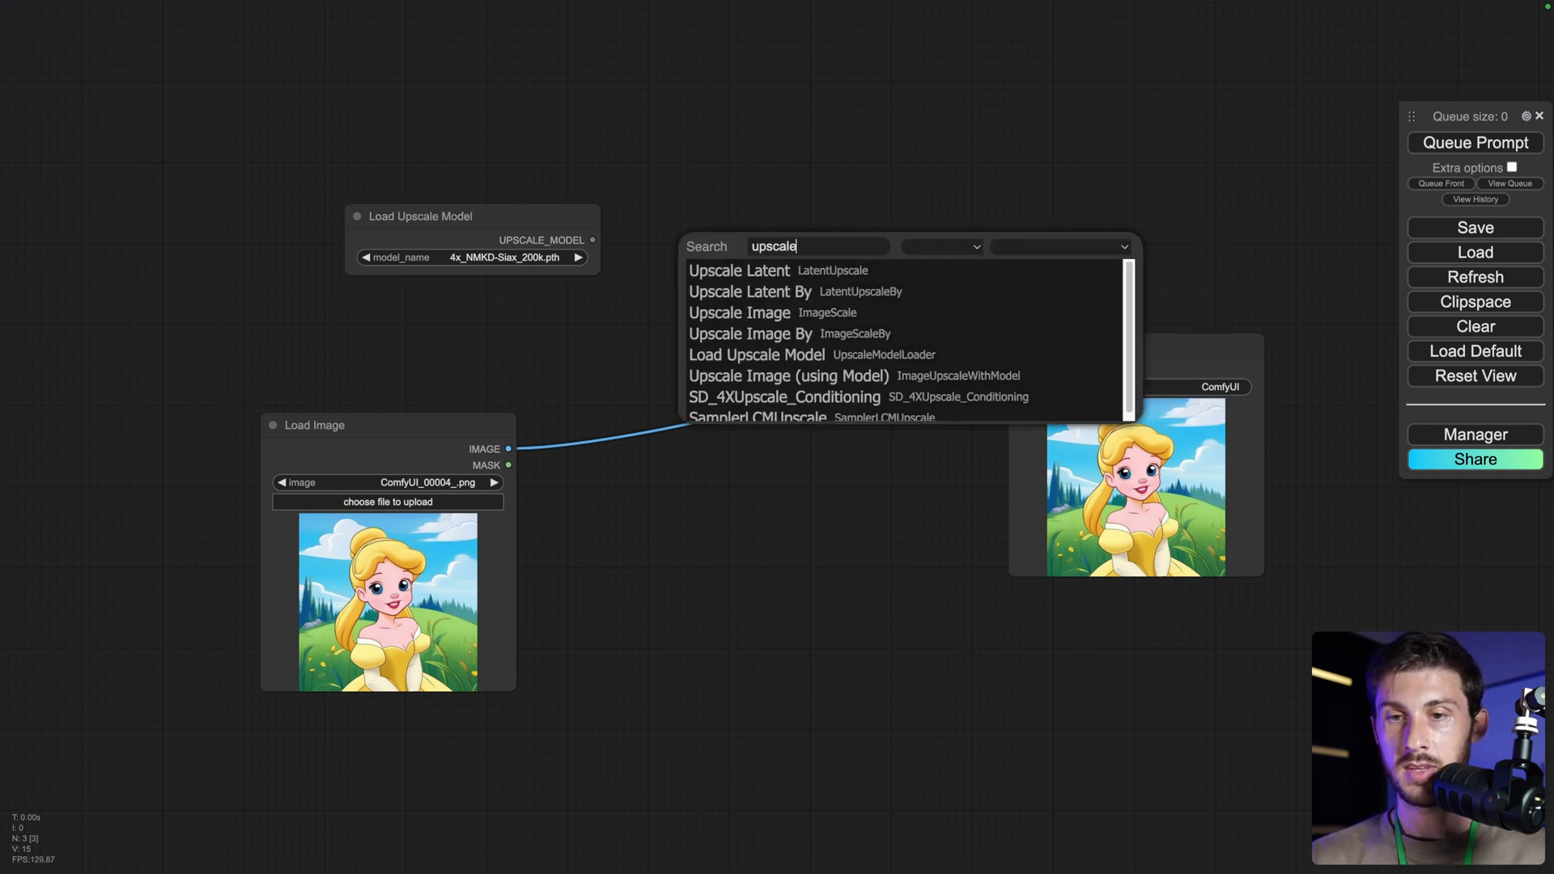
mouse_move(726, 259)
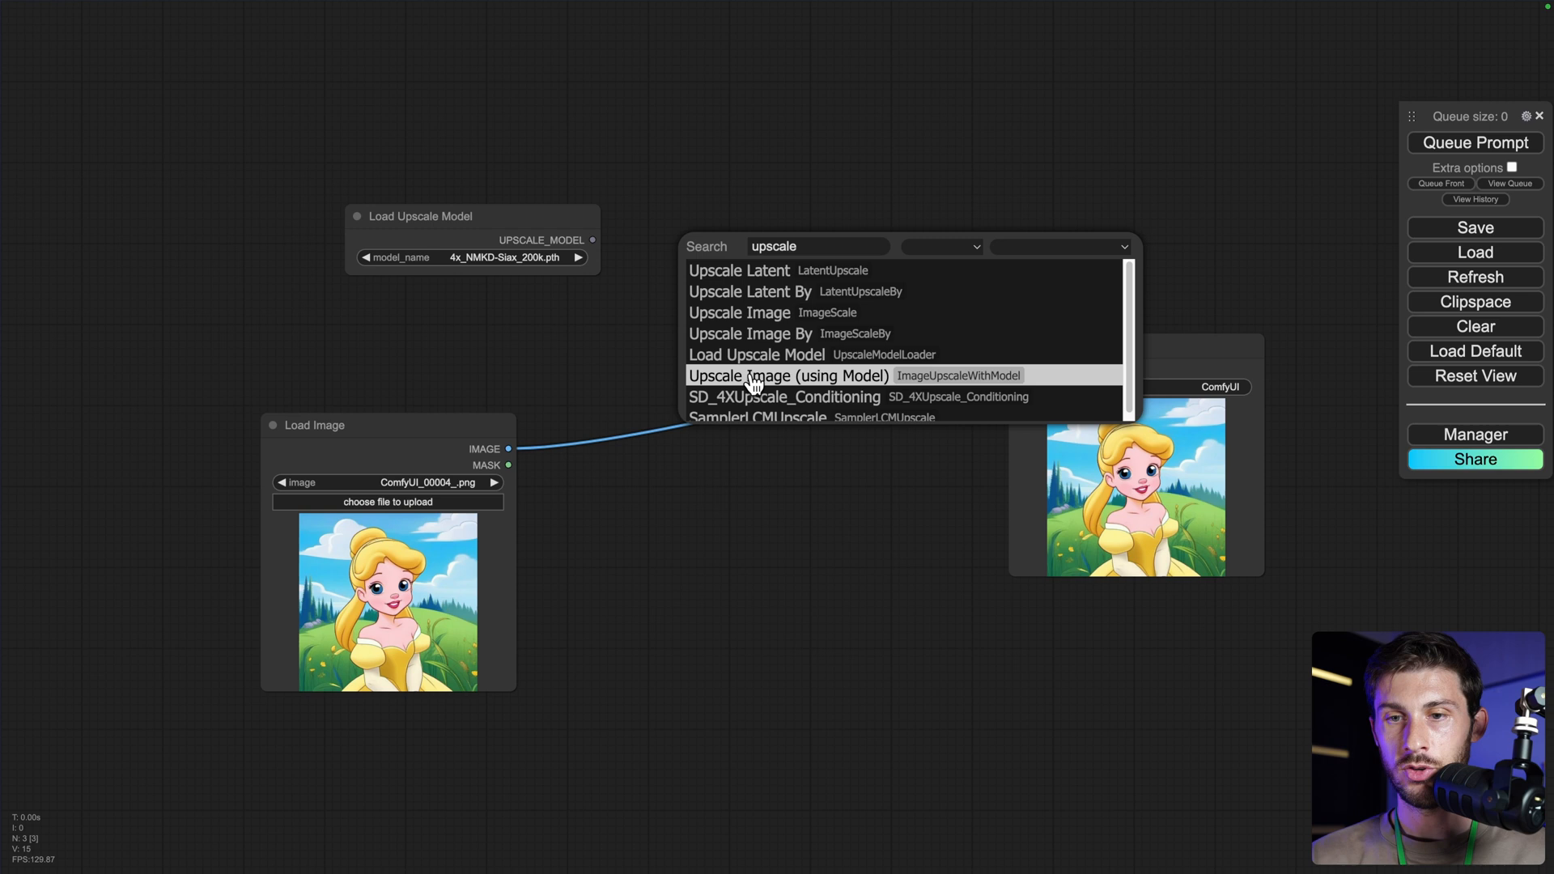
click(787, 373)
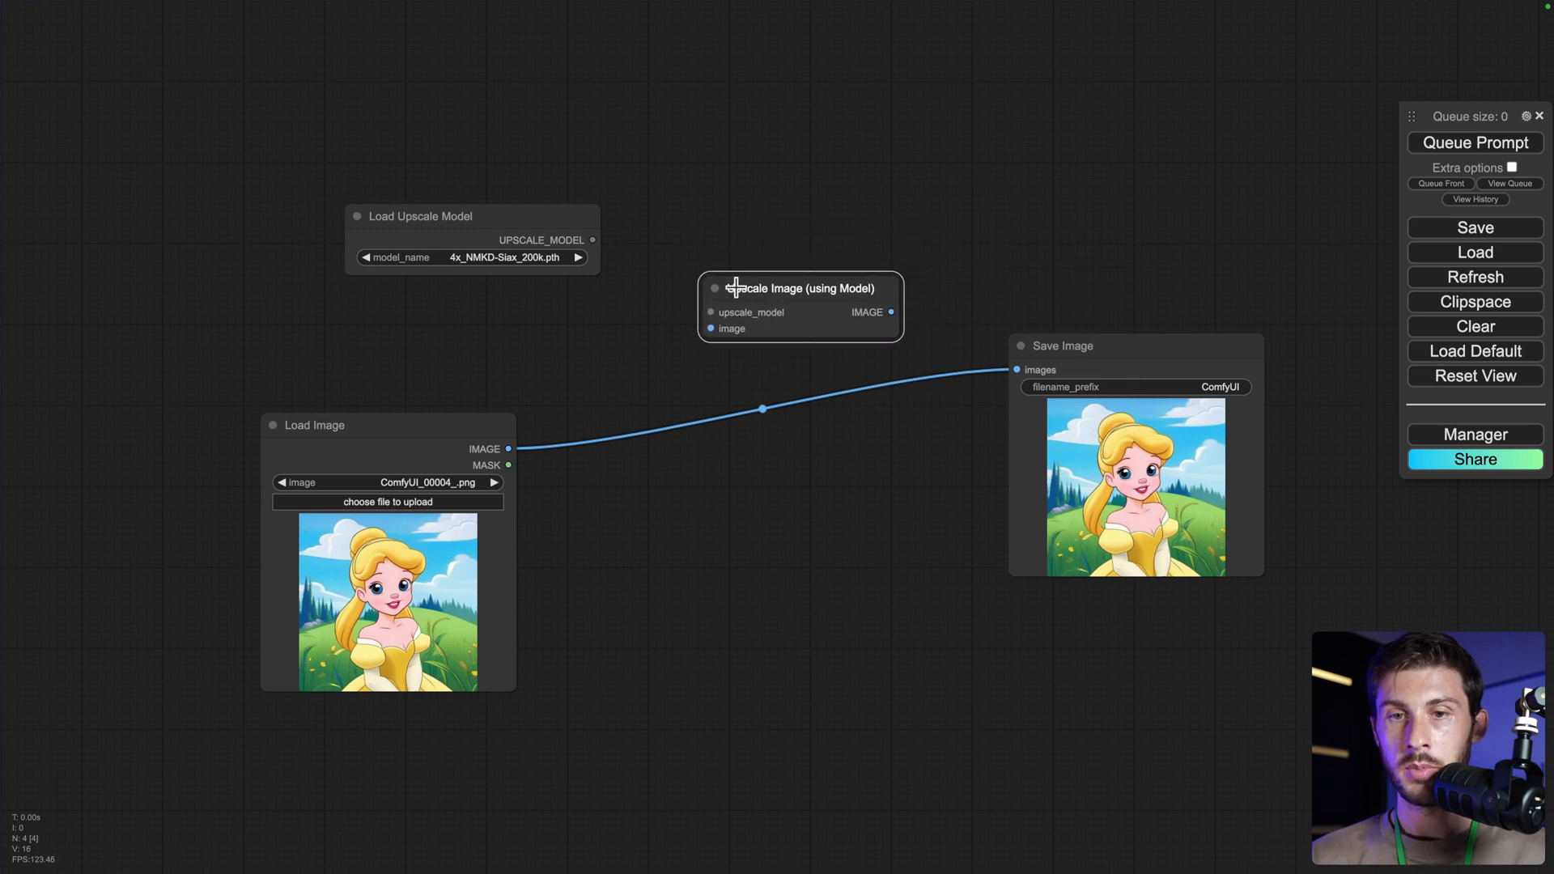
- Wire the upscale model and loaded image into the new node and its output into Save Image
drag(592, 240, 709, 313)
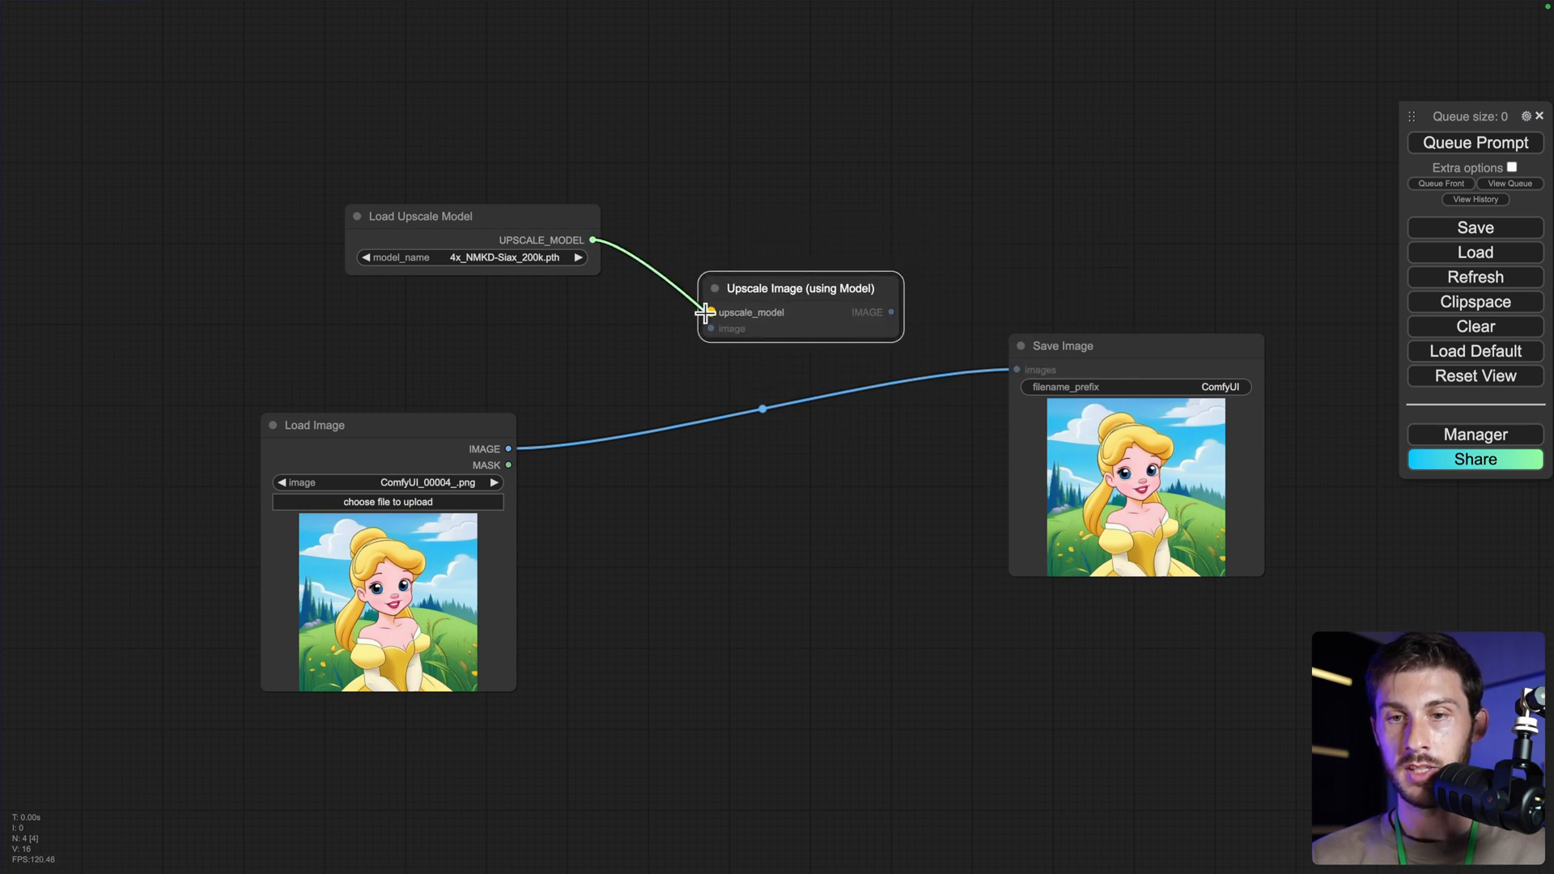
drag(508, 449, 708, 329)
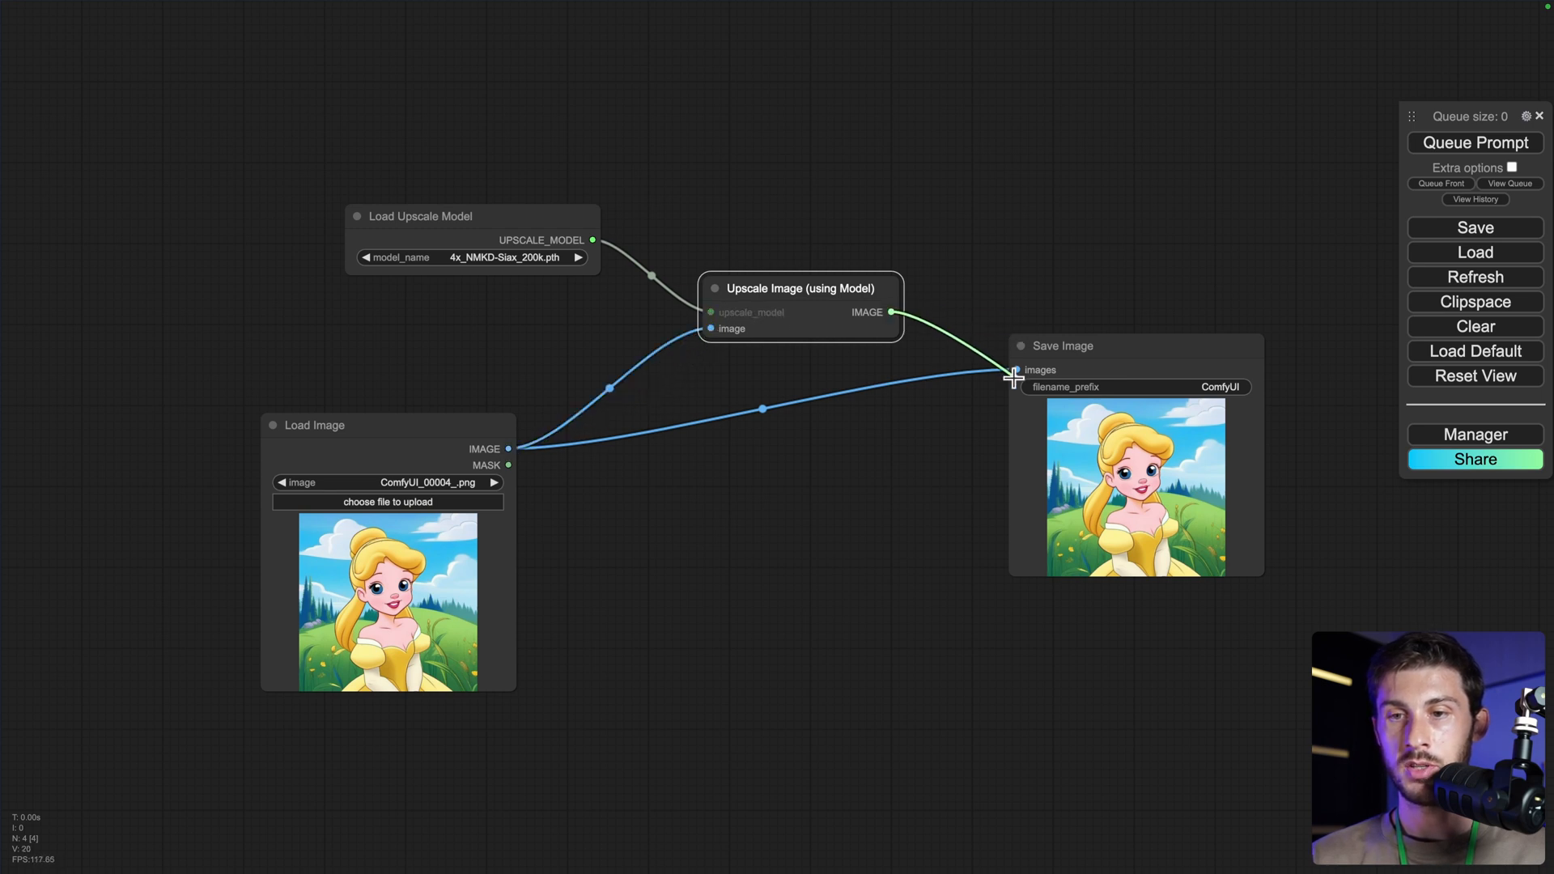
click(486, 257)
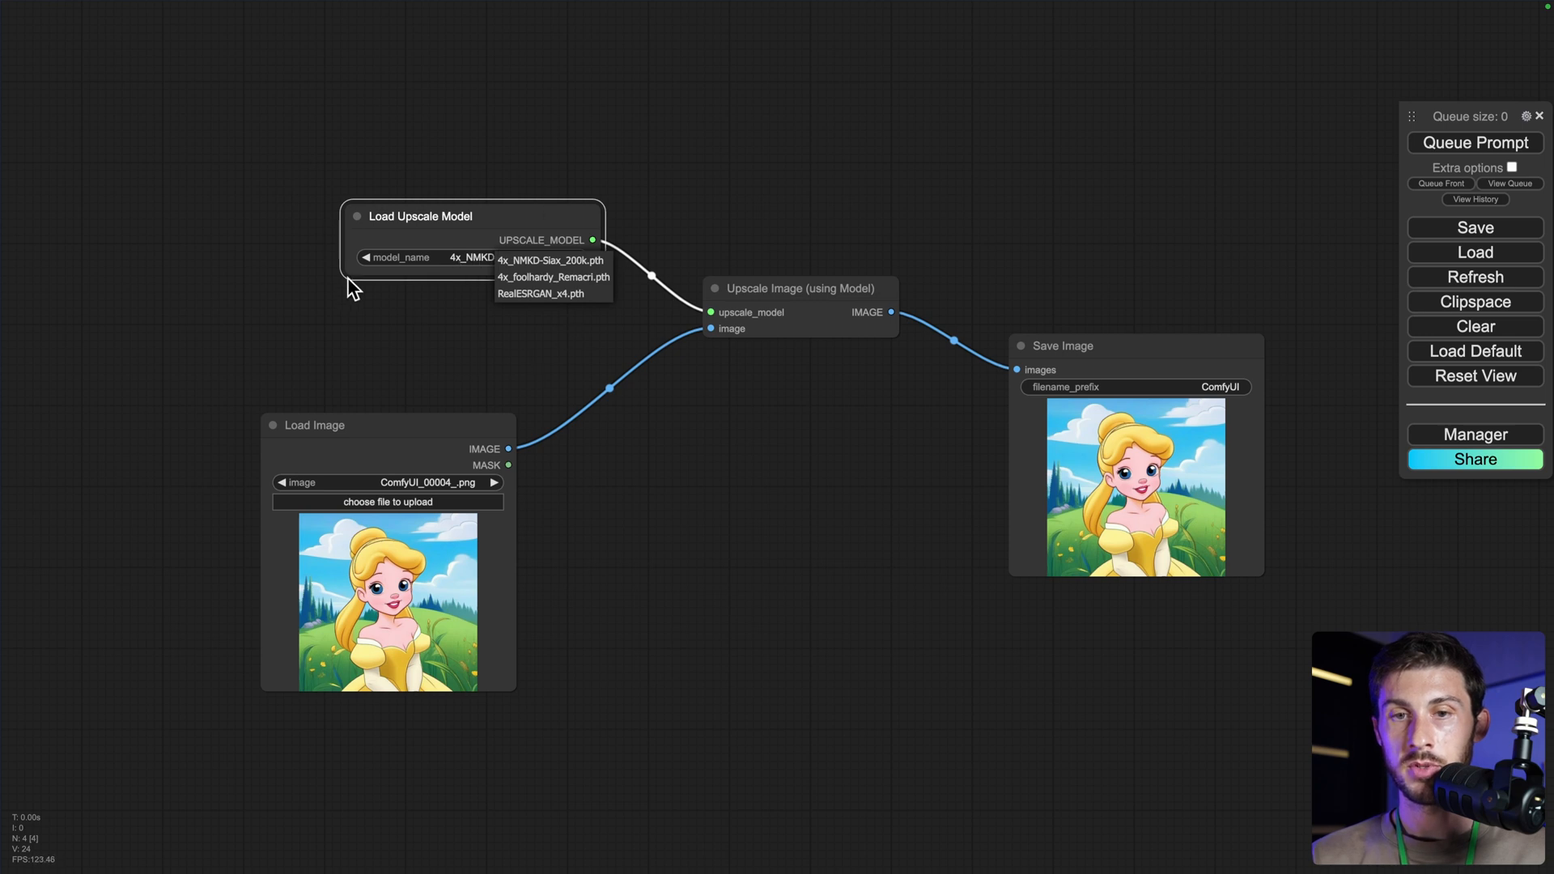
- Select RealESRGAN_x4.pth as the model in Load Upscale Model
click(549, 259)
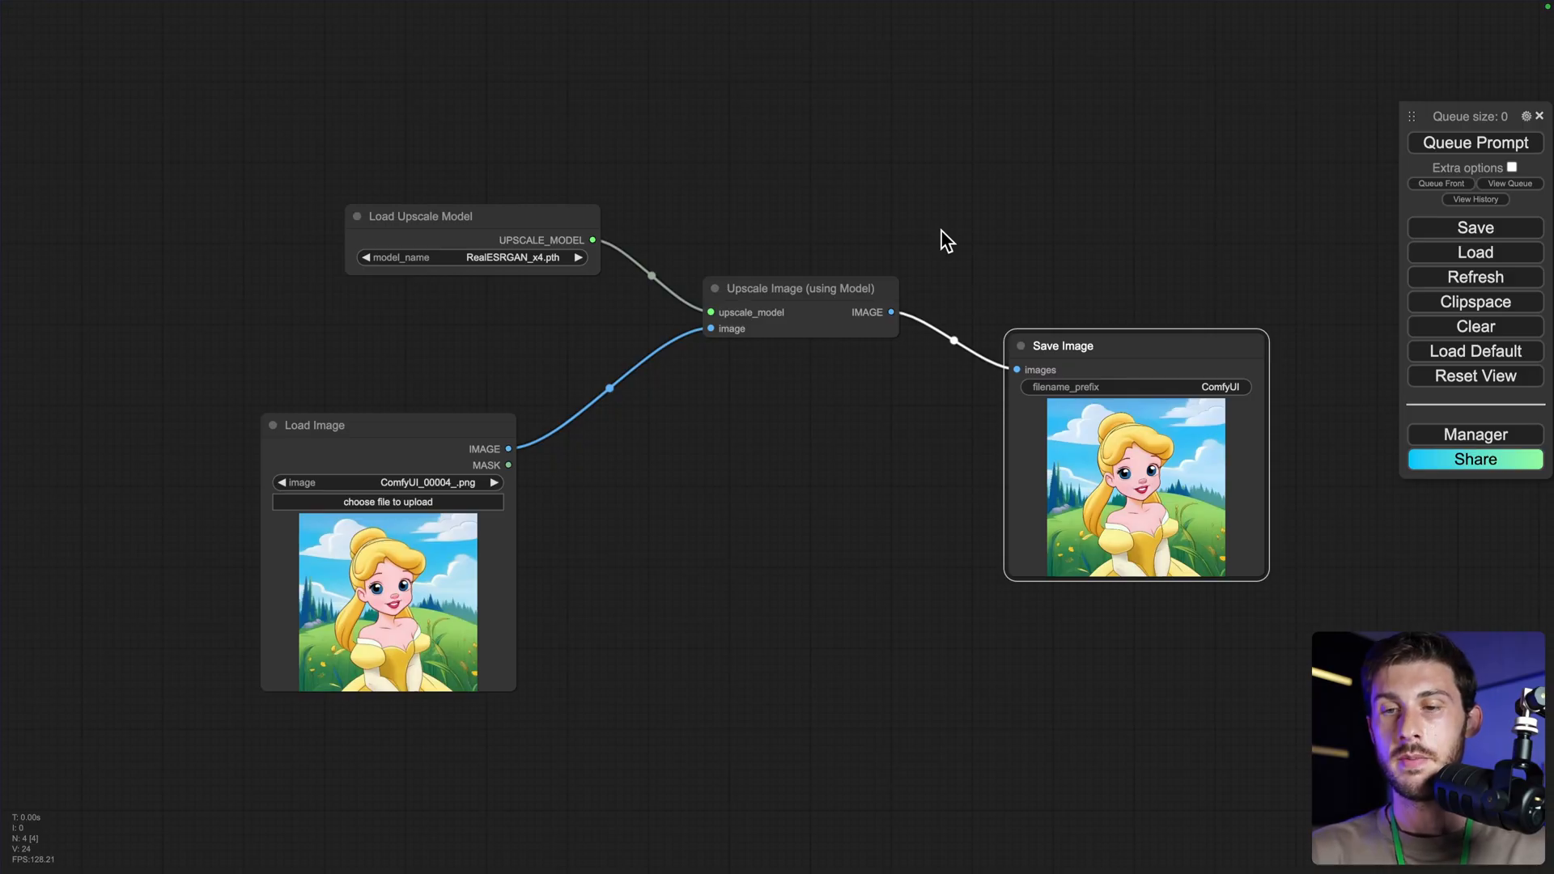
mouse_move(851, 305)
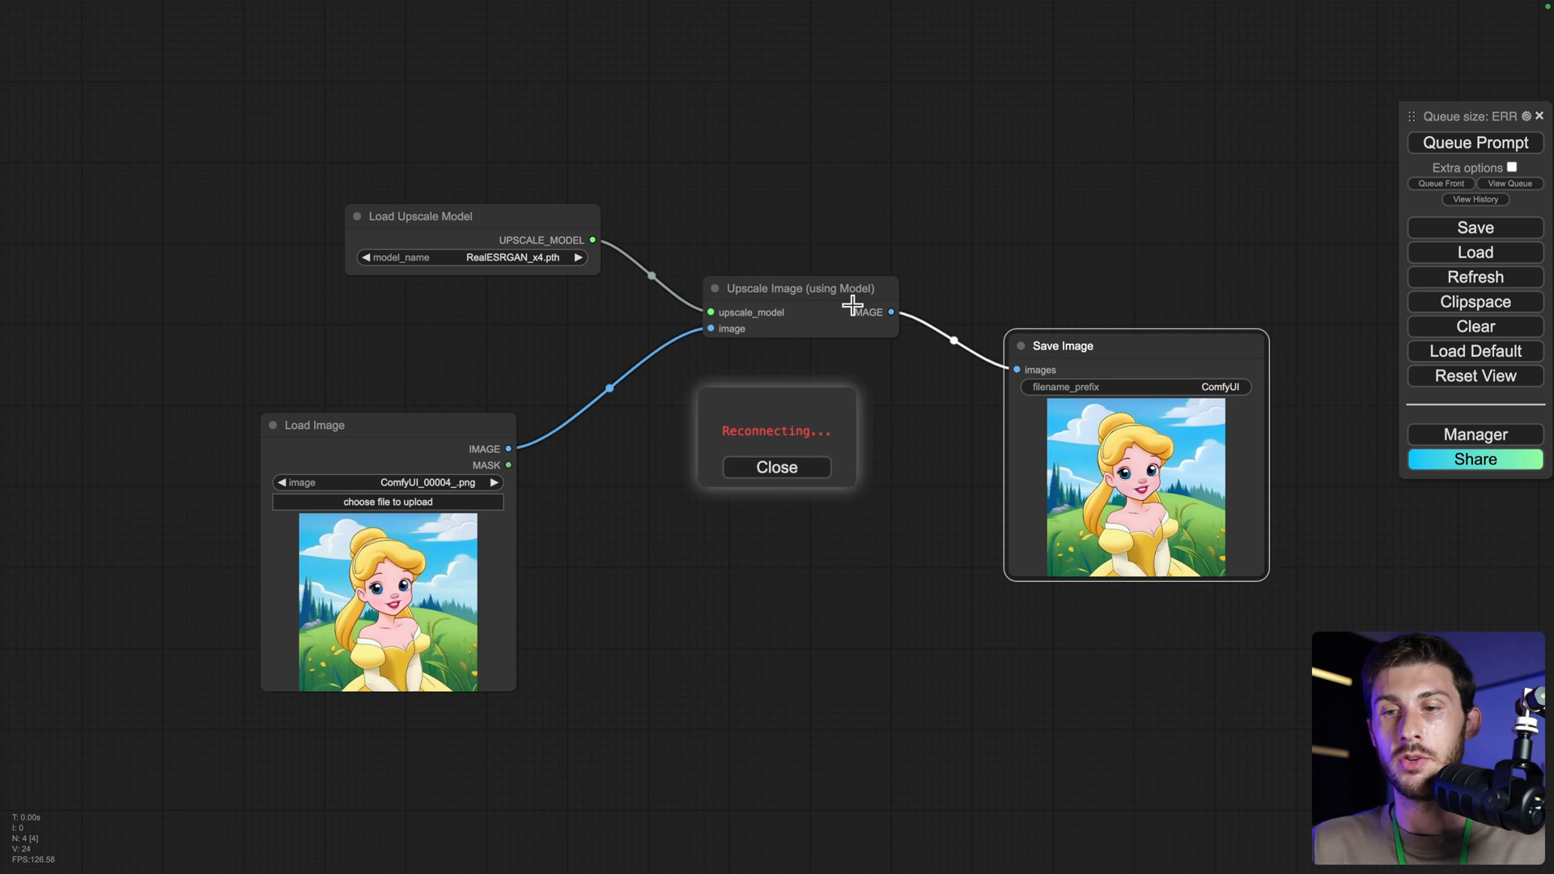
click(776, 466)
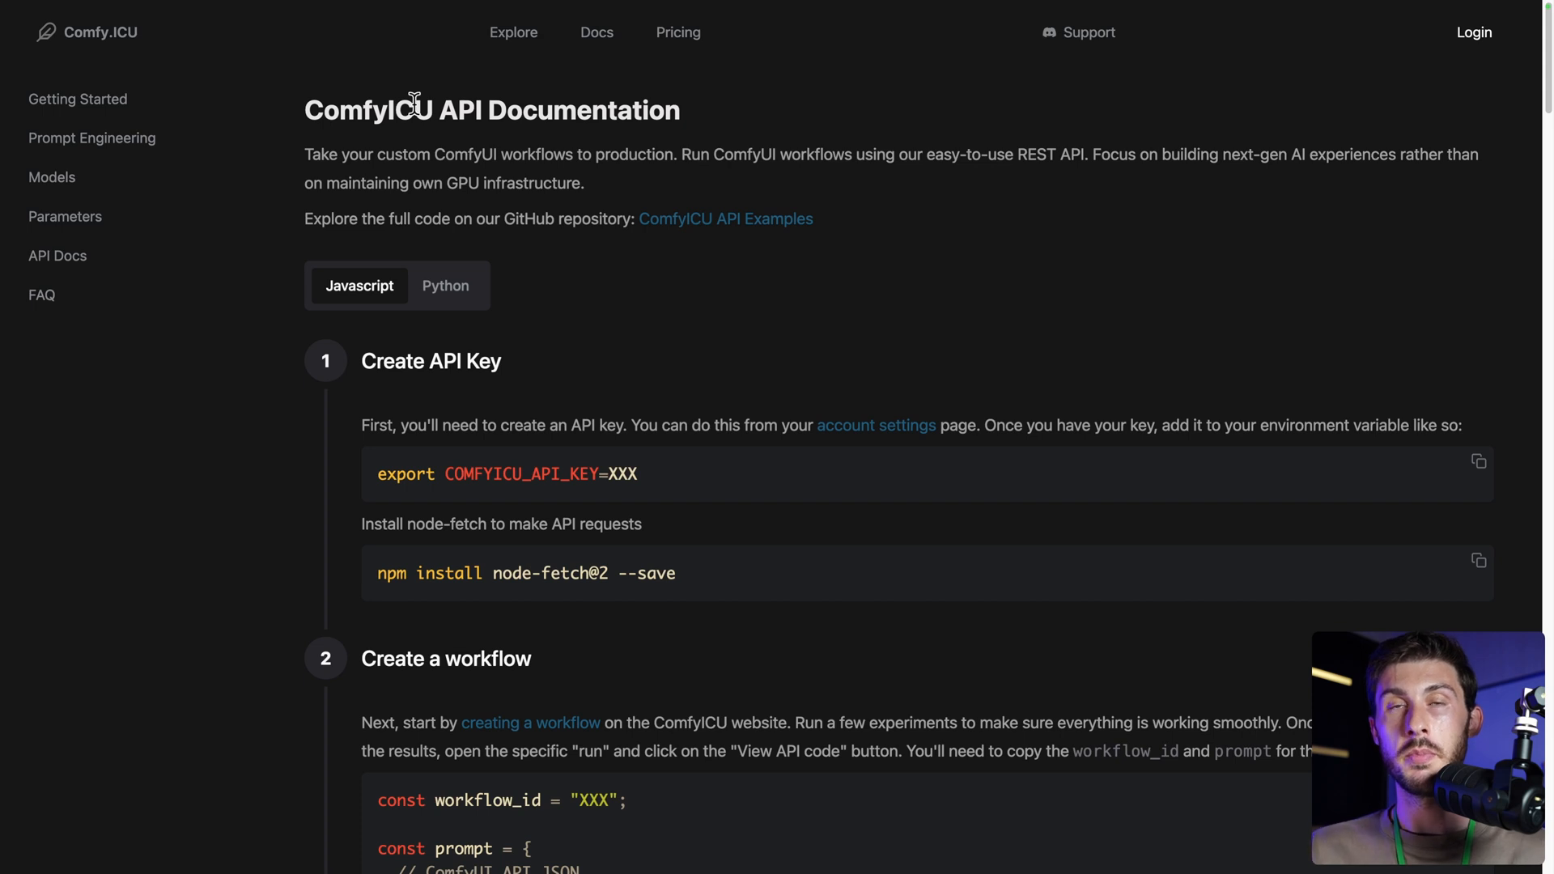
mouse_move(770, 390)
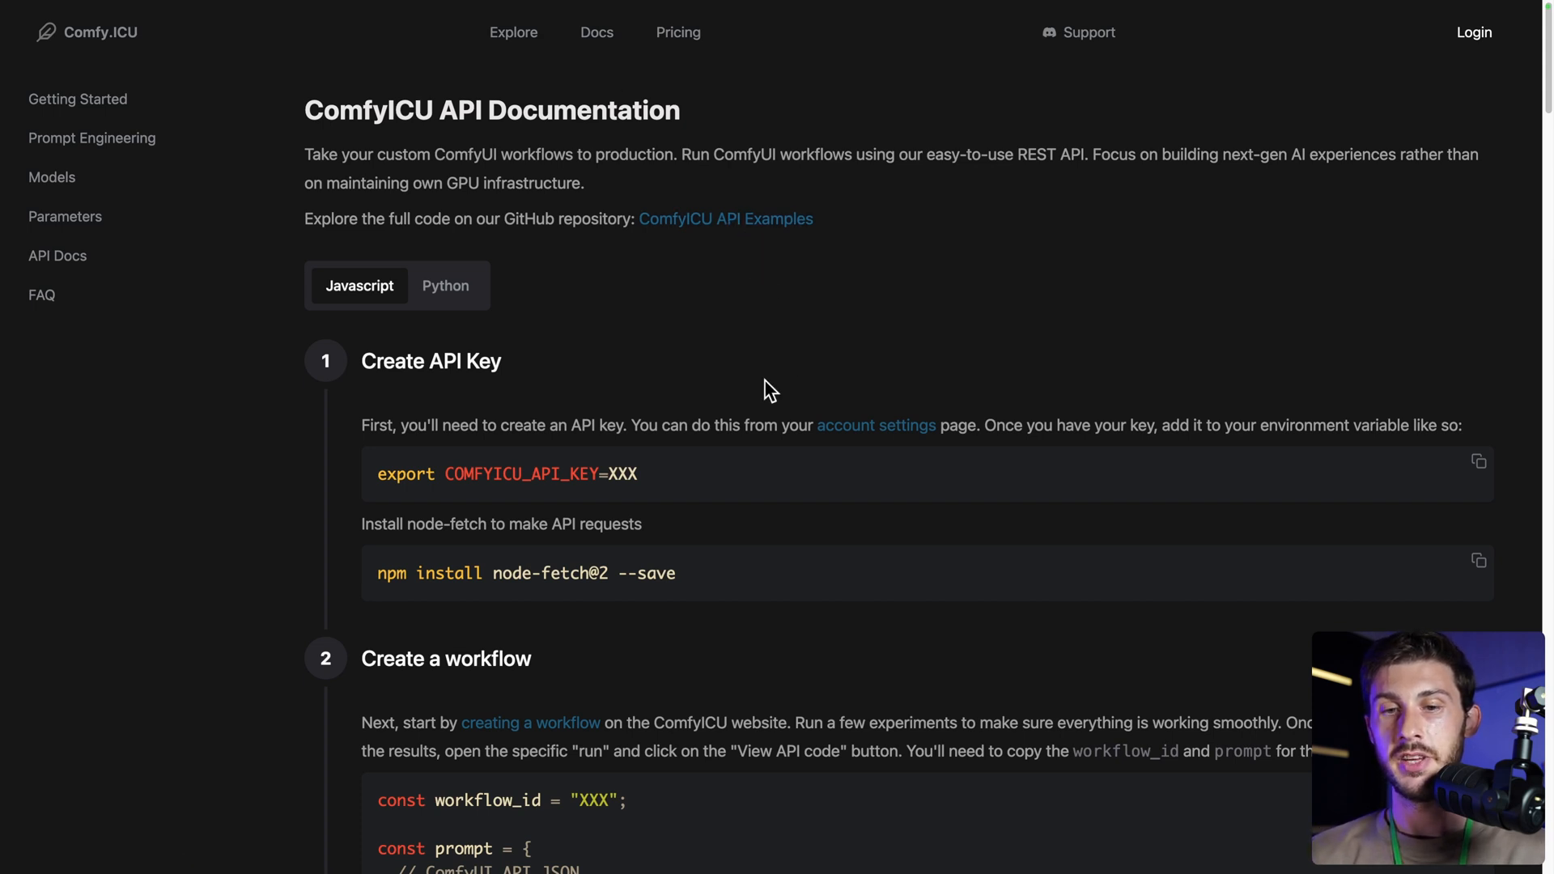
- Scroll through the Comfy.ICU API docs down to the run-workflow and Webhooks examples
scroll(down, 3)
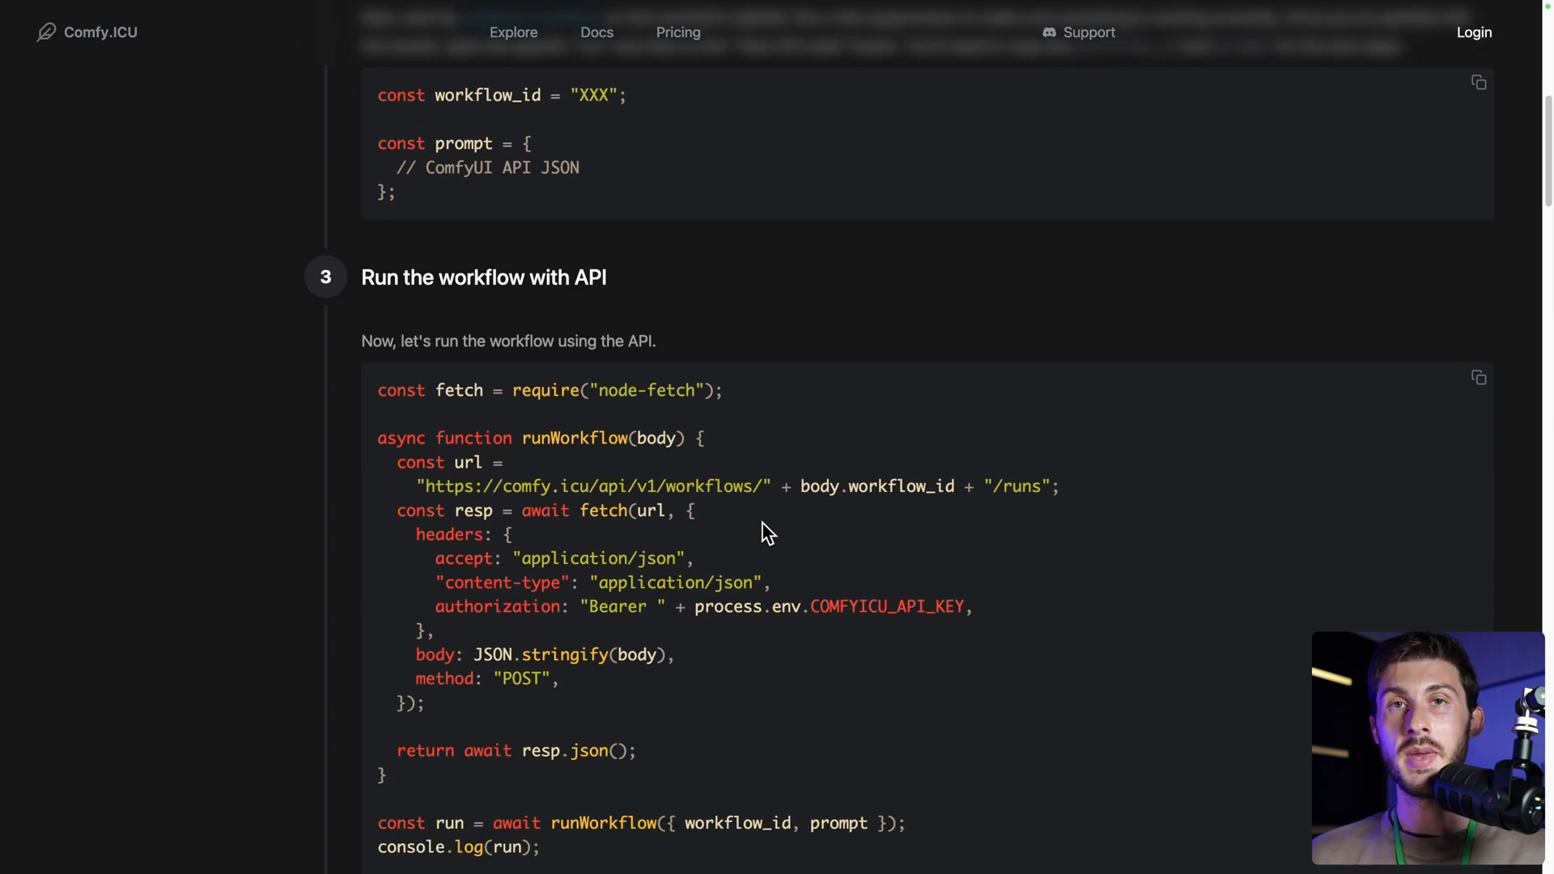
scroll(down, 3)
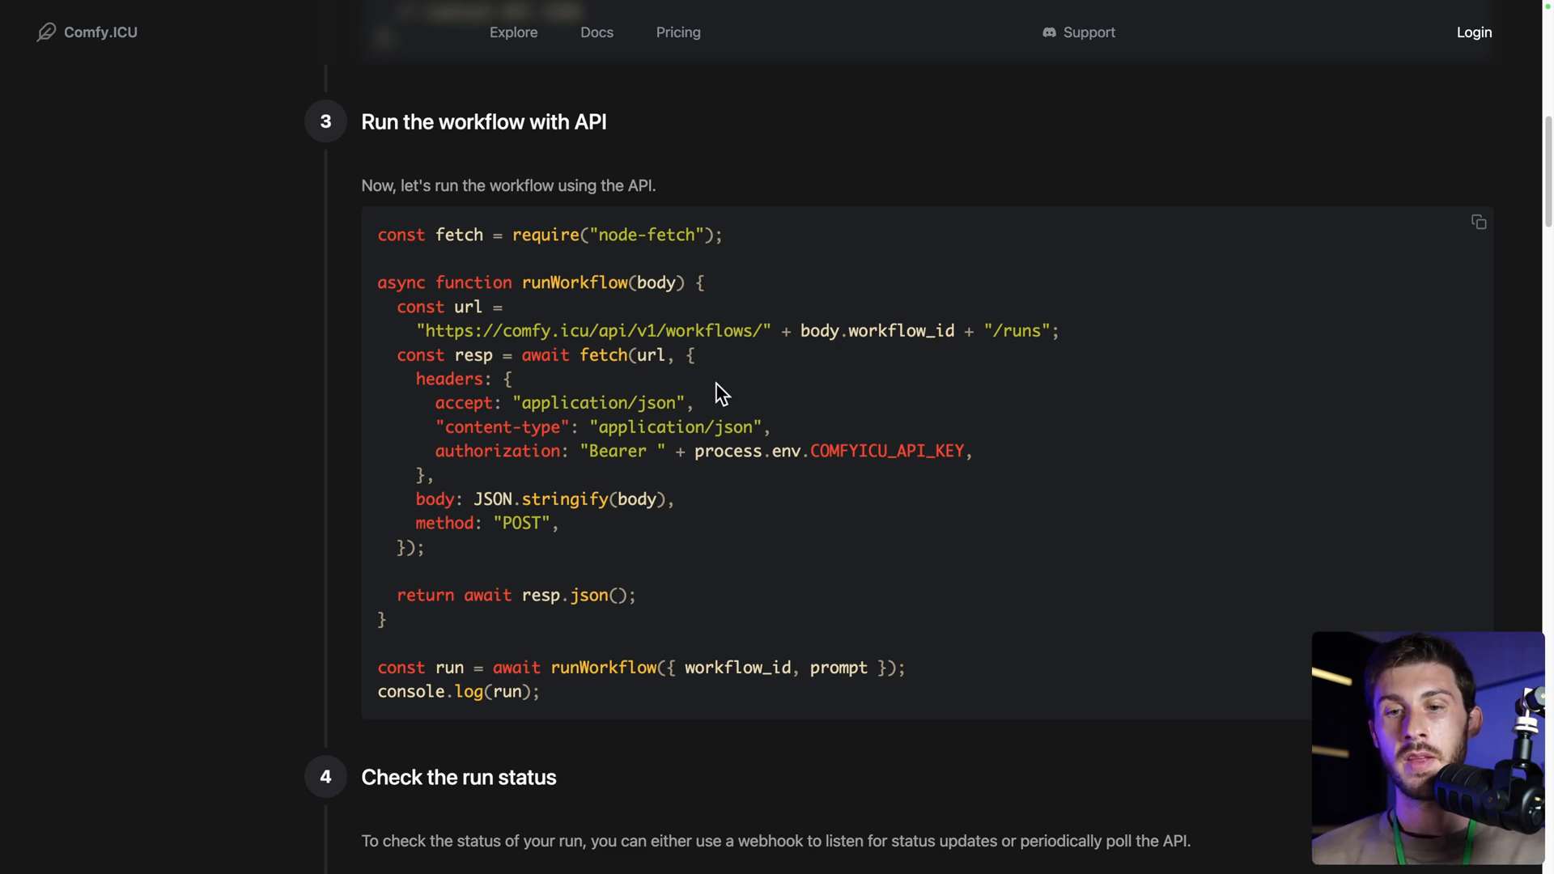
scroll(down, 3)
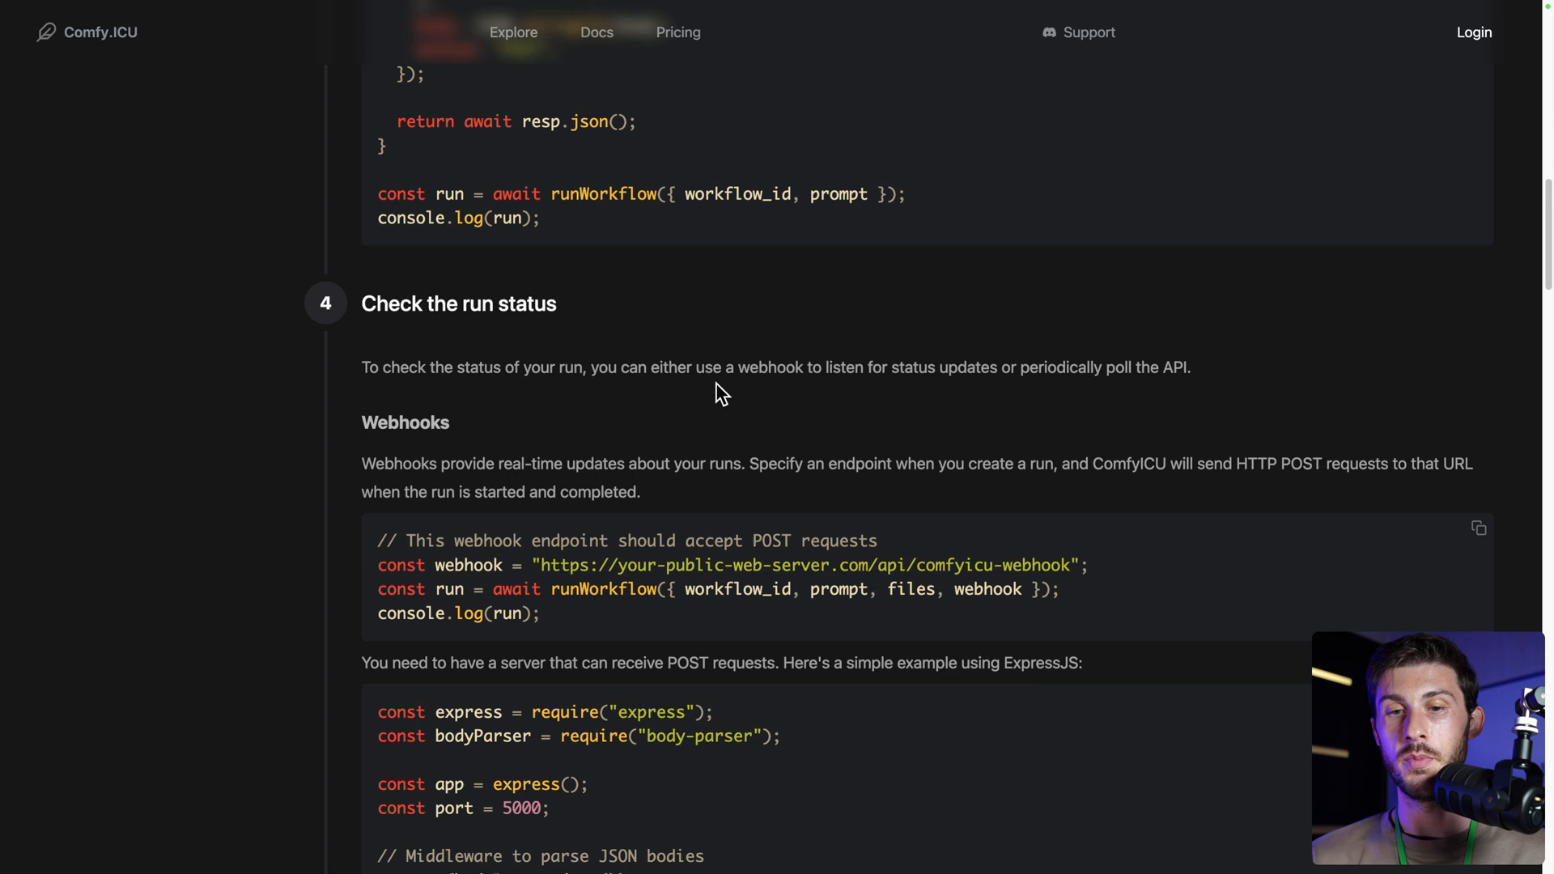
scroll(down, 3)
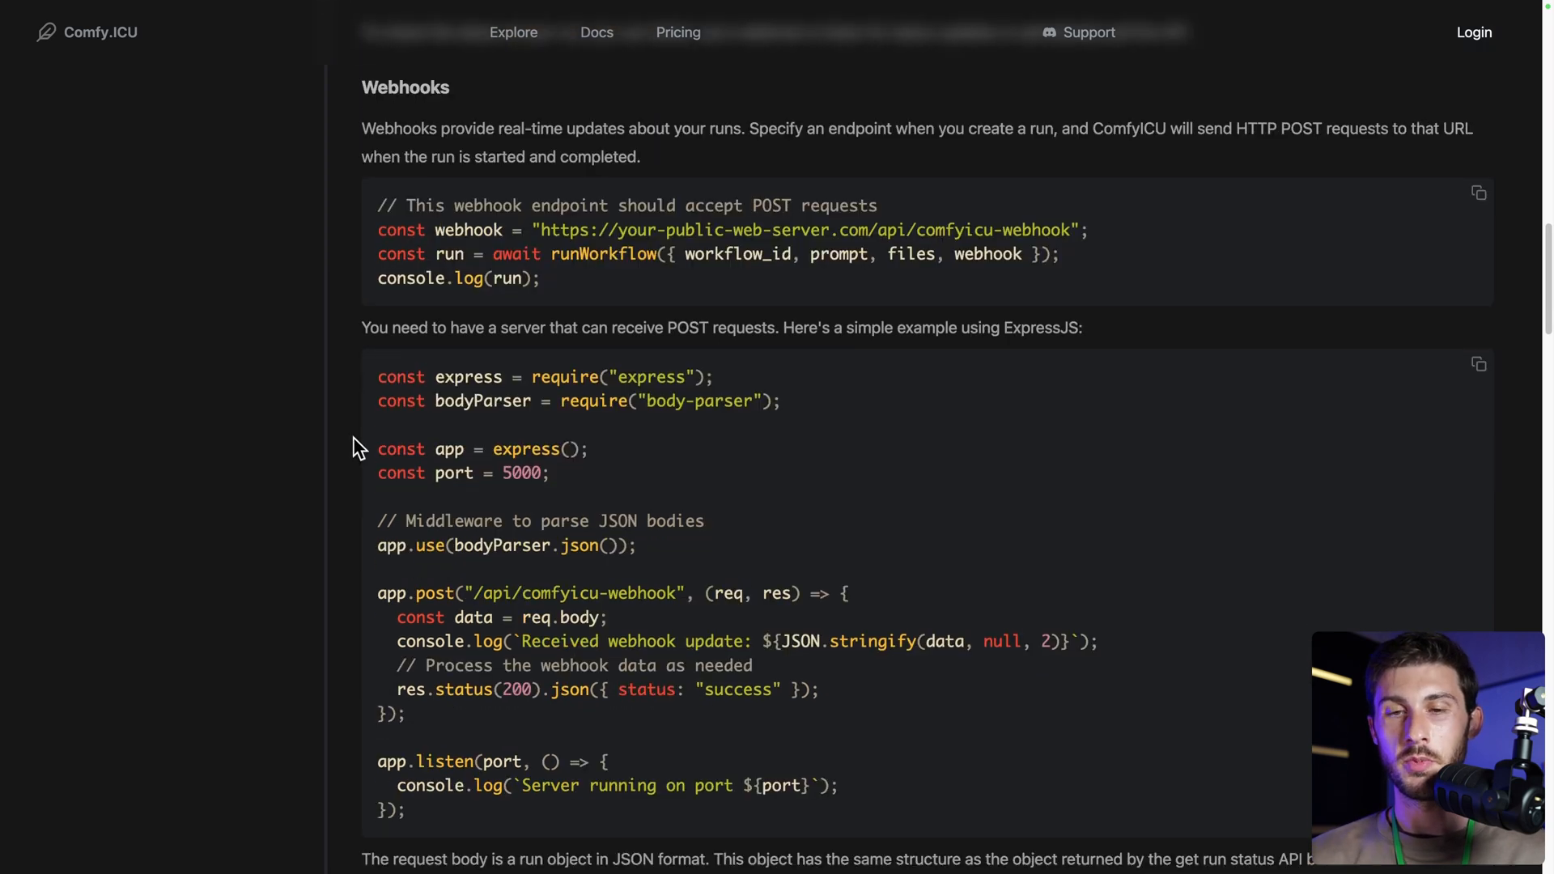
scroll(down, 3)
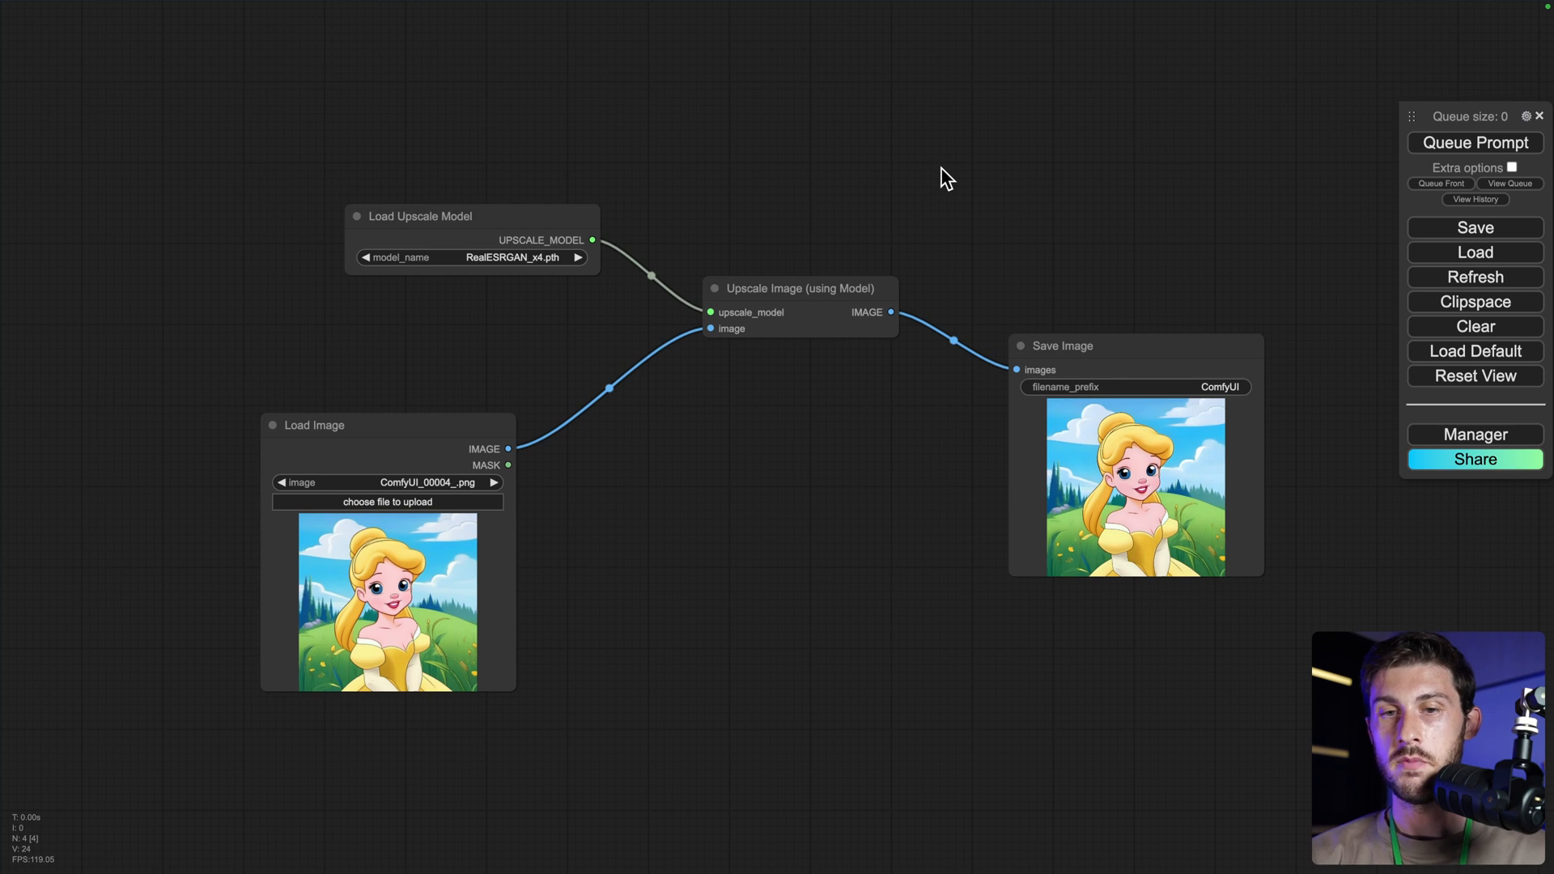
mouse_move(924, 231)
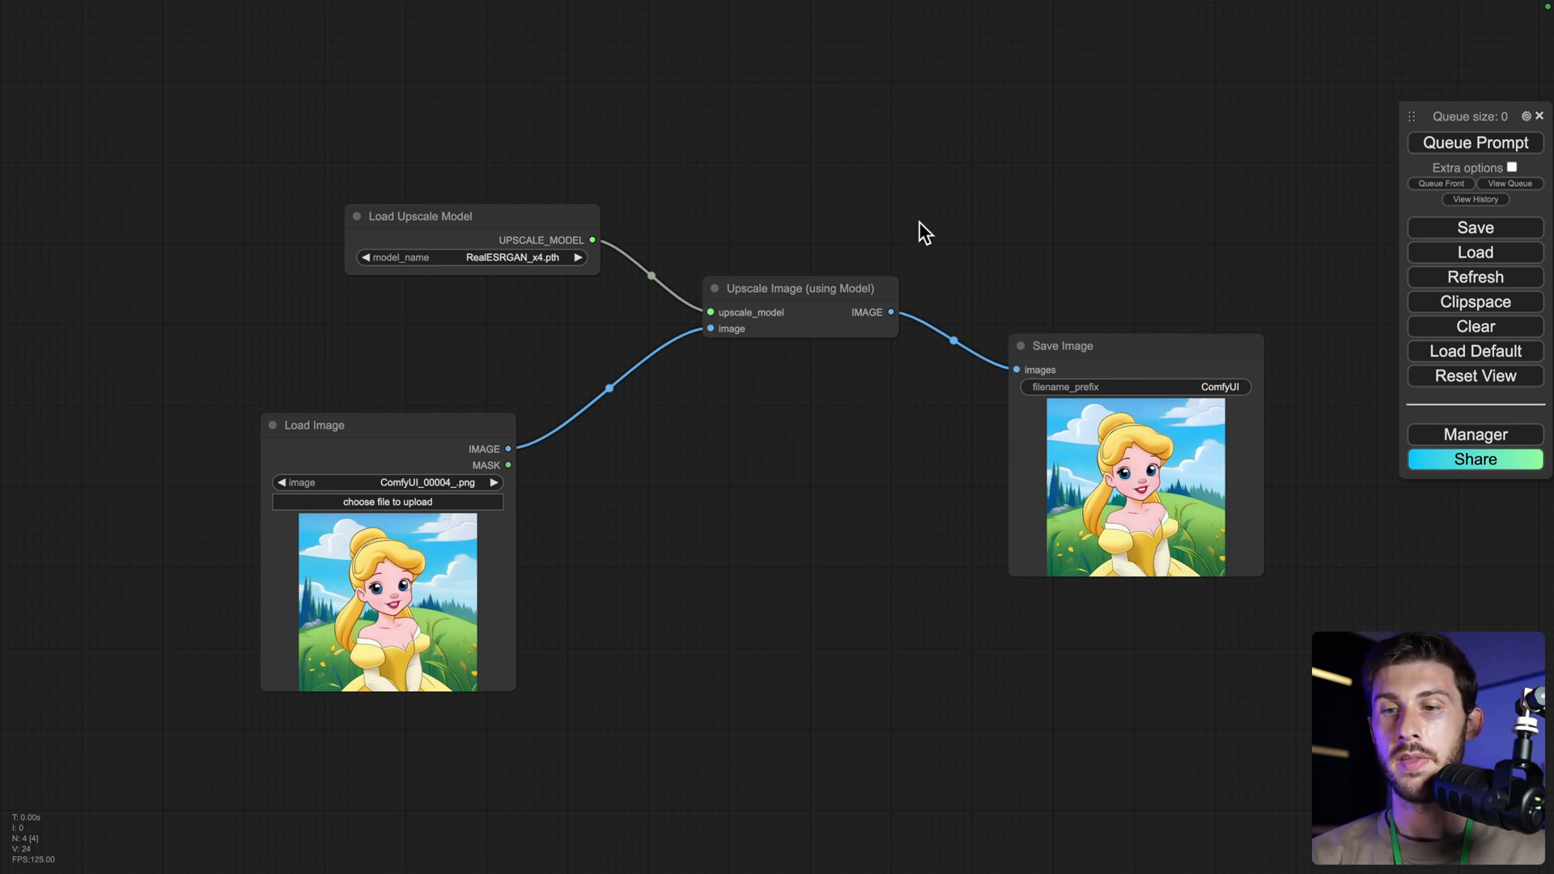
mouse_move(741, 465)
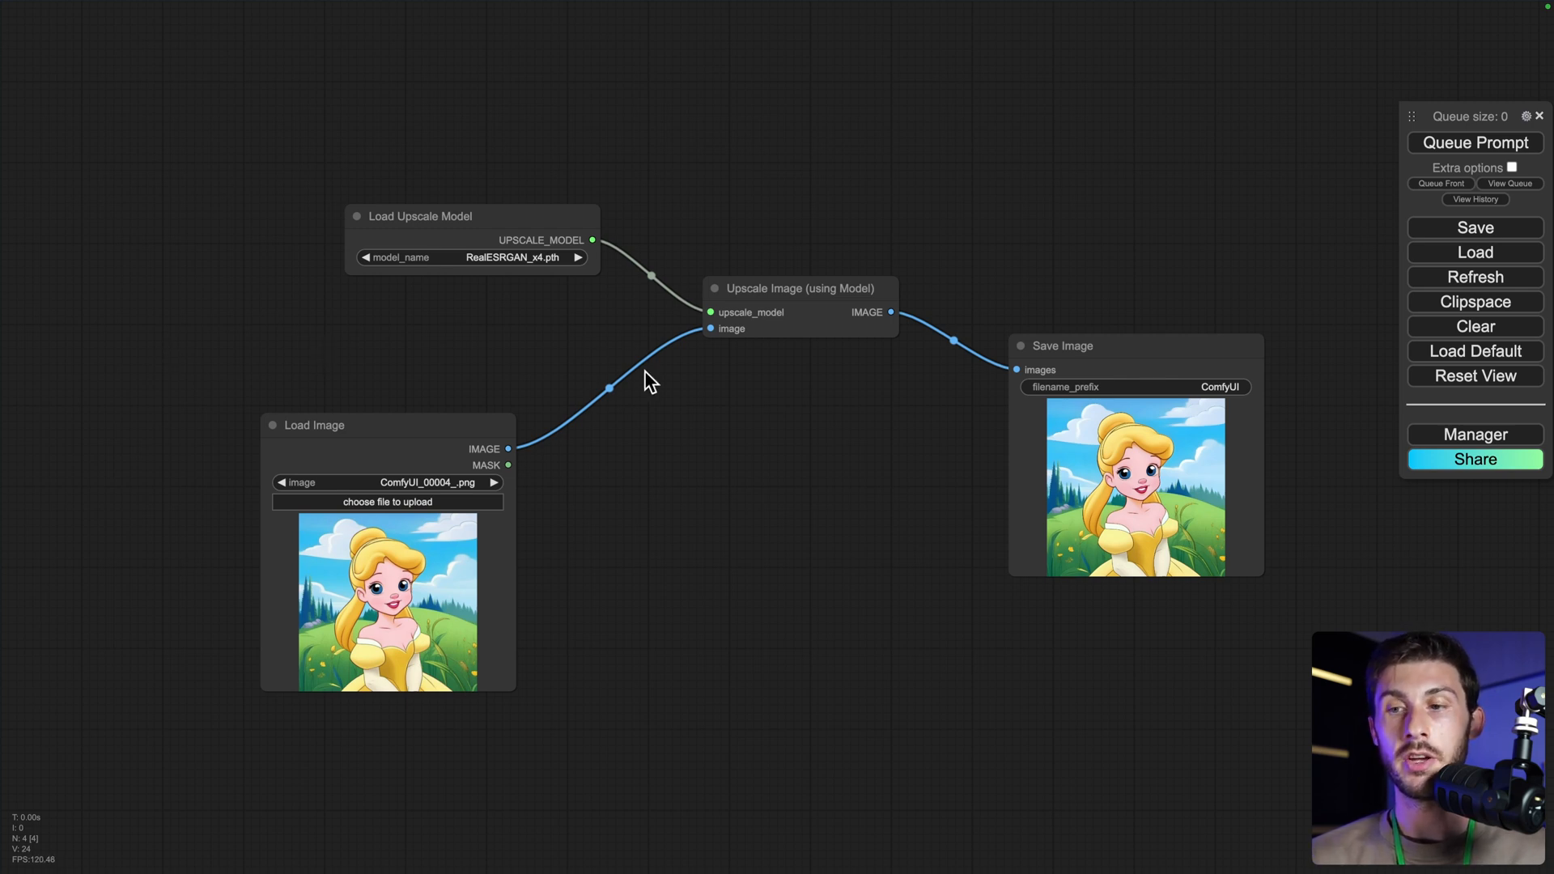
mouse_move(986, 416)
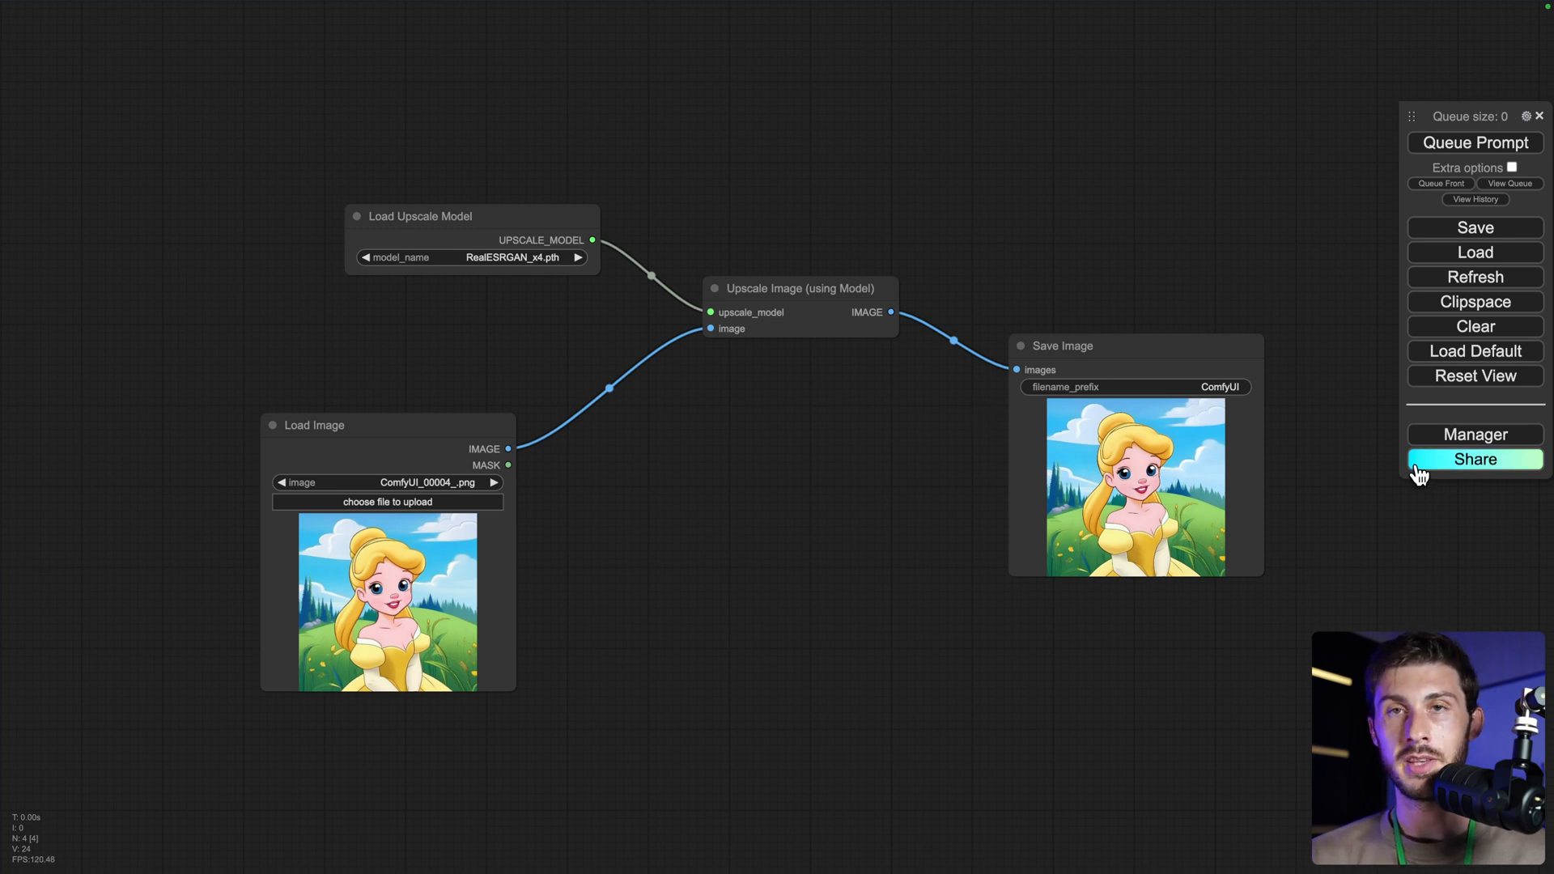
- Bring up the workflow-sharing platforms and go to the ComfyWorkflows community site
click(1473, 458)
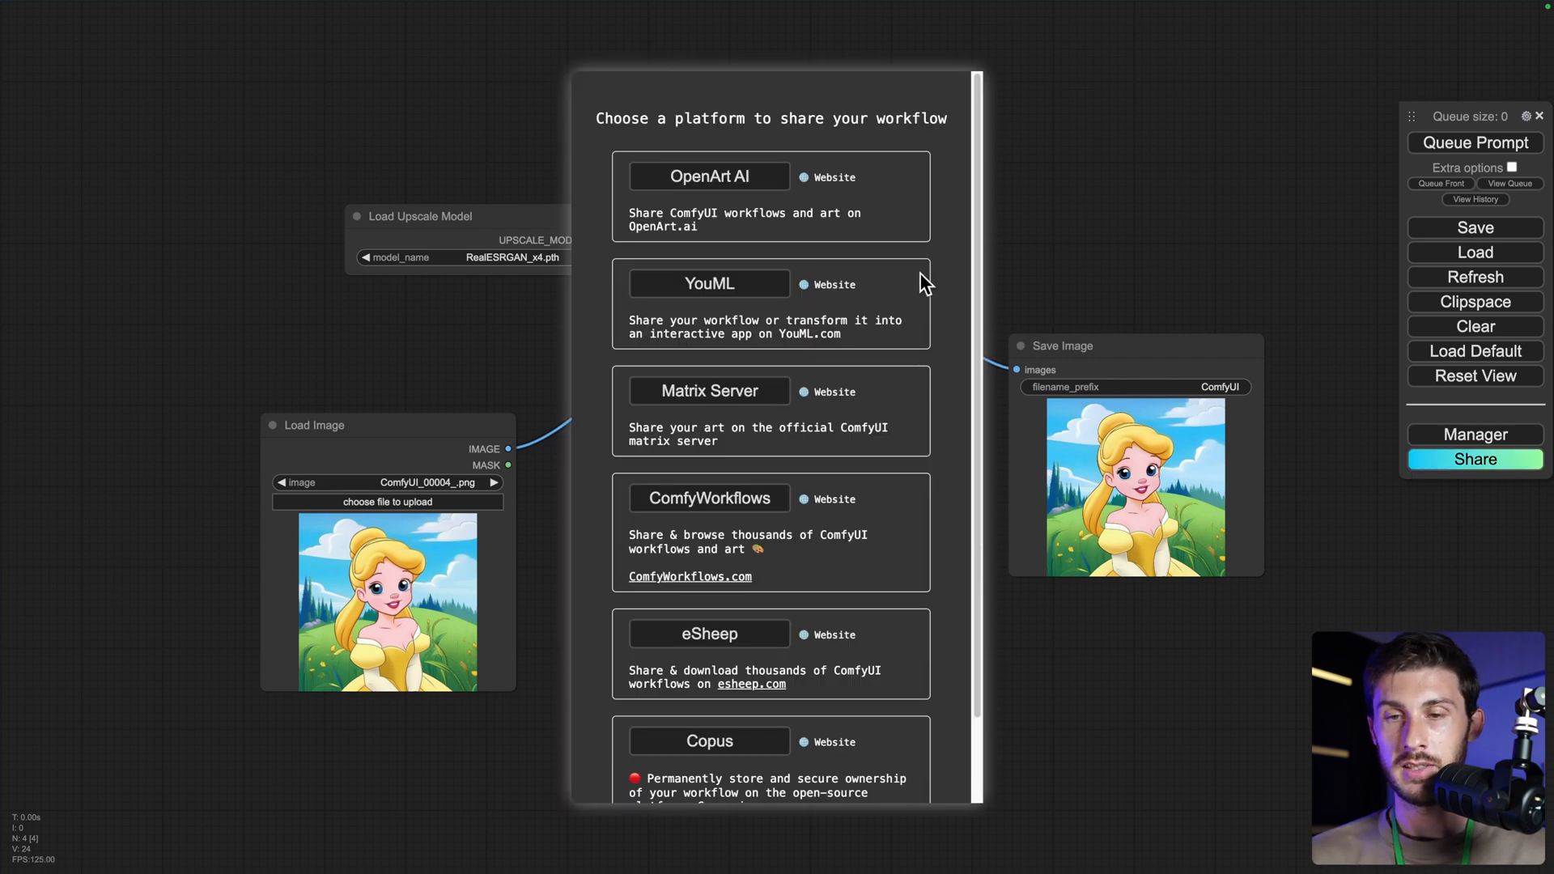
mouse_move(401, 304)
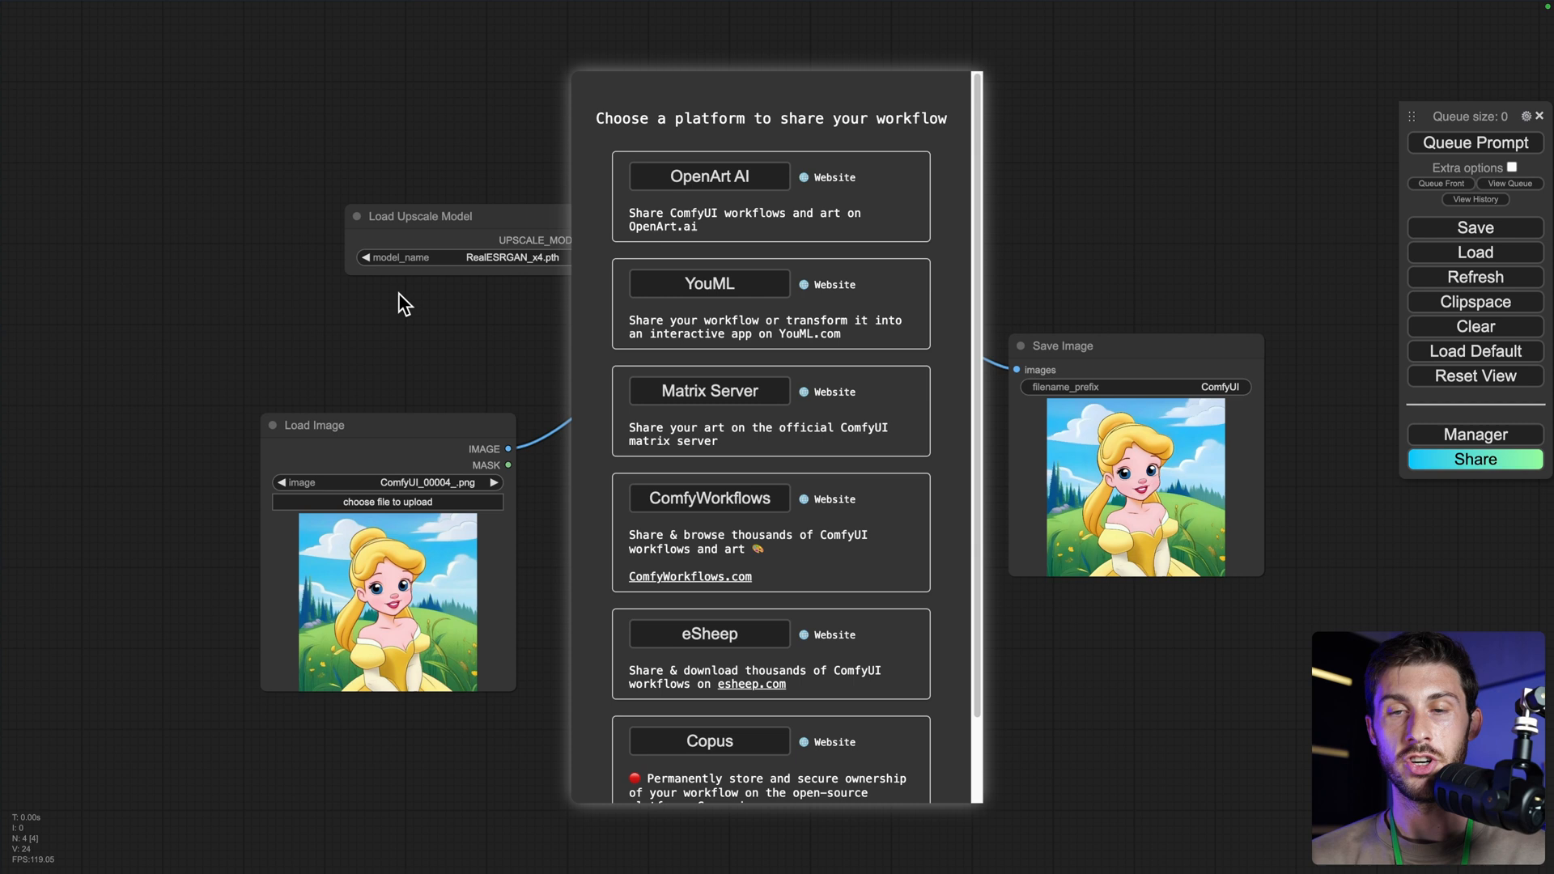
mouse_move(837, 209)
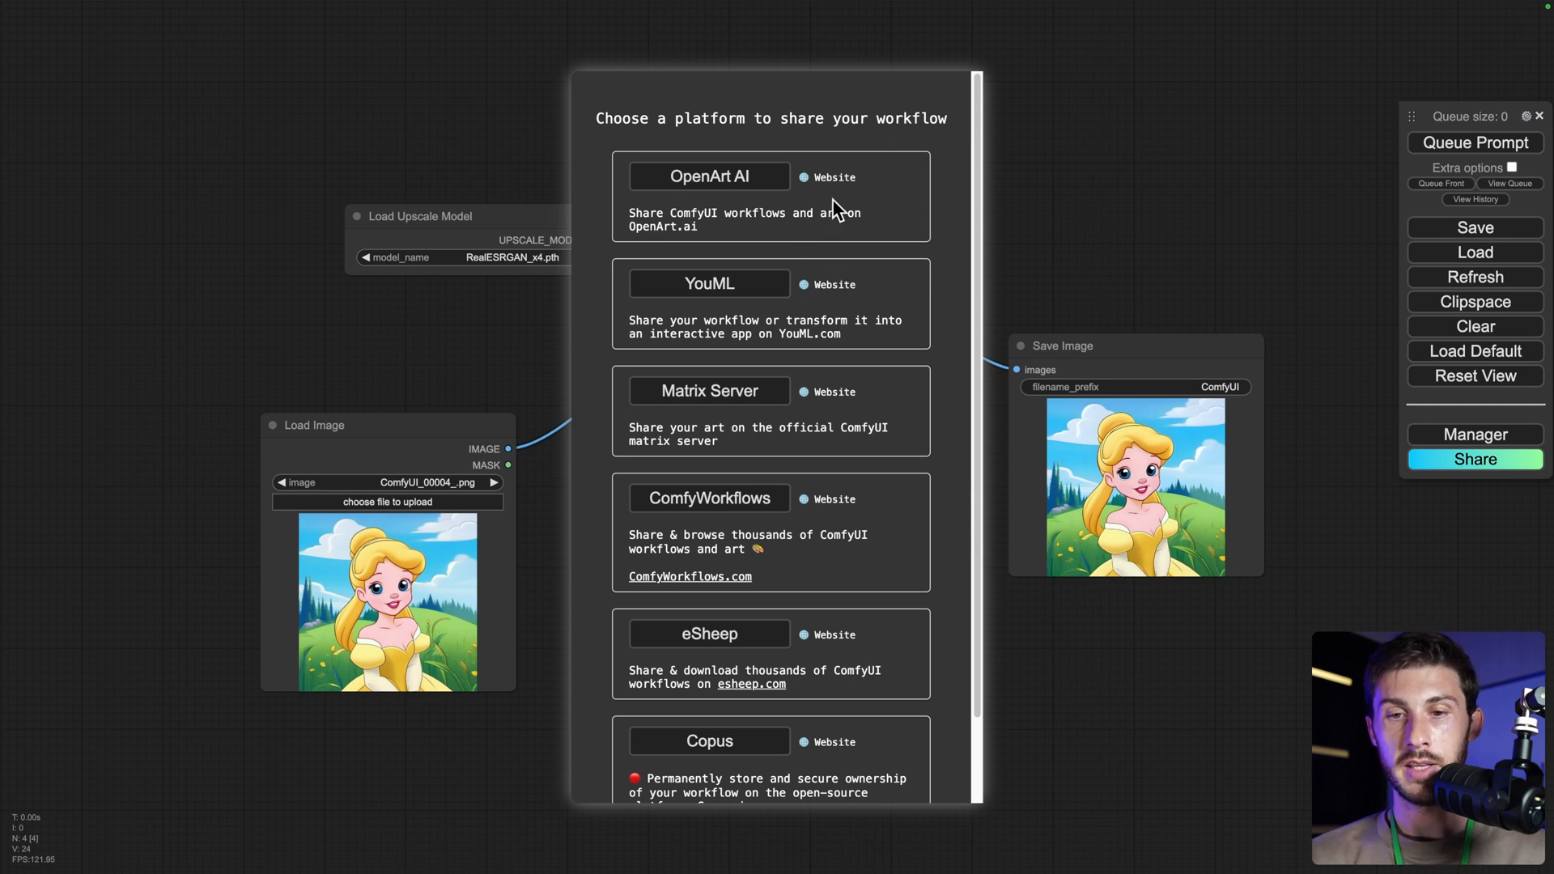
click(709, 498)
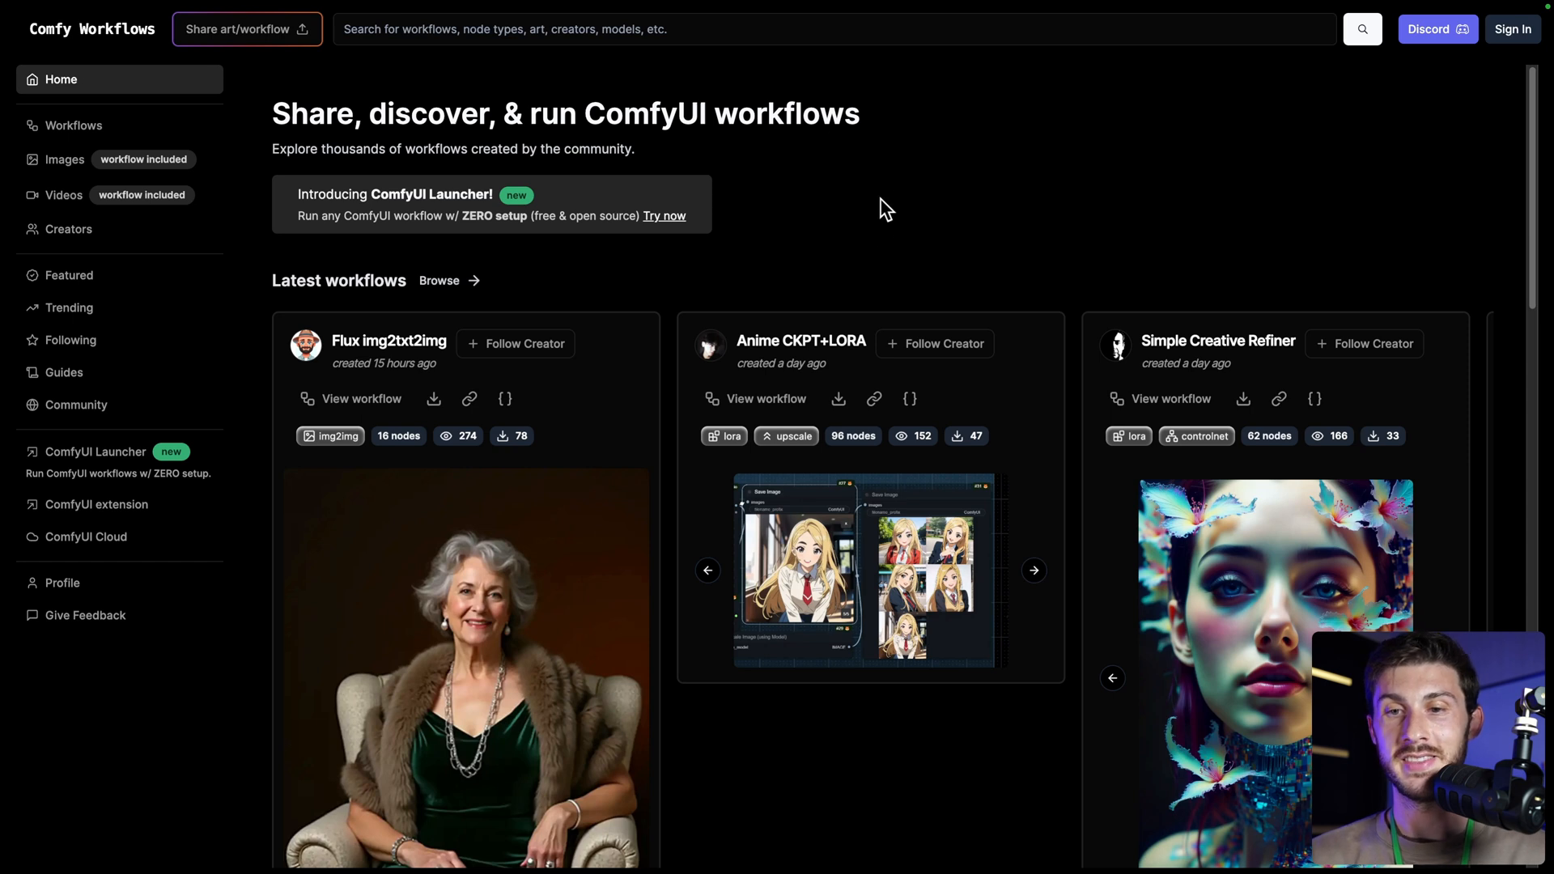
- Browse the latest community workflows and go into the Simple Creative Refiner workflow page
scroll(down, 3)
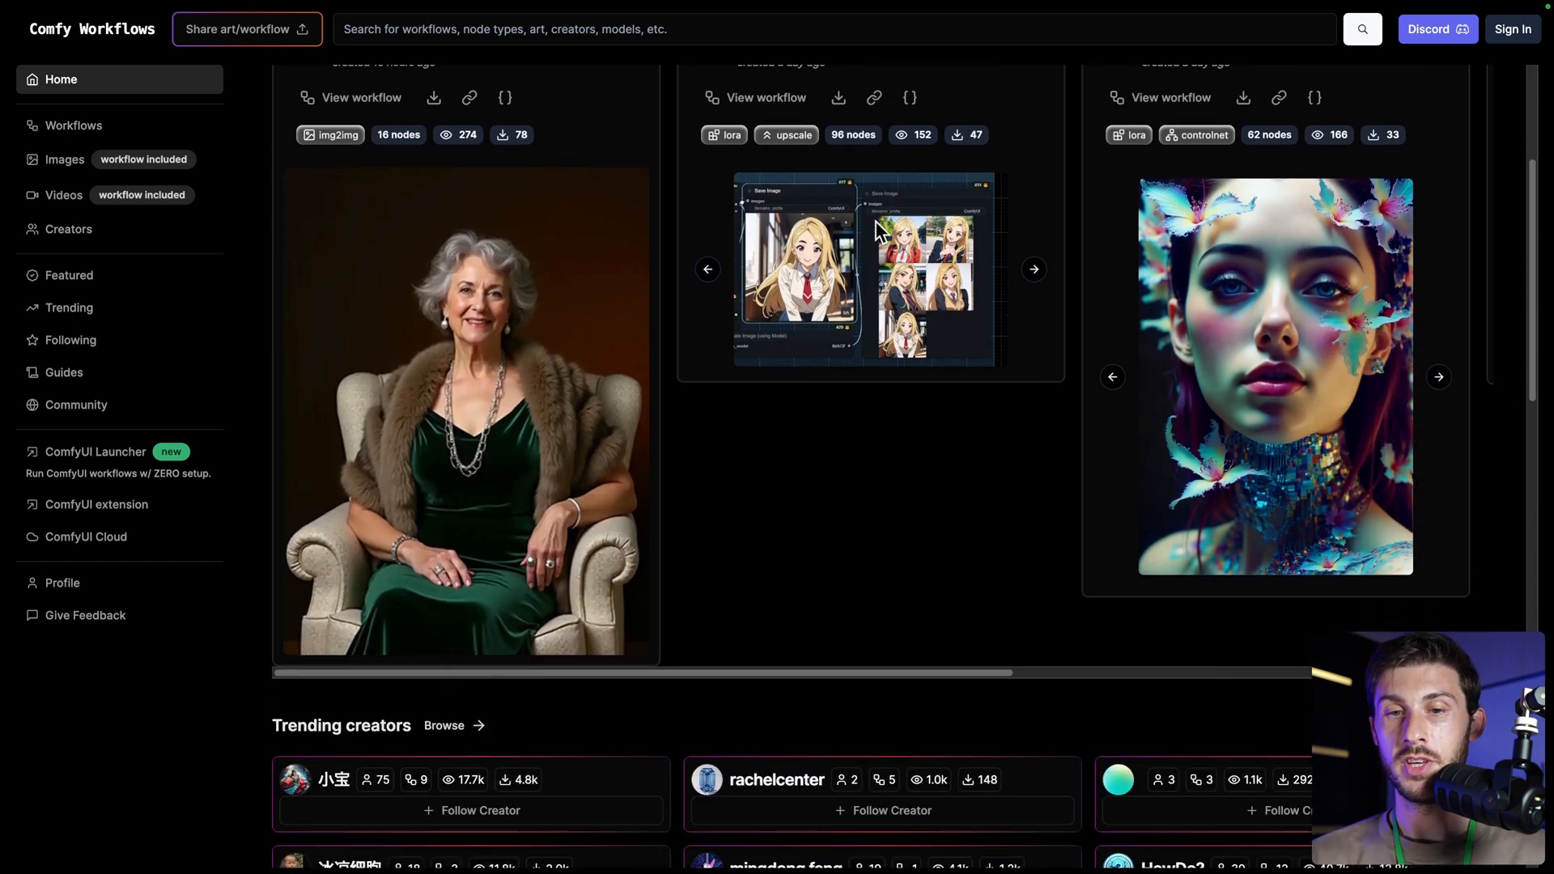
scroll(down, 3)
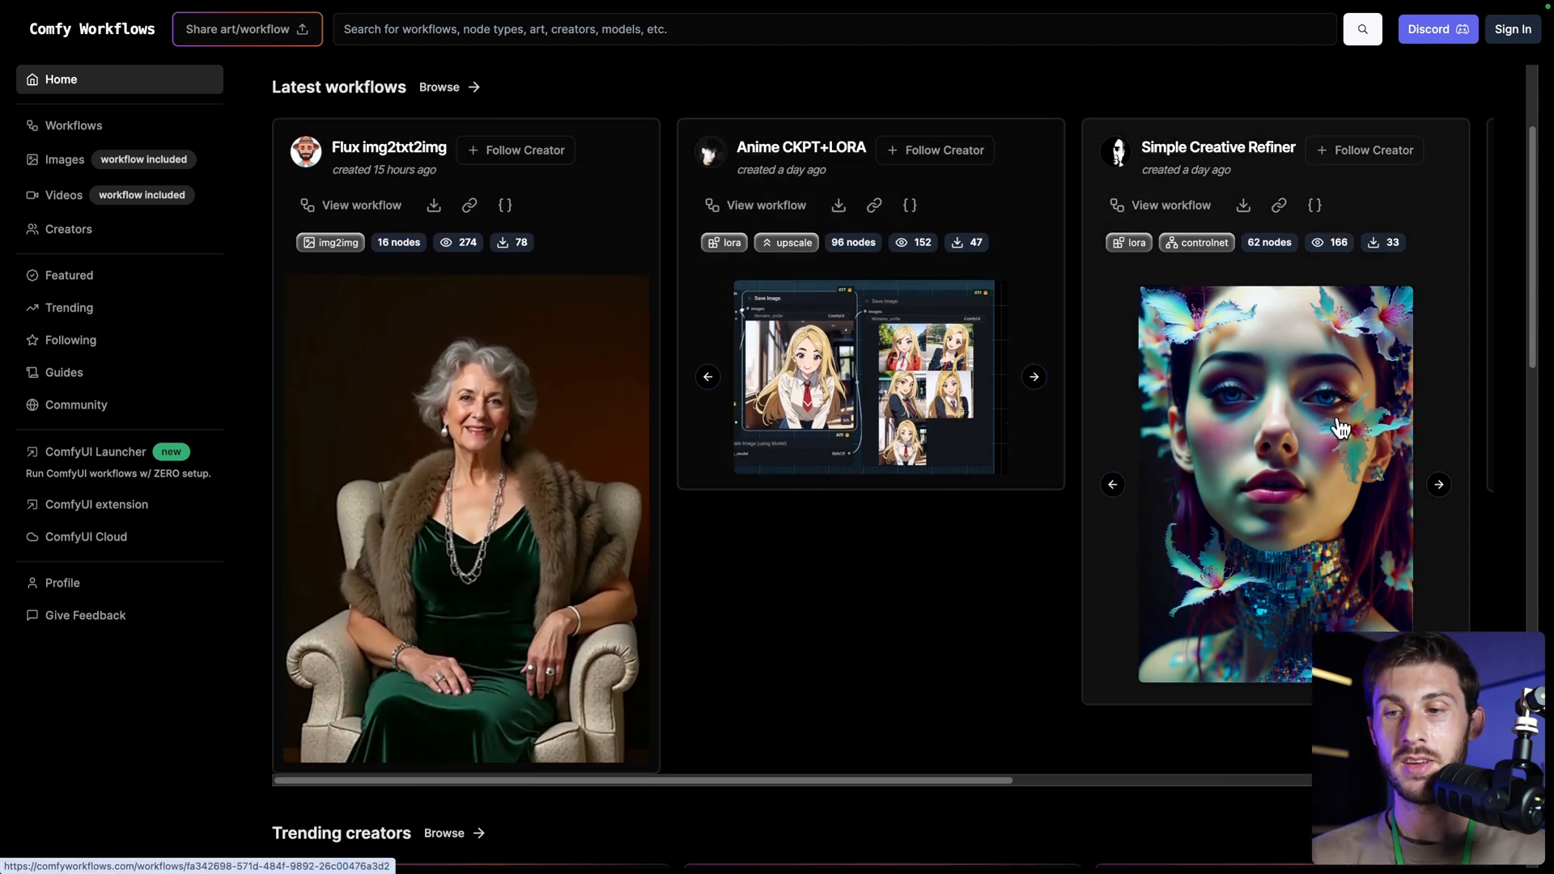
click(1438, 484)
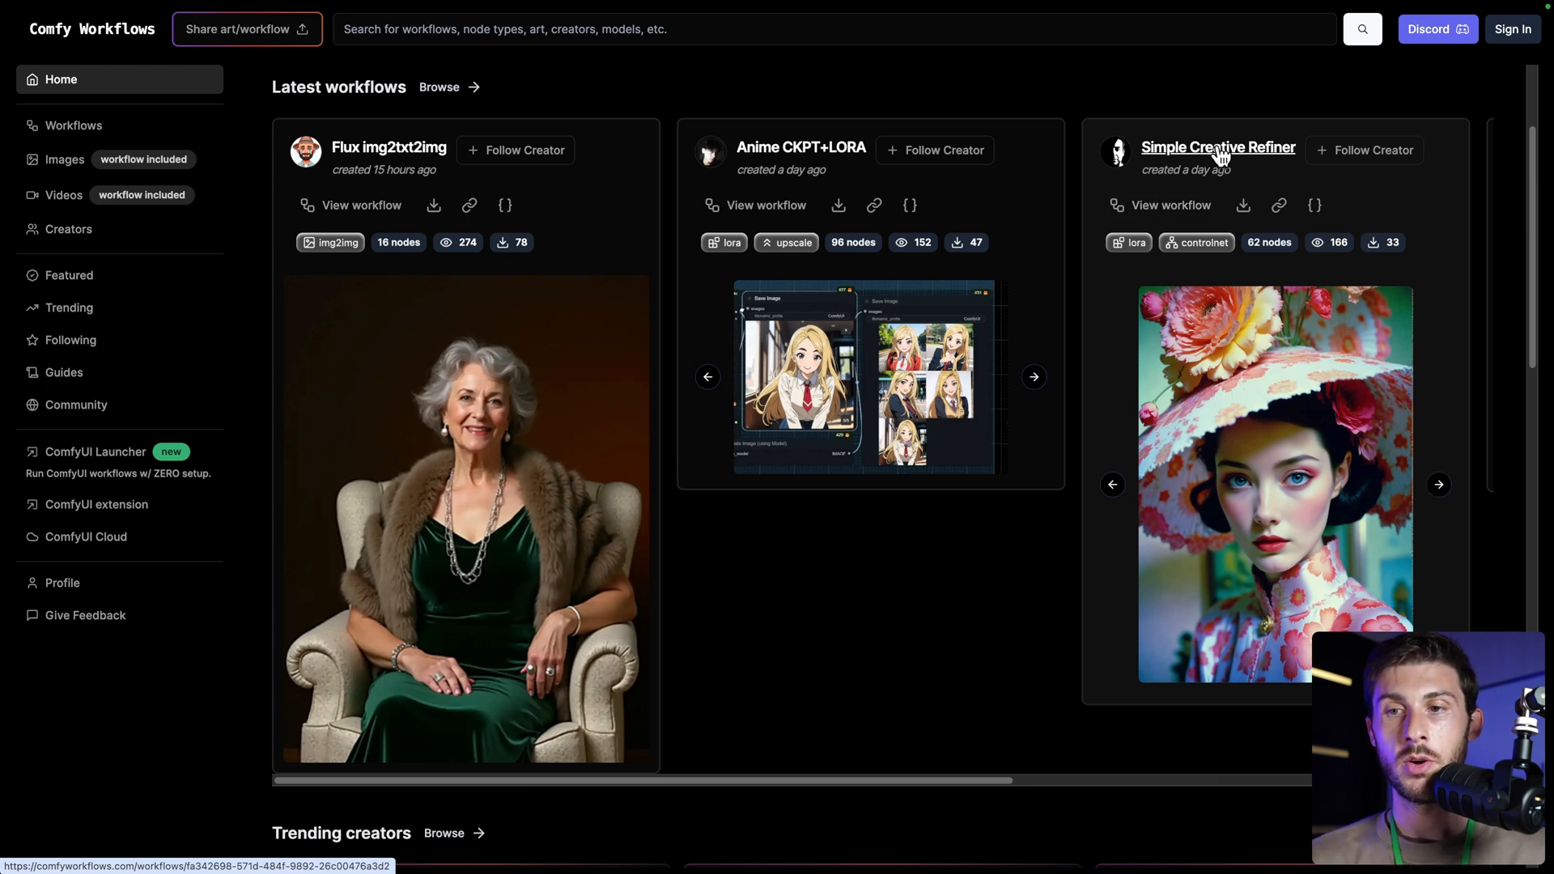
click(1216, 147)
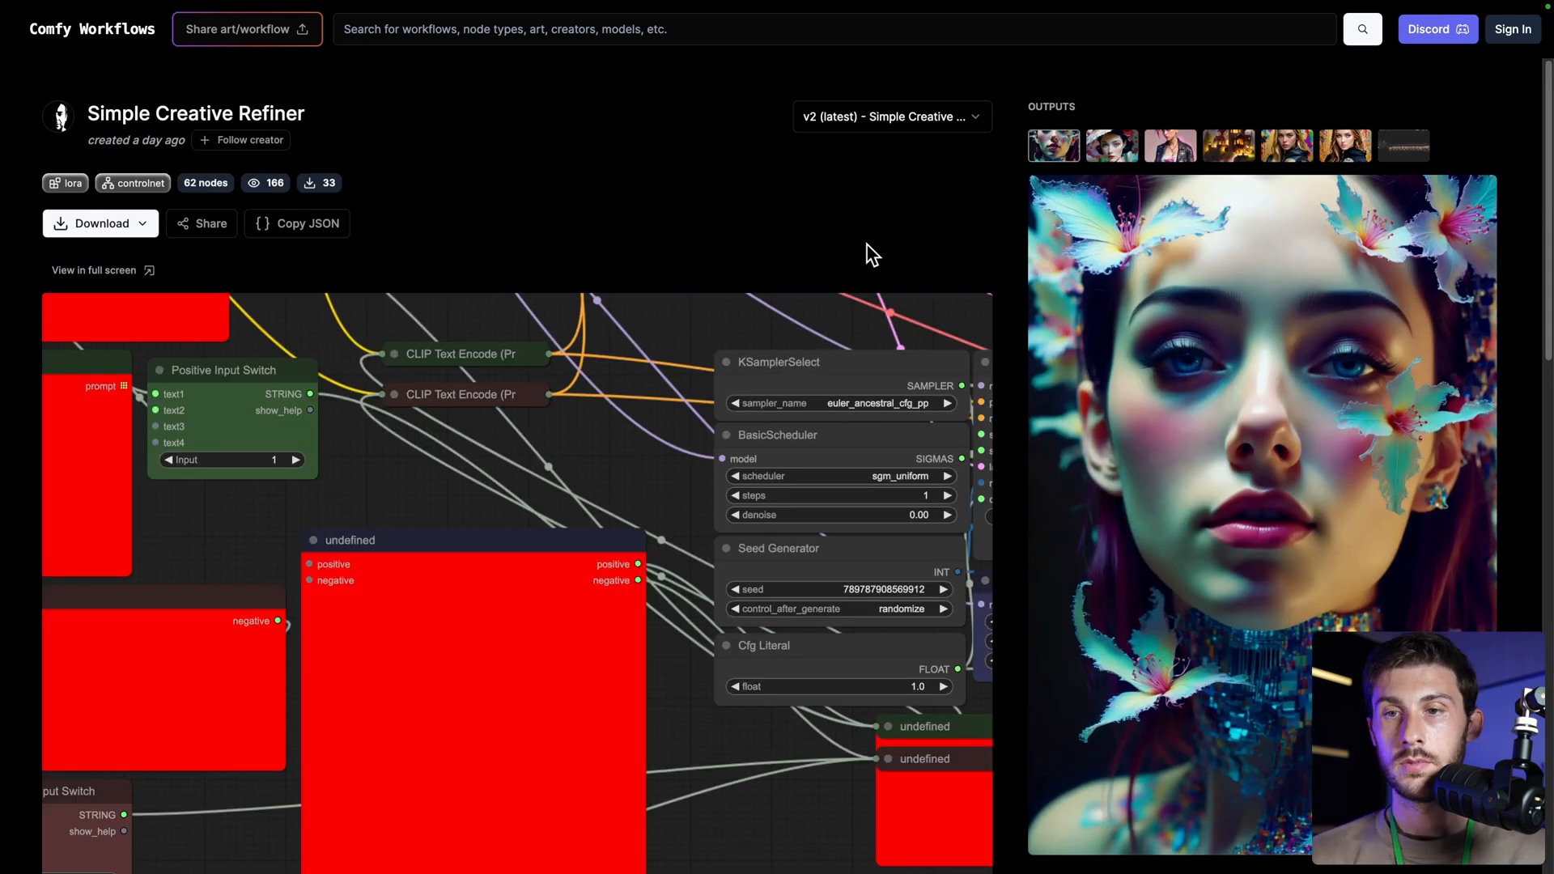
click(1169, 144)
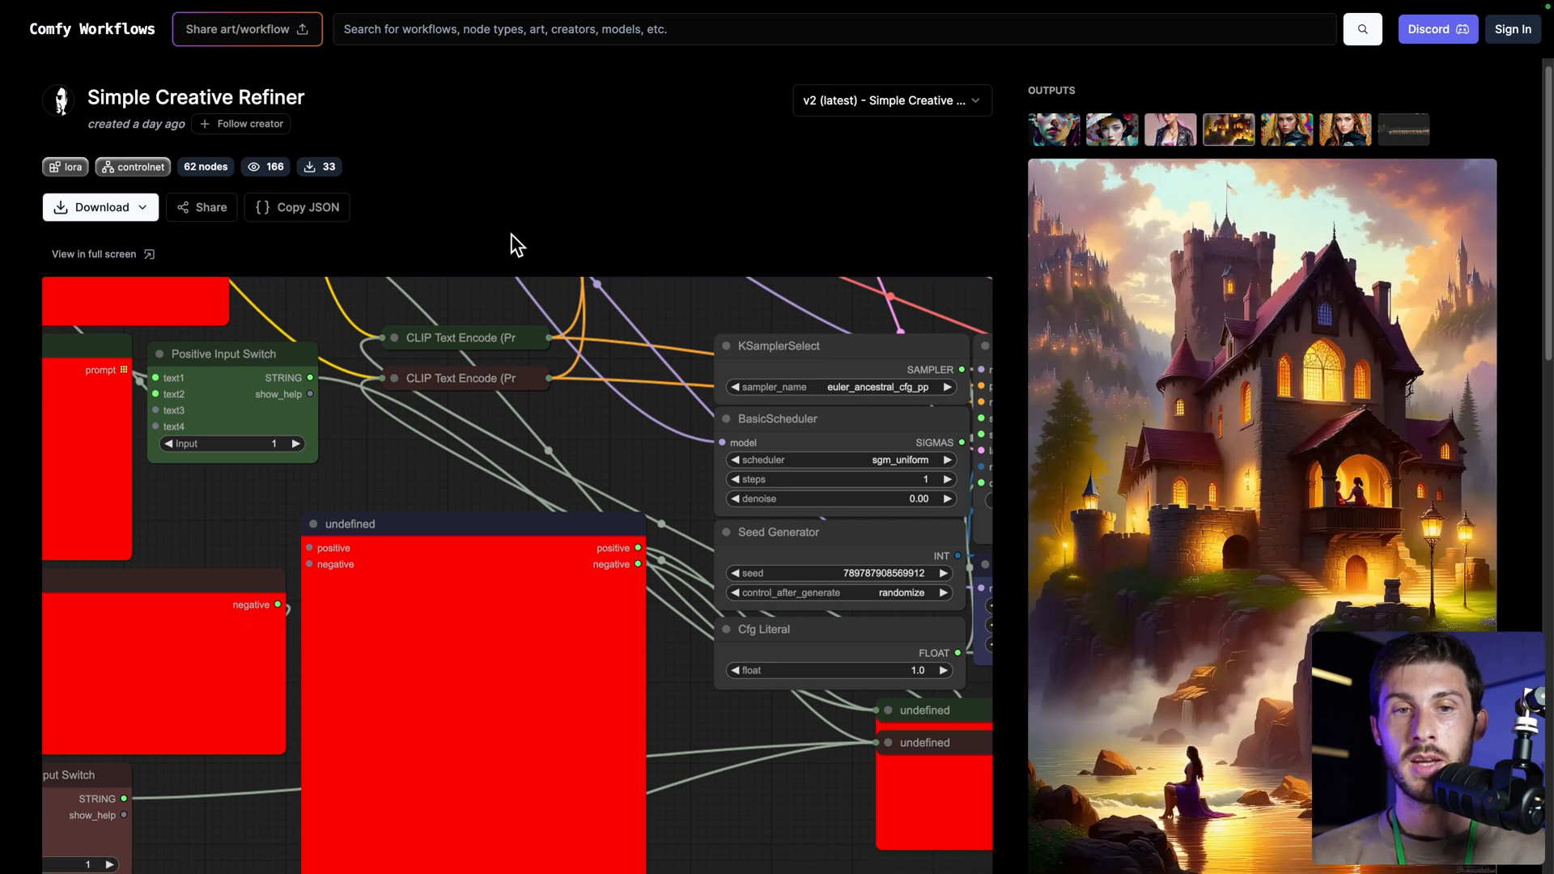
- Download the Simple Creative Refiner JSON and start loading it from disk in ComfyUI
scroll(down, 3)
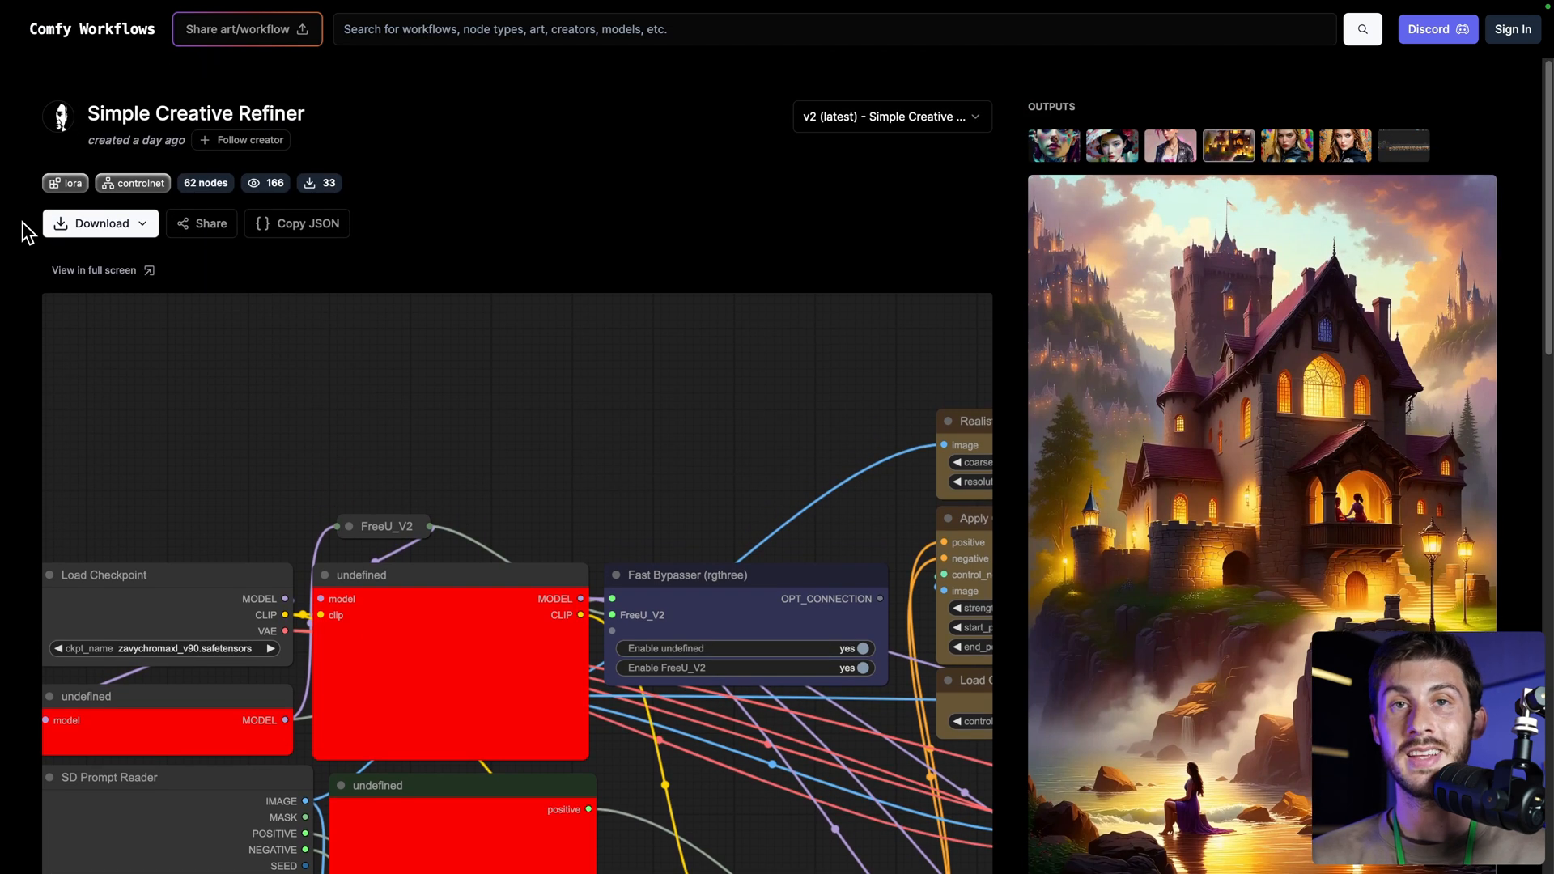
click(99, 224)
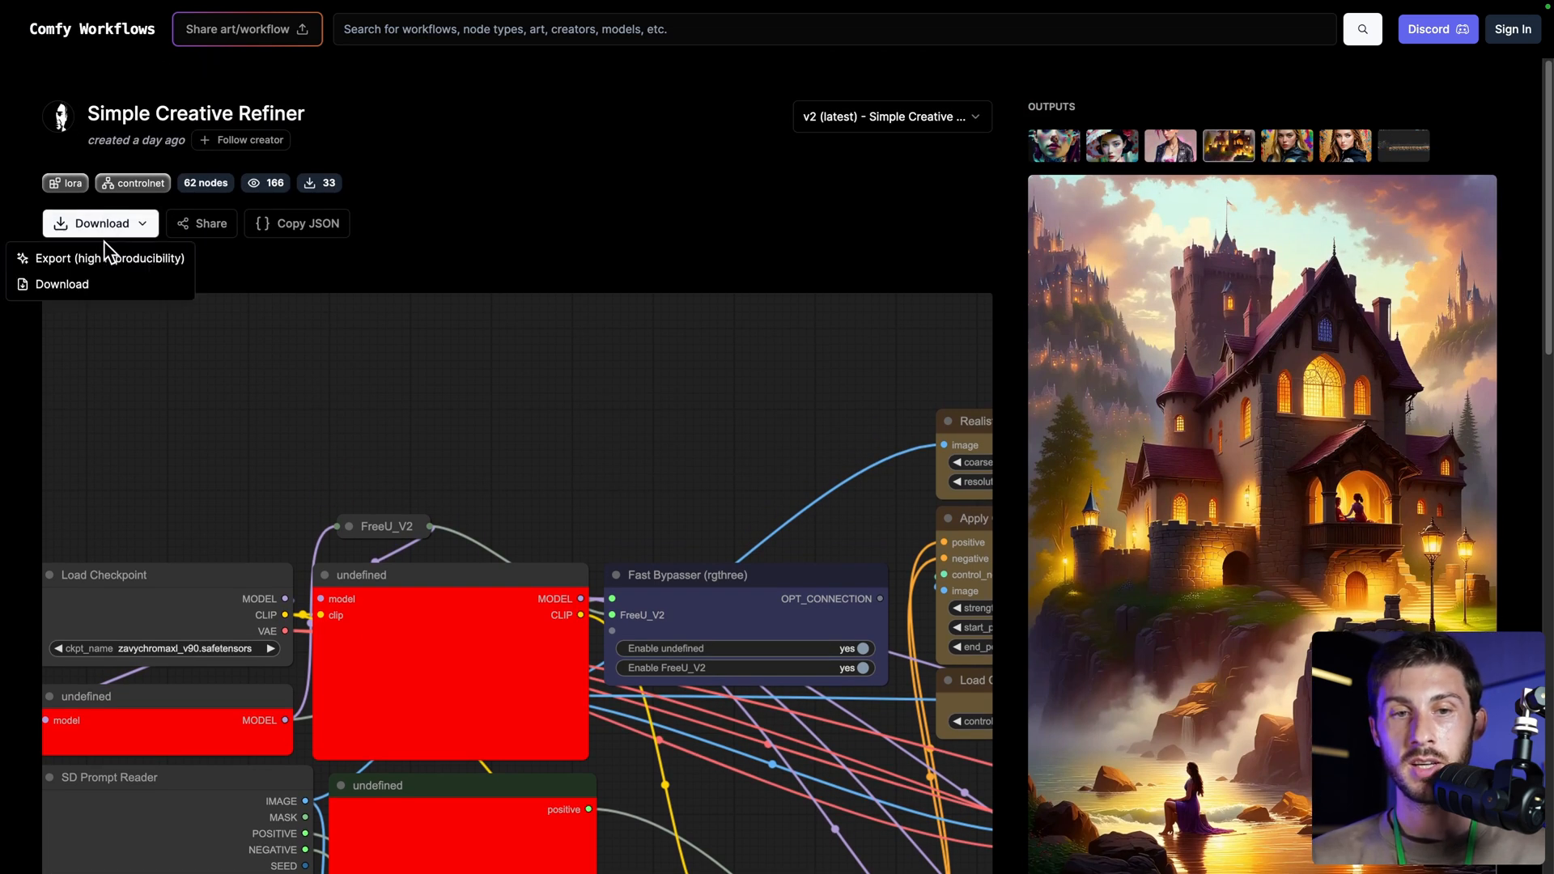
click(62, 285)
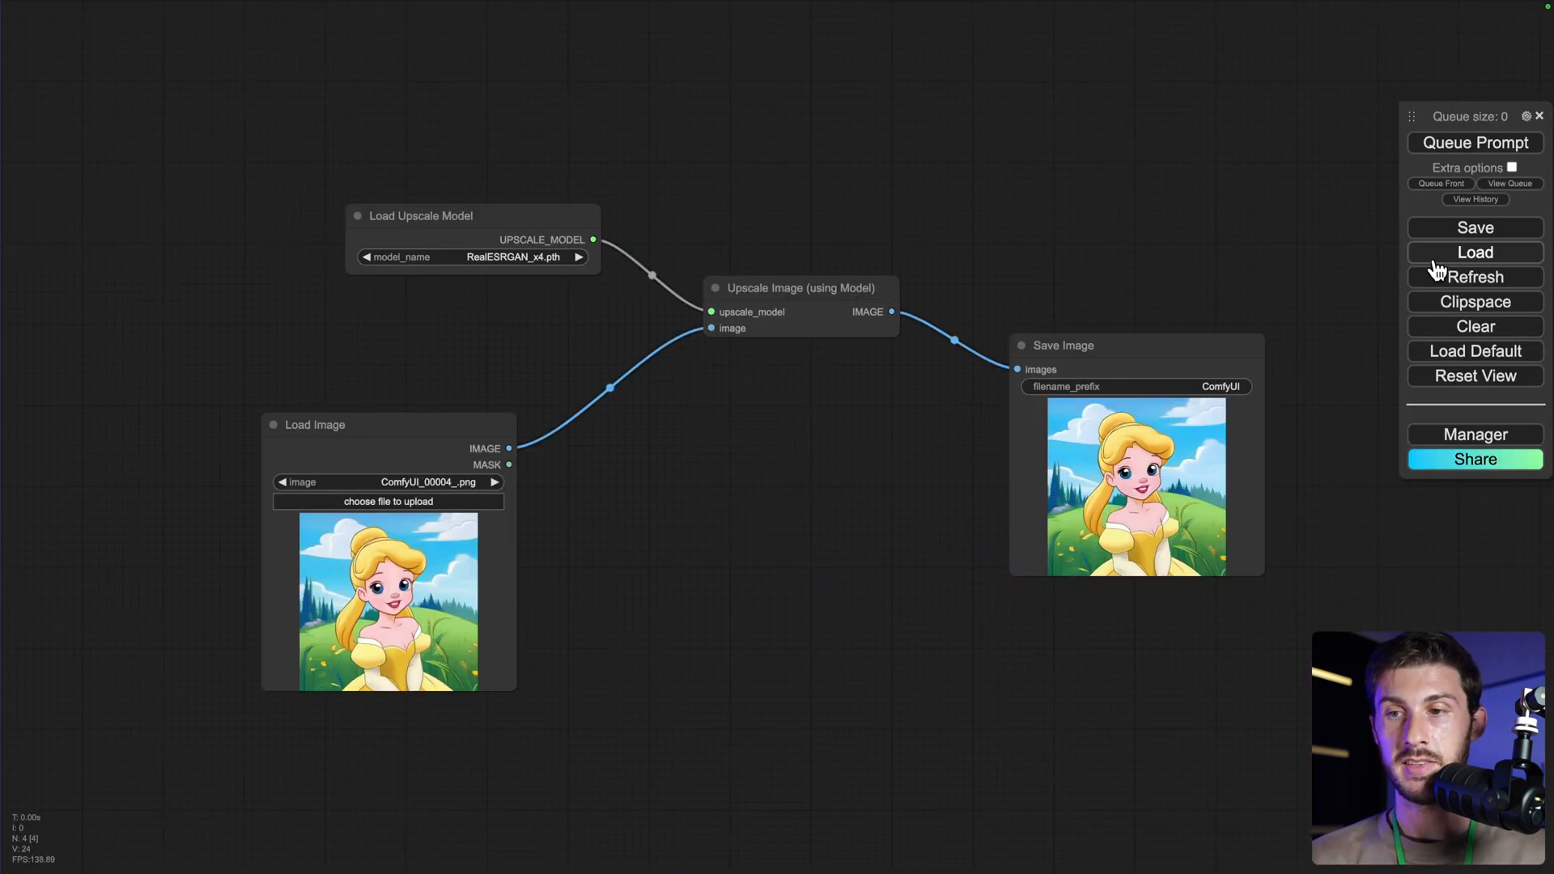
click(1473, 252)
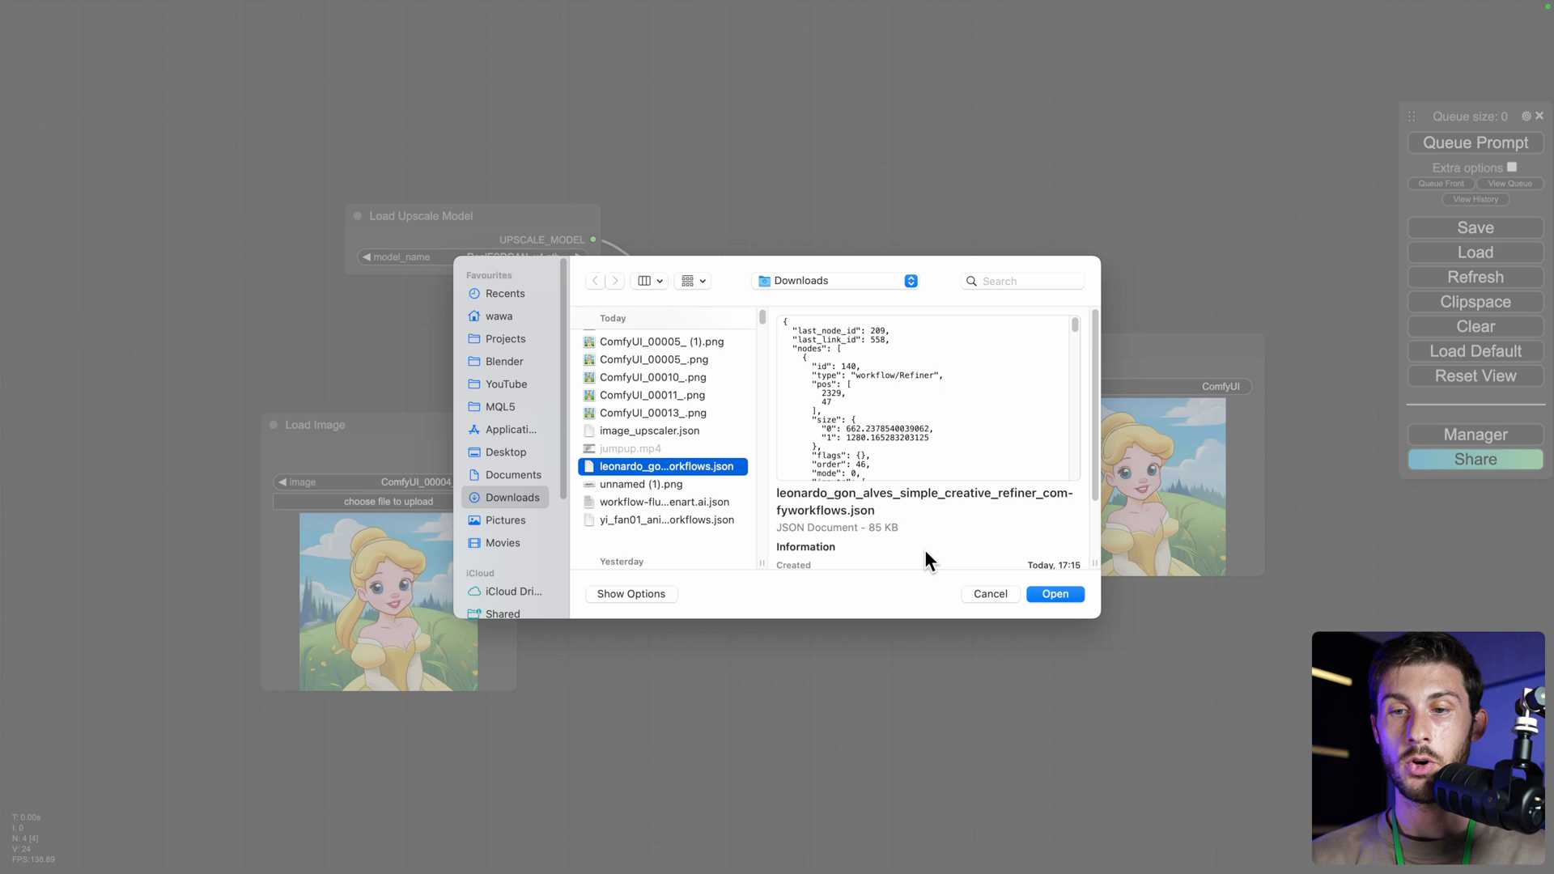
- Load the downloaded refiner workflow, dismiss the missing node types warning, and bring up the Manager
click(1054, 594)
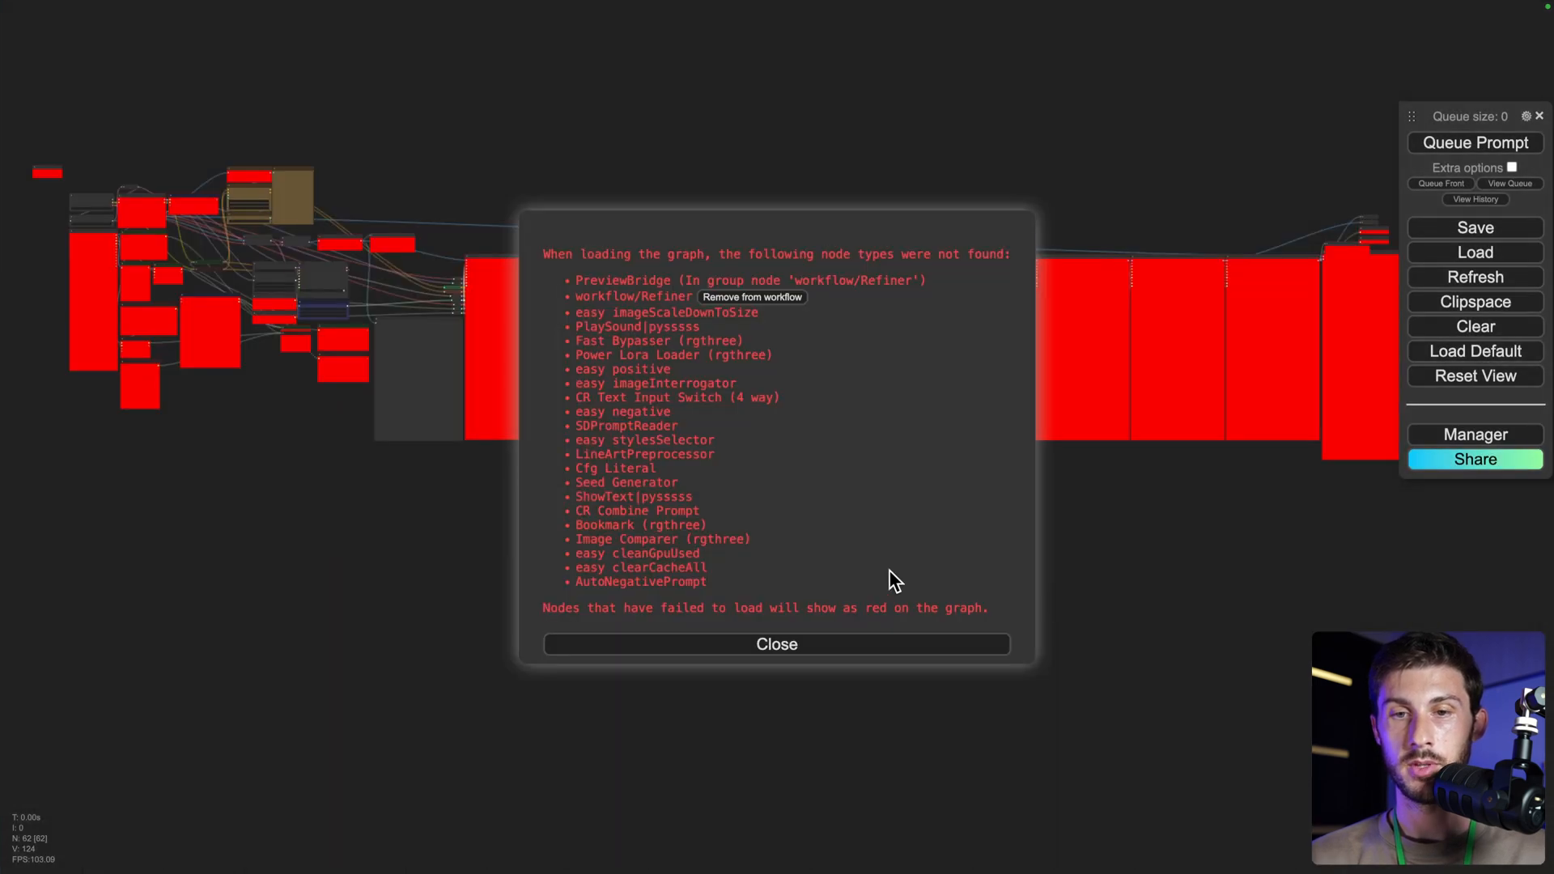
mouse_move(465, 185)
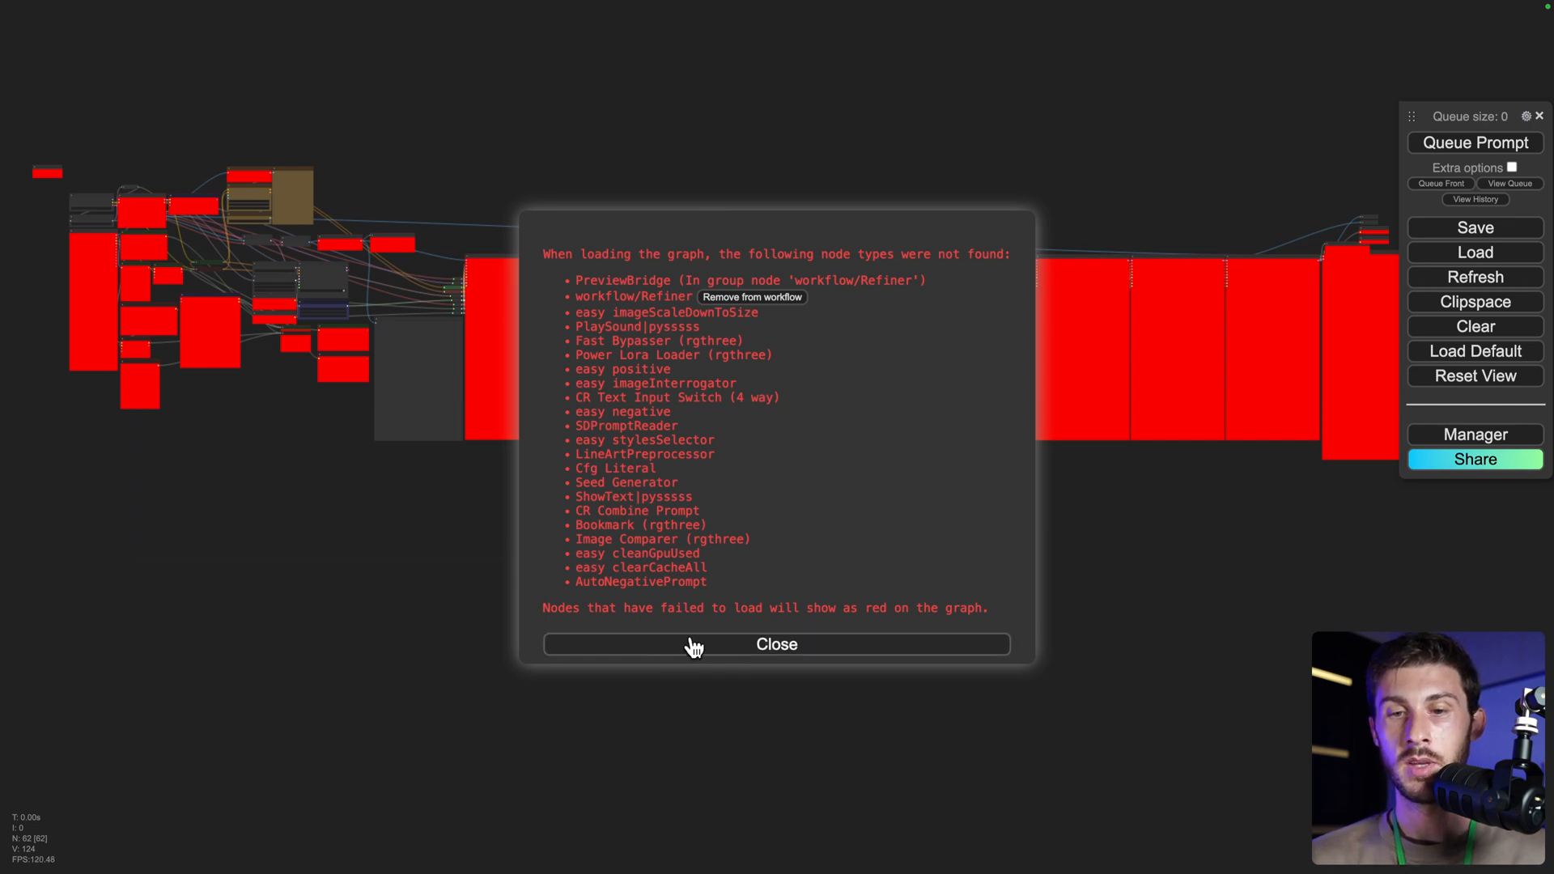
click(776, 644)
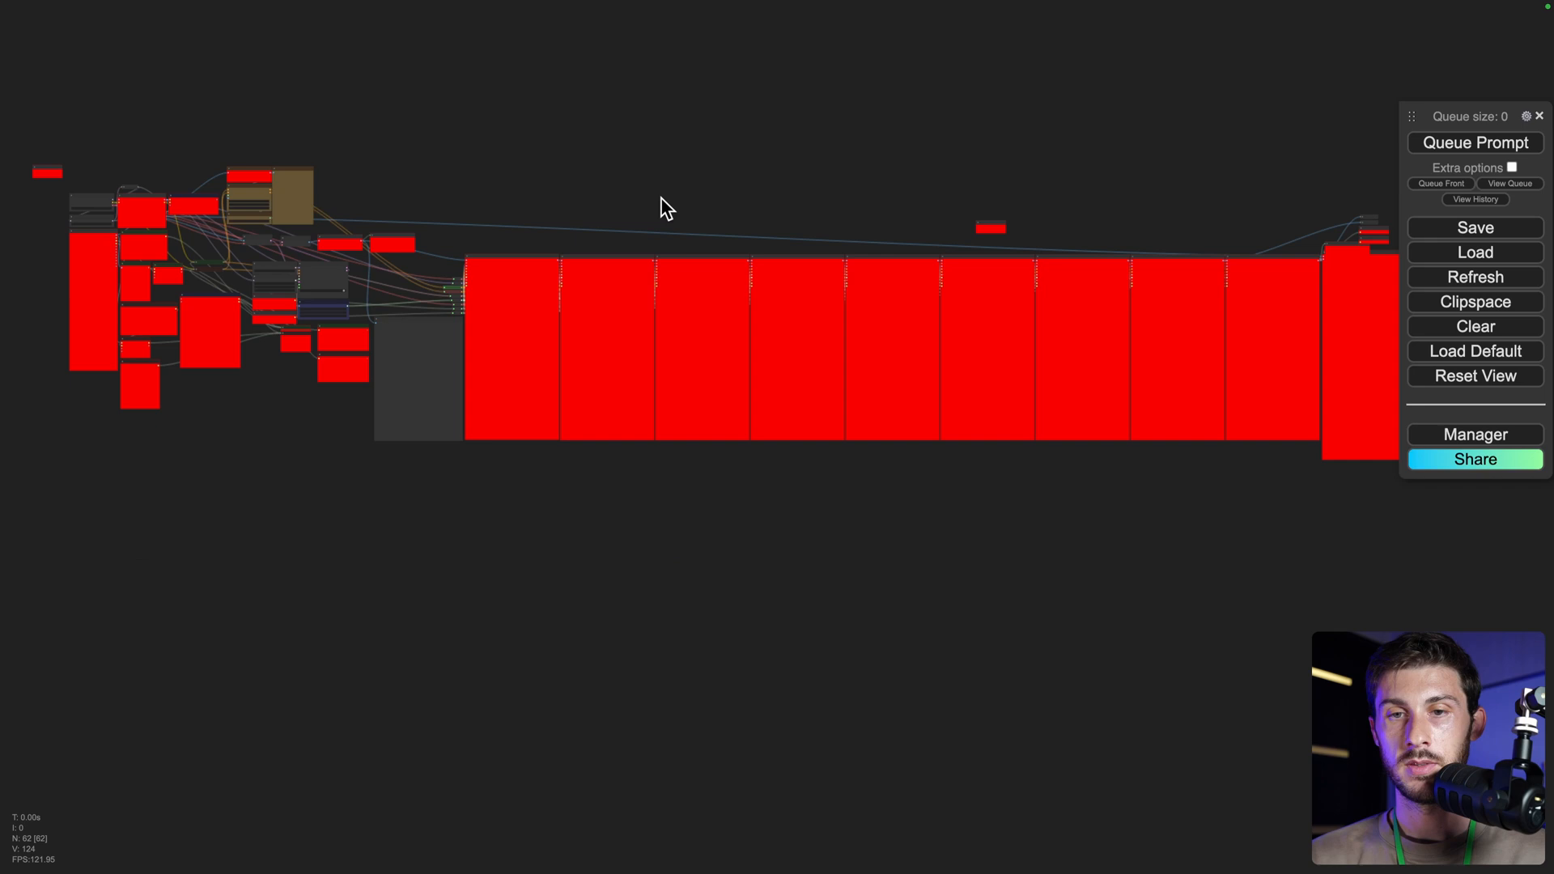
click(1473, 434)
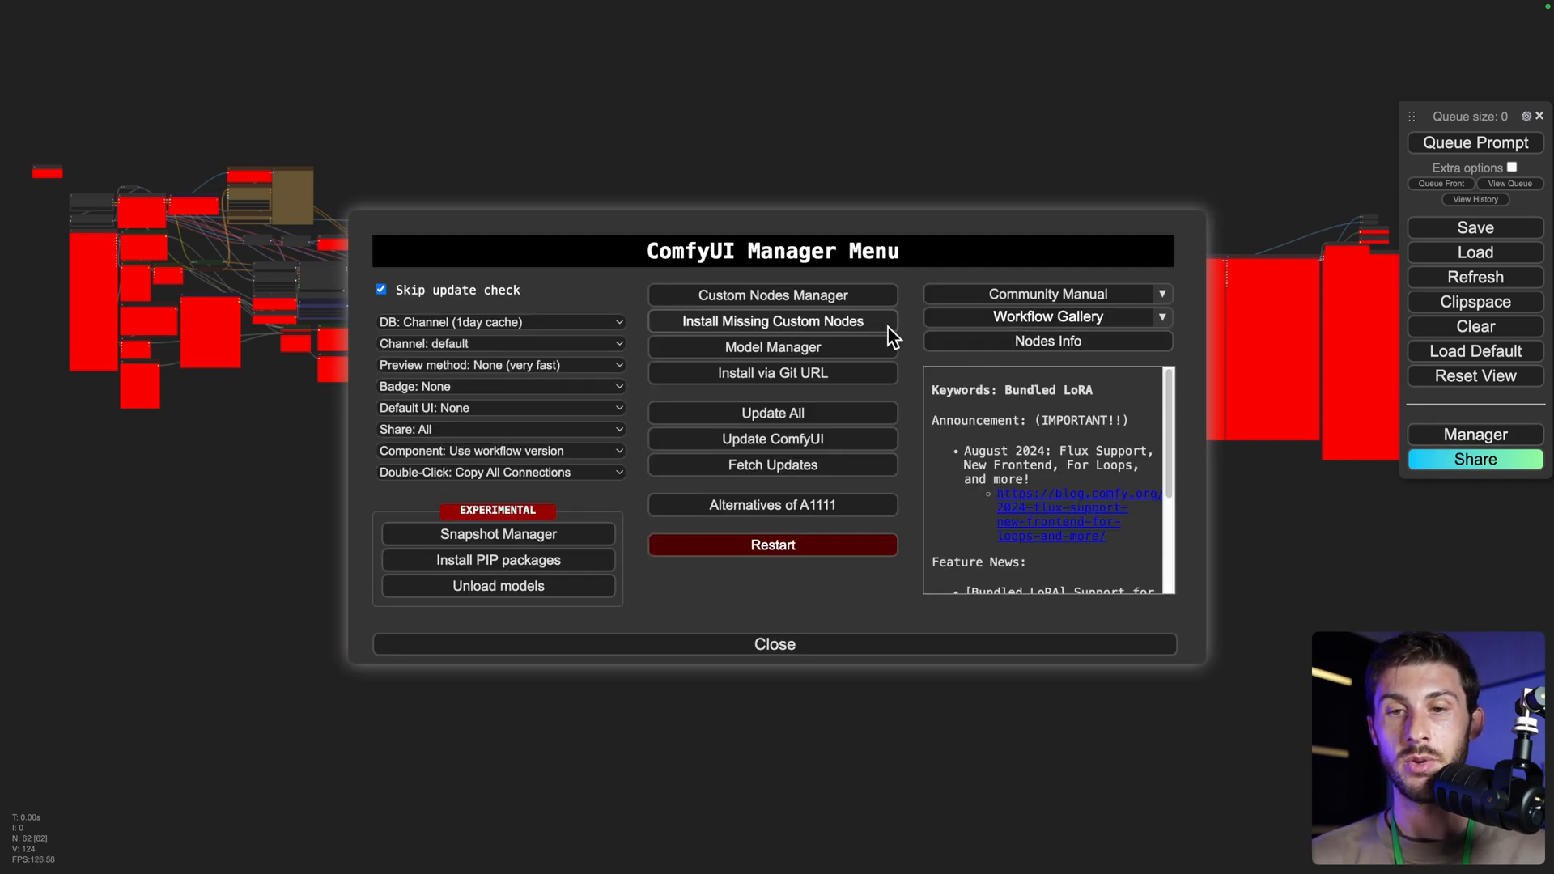
mouse_move(597, 275)
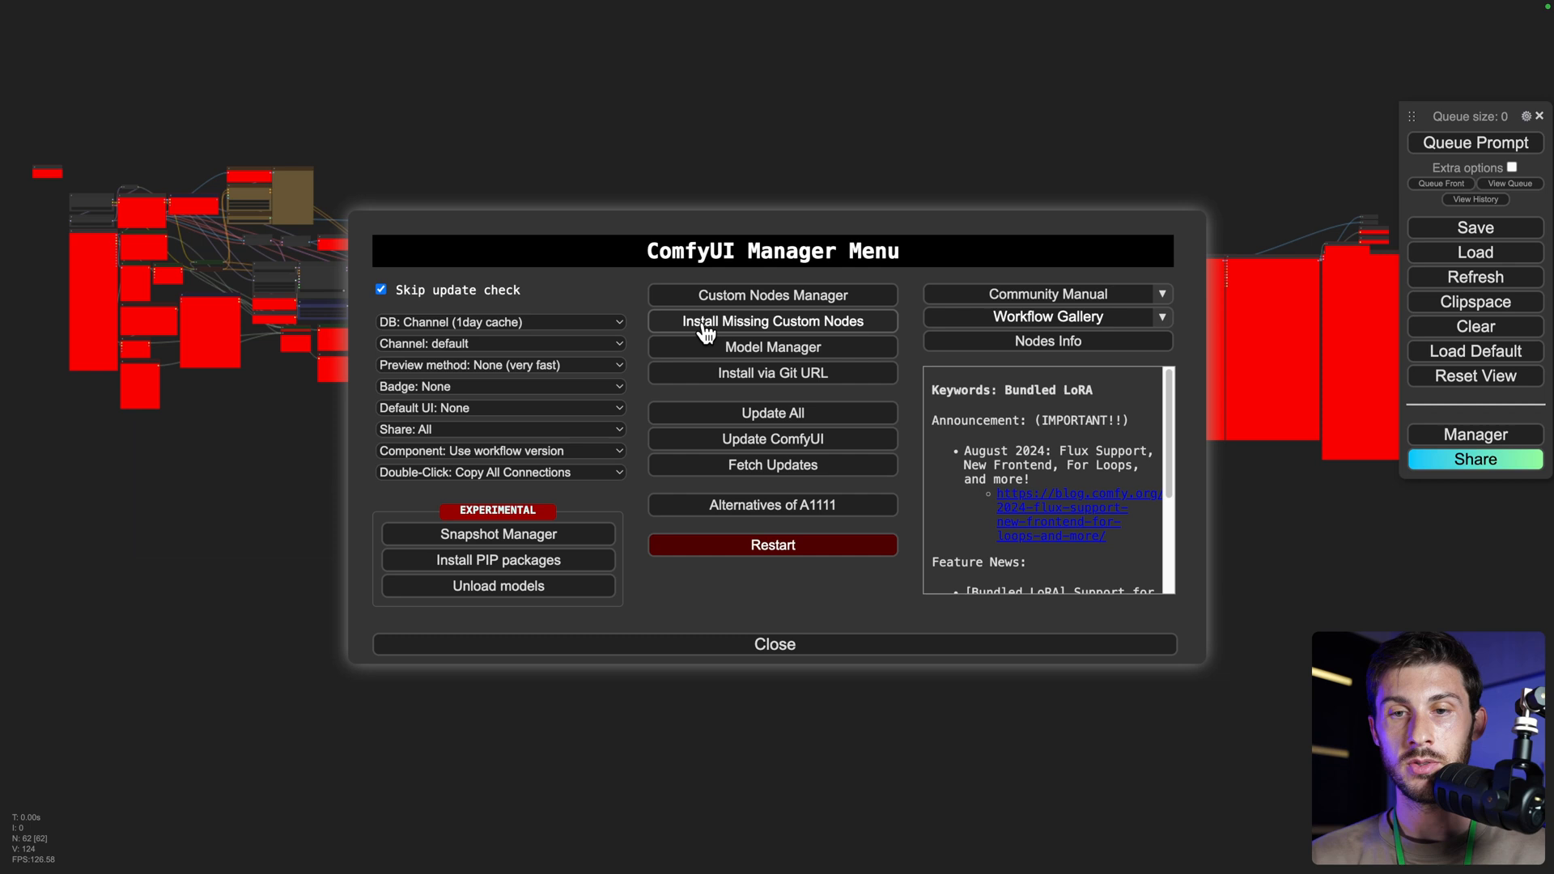
- Review the 10 missing custom node packs, select them all, and leave without installing
click(772, 320)
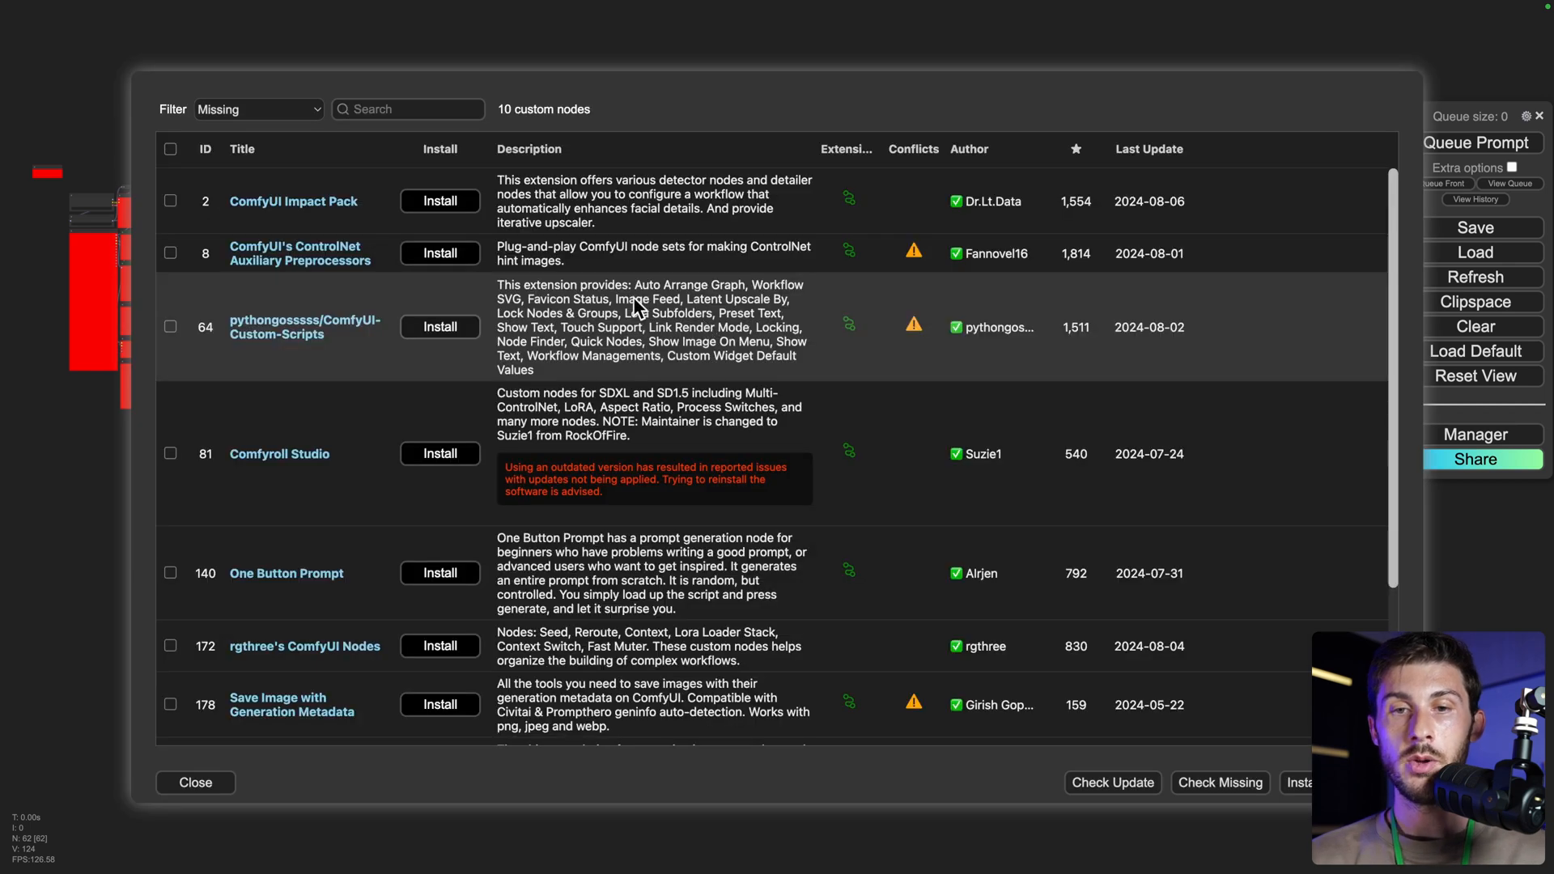
scroll(down, 3)
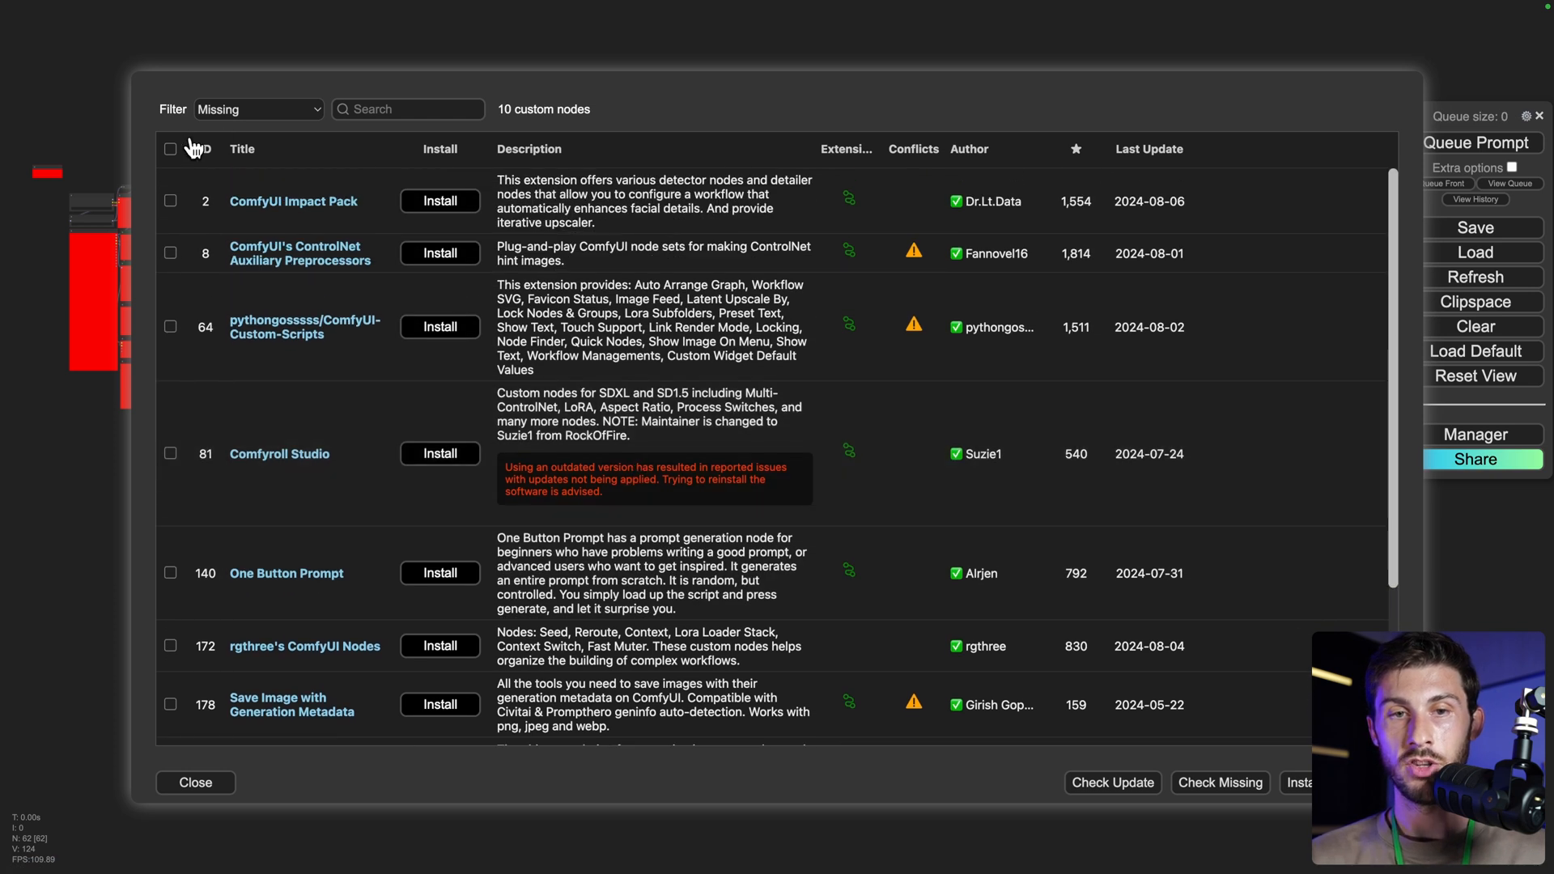
click(170, 149)
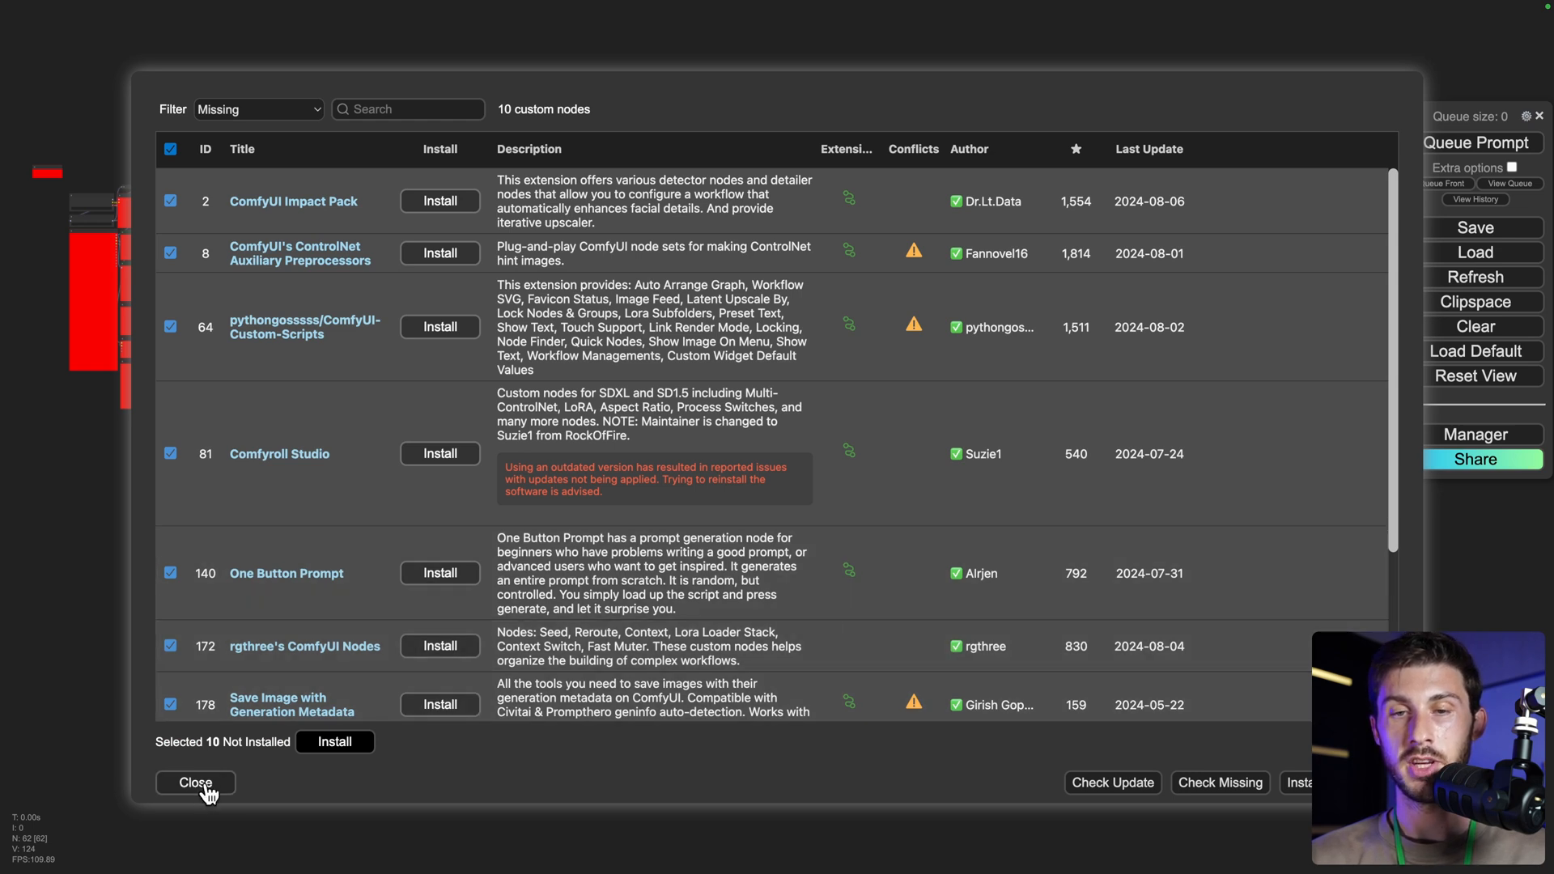
click(196, 782)
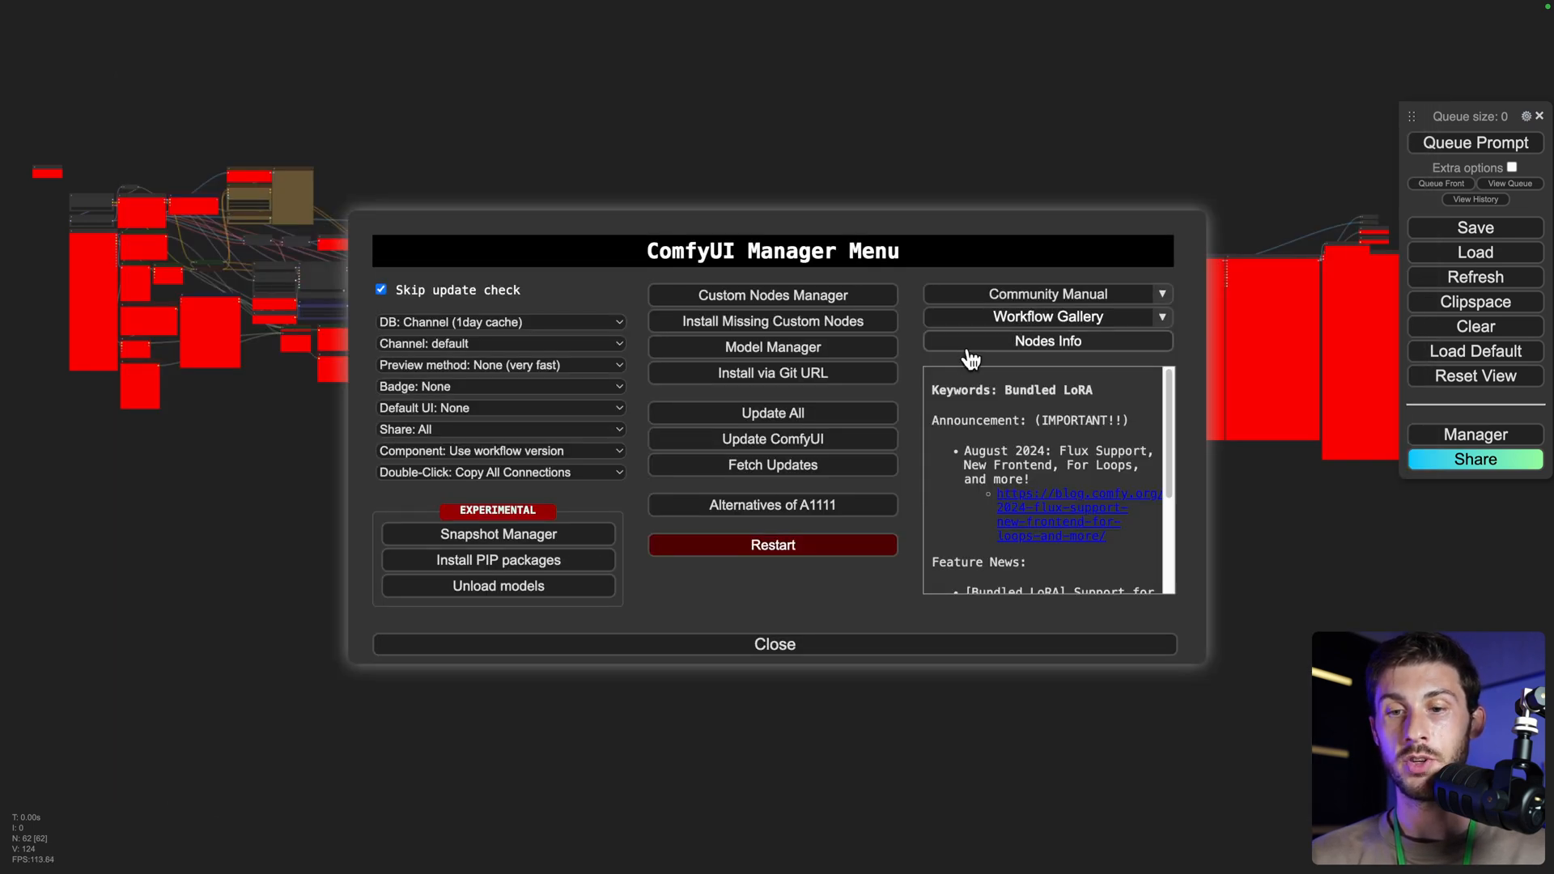
- Return to the graph and replace the red refiner workflow with the default workflow
click(774, 642)
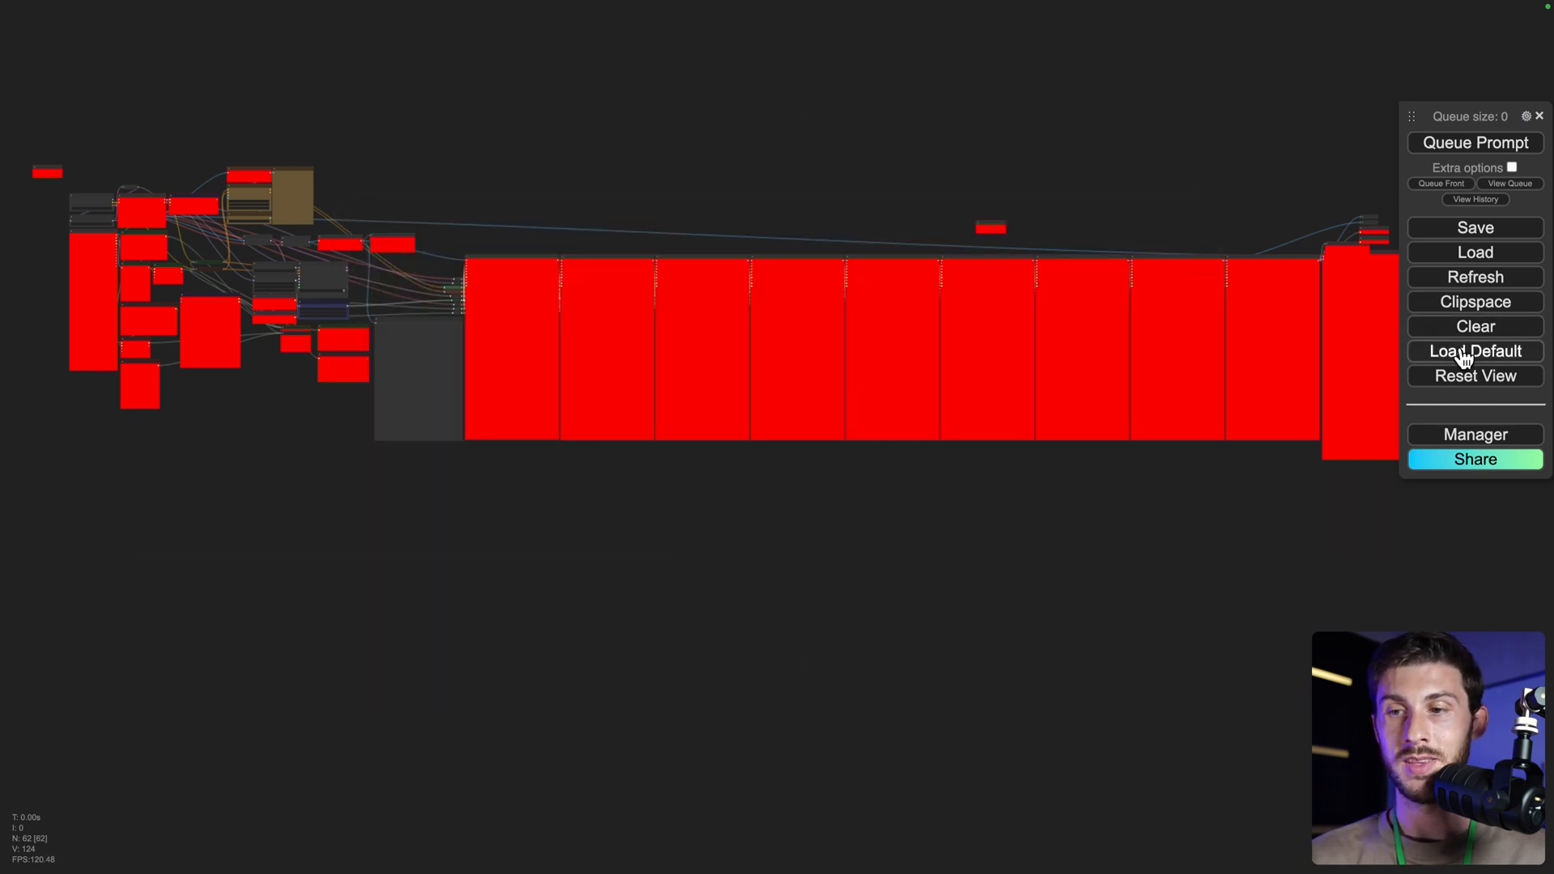
click(1474, 351)
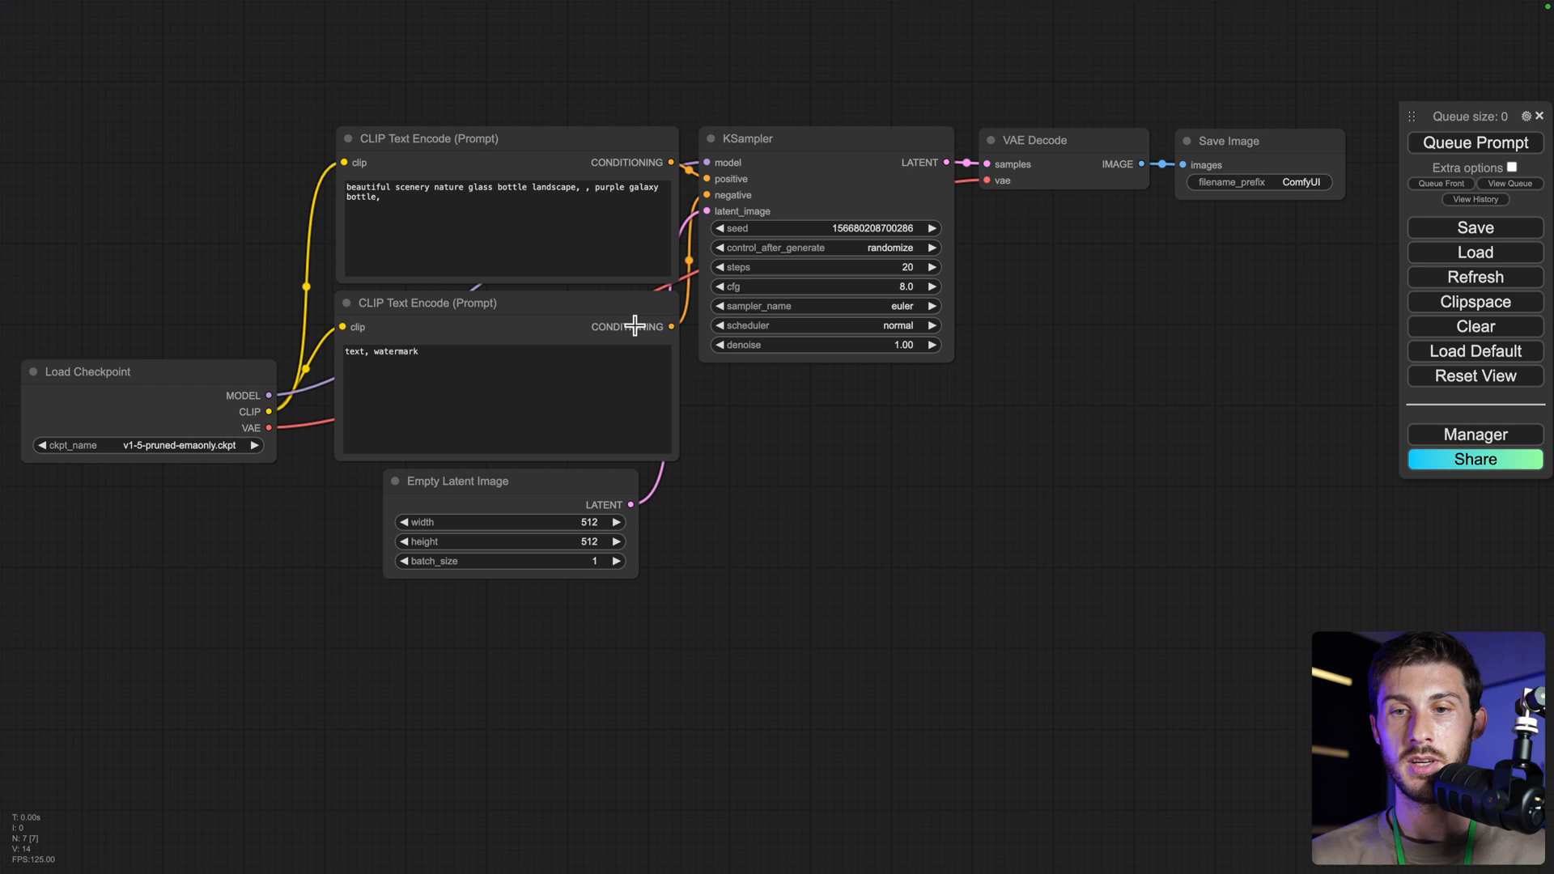
mouse_move(557, 223)
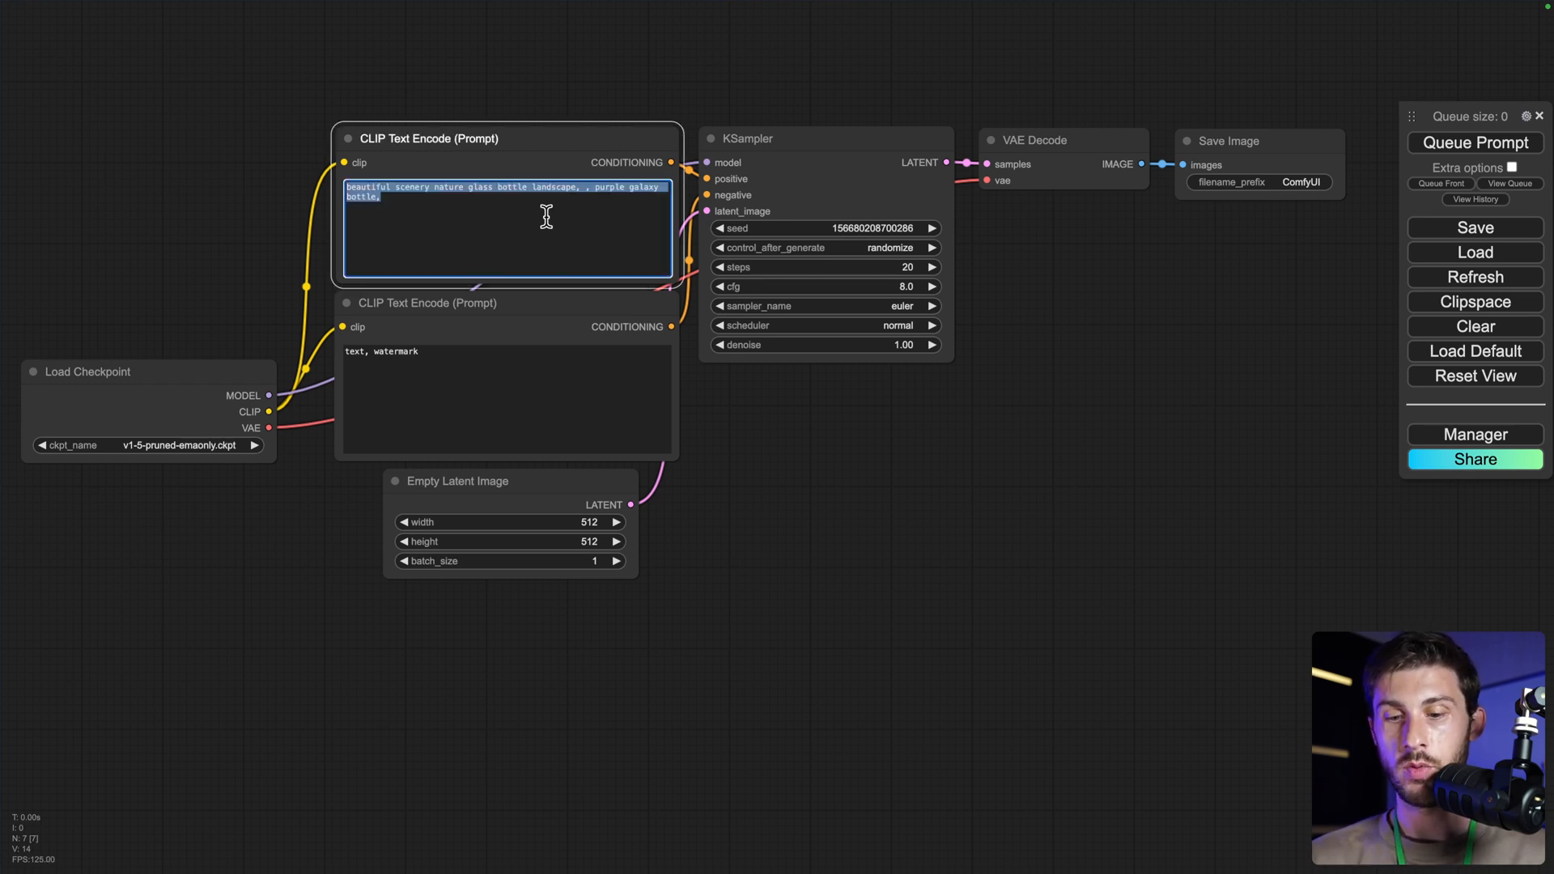
- Prompt 'beautiful woman portrait, nature, photorealistic' and generate a portrait from it
text(beautiful woman portrait,nature, photorealistic)
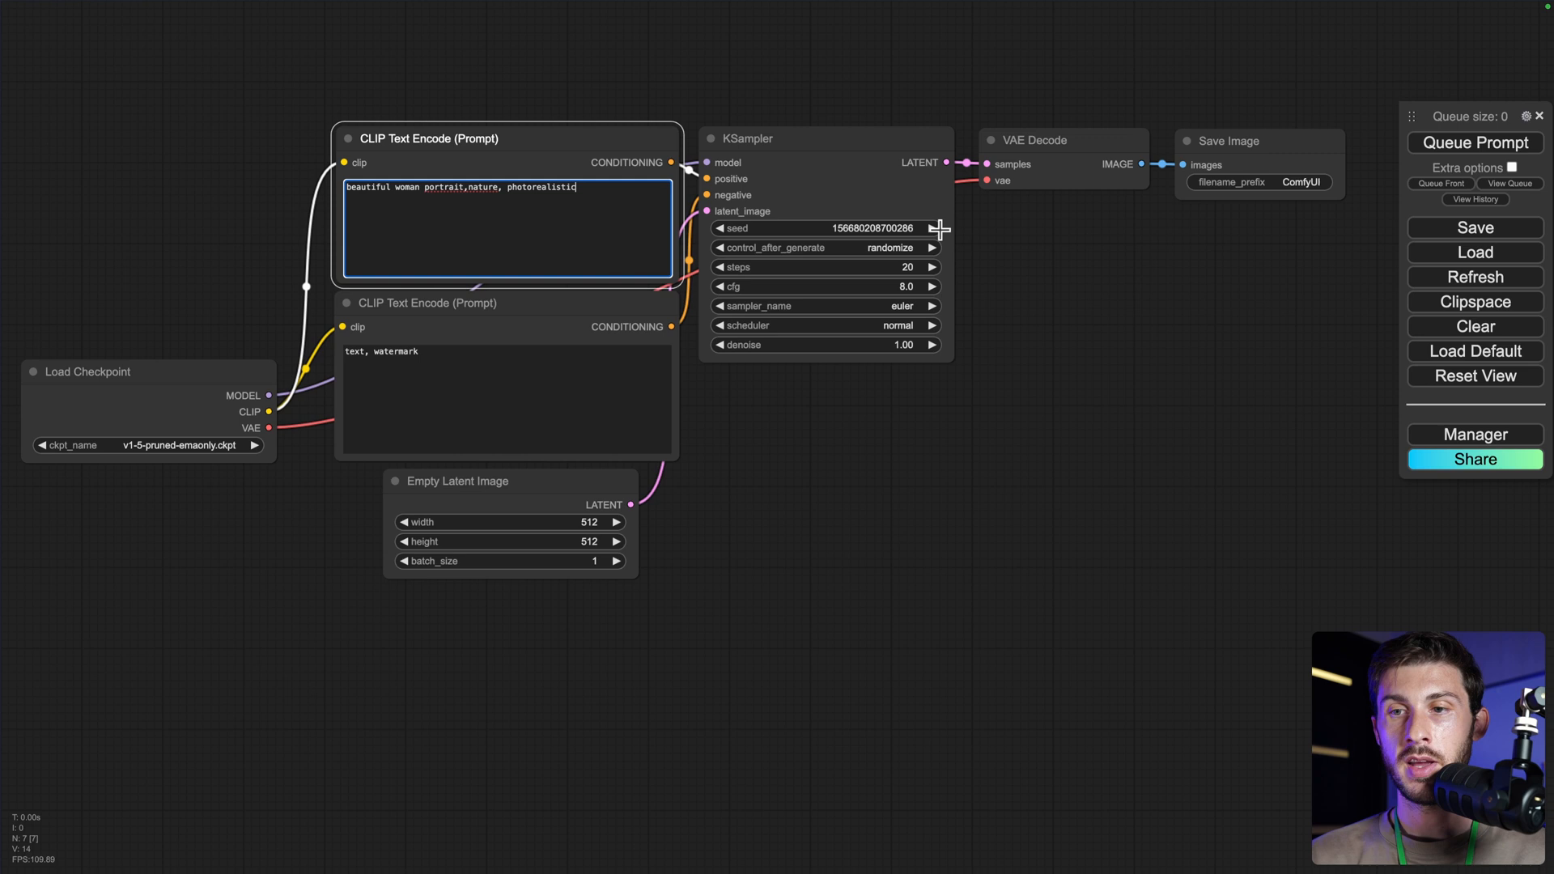
mouse_move(957, 415)
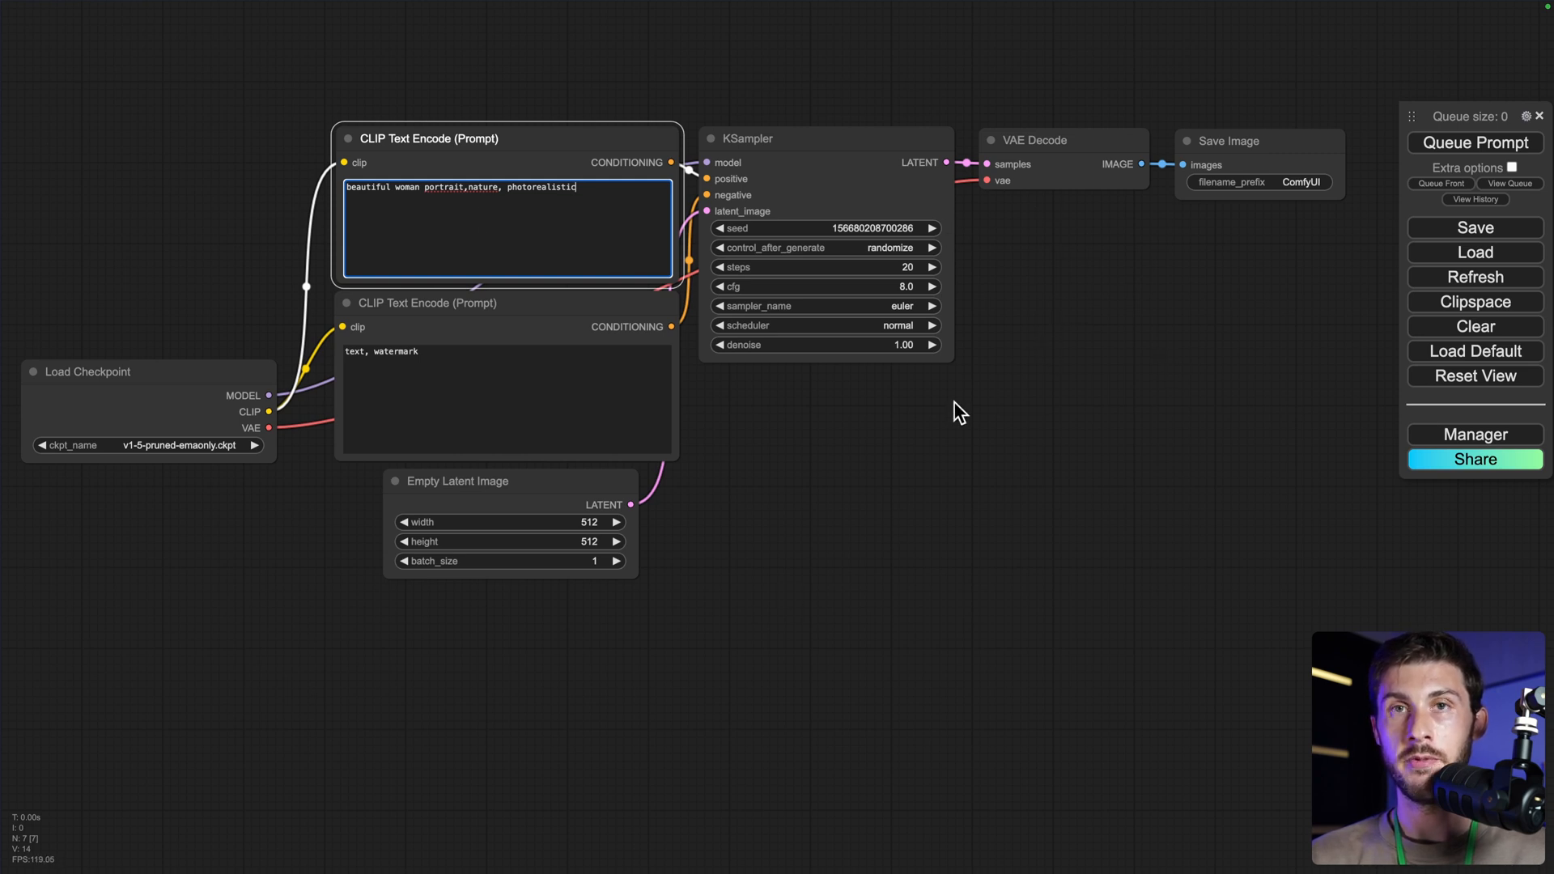
click(1473, 143)
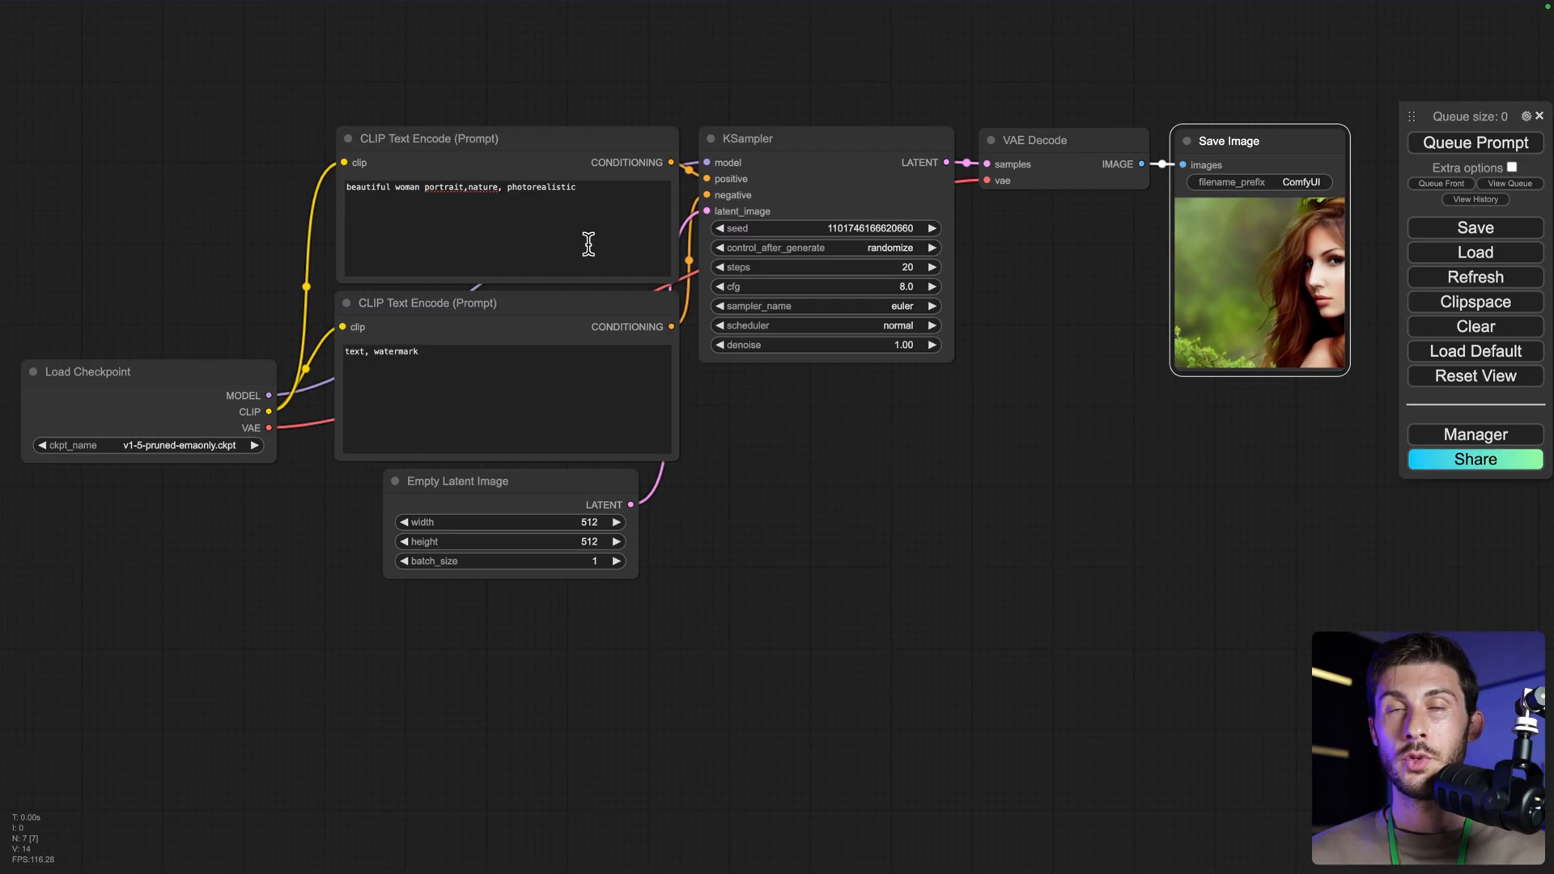
click(149, 443)
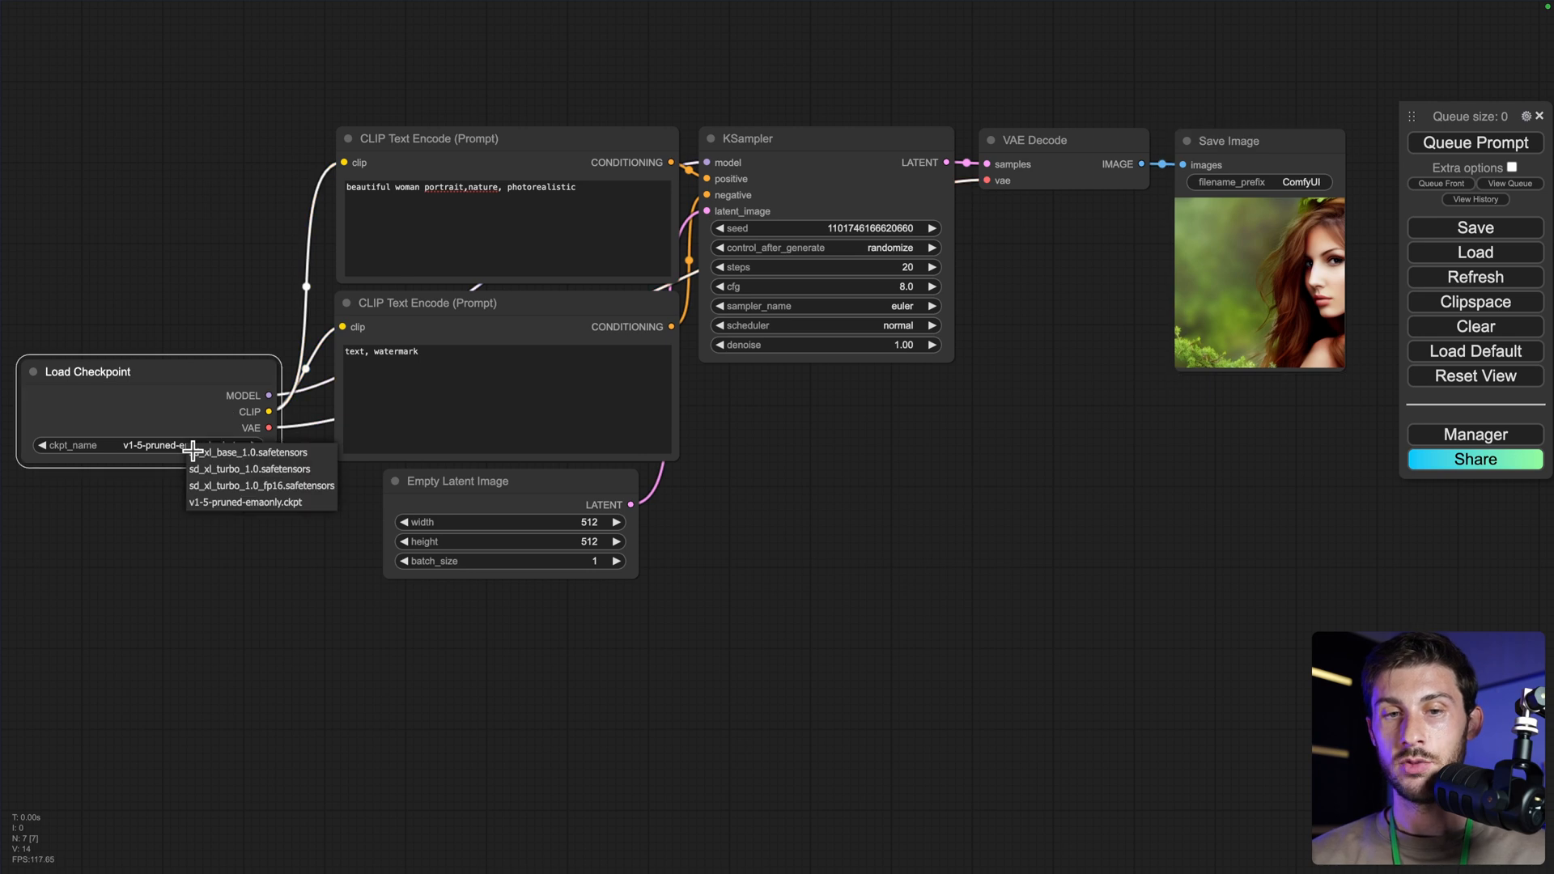
- Use sd_xl_base_1.0.safetensors at 1024×1024 latent size and generate a new portrait
click(228, 451)
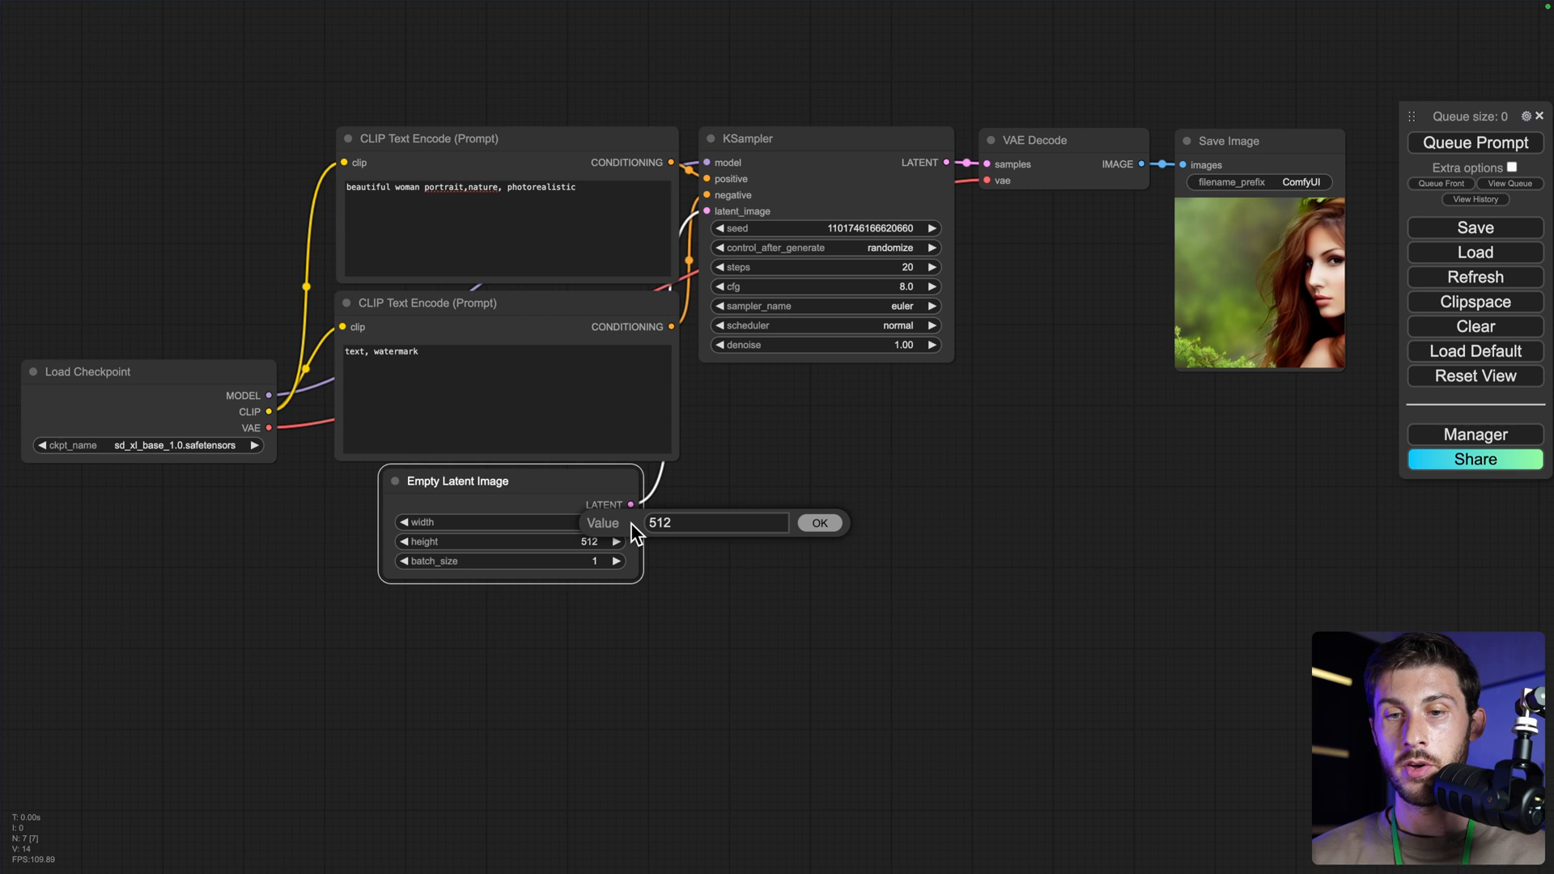
text(1024)
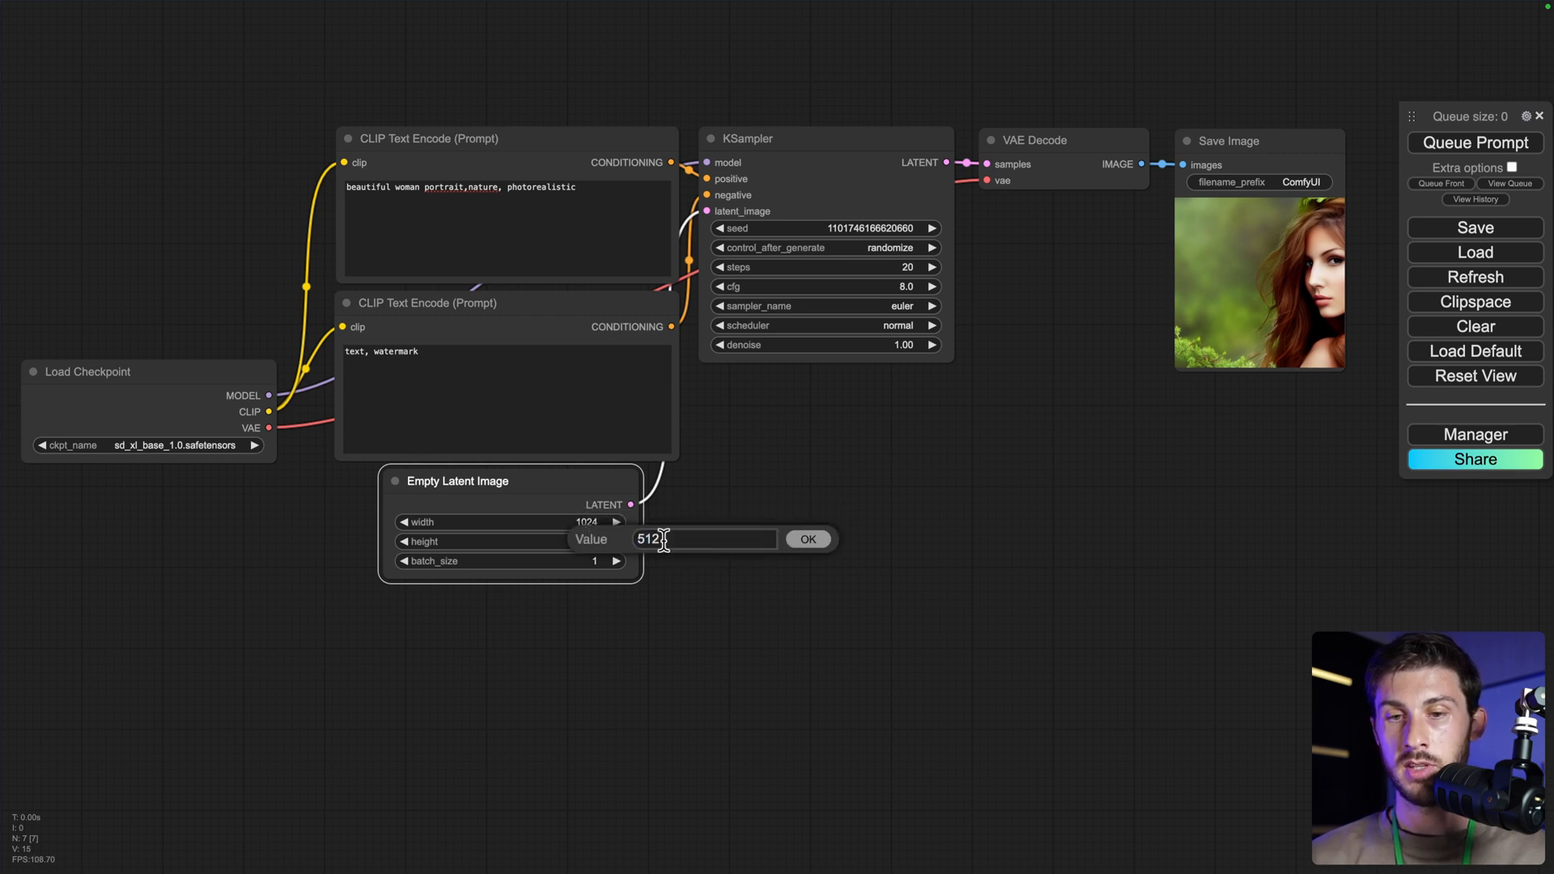
text(1024)
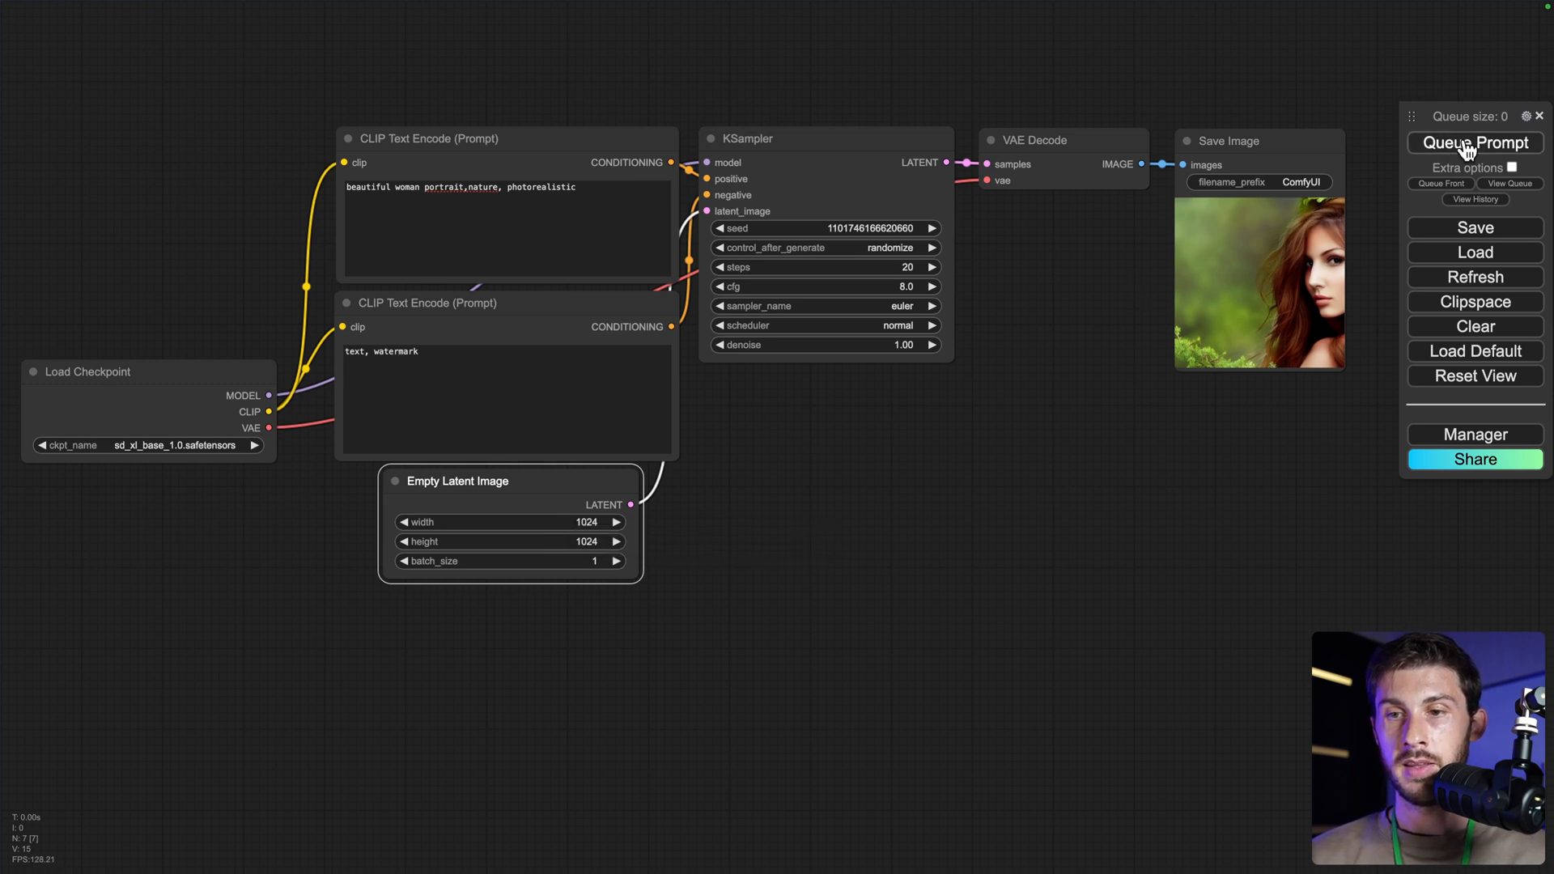
click(1474, 143)
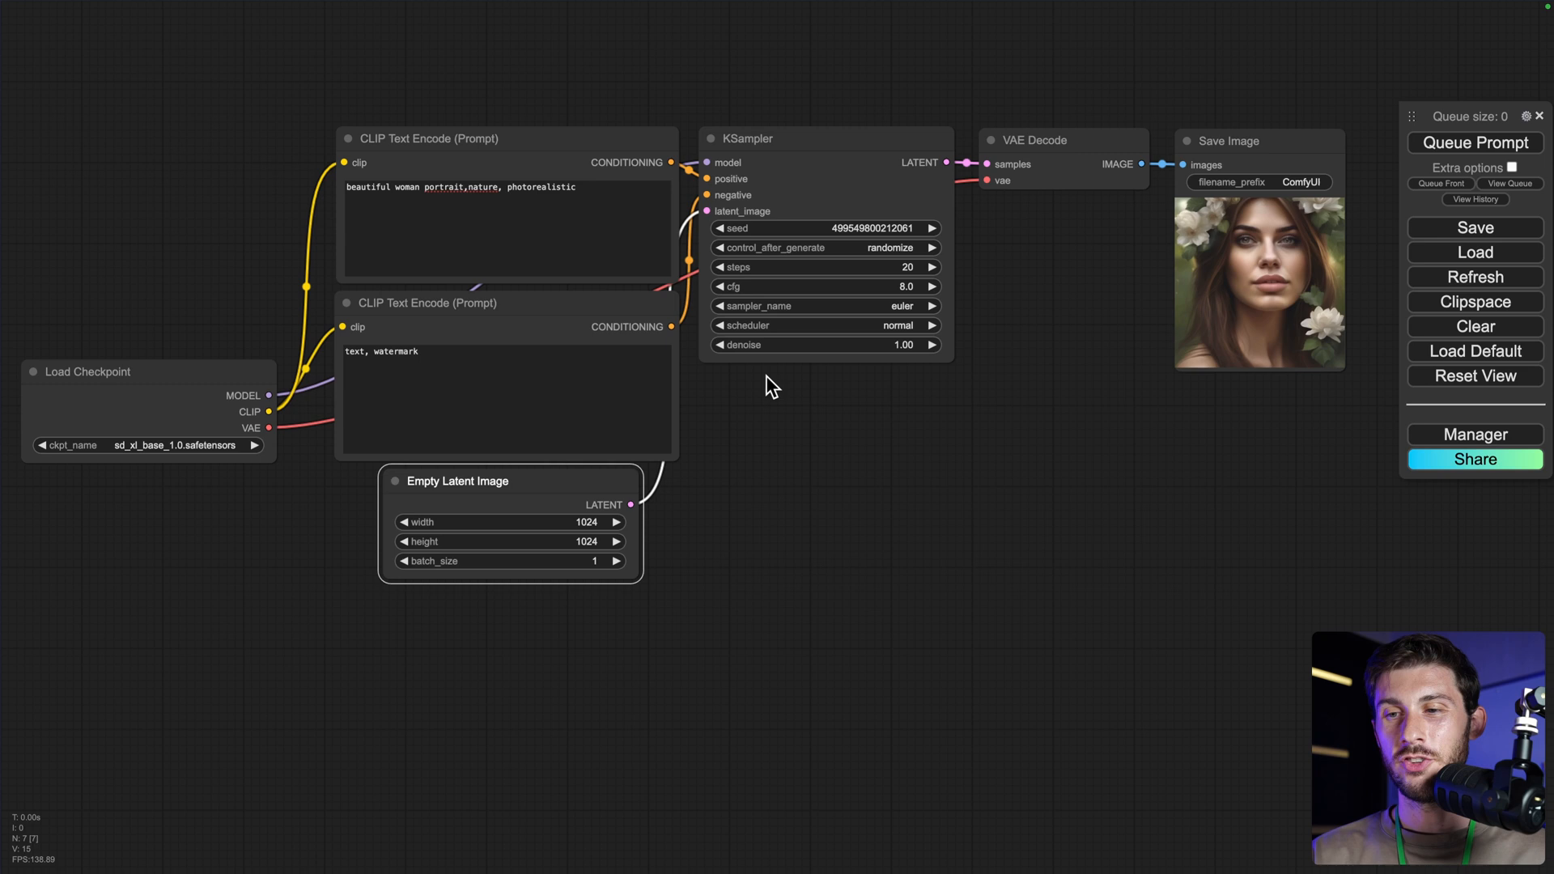
right_click(1260, 258)
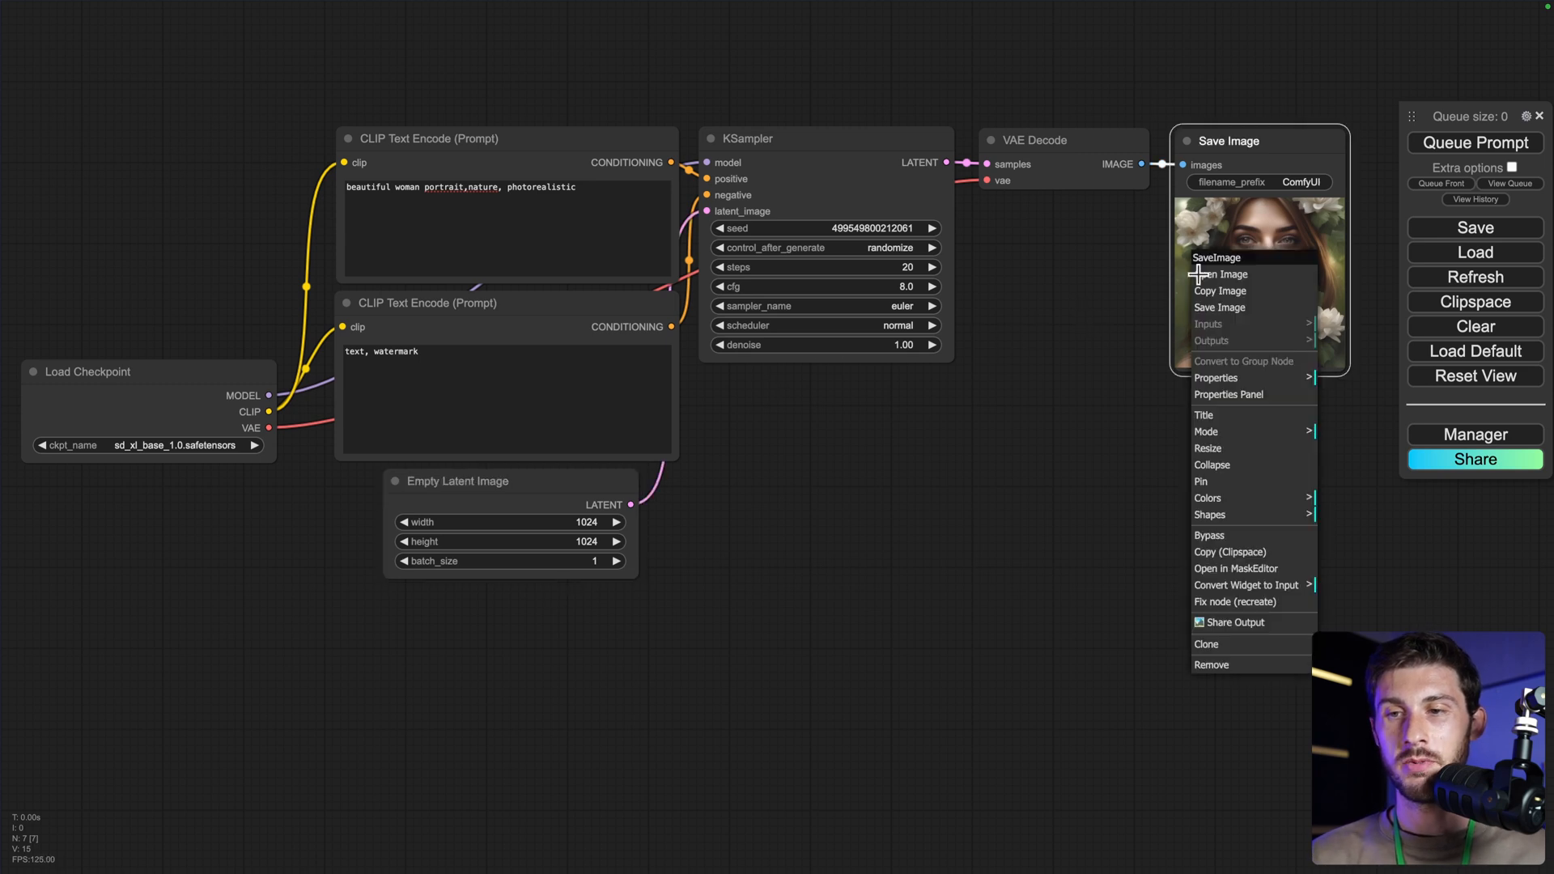
click(1220, 275)
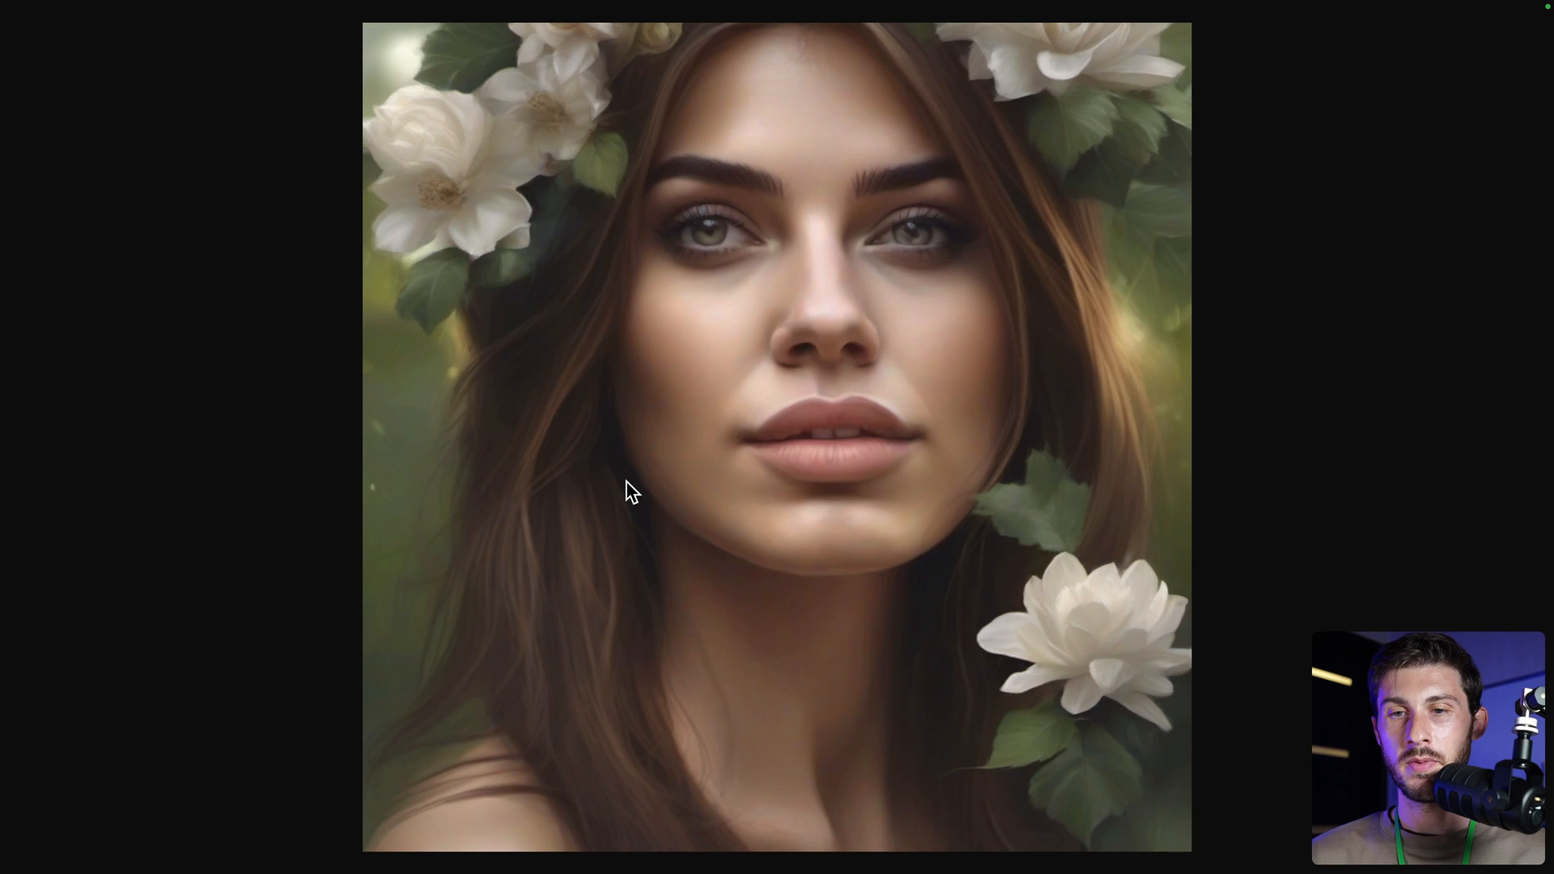
mouse_move(579, 458)
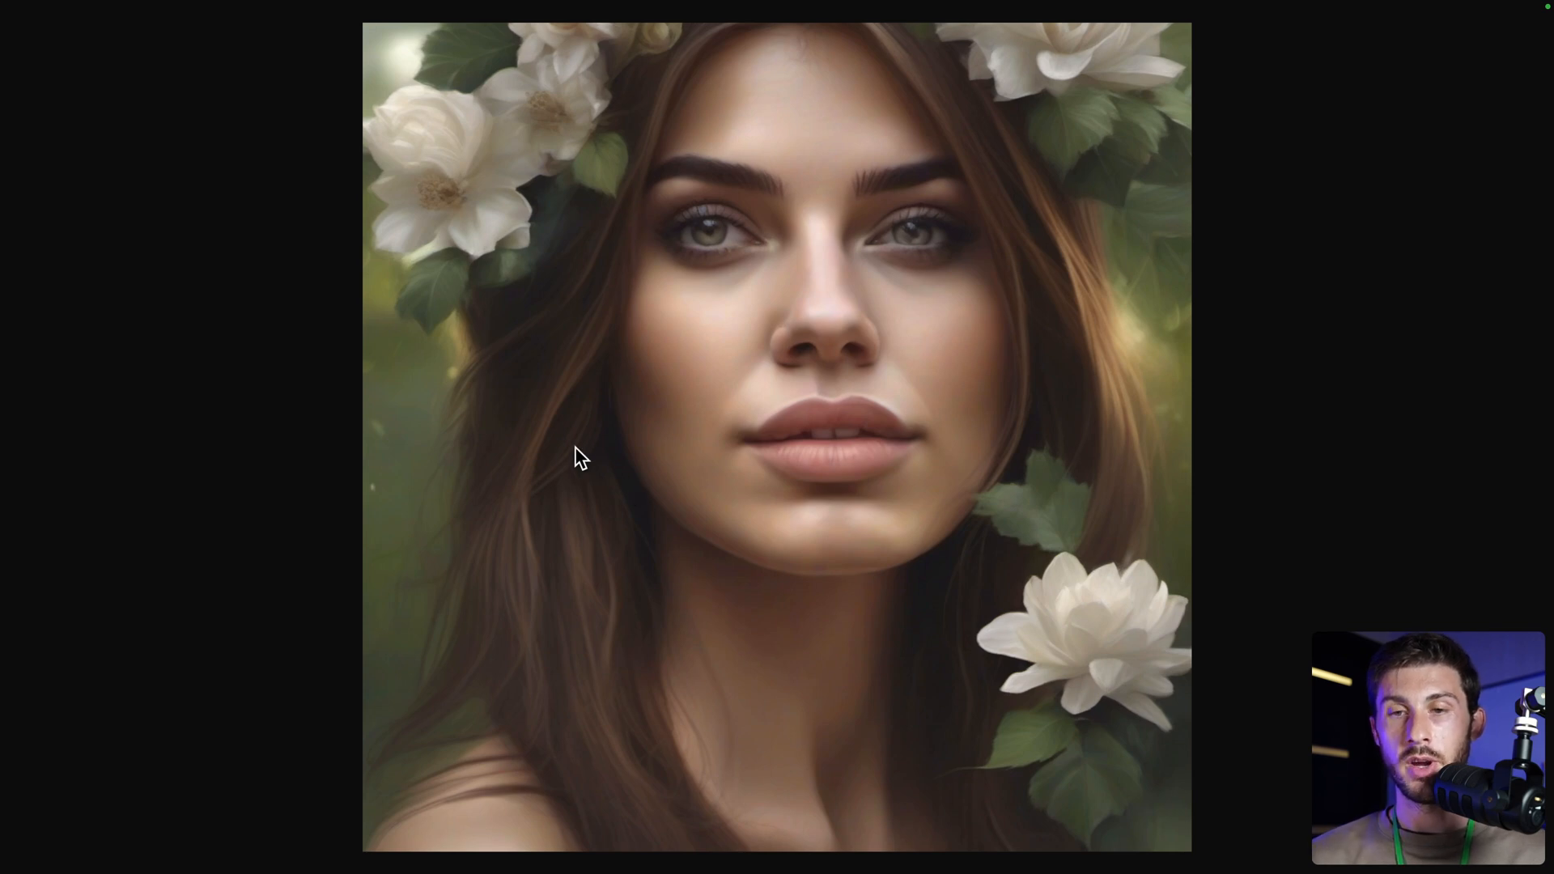
mouse_move(811, 369)
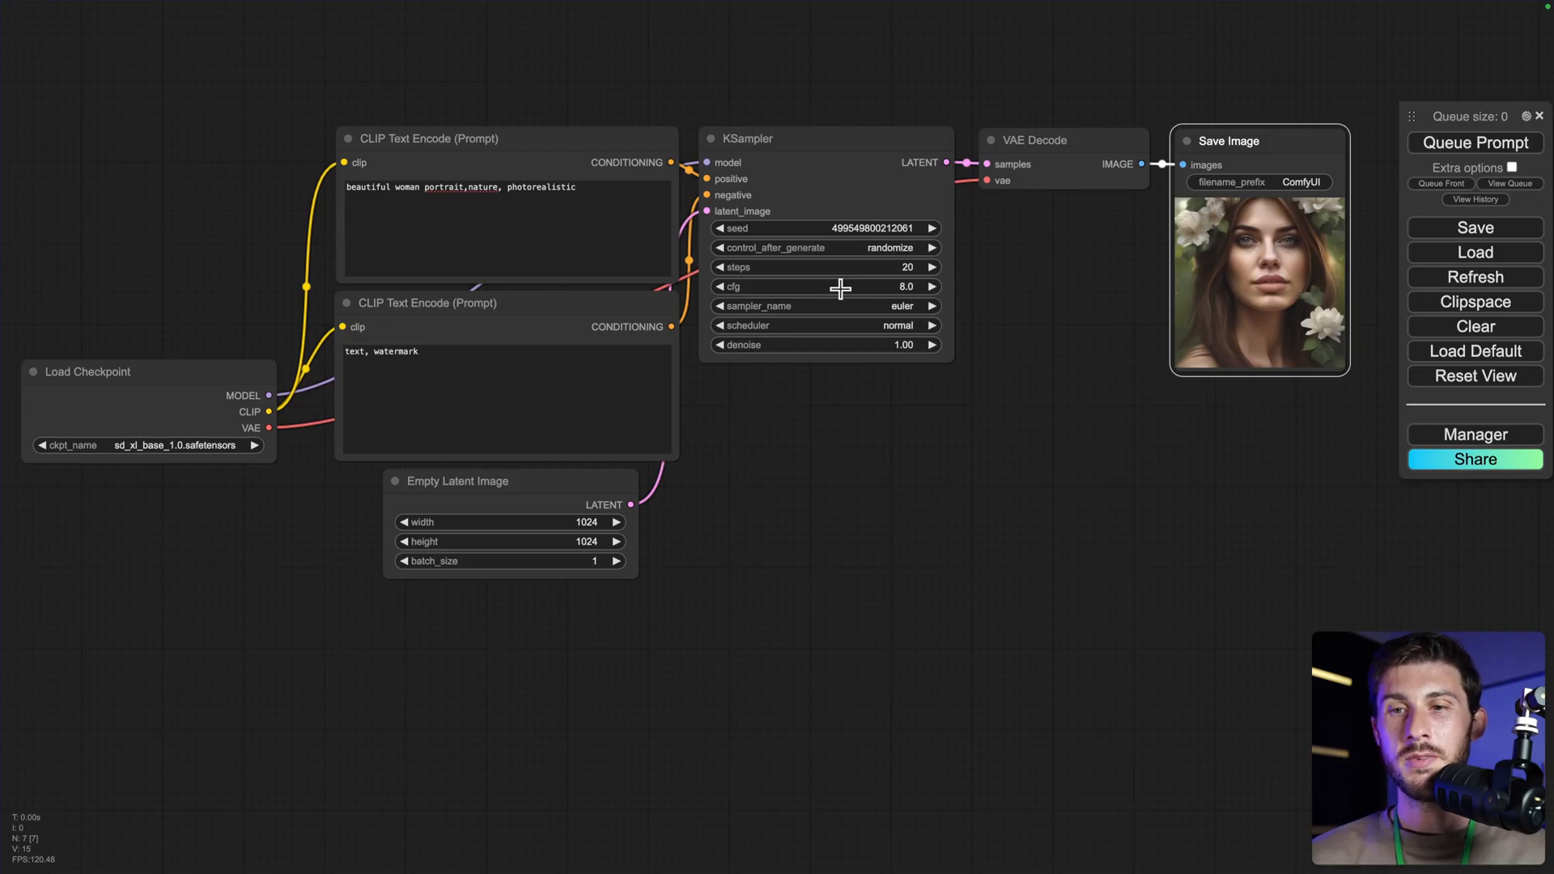
mouse_move(1083, 374)
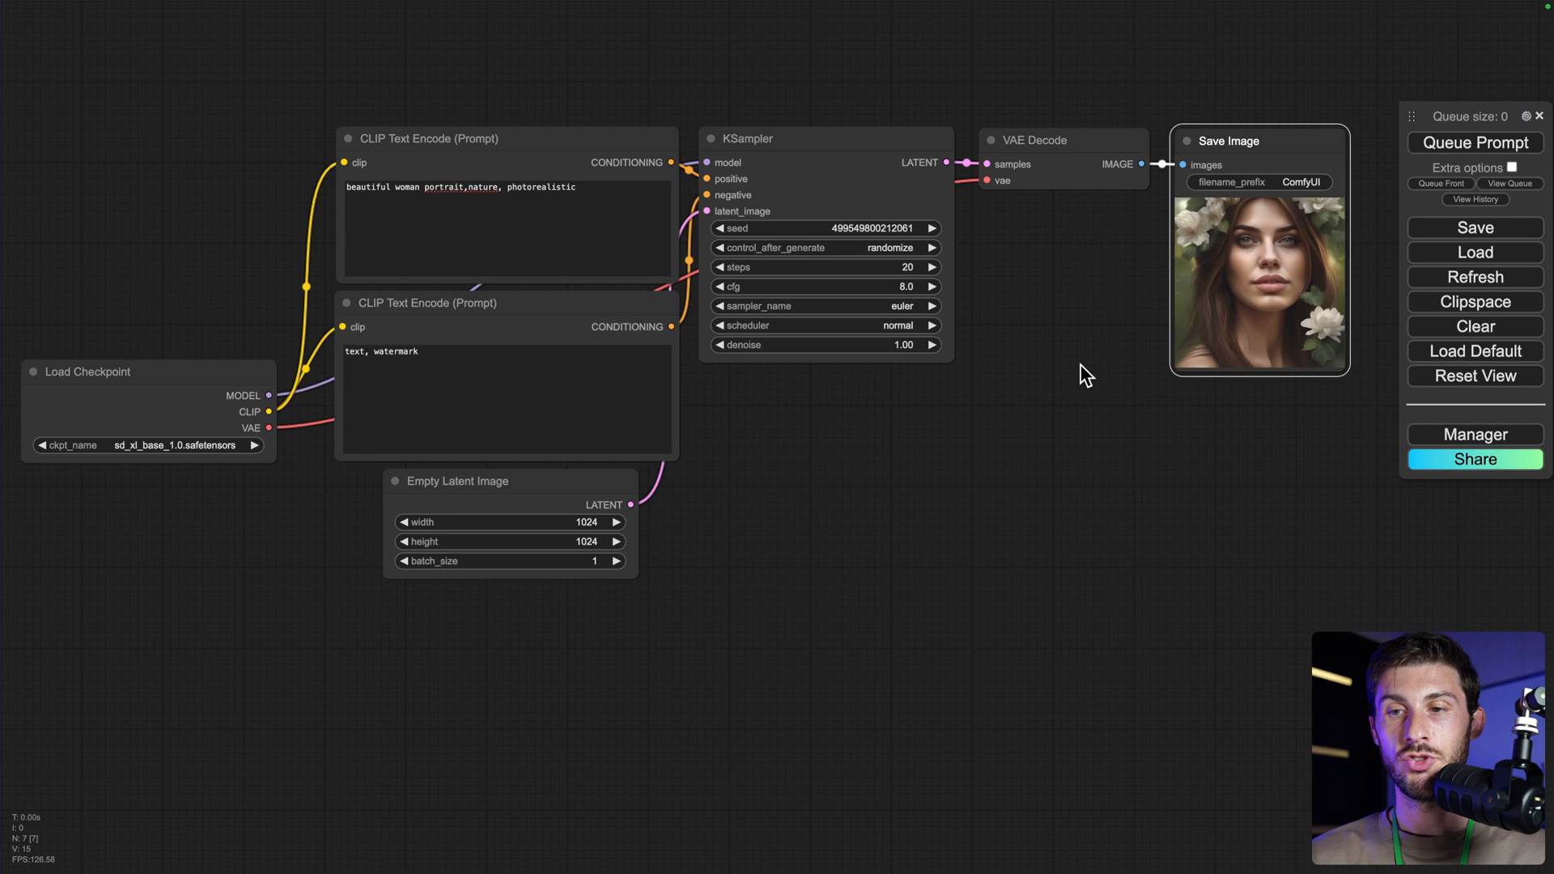
mouse_move(954, 443)
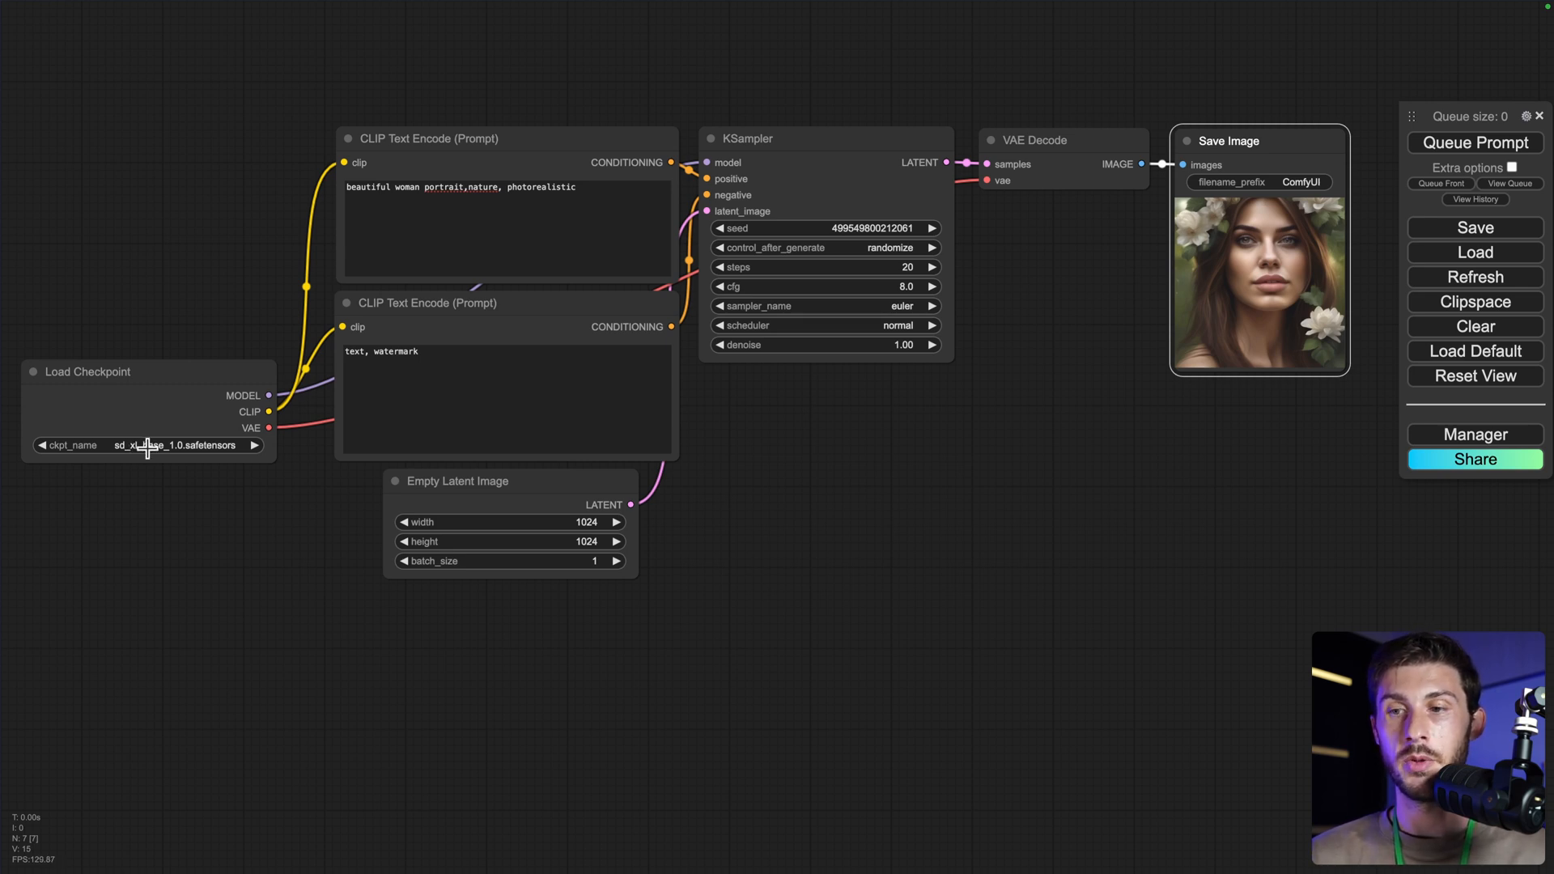
click(1474, 433)
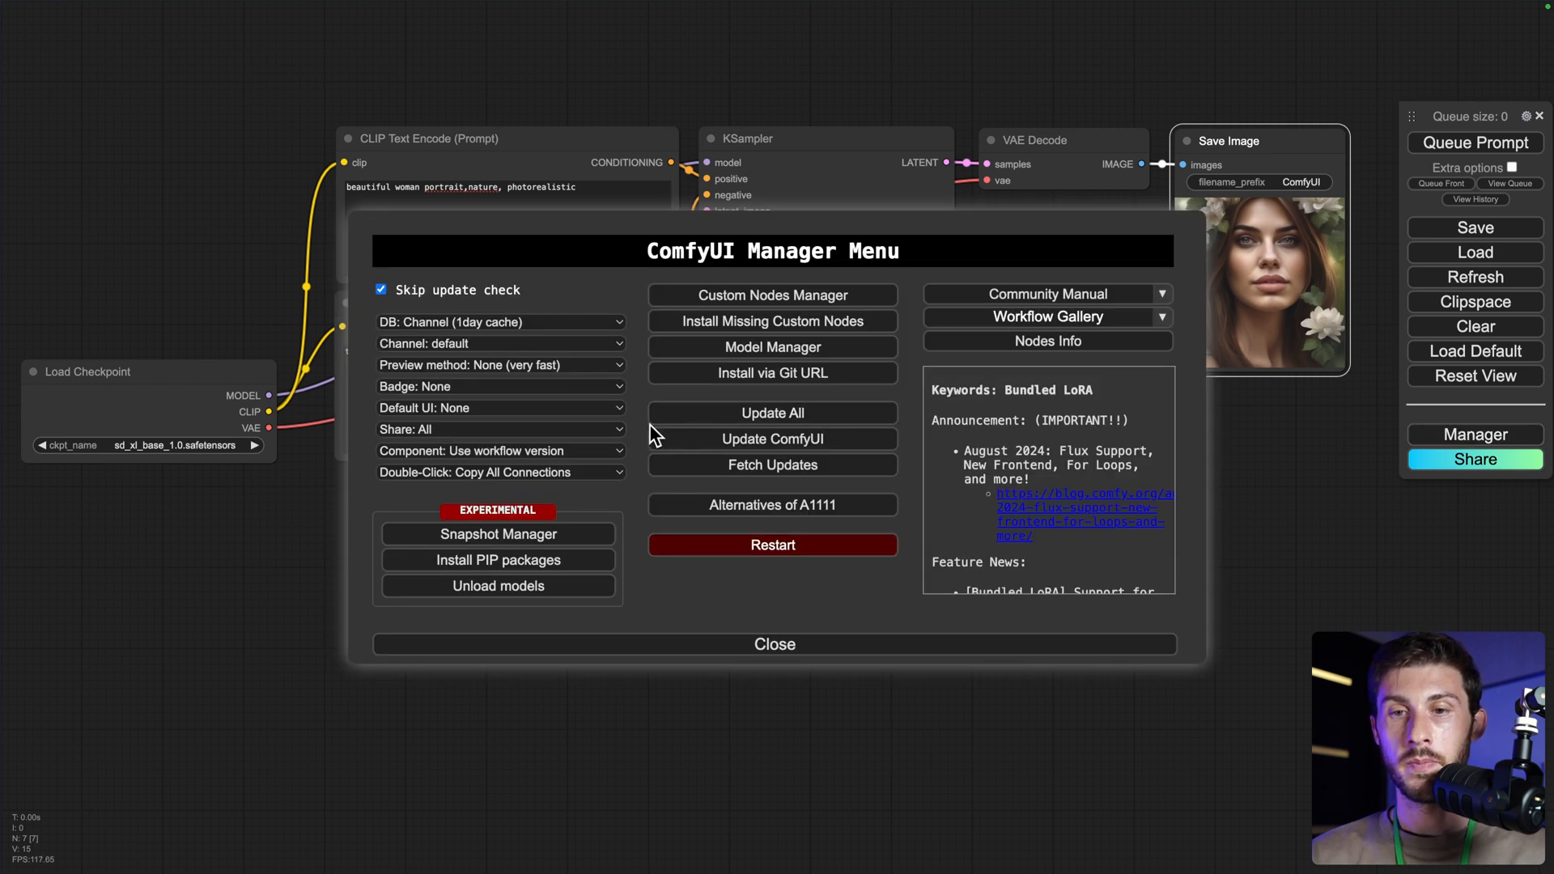
mouse_move(772, 321)
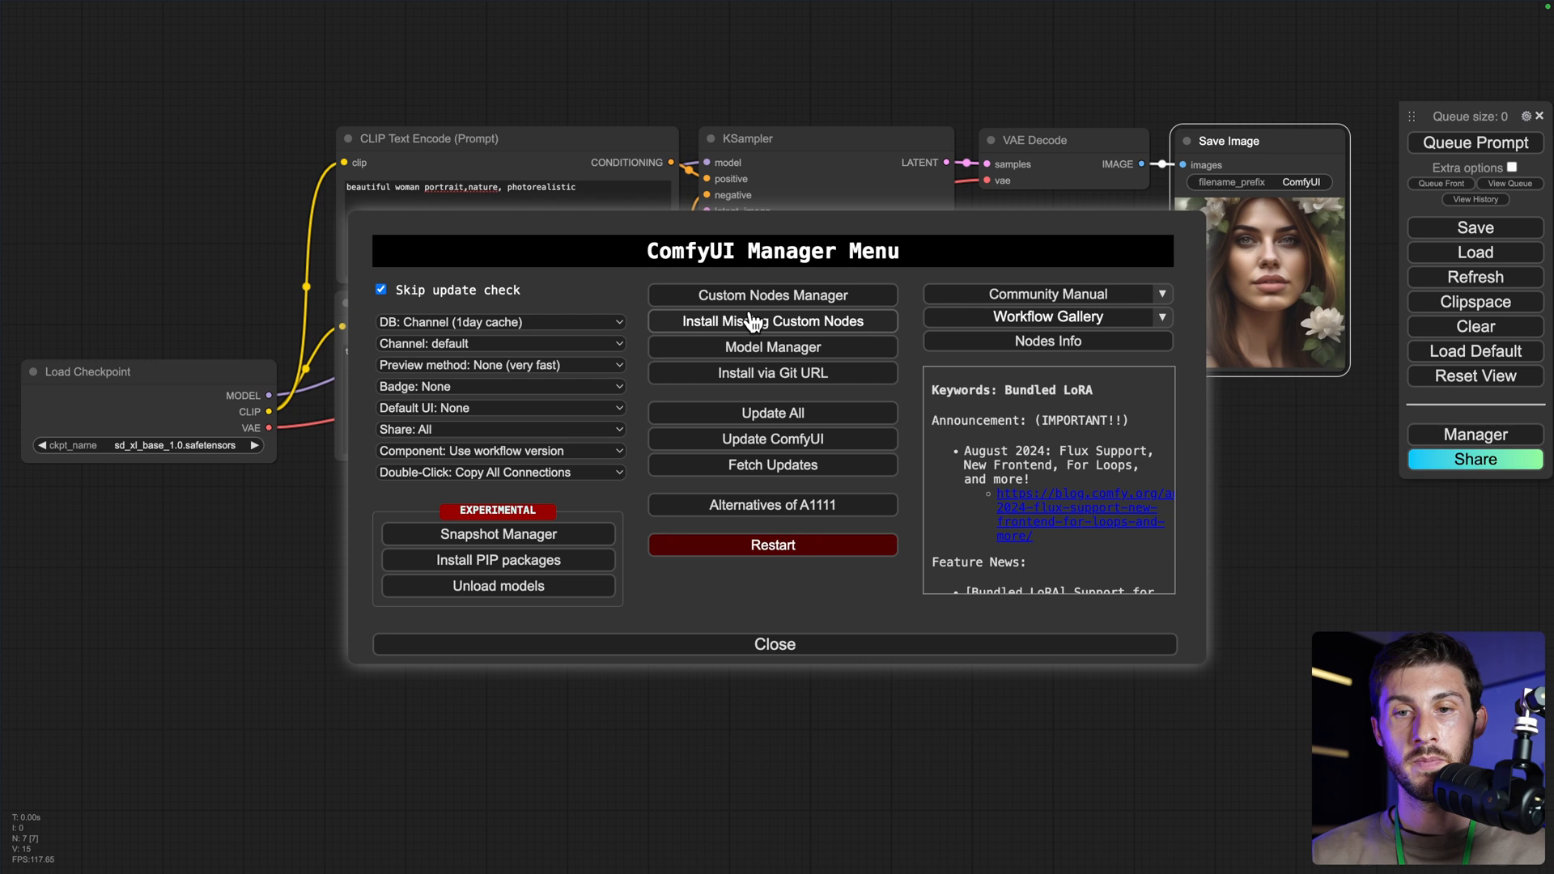
- Filter the Model Manager catalogue to checkpoint type and browse its 36 downloadable checkpoints
click(770, 347)
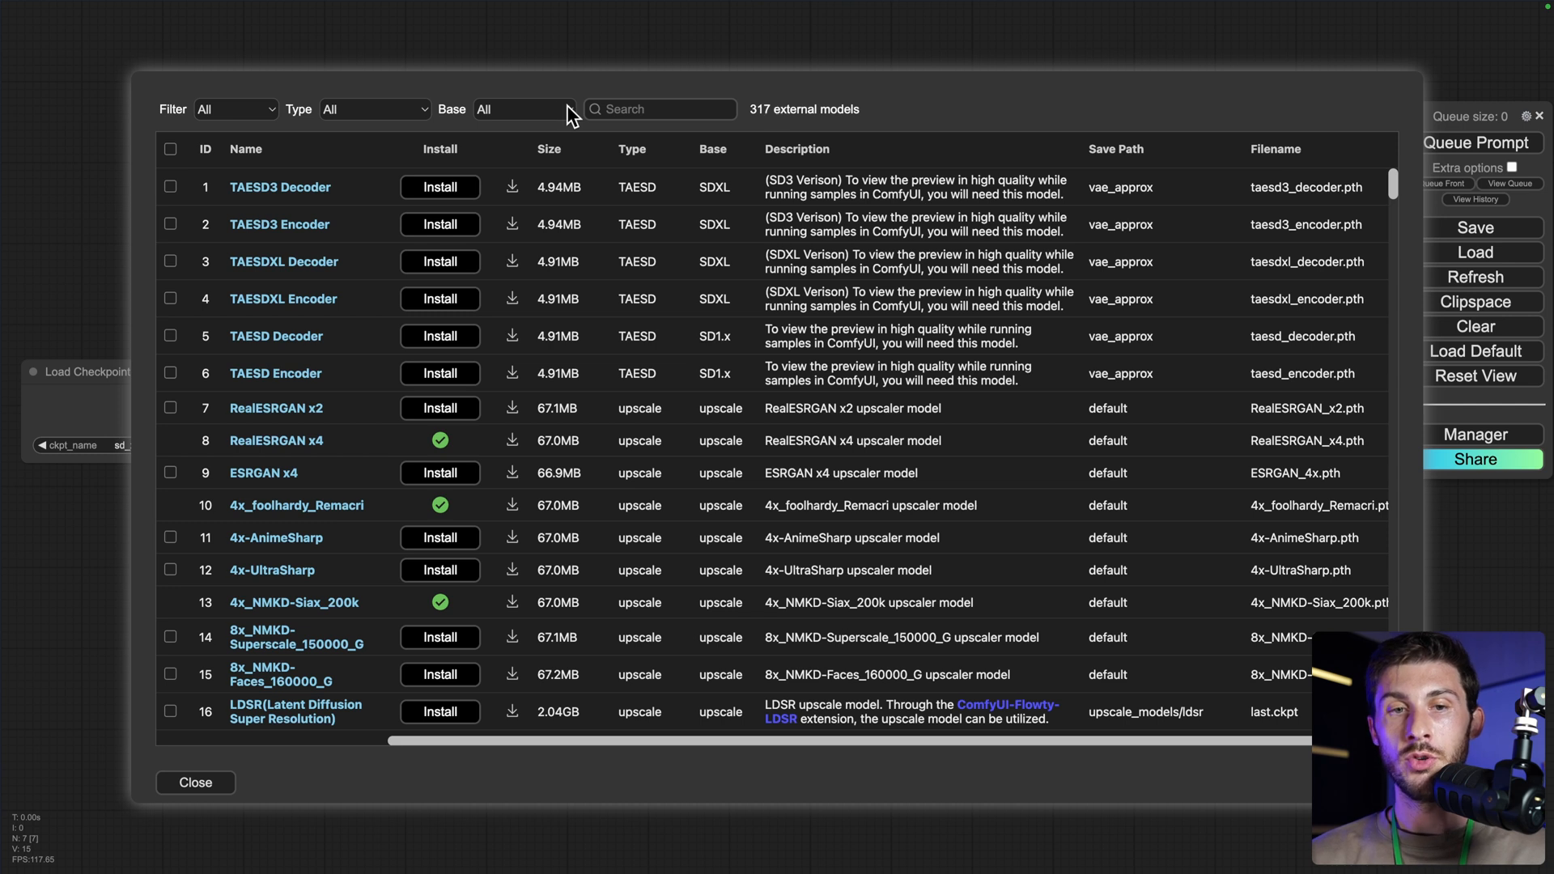
mouse_move(246, 117)
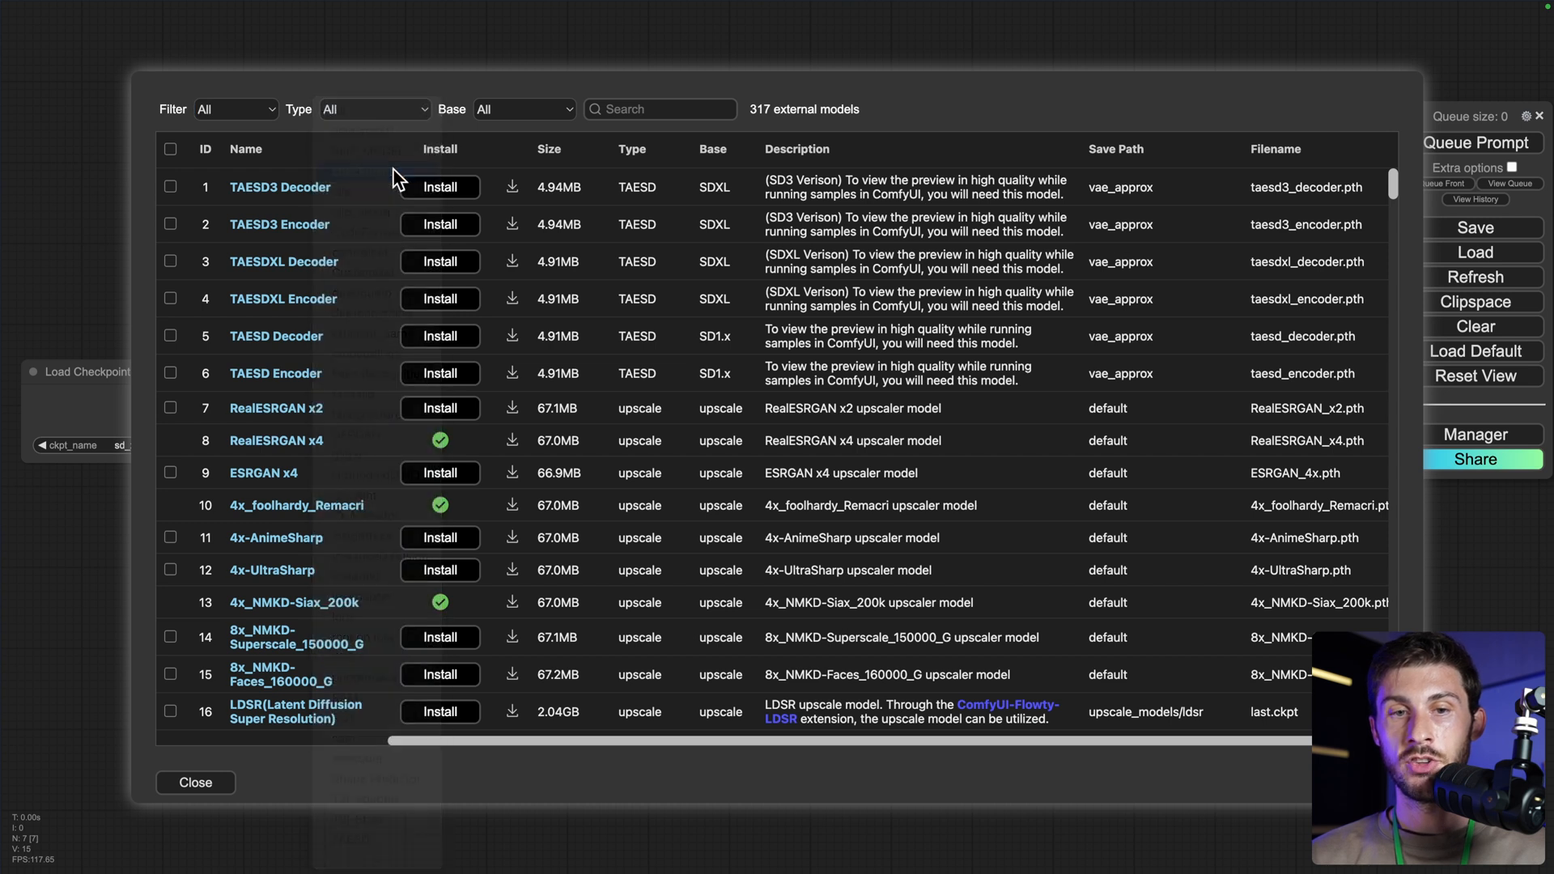
click(374, 109)
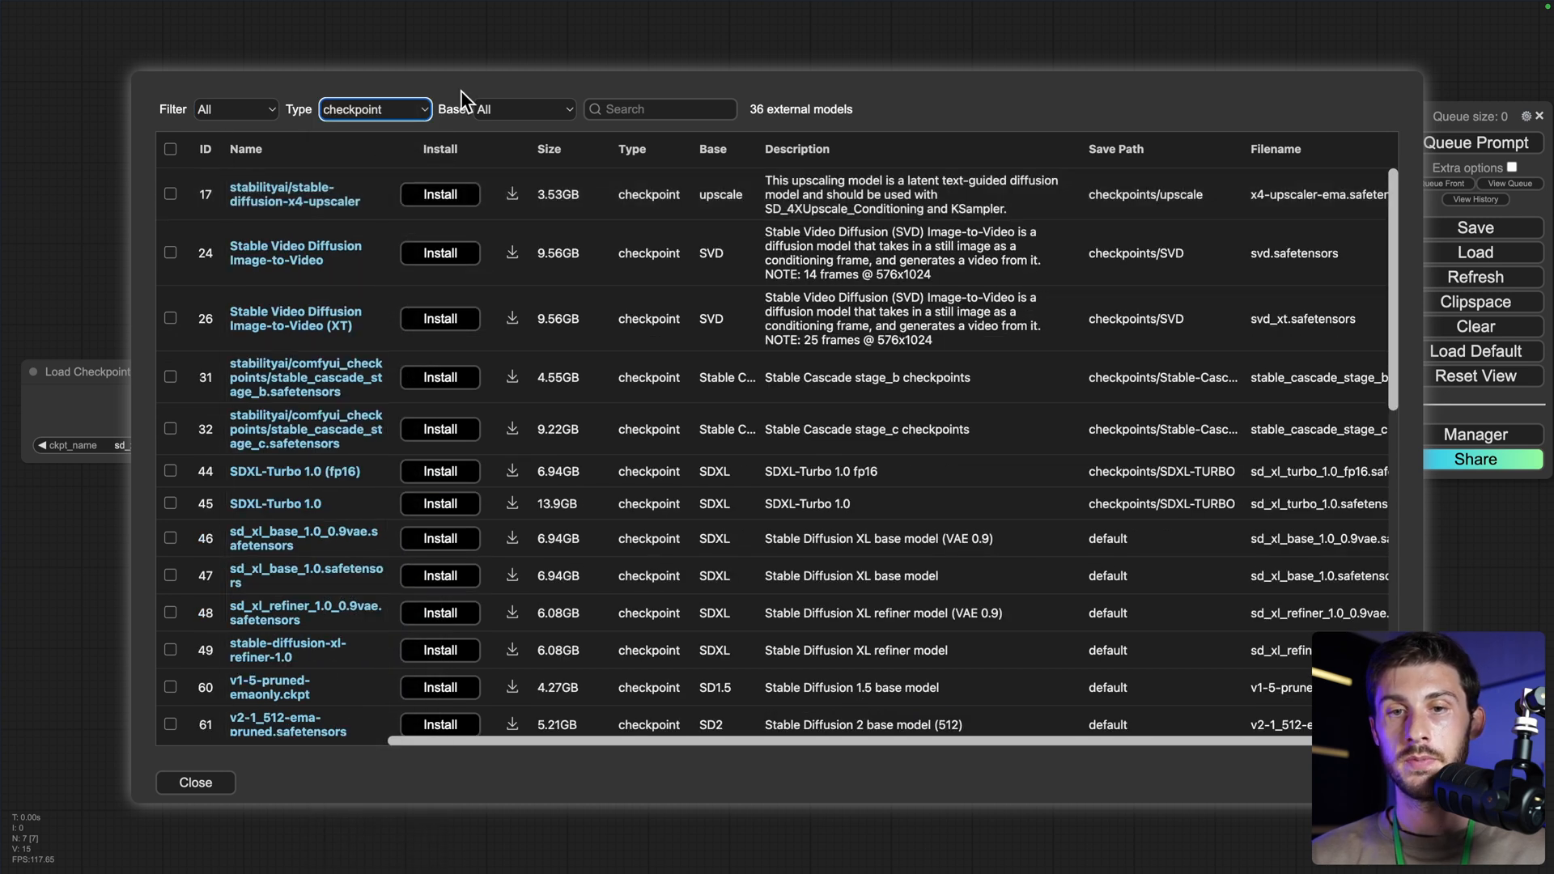
scroll(down, 3)
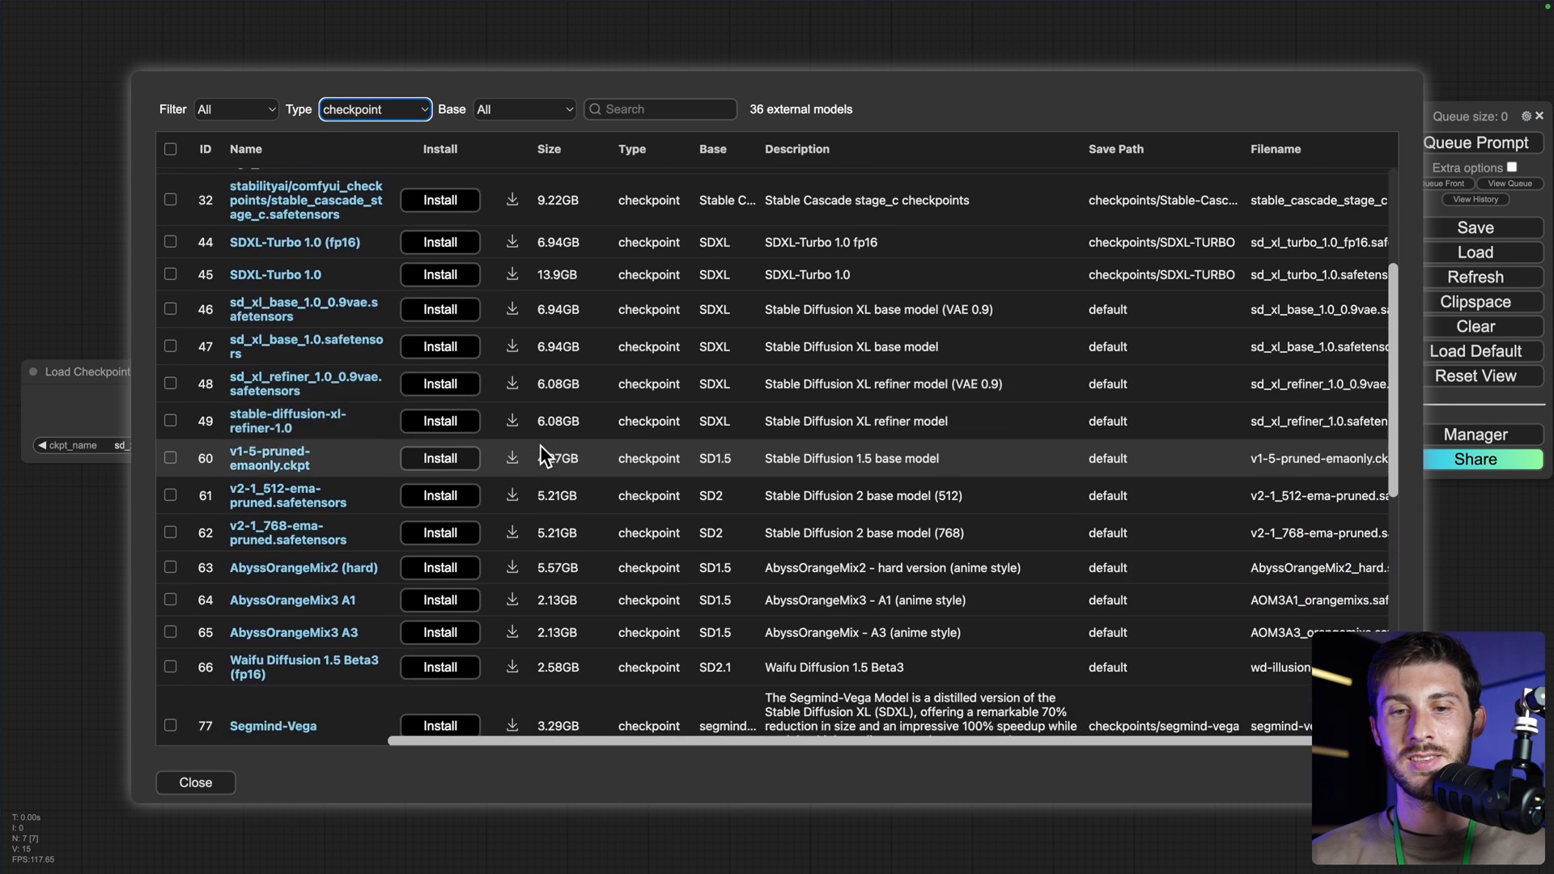
scroll(down, 3)
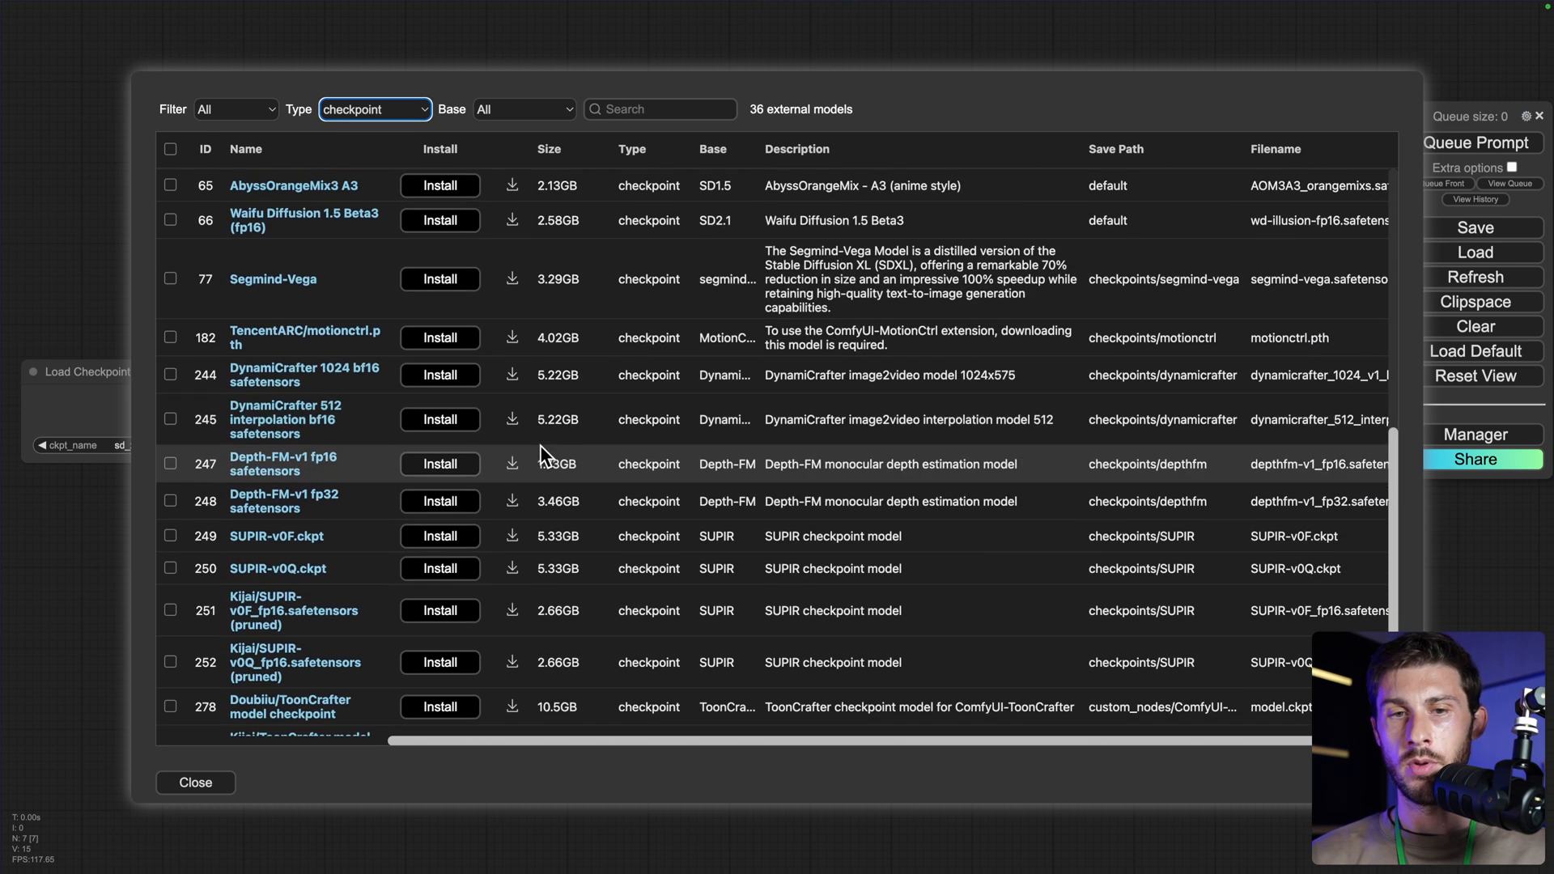
scroll(down, 3)
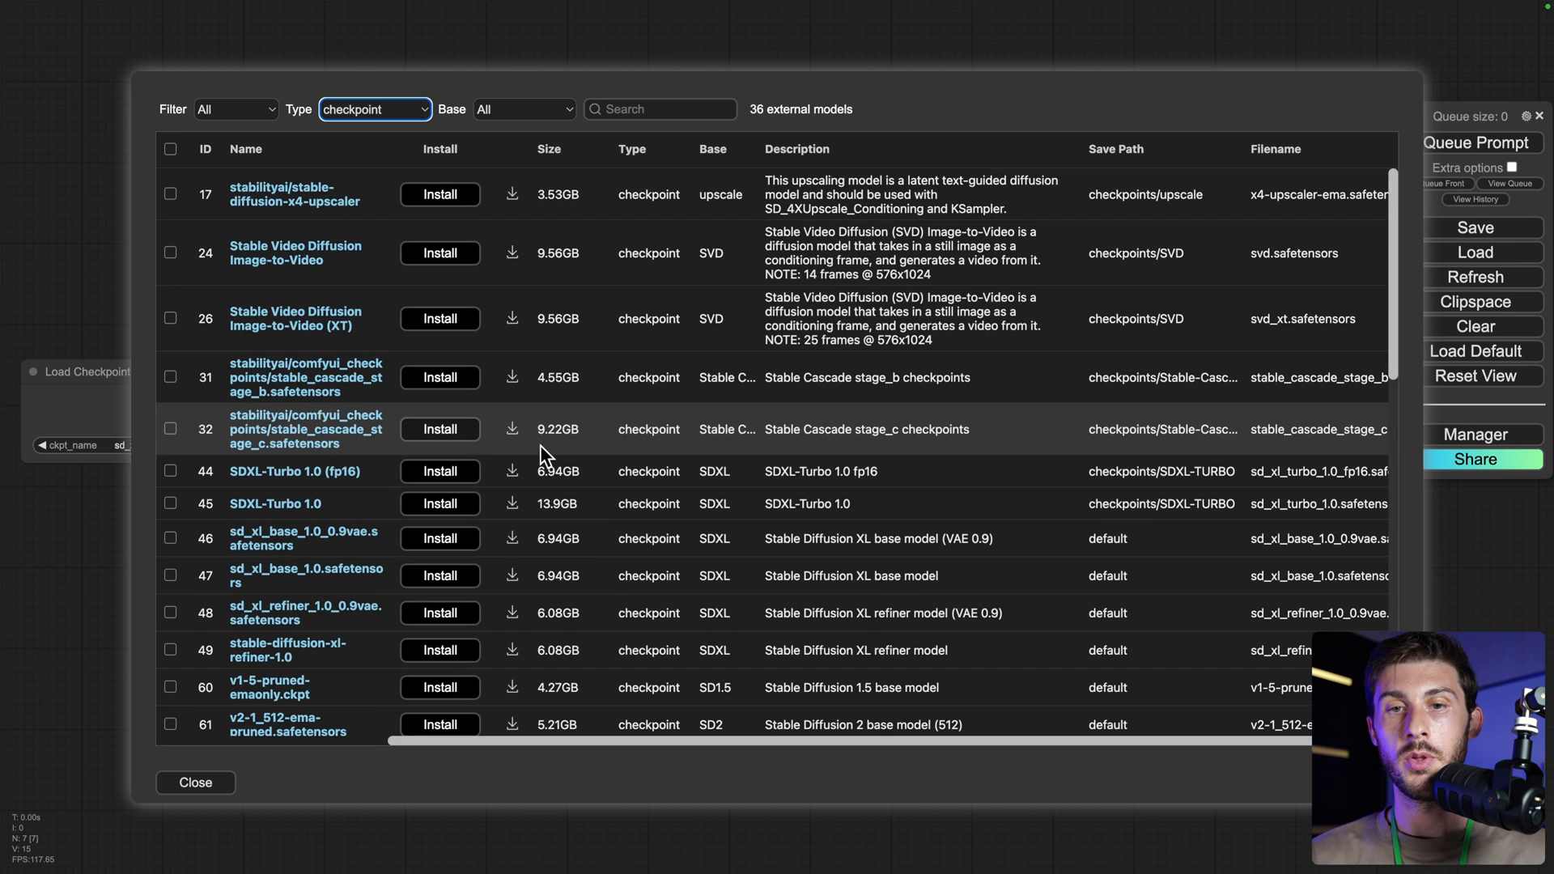
scroll(down, 3)
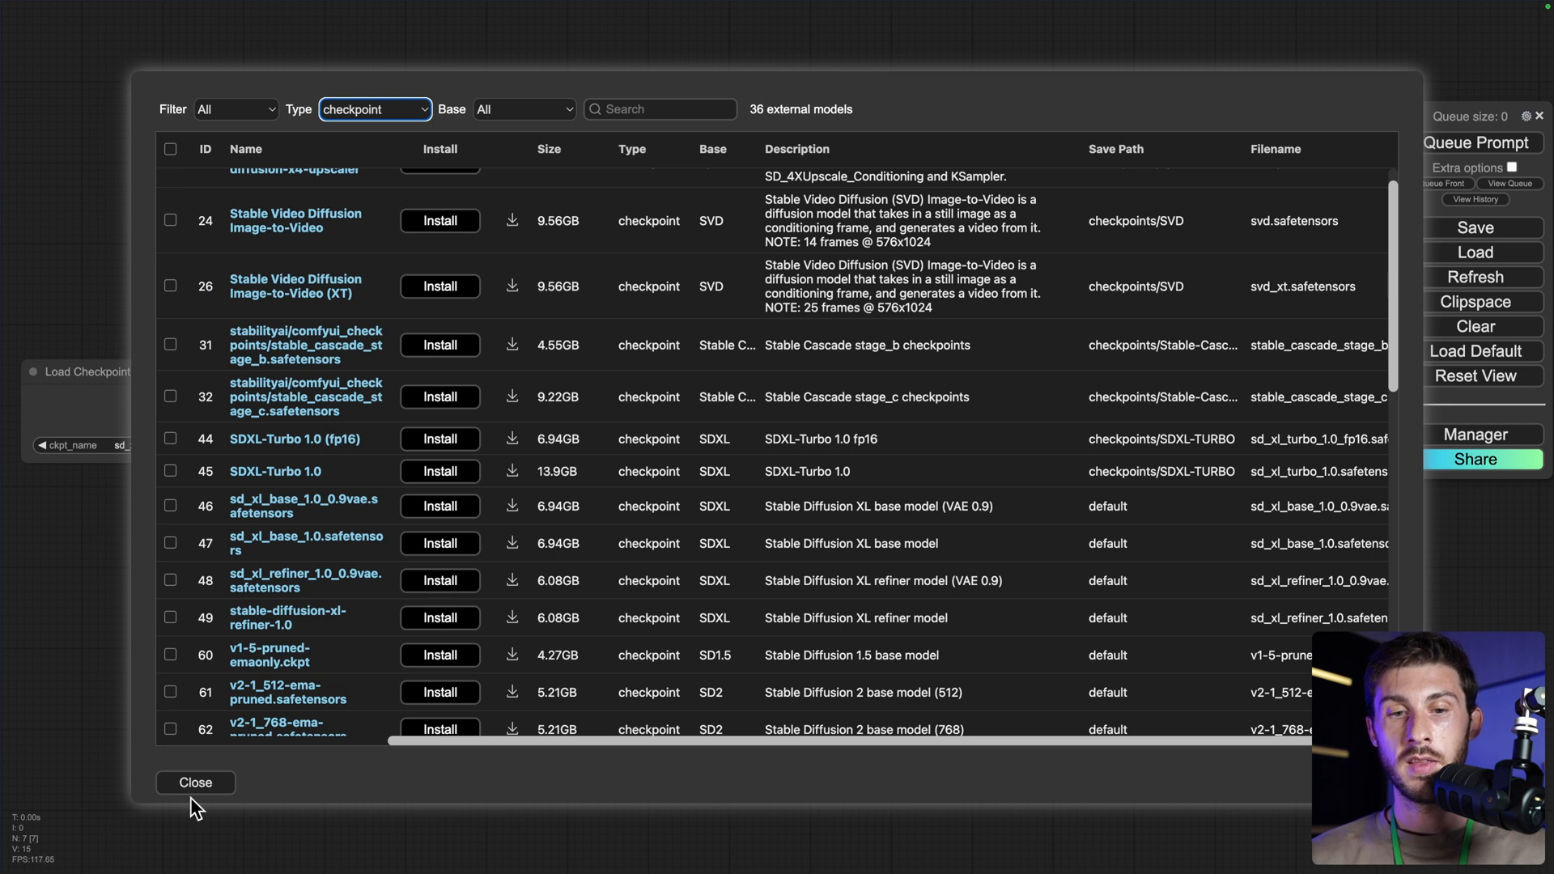
click(196, 781)
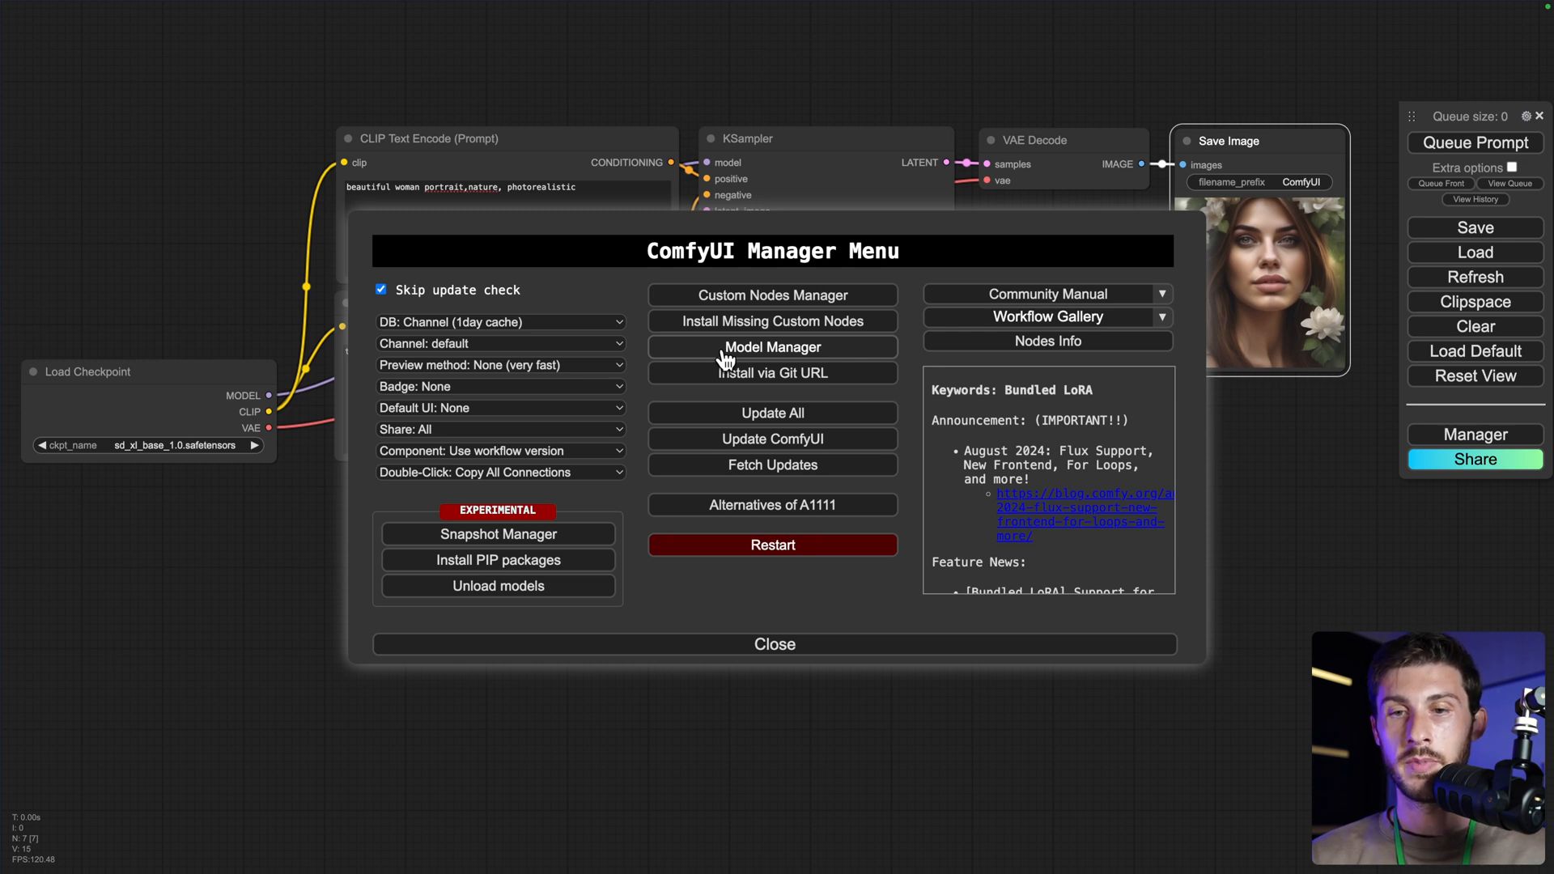
click(772, 346)
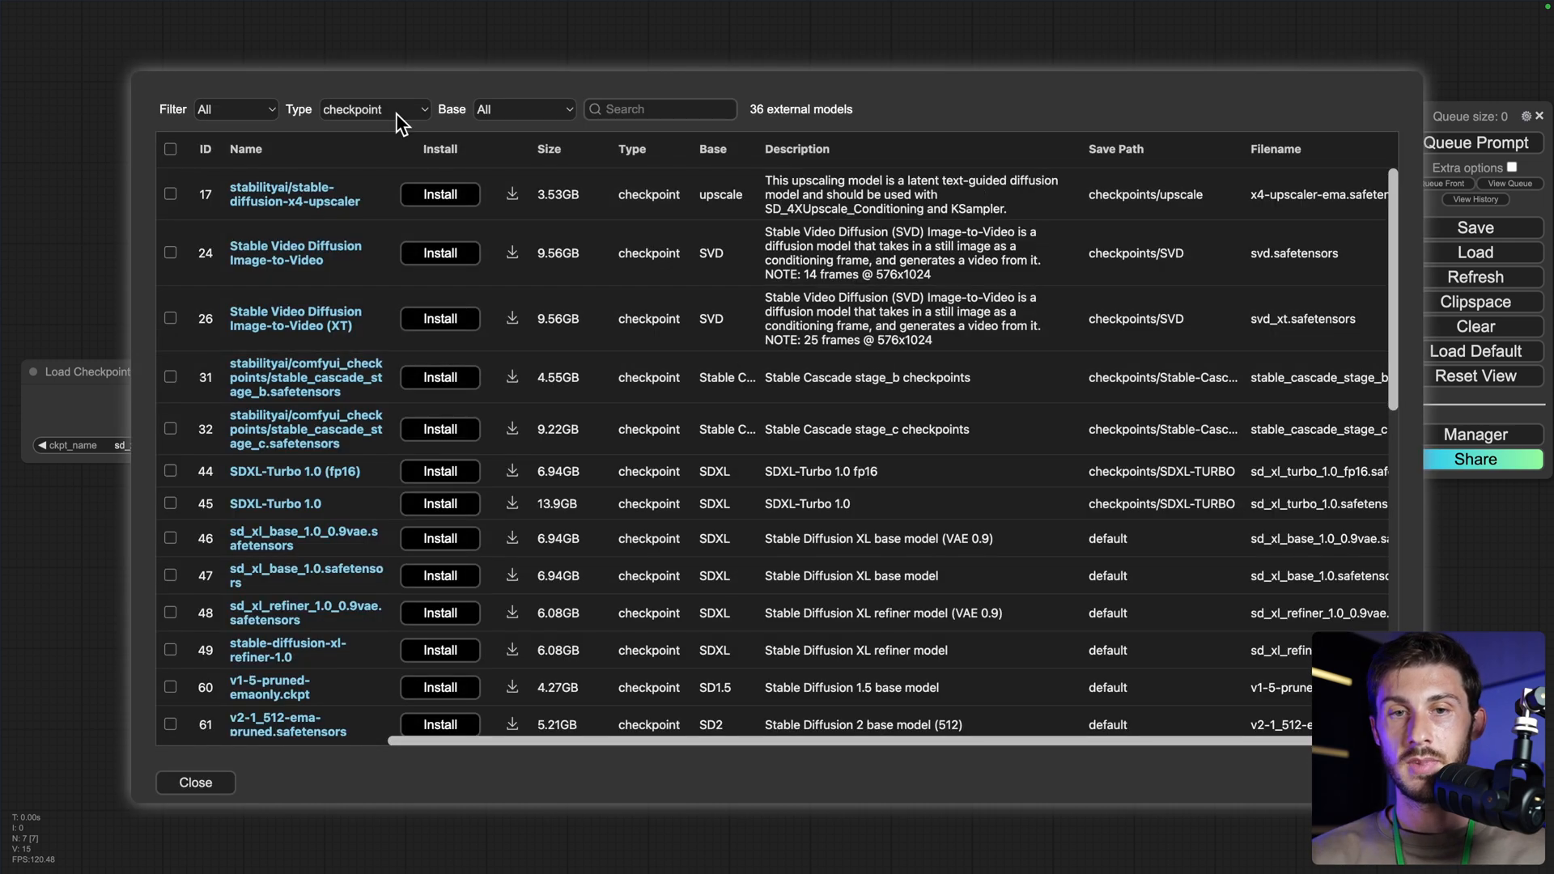
- Filter the model catalogue to the lora type, listing the SDXL Lightning and LCM LoRAs
click(374, 109)
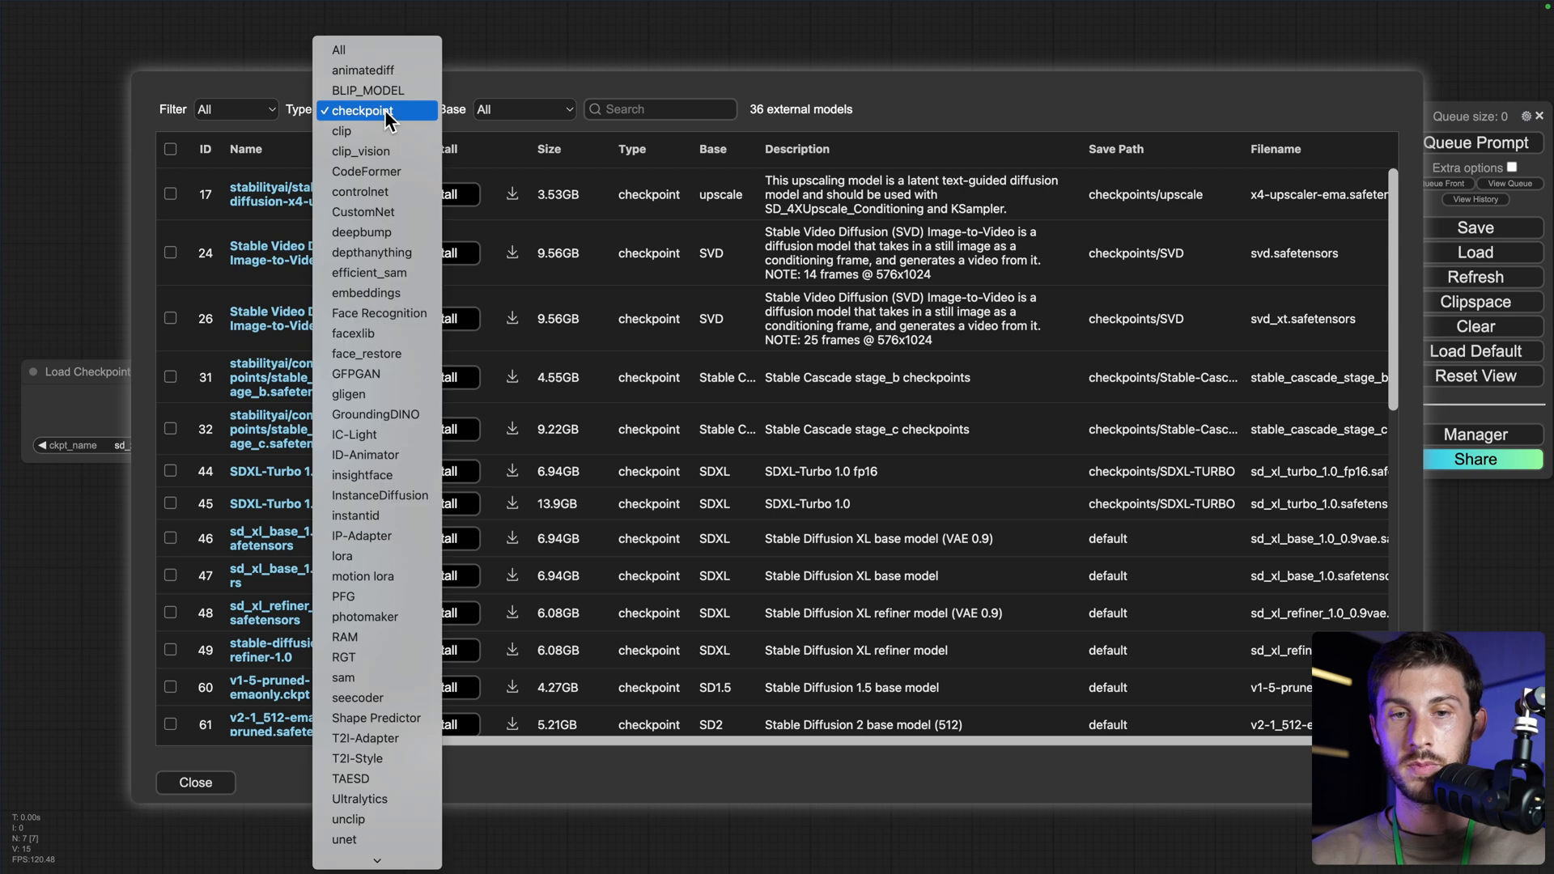
click(341, 555)
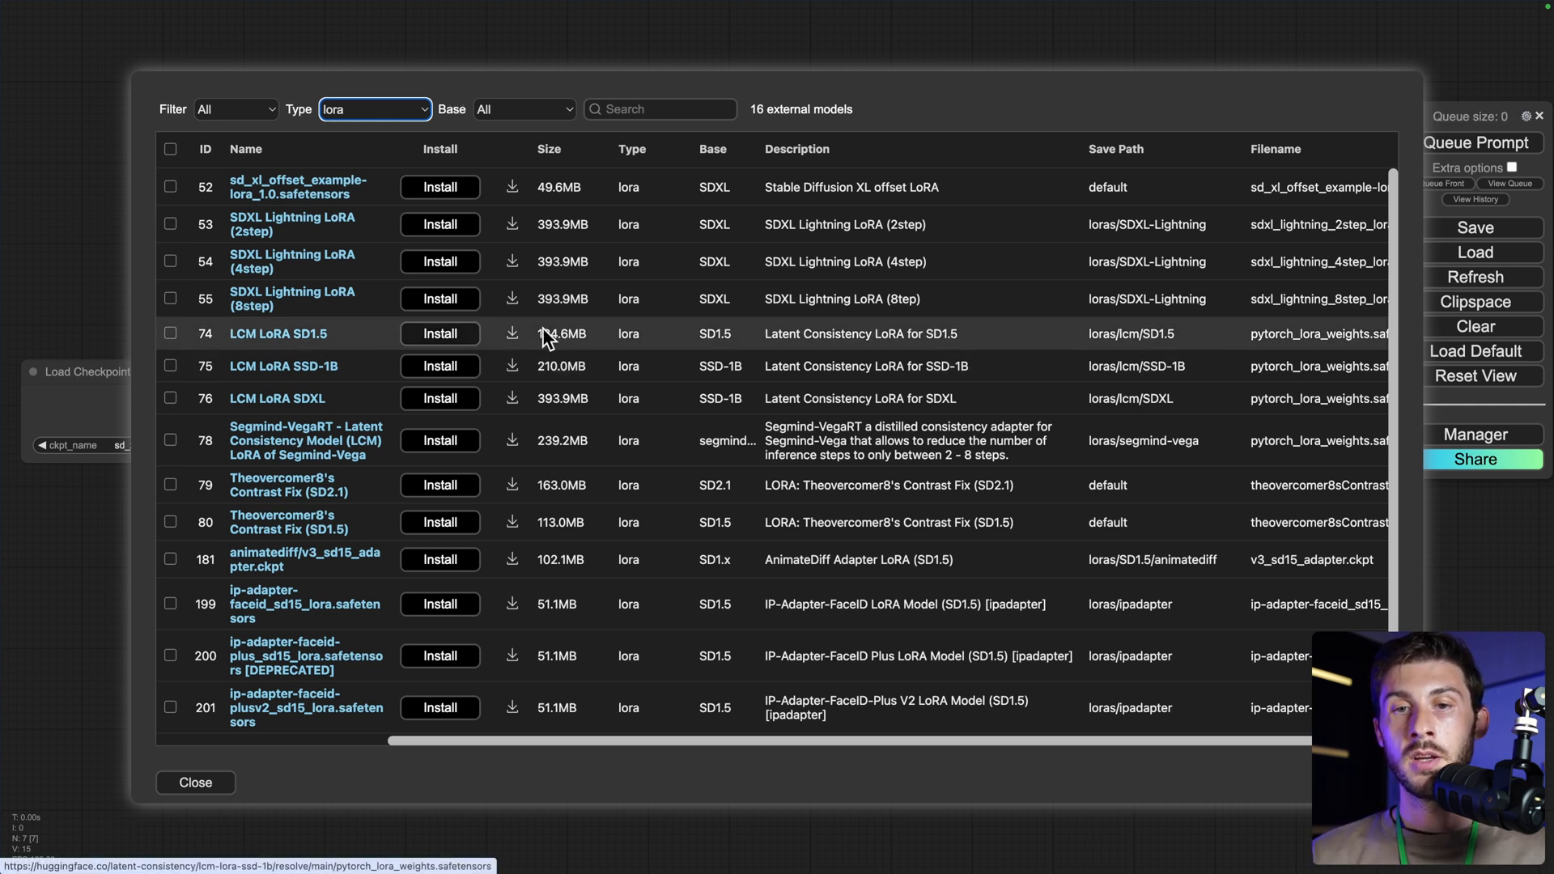
mouse_move(620, 324)
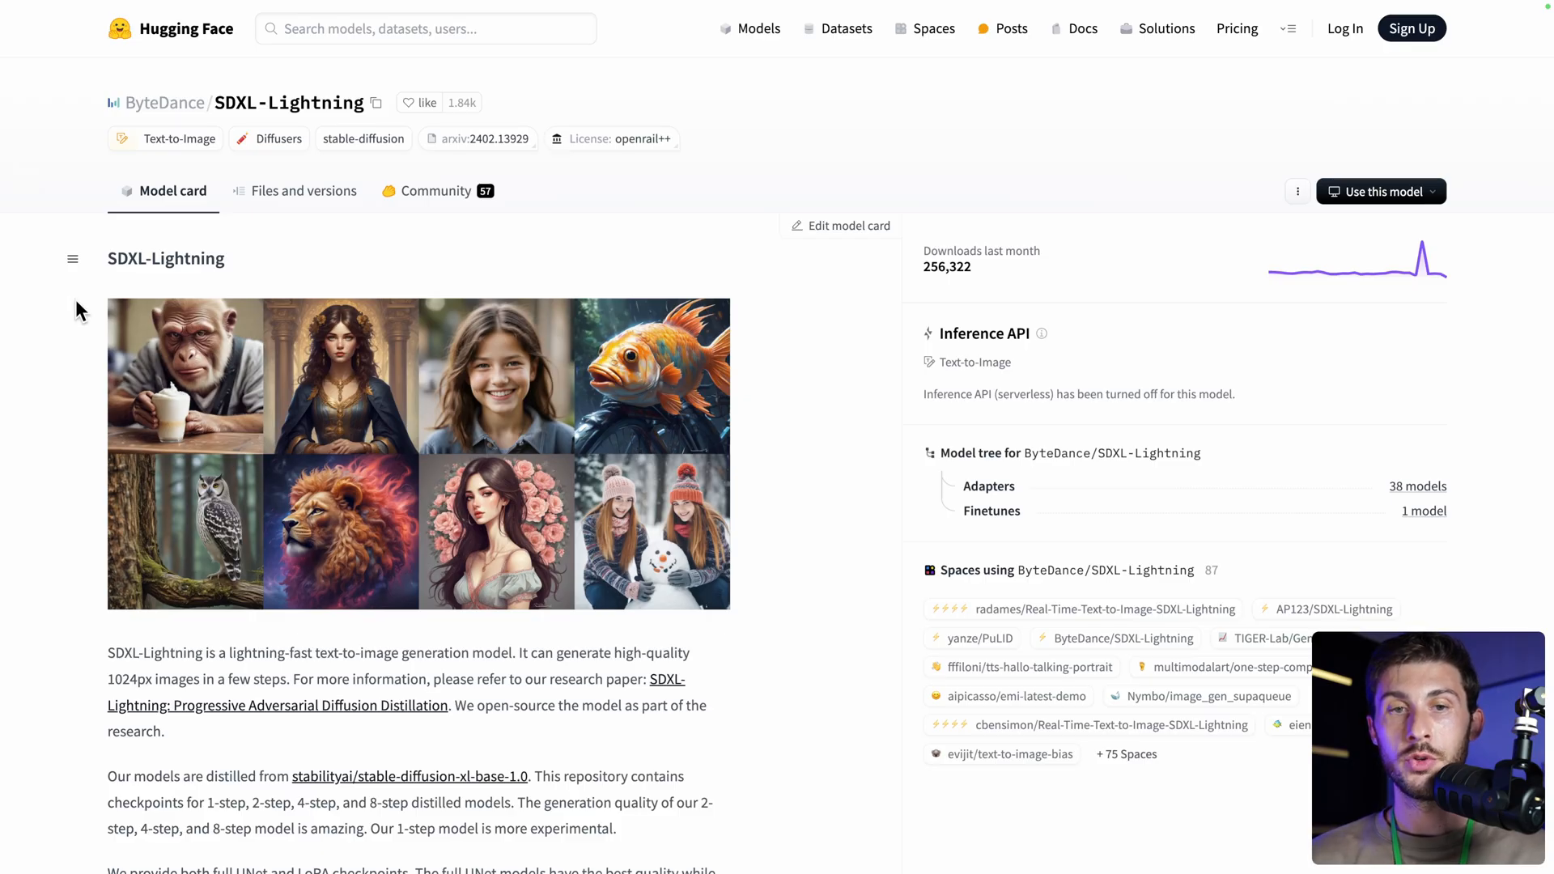
mouse_move(335, 280)
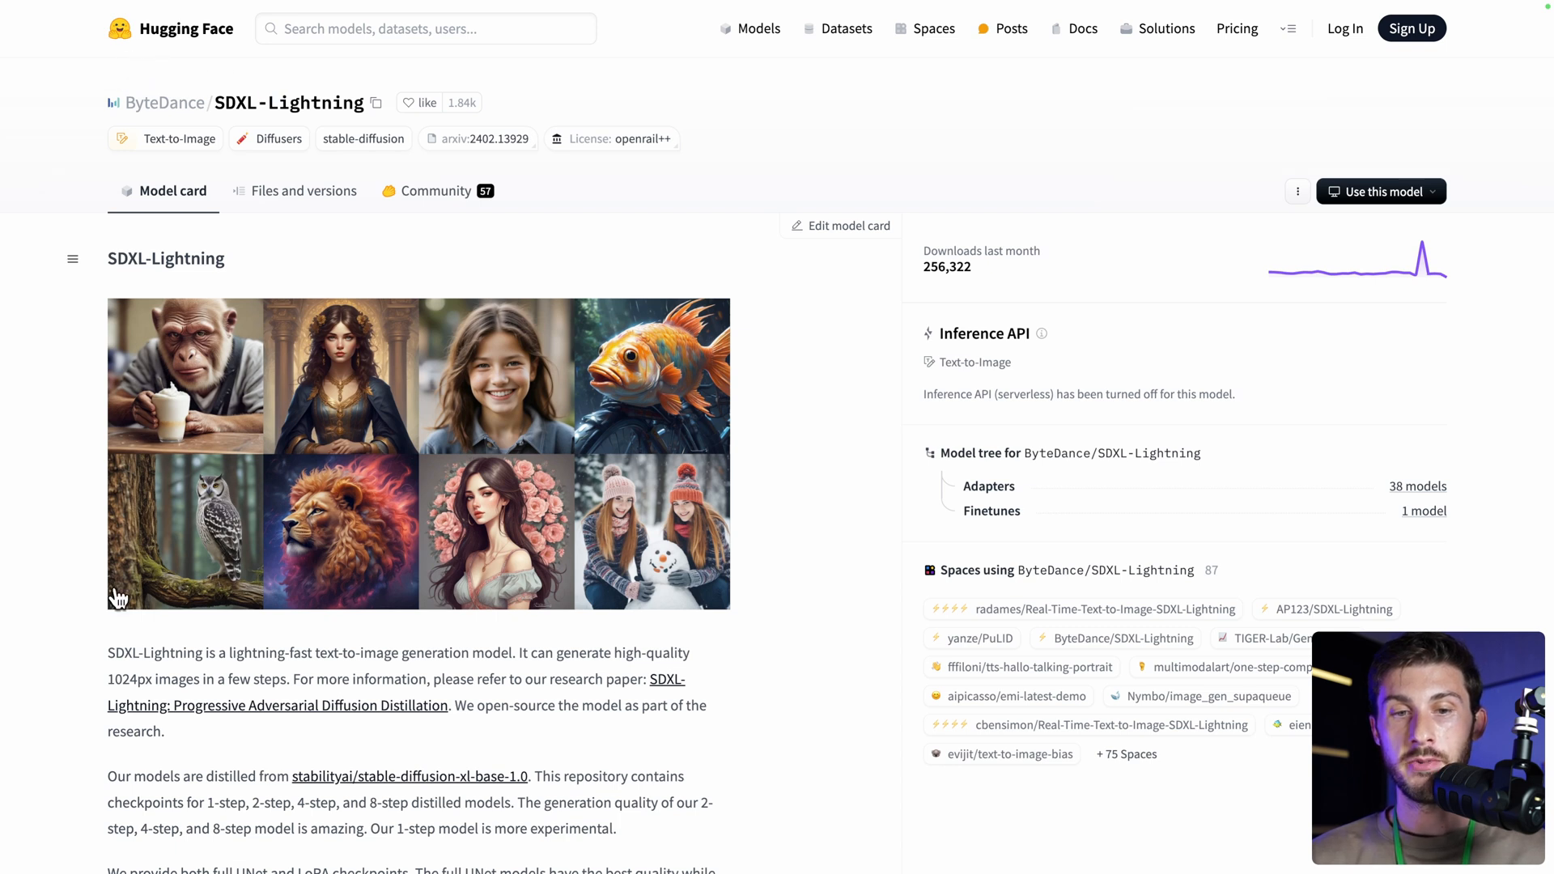
- Scroll the SDXL-Lightning model card down to its ComfyUI Usage section
scroll(down, 3)
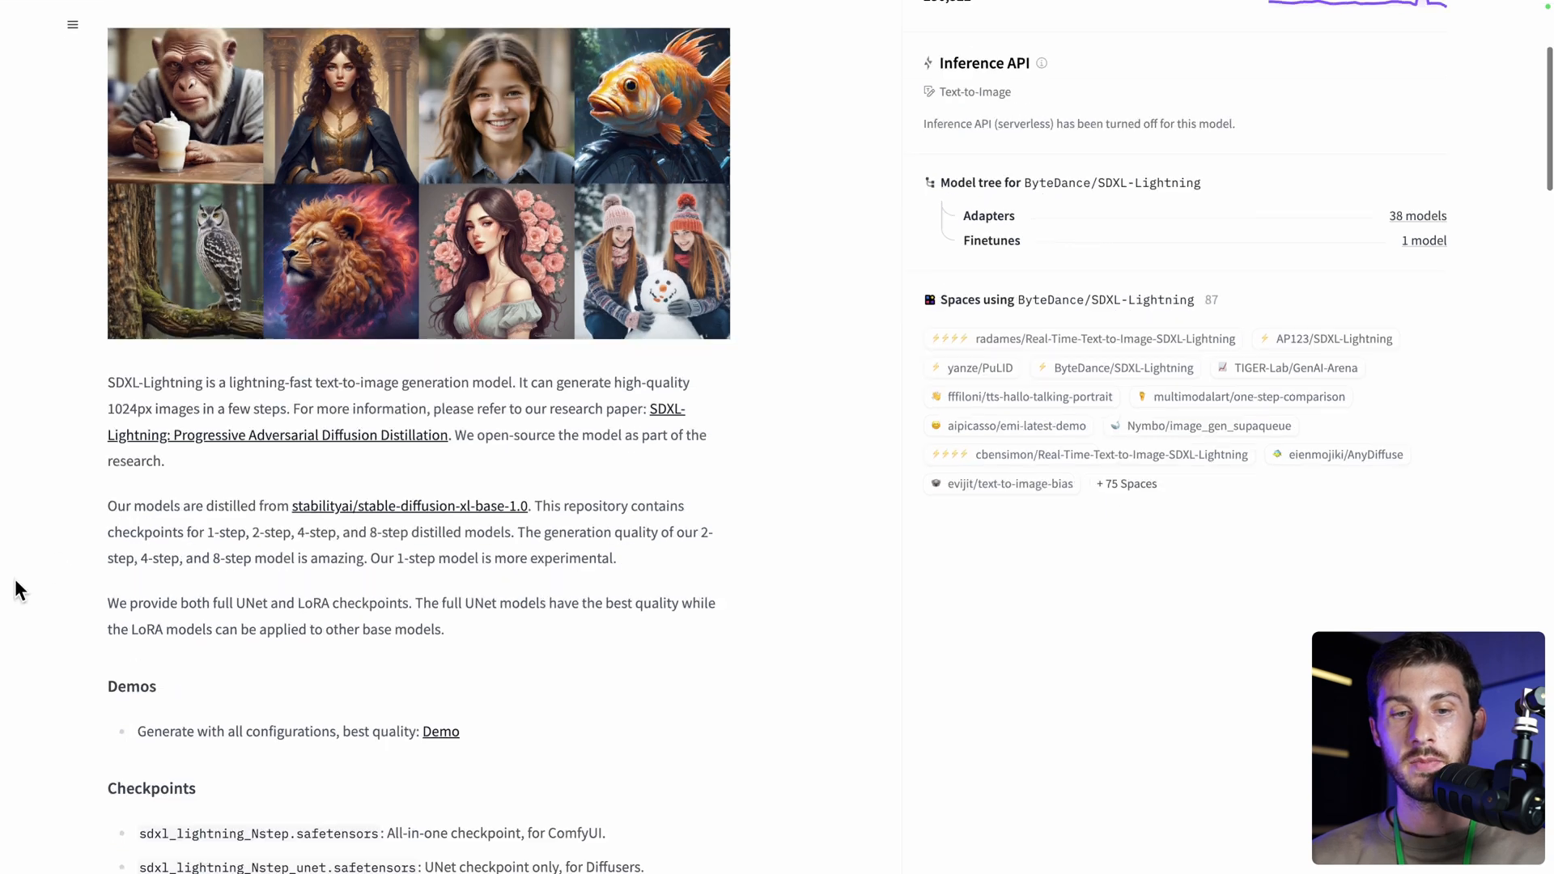
scroll(down, 3)
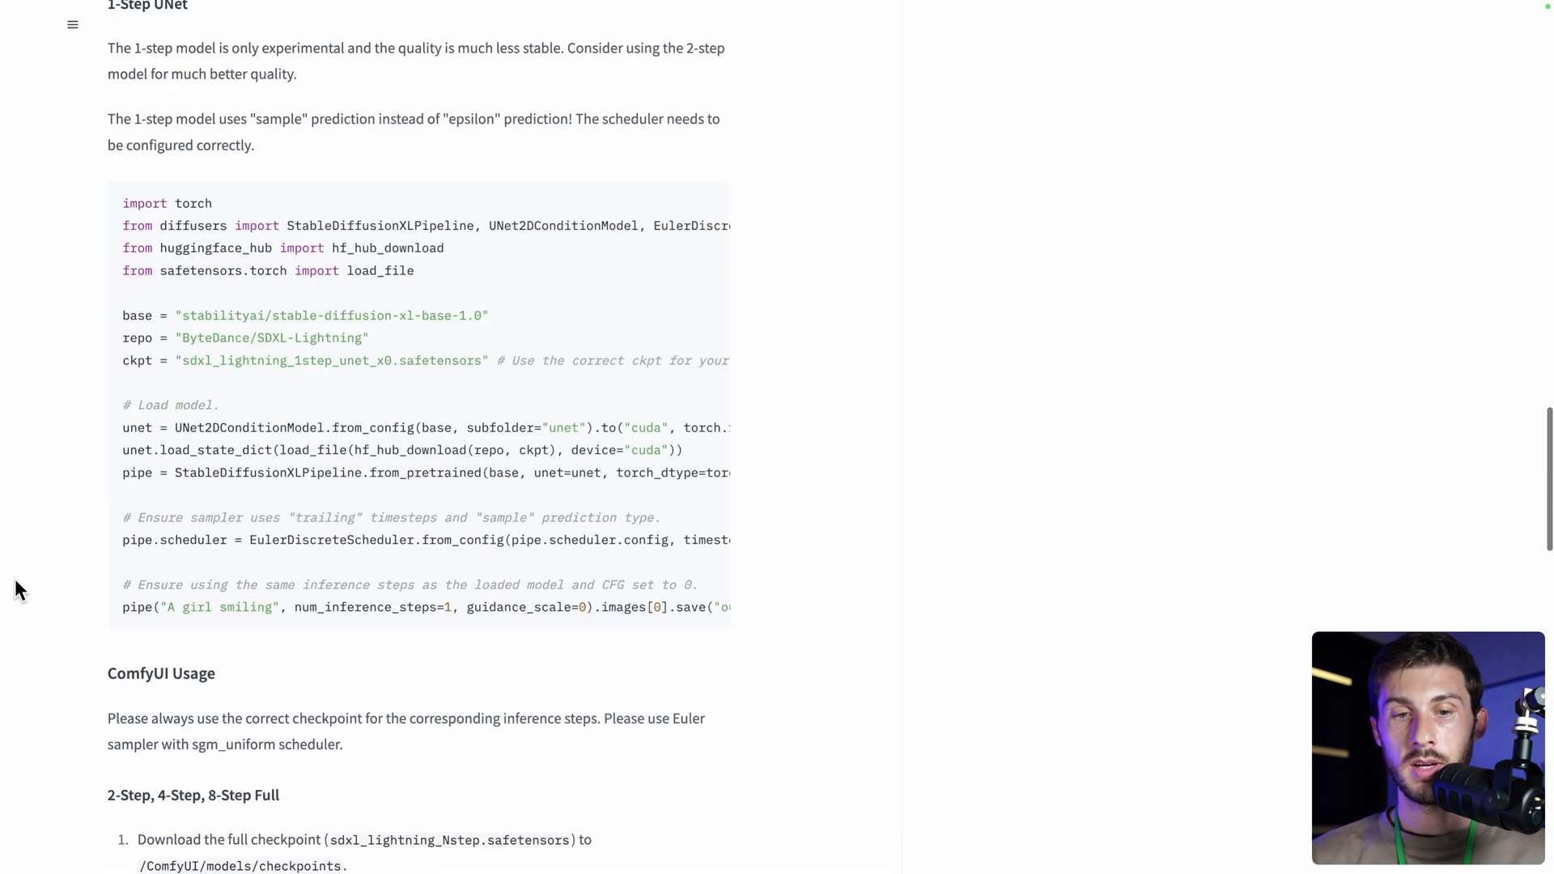
scroll(down, 3)
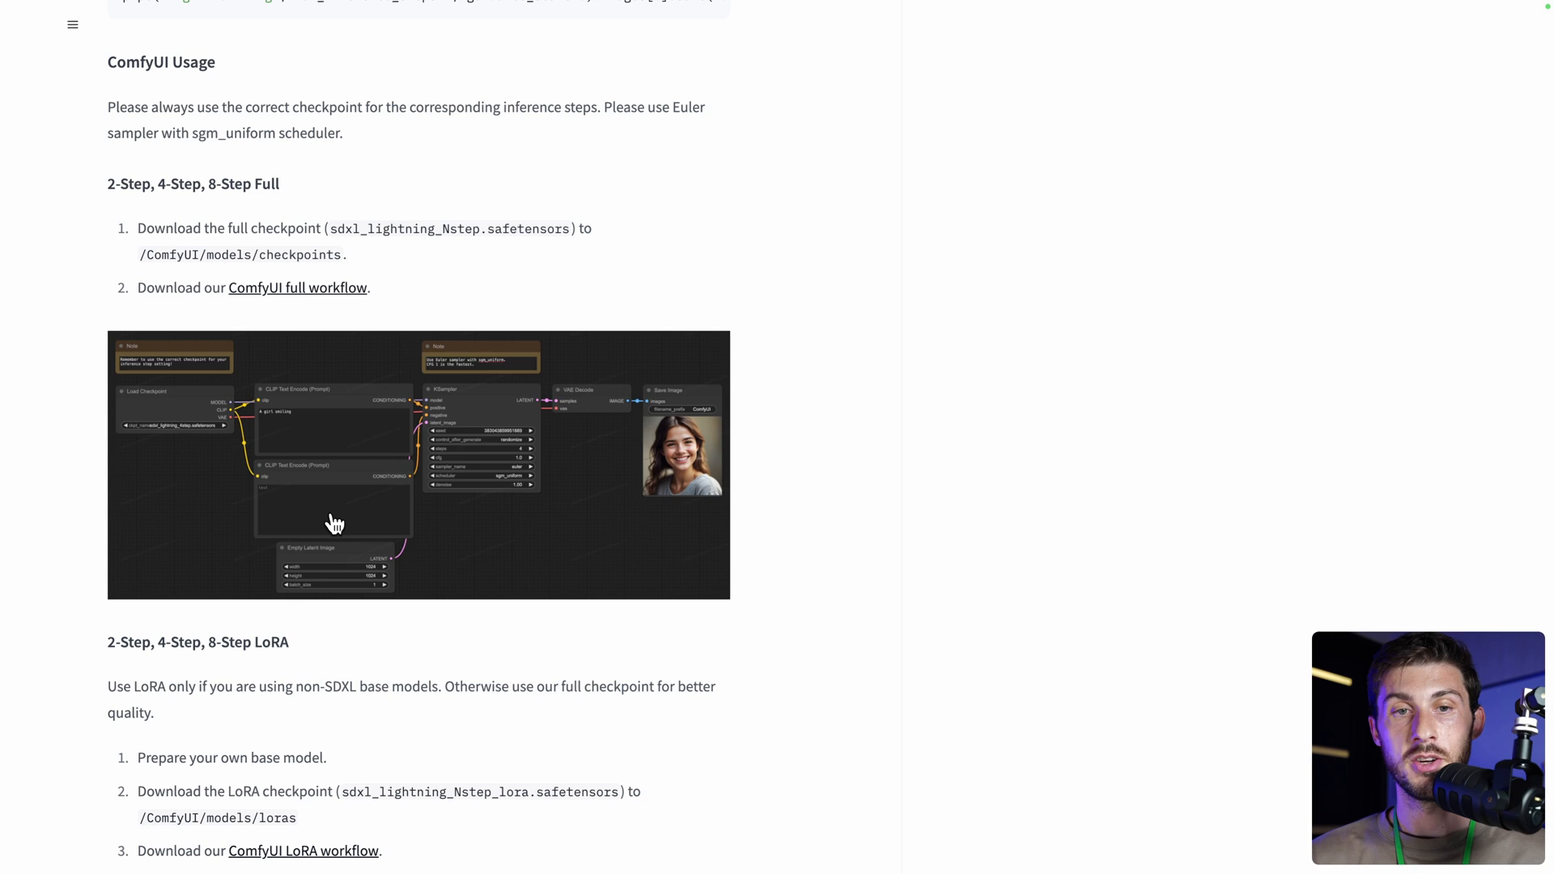
mouse_move(89, 209)
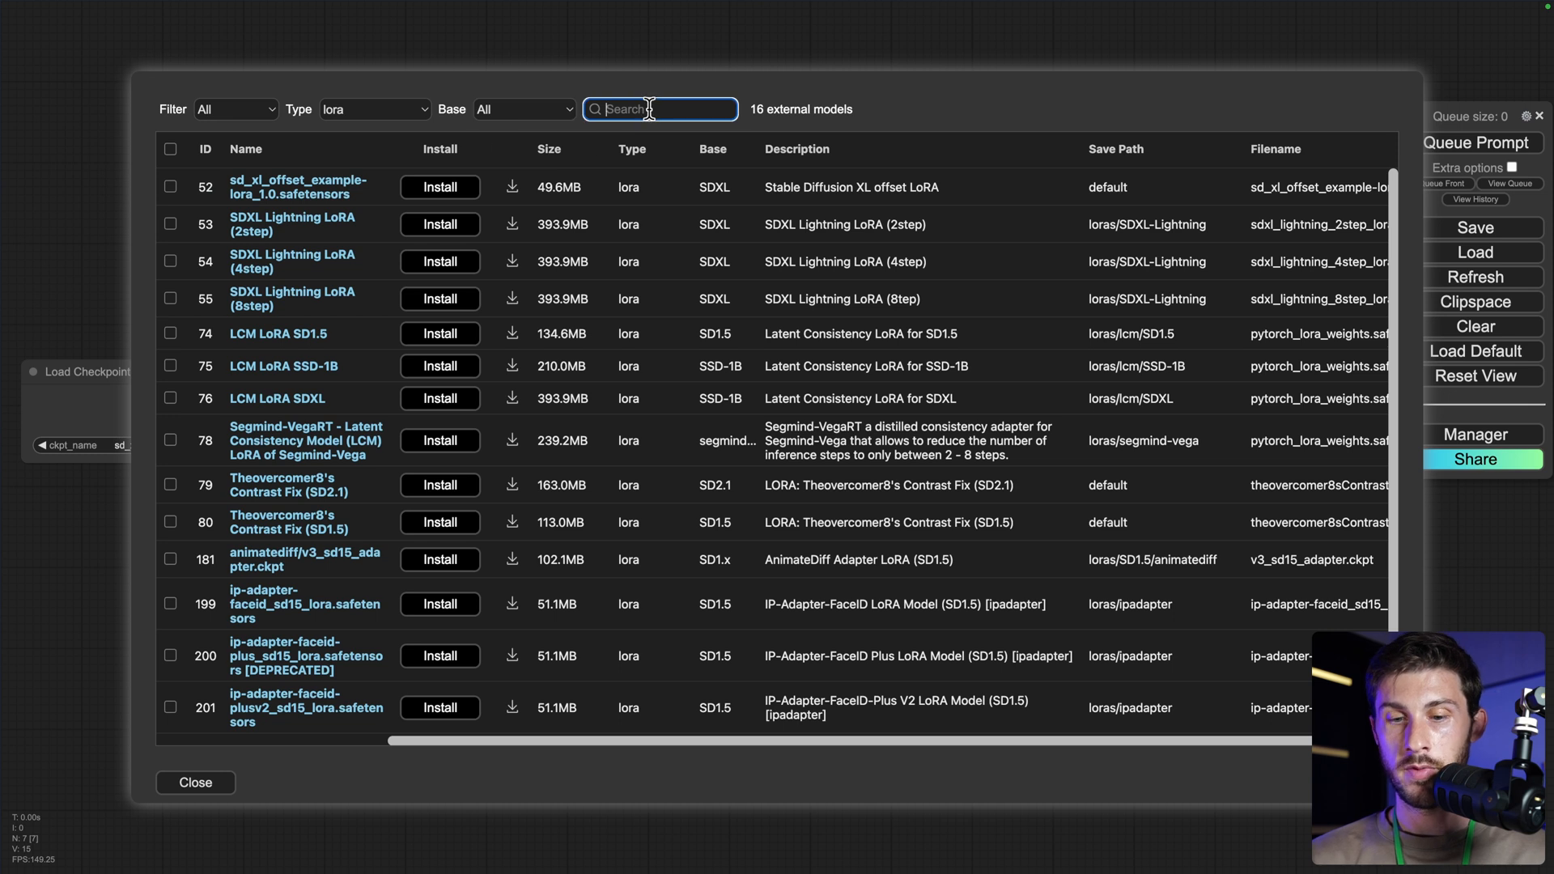
- Search 'sd' in Model Manager, install SDXL Lightning LoRA (8step), and close the catalogue
text(sd)
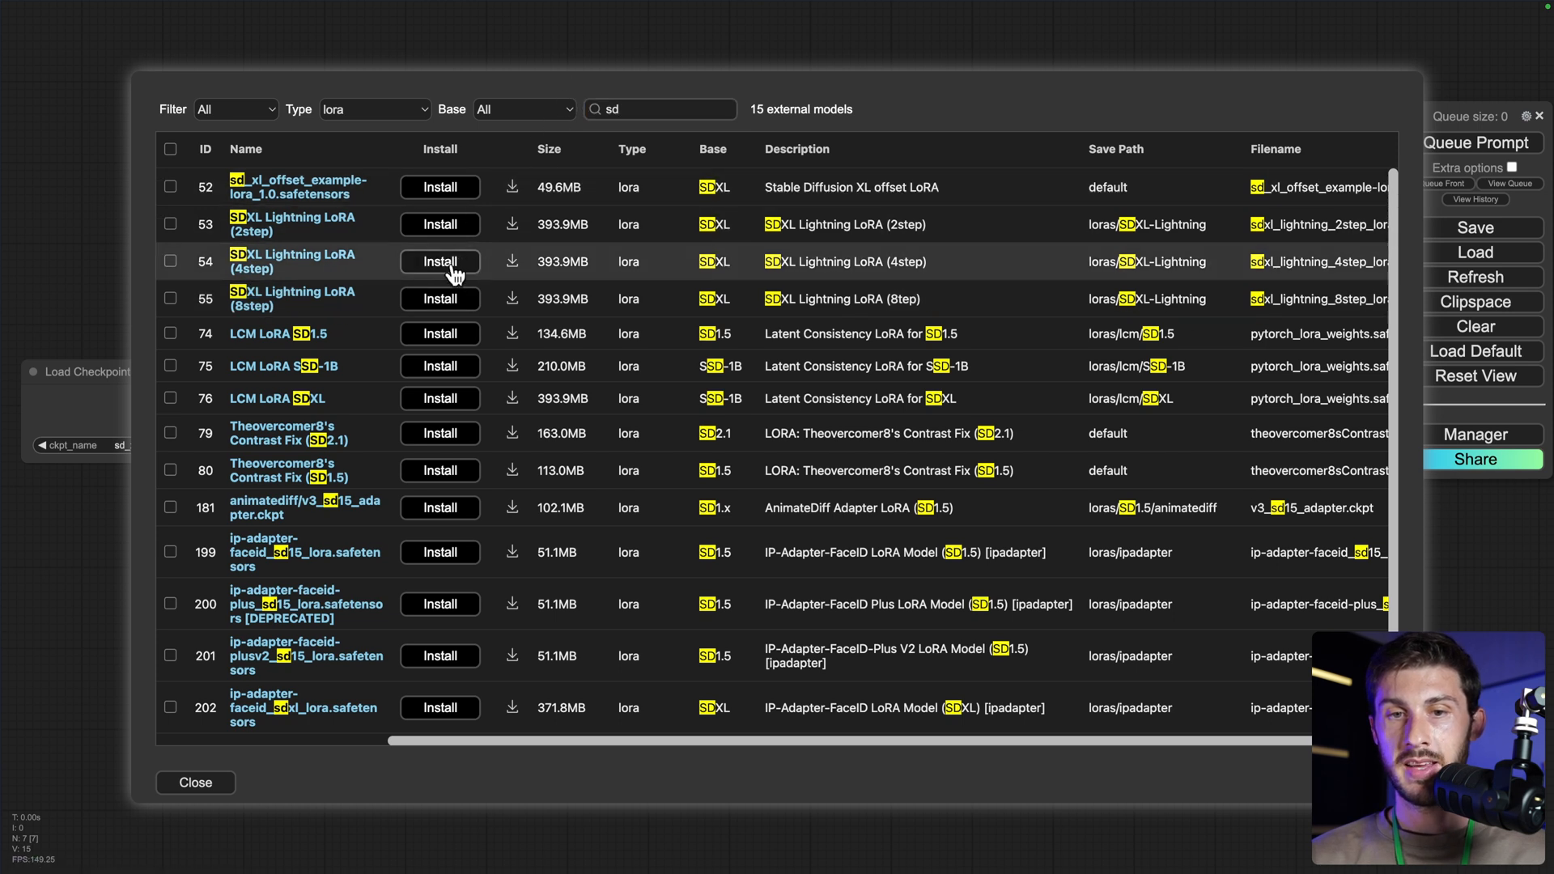
click(439, 297)
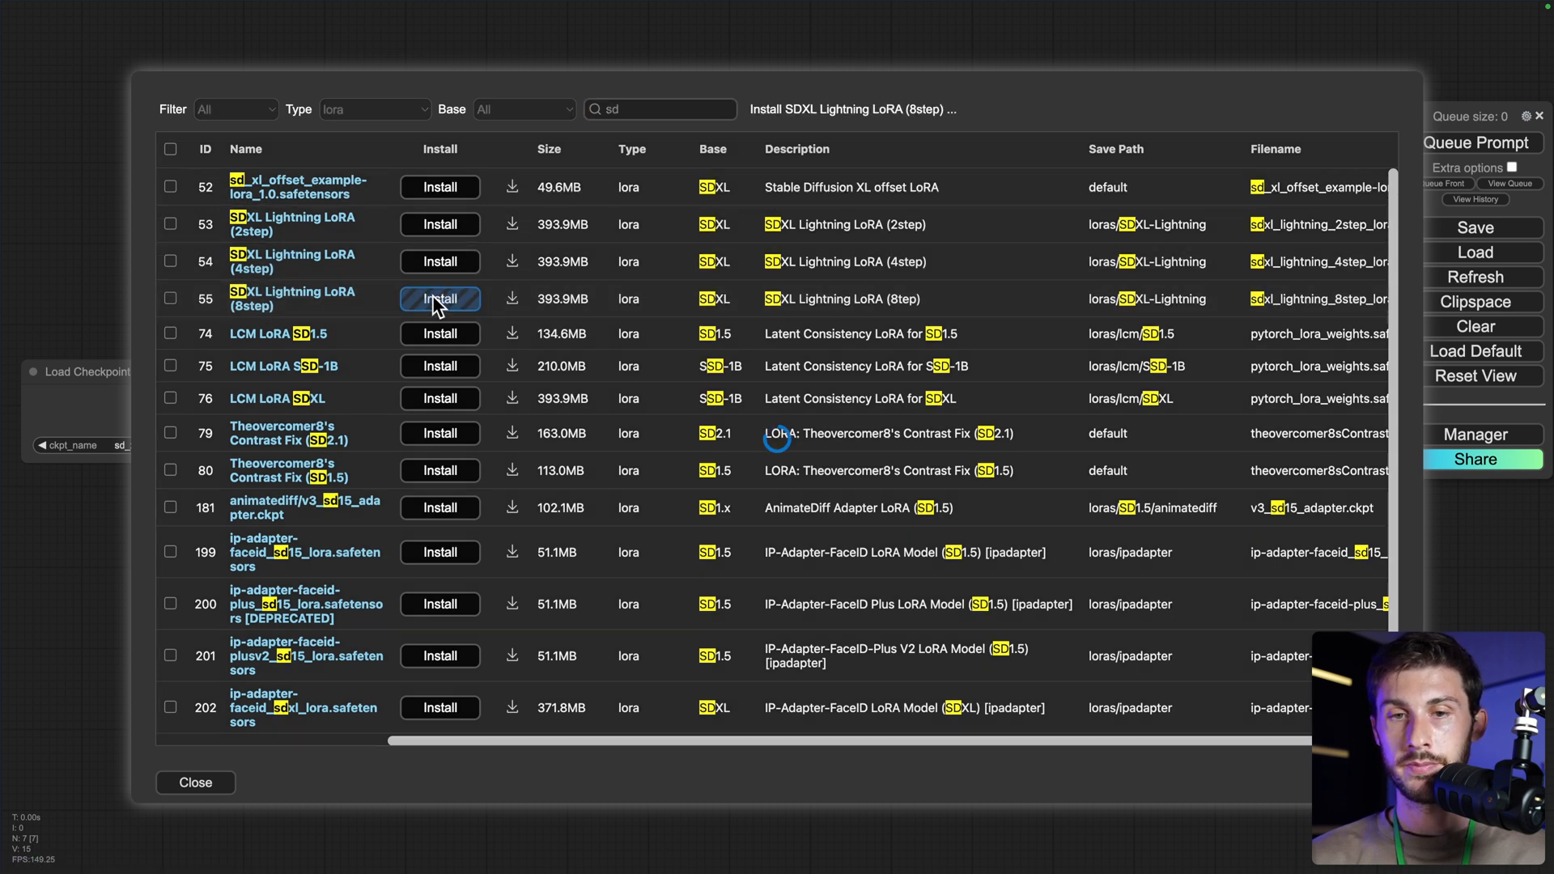
click(439, 298)
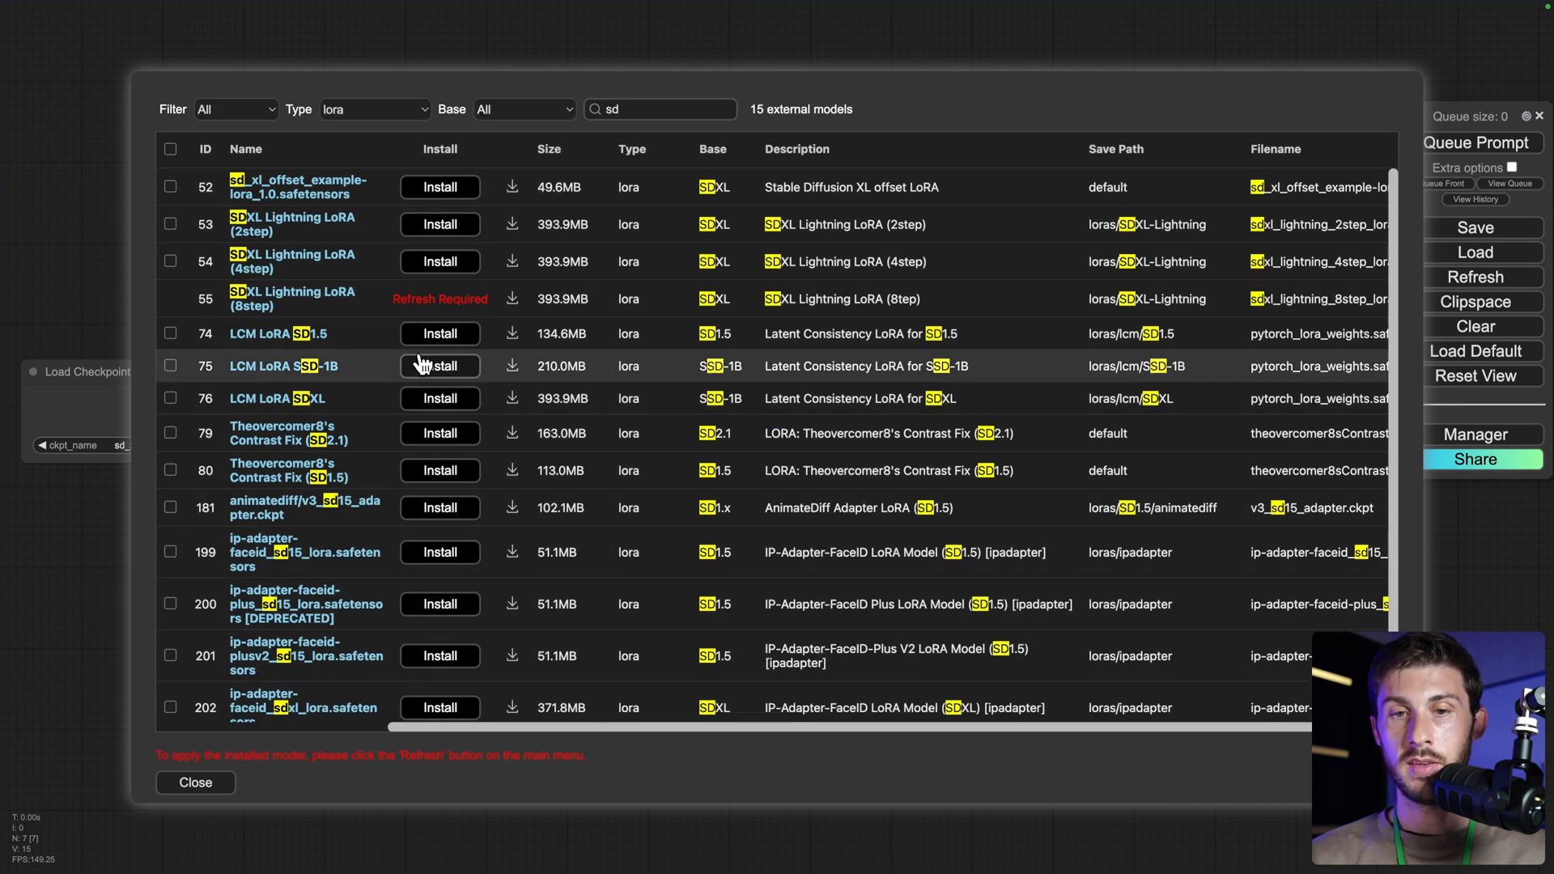
click(196, 781)
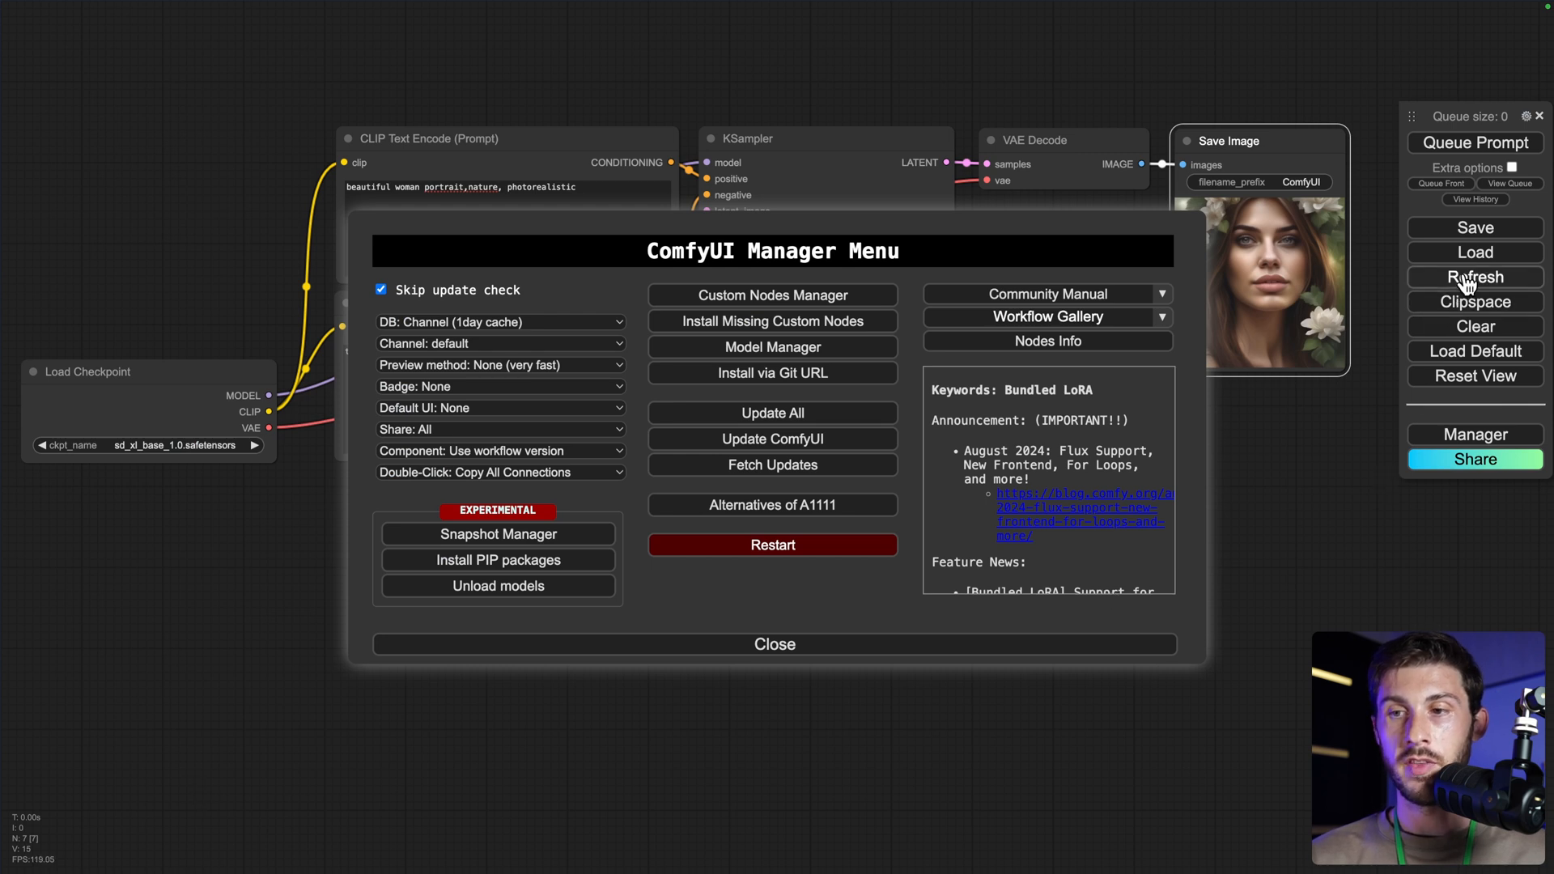
mouse_move(257, 158)
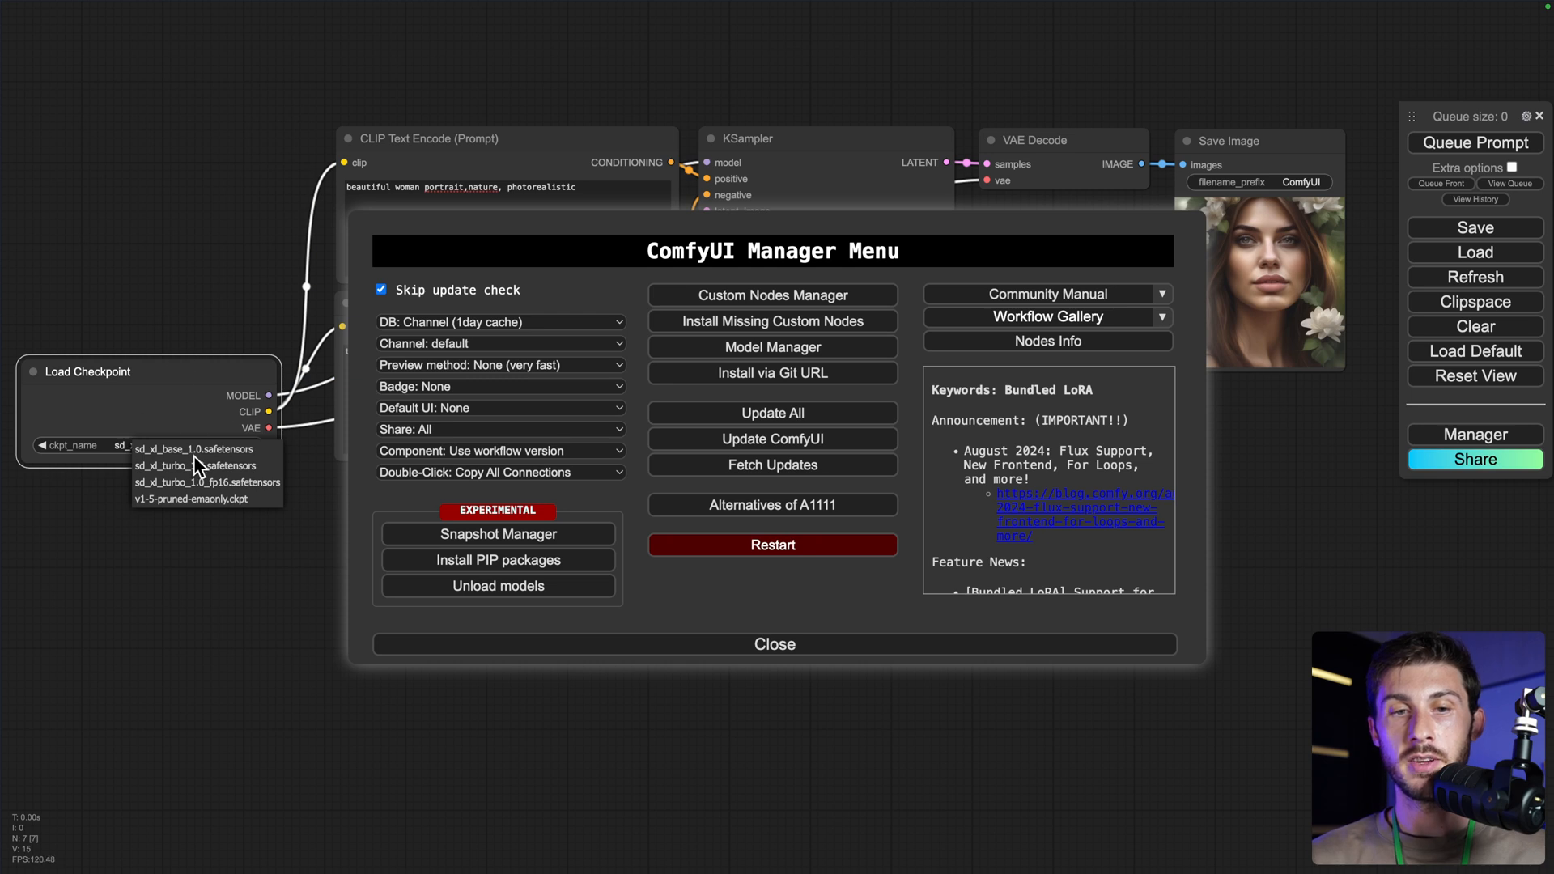
- Keep sd_xl_base_1.0.safetensors in Load Checkpoint and close the Manager menu
click(192, 448)
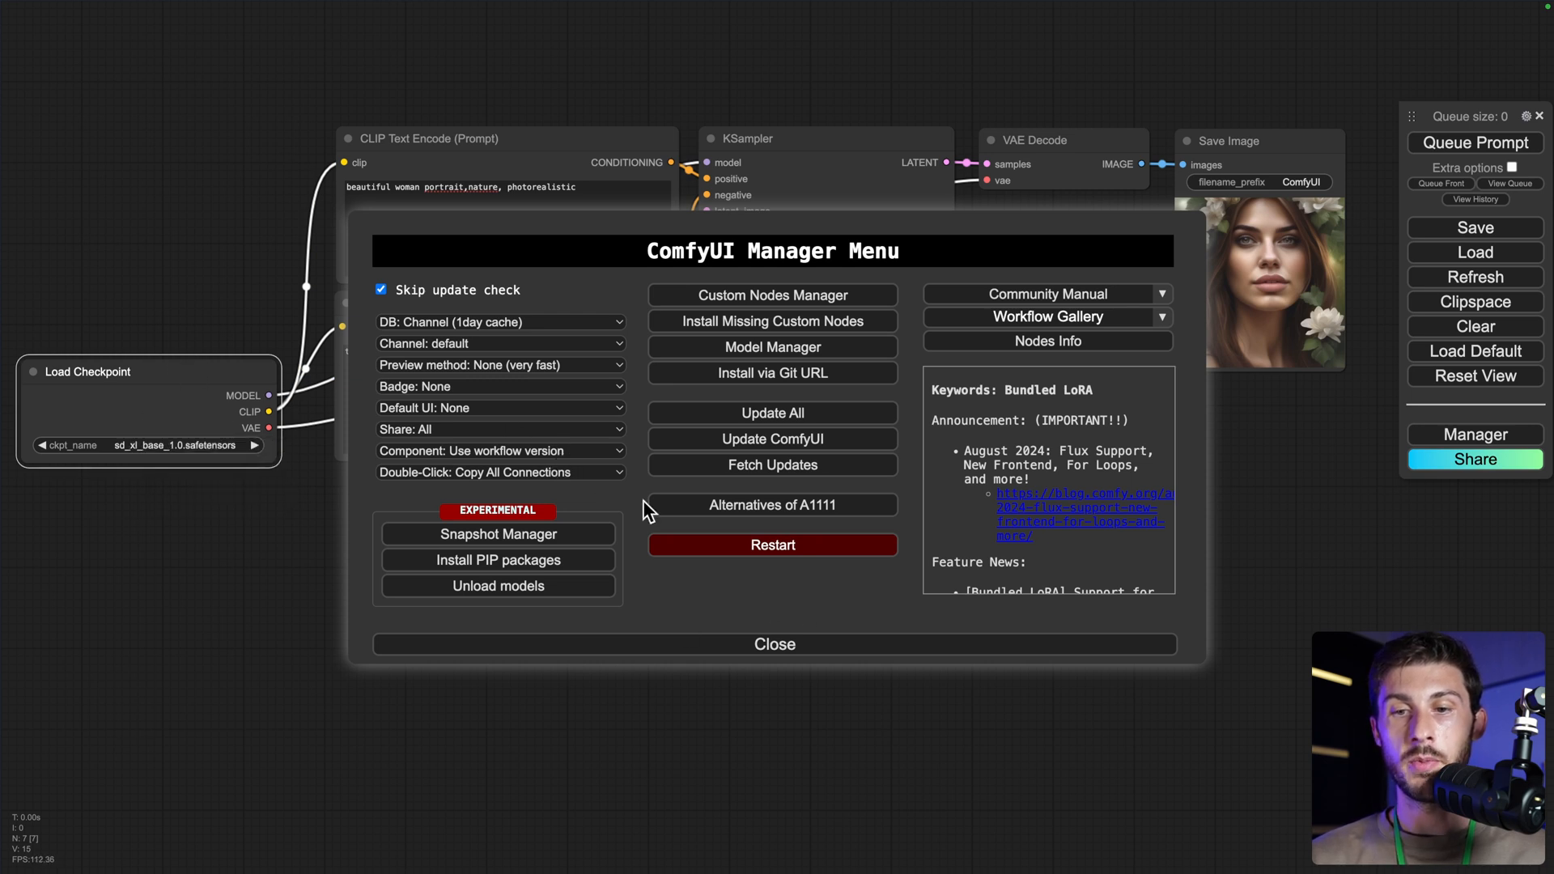
mouse_move(871, 584)
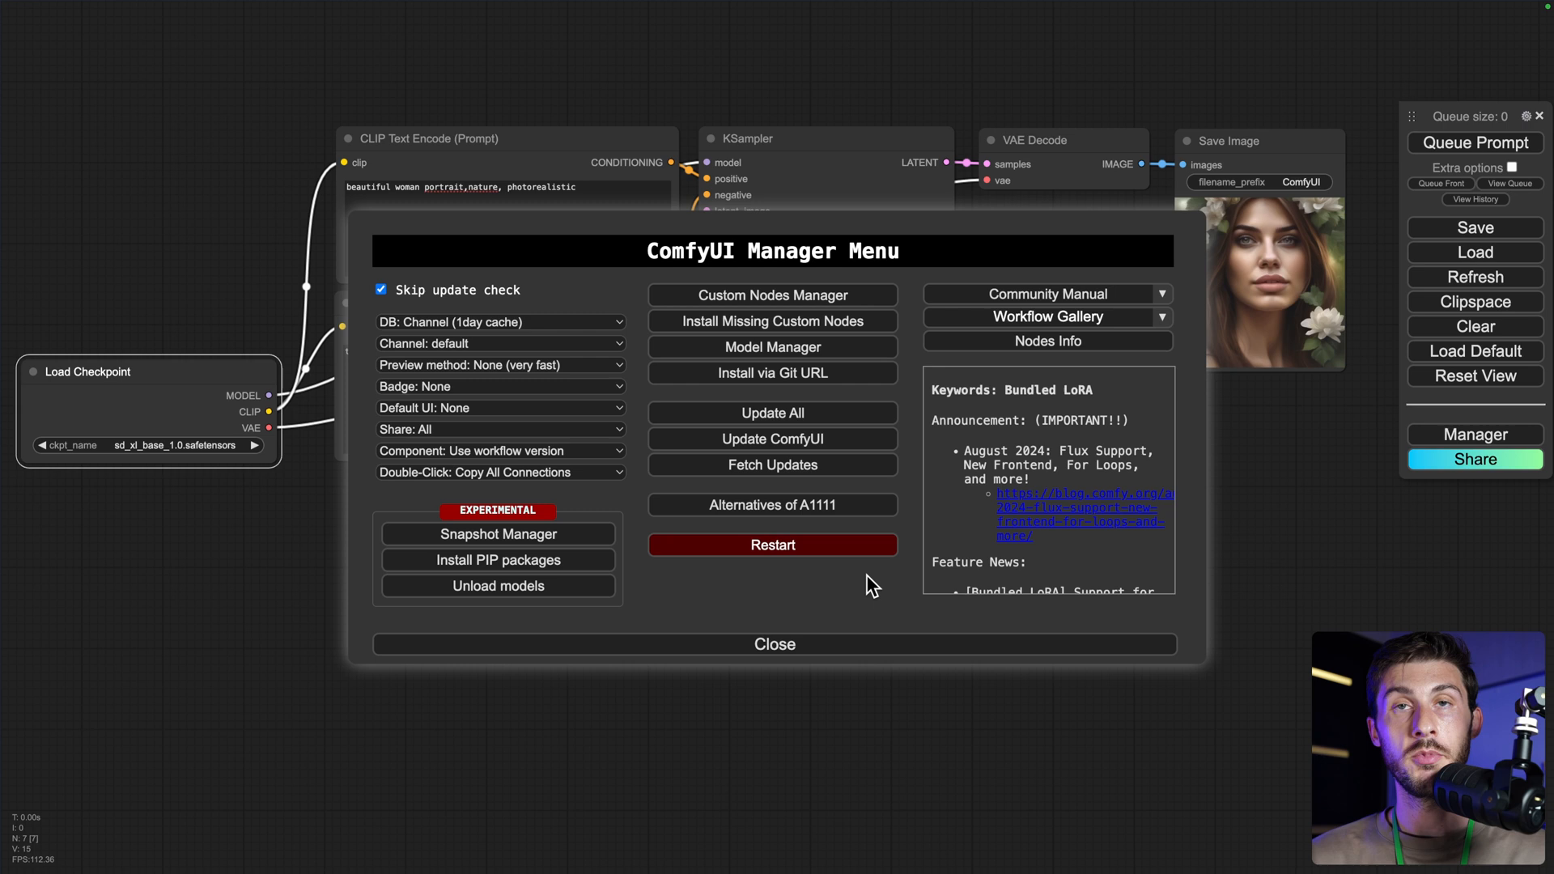
click(774, 642)
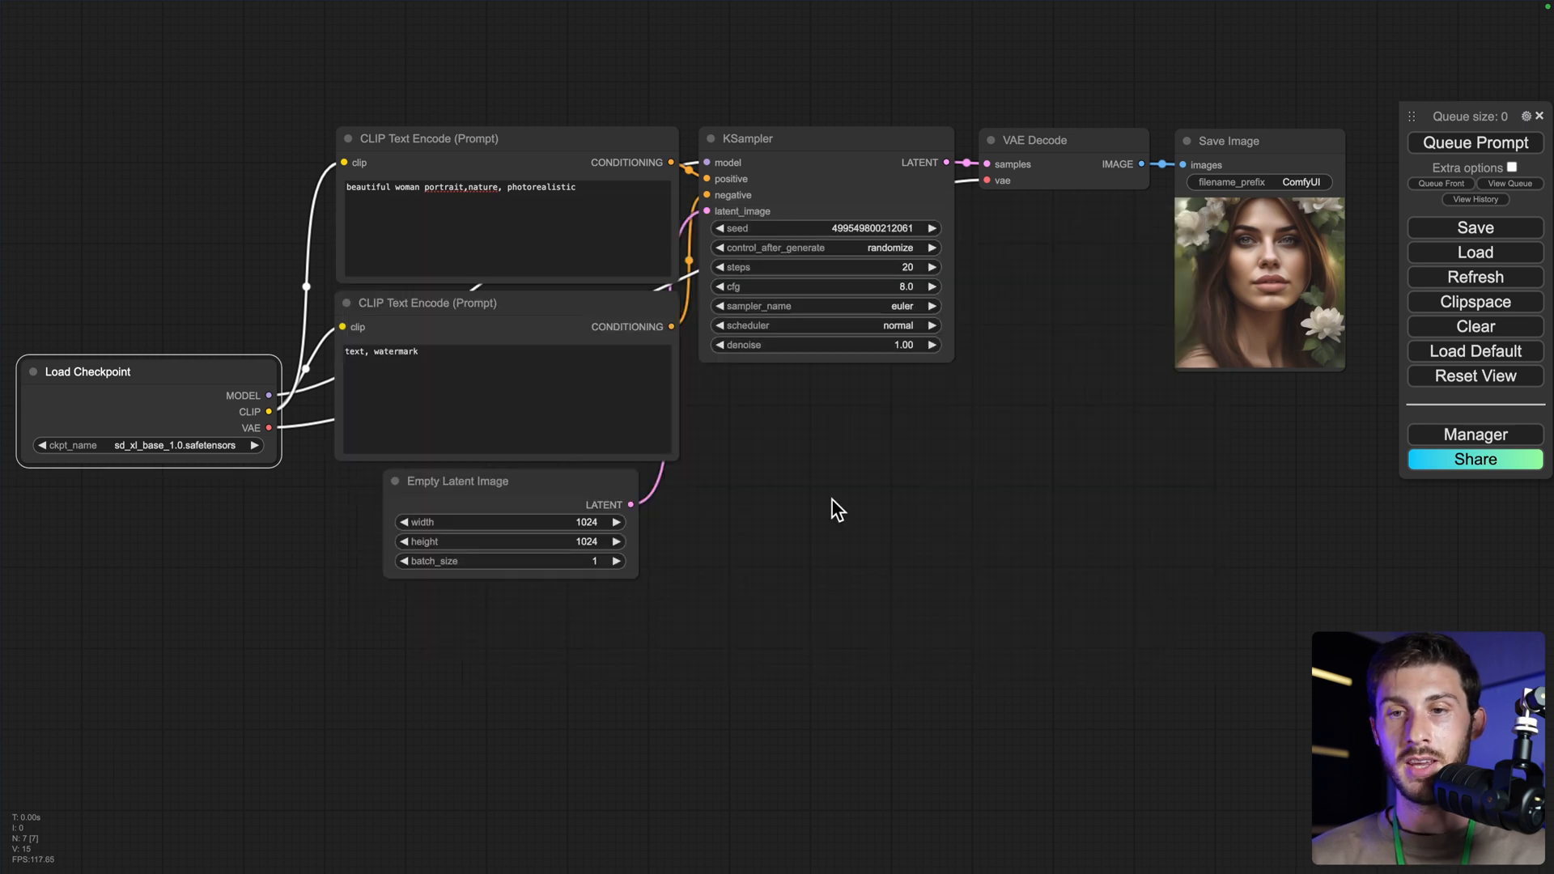
mouse_move(756, 684)
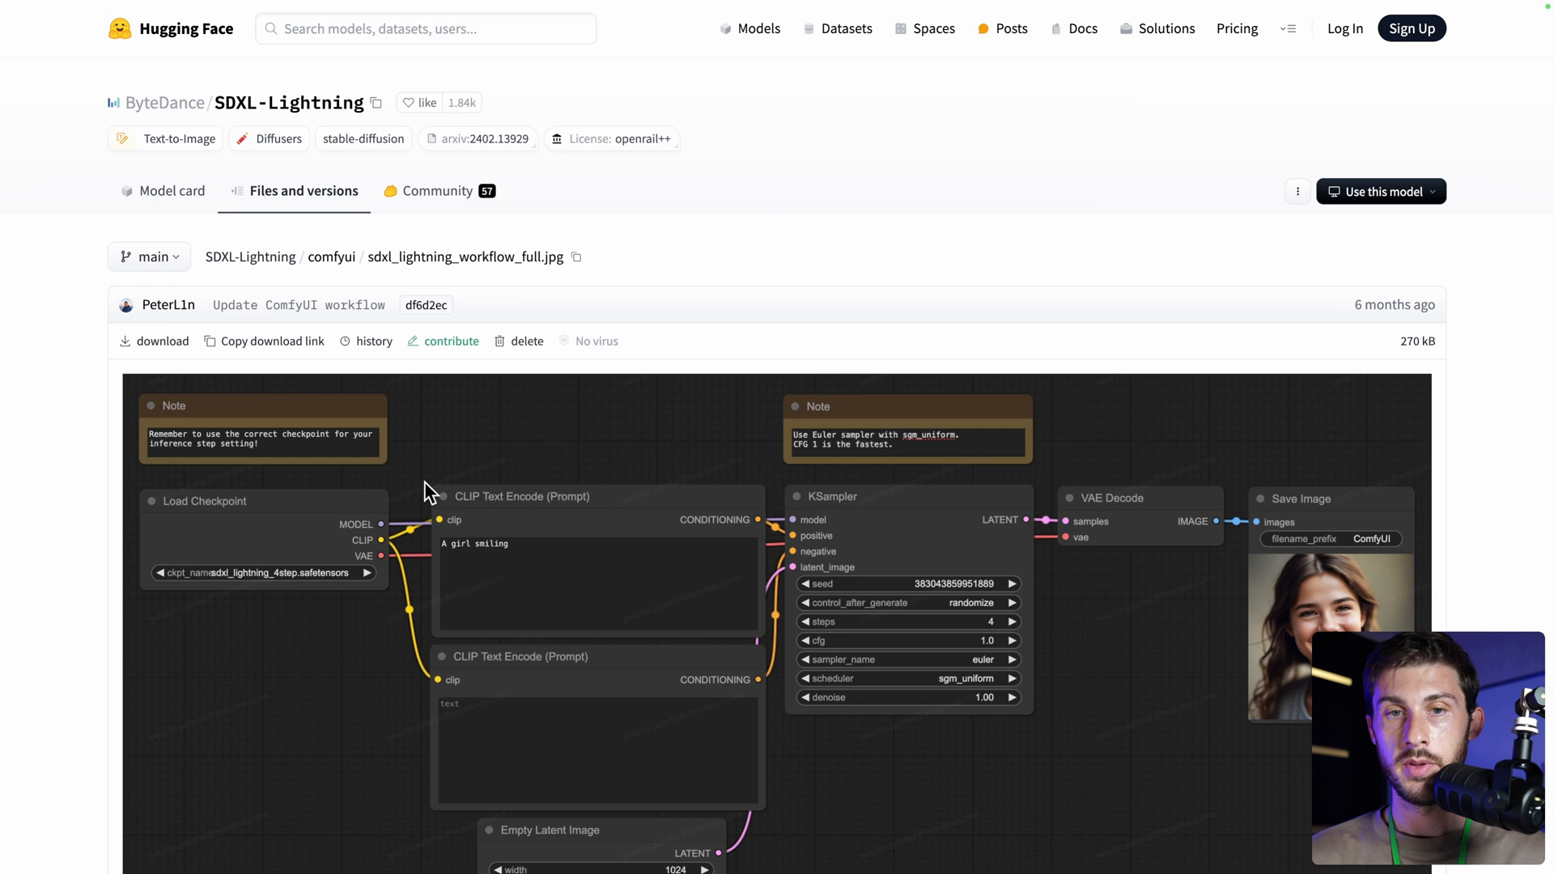
- Scroll the SDXL-Lightning model card to the 1-Step section and view its workflow screenshot
scroll(down, 3)
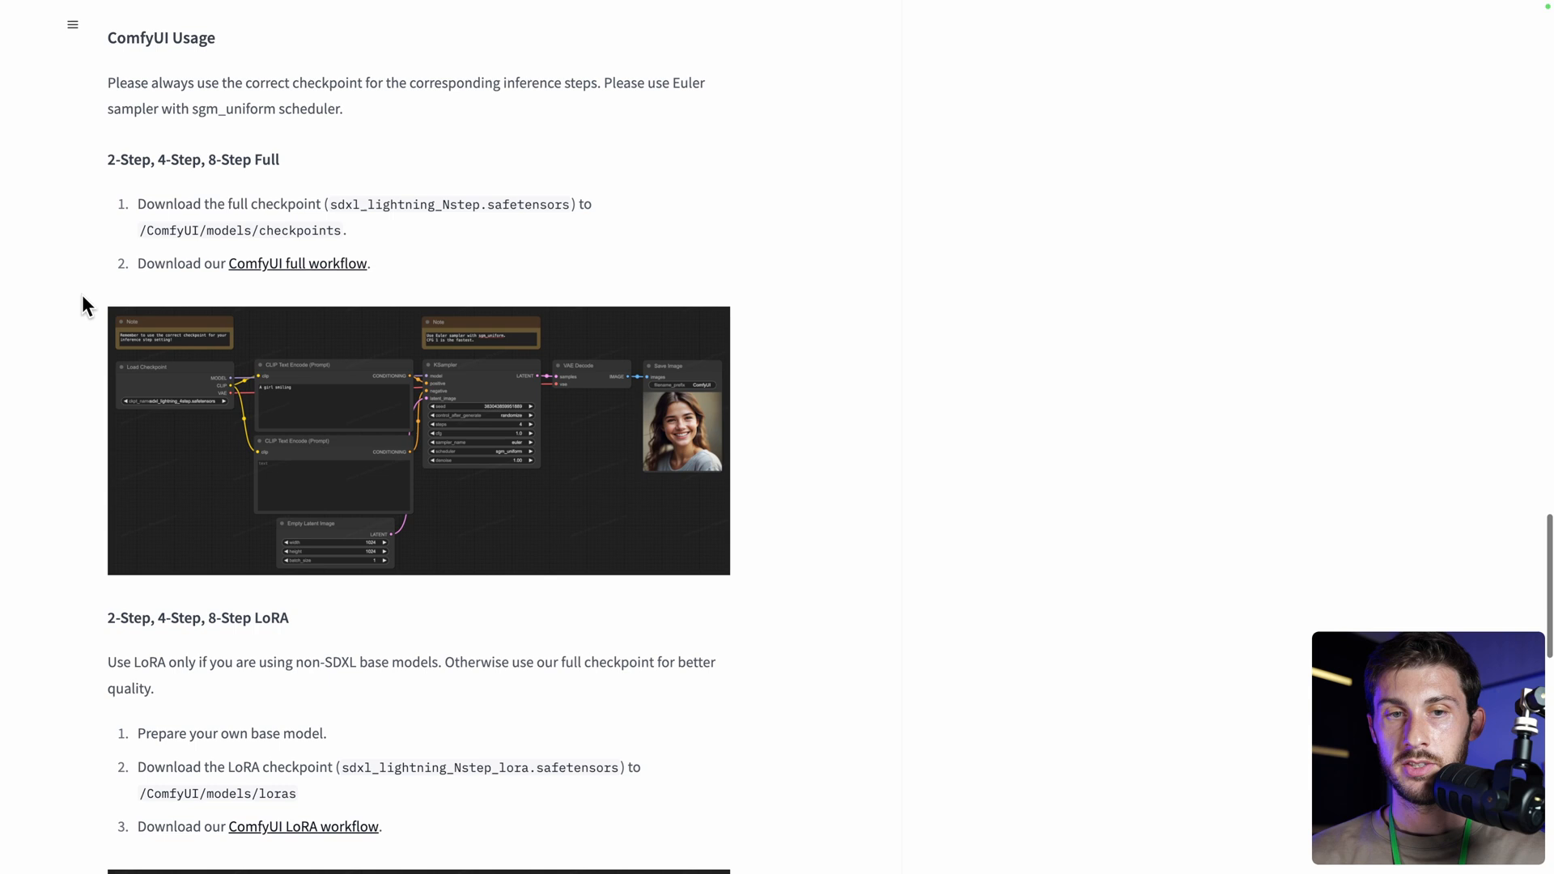
scroll(down, 3)
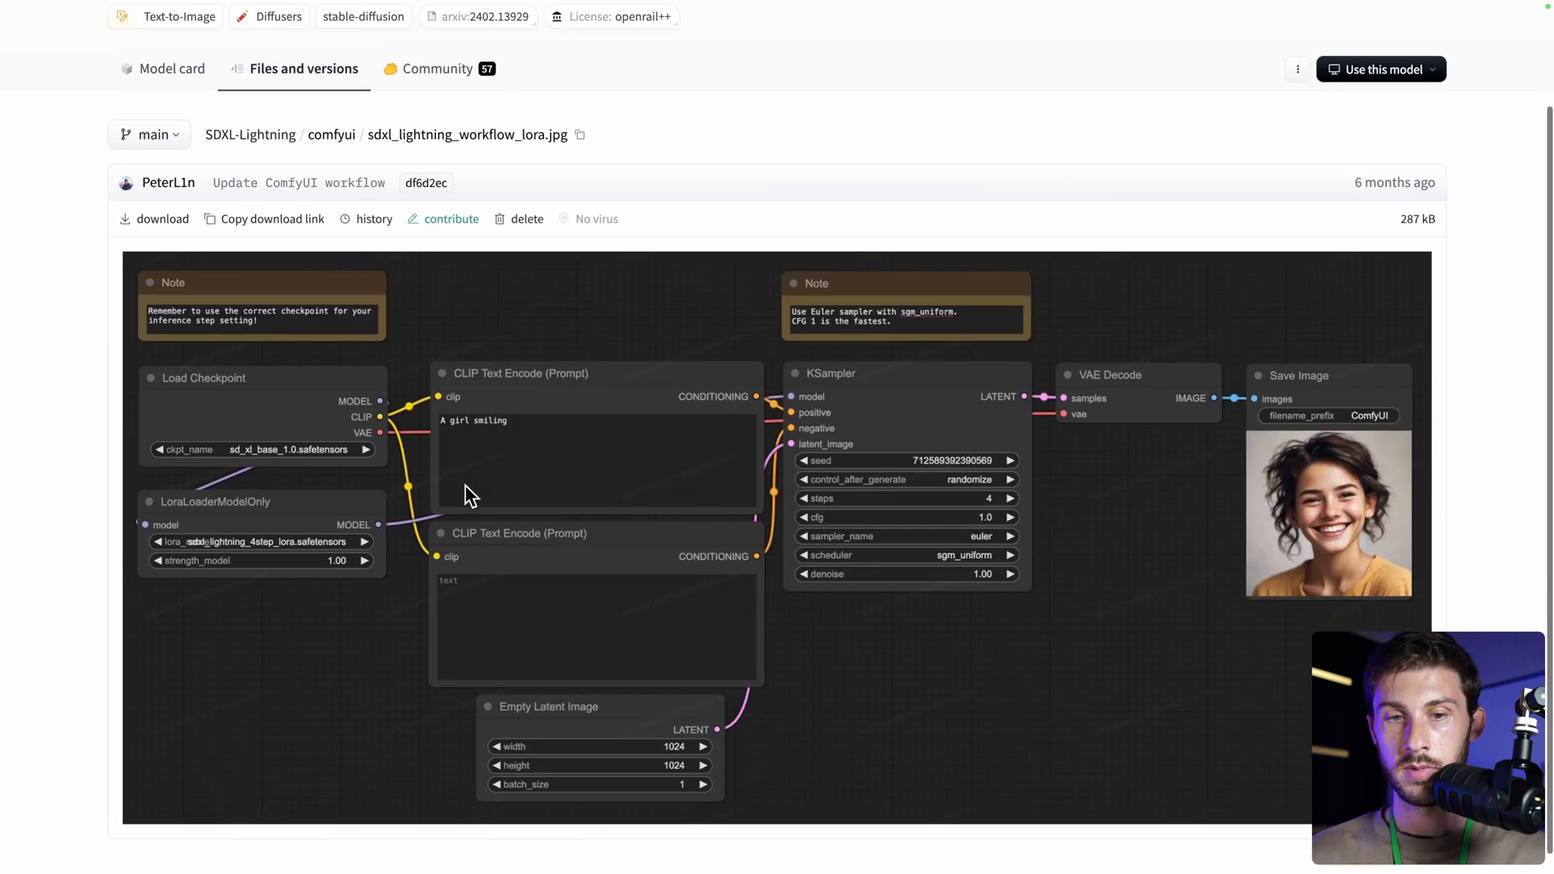
scroll(down, 3)
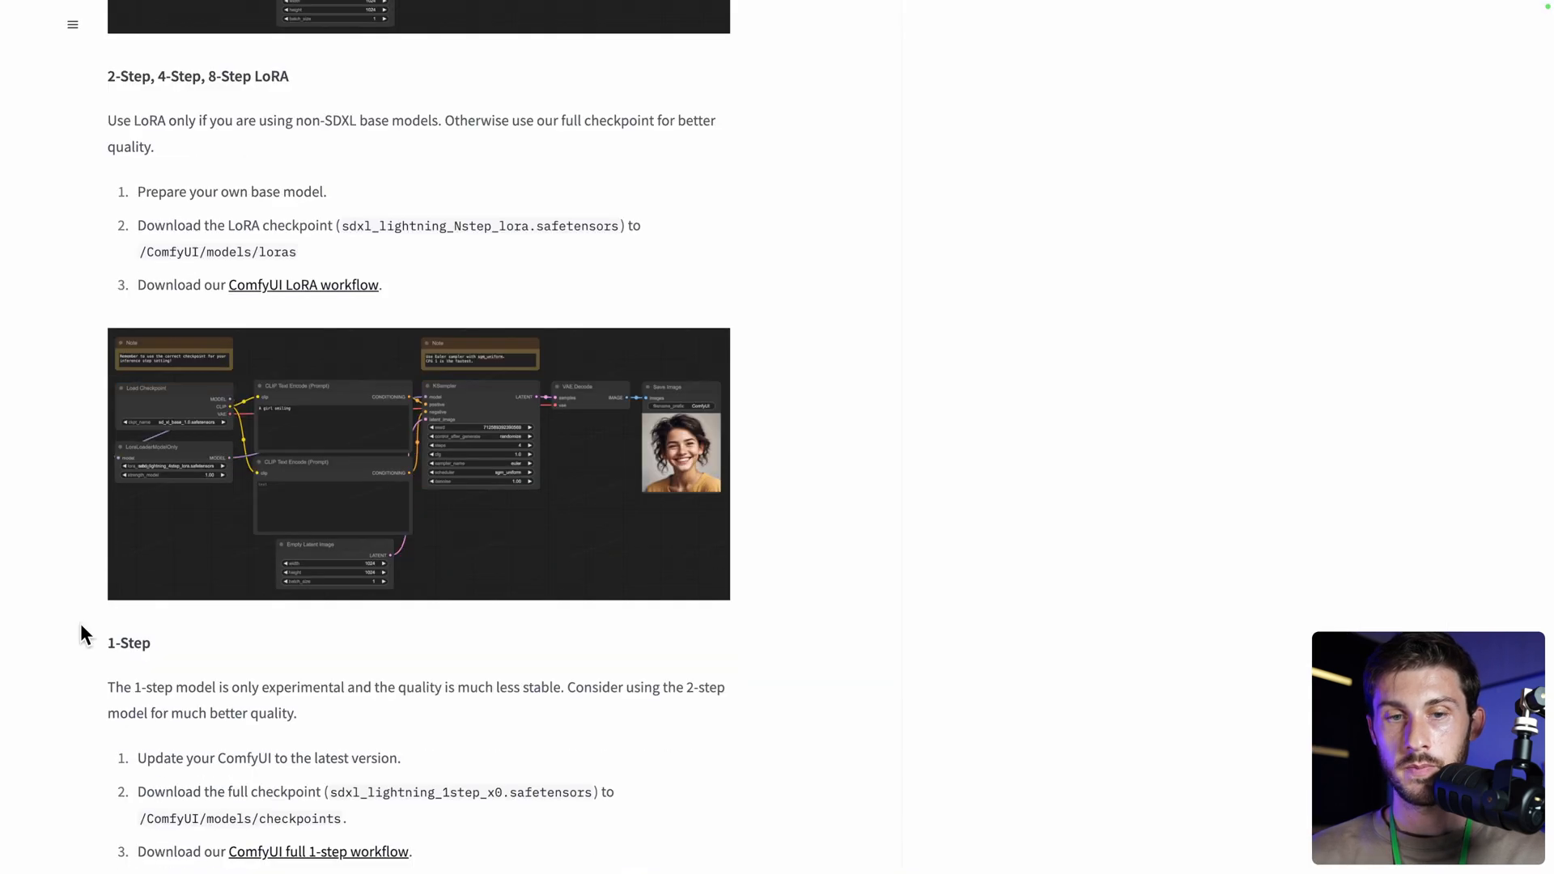
scroll(down, 3)
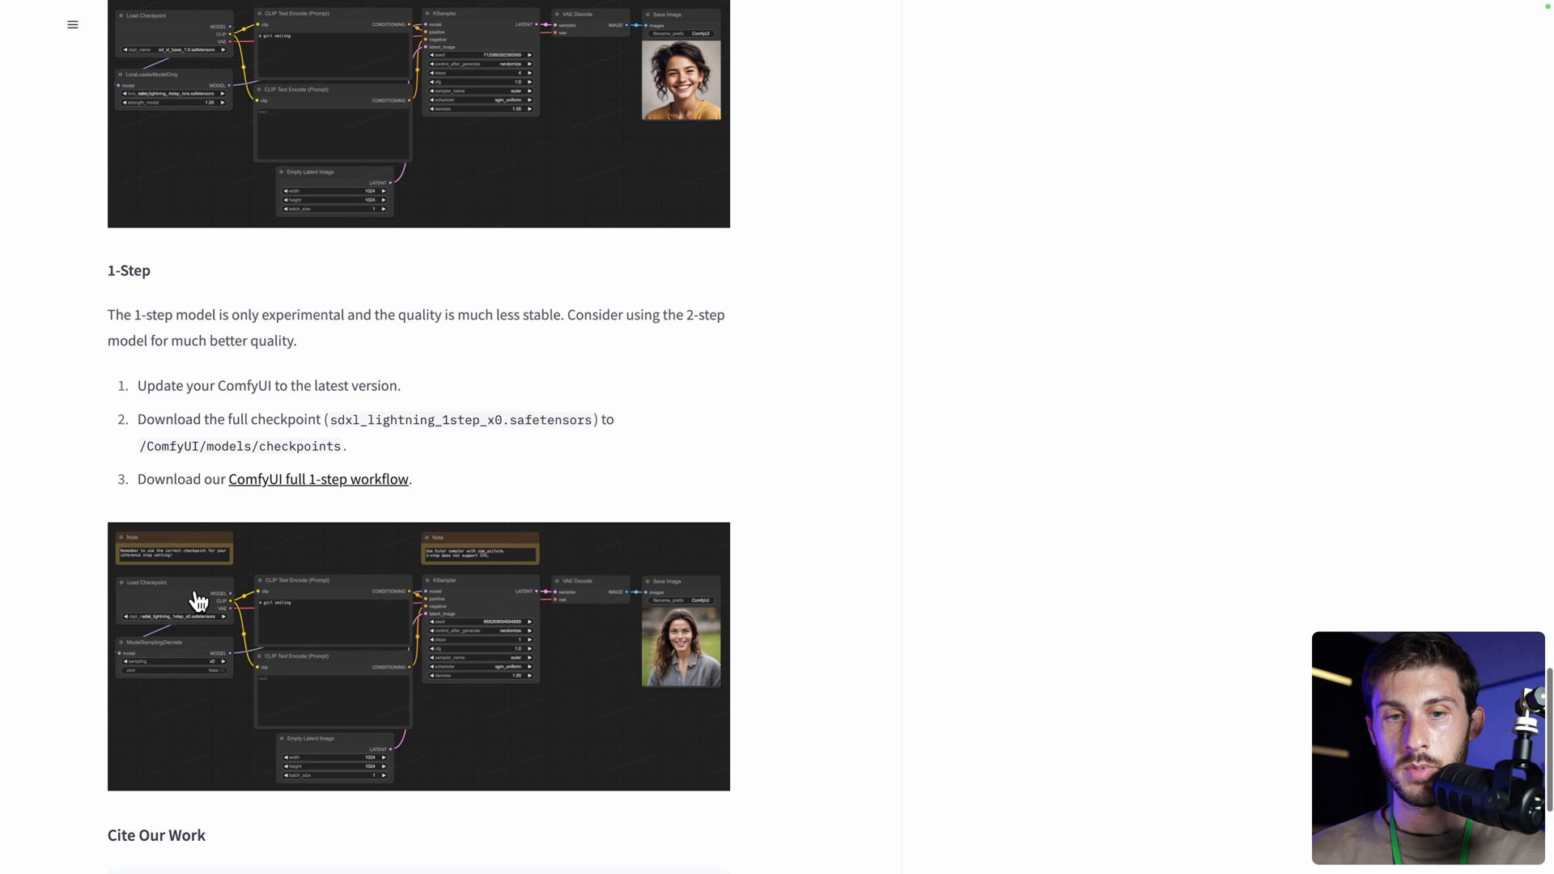
click(318, 479)
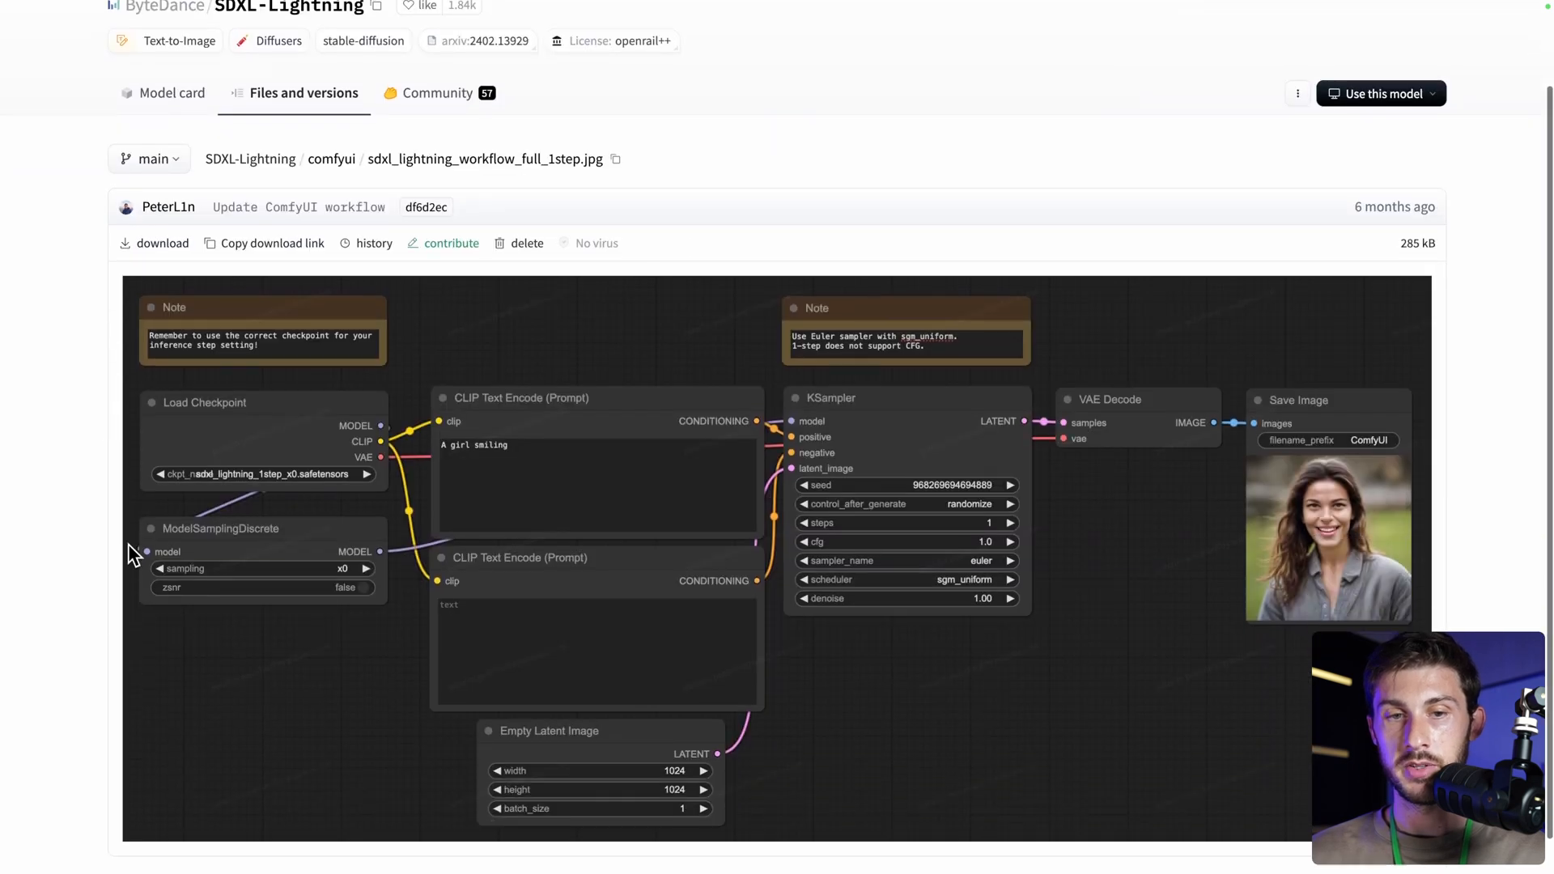
scroll(down, 3)
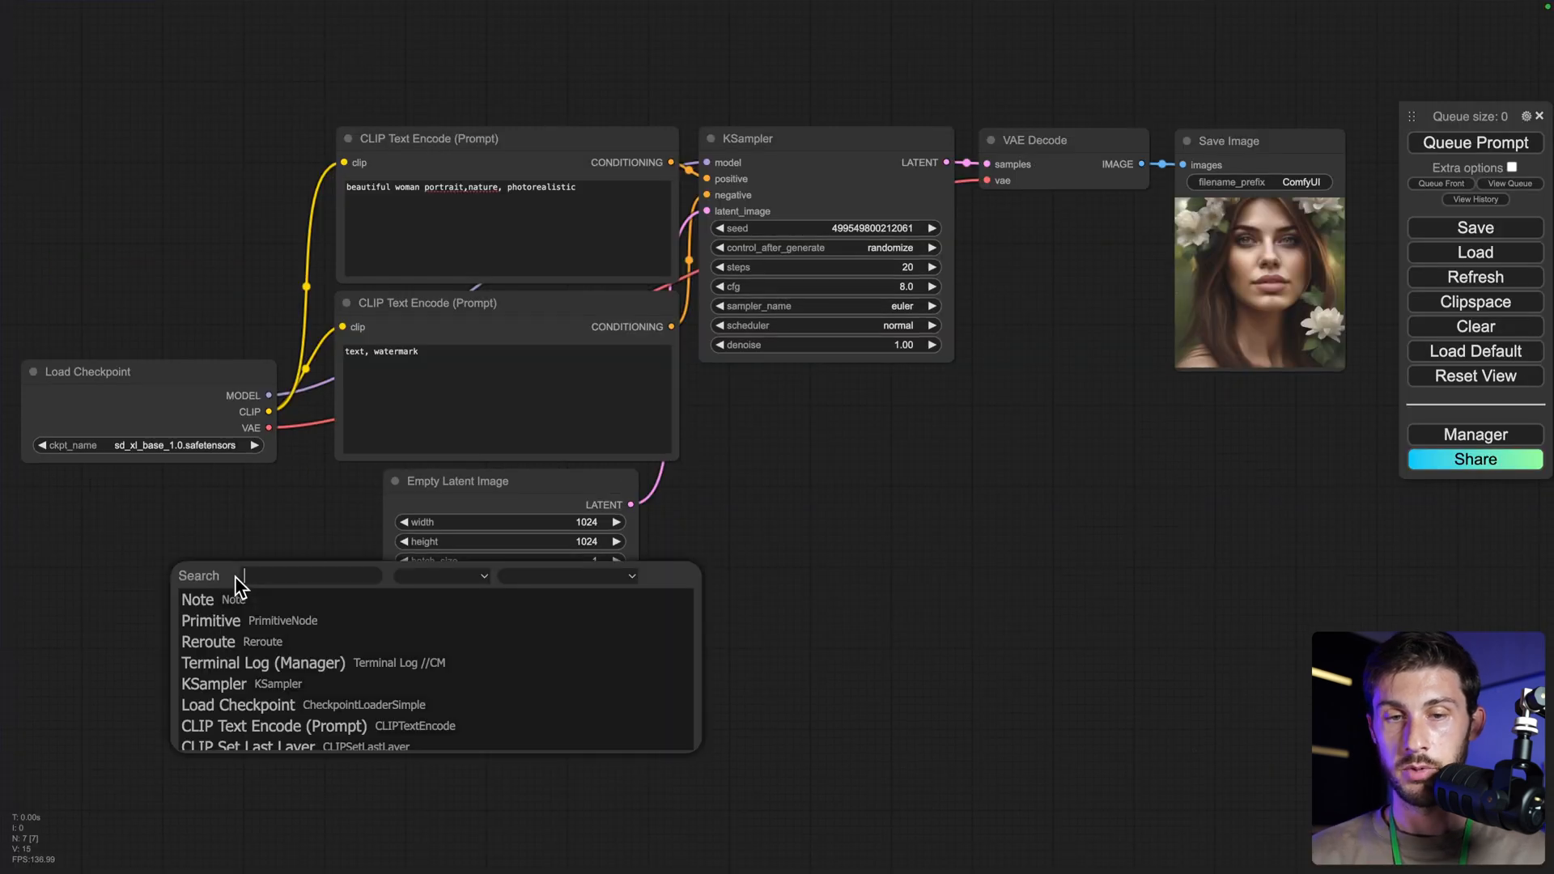
- Add a Load LoRA node set to sdxl_lightning_8step_lora.safetensors
text(lora)
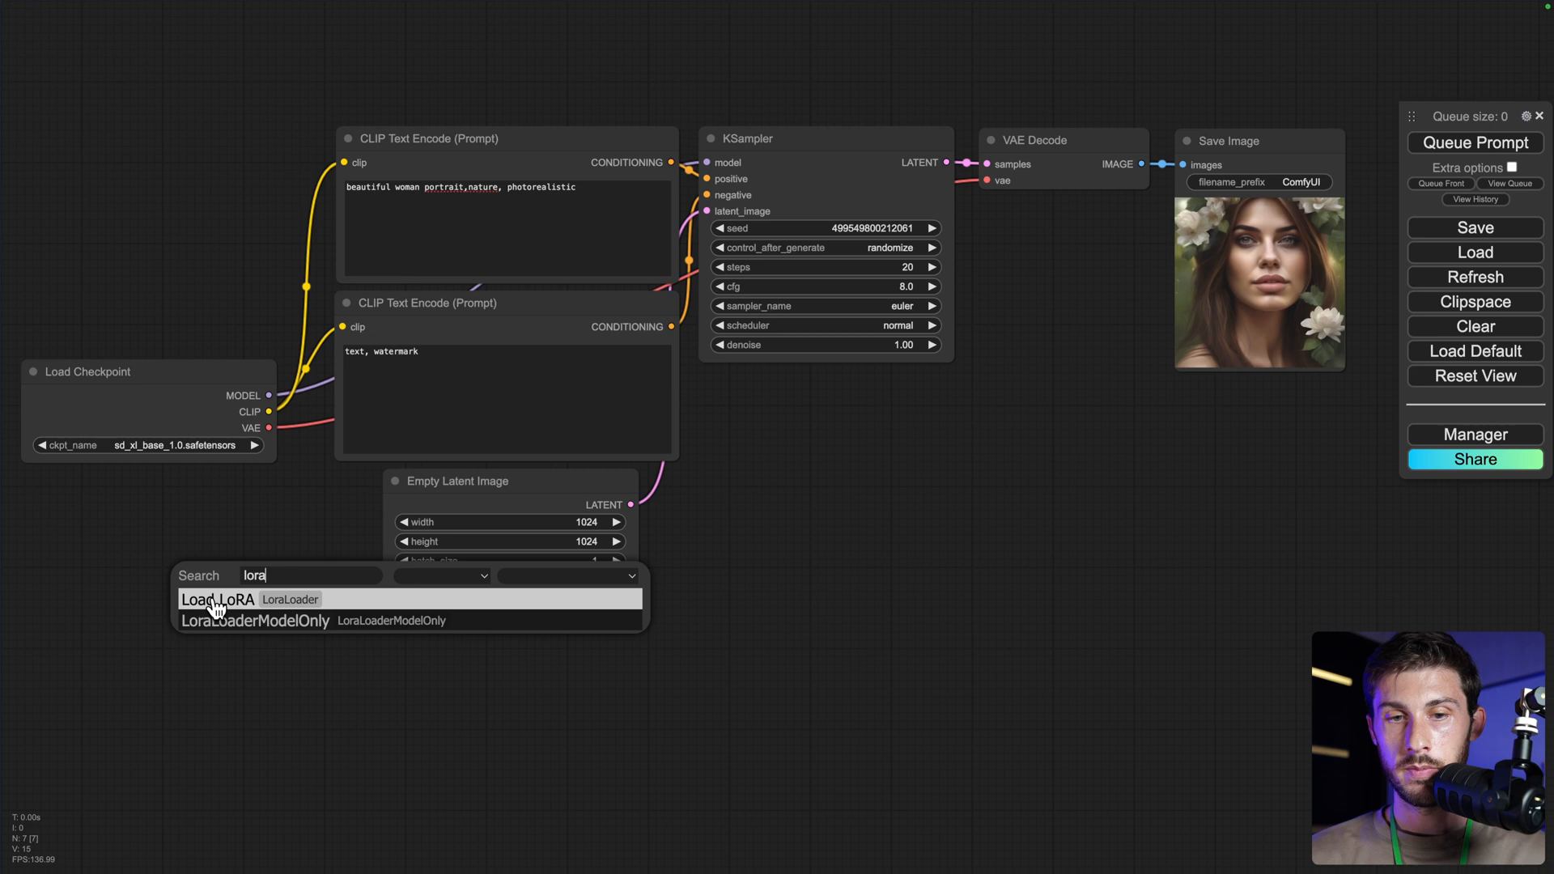
click(215, 599)
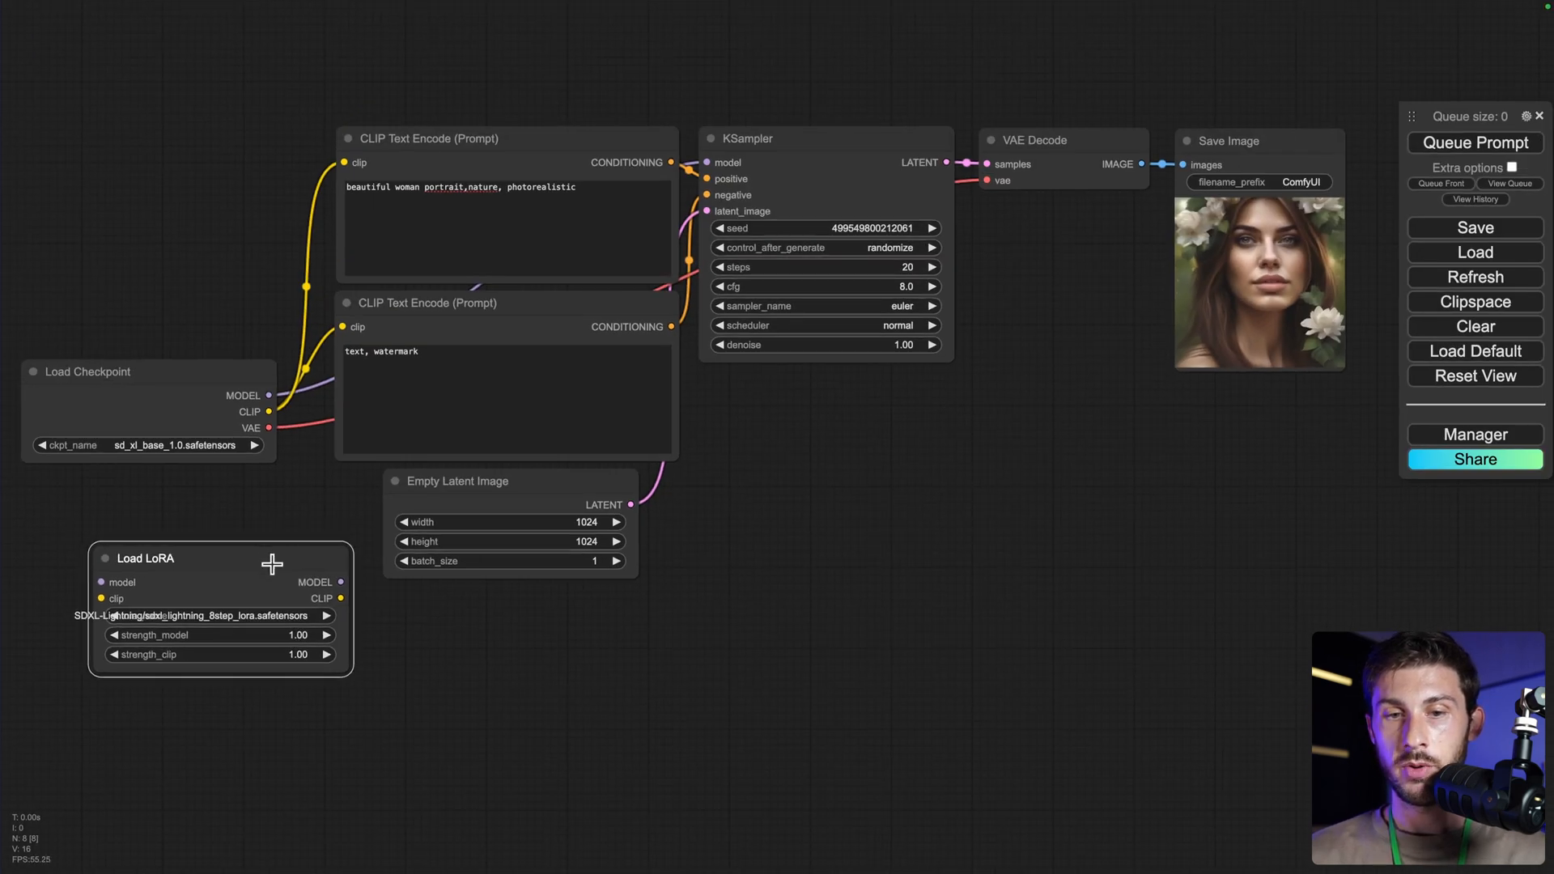
- Wire Load Checkpoint MODEL and CLIP into Load LoRA, and its CLIP output to the prompt encoders
drag(144, 557, 293, 615)
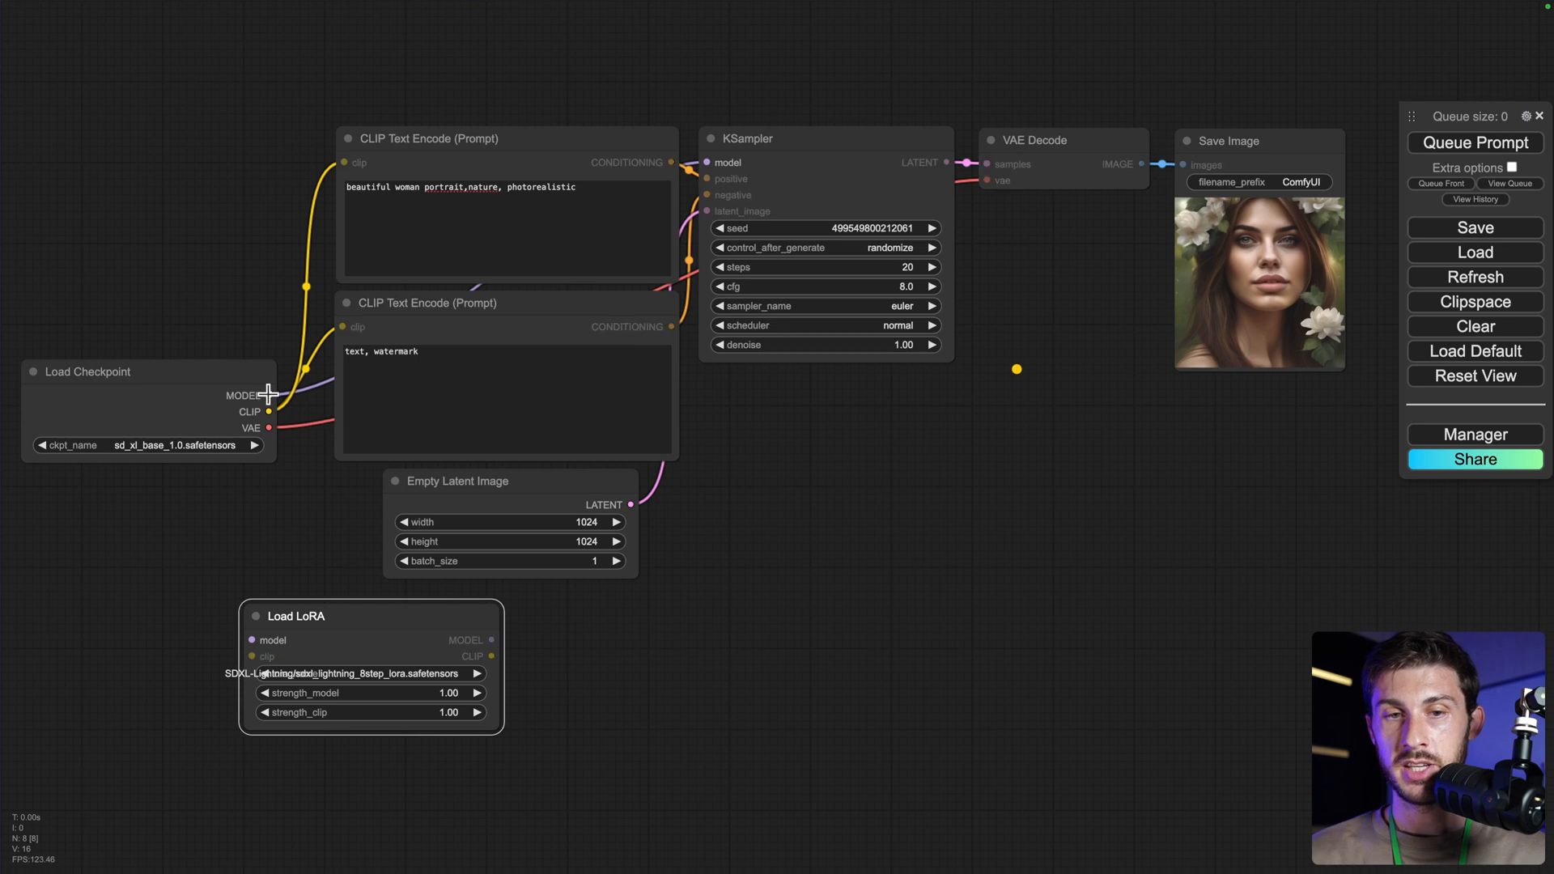
drag(268, 413, 253, 656)
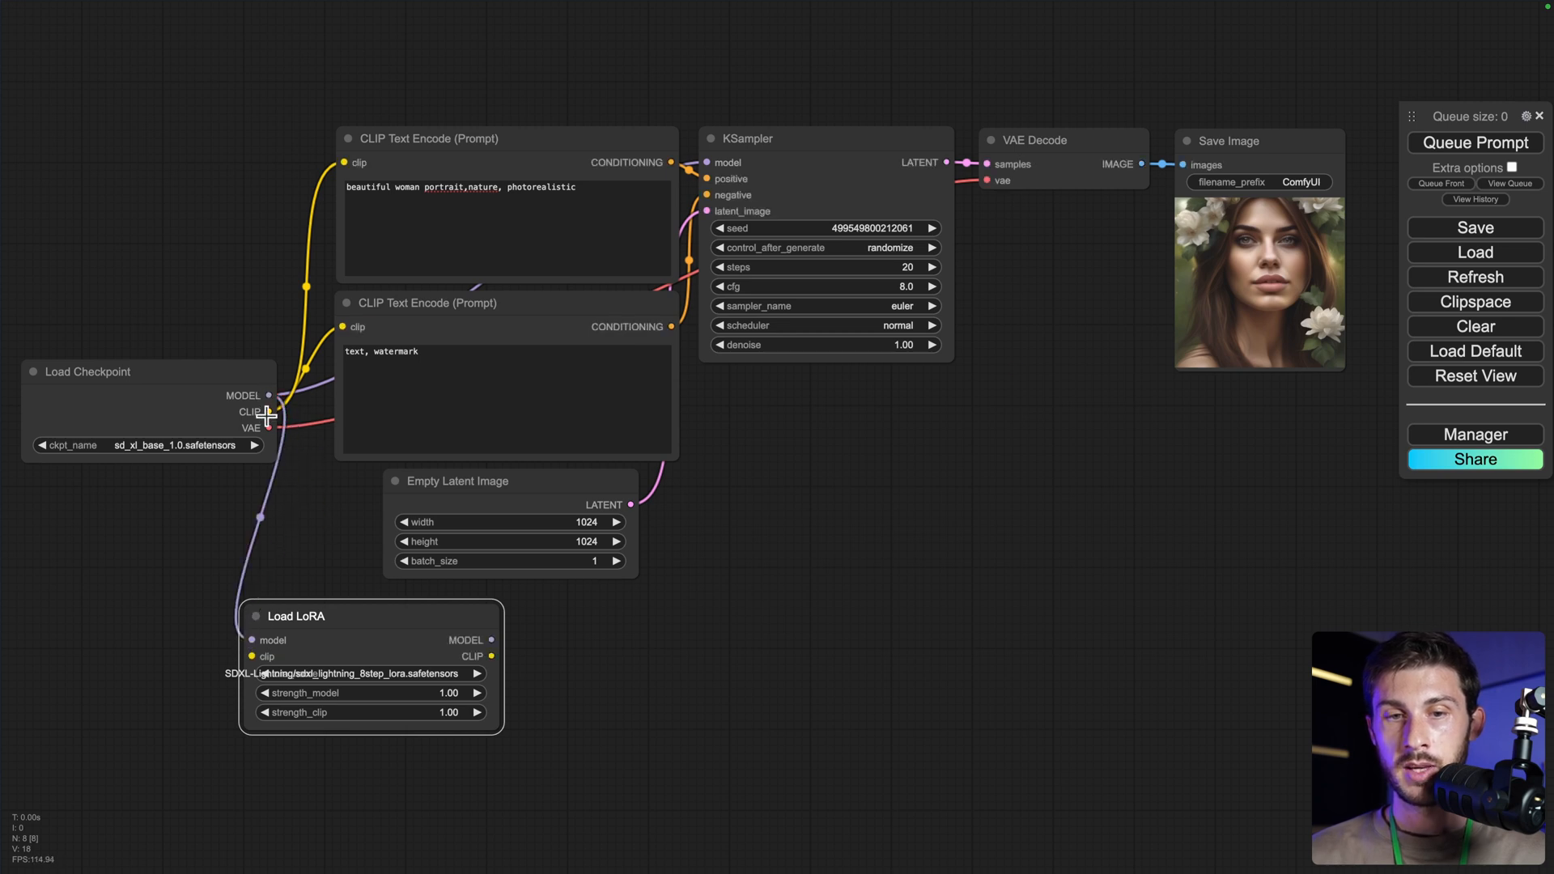
drag(269, 411, 253, 655)
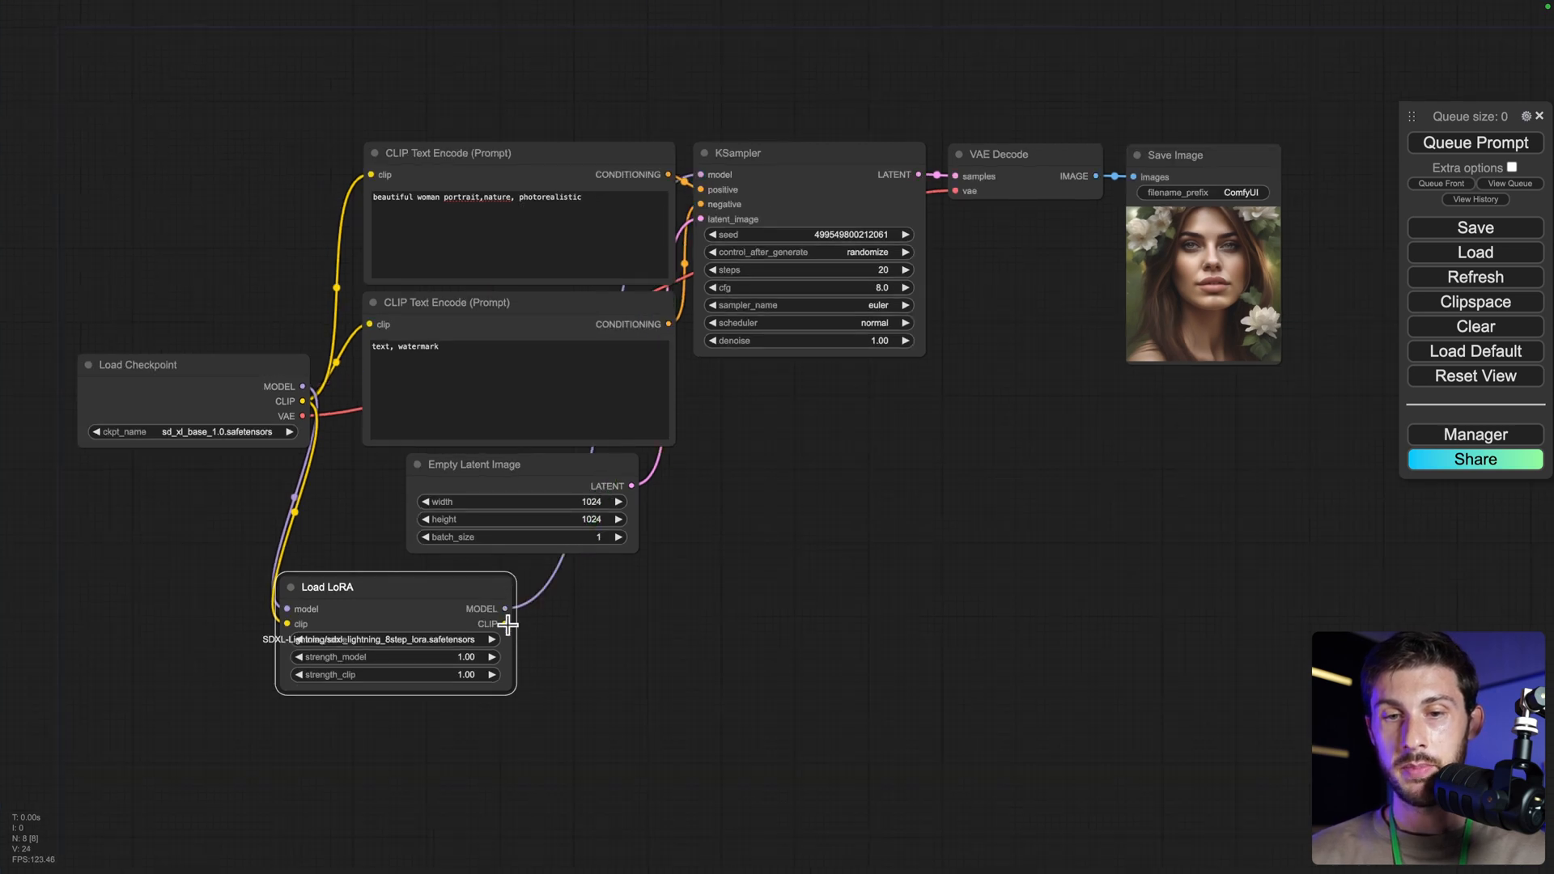
drag(503, 623, 371, 174)
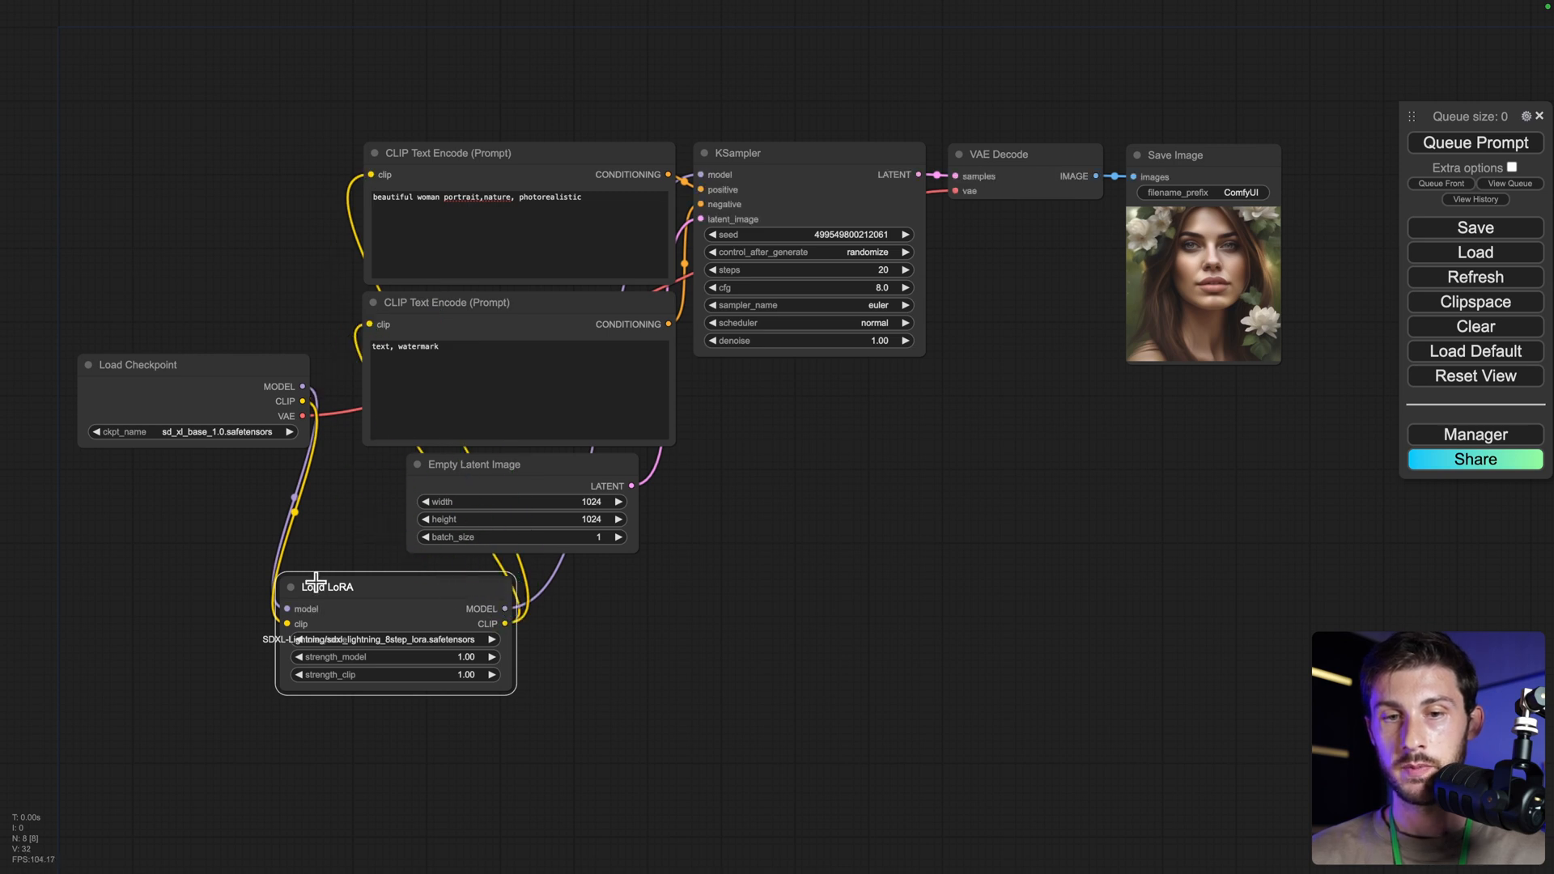
drag(325, 586, 293, 627)
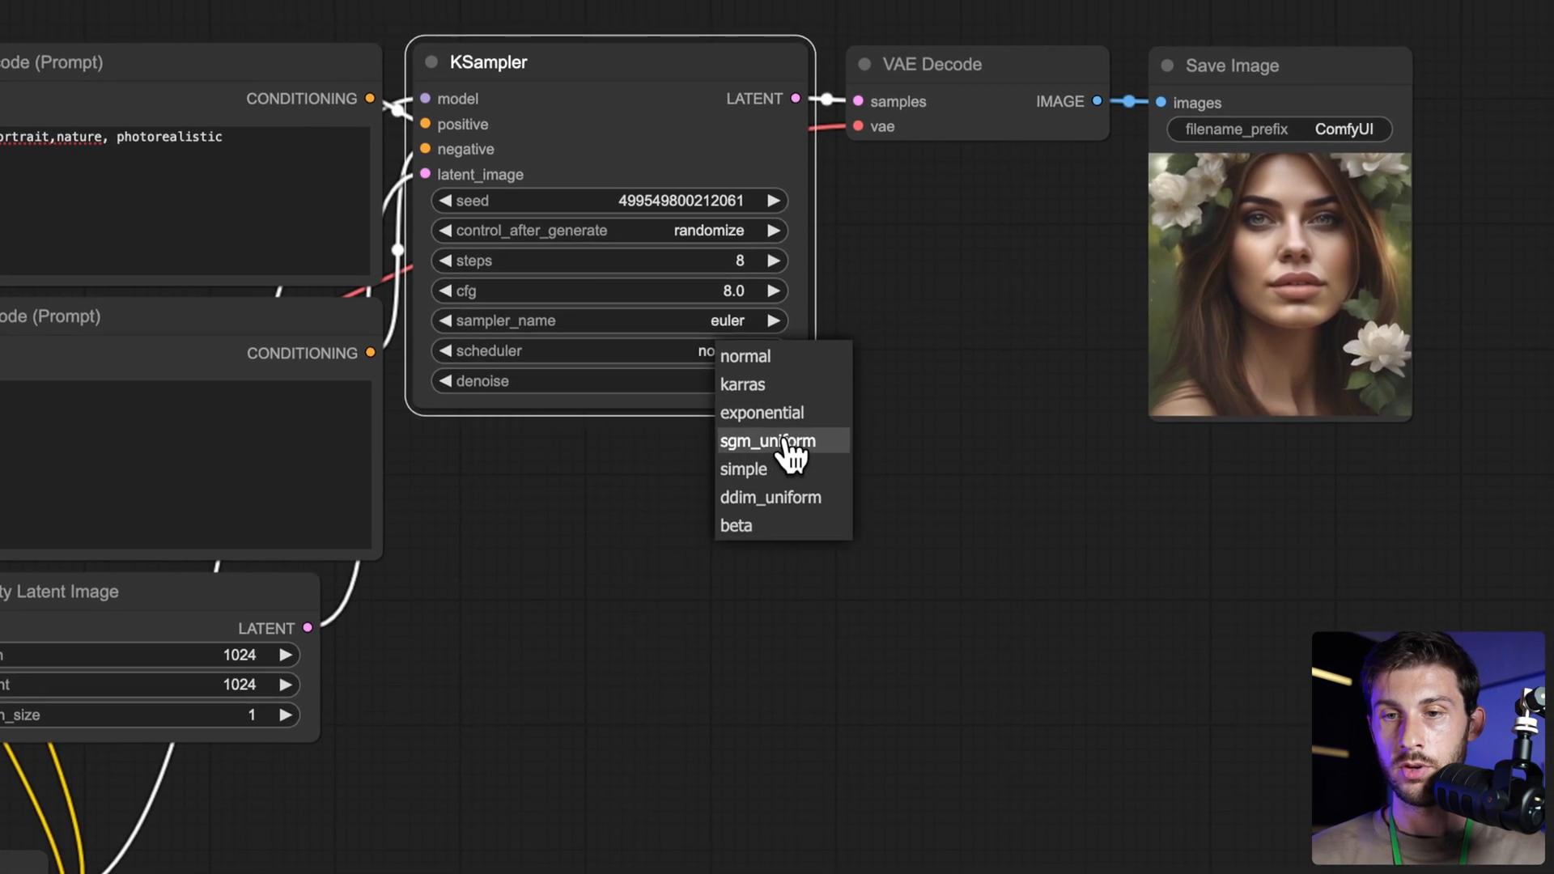
- Switch the KSampler scheduler to sgm_uniform and queue an 8-step generation
click(767, 441)
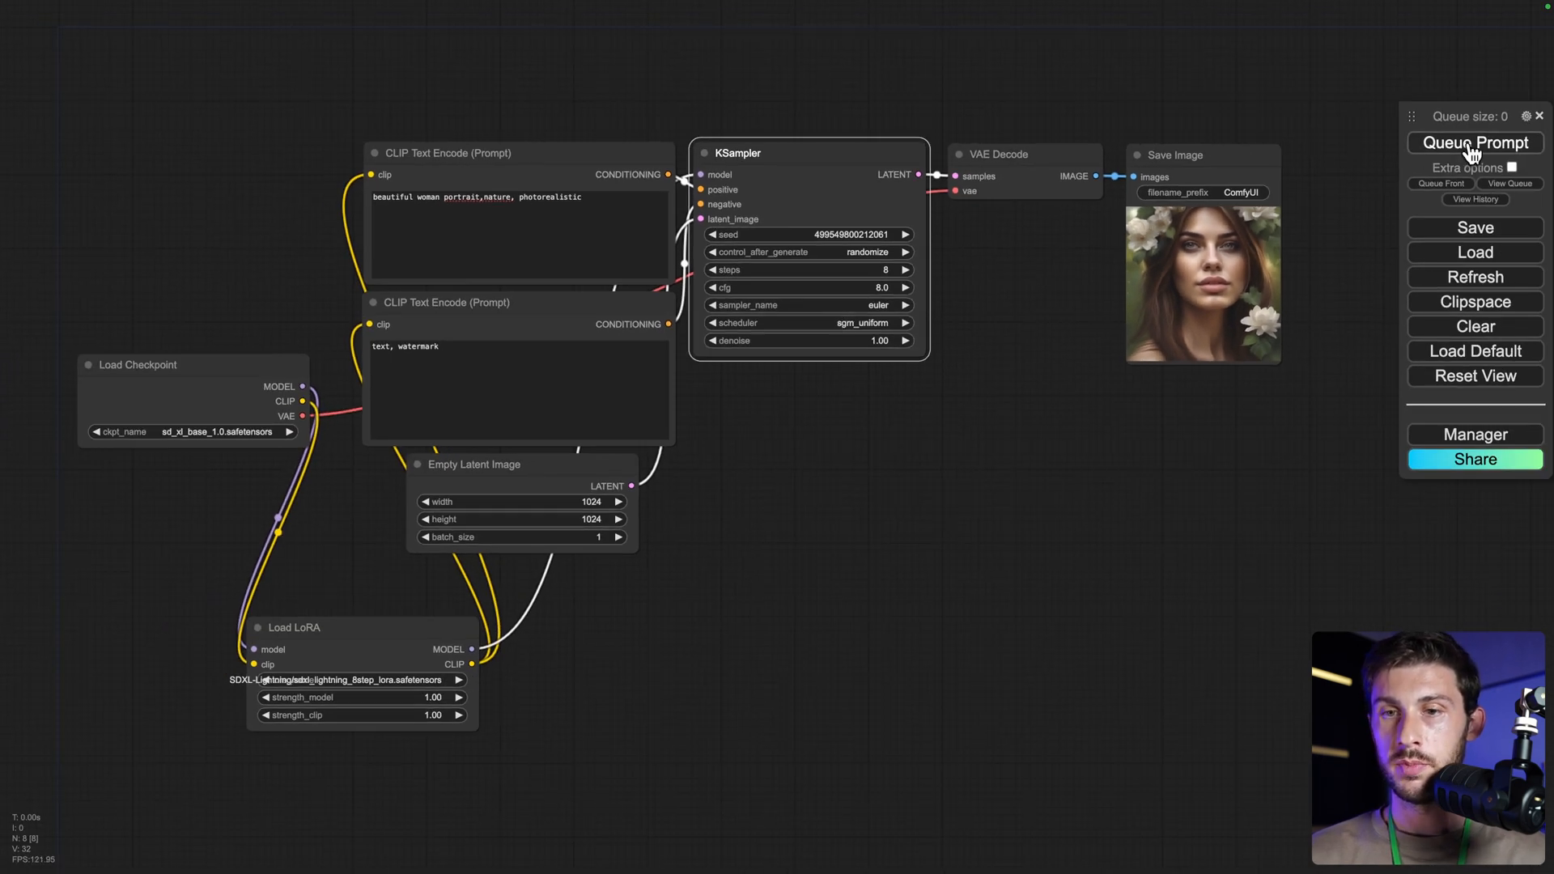
click(1473, 143)
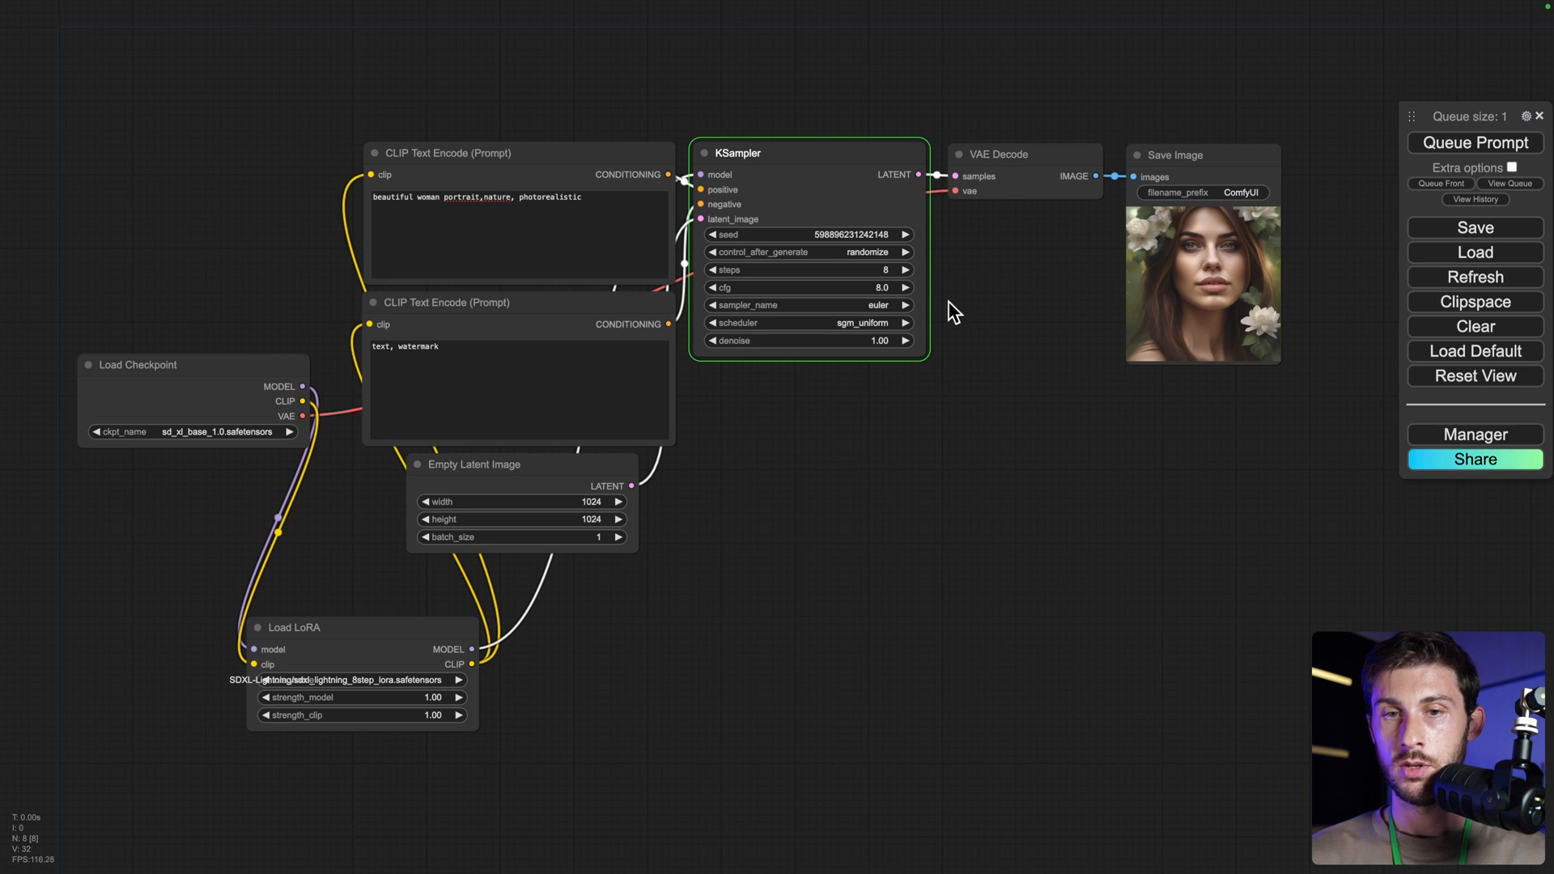
mouse_move(921, 453)
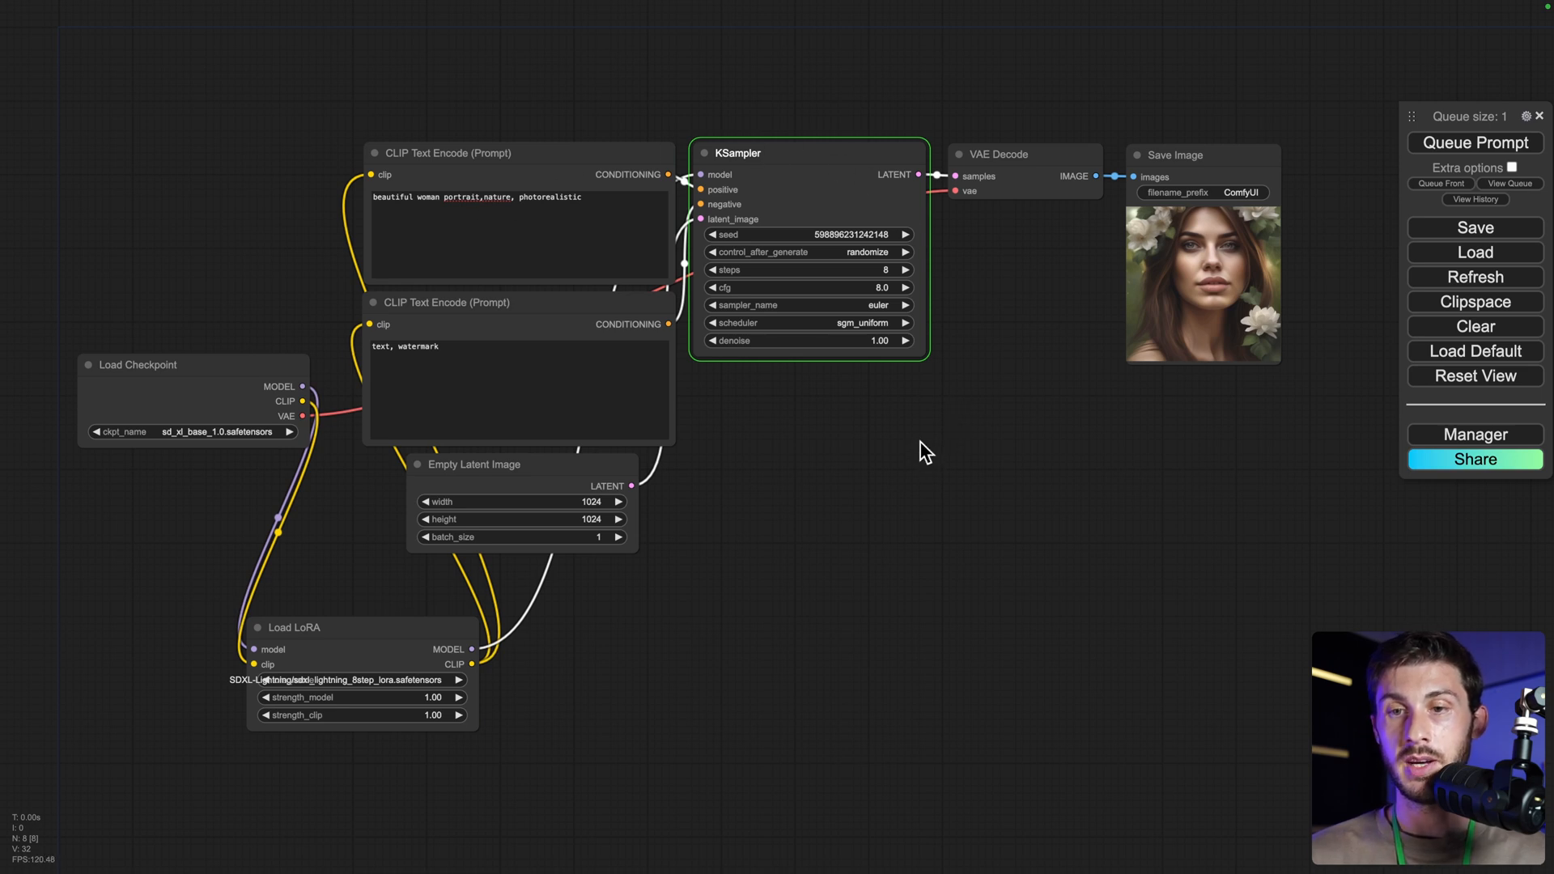
click(1473, 143)
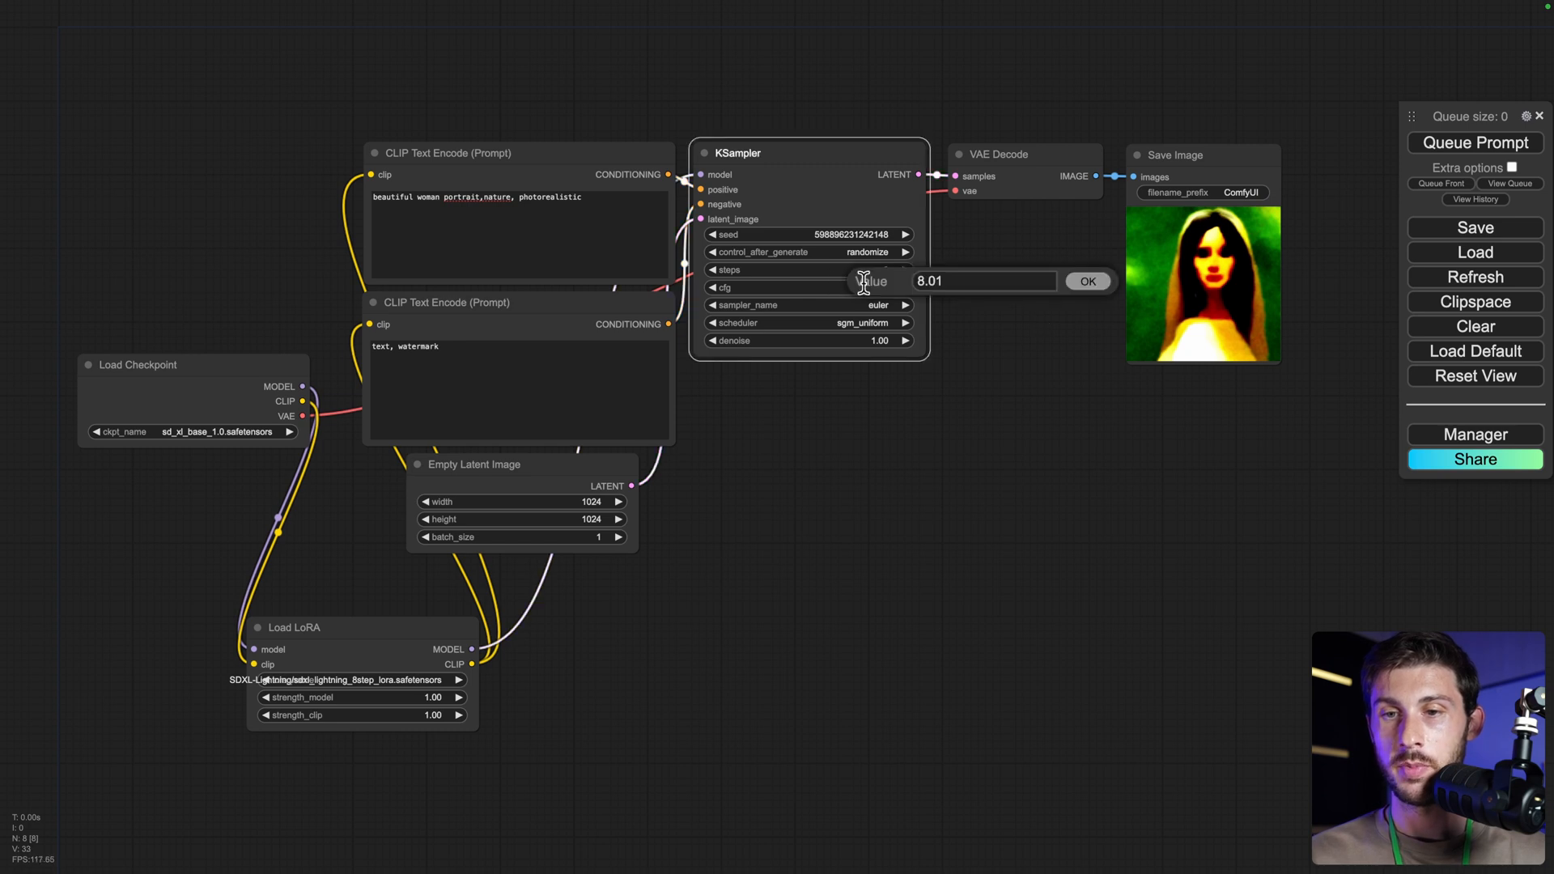
- Lower KSampler cfg to 1.0, regenerate the forest woman portrait, and save the image
double_click(981, 280)
text(1)
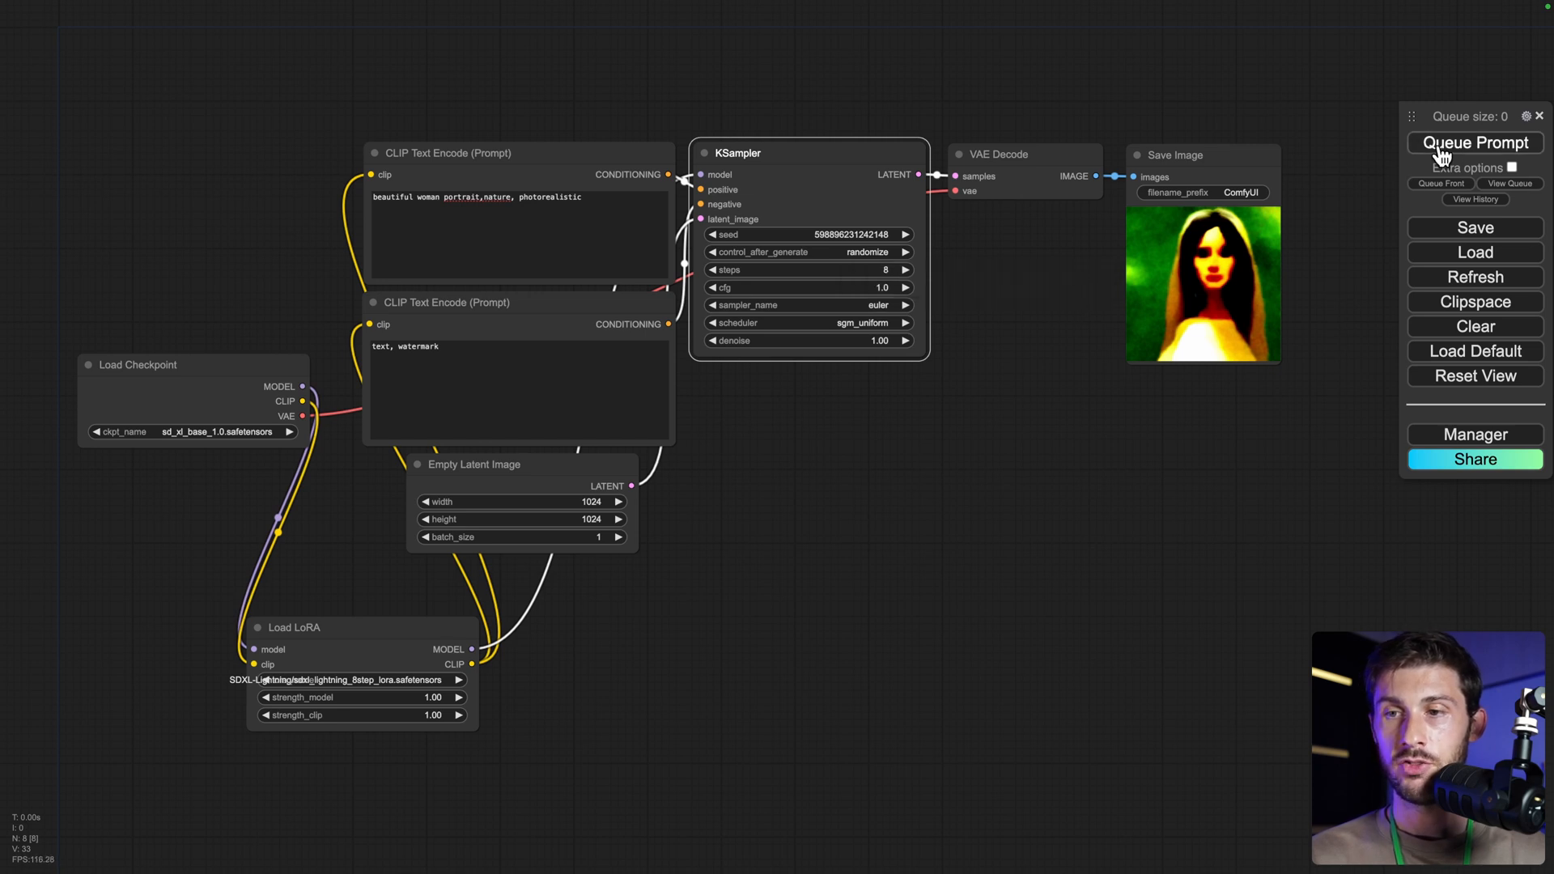
click(1473, 143)
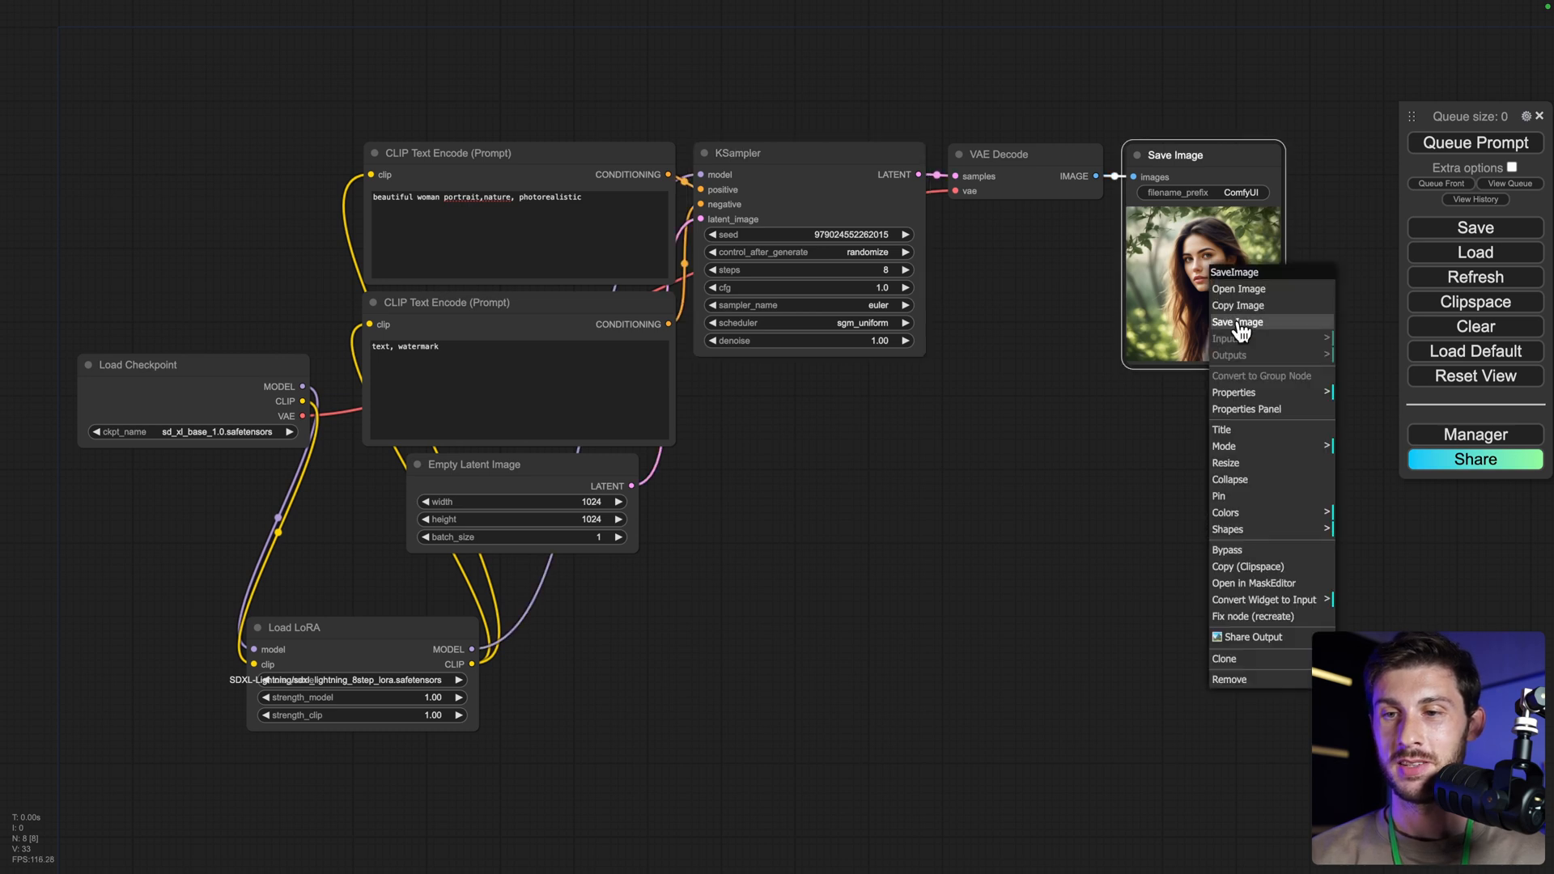
click(1236, 322)
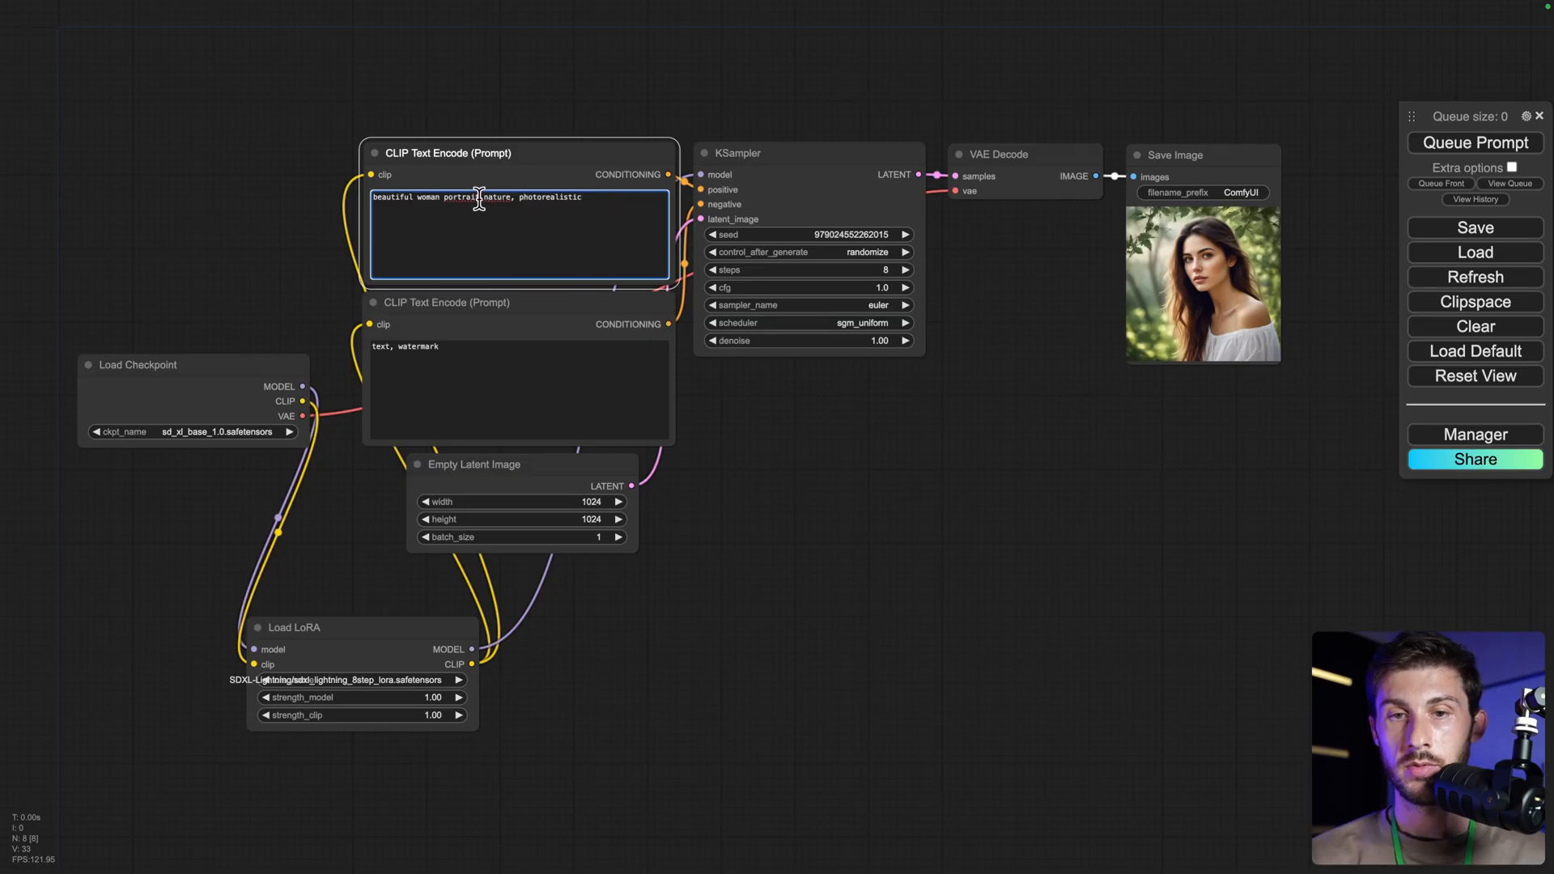
- Change the prompt to 'beautiful asian woman tokyo, cyberpunk, photorealistic' and generate it
text(asian)
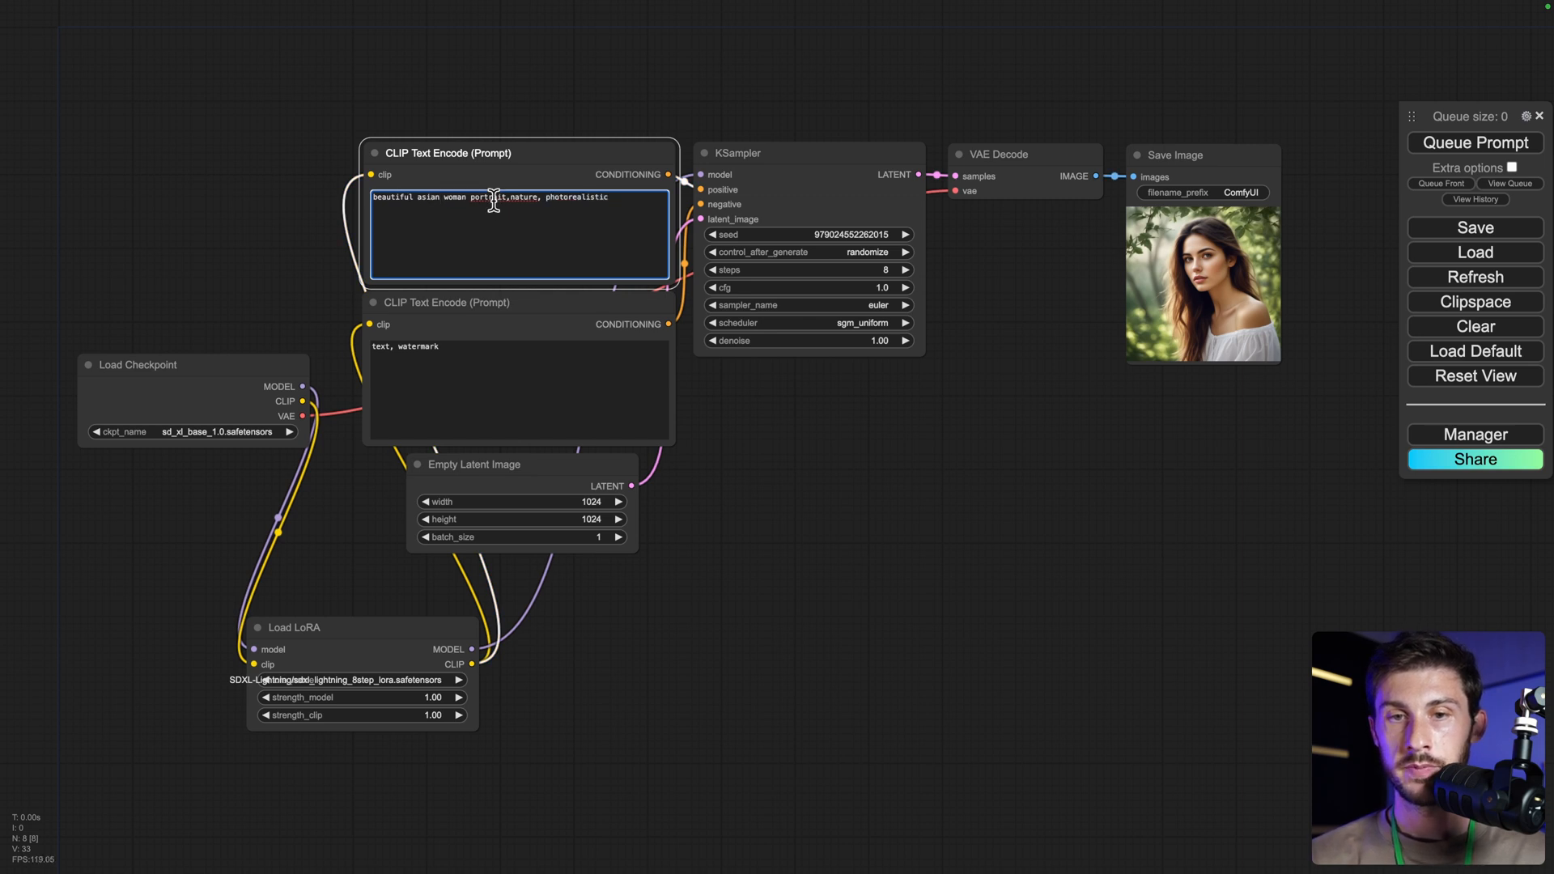
text(tokyo)
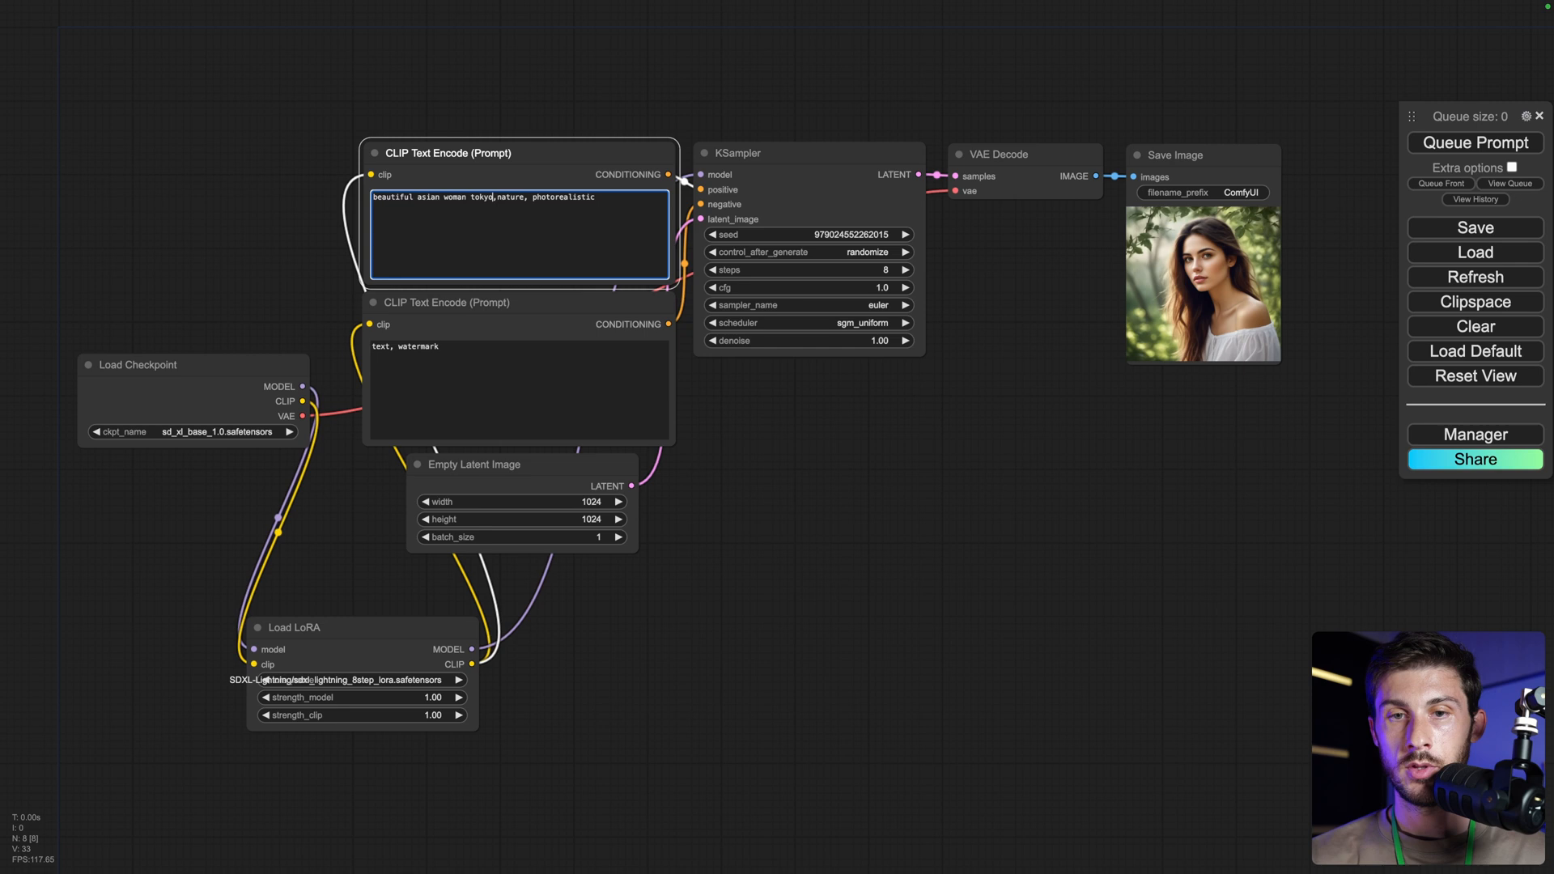
double_click(510, 196)
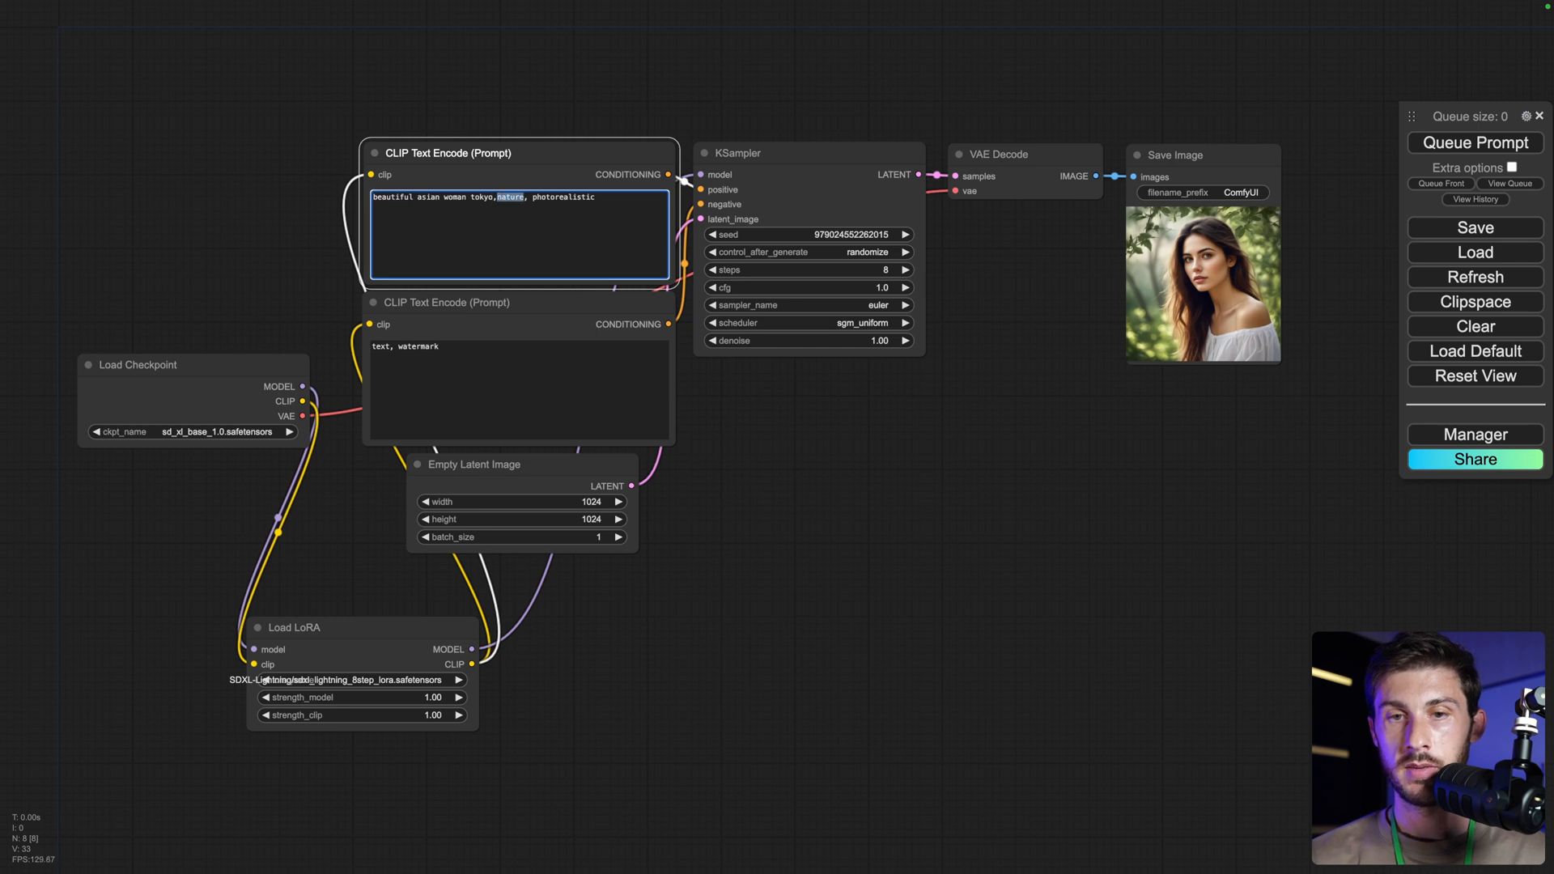
text(cyberpunk)
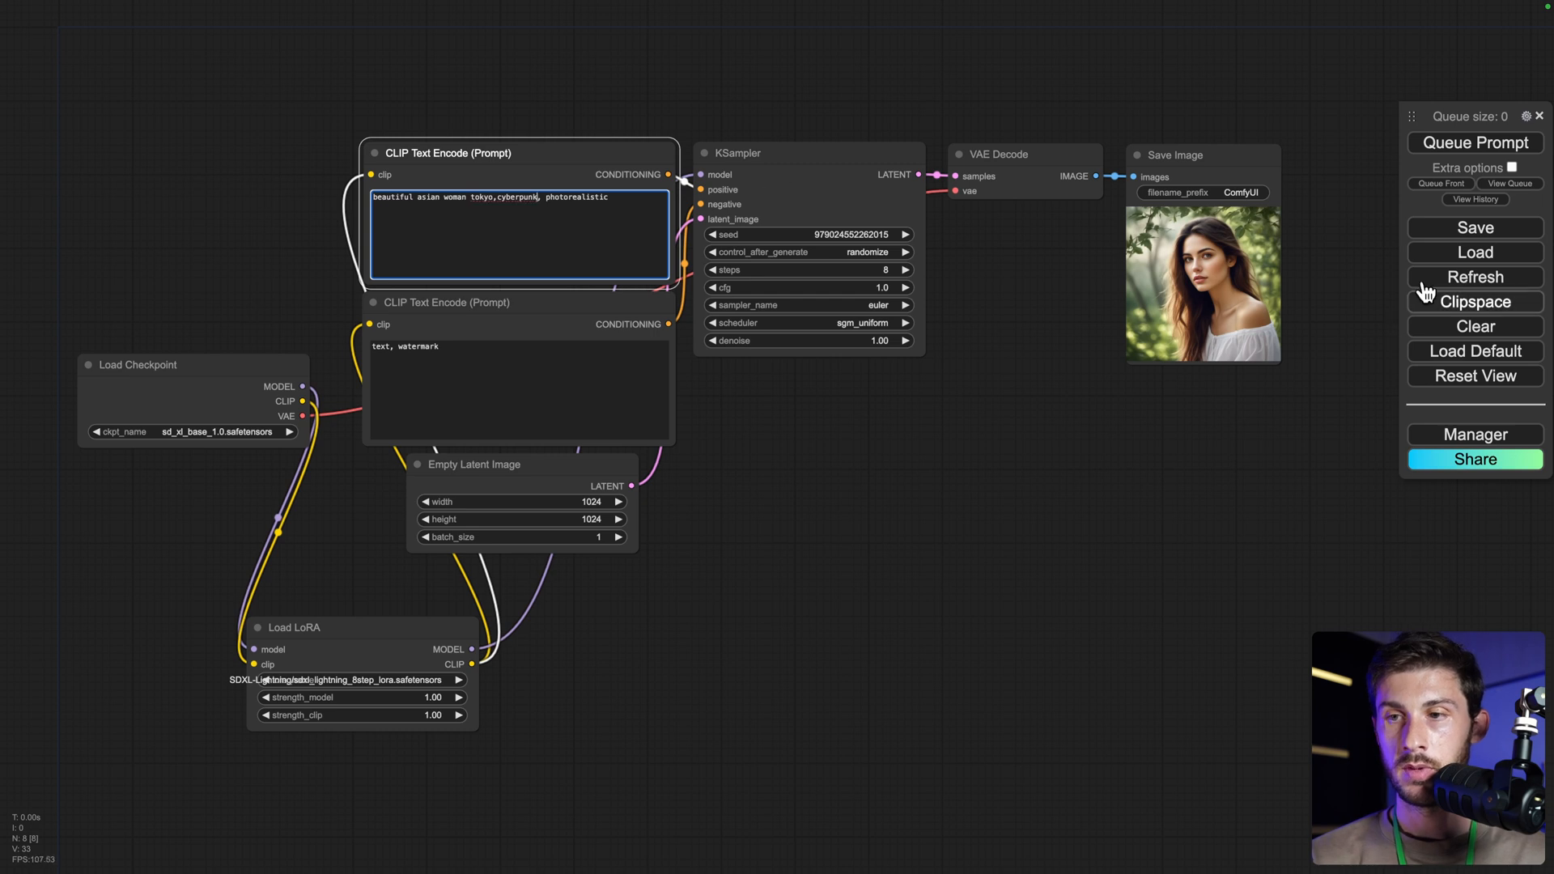
click(1473, 143)
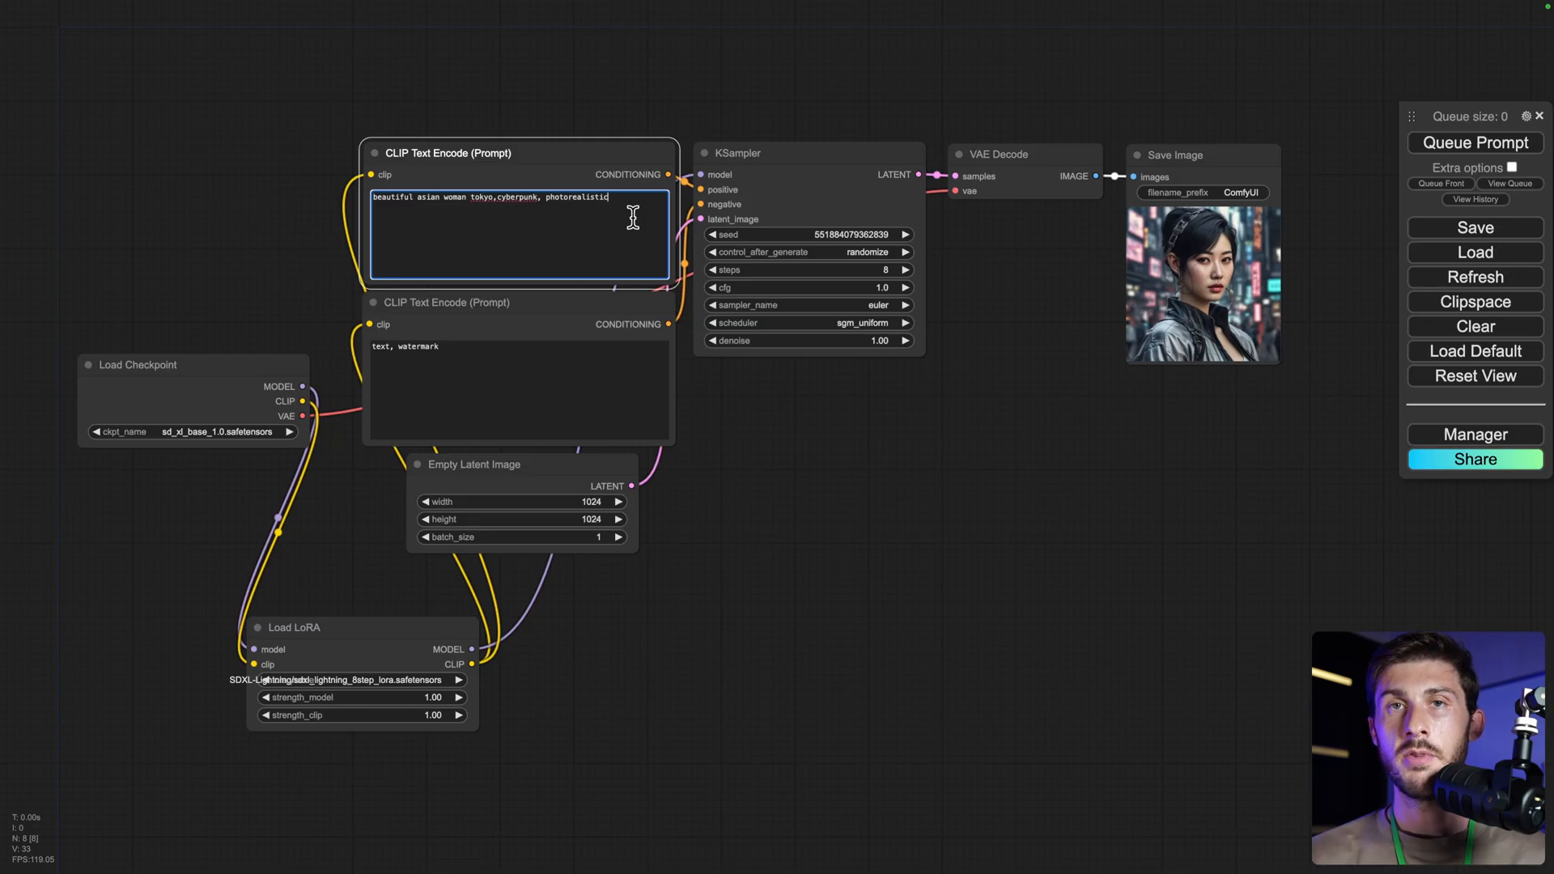
- Generate 'pink unicorn, anime style' and view the resulting image full size
text(pink unicorn, anime style)
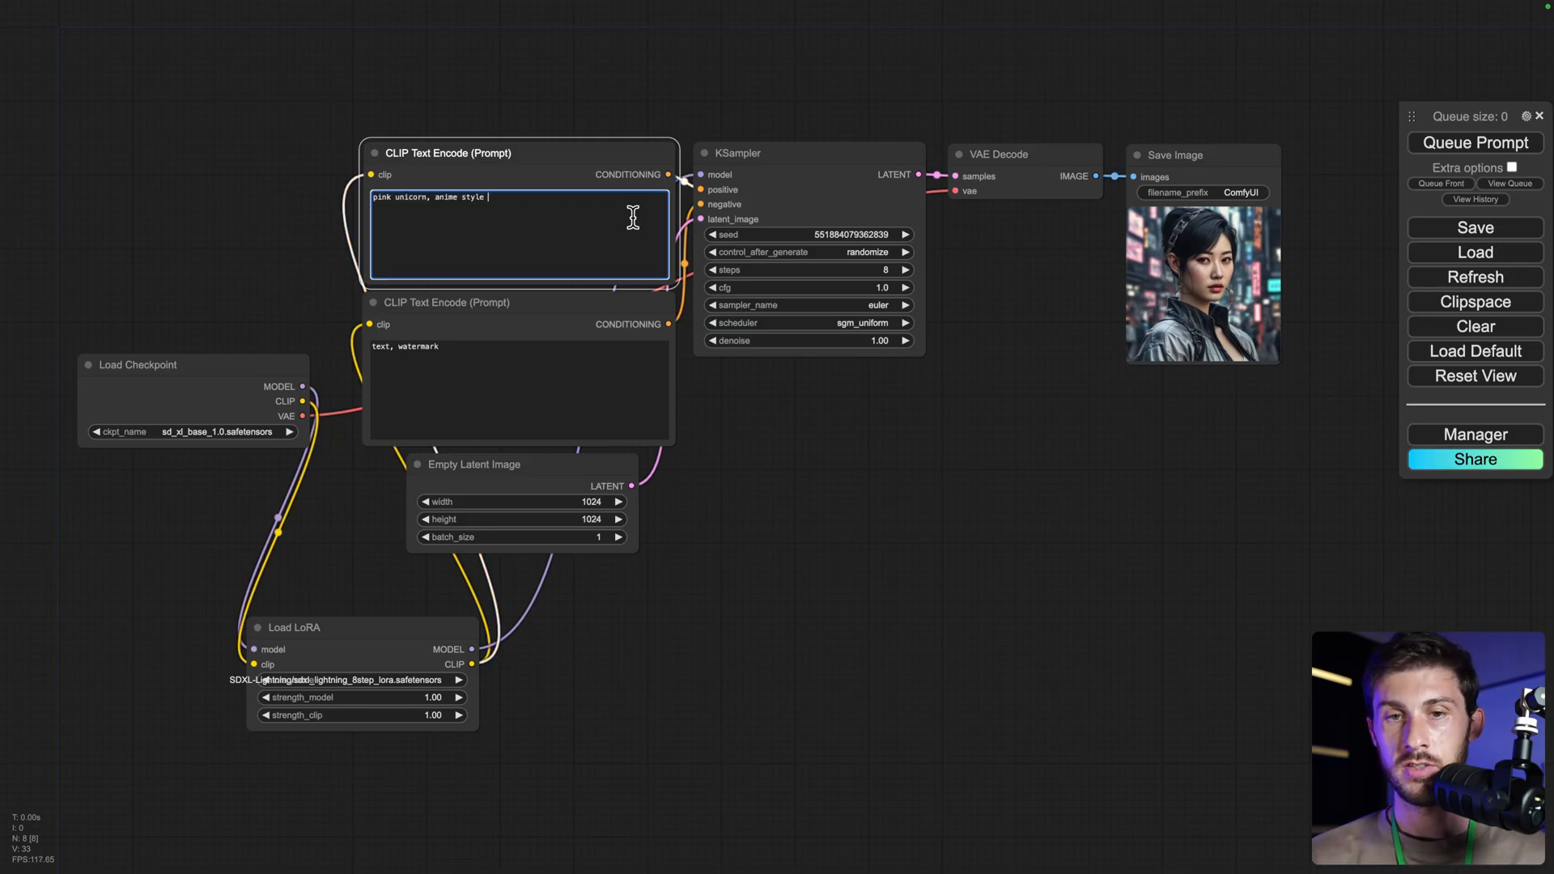
mouse_move(382, 208)
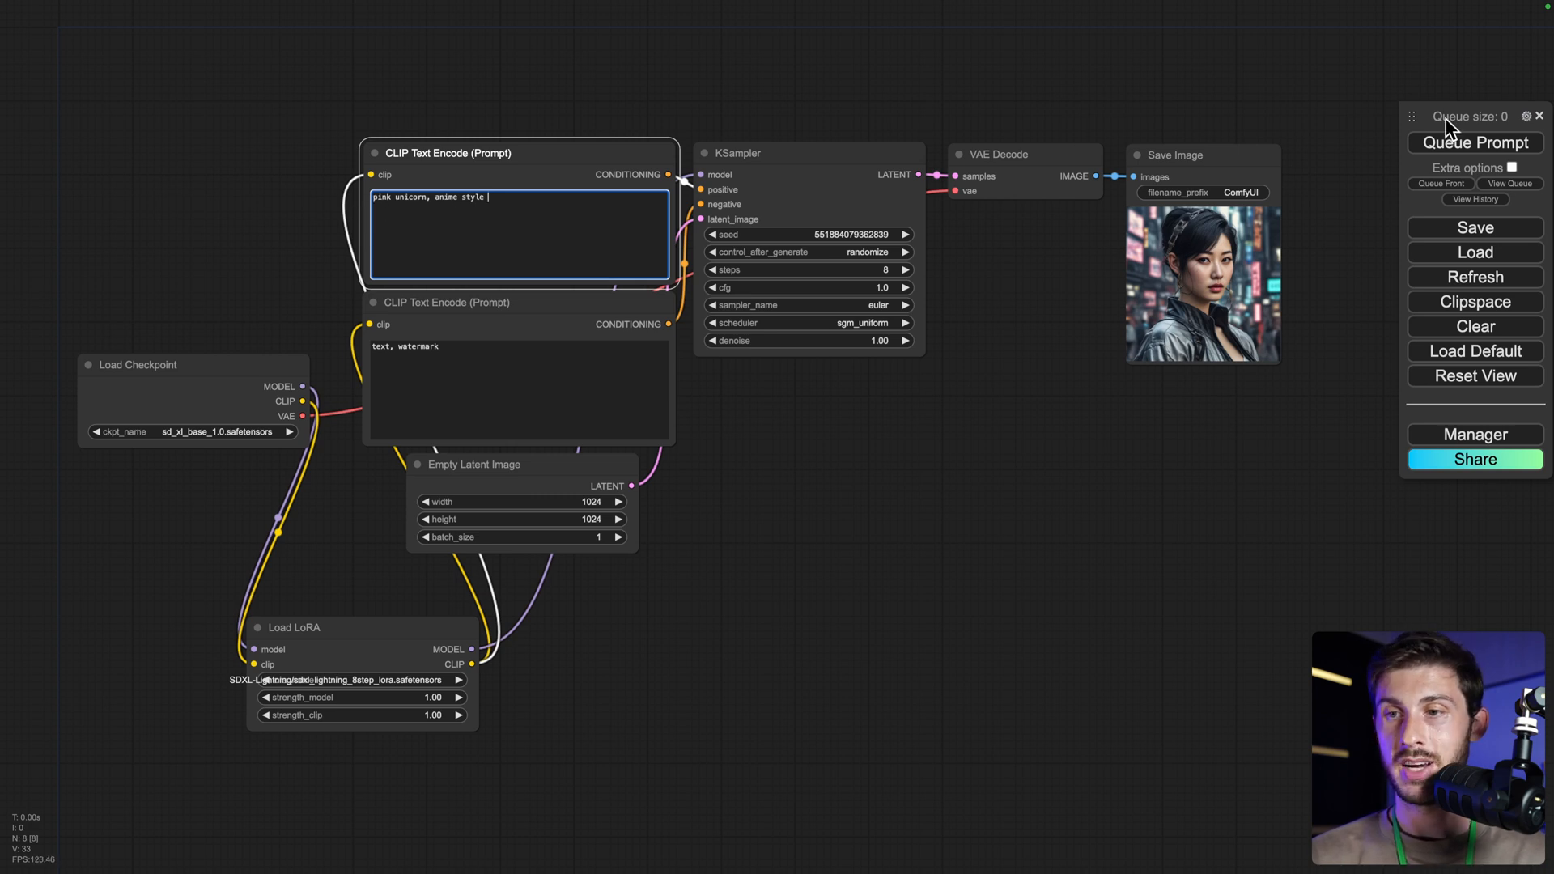
click(1473, 143)
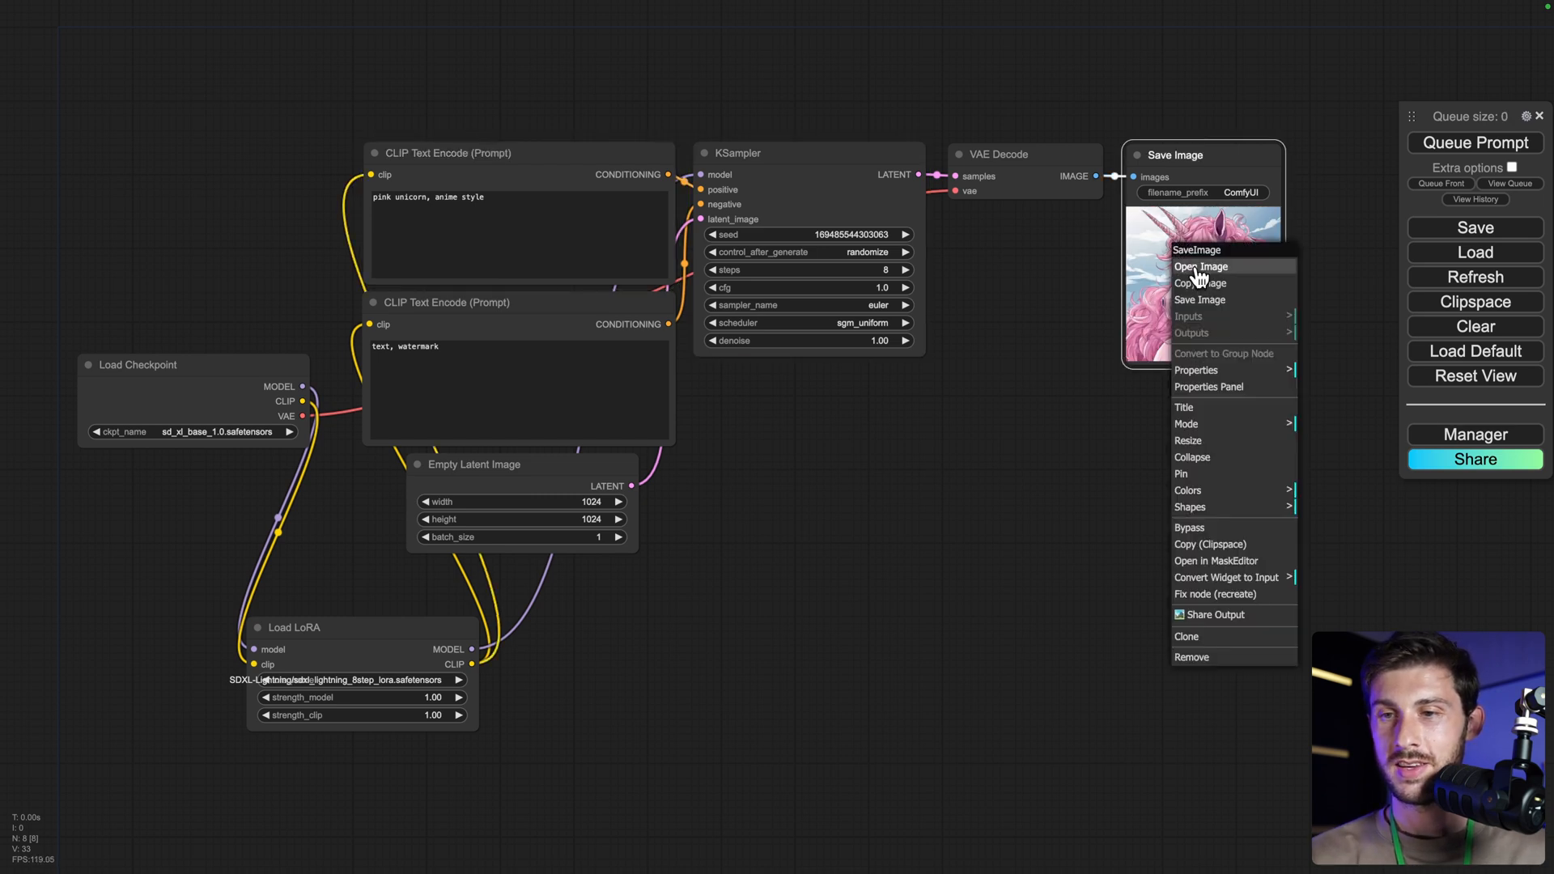
click(1199, 265)
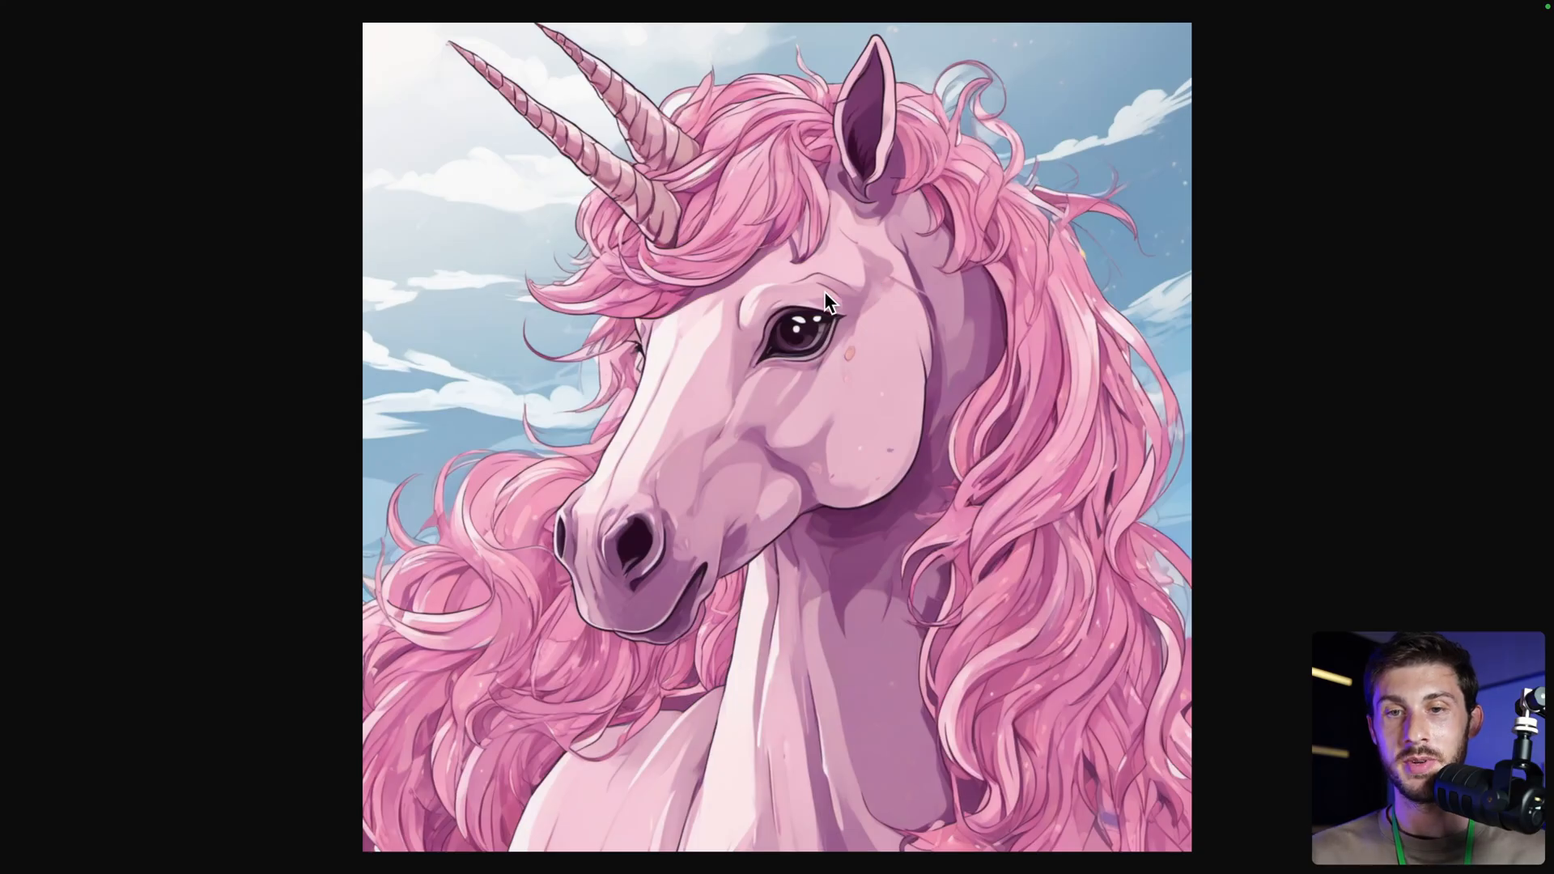